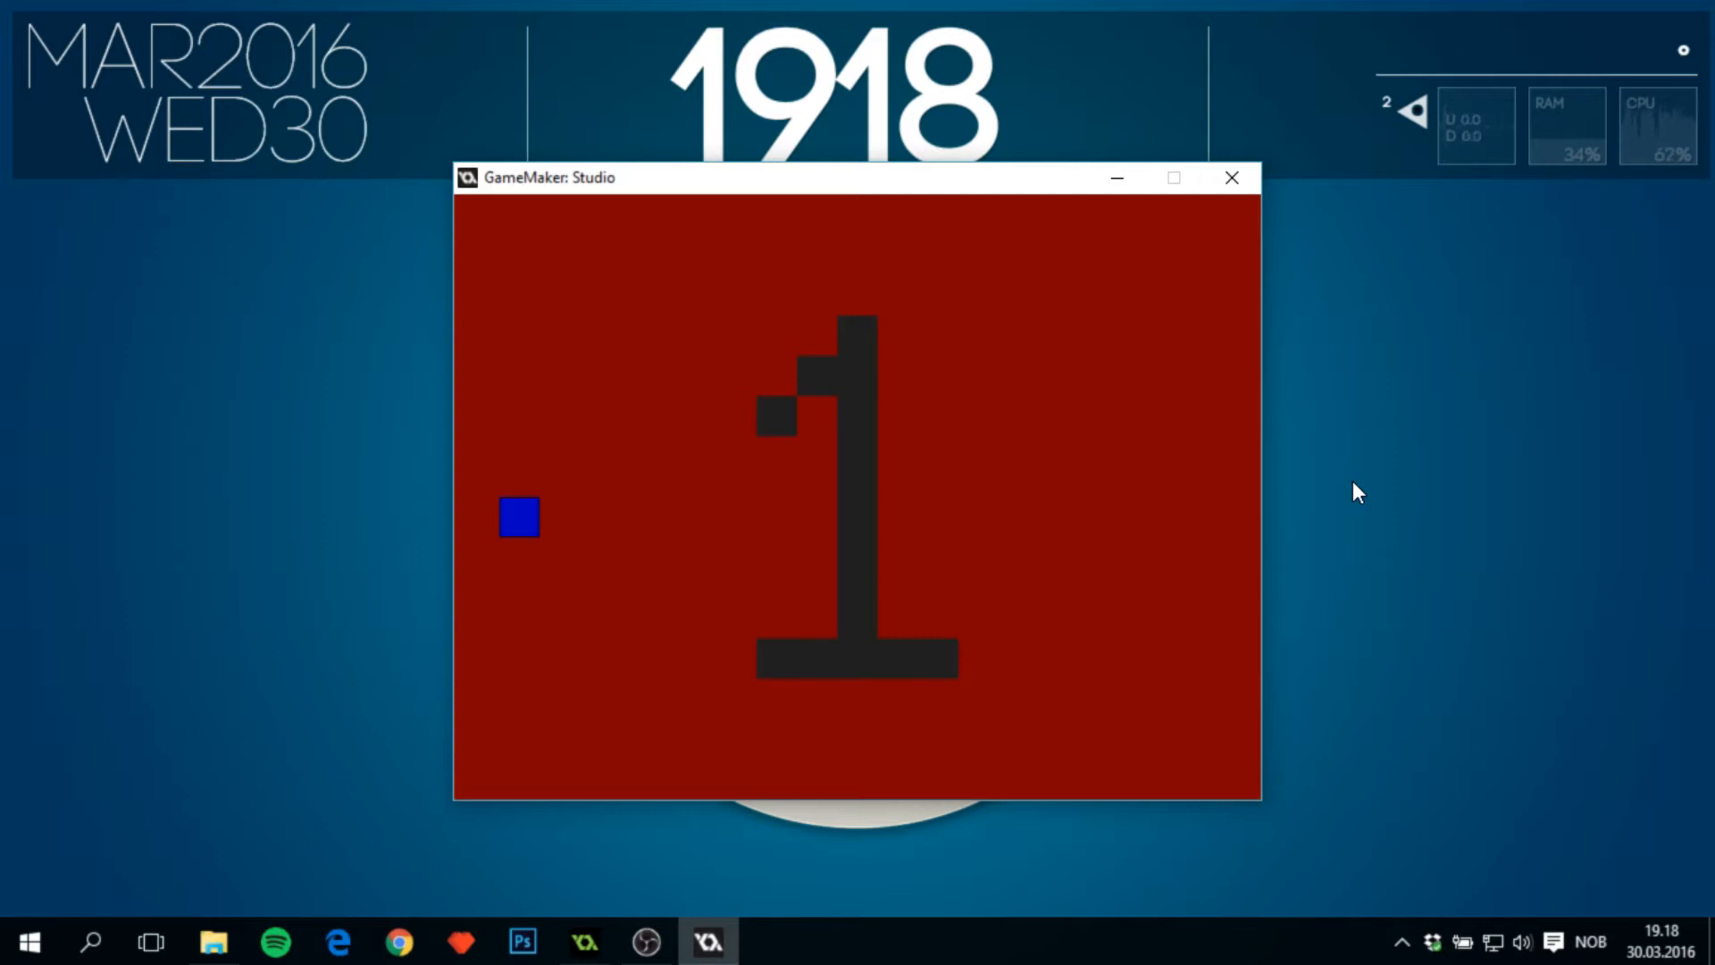
Close the running game preview window.
{"action": "left_click", "coordinate": [1232, 177]}
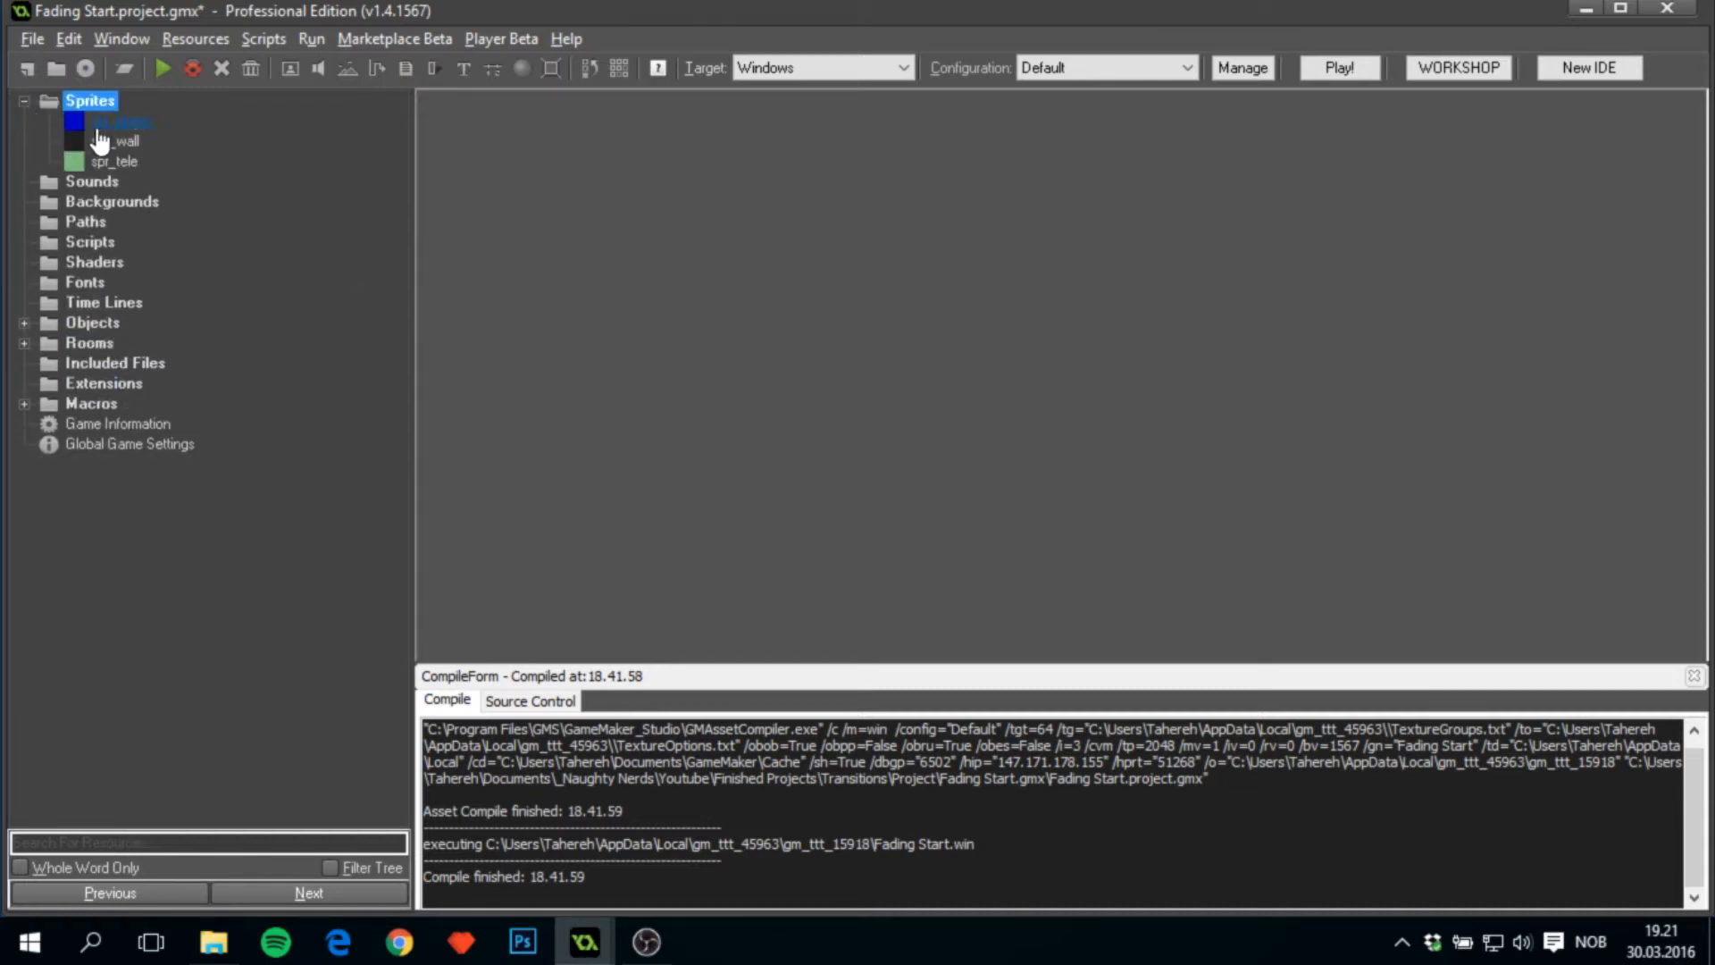
Check spr_player, spr_wall and spr_tele are 32×32 with centered origins, closing each.
{"action": "double_click", "coordinate": [120, 120]}
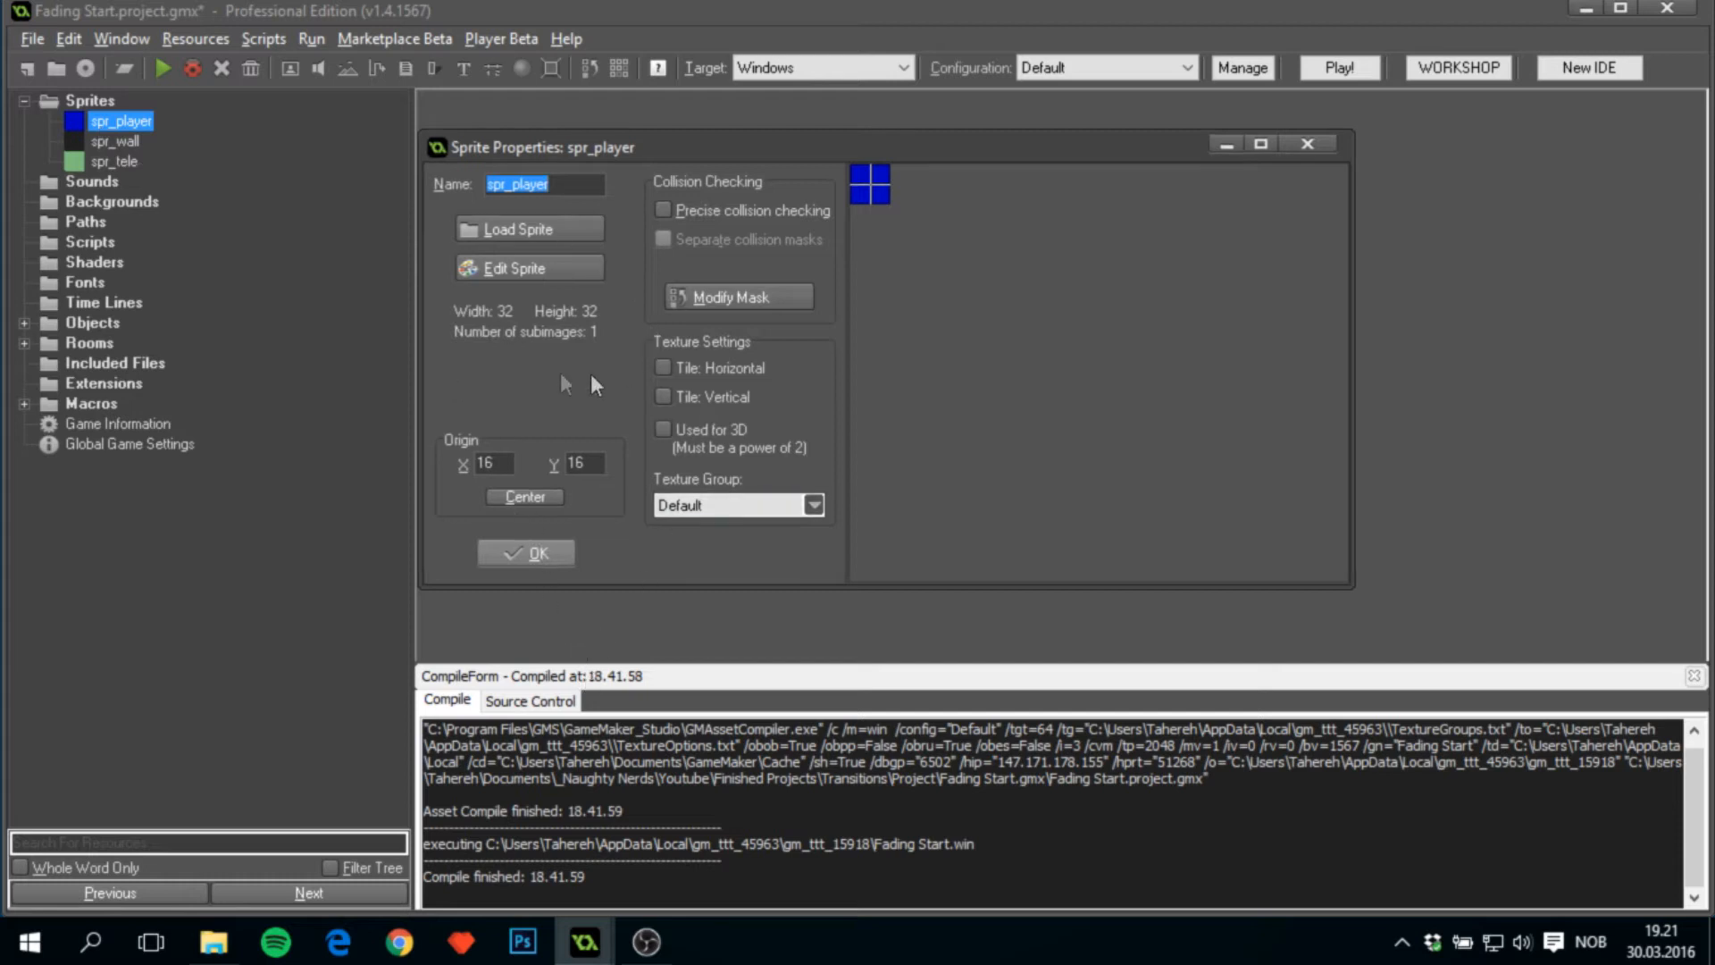
{"action": "mouse_move", "coordinate": [224, 213]}
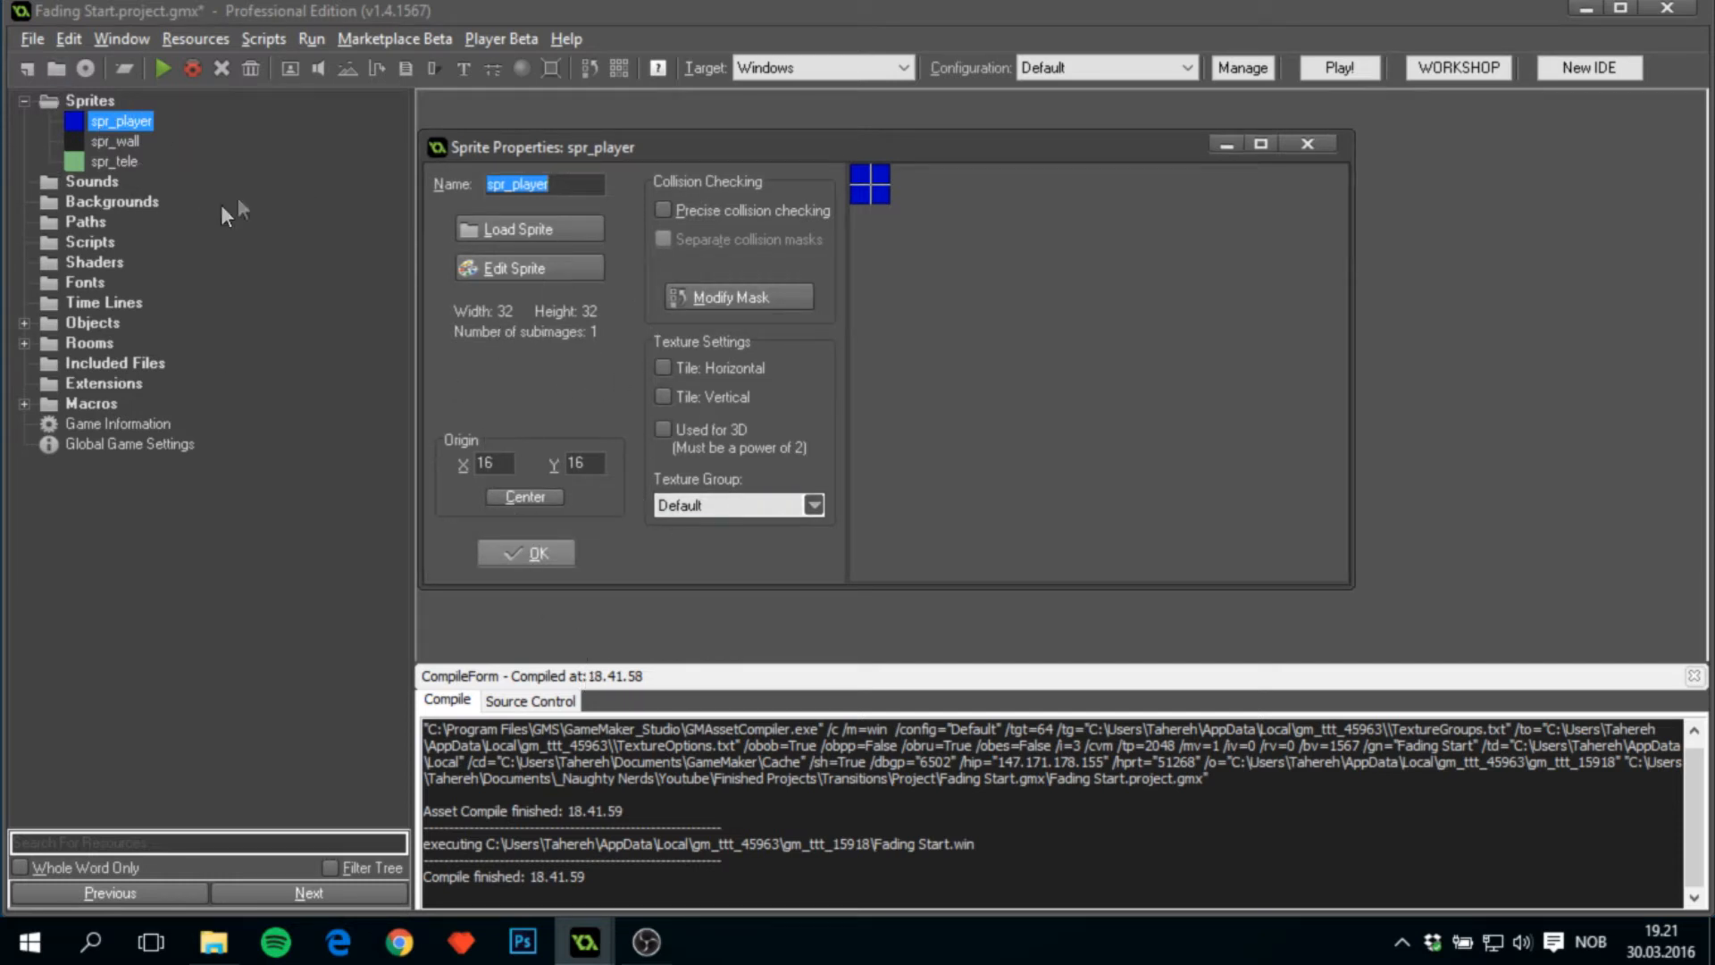
{"action": "mouse_move", "coordinate": [488, 491]}
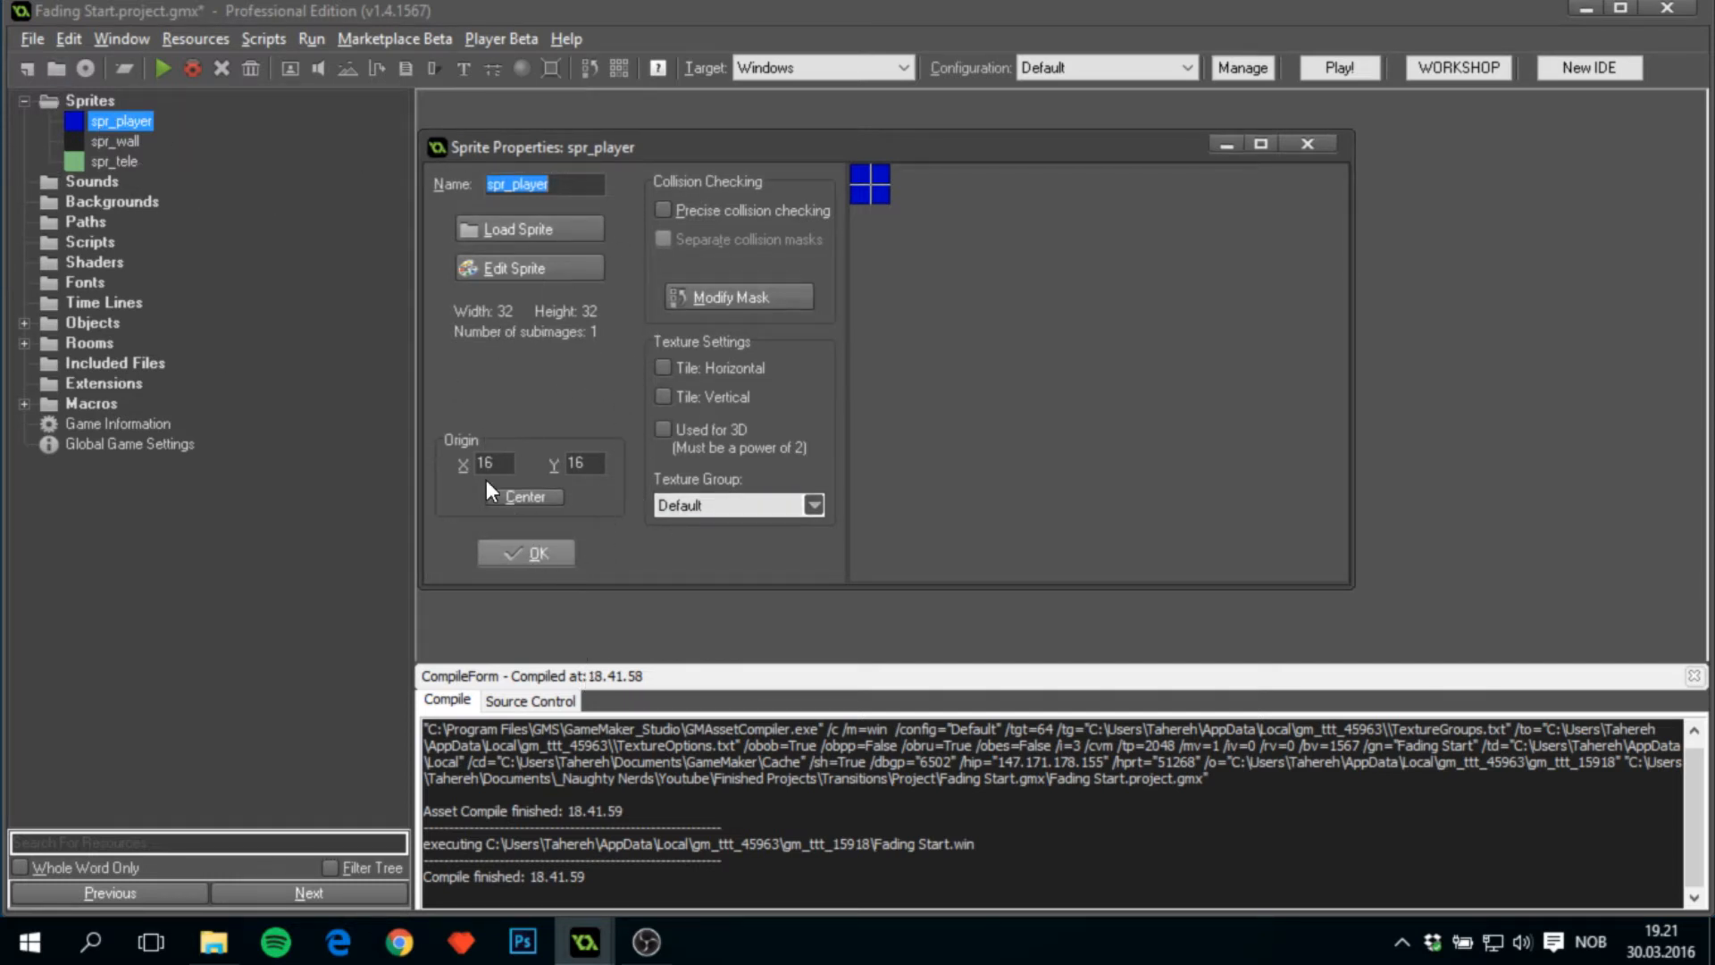
{"action": "left_click", "coordinate": [525, 552]}
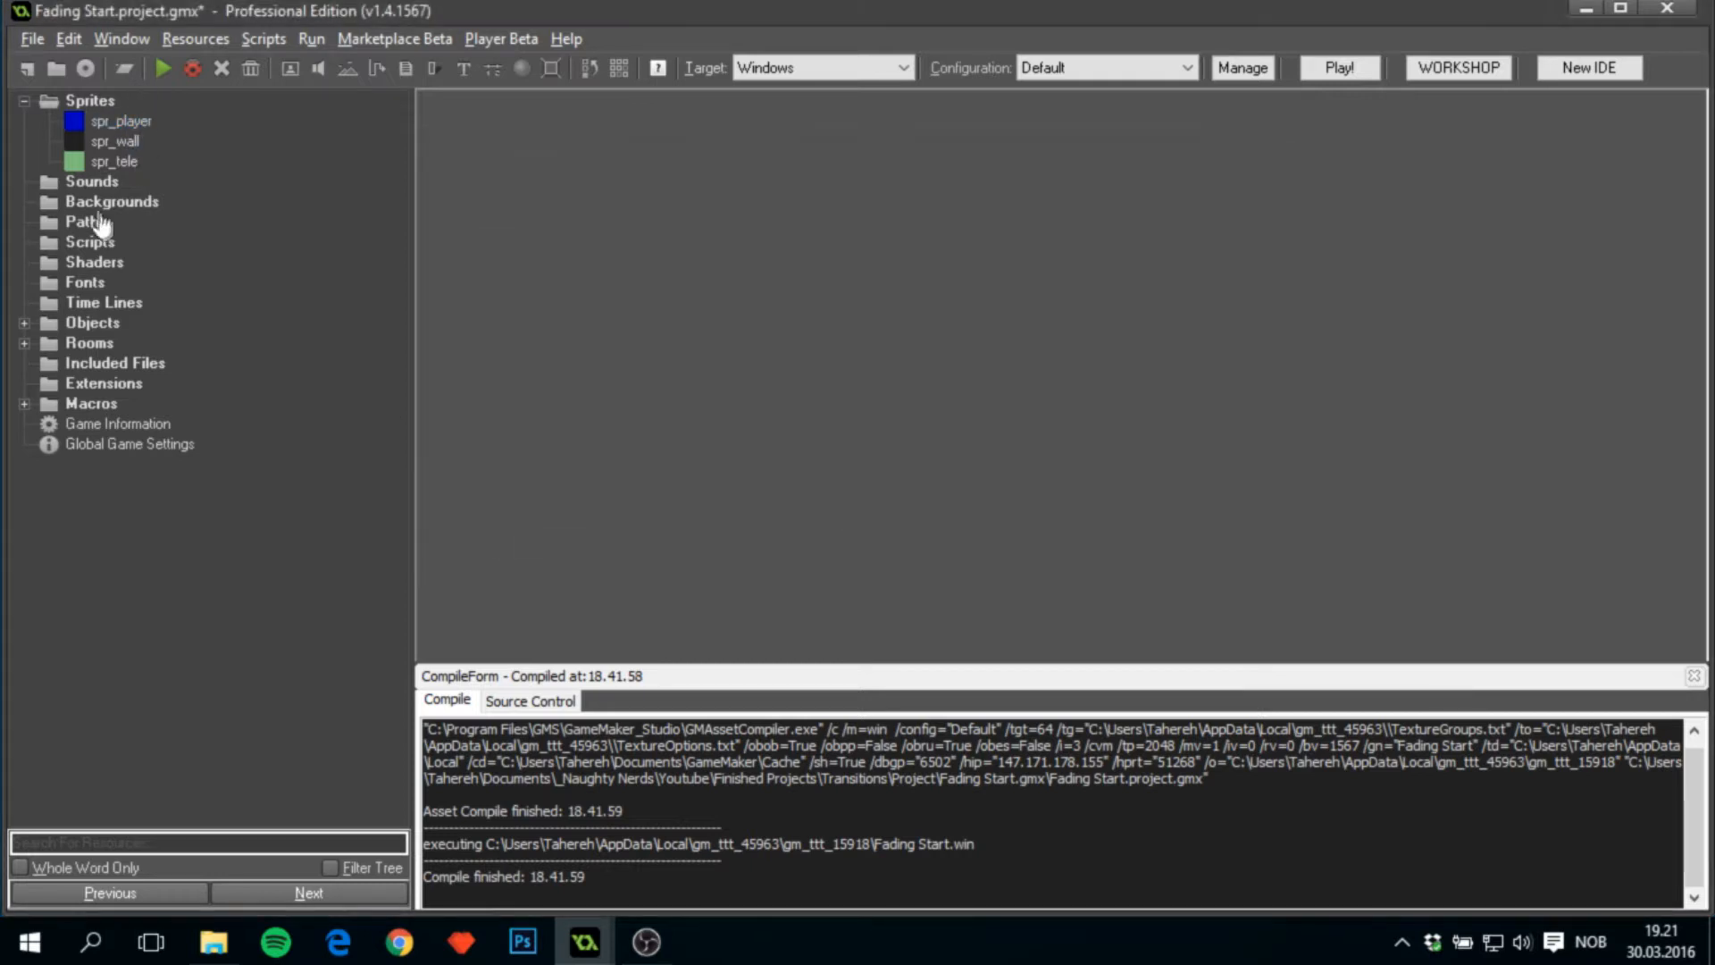
{"action": "double_click", "coordinate": [114, 141]}
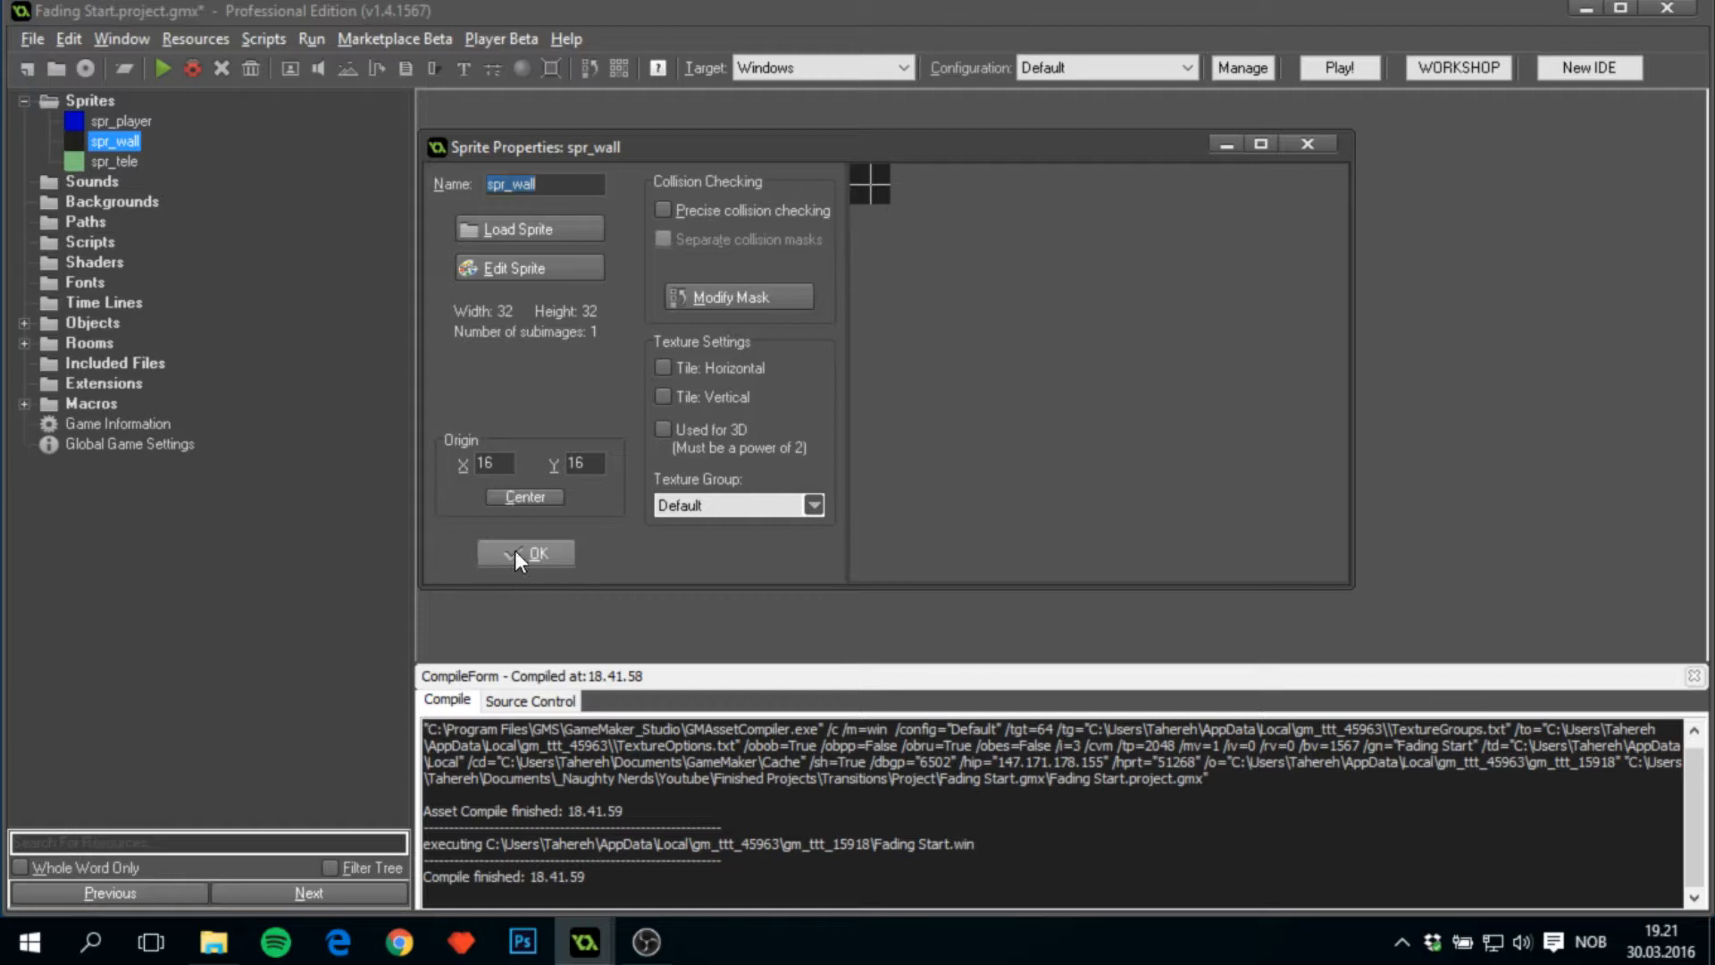
{"action": "left_click", "coordinate": [525, 552]}
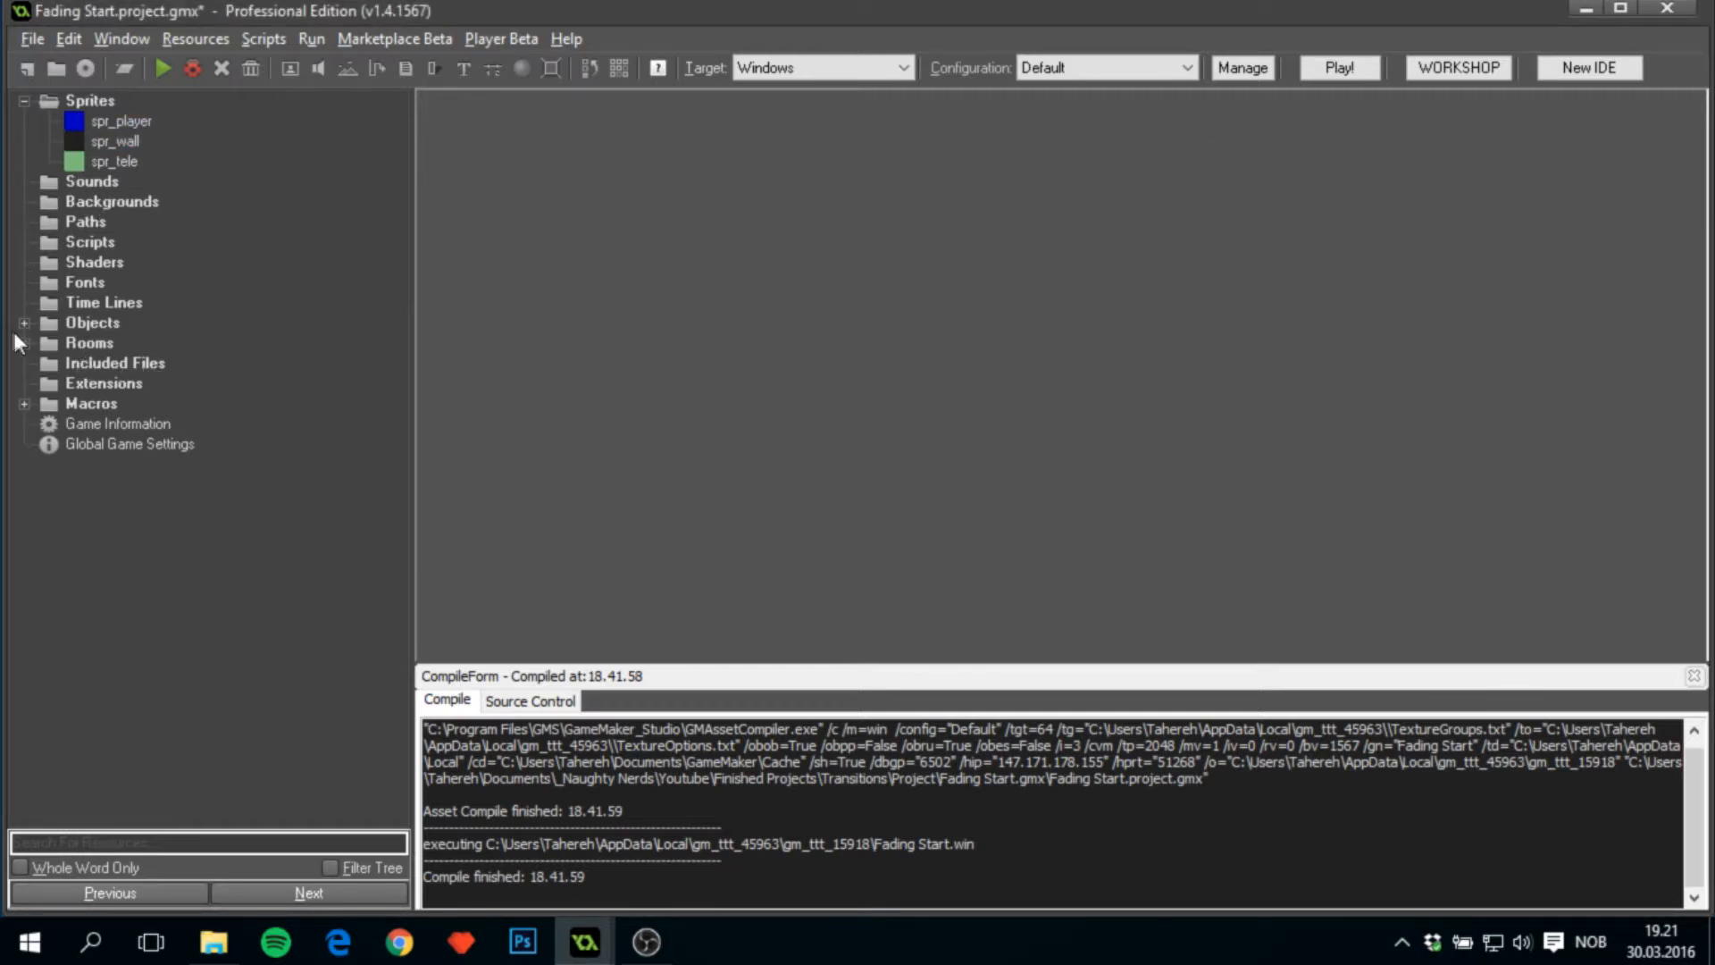
{"action": "left_click", "coordinate": [114, 160]}
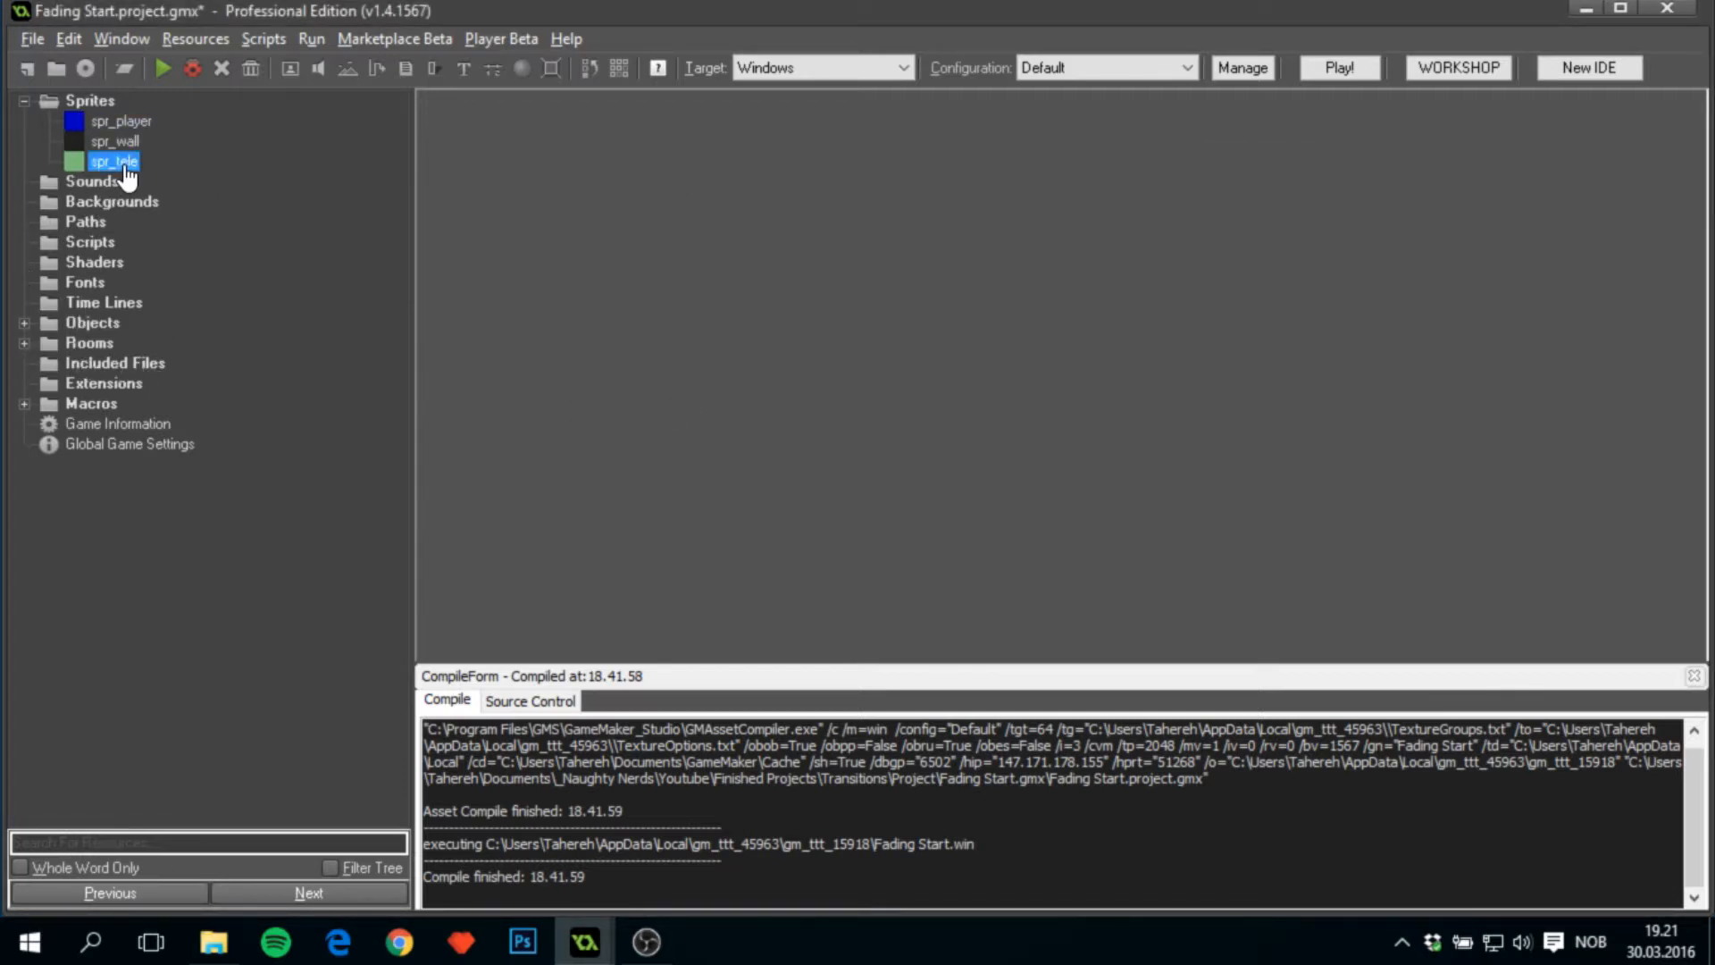
{"action": "double_click", "coordinate": [112, 161]}
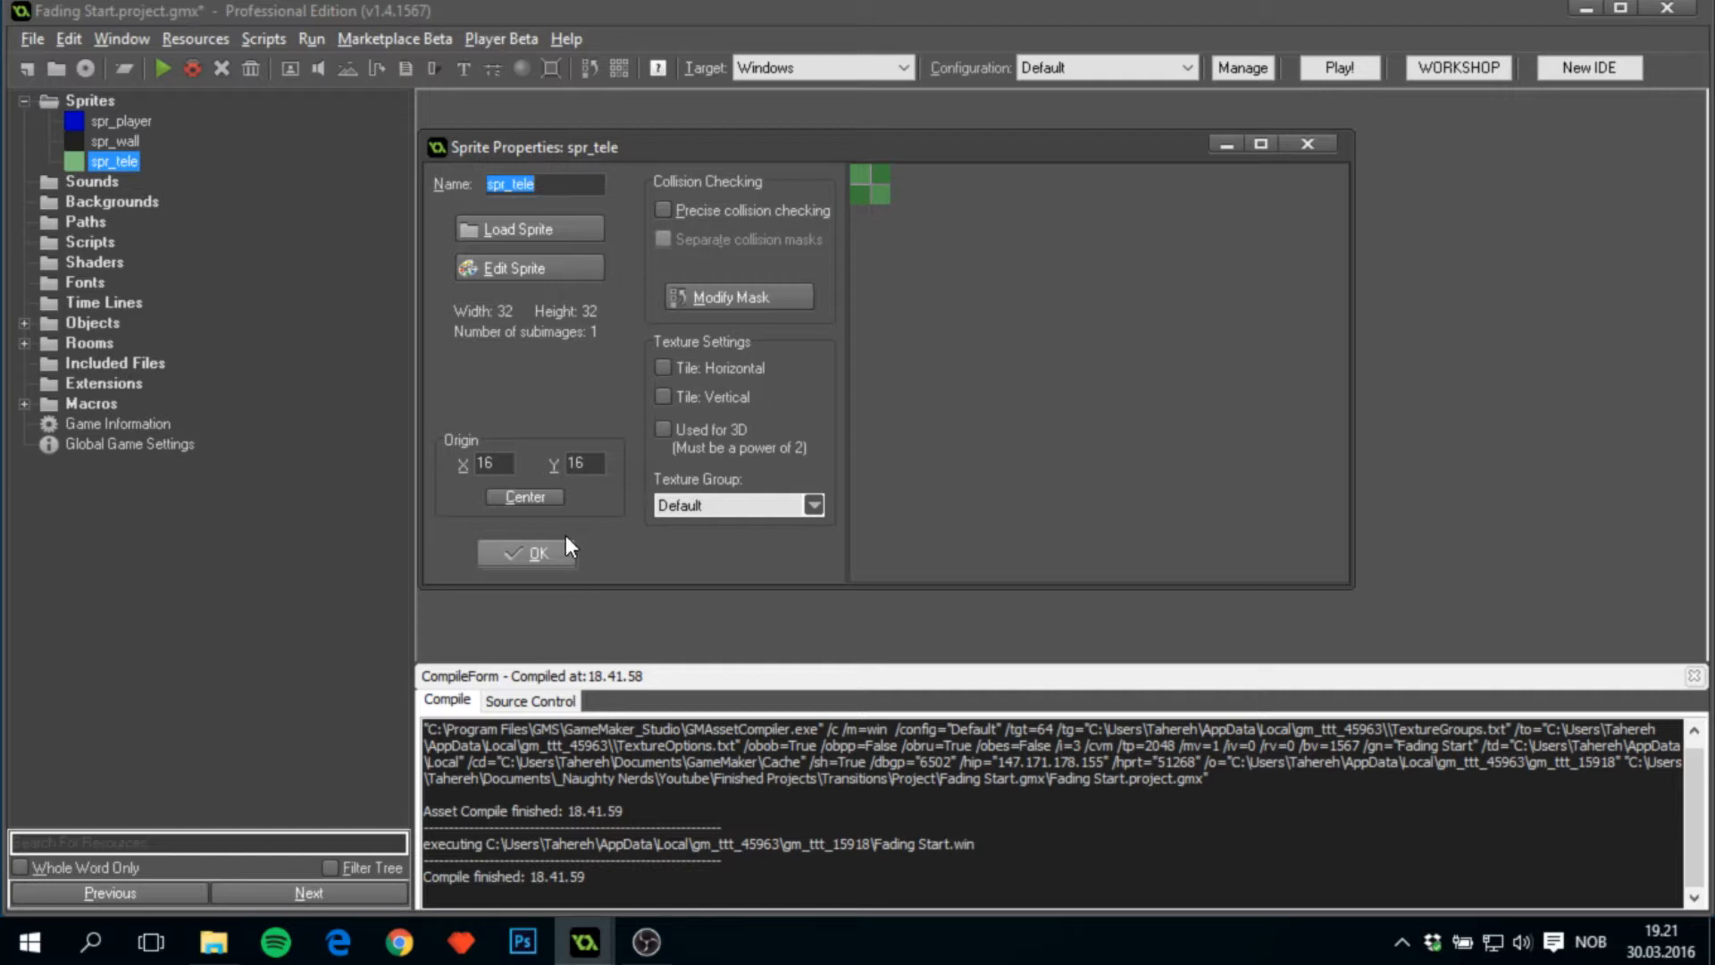
{"action": "mouse_move", "coordinate": [468, 564]}
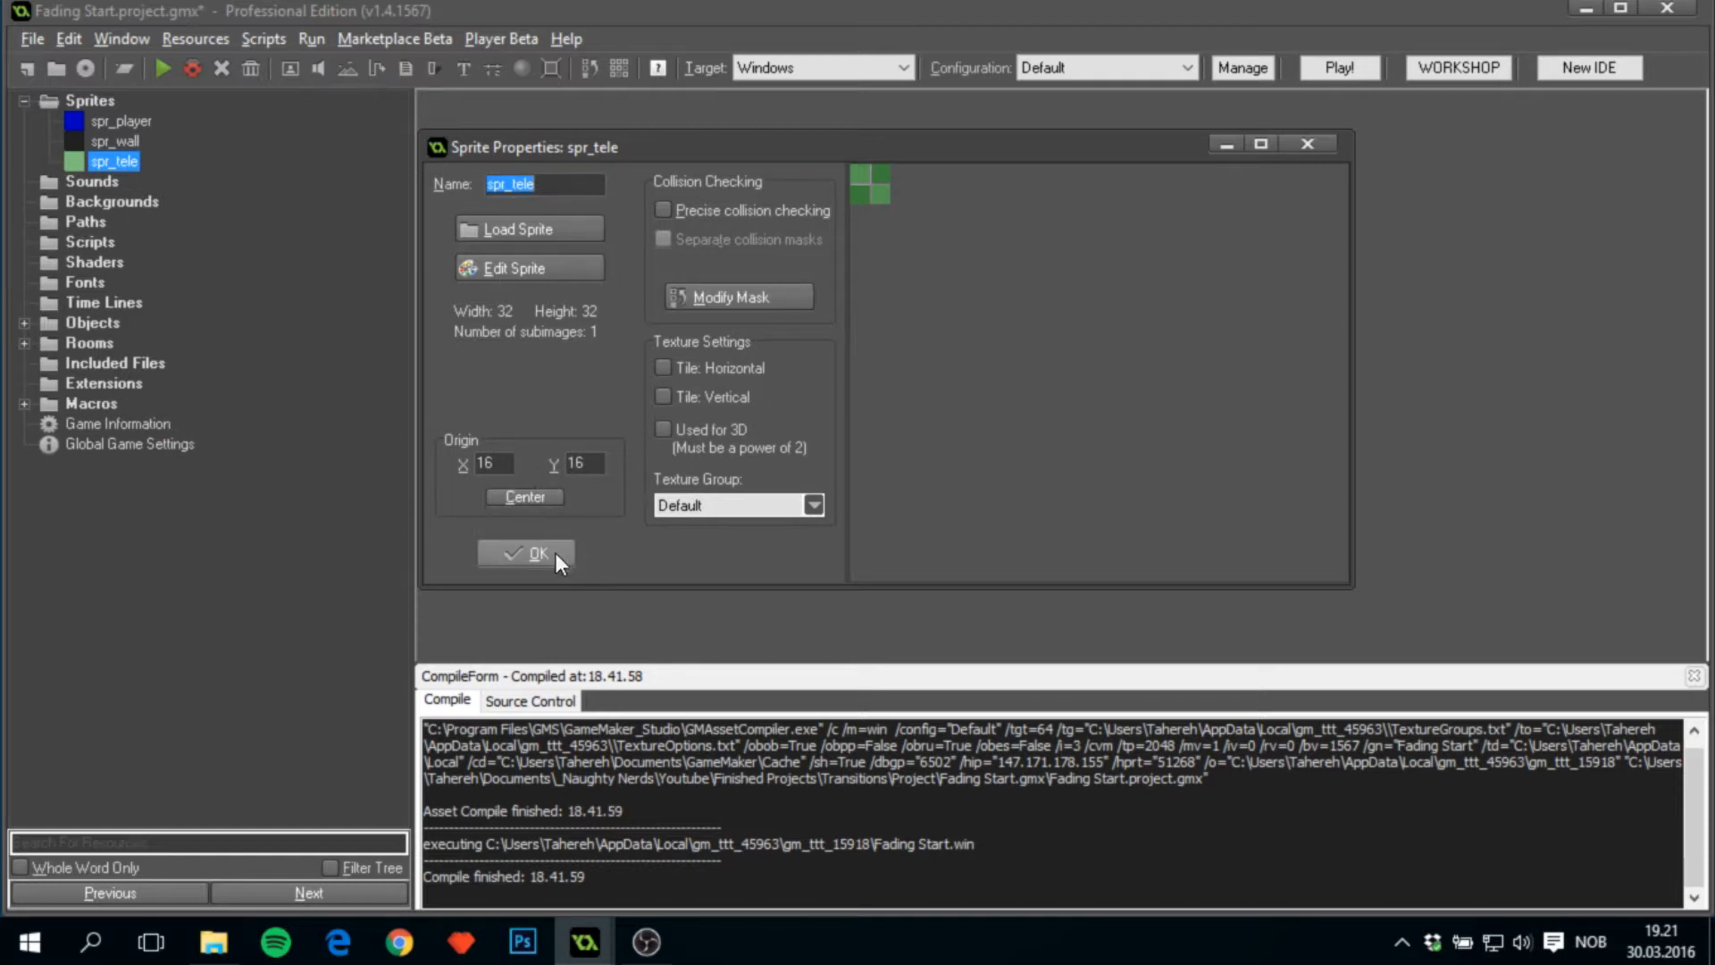
{"action": "left_click", "coordinate": [526, 554]}
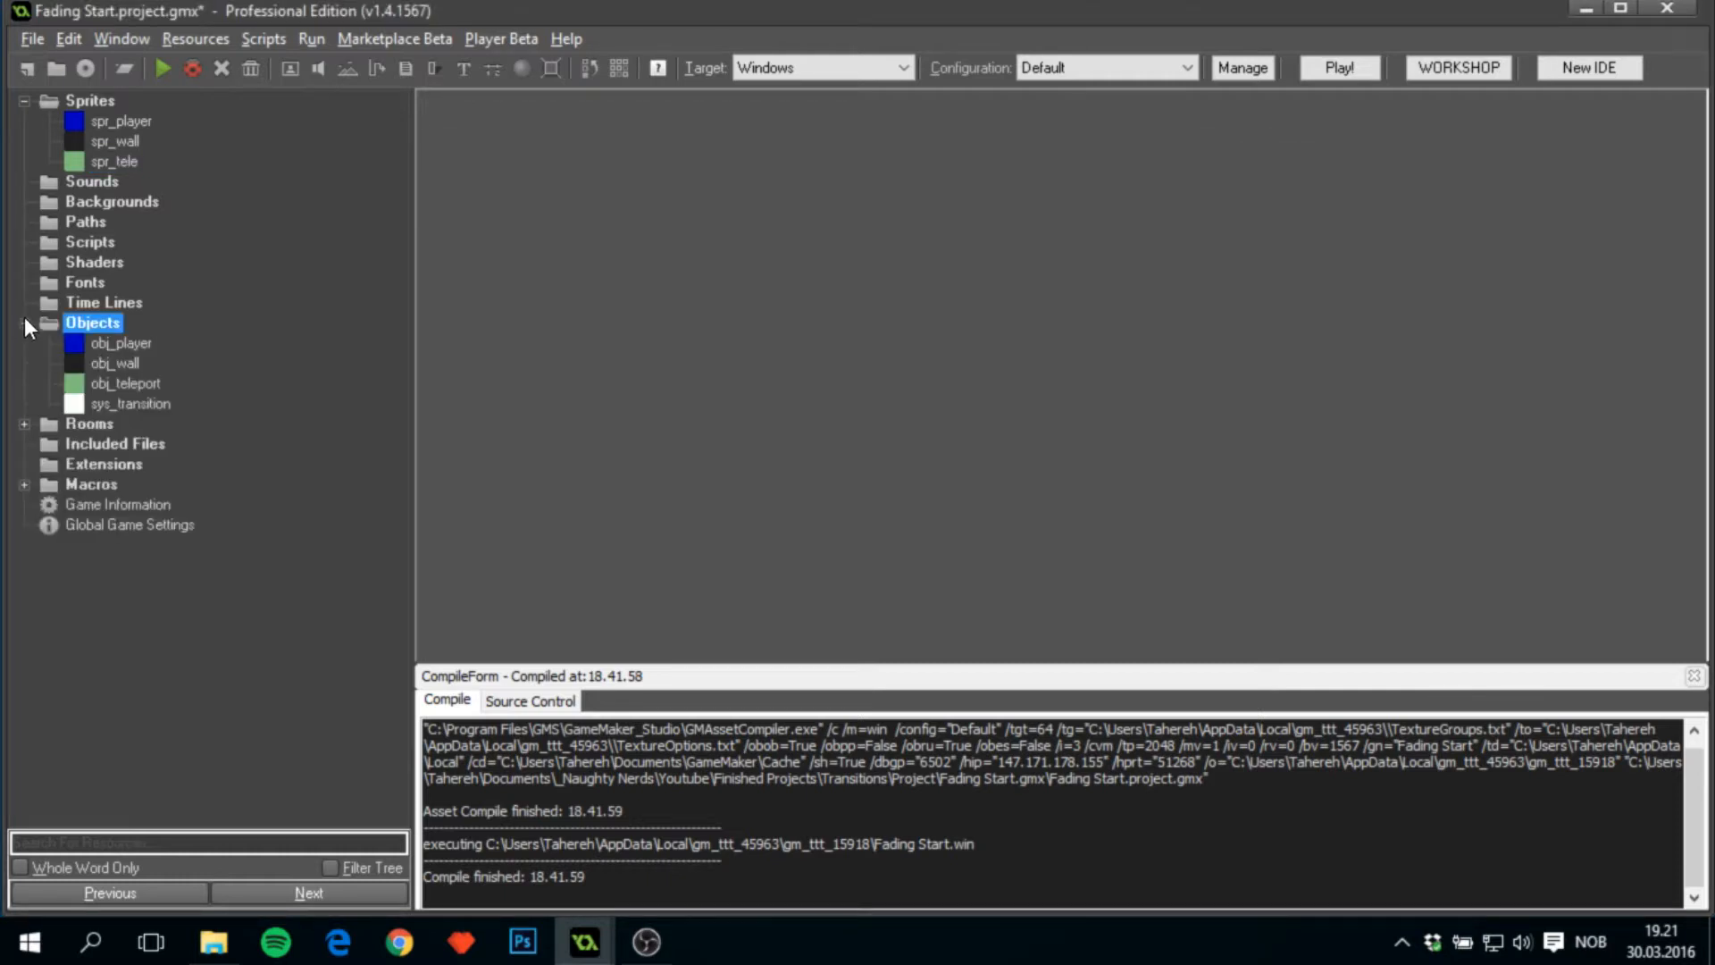
Review obj_player's States step action, obj_teleport and sys_transition, closing each.
{"action": "double_click", "coordinate": [121, 342]}
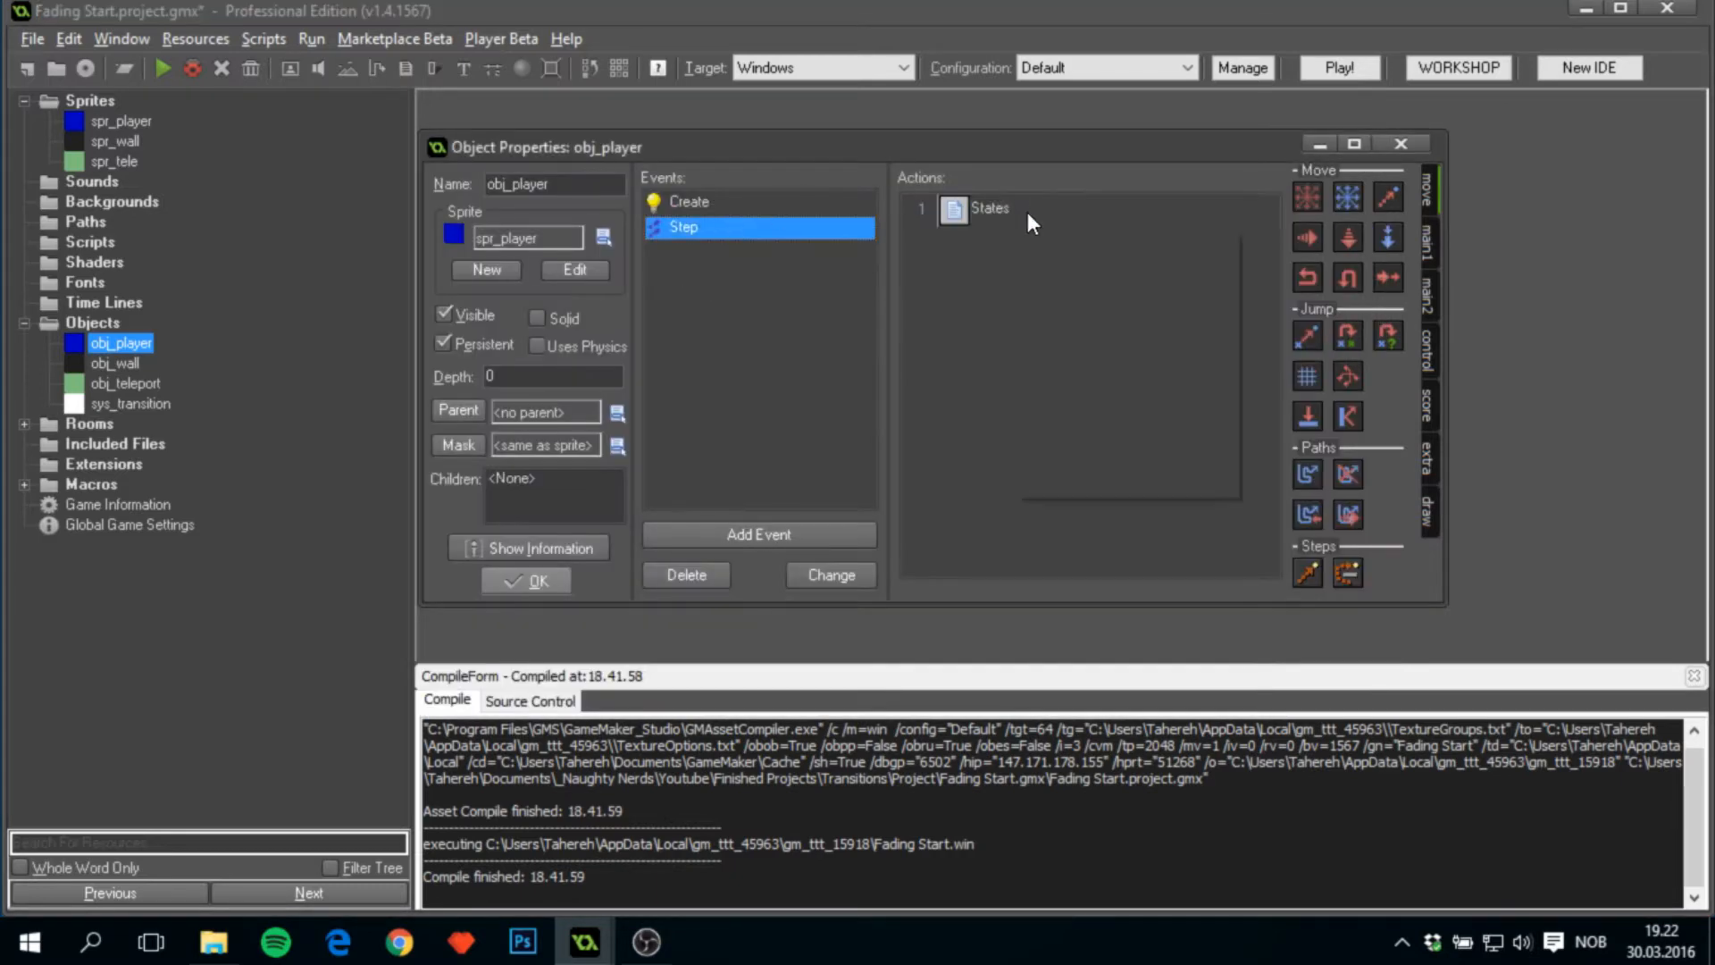
{"action": "double_click", "coordinate": [988, 208]}
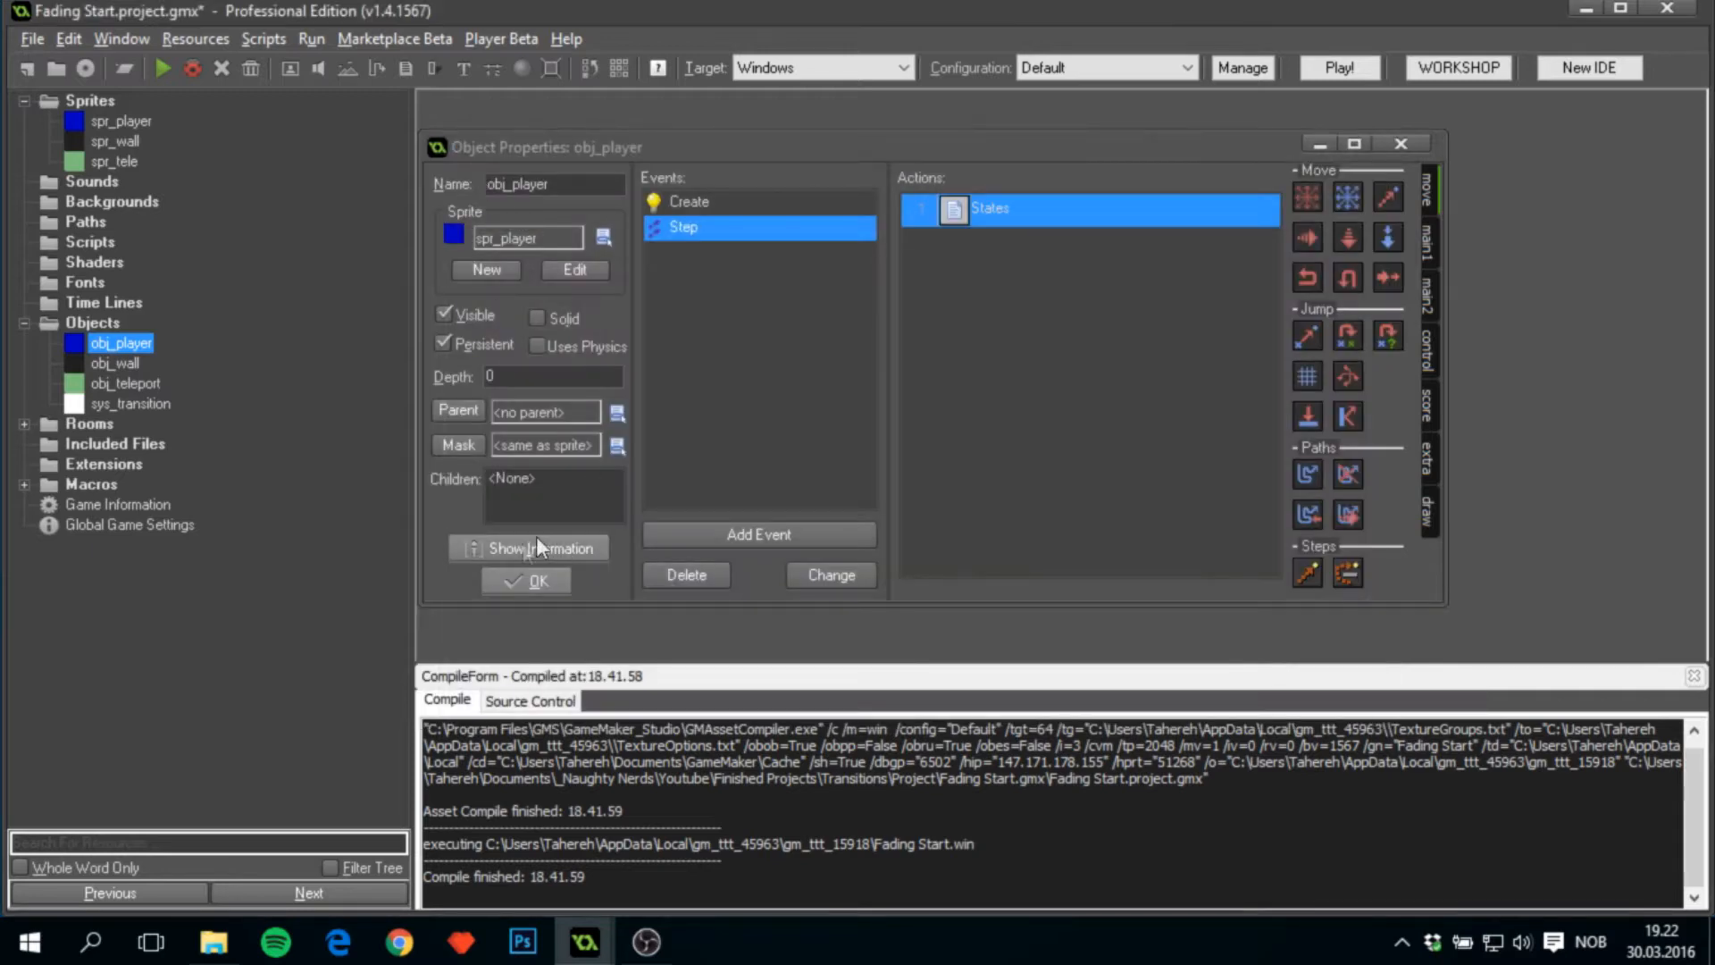
{"action": "double_click", "coordinate": [115, 362]}
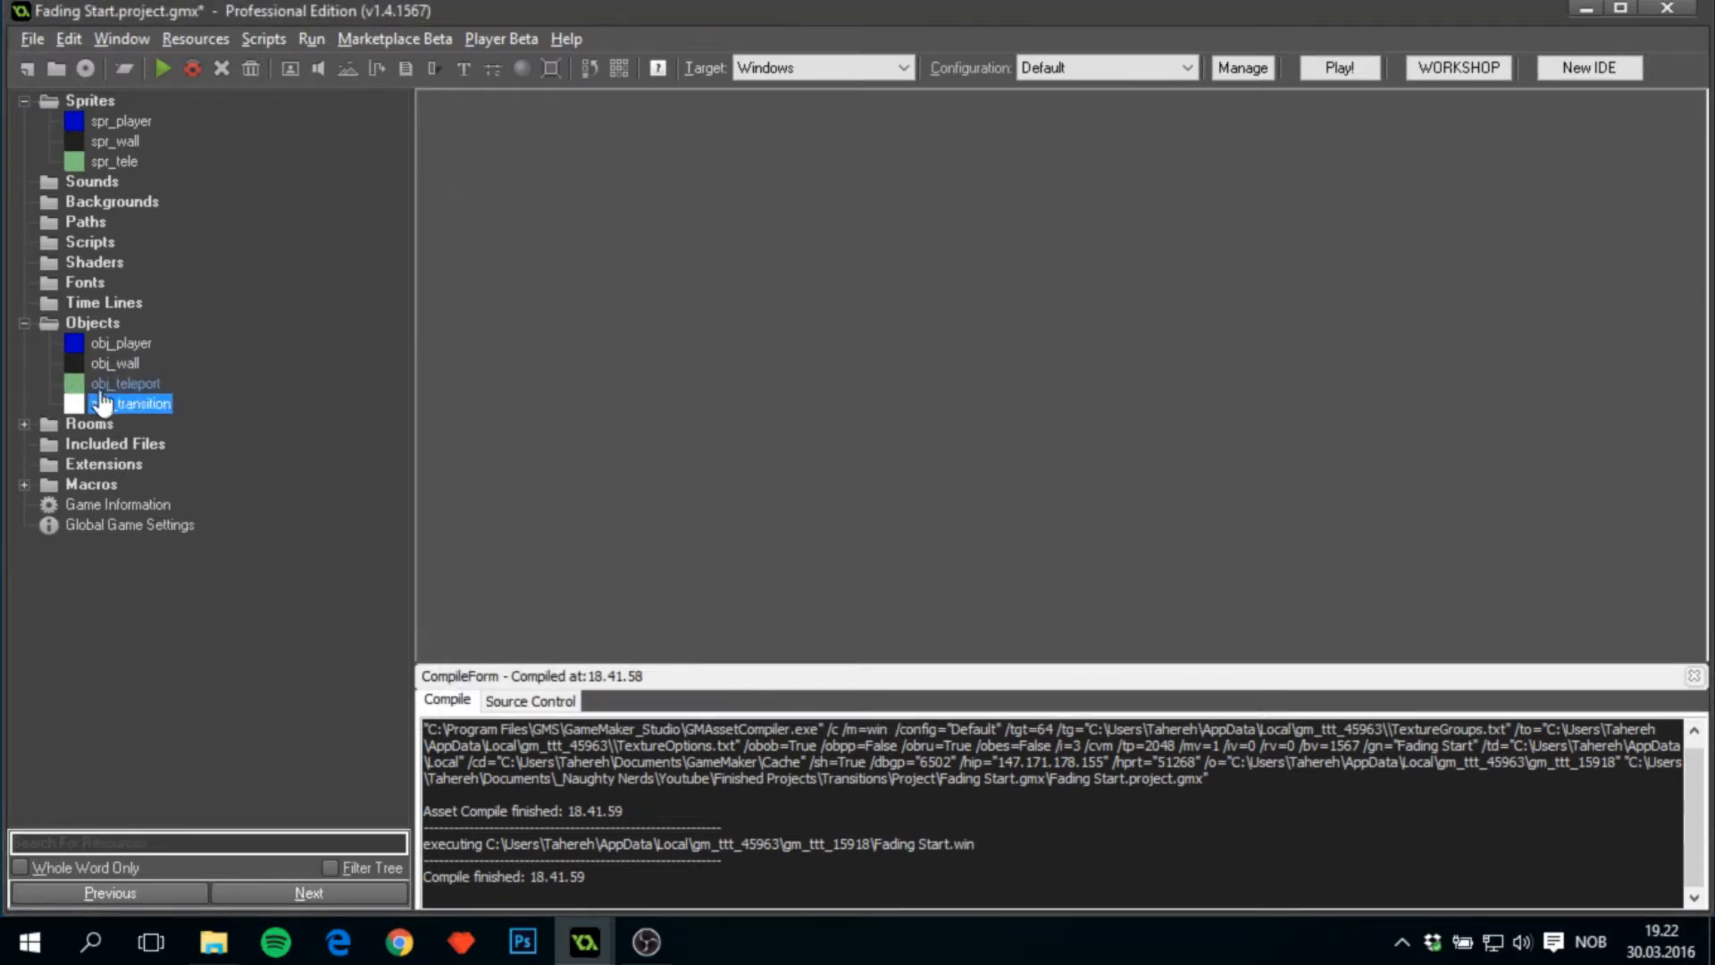
{"action": "double_click", "coordinate": [126, 383]}
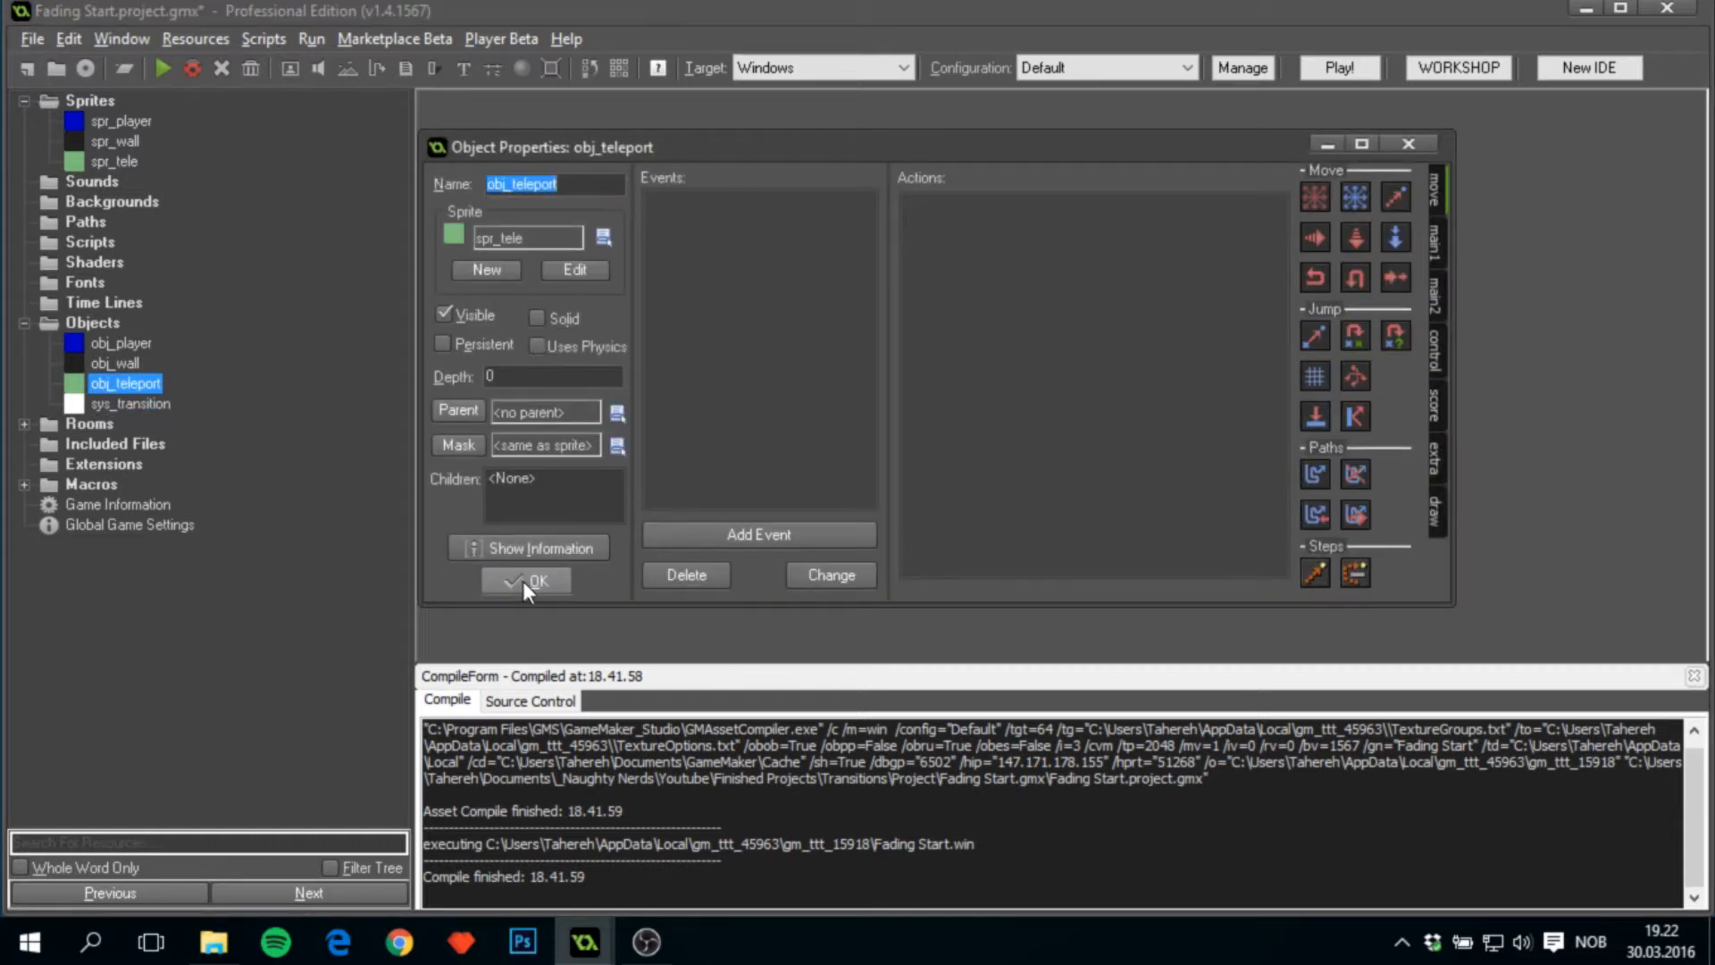
{"action": "left_click", "coordinate": [128, 404]}
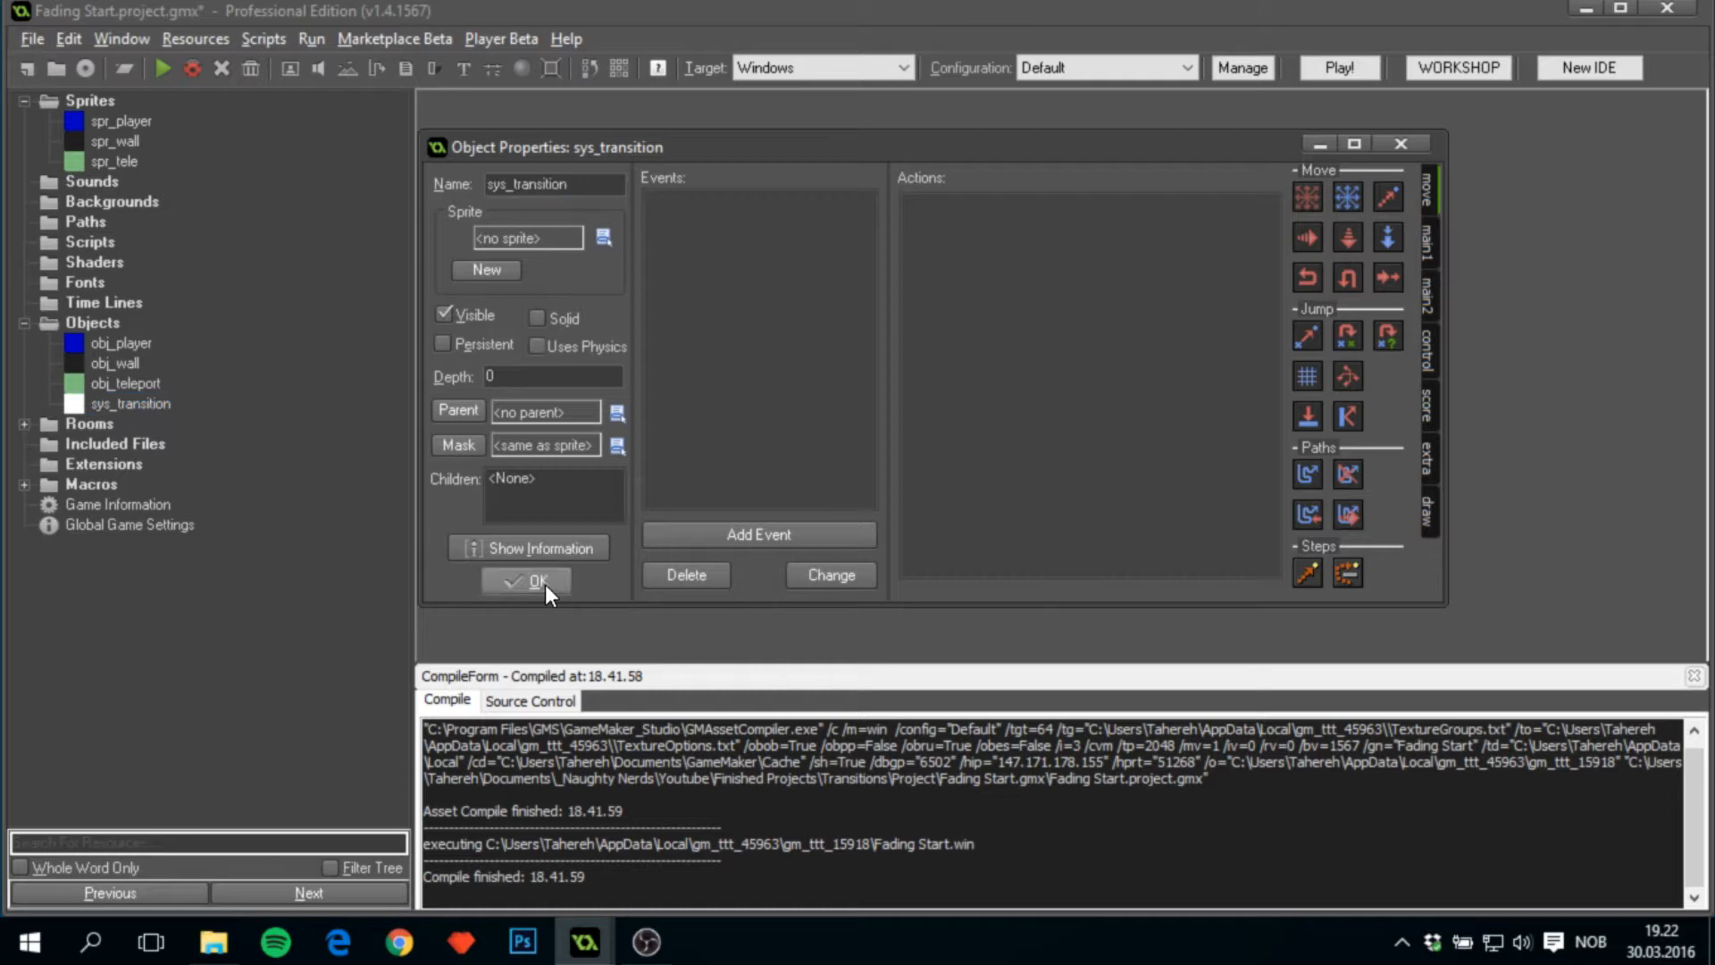
{"action": "left_click", "coordinate": [526, 580]}
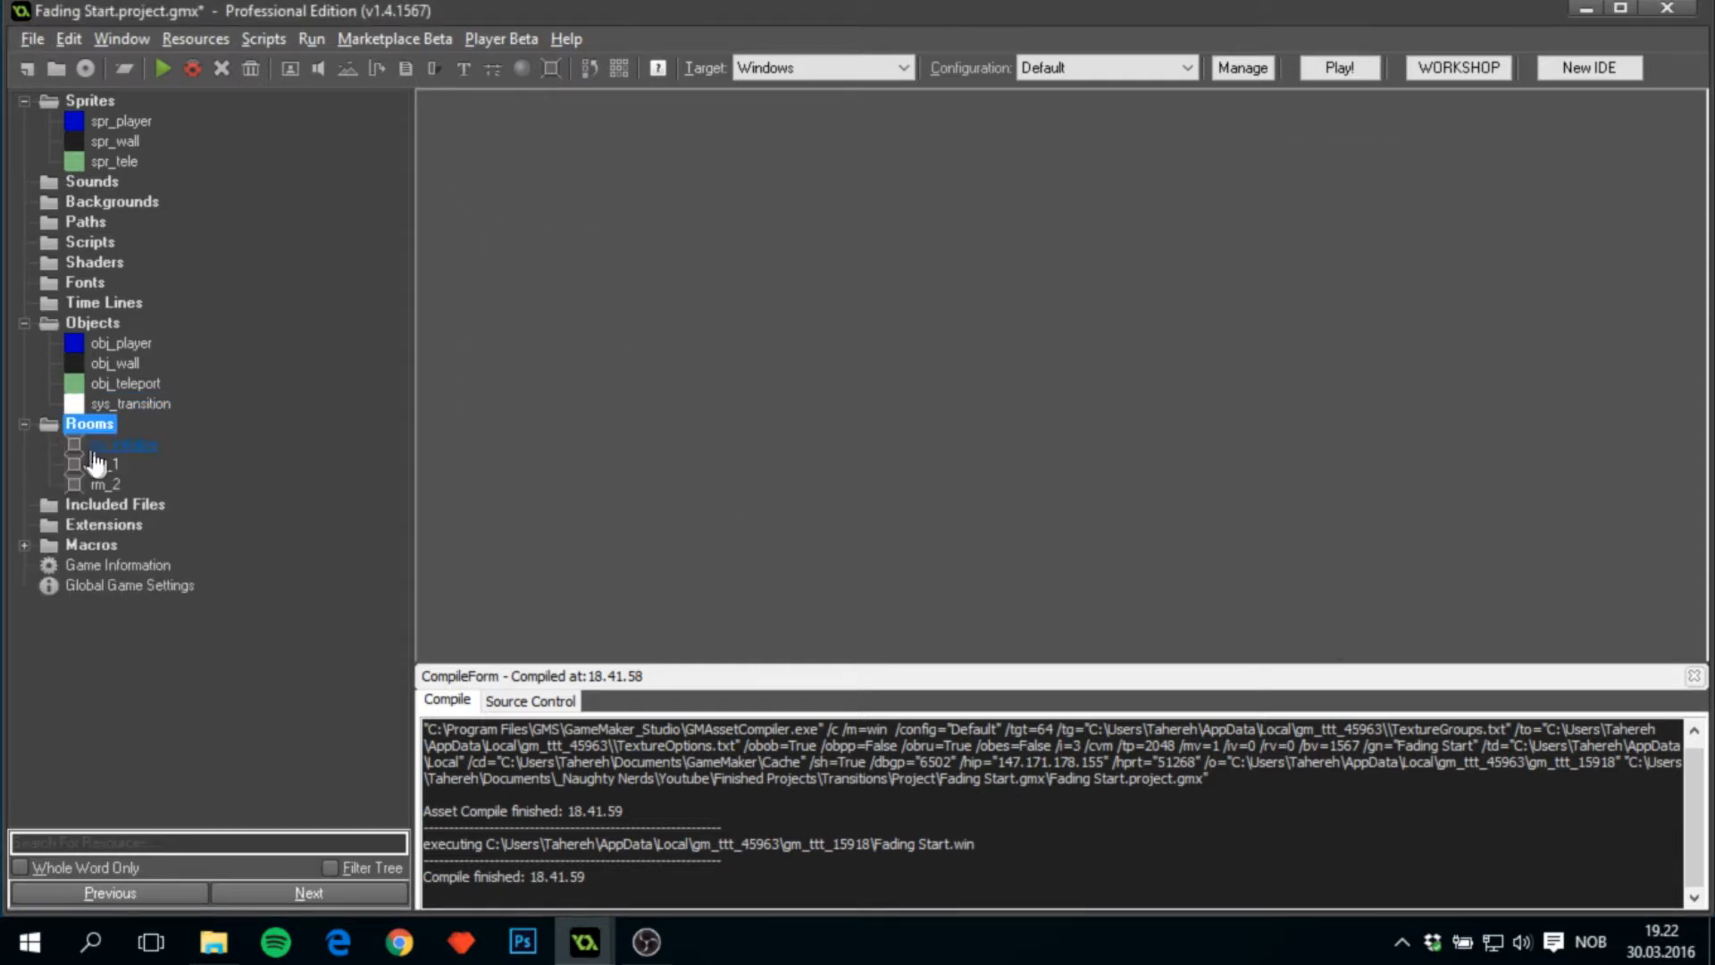
View room rm_1 and obj_player's properties, then collapse the resource folders.
{"action": "double_click", "coordinate": [123, 444]}
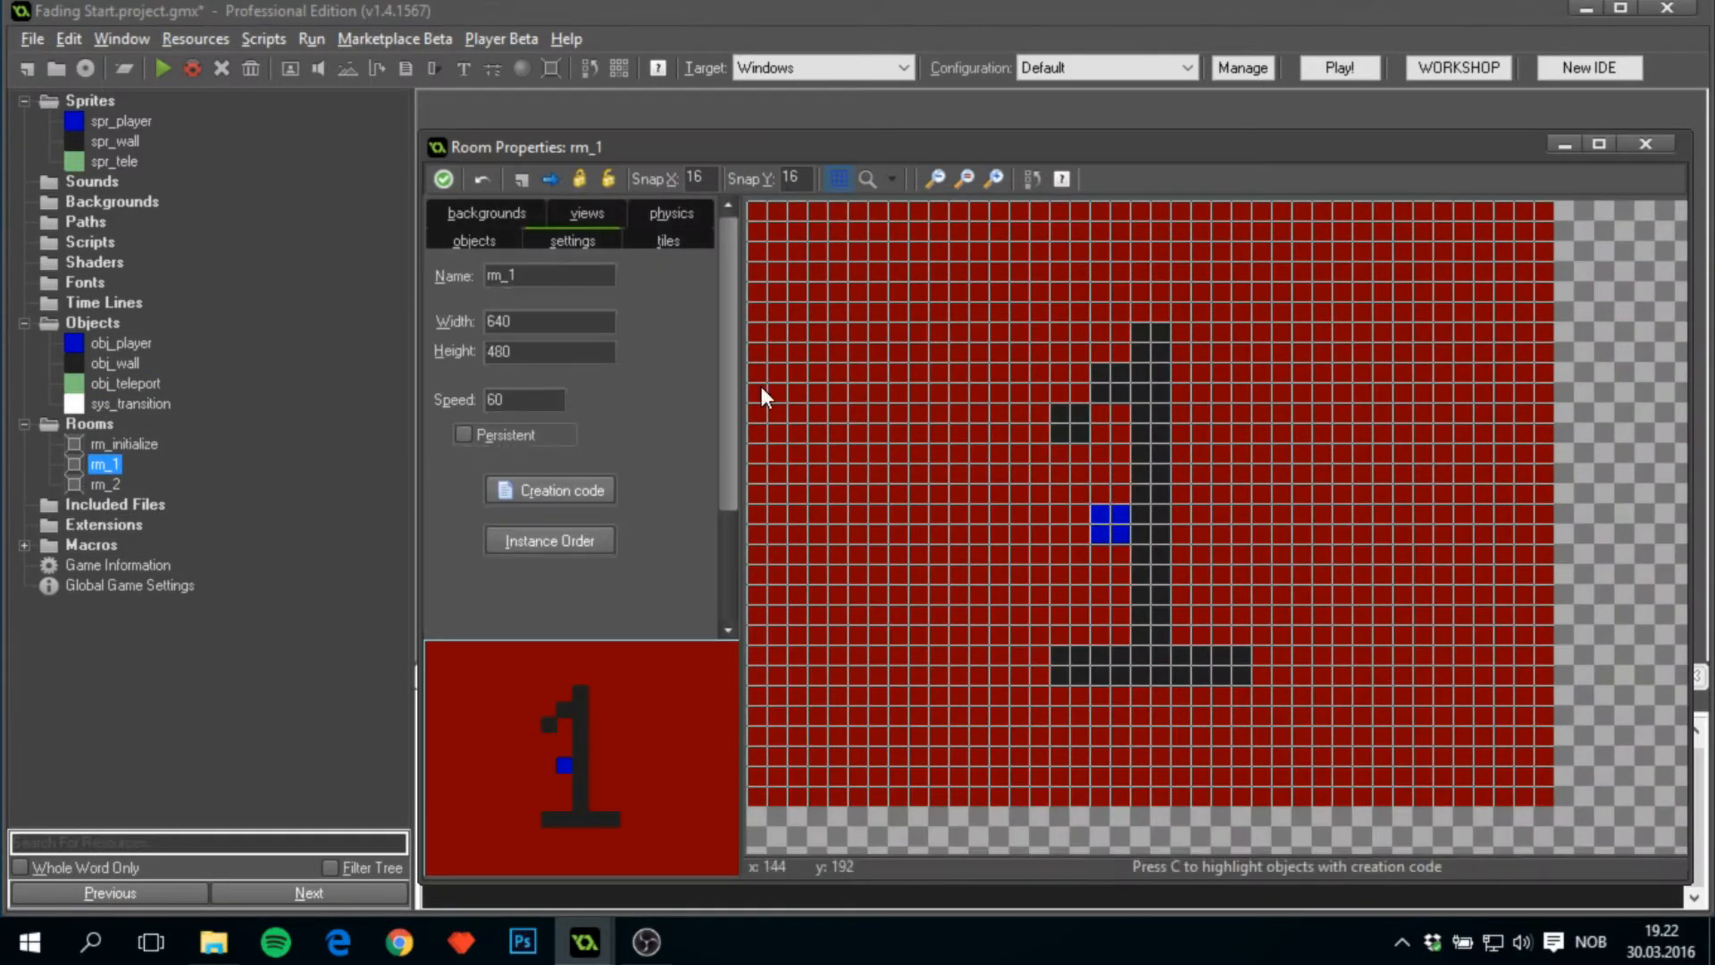
{"action": "left_click", "coordinate": [963, 179]}
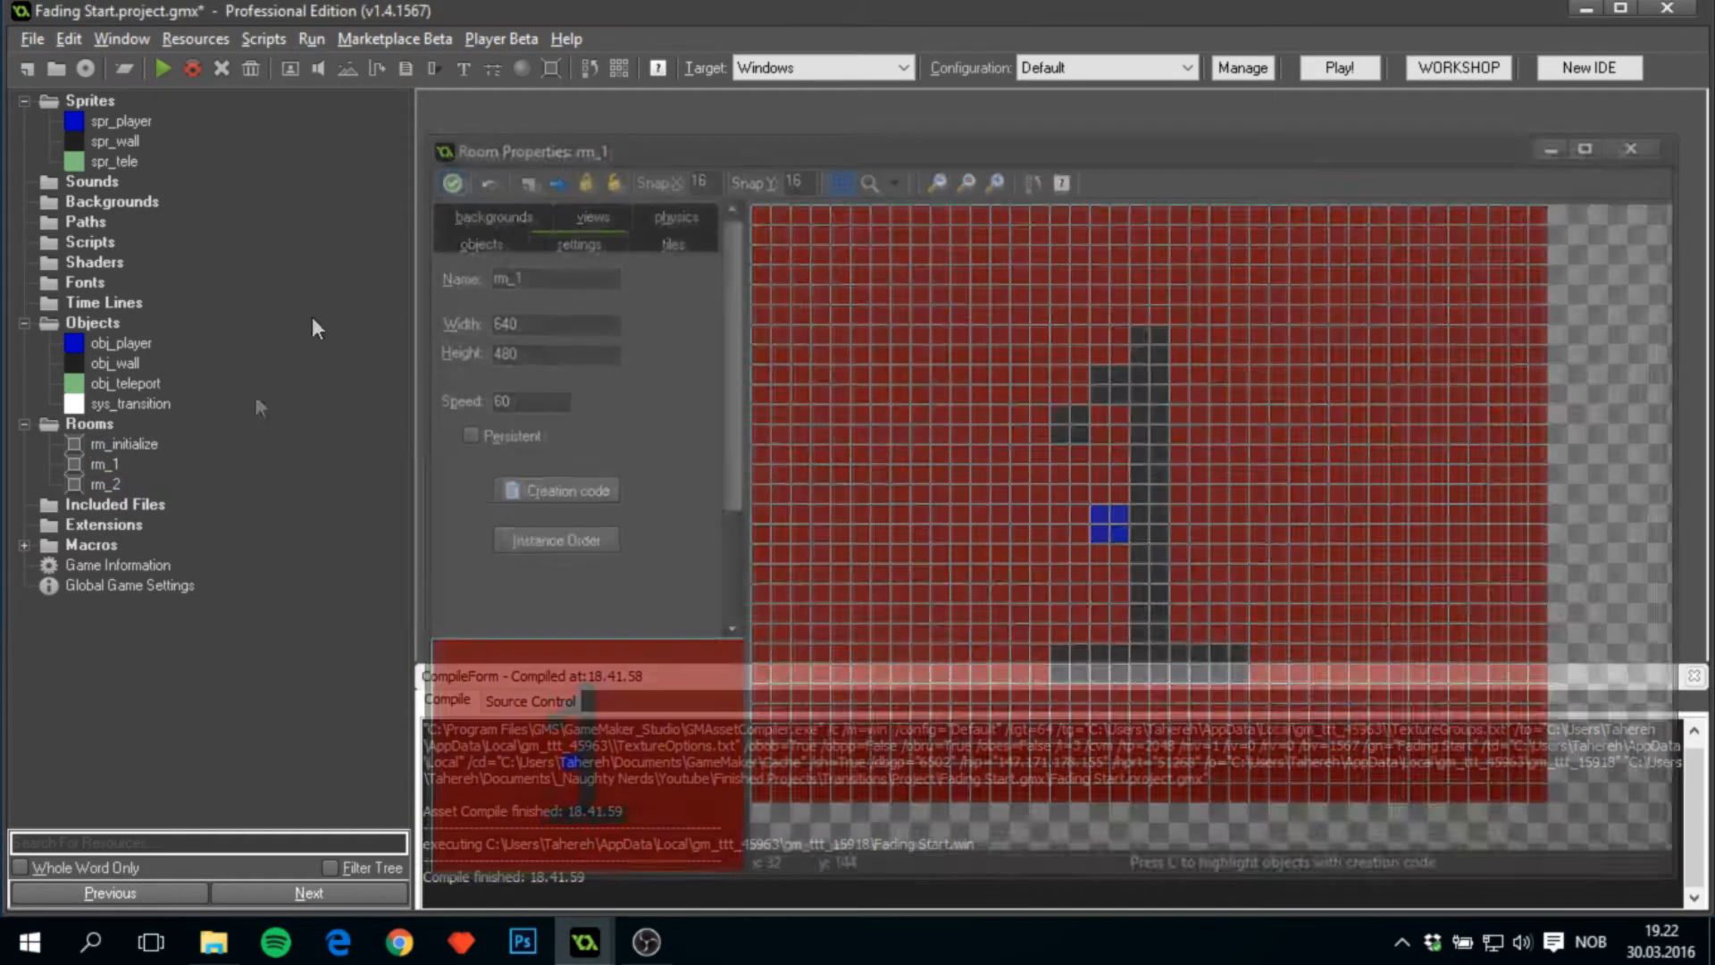
{"action": "double_click", "coordinate": [106, 483]}
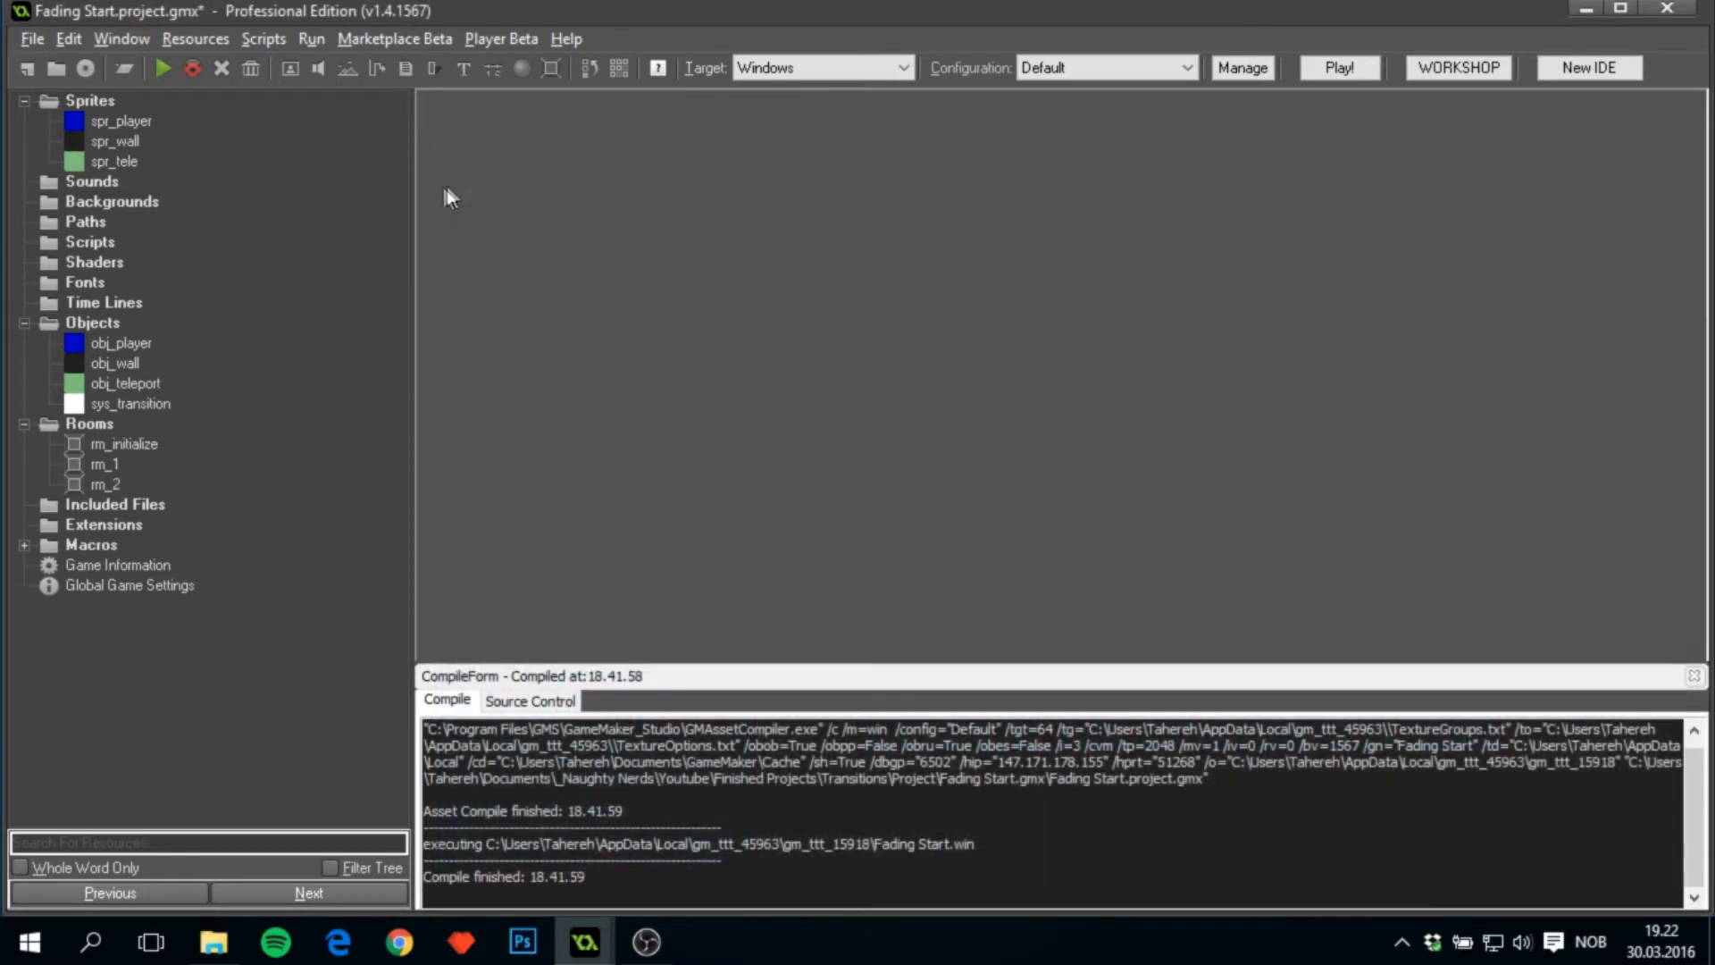
{"action": "double_click", "coordinate": [122, 342]}
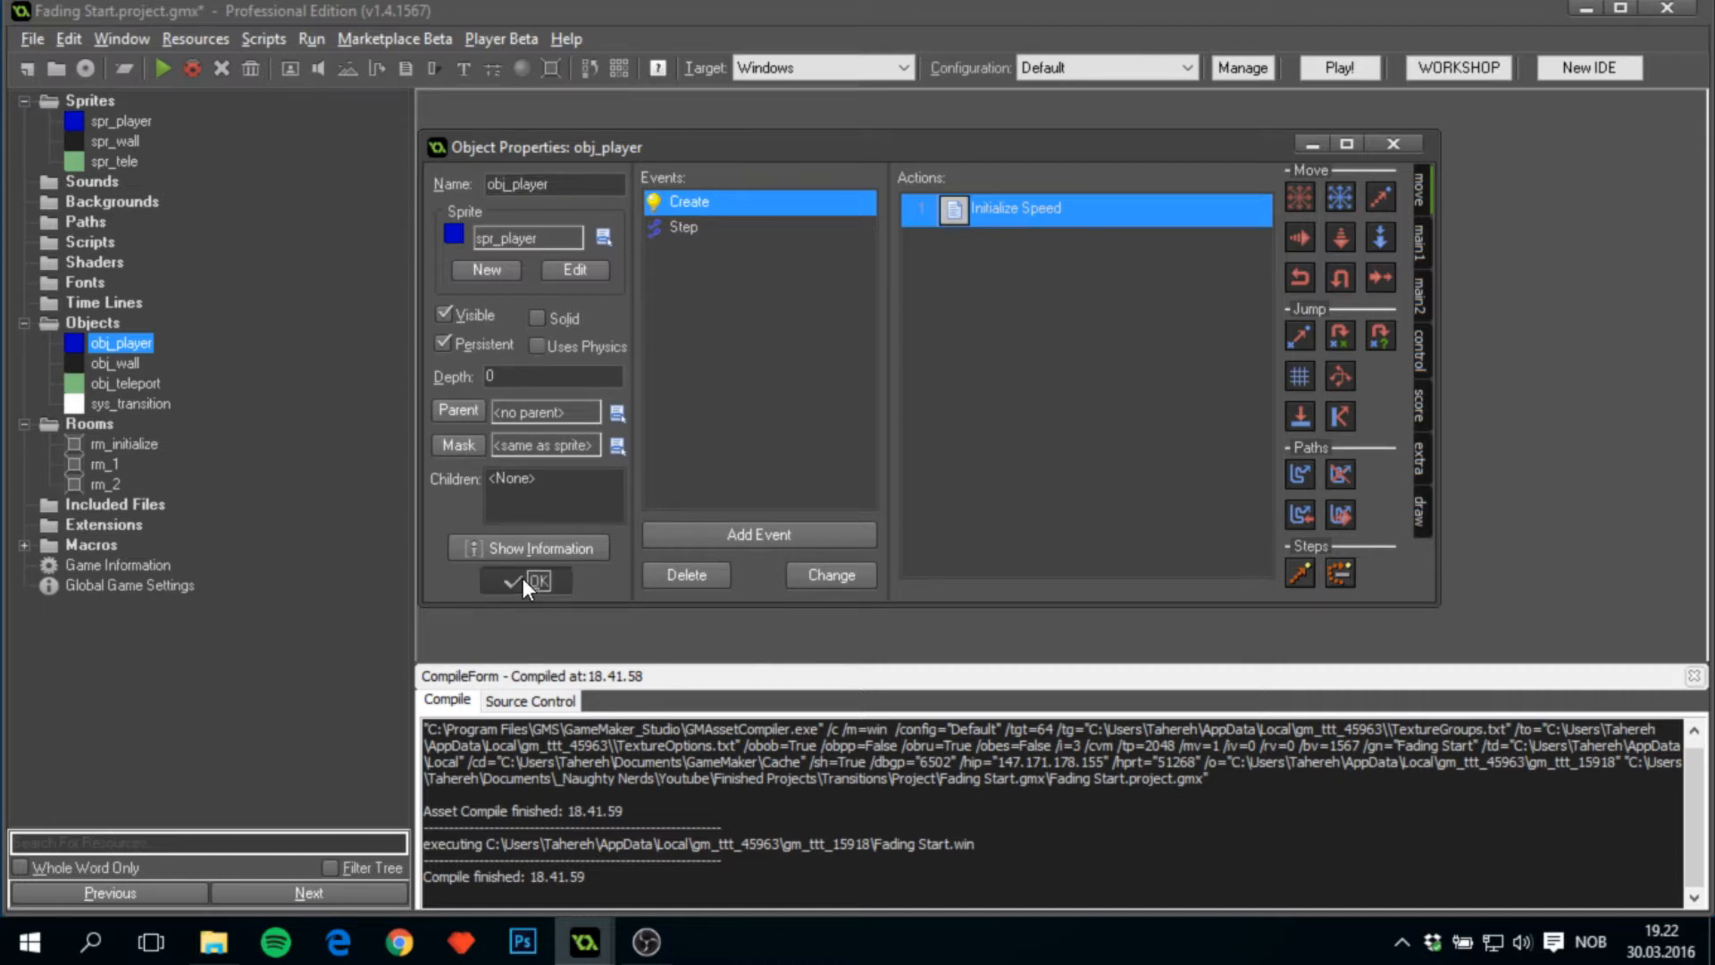
{"action": "left_click", "coordinate": [537, 579]}
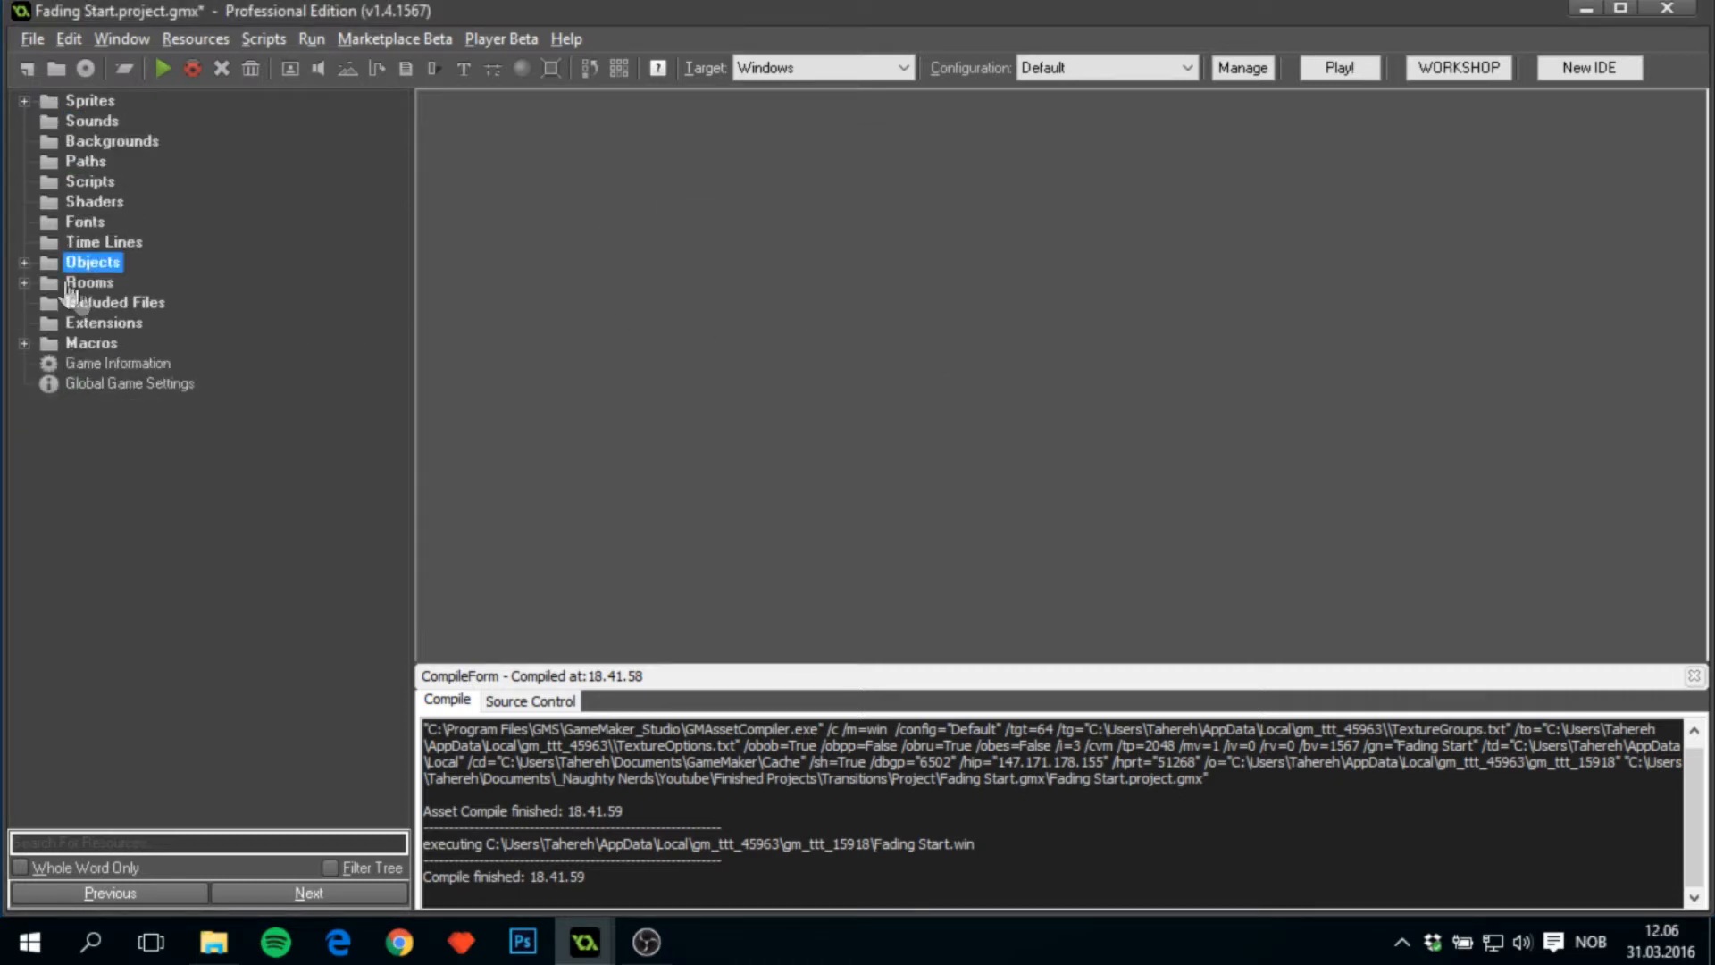
Add enum transtion { fade } above room_goto_next() in rm_initialize's creation code and save.
{"action": "left_click", "coordinate": [24, 283]}
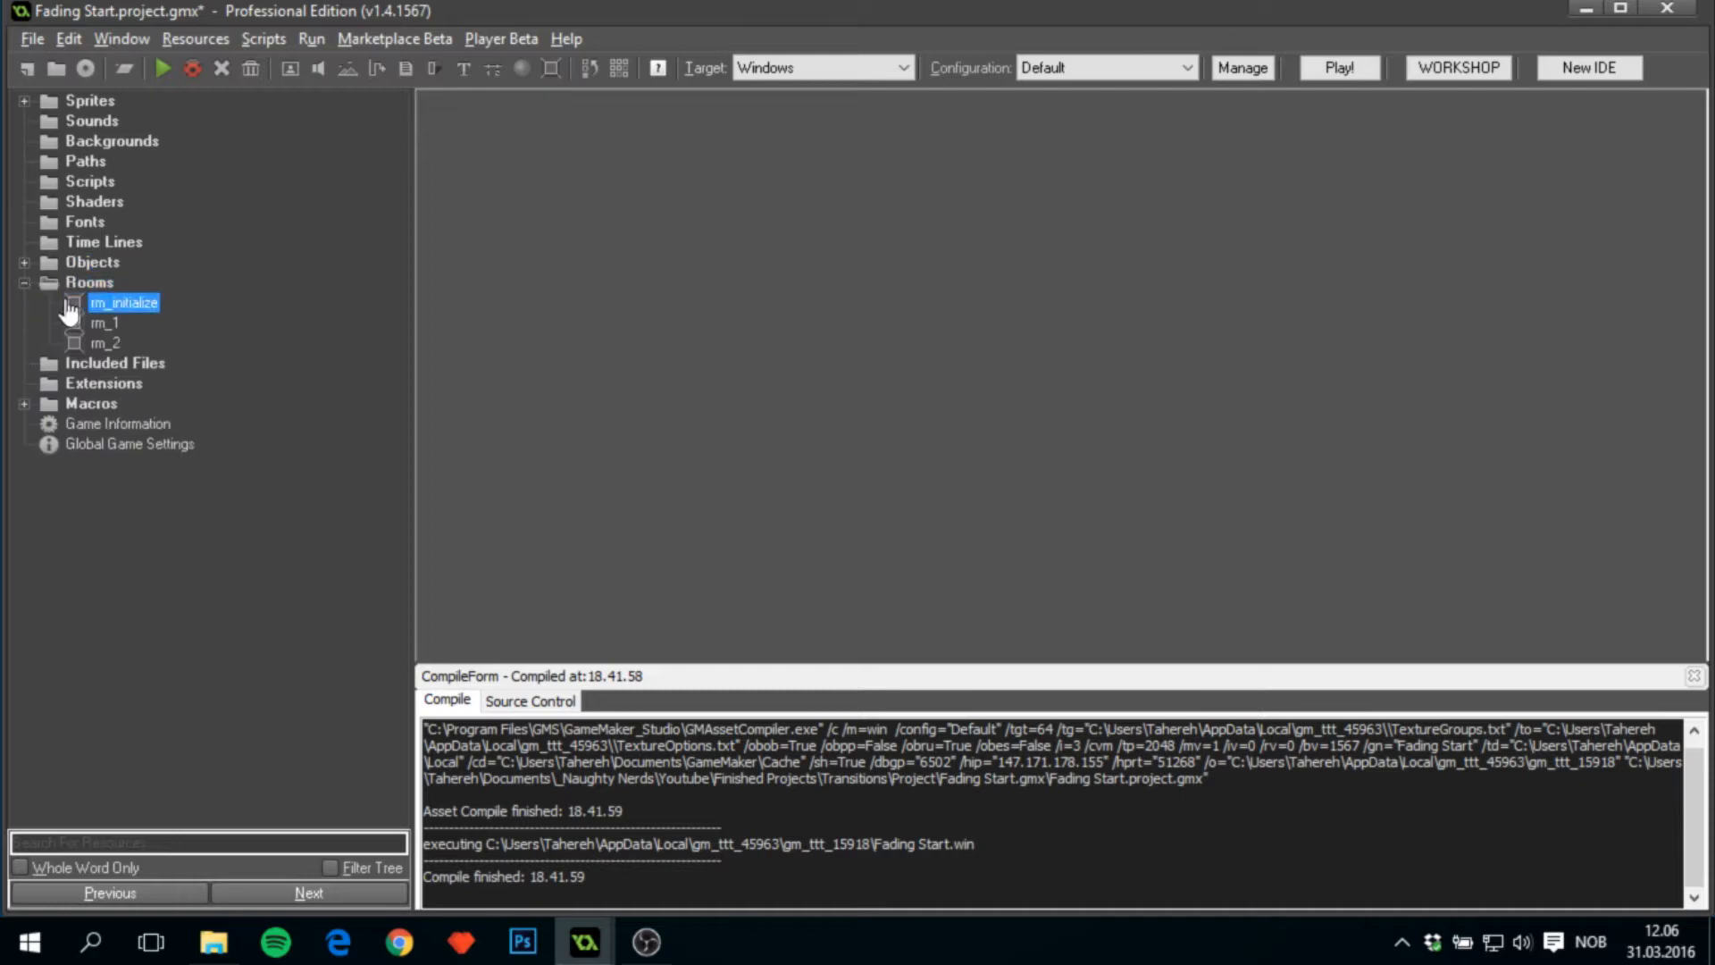
{"action": "double_click", "coordinate": [124, 302]}
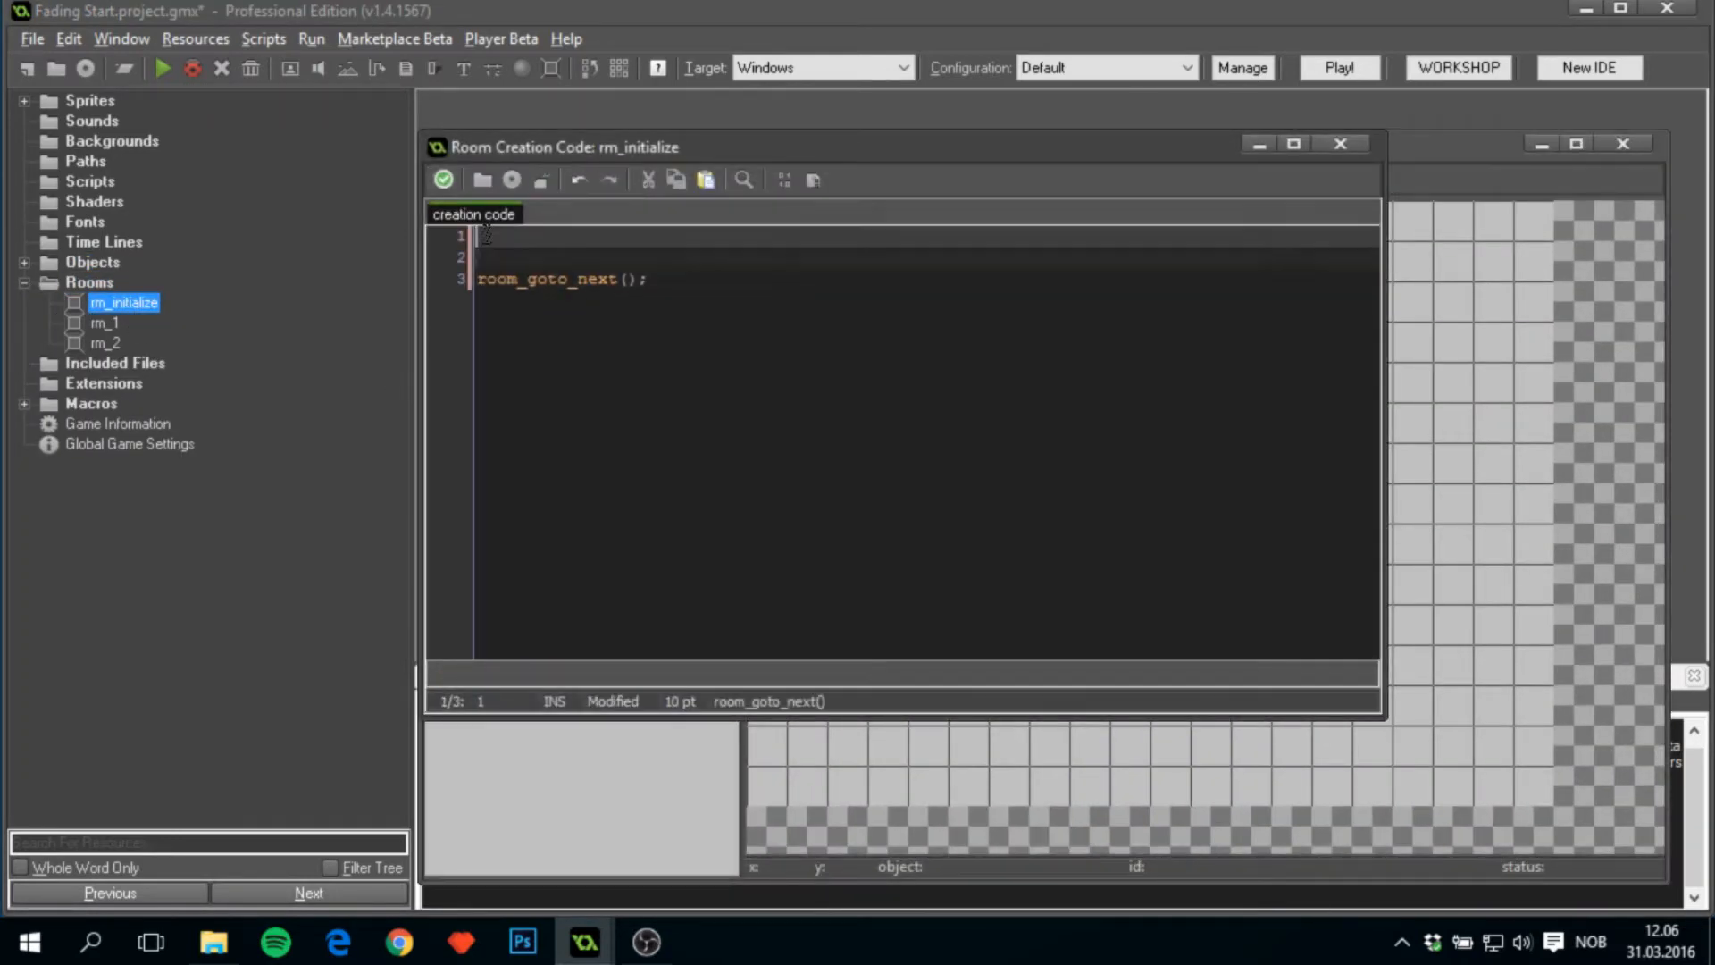
{"action": "type", "text": "enum"}
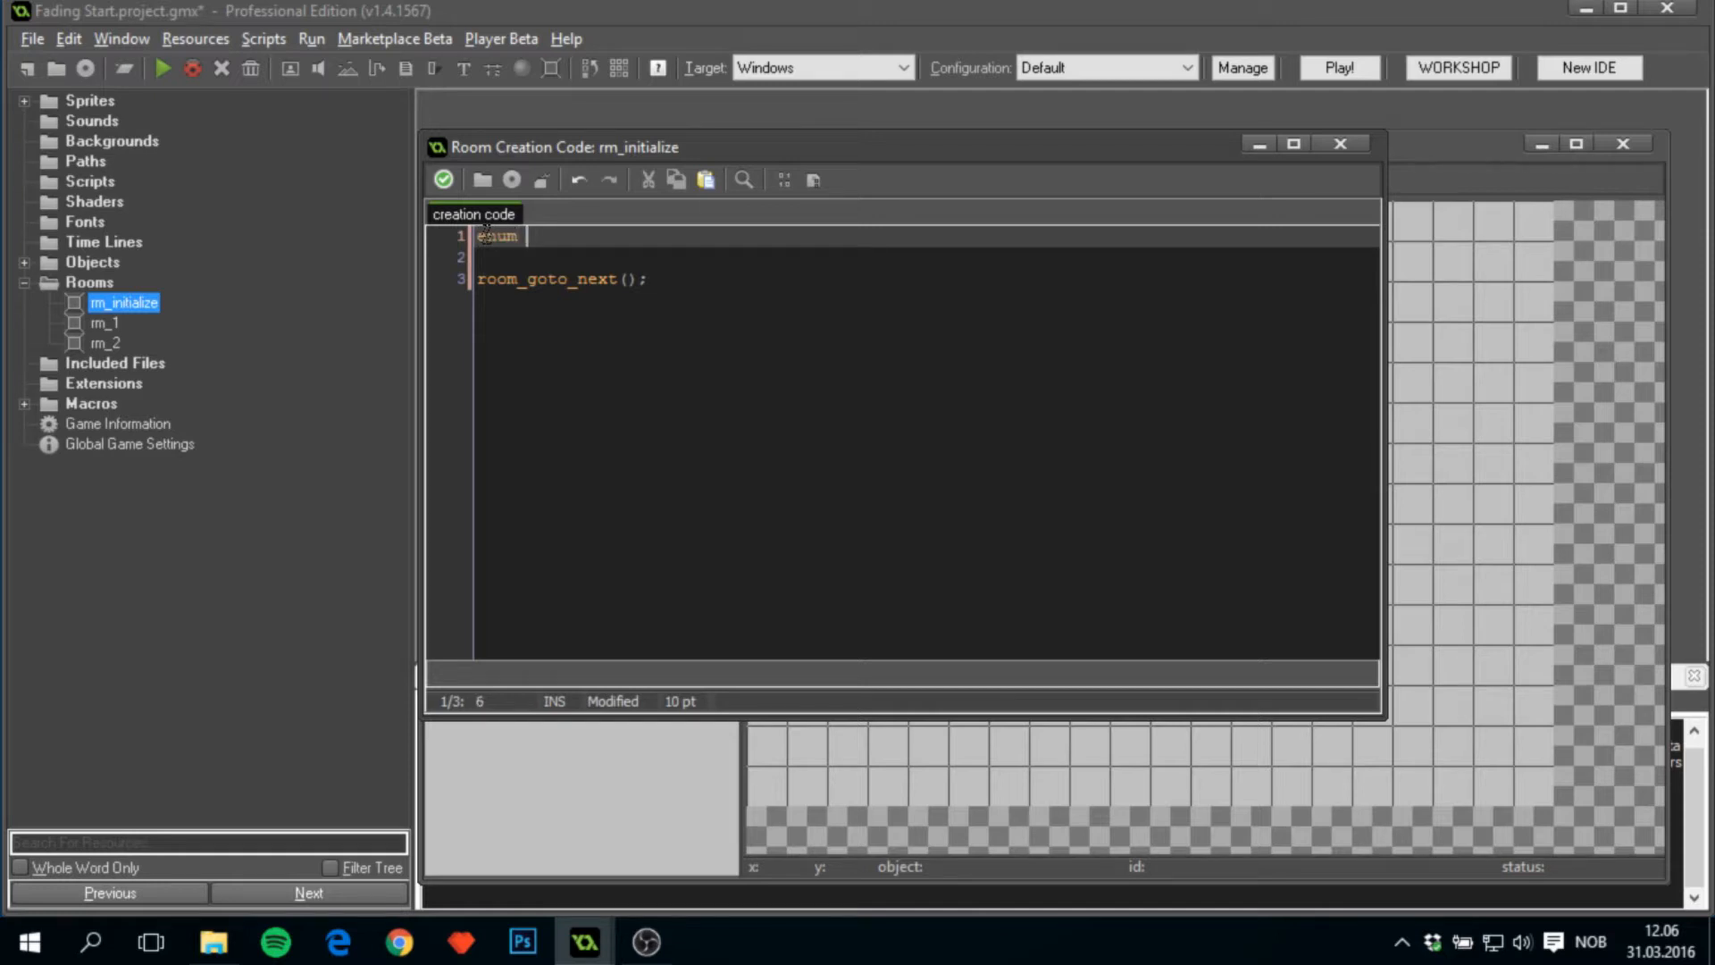
{"action": "type", "text": "transtion"}
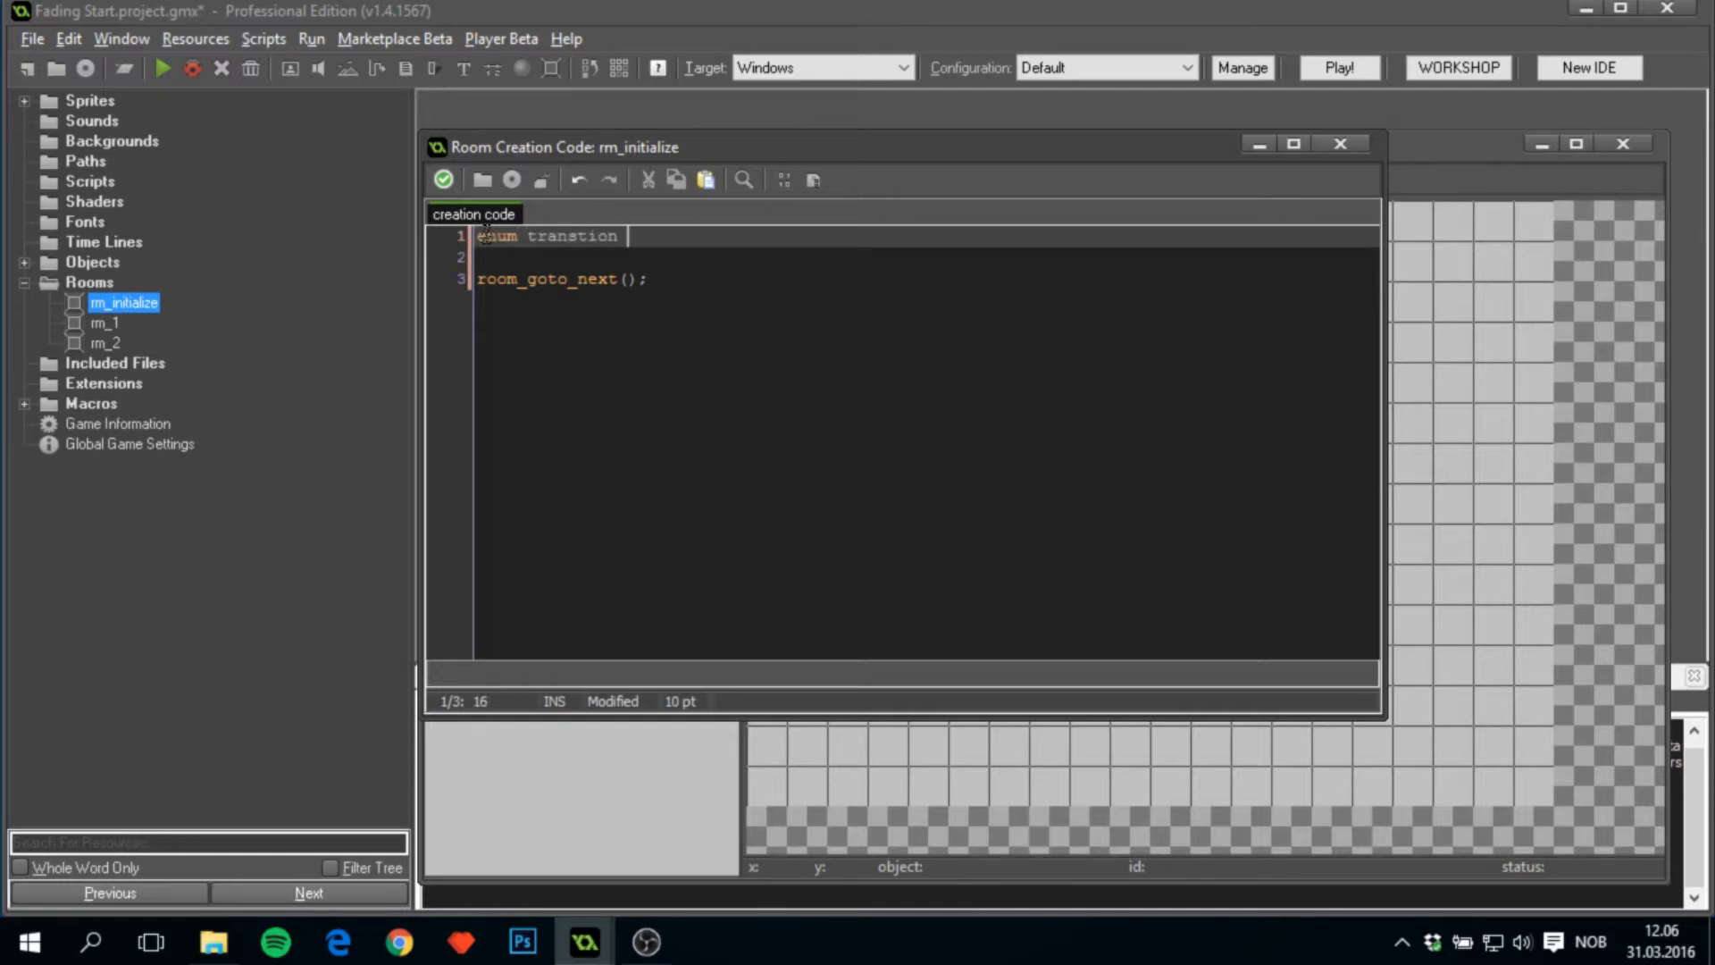
{"action": "type", "text": "{ fade }"}
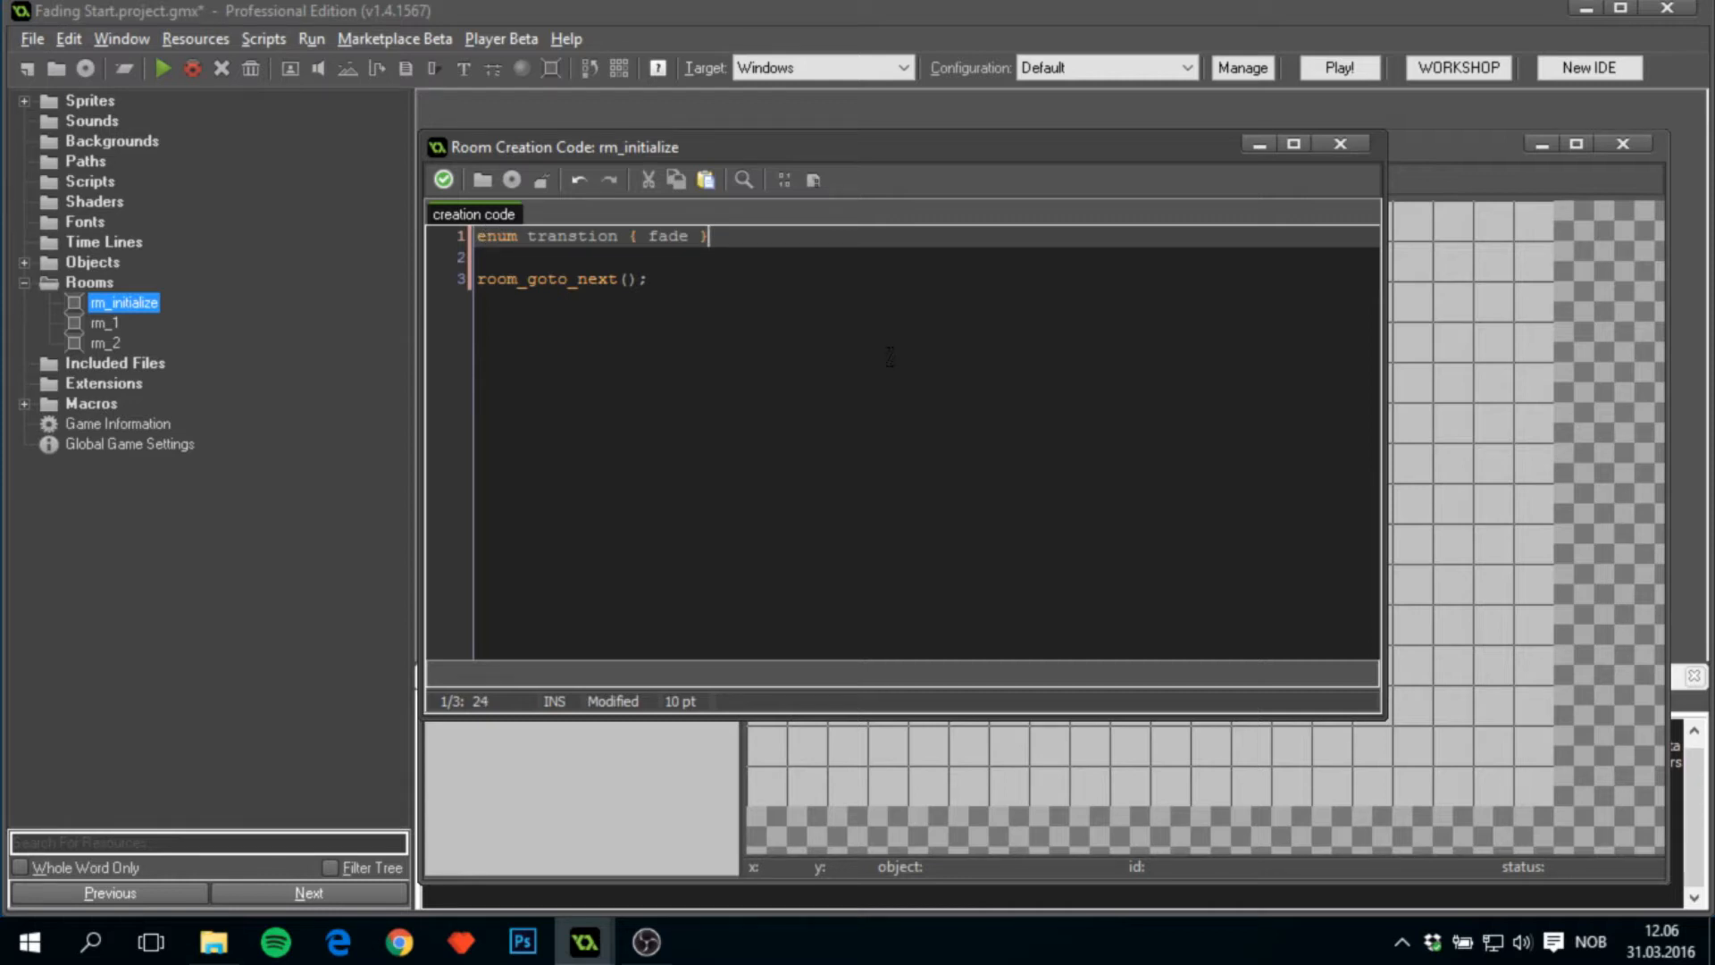
{"action": "mouse_move", "coordinate": [1040, 415]}
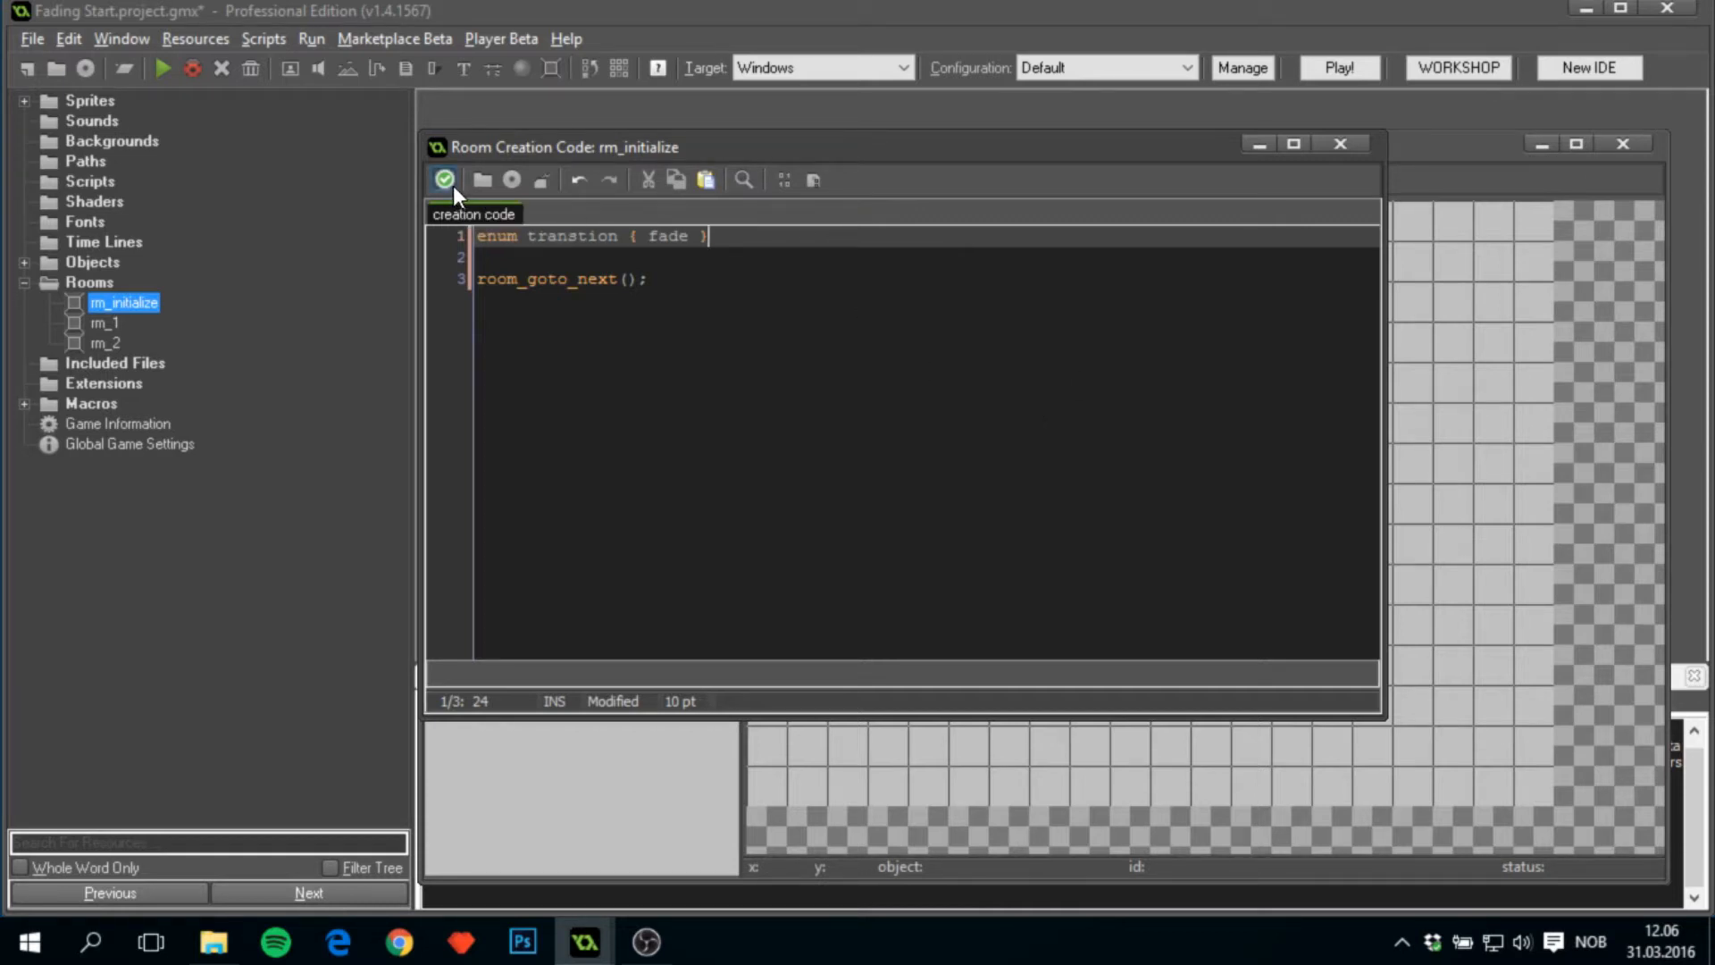
{"action": "left_click", "coordinate": [444, 179]}
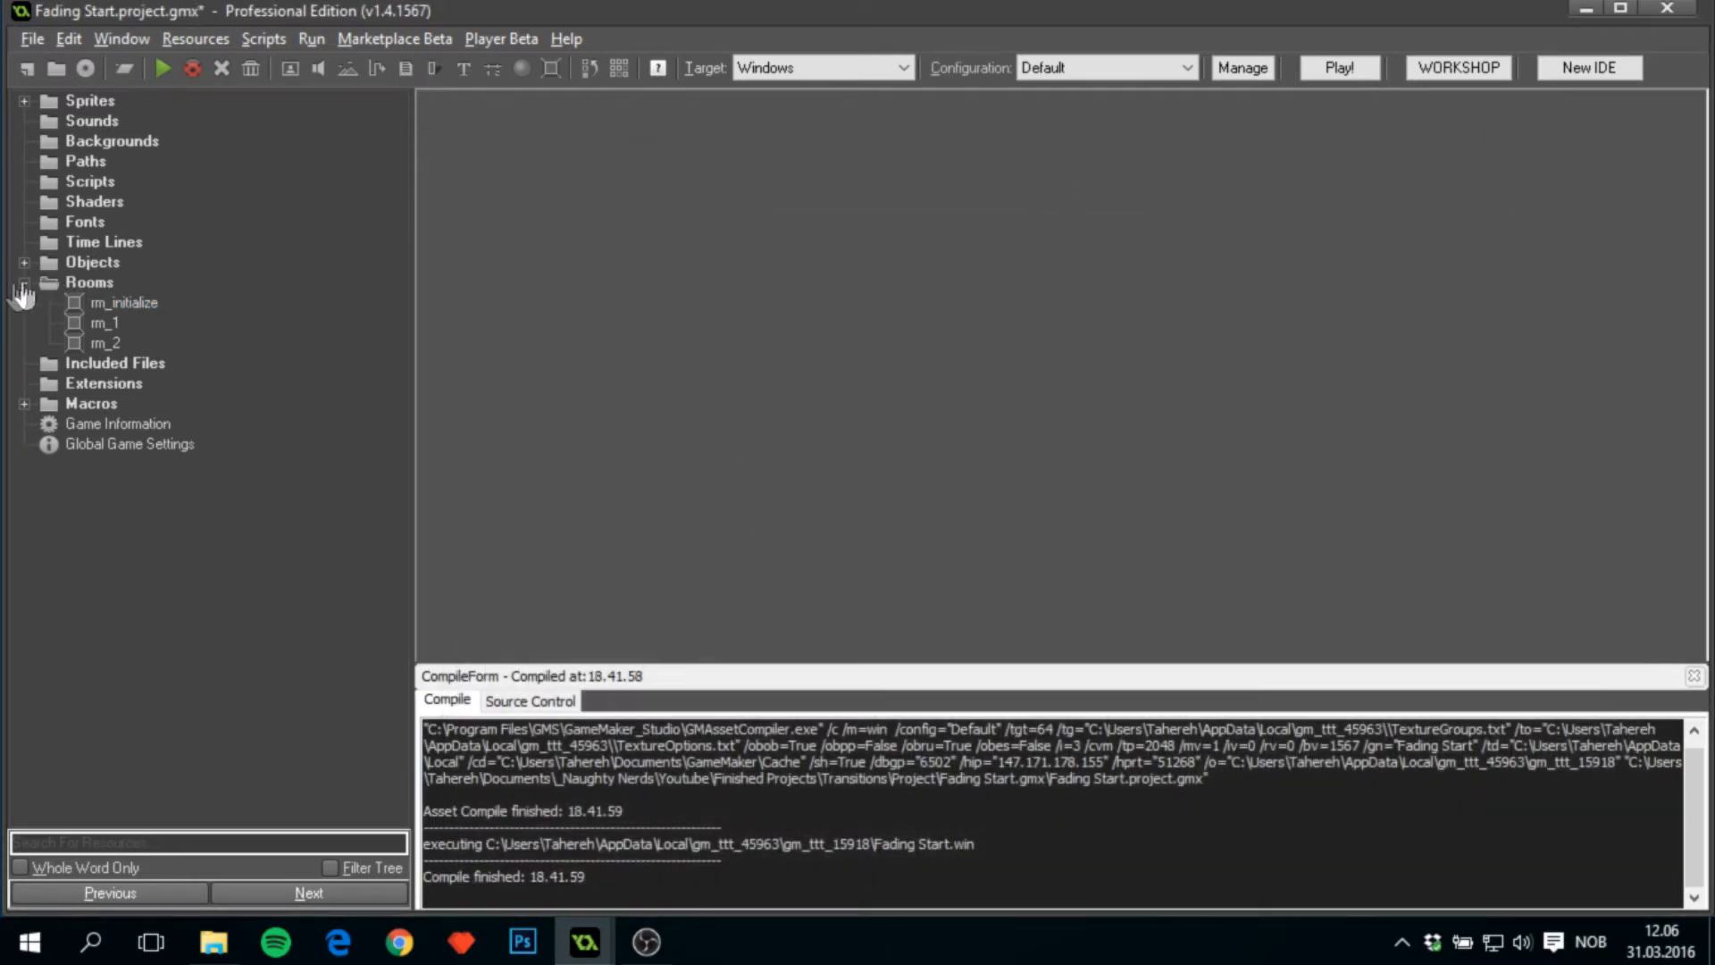
Open obj_teleport's properties and begin adding an event.
{"action": "left_click", "coordinate": [24, 262]}
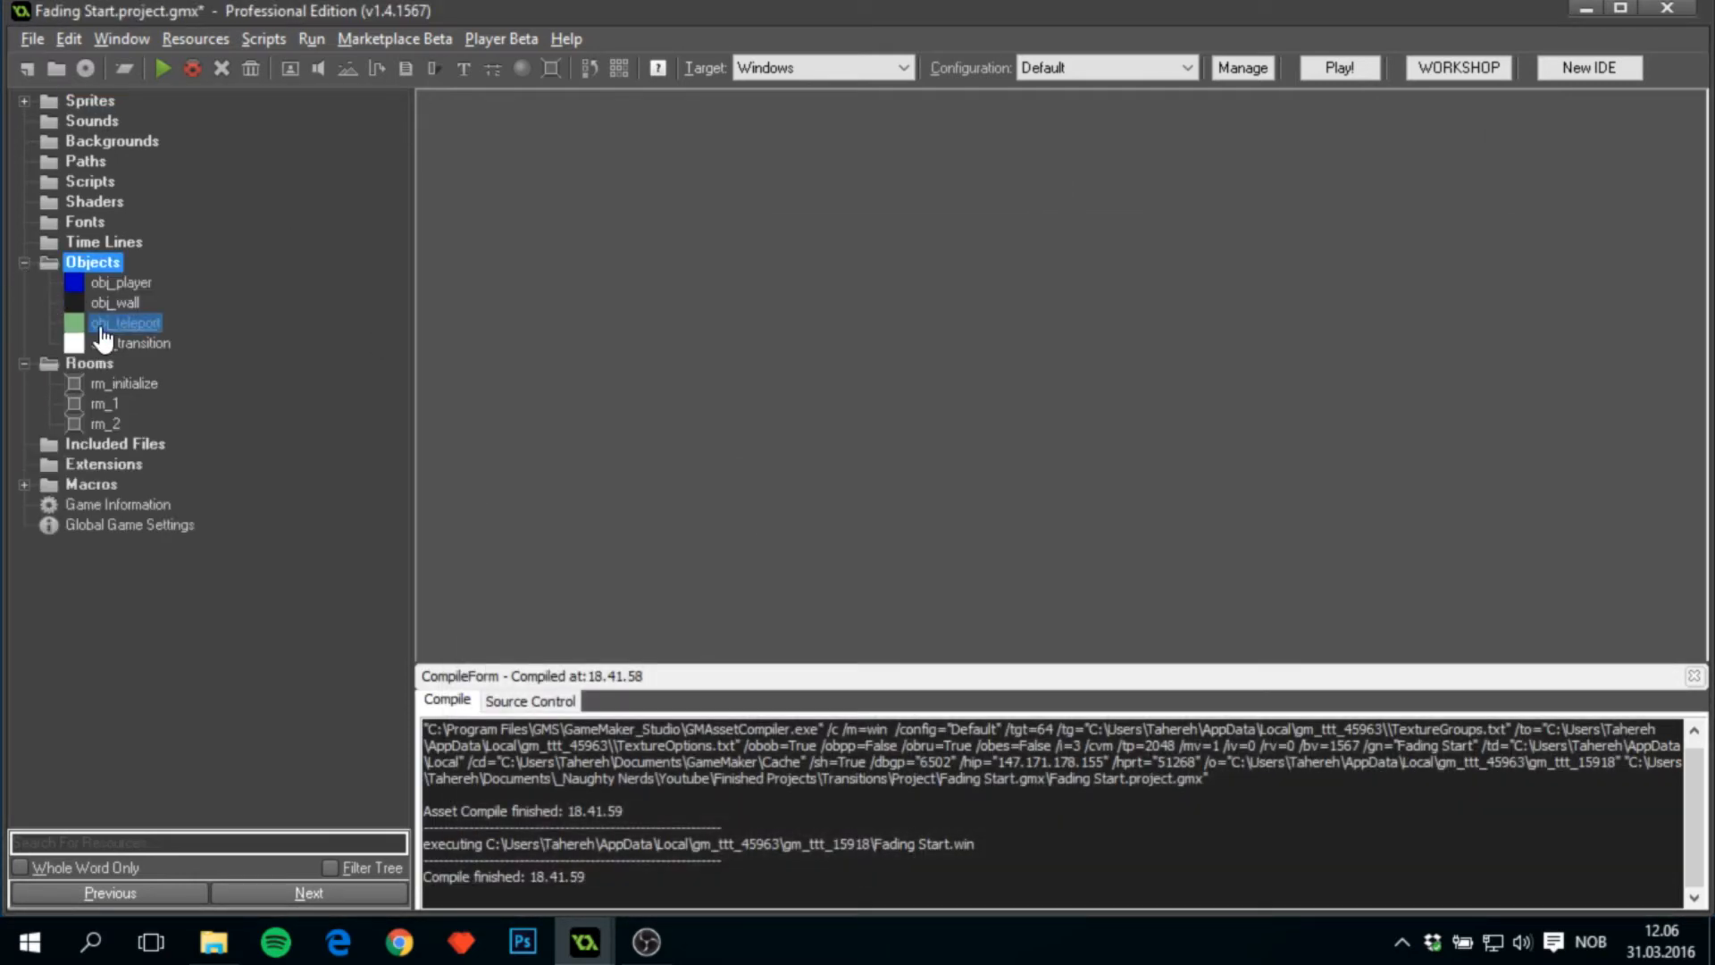
{"action": "double_click", "coordinate": [124, 322]}
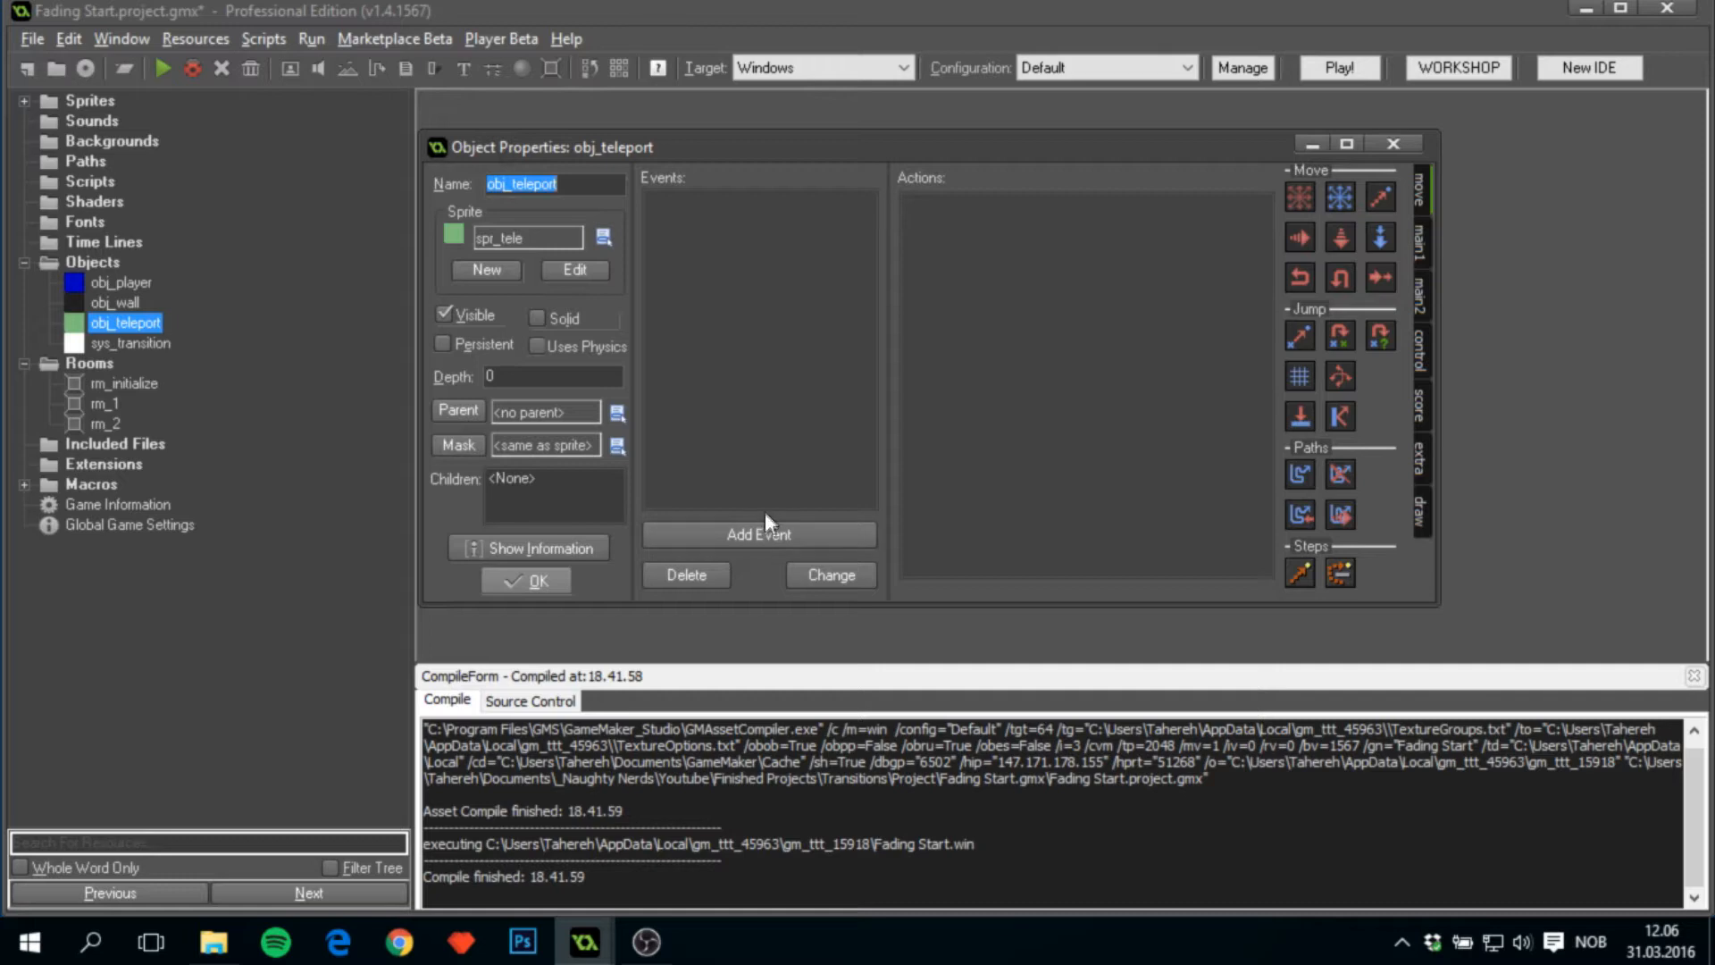
{"action": "left_click", "coordinate": [758, 535]}
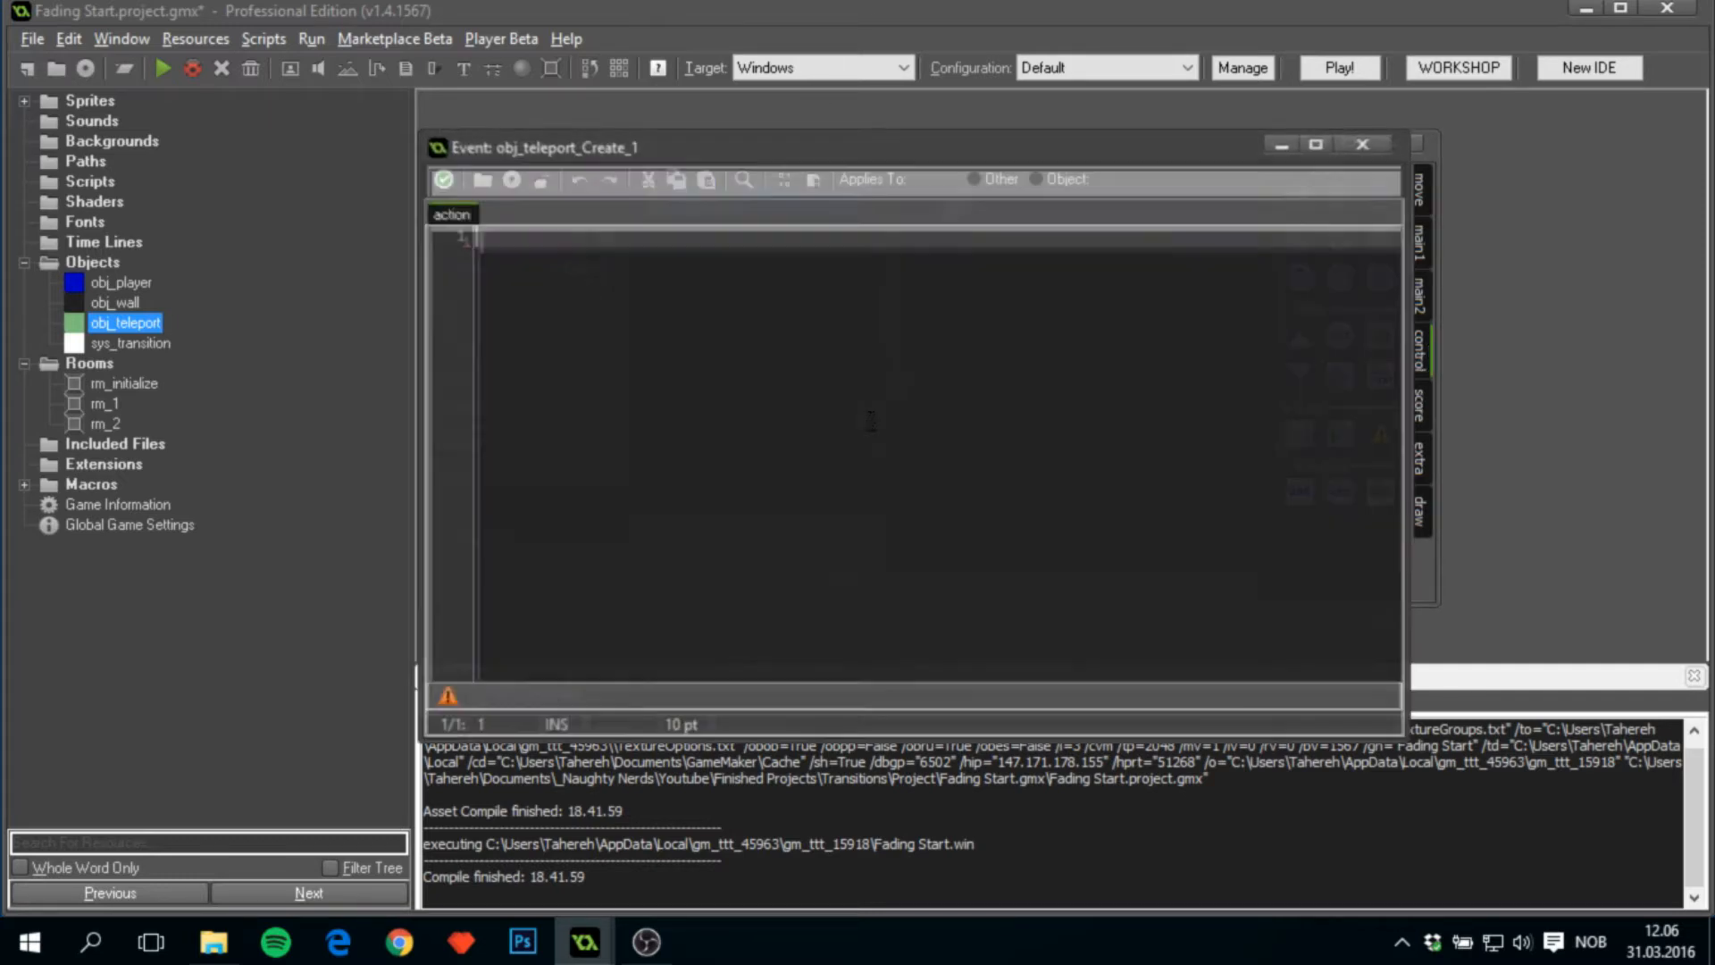
Write the Initialize Variables comment with next_room = noone, kind = transition.fade, xx = -1, yy = -1.
{"action": "type", "text": "/// Init:"}
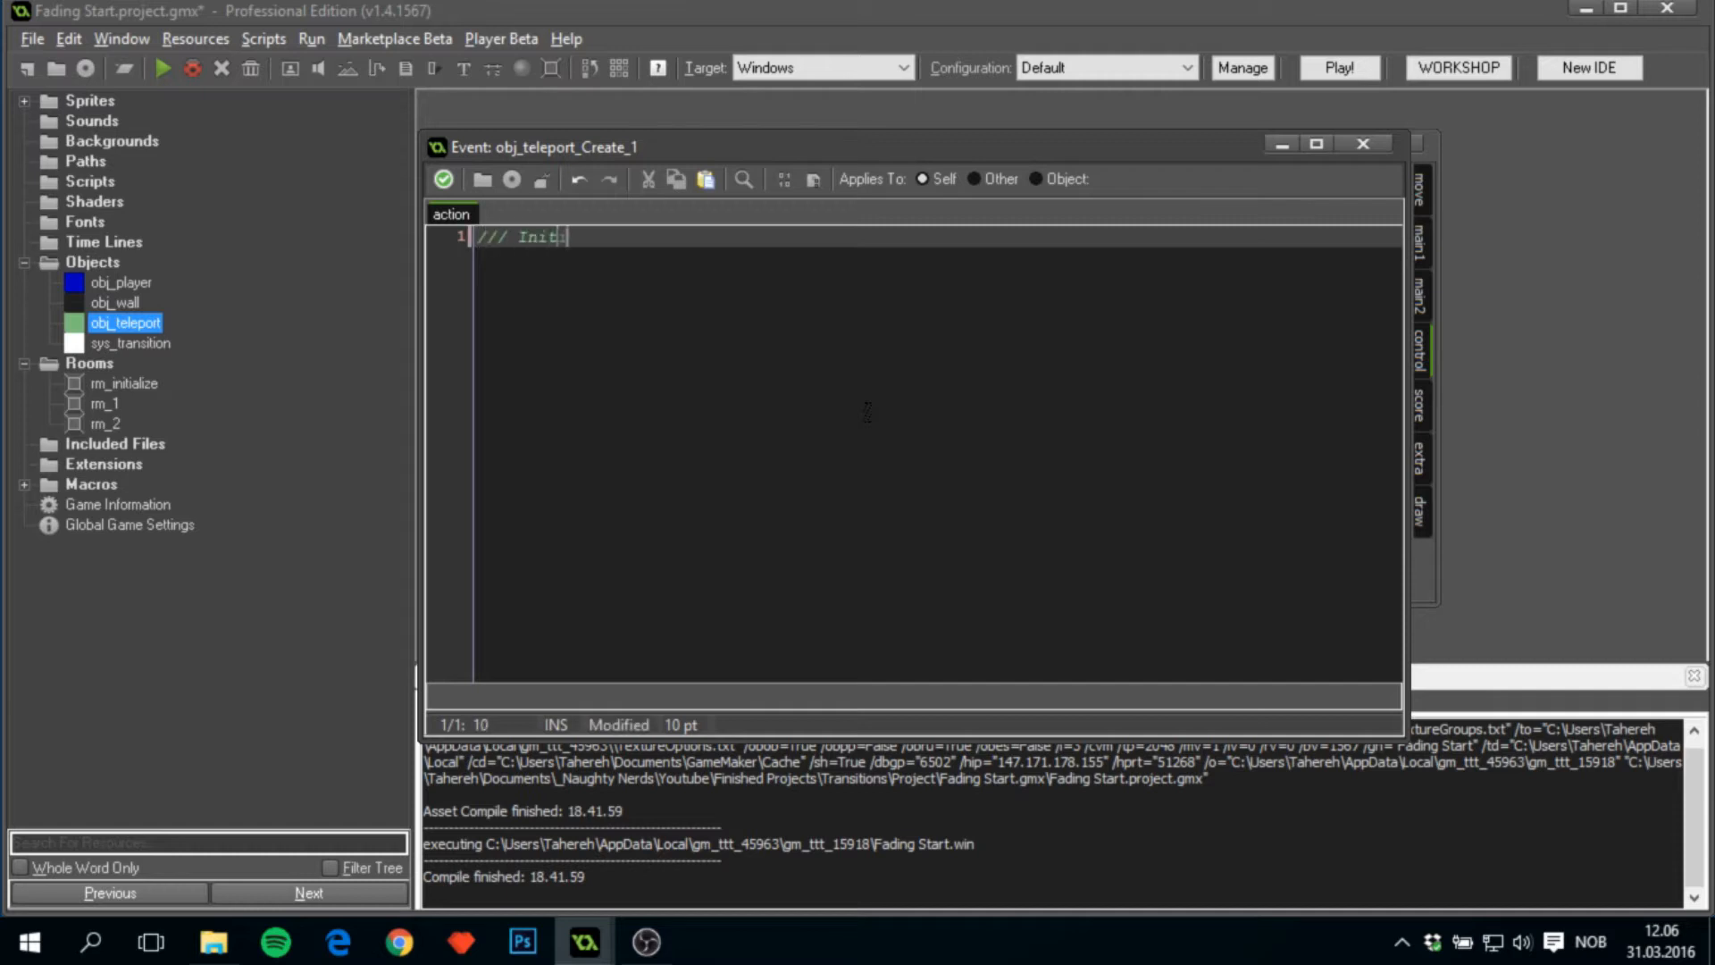
{"action": "type", "text": "ialize Variables"}
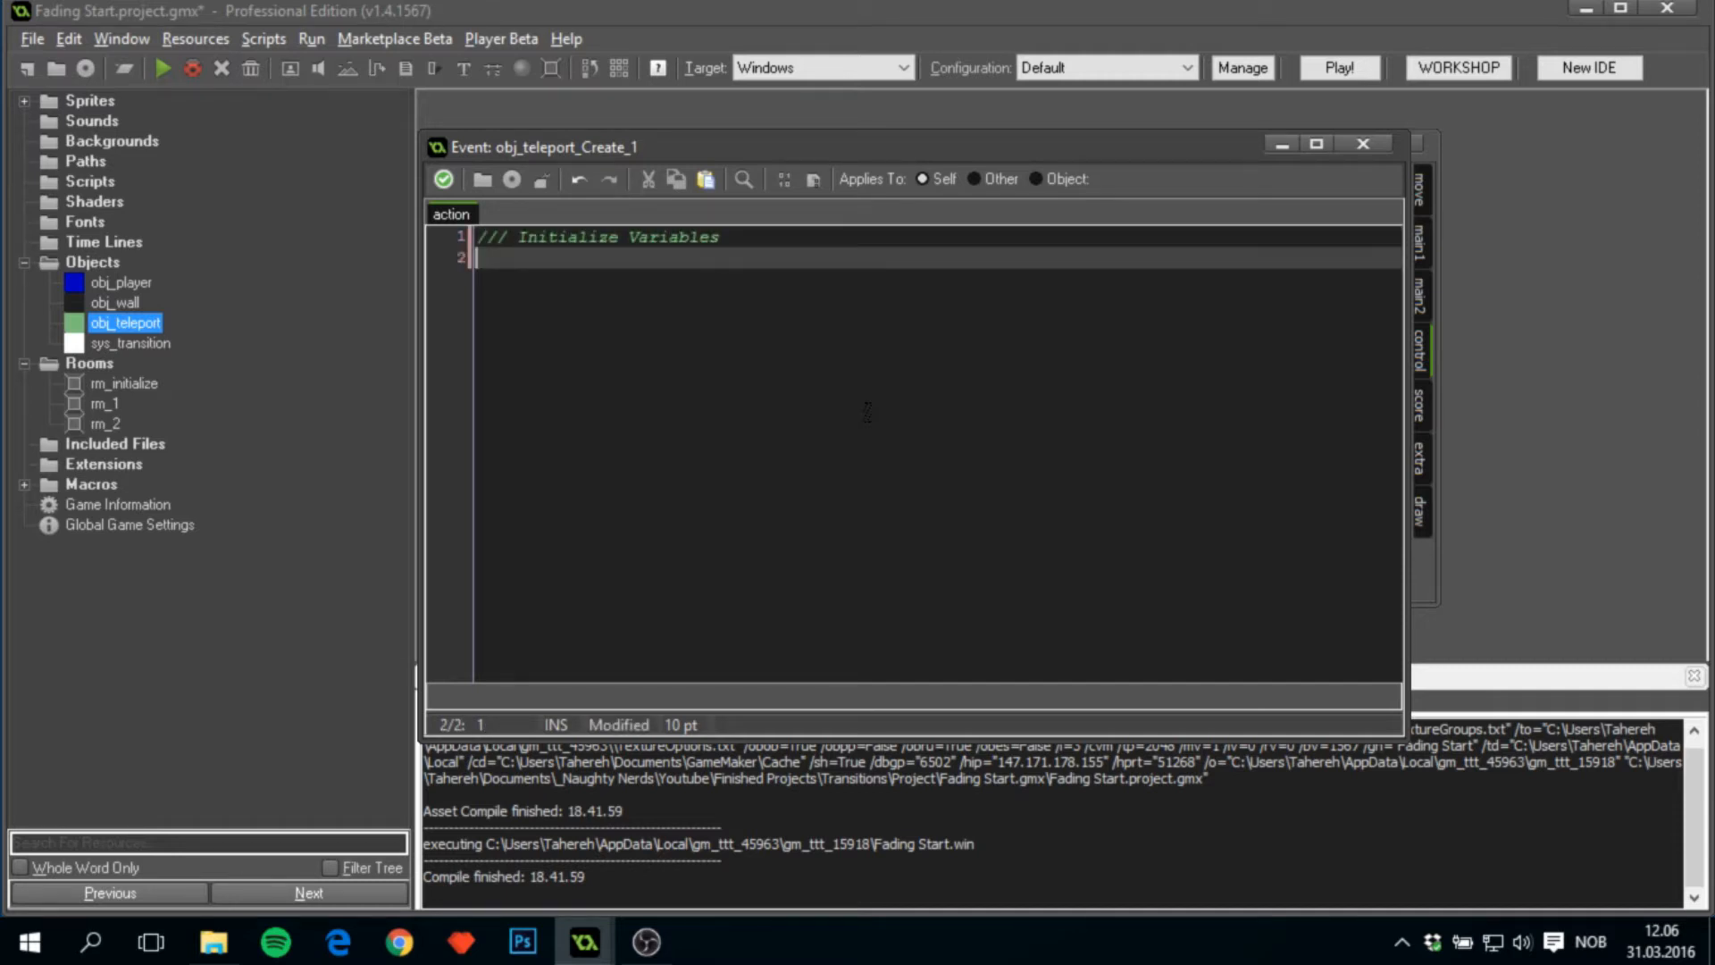
{"action": "type", "text": "next_r"}
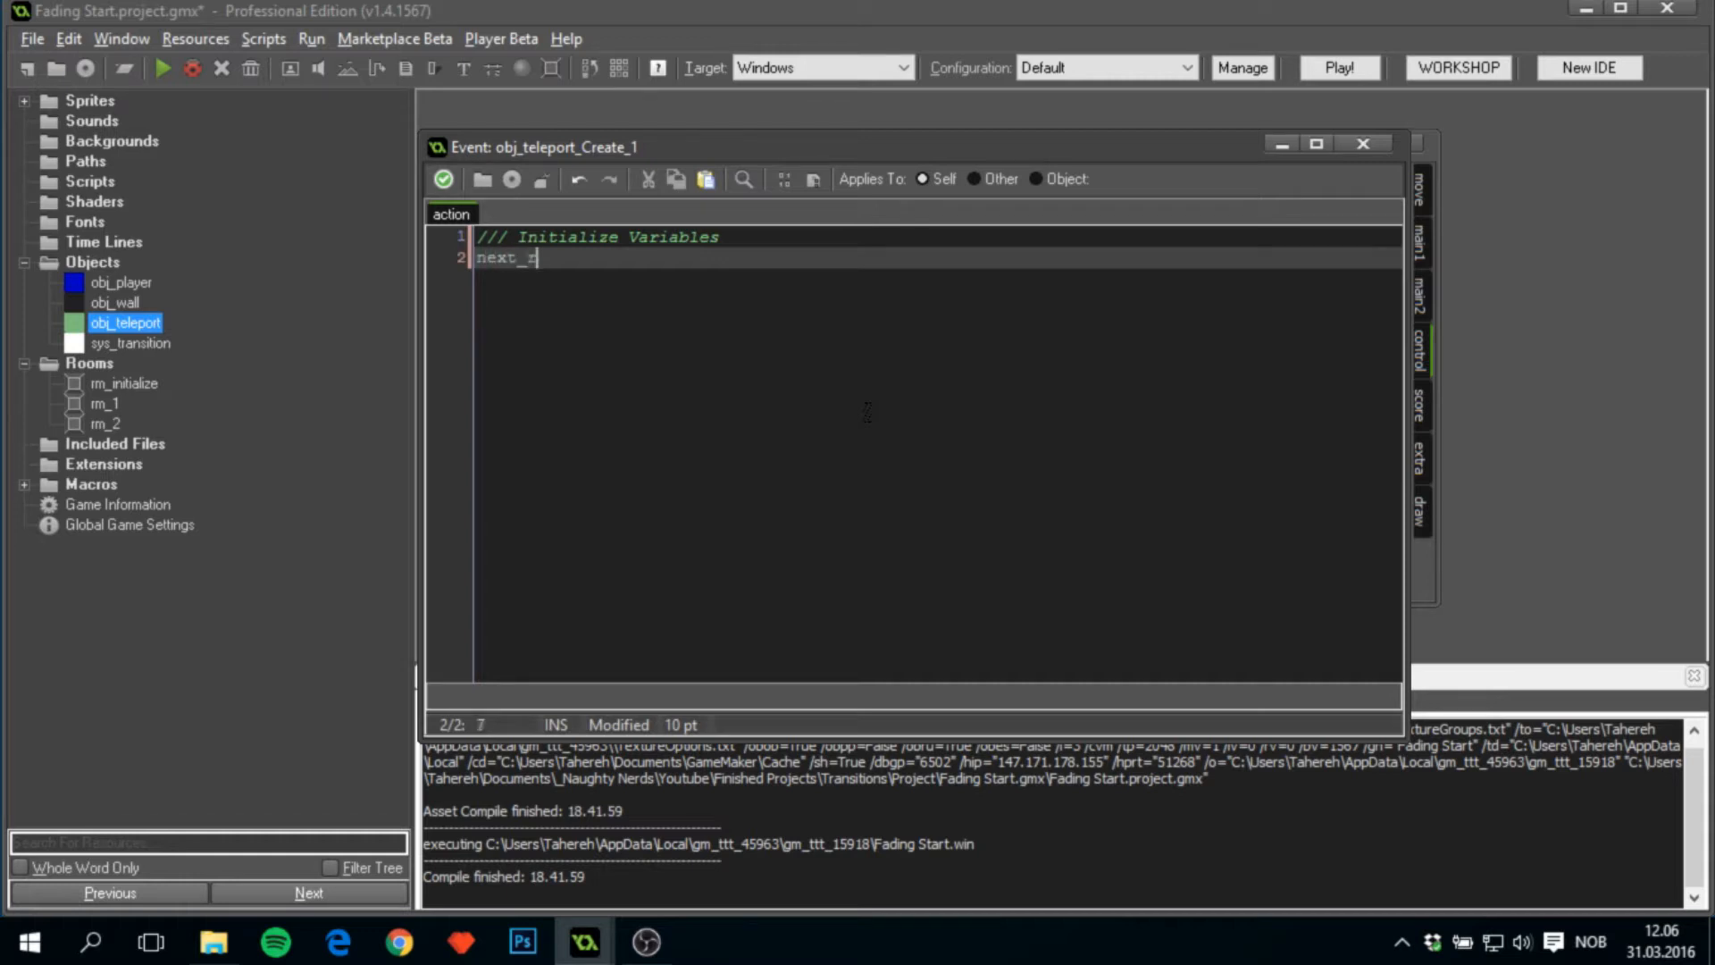
{"action": "type", "text": "room"}
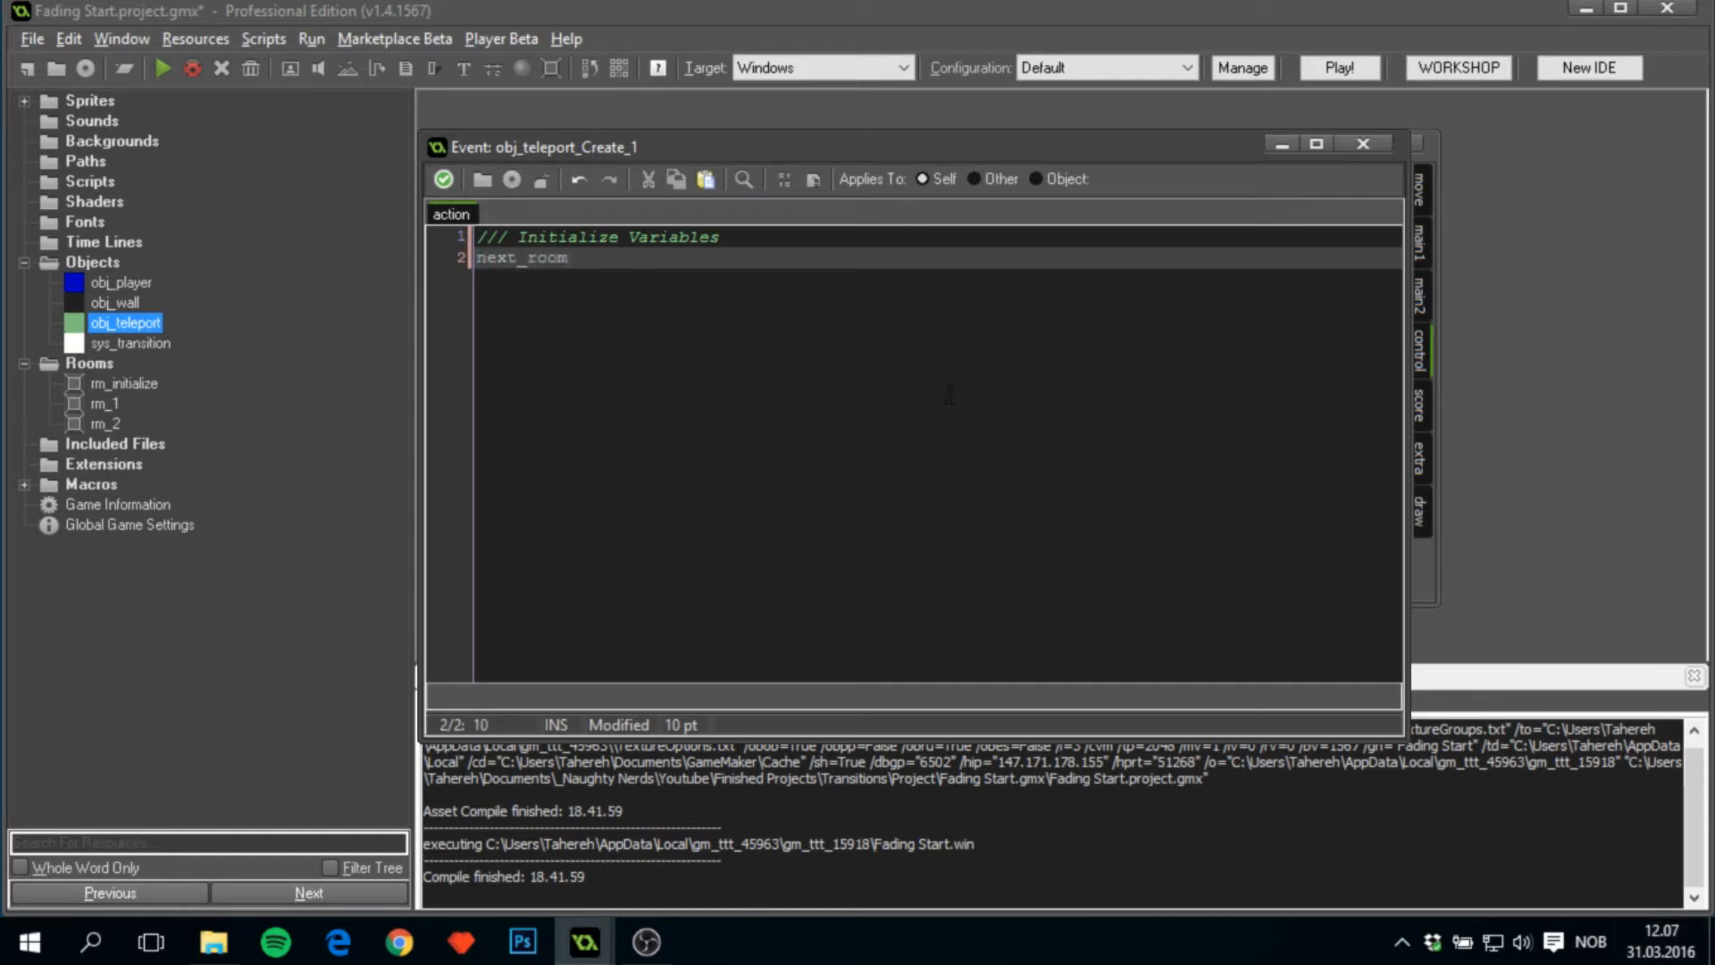
{"action": "type", "text": "= noone;"}
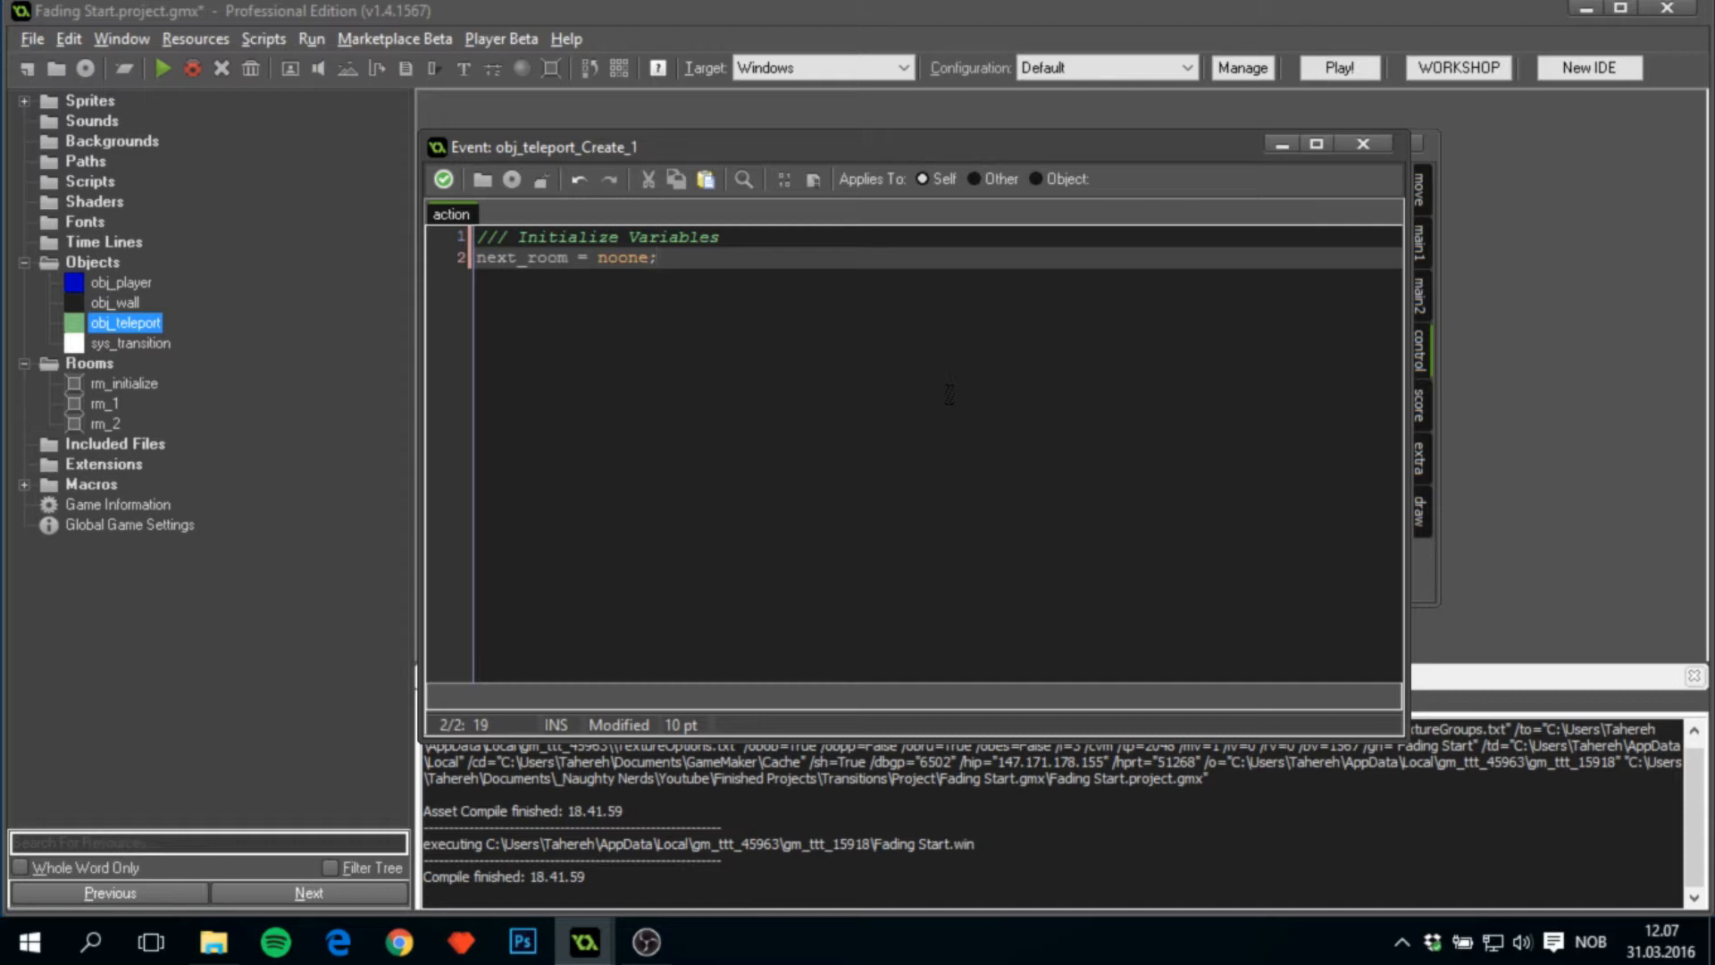
{"action": "type", "text": "kind ="}
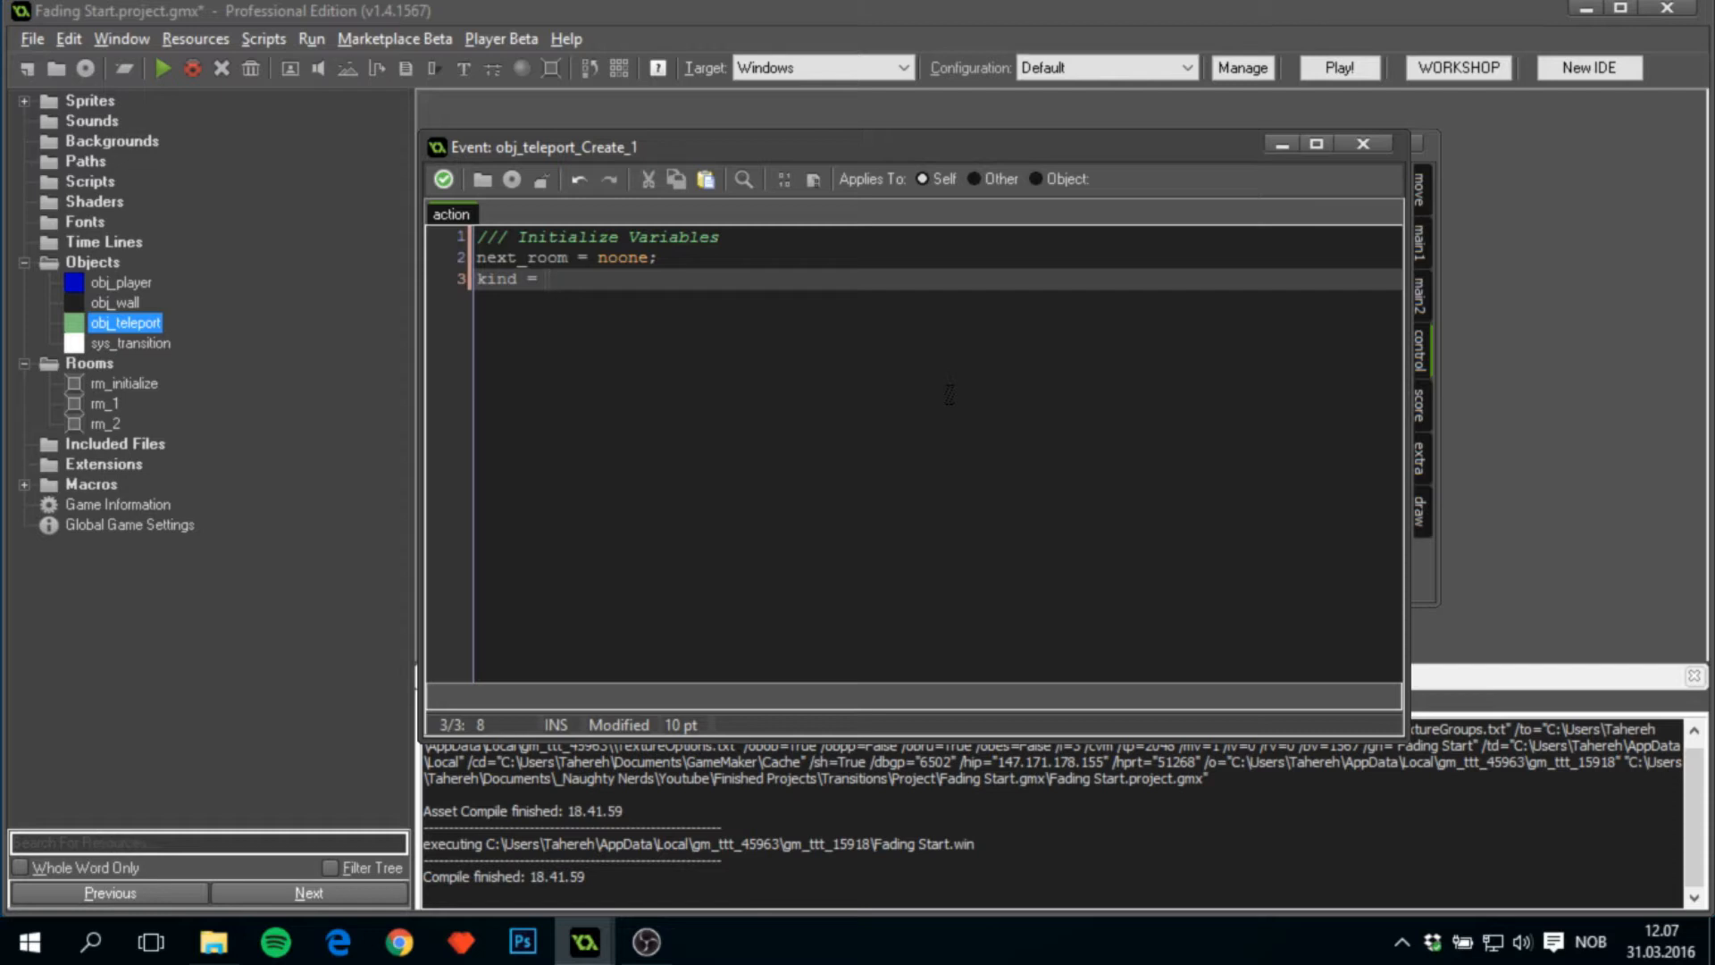
{"action": "type", "text": "transition"}
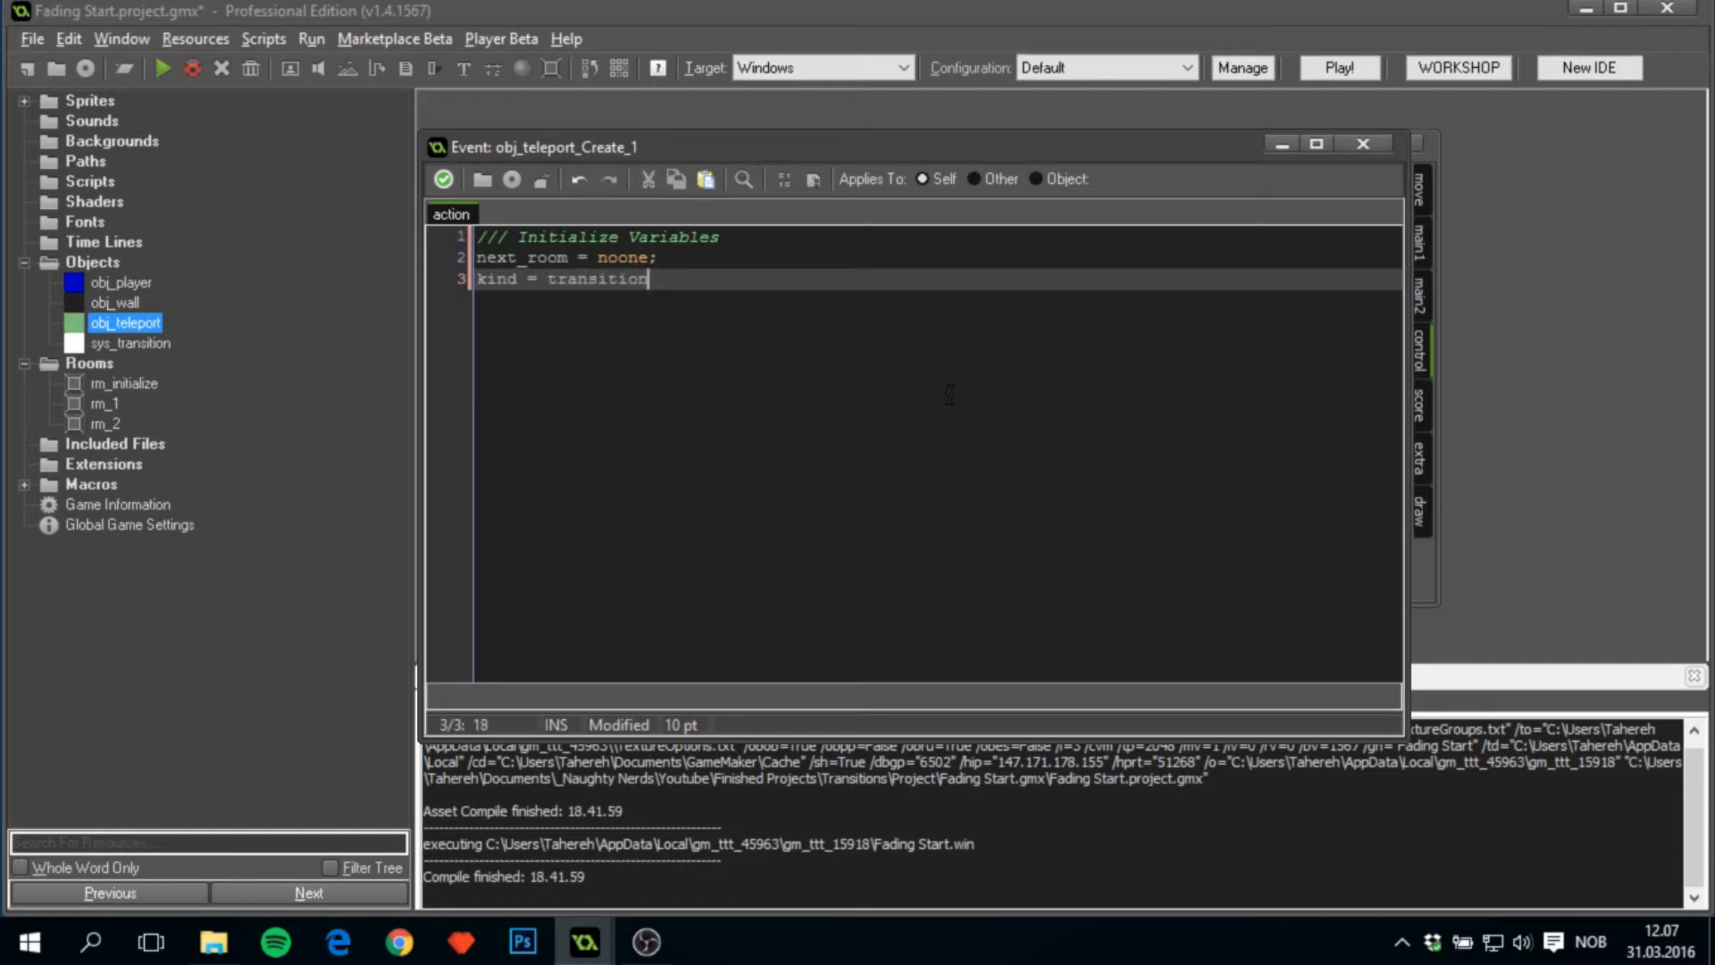
{"action": "type", "text": ".fade;"}
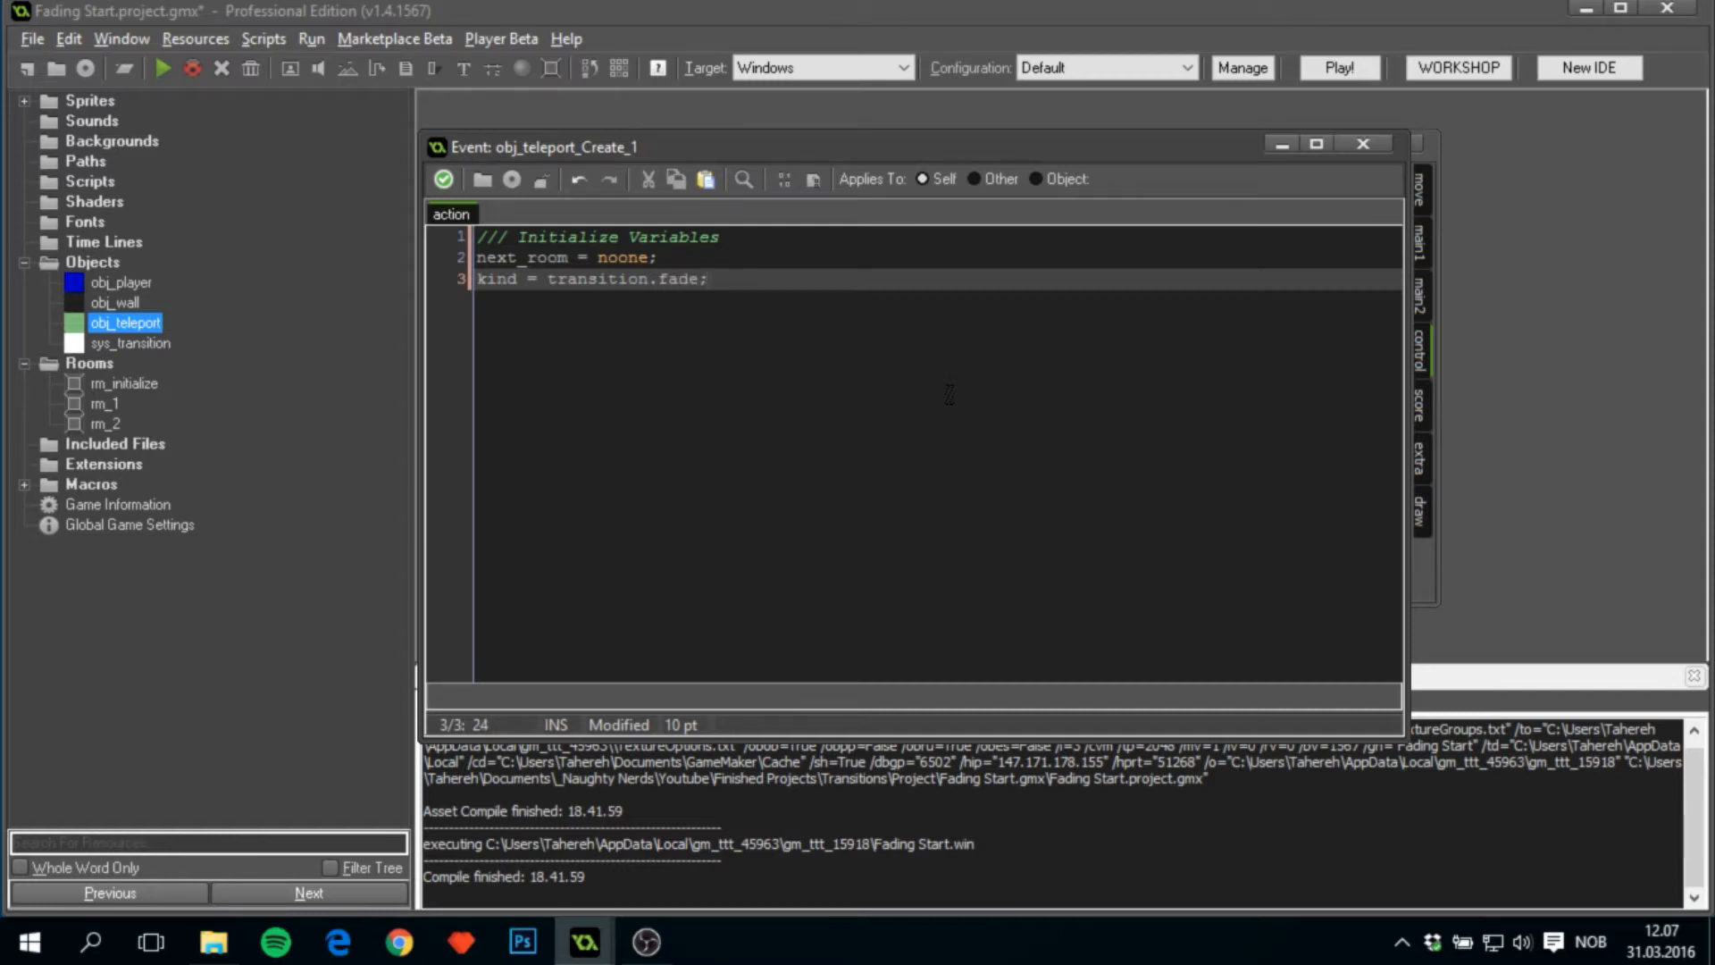
{"action": "type", "text": "xx"}
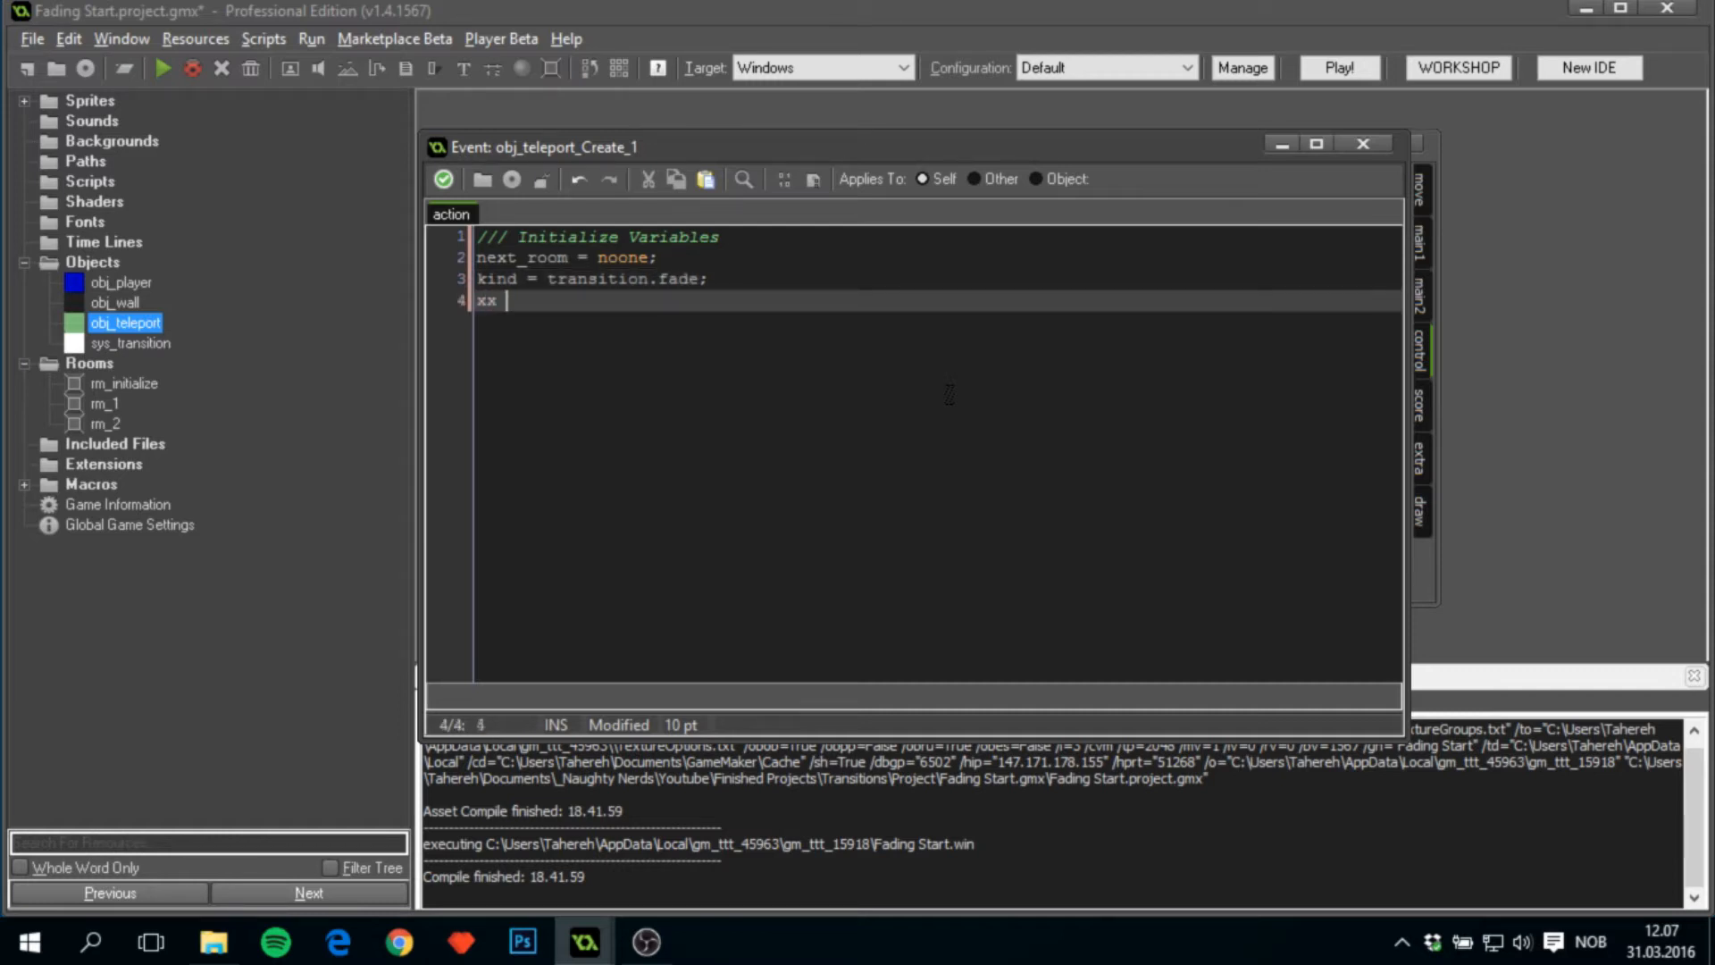
{"action": "type", "text": "= -1;"}
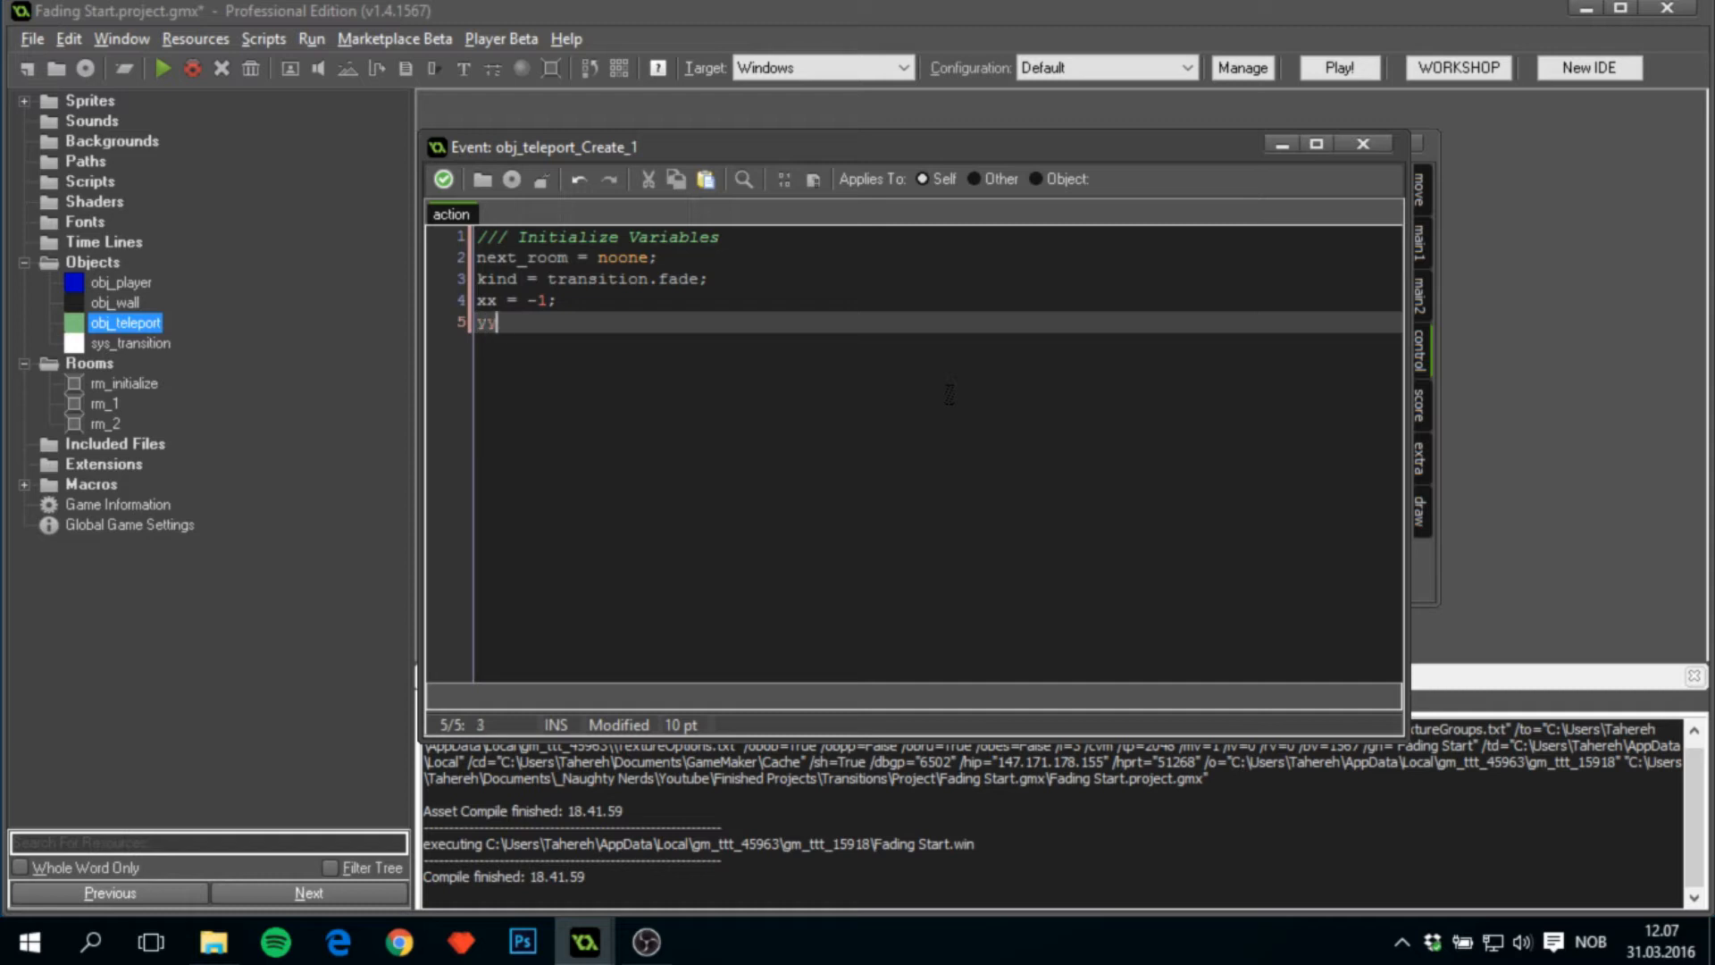
{"action": "type", "text": "= -1;"}
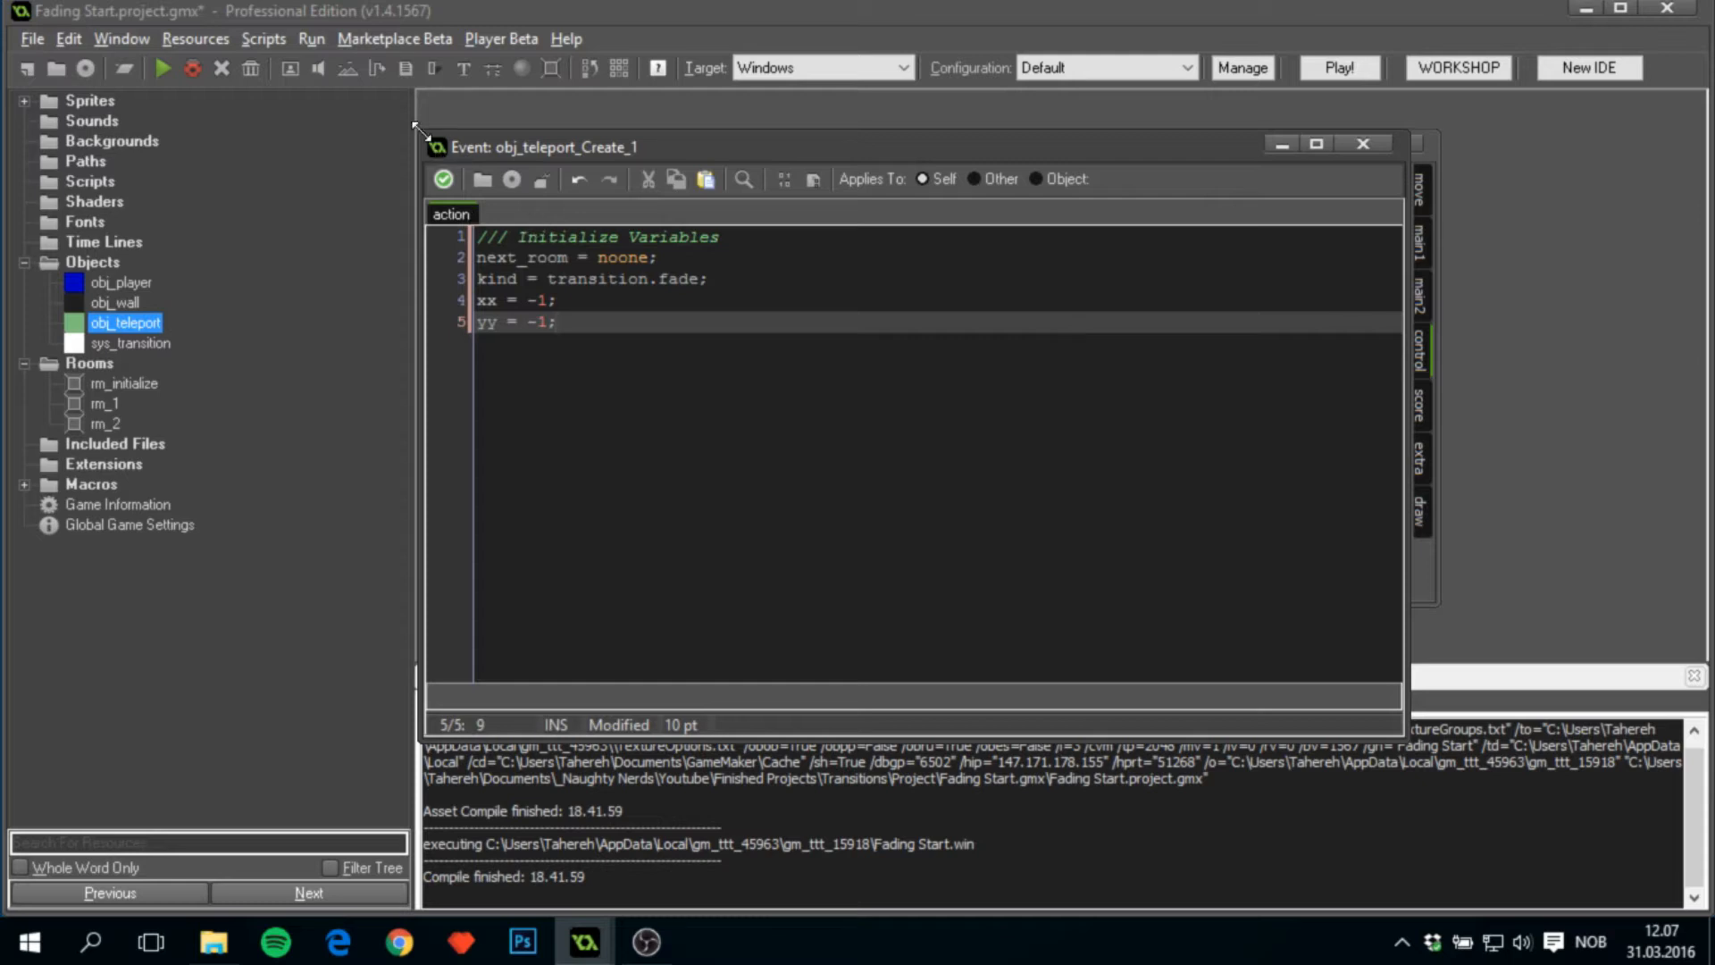
{"action": "mouse_move", "coordinate": [443, 179]}
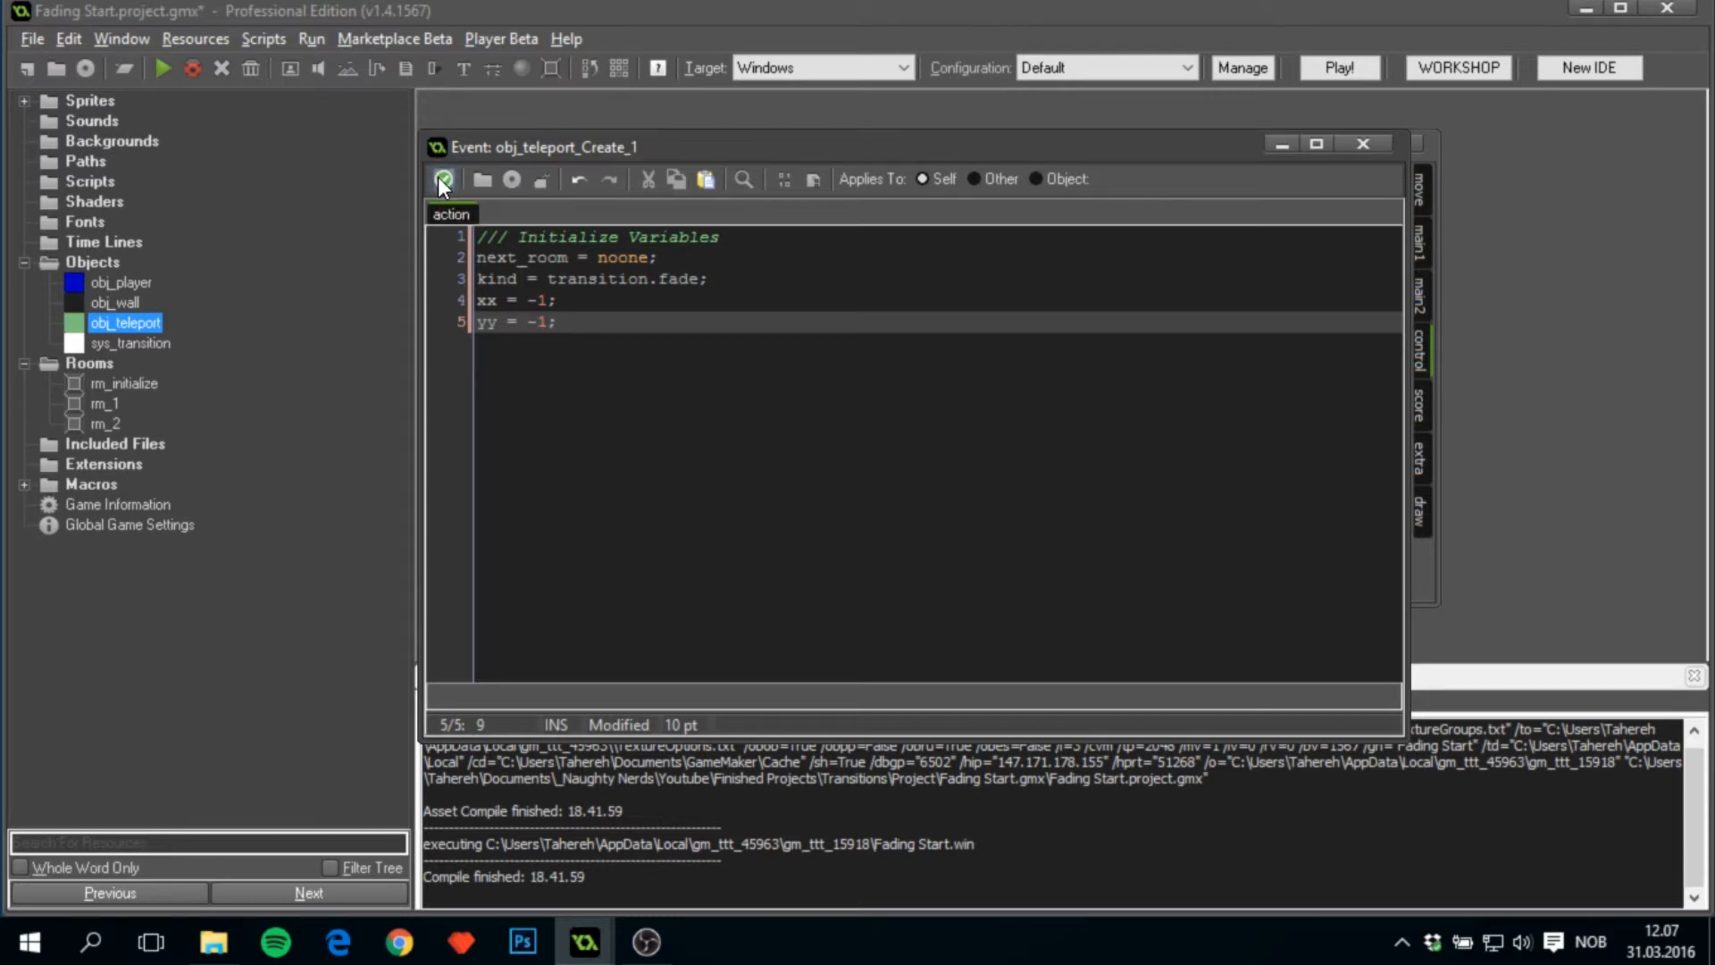
Save obj_teleport's Create code and add a Step event.
{"action": "left_click", "coordinate": [443, 179]}
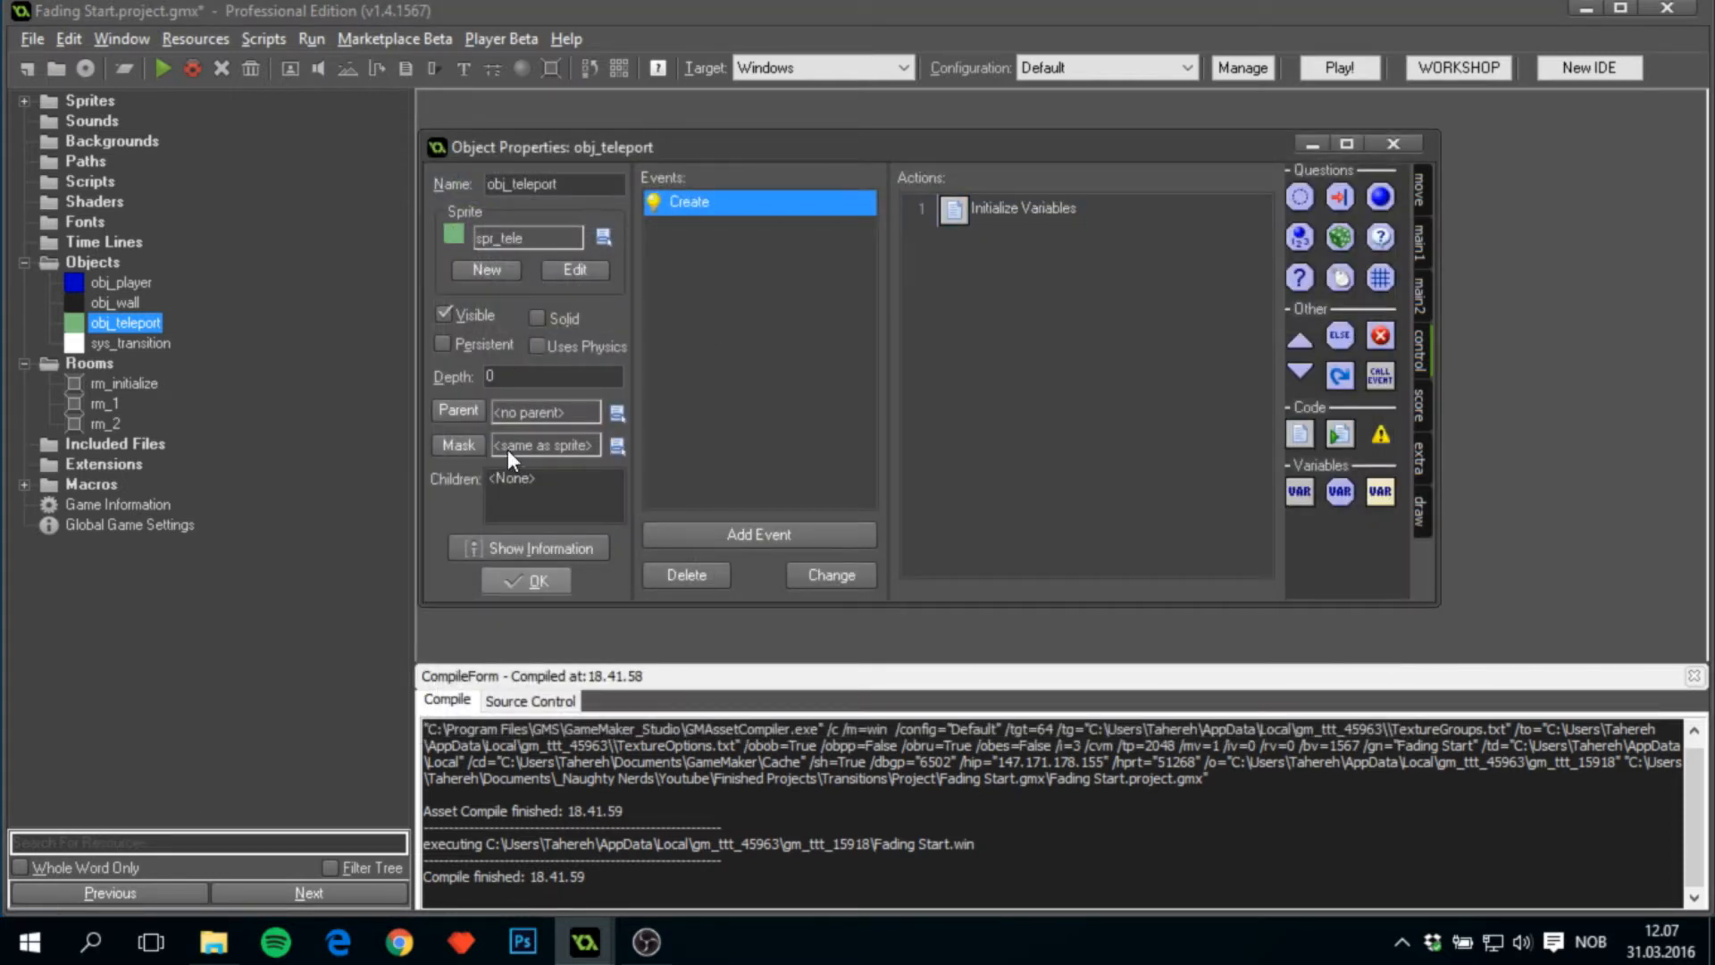
{"action": "left_click", "coordinate": [758, 534]}
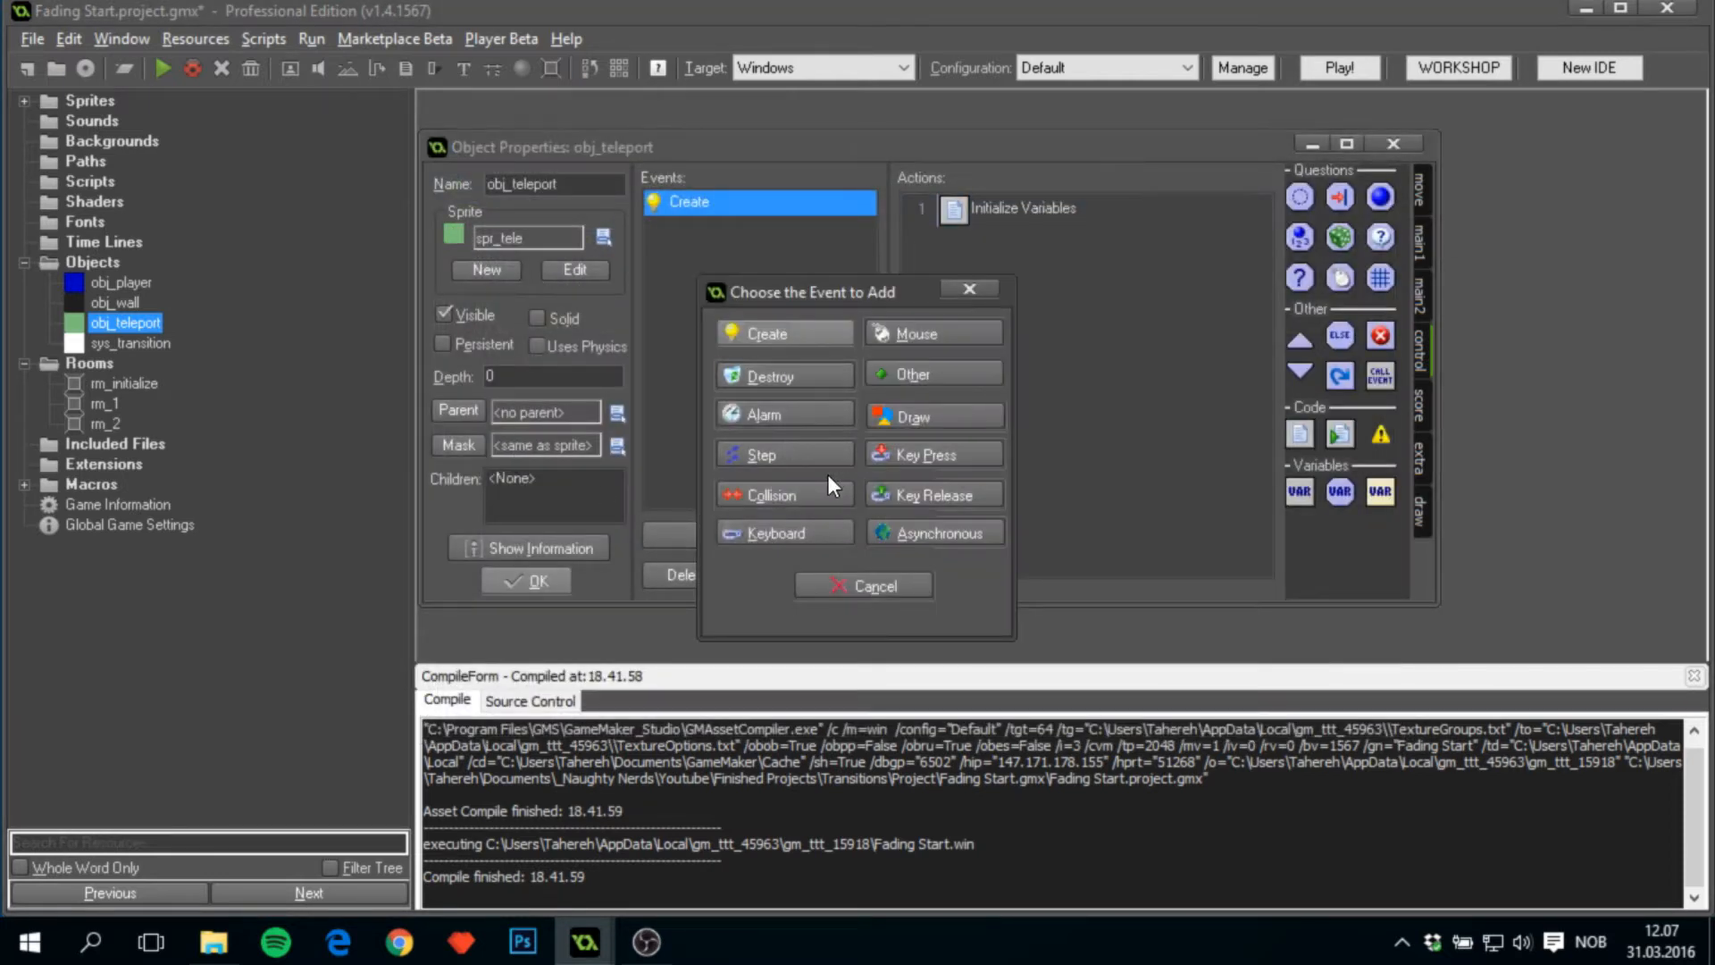
{"action": "left_click", "coordinate": [761, 453]}
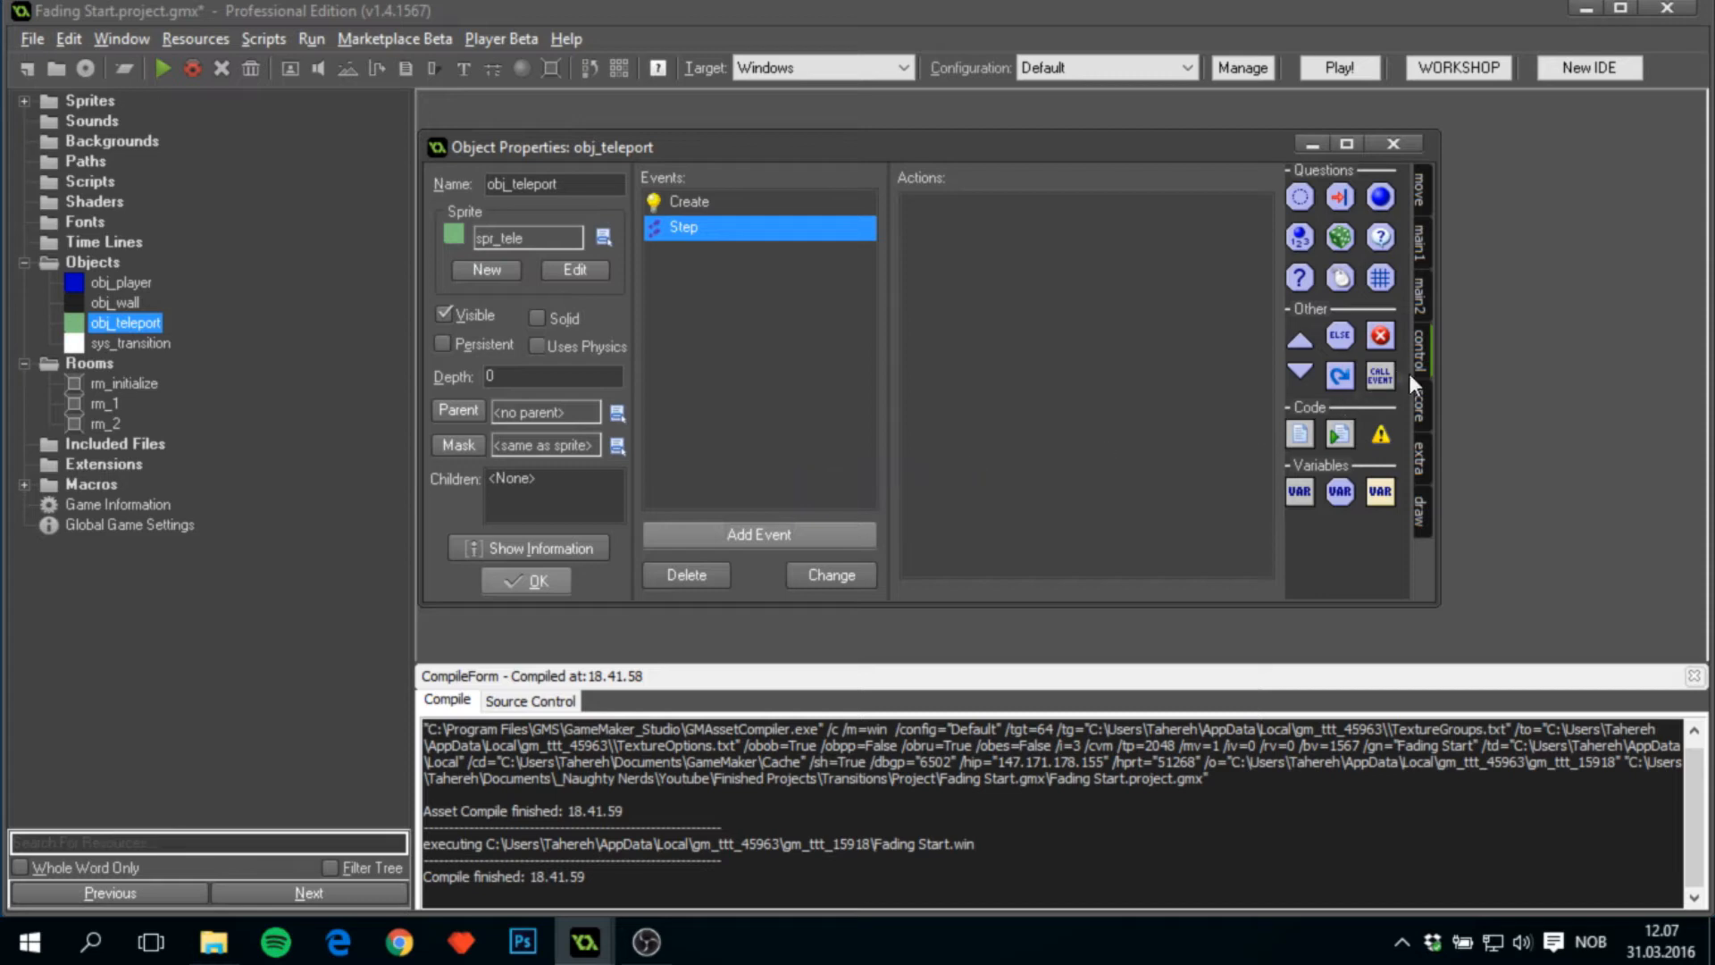
{"action": "mouse_move", "coordinate": [1312, 449]}
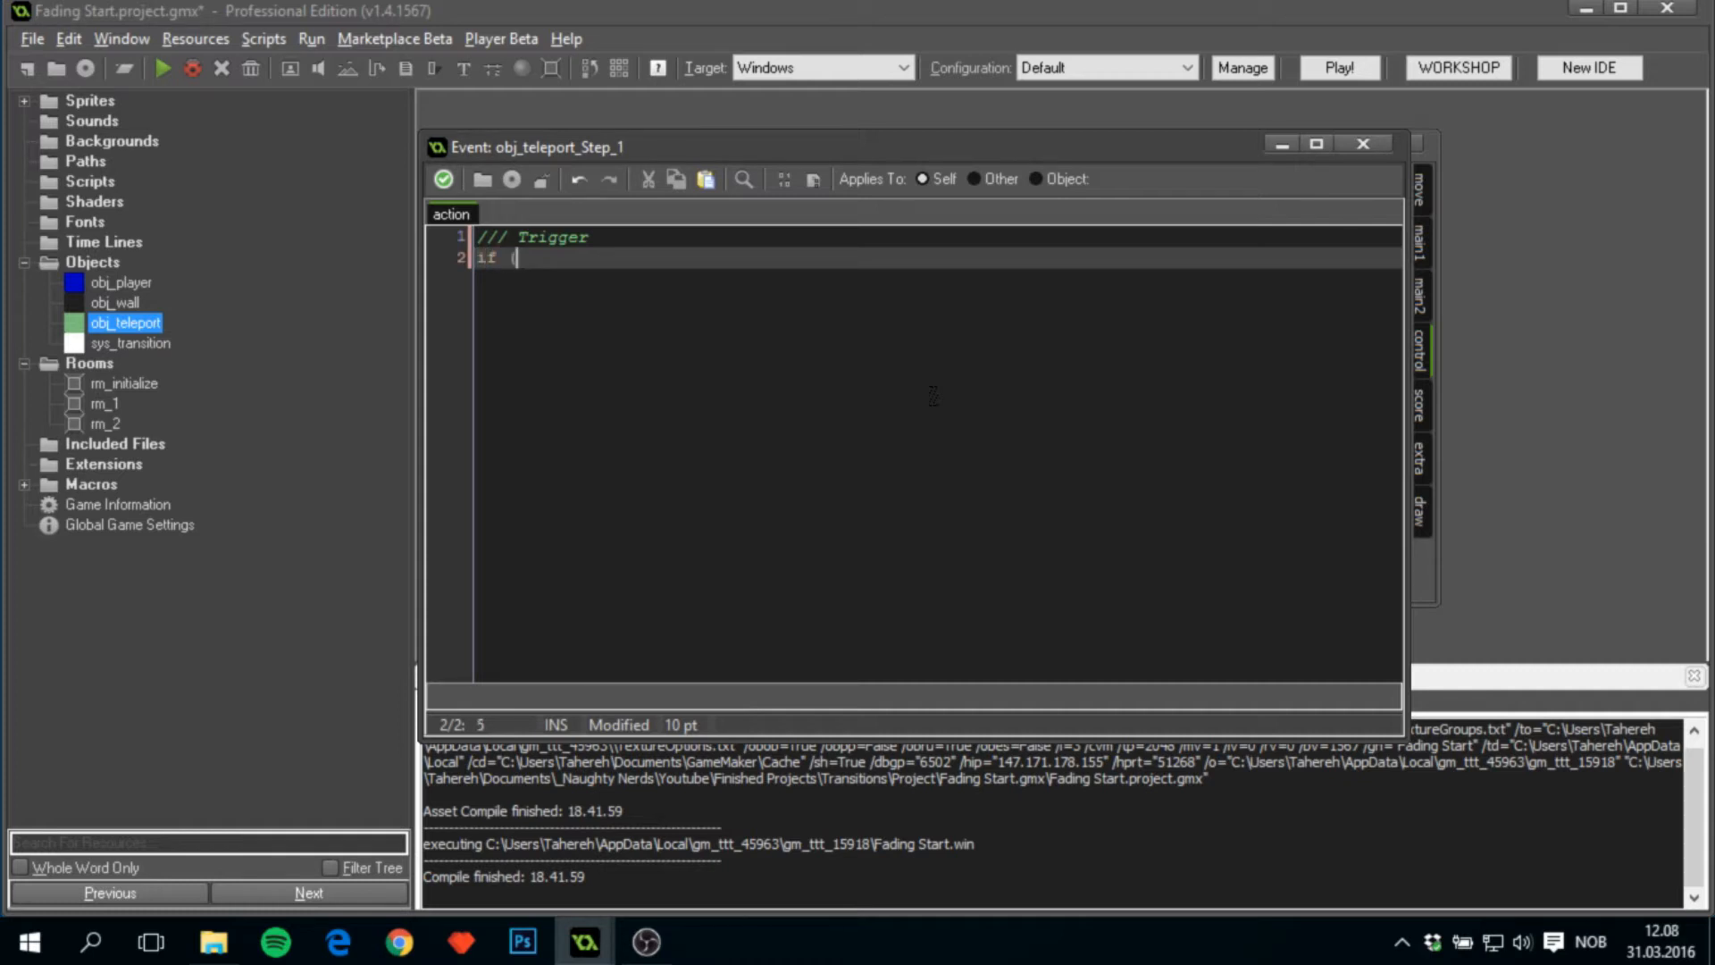
Write the if condition: place_meeting with obj_player and !instance_exists(sys_transition).
{"action": "type", "text": "(plaec"}
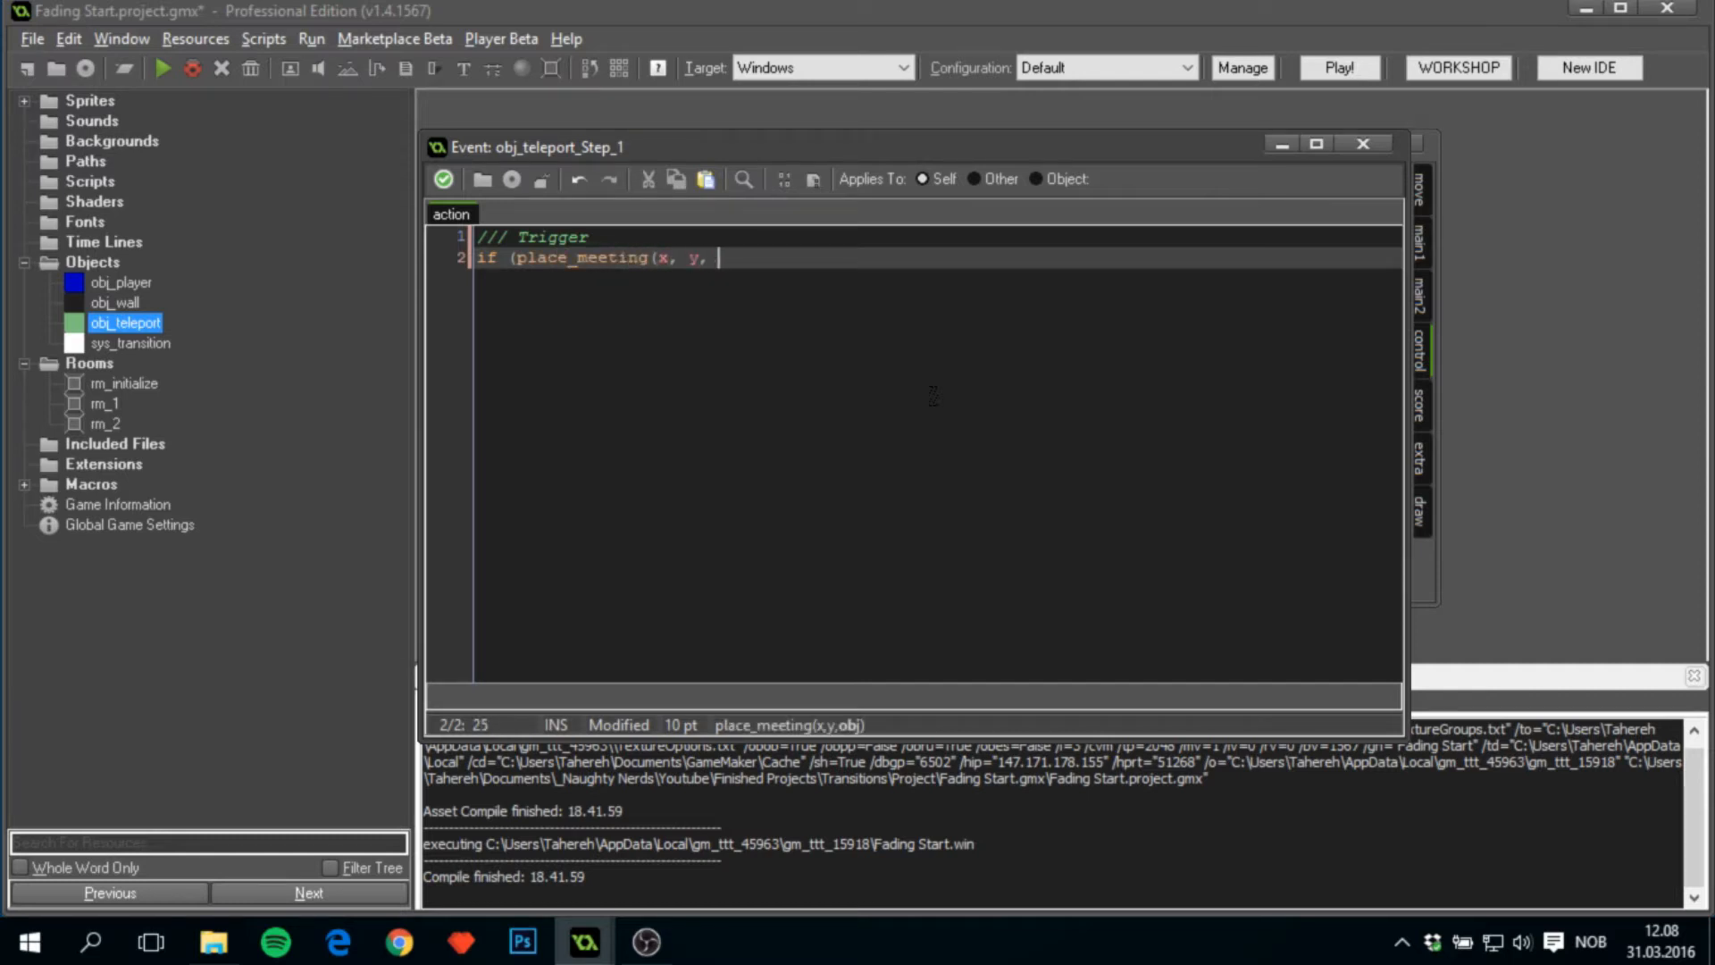
{"action": "type", "text": "obj_player"}
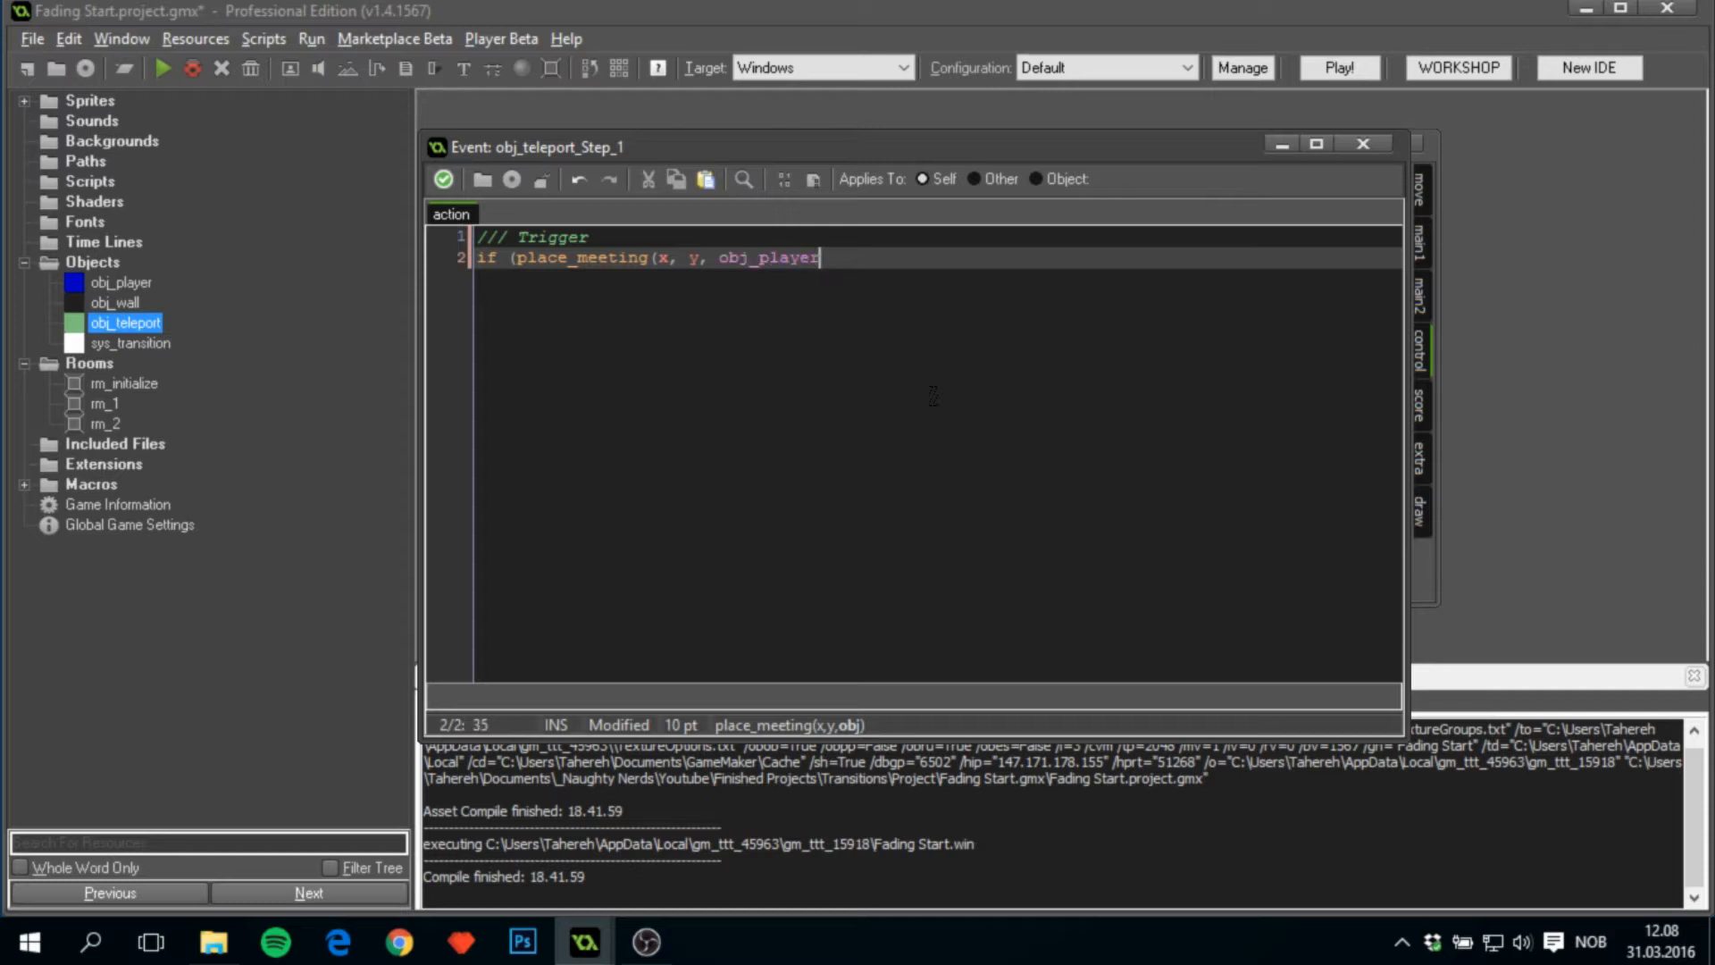
{"action": "type", "text": ") {"}
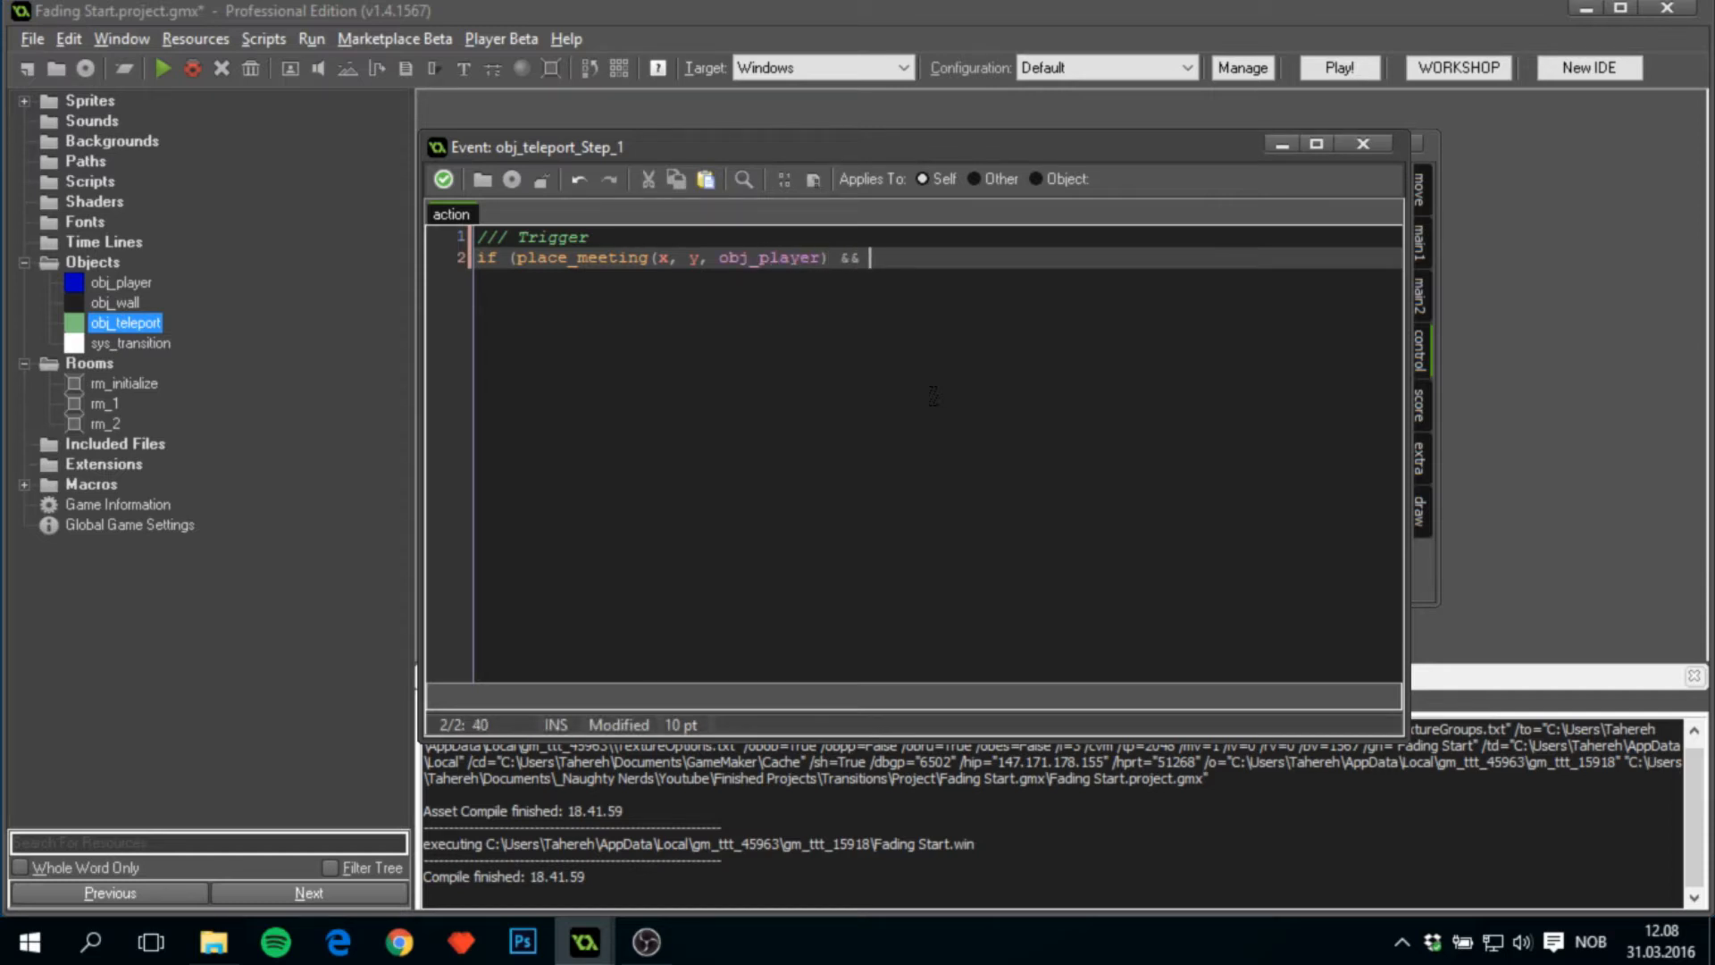
{"action": "type", "text": "(!instance_e"}
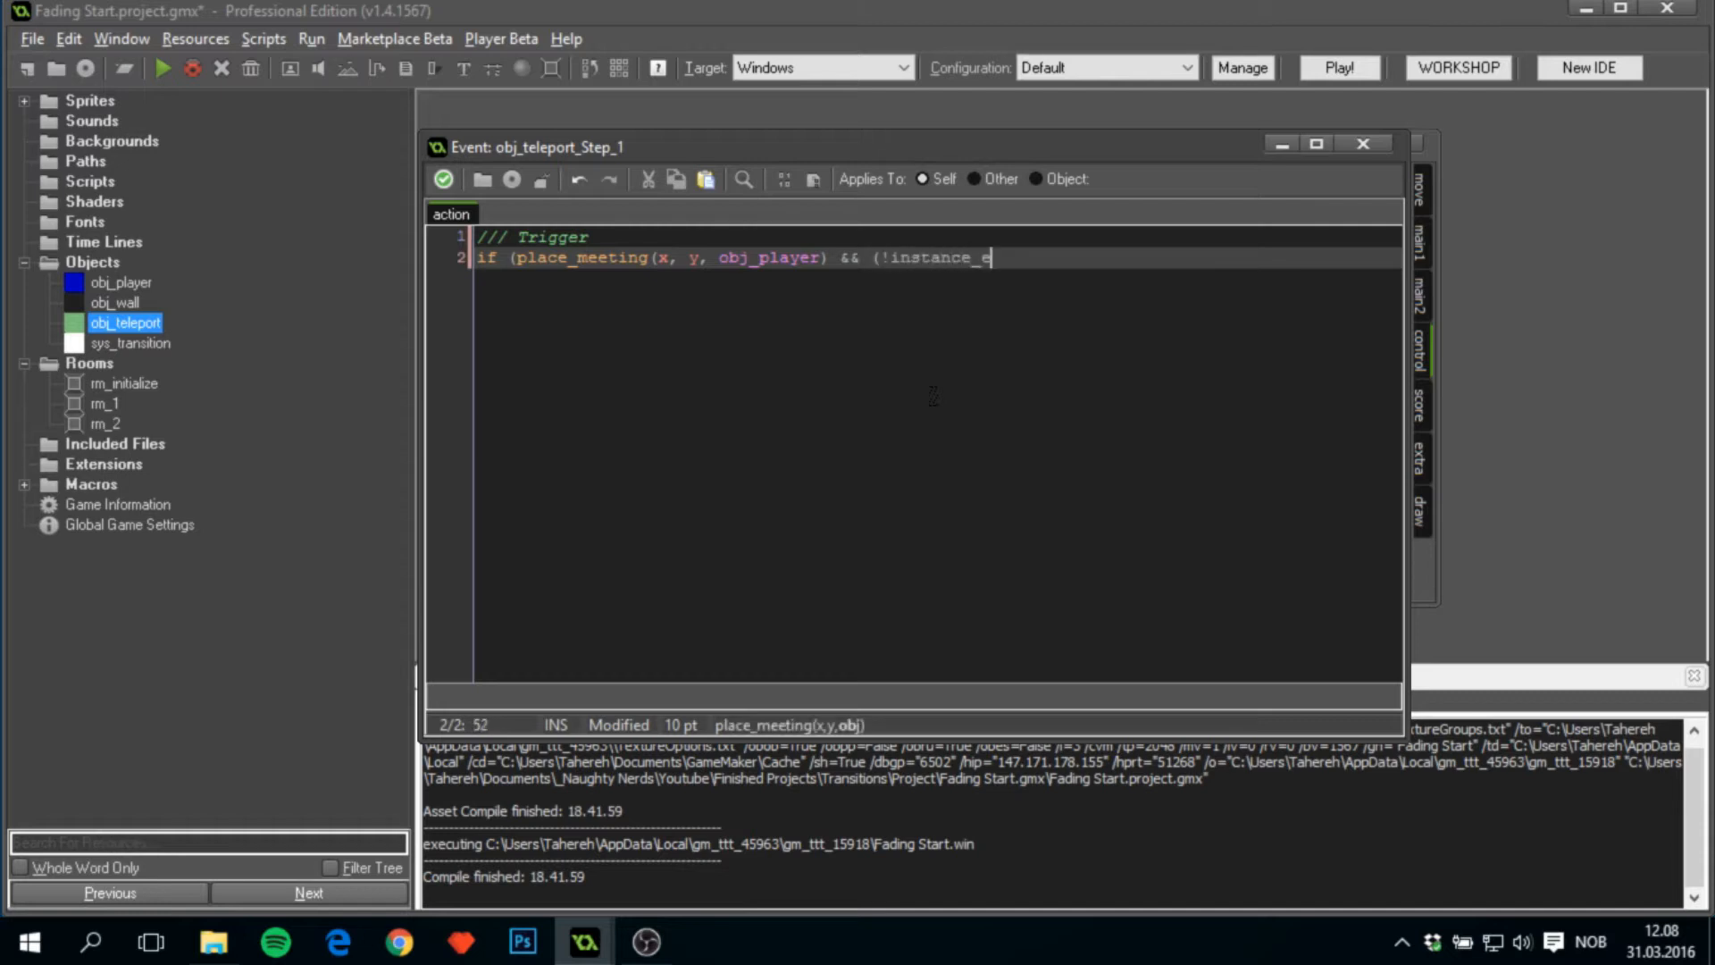
{"action": "type", "text": "xists("}
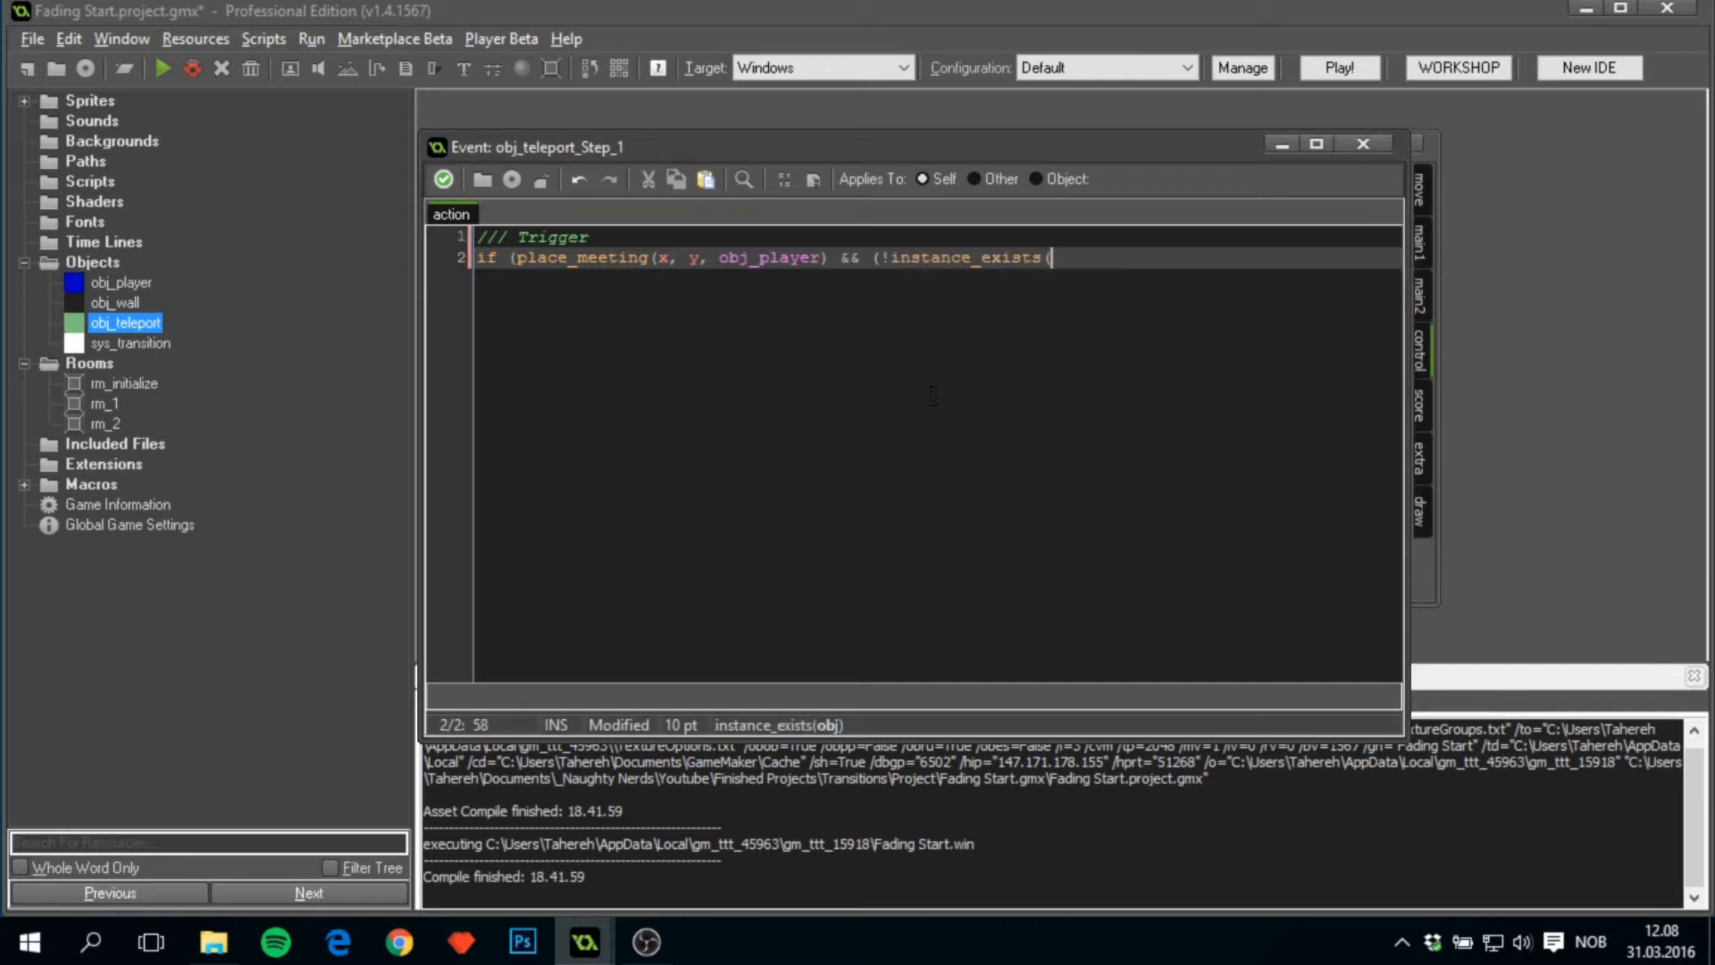
{"action": "type", "text": "sys_transi"}
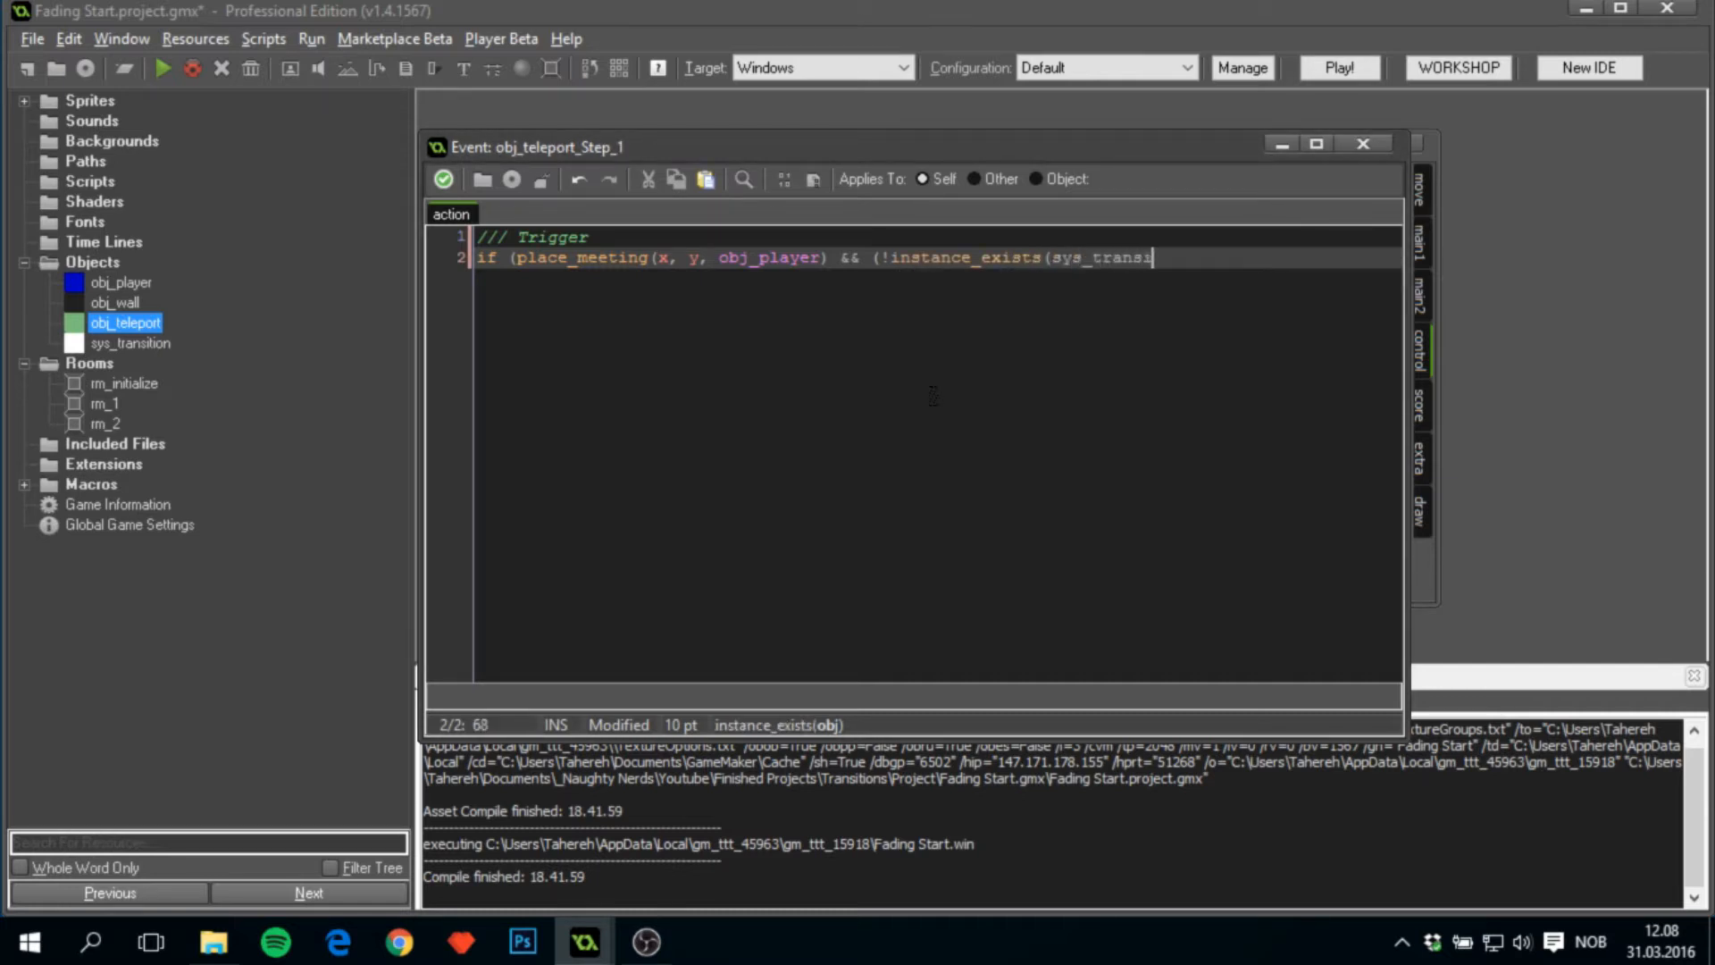
{"action": "type", "text": "tion)) {"}
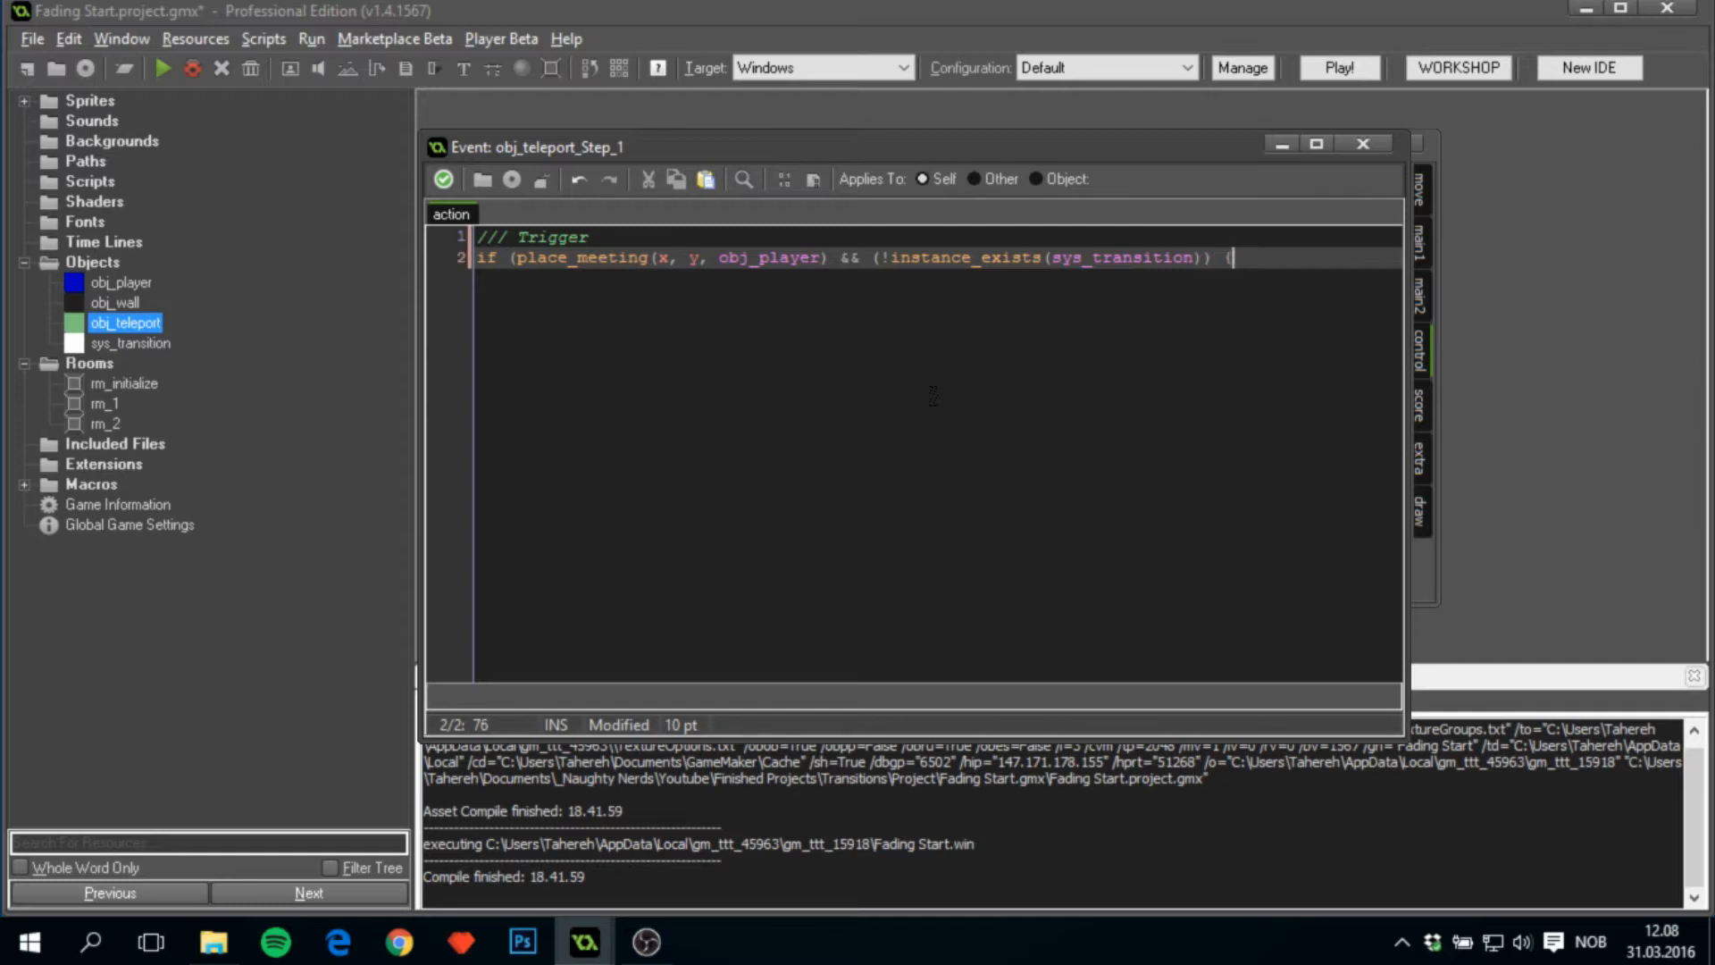
{"action": "key", "text": "Return"}
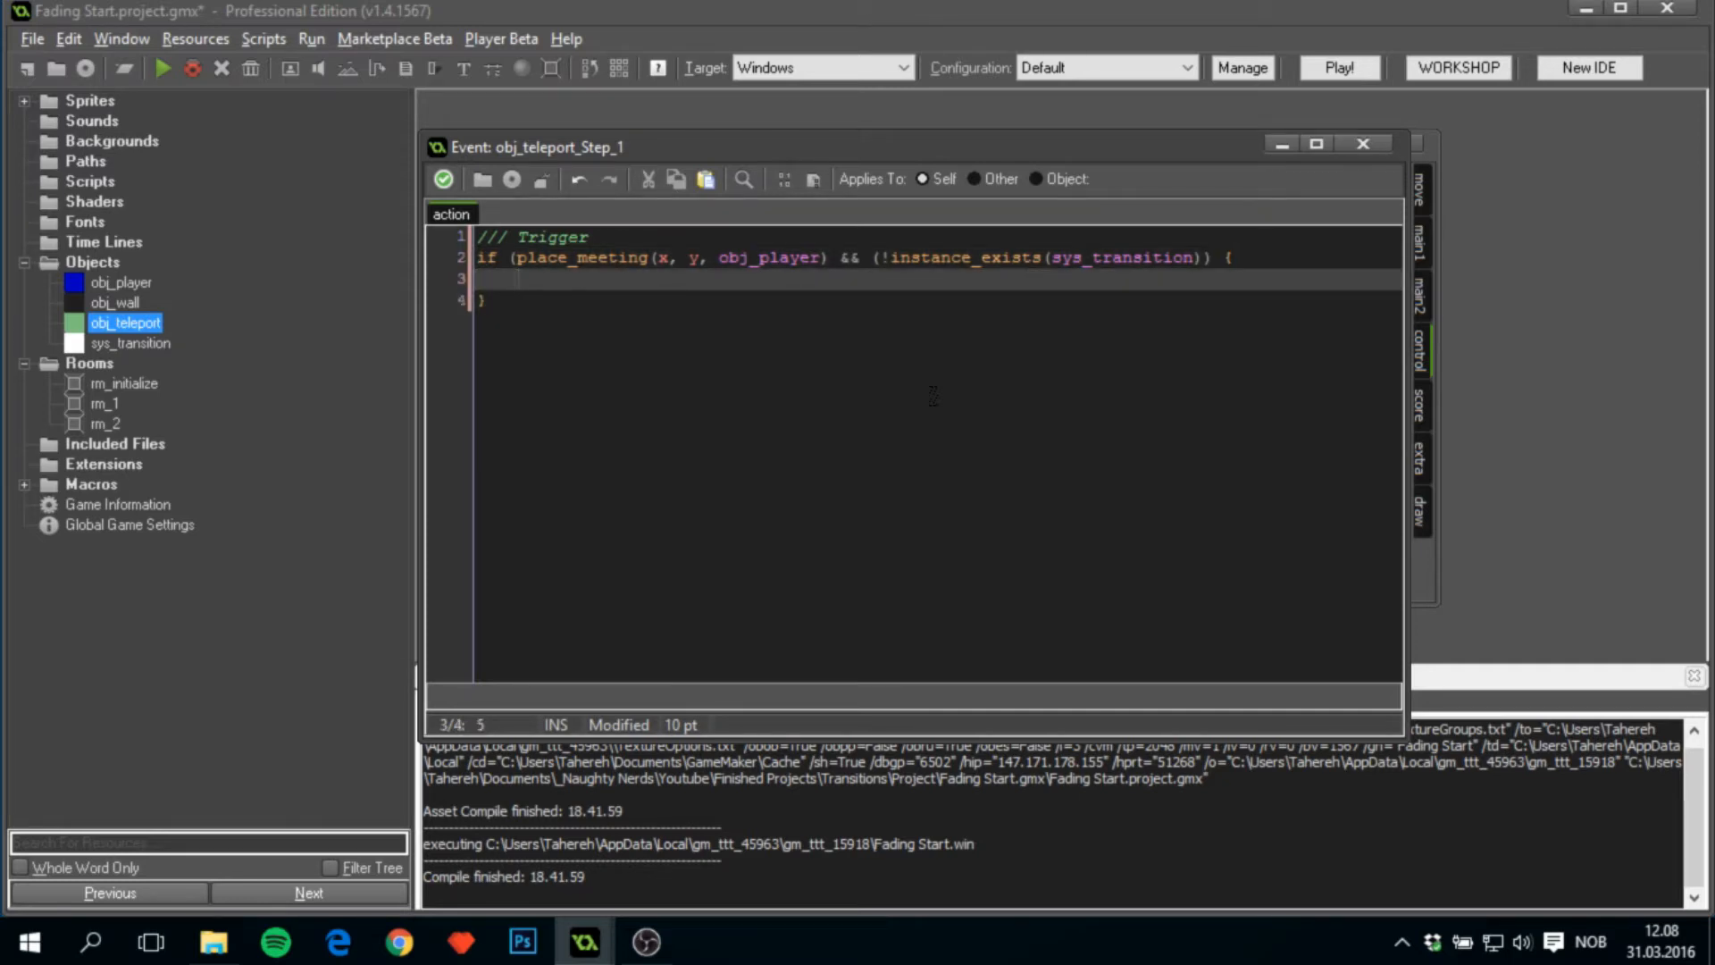
Call room_goto_transition(); inside the if block.
{"action": "type", "text": "rc"}
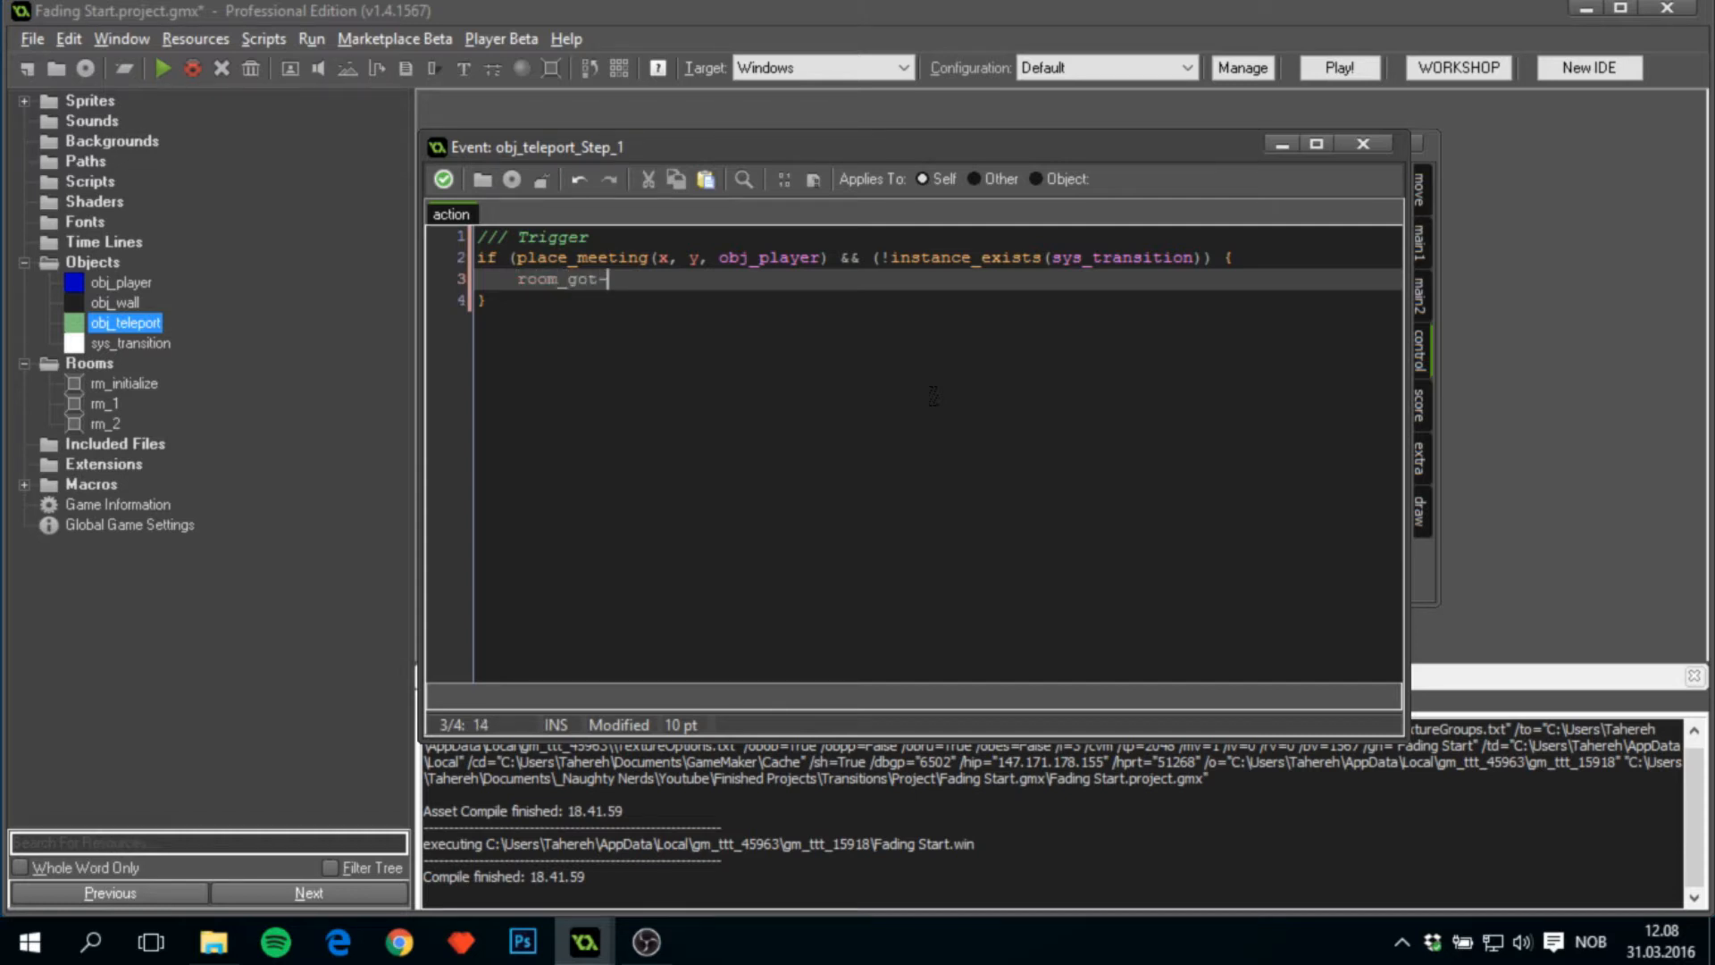
{"action": "type", "text": "oto_tr"}
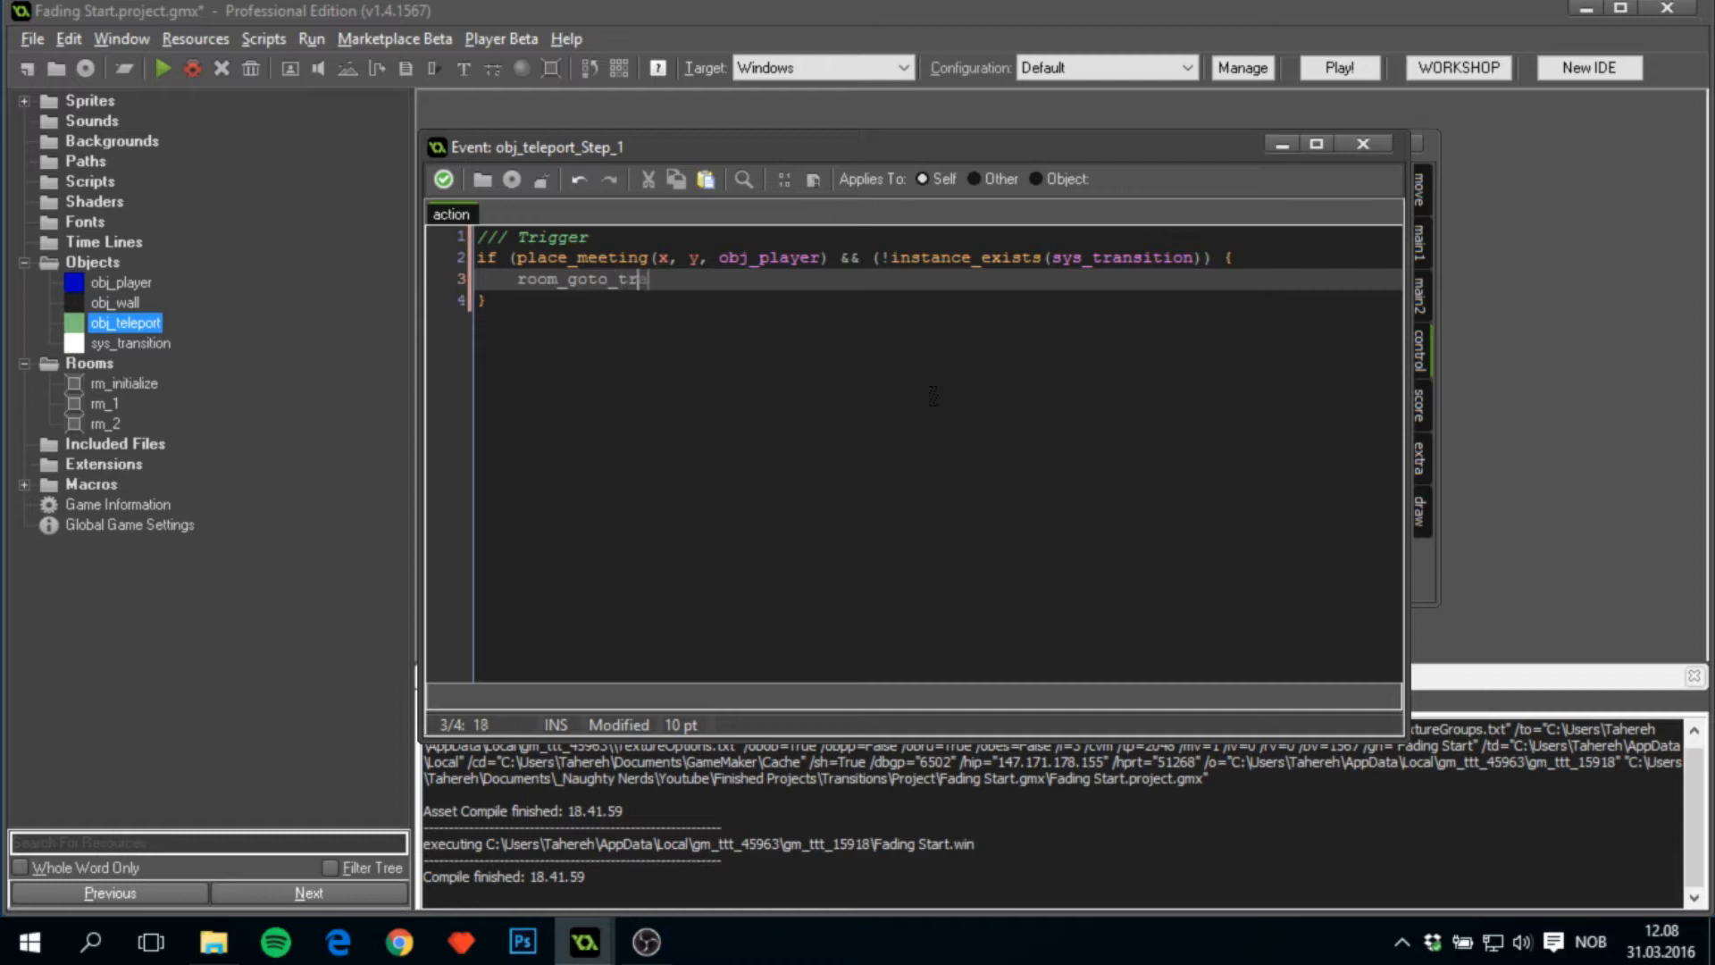
{"action": "type", "text": "anstion"}
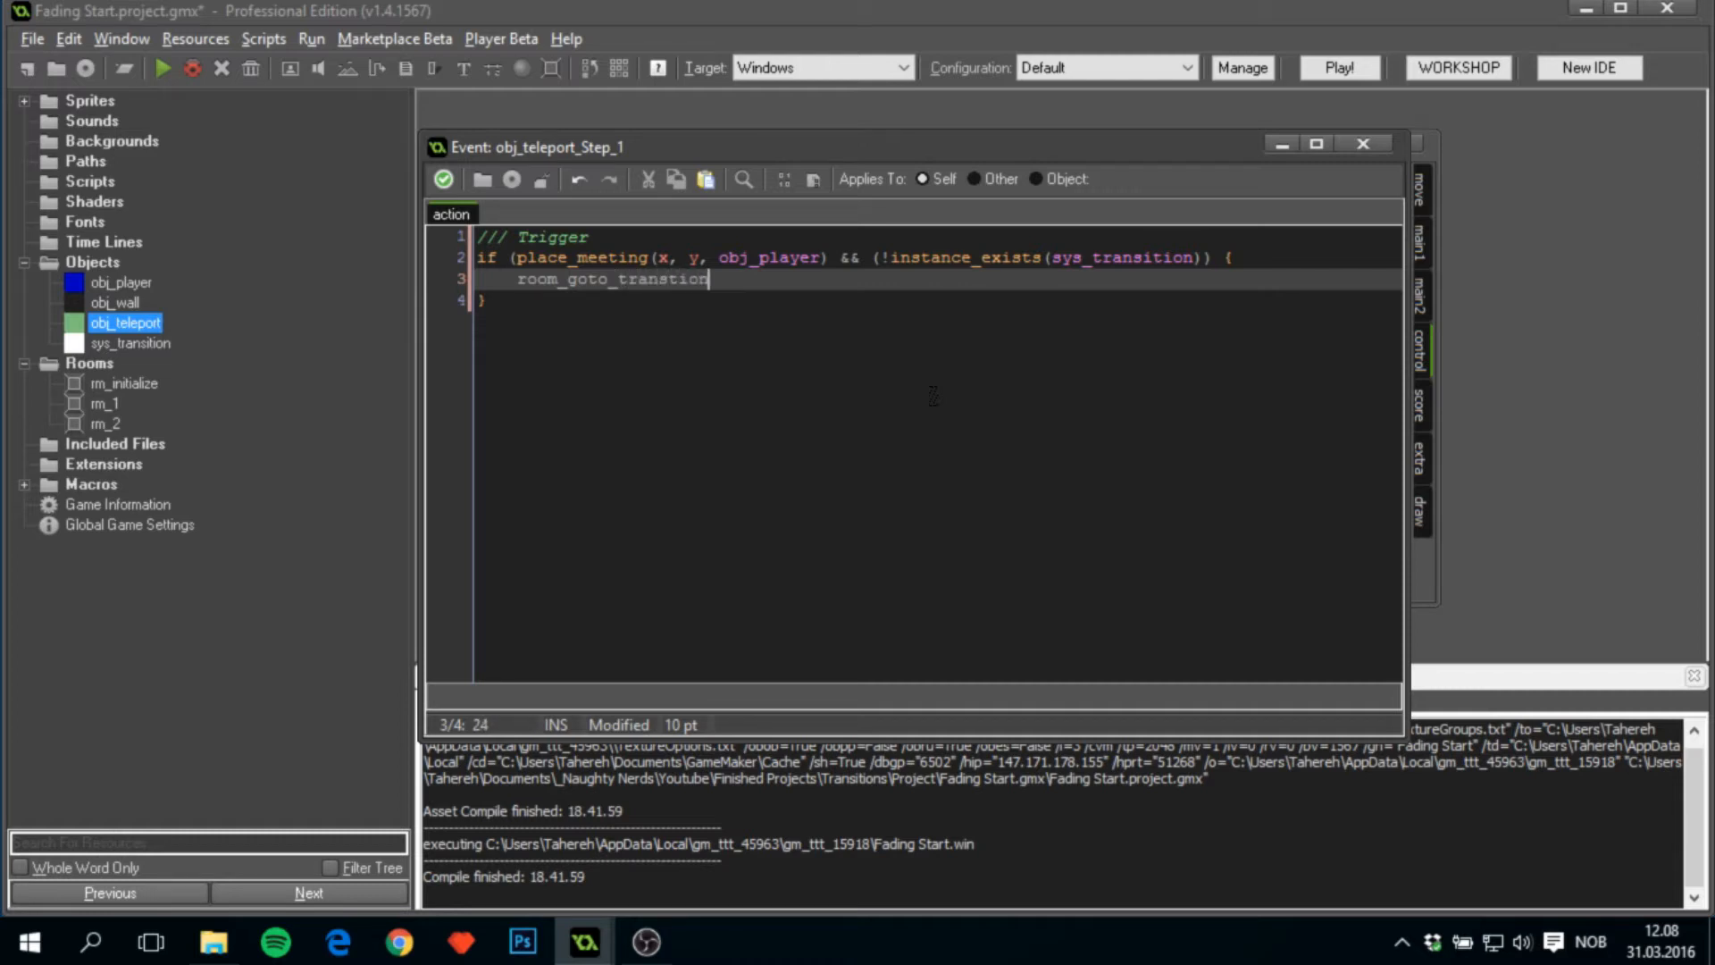
{"action": "type", "text": "("}
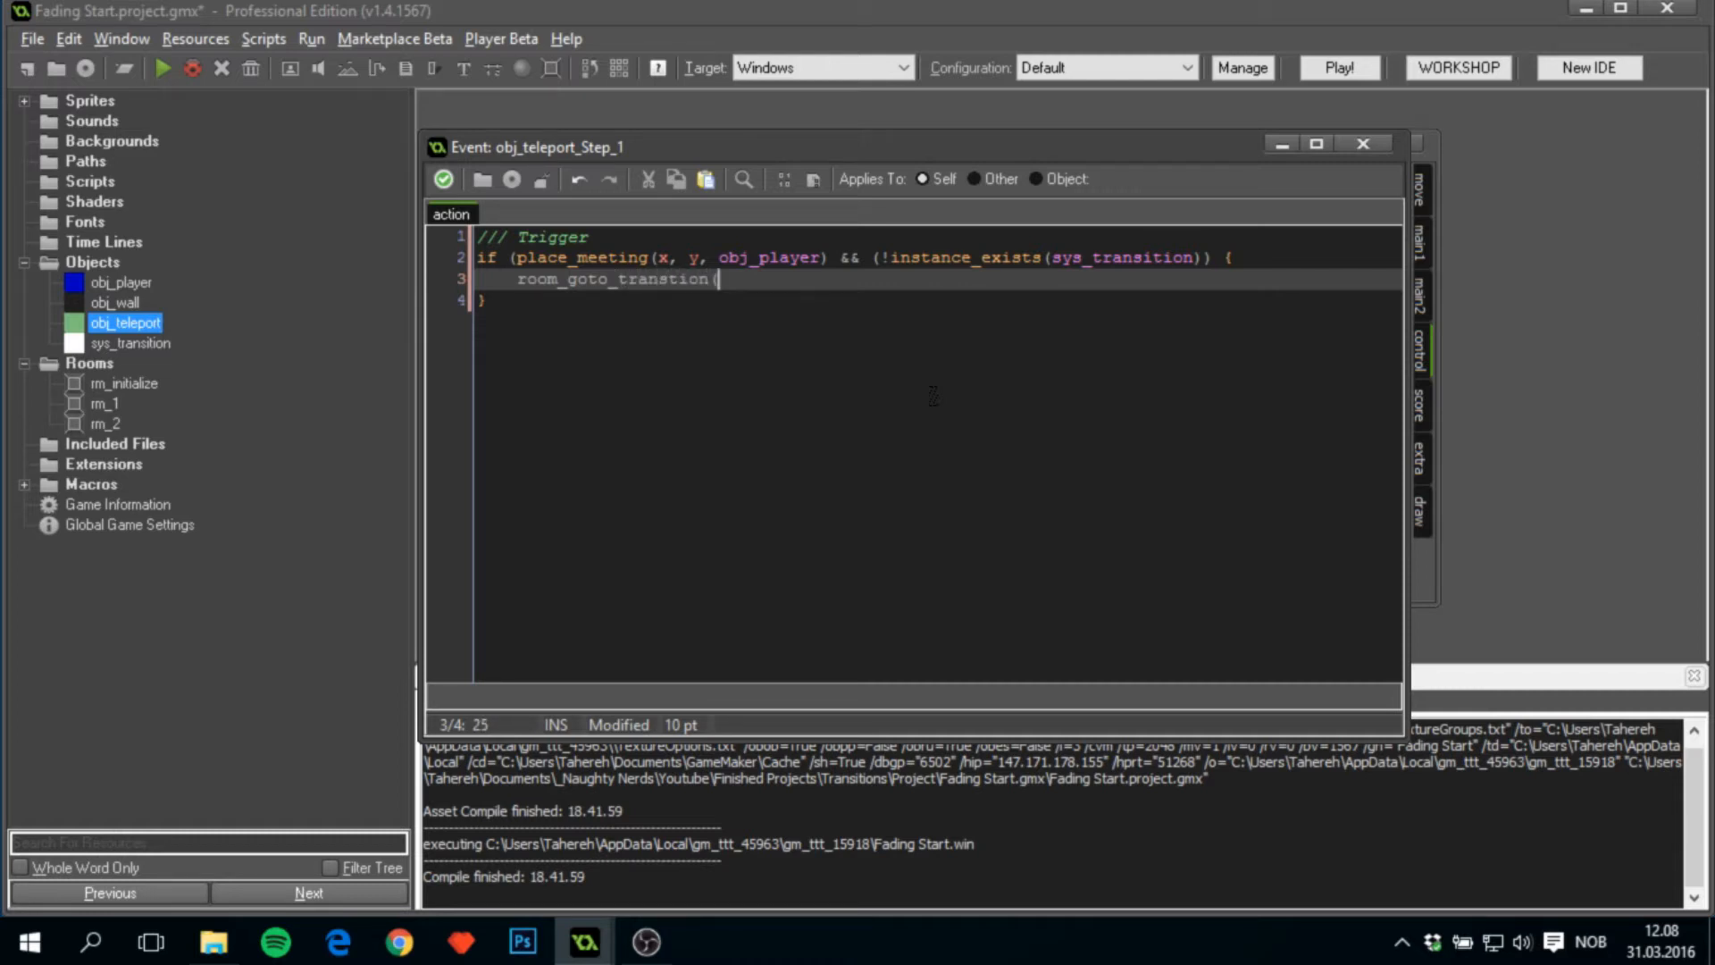
{"action": "type", "text": ");"}
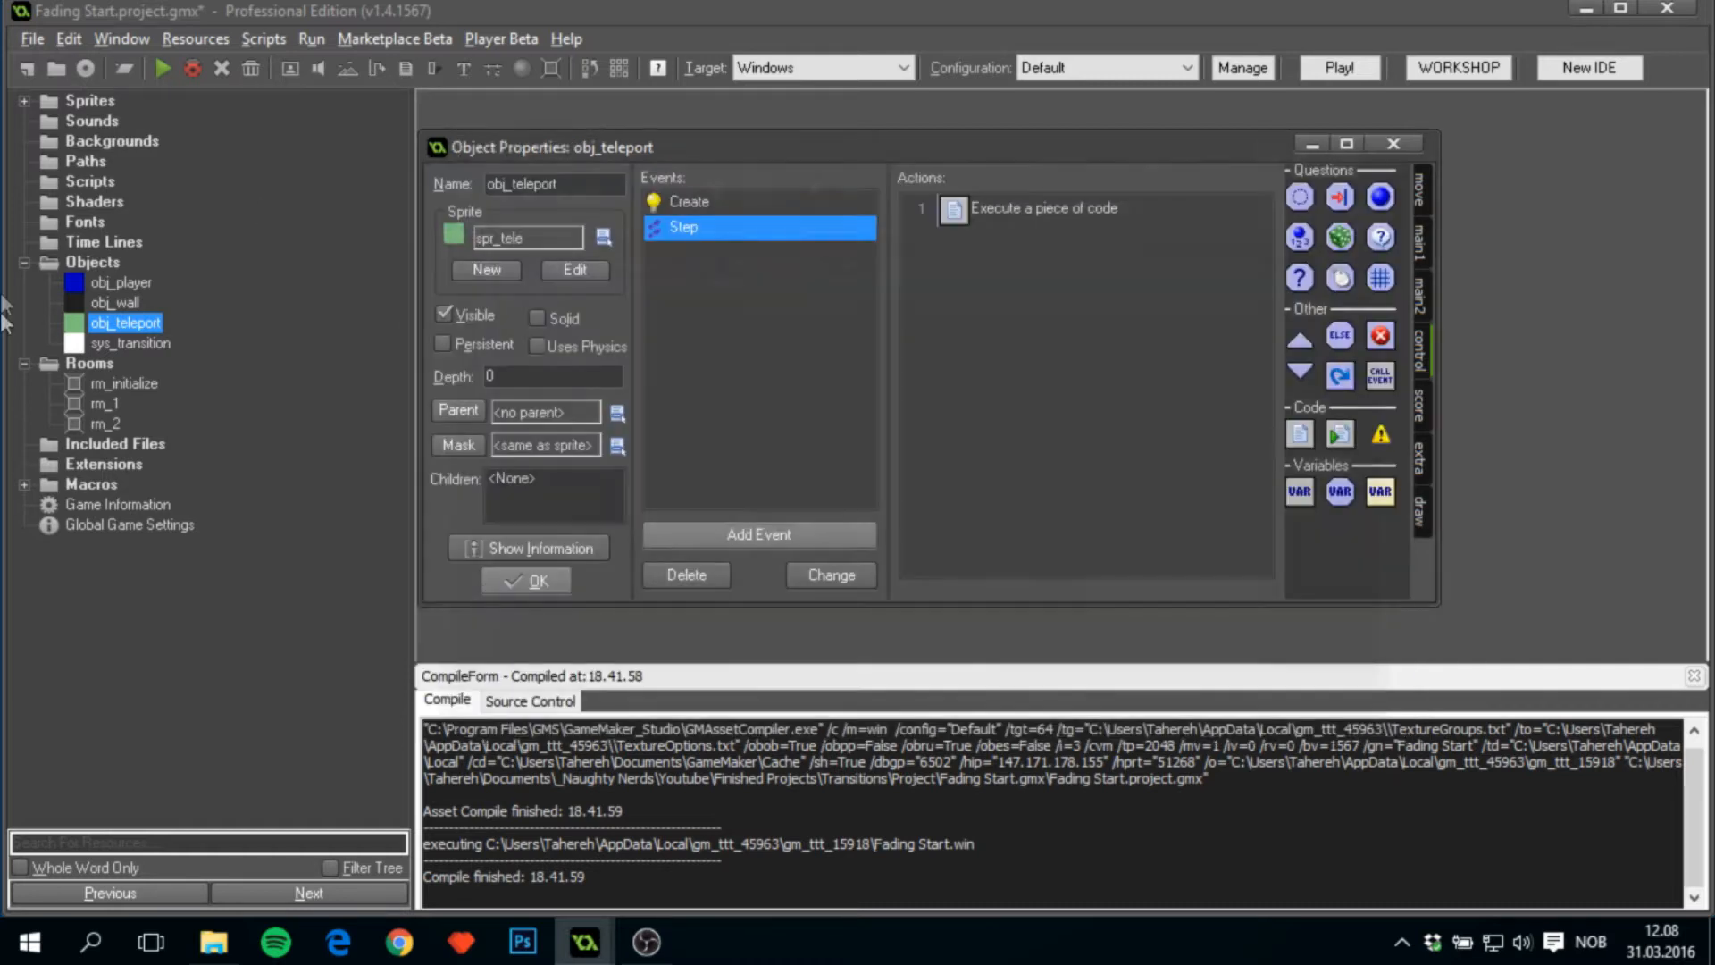
Open sys_transition and add a Create event code action.
{"action": "double_click", "coordinate": [128, 342]}
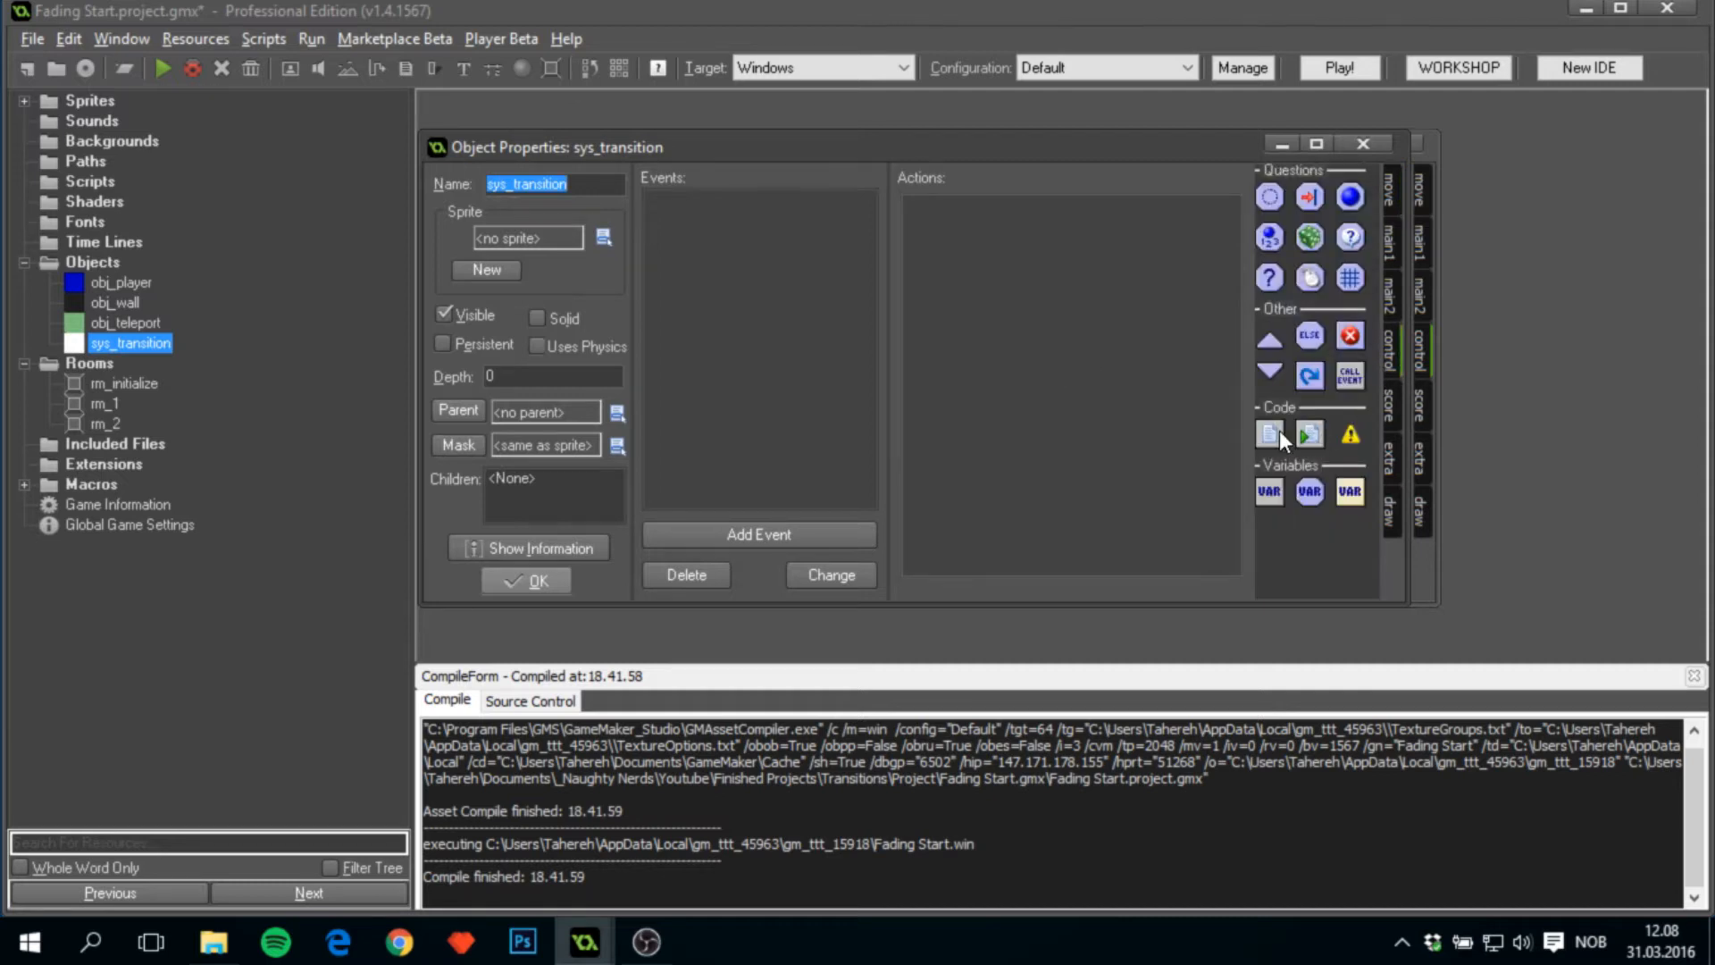
{"action": "left_click", "coordinate": [759, 534]}
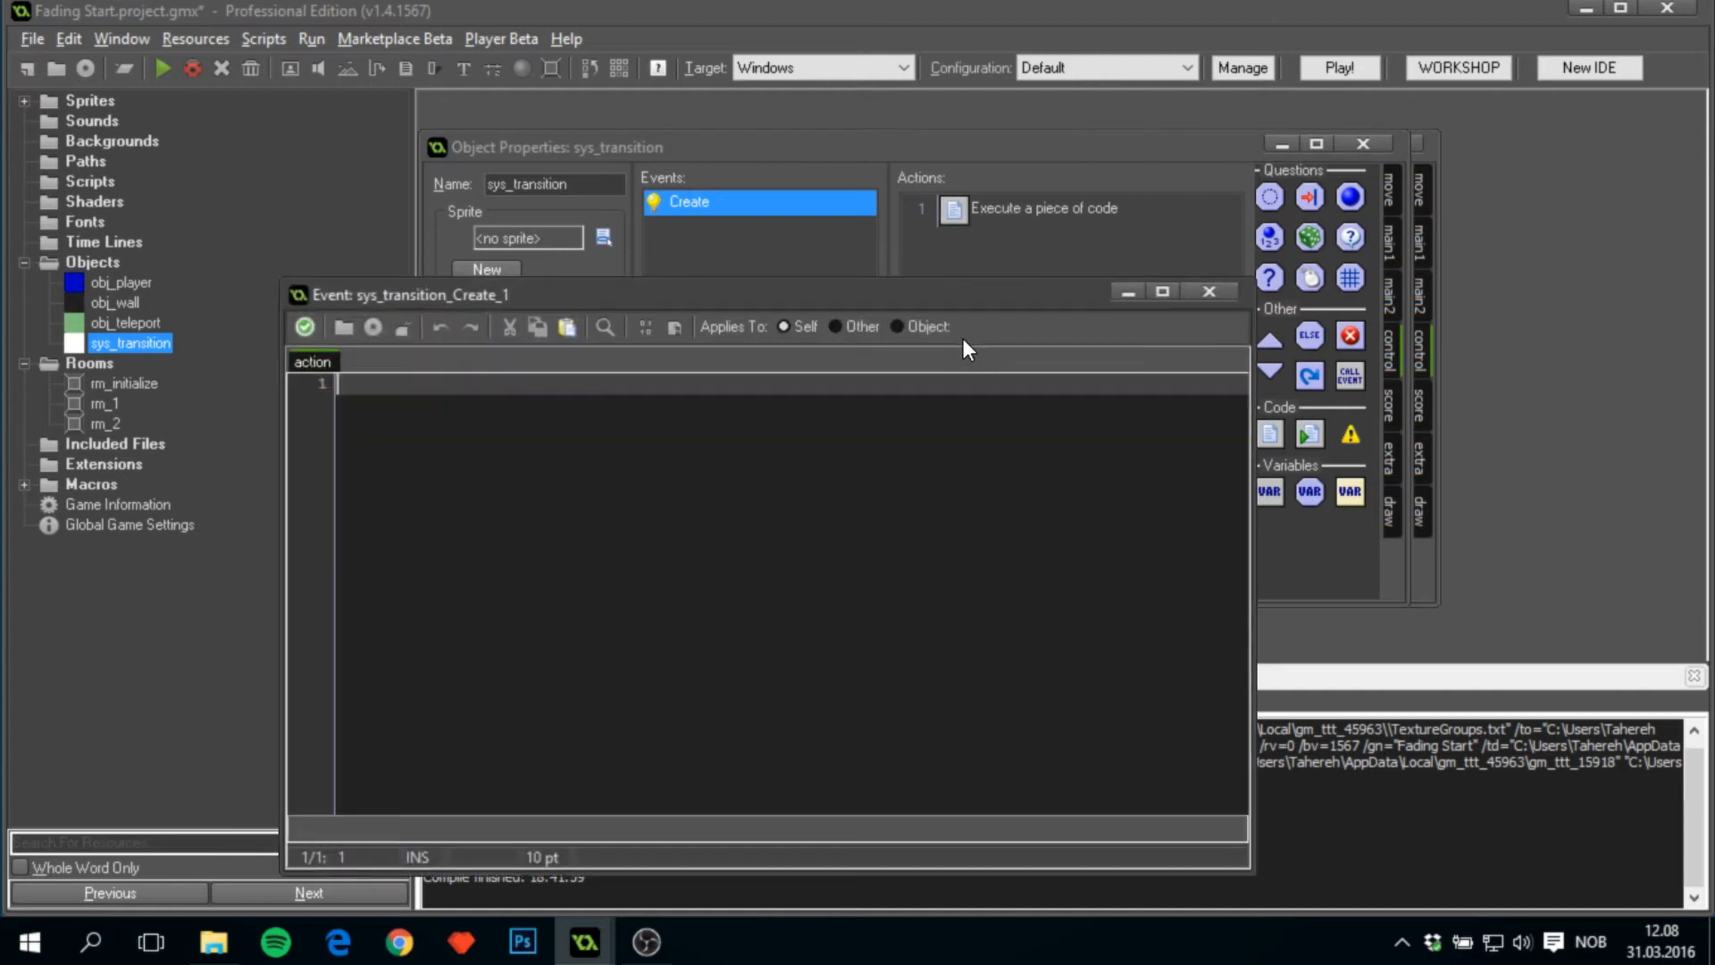
Under an Initialize Variables comment, set next_room to noone, kind to transition.fade, xx/yy to -1, step to 0, and time to 30.
{"action": "type", "text": "/// initialize"}
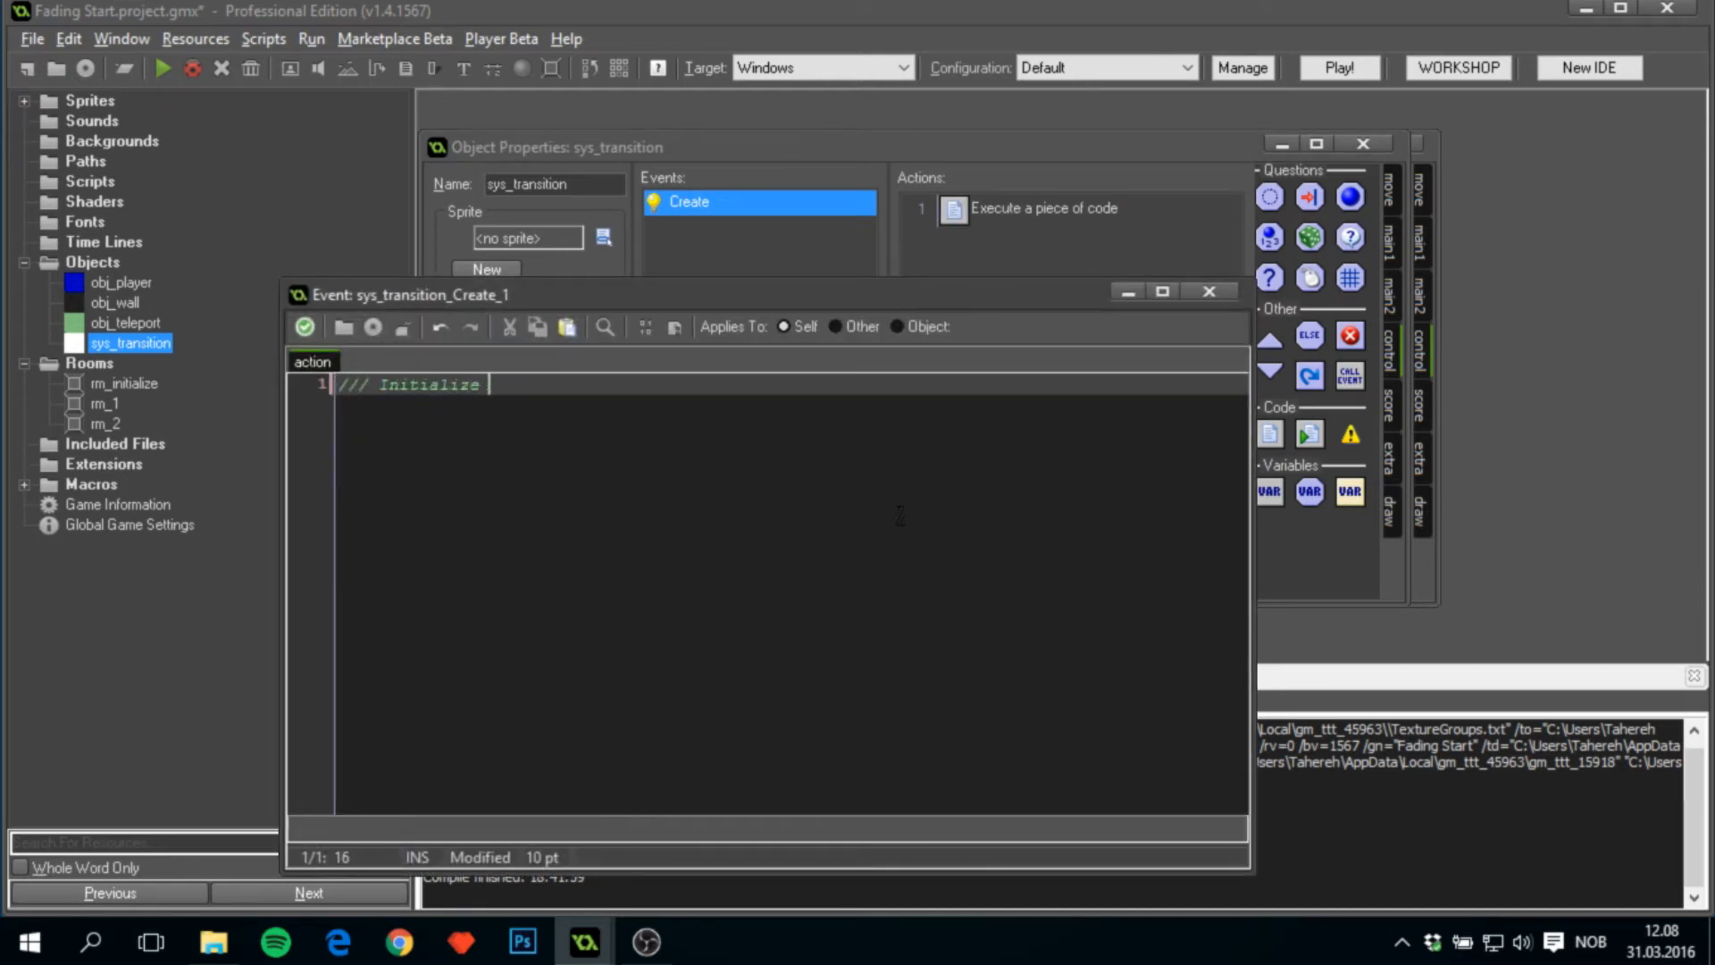
{"action": "type", "text": "Variables"}
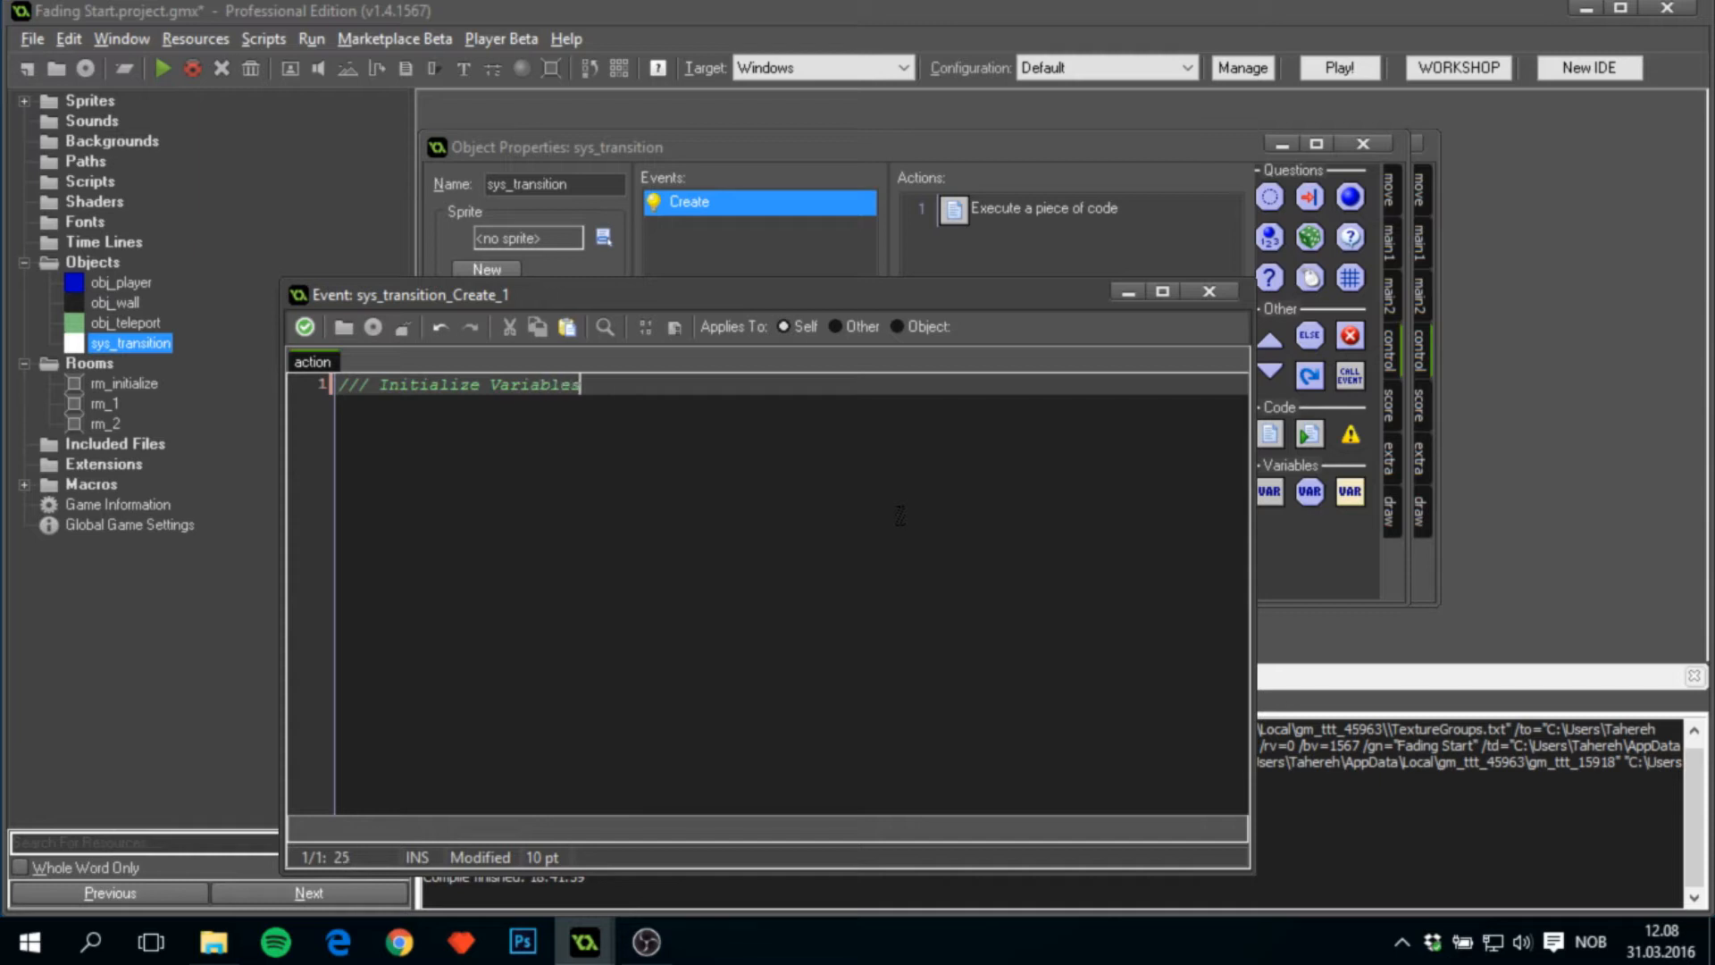
{"action": "type", "text": "next_r"}
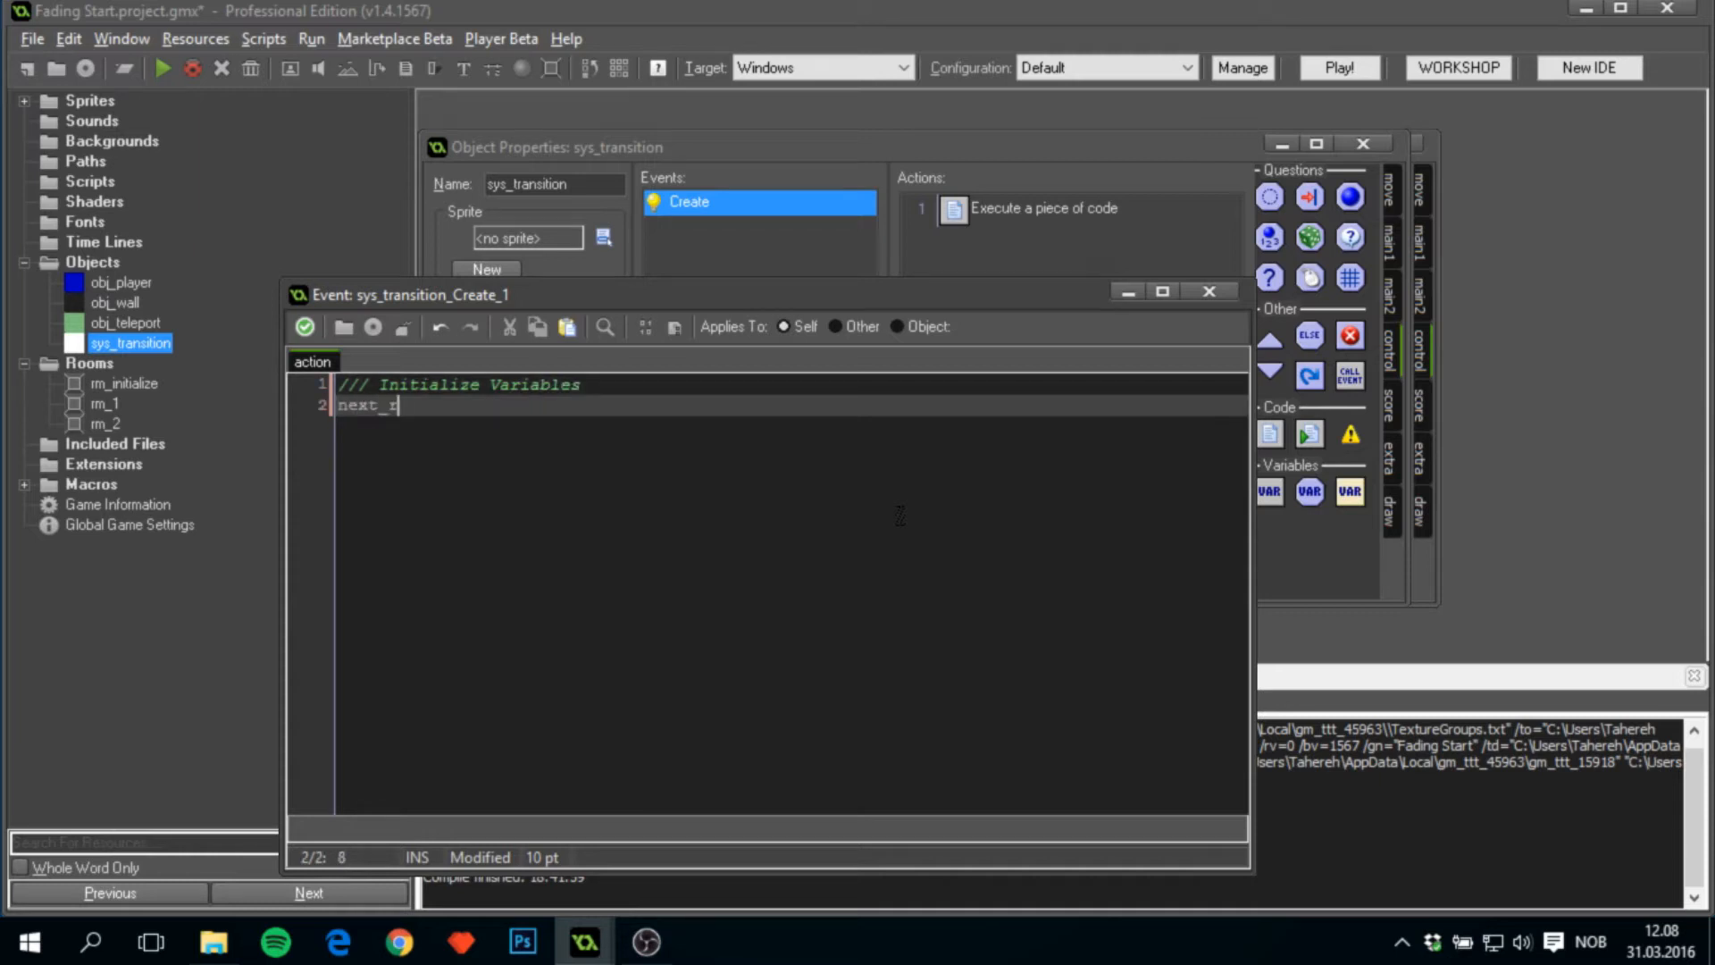
{"action": "type", "text": "oom = noone"}
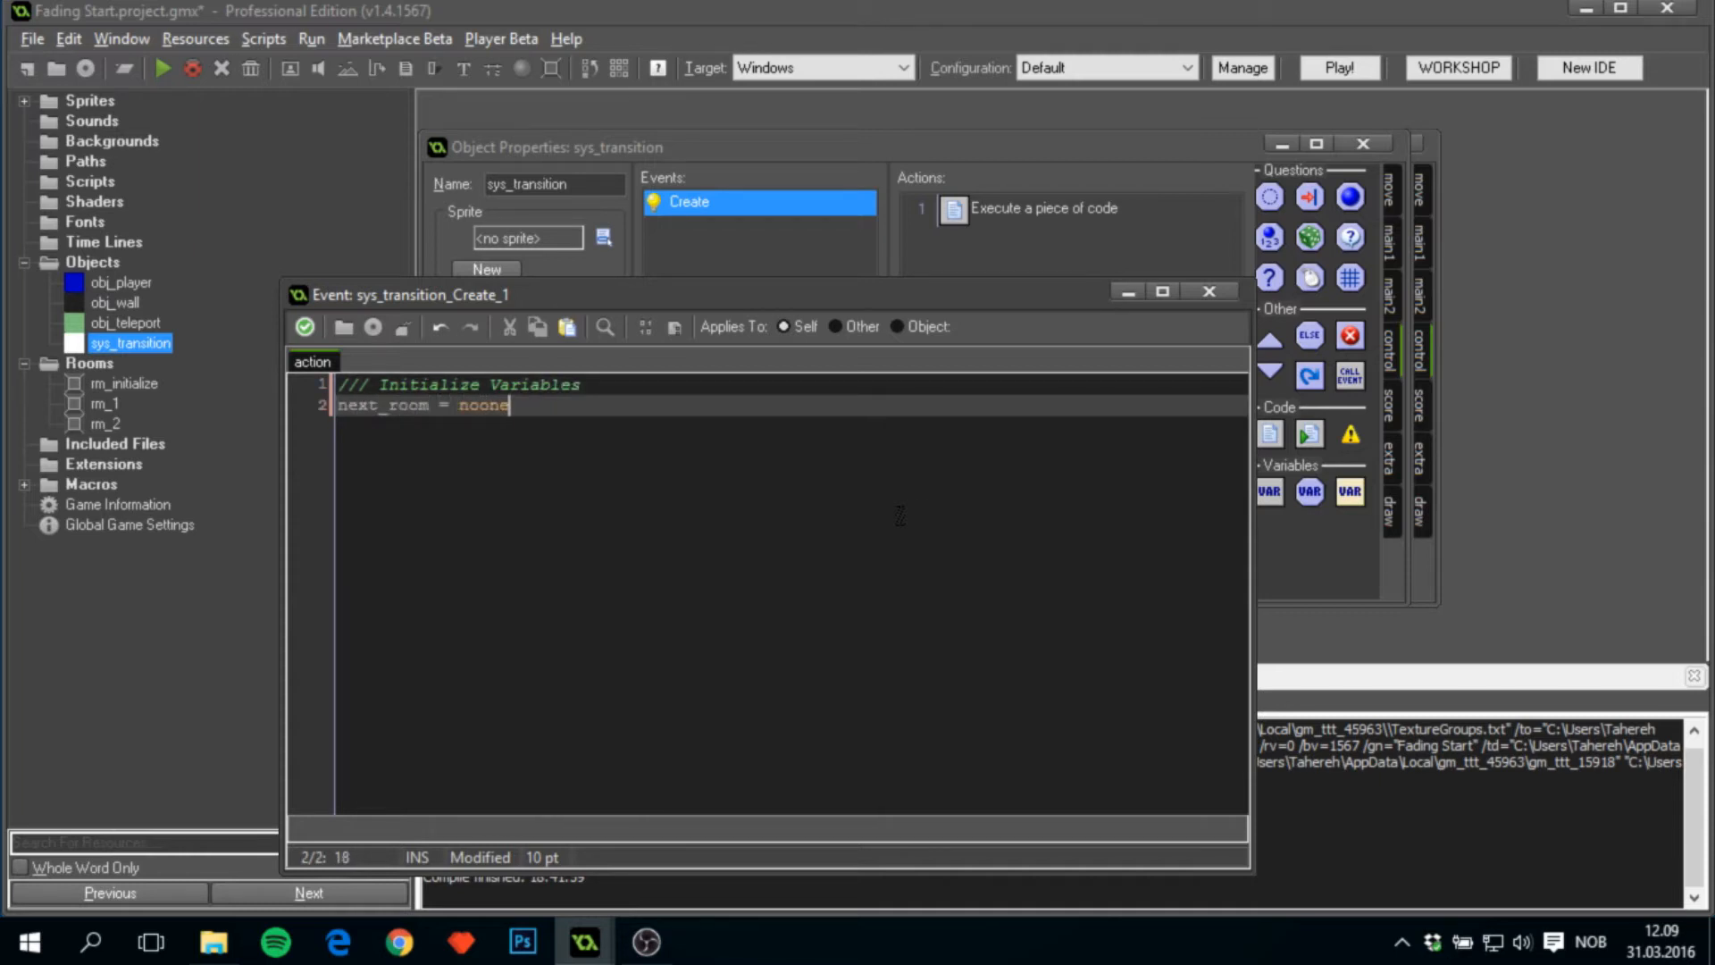
{"action": "type", "text": ";"}
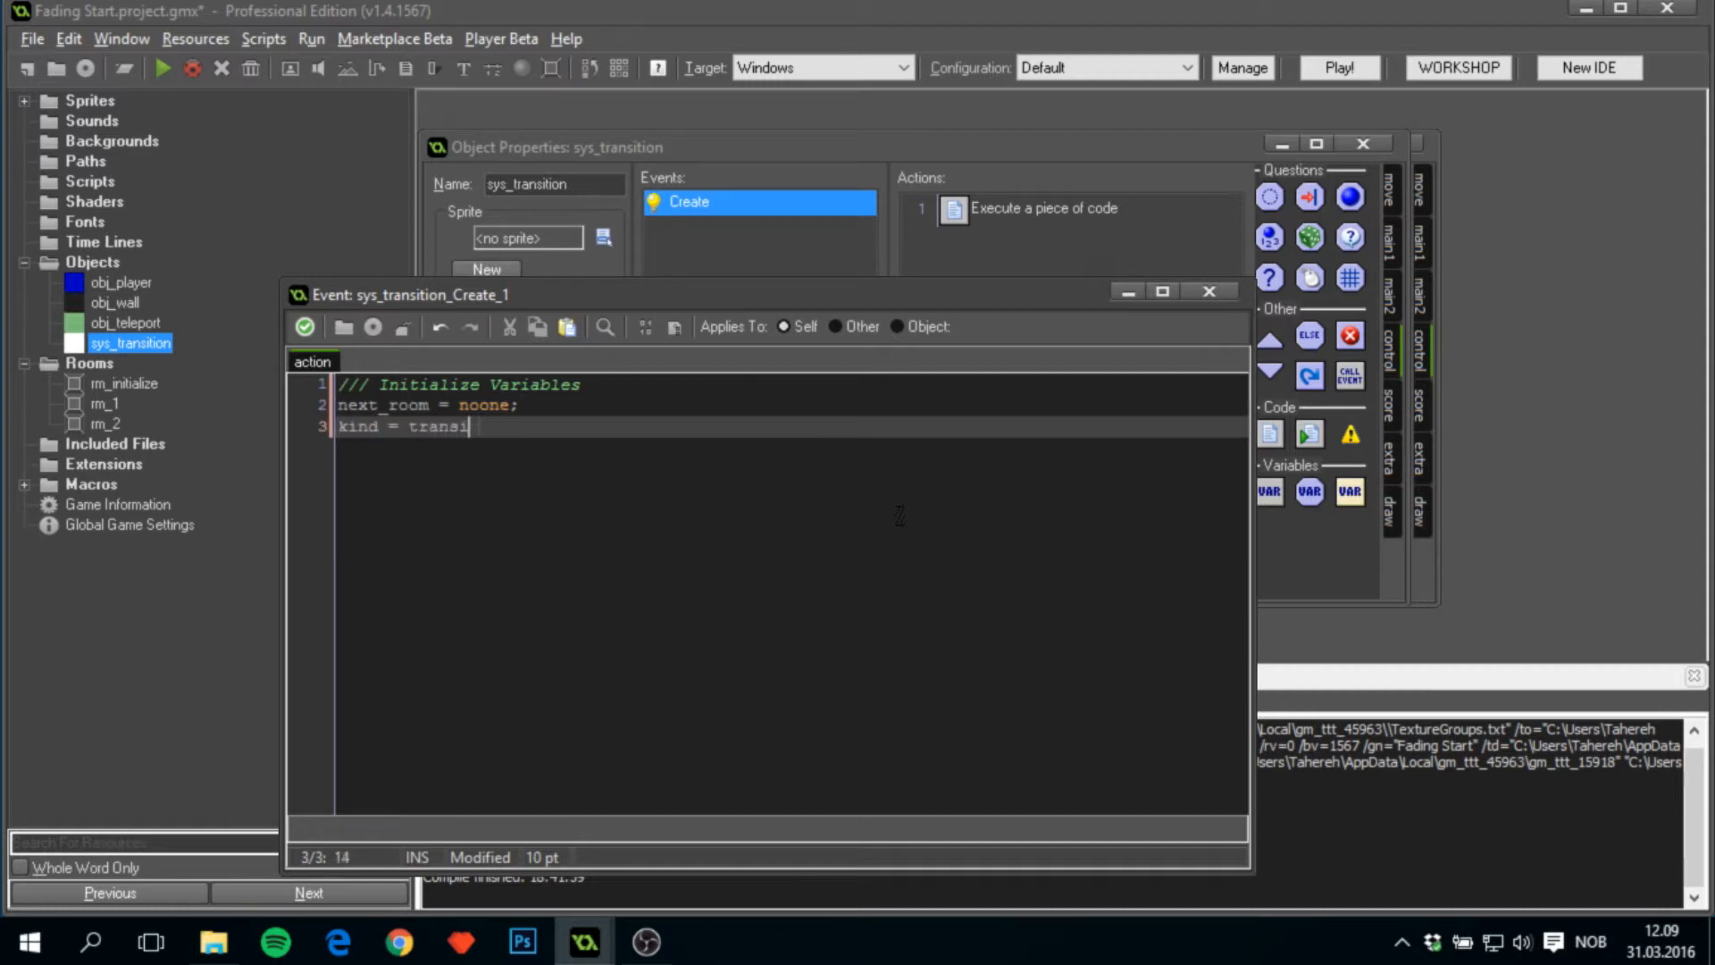
{"action": "type", "text": "tion.fade;"}
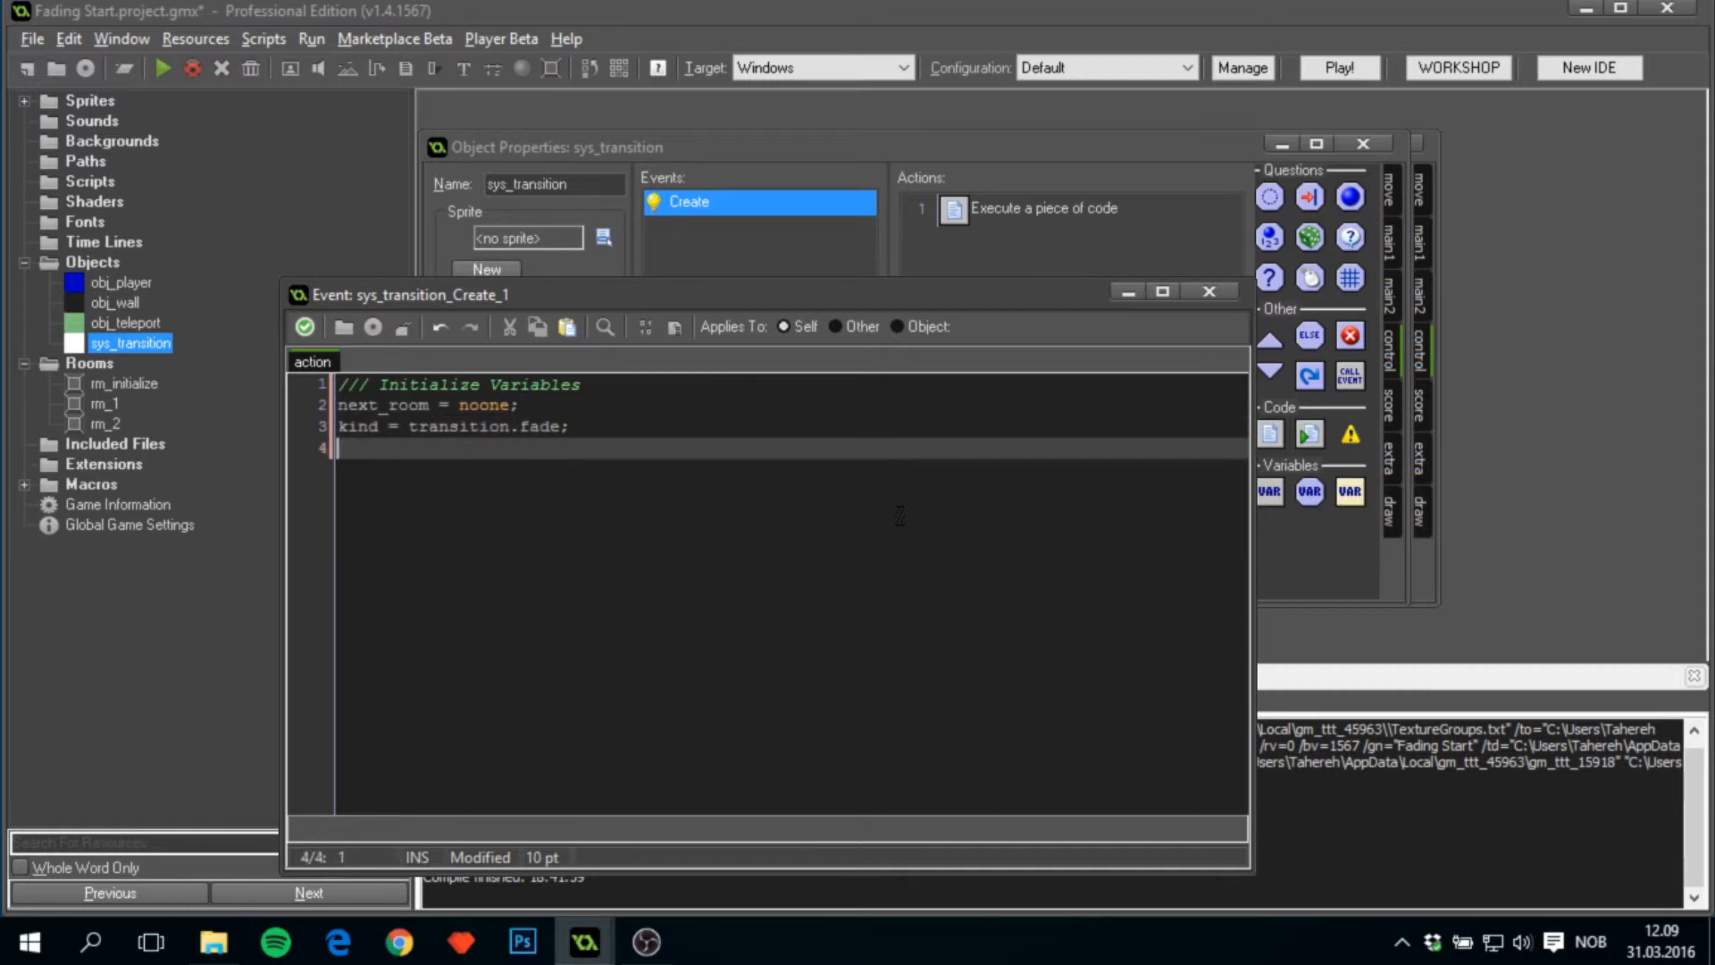
{"action": "type", "text": "xx = -1"}
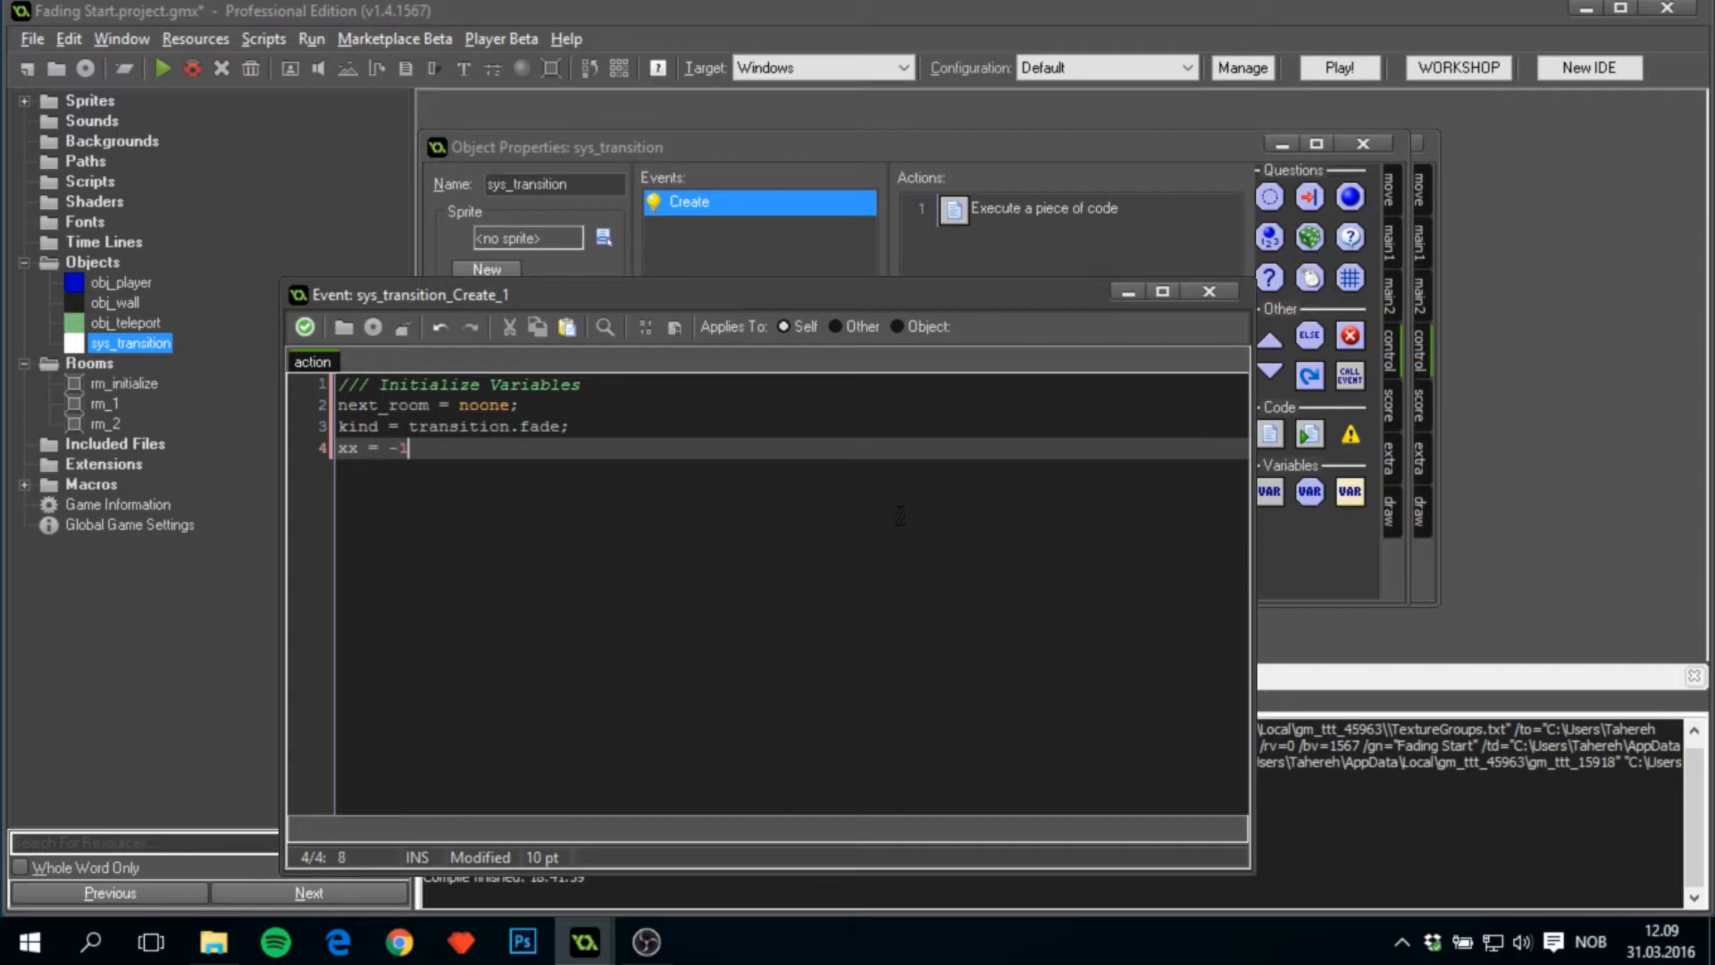
{"action": "type", "text": "1;"}
{"action": "type", "text": "ste"}
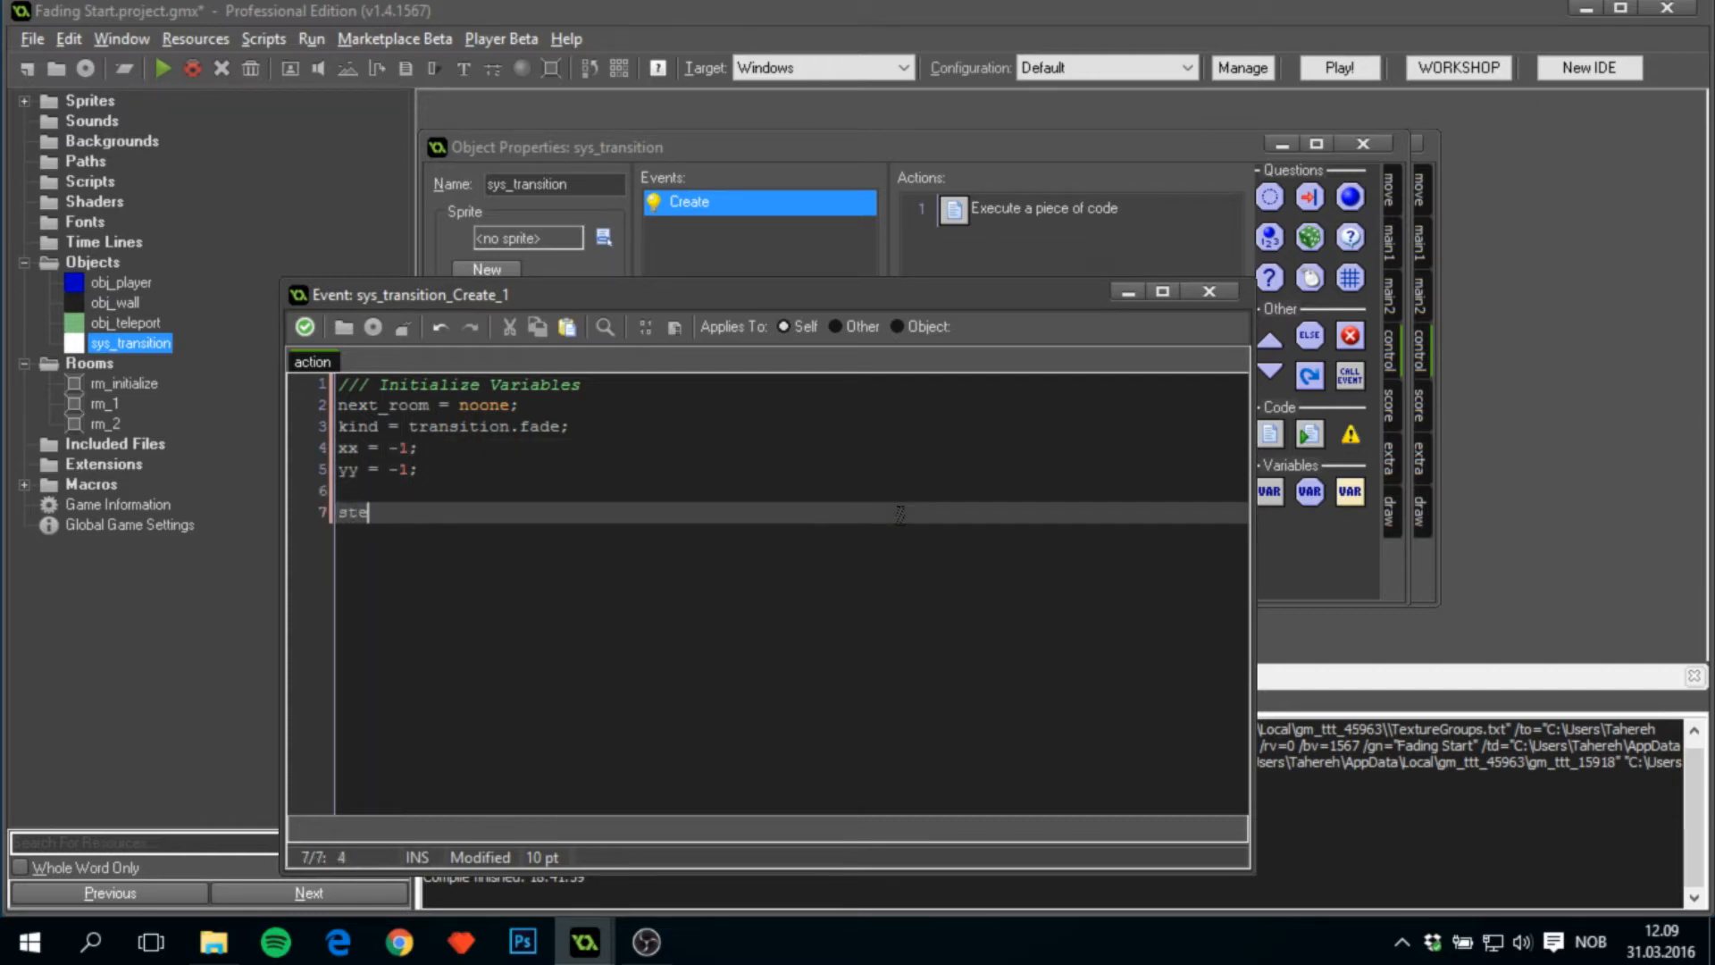
{"action": "type", "text": "p = 0;"}
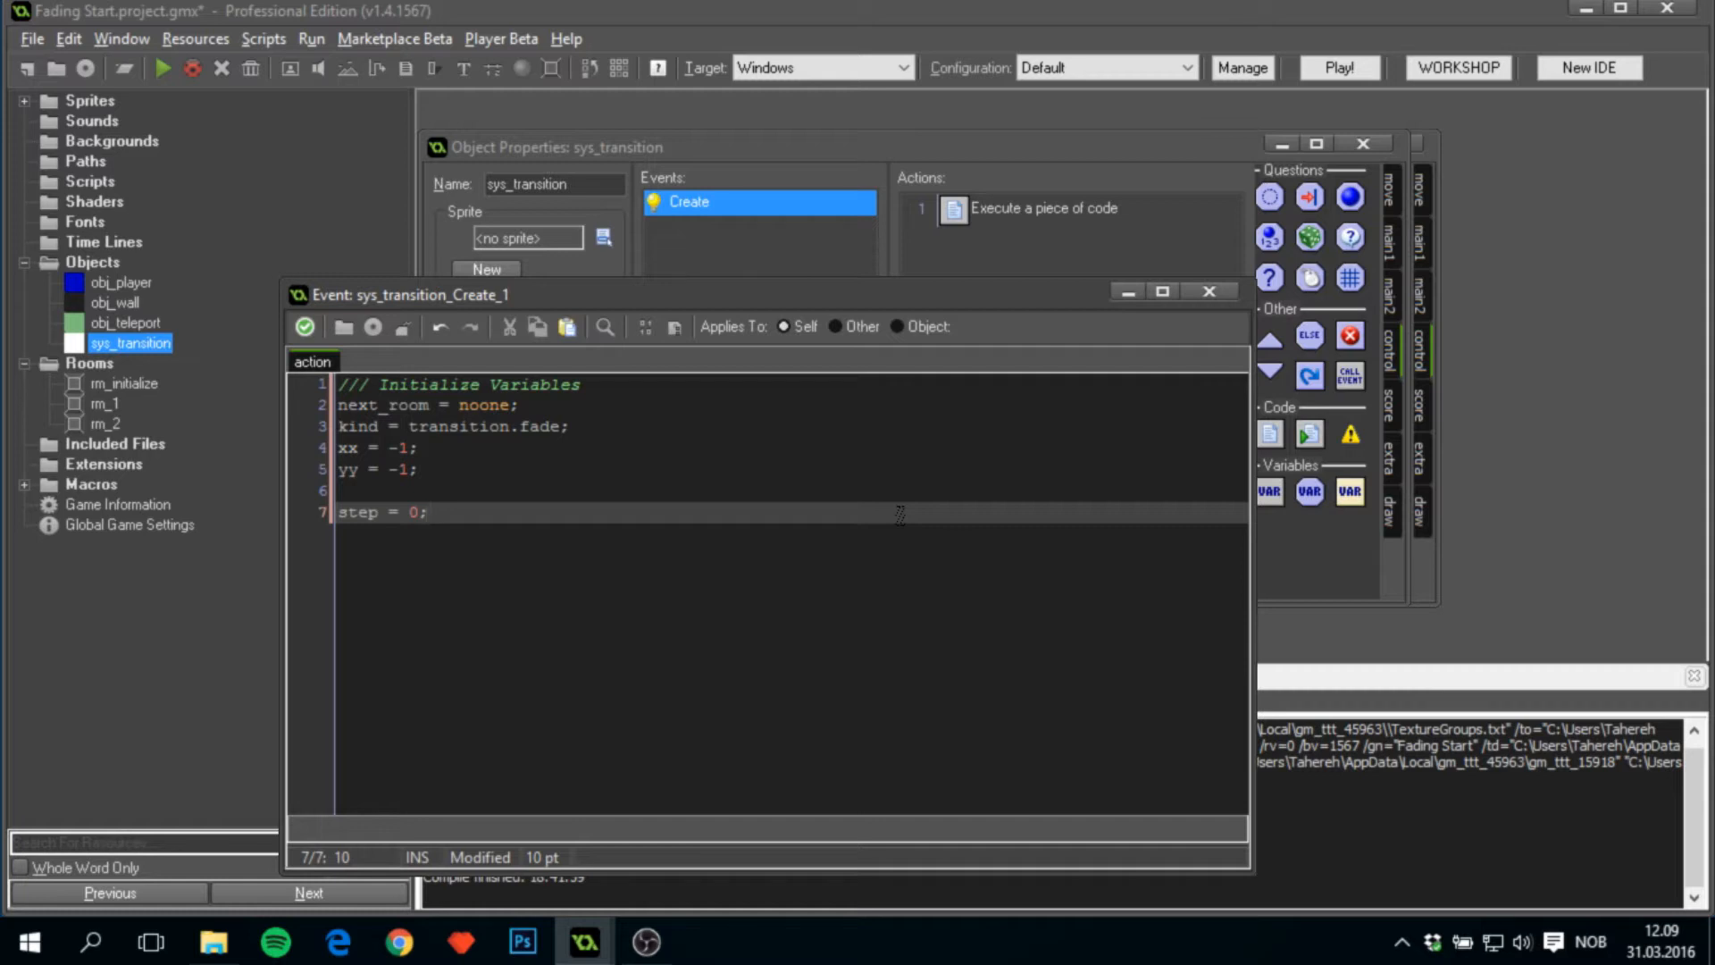
{"action": "type", "text": "time = 3"}
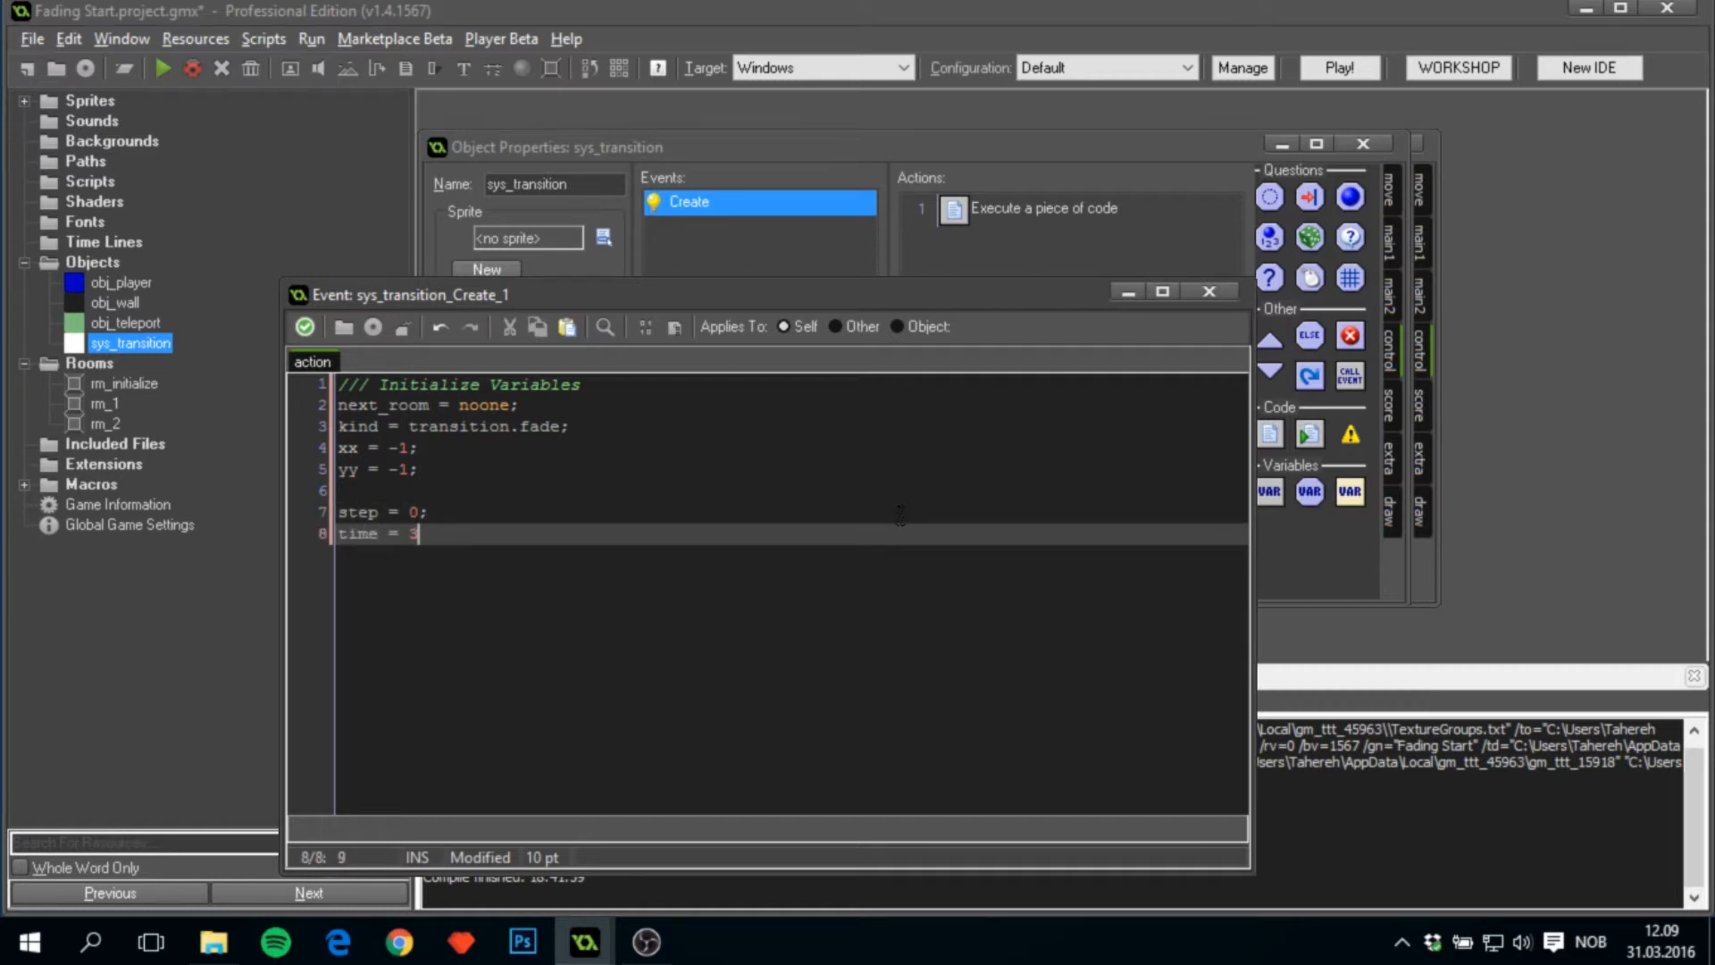
{"action": "type", "text": "0;"}
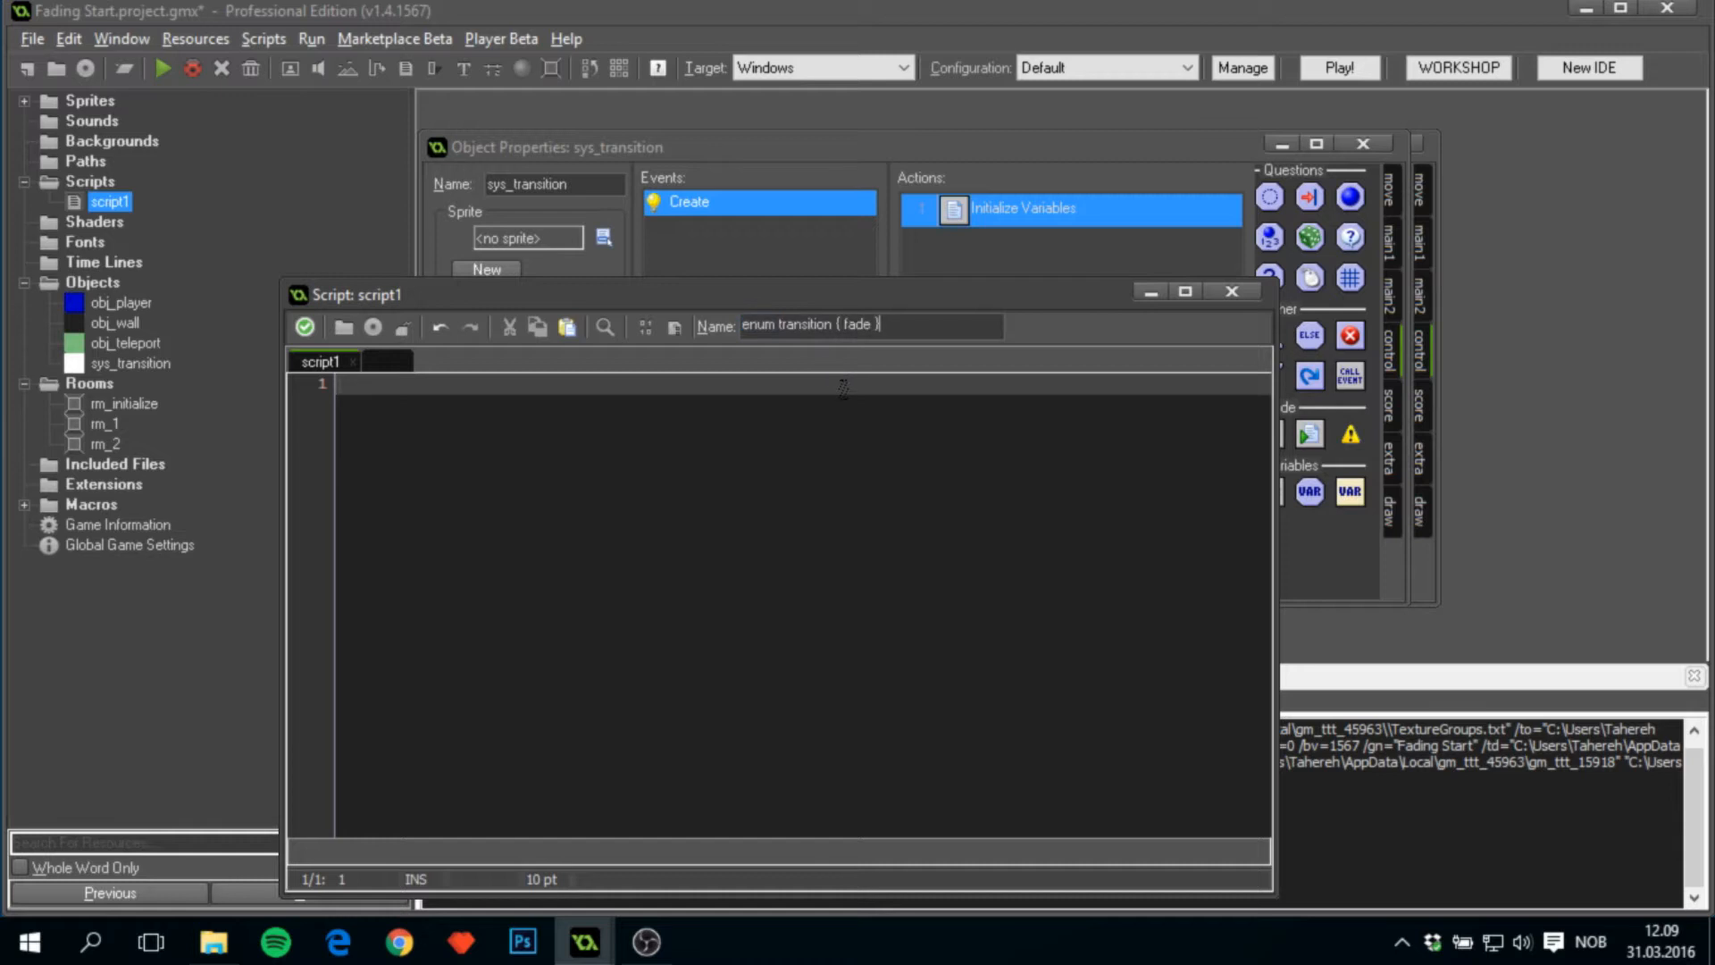
Add the room_goto_transition(room, transition, x, y, [time]) header and a with (instance_create(0, 0, sys_transition)) block.
{"action": "type", "text": "room_d"}
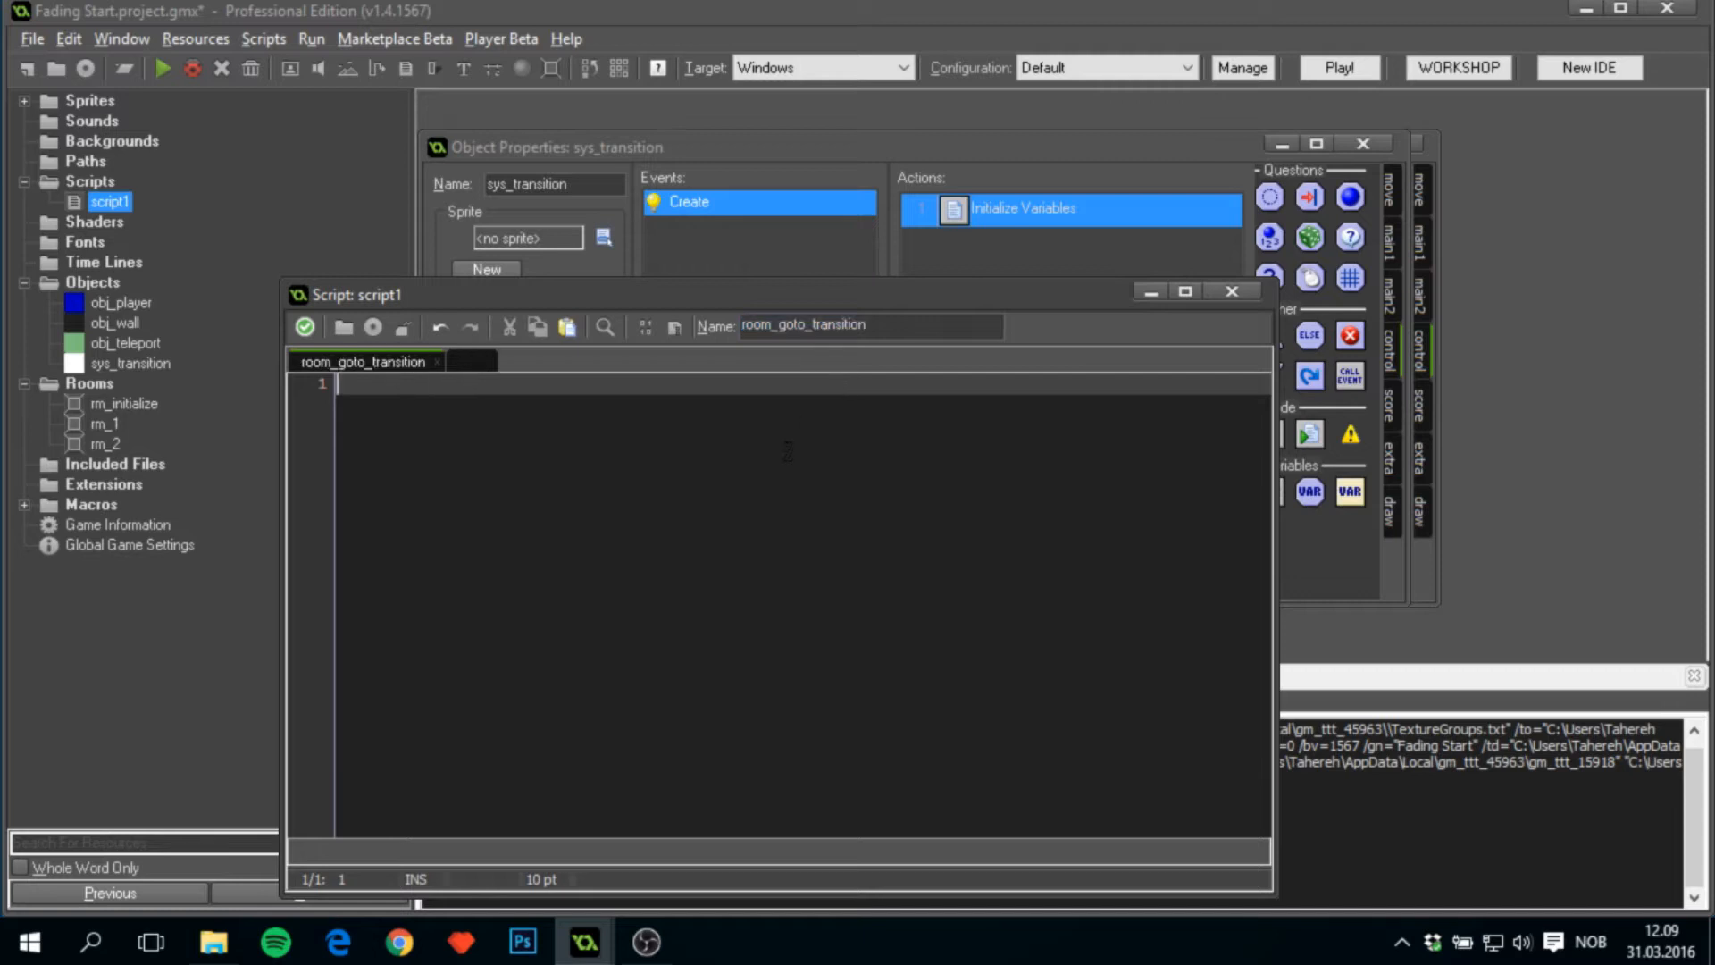
{"action": "type", "text": "///room_goto_transition("}
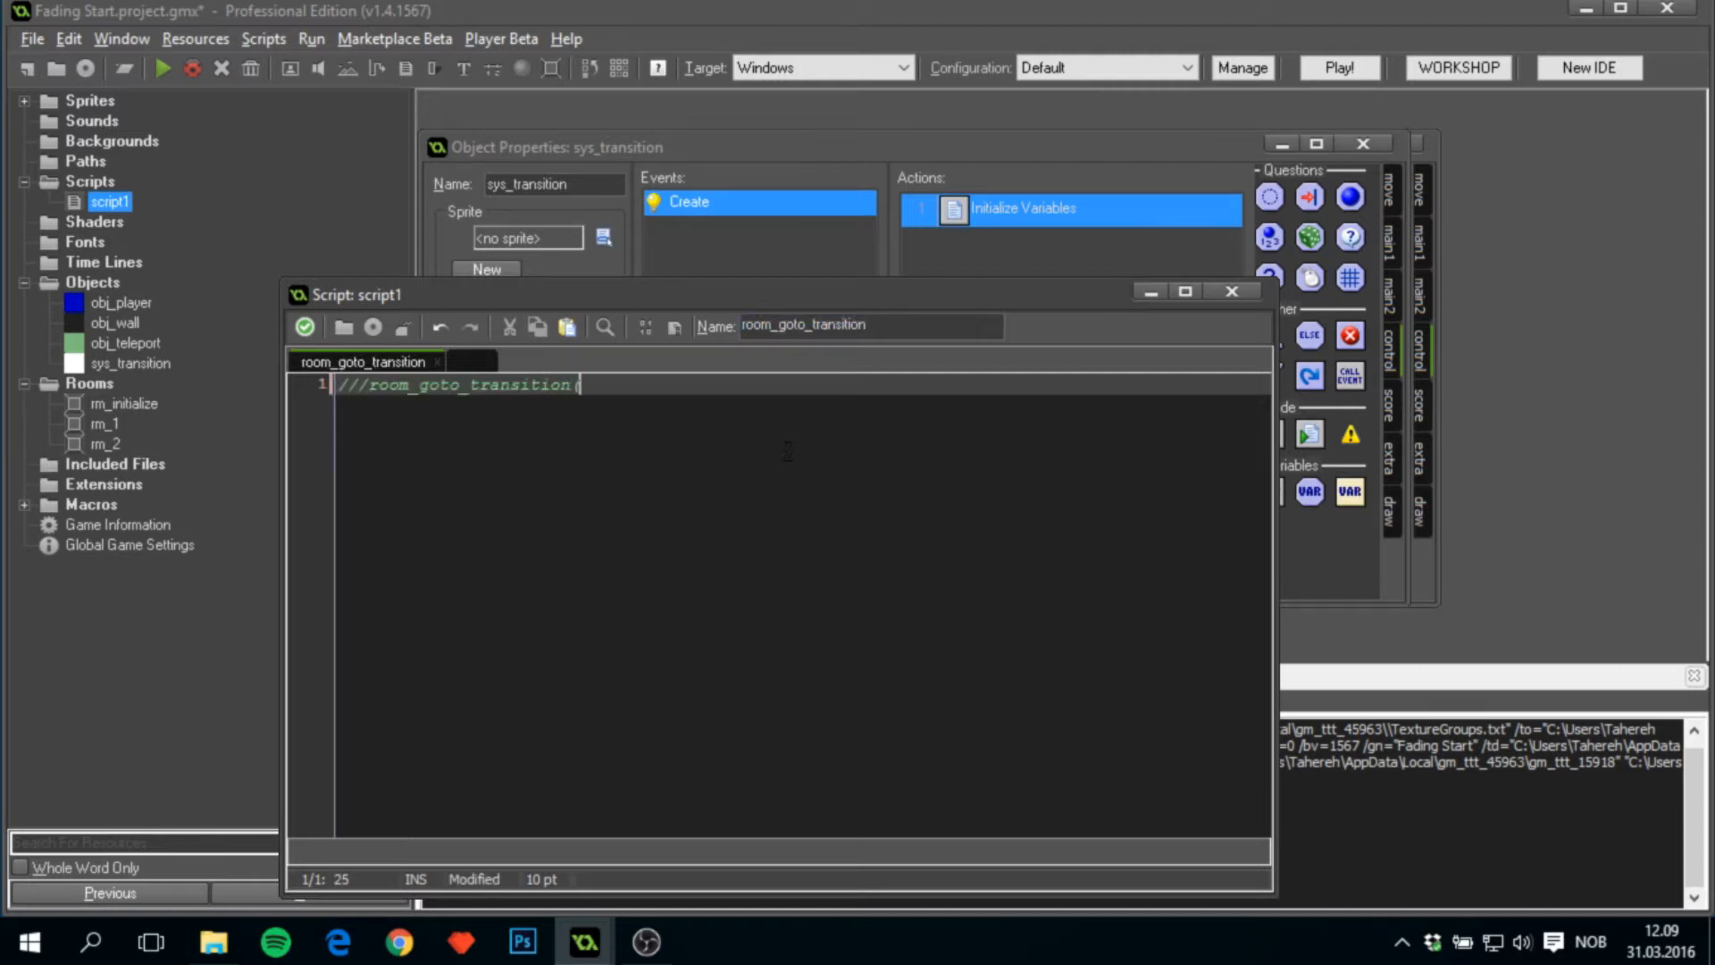
{"action": "type", "text": "room, trans"}
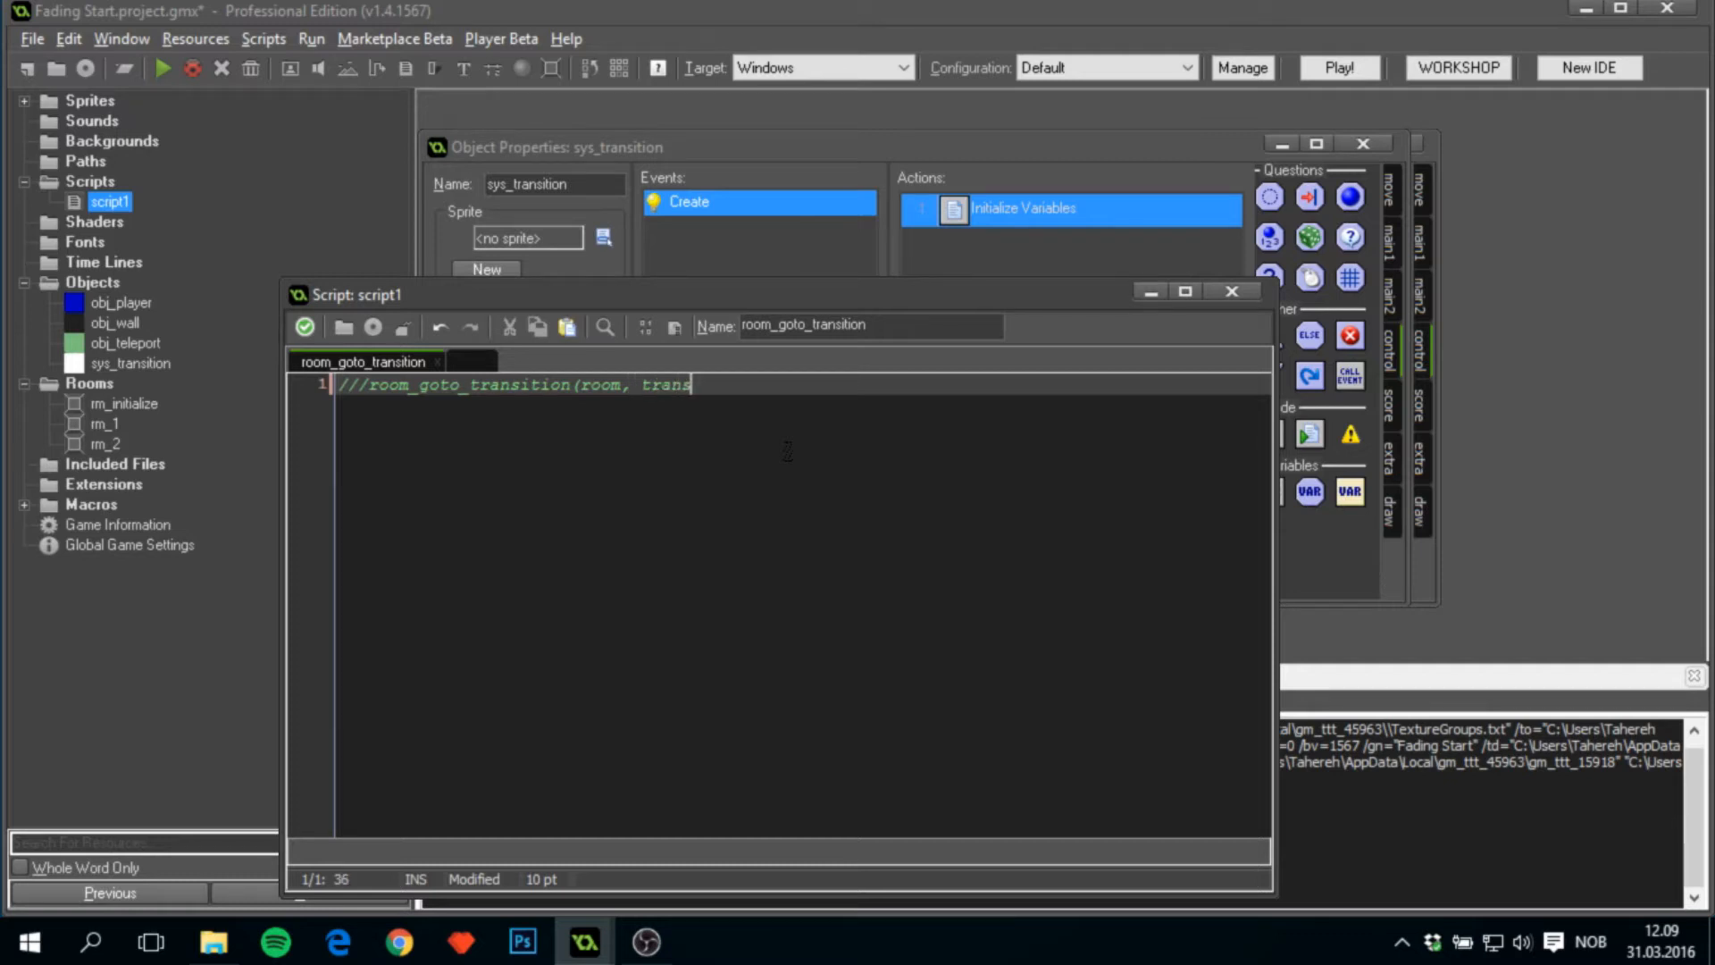
{"action": "type", "text": "ition, x"}
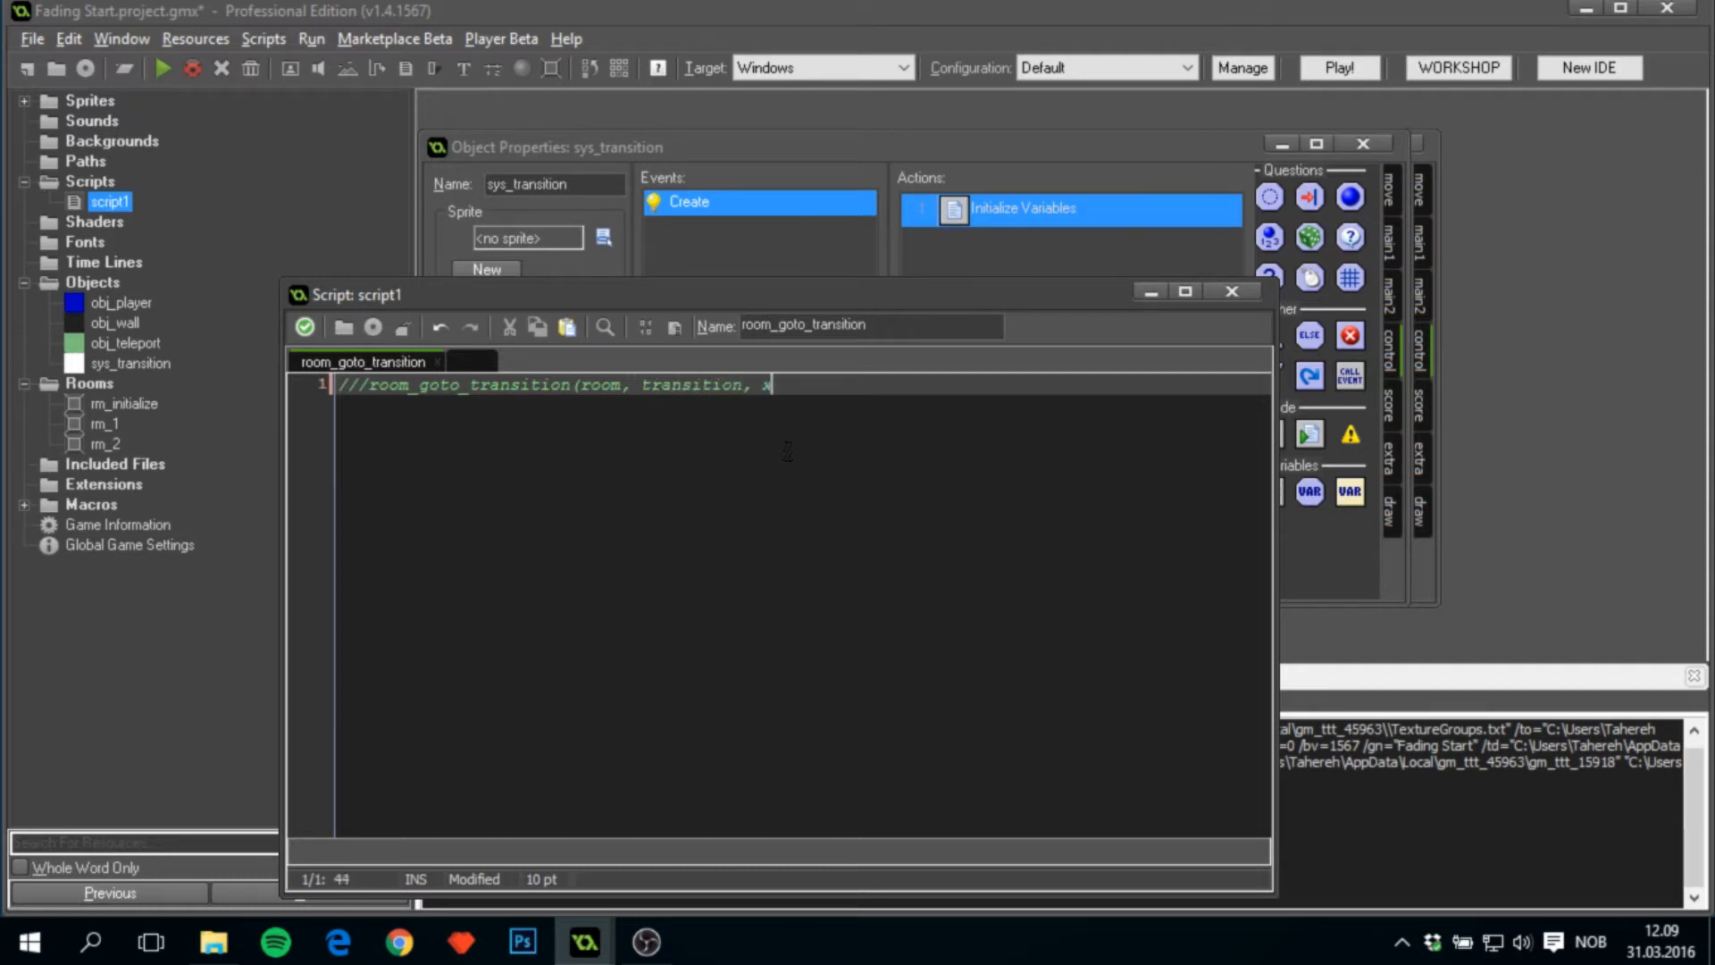
{"action": "type", "text": "y,"}
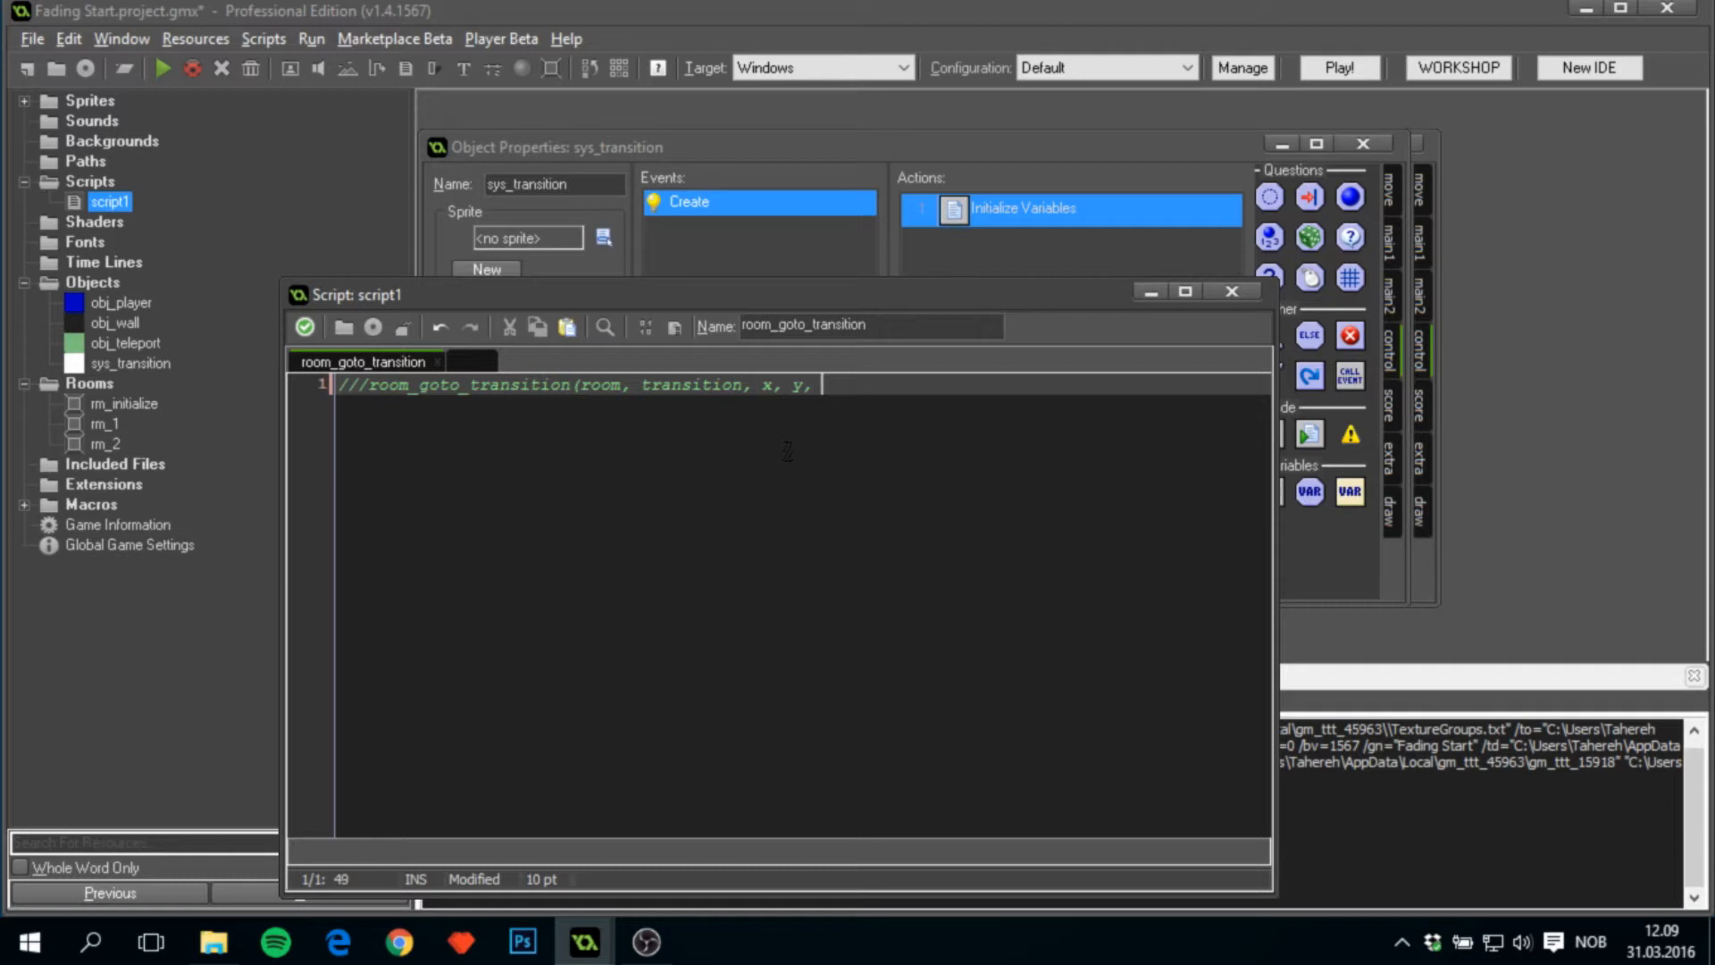
{"action": "type", "text": "[time]"}
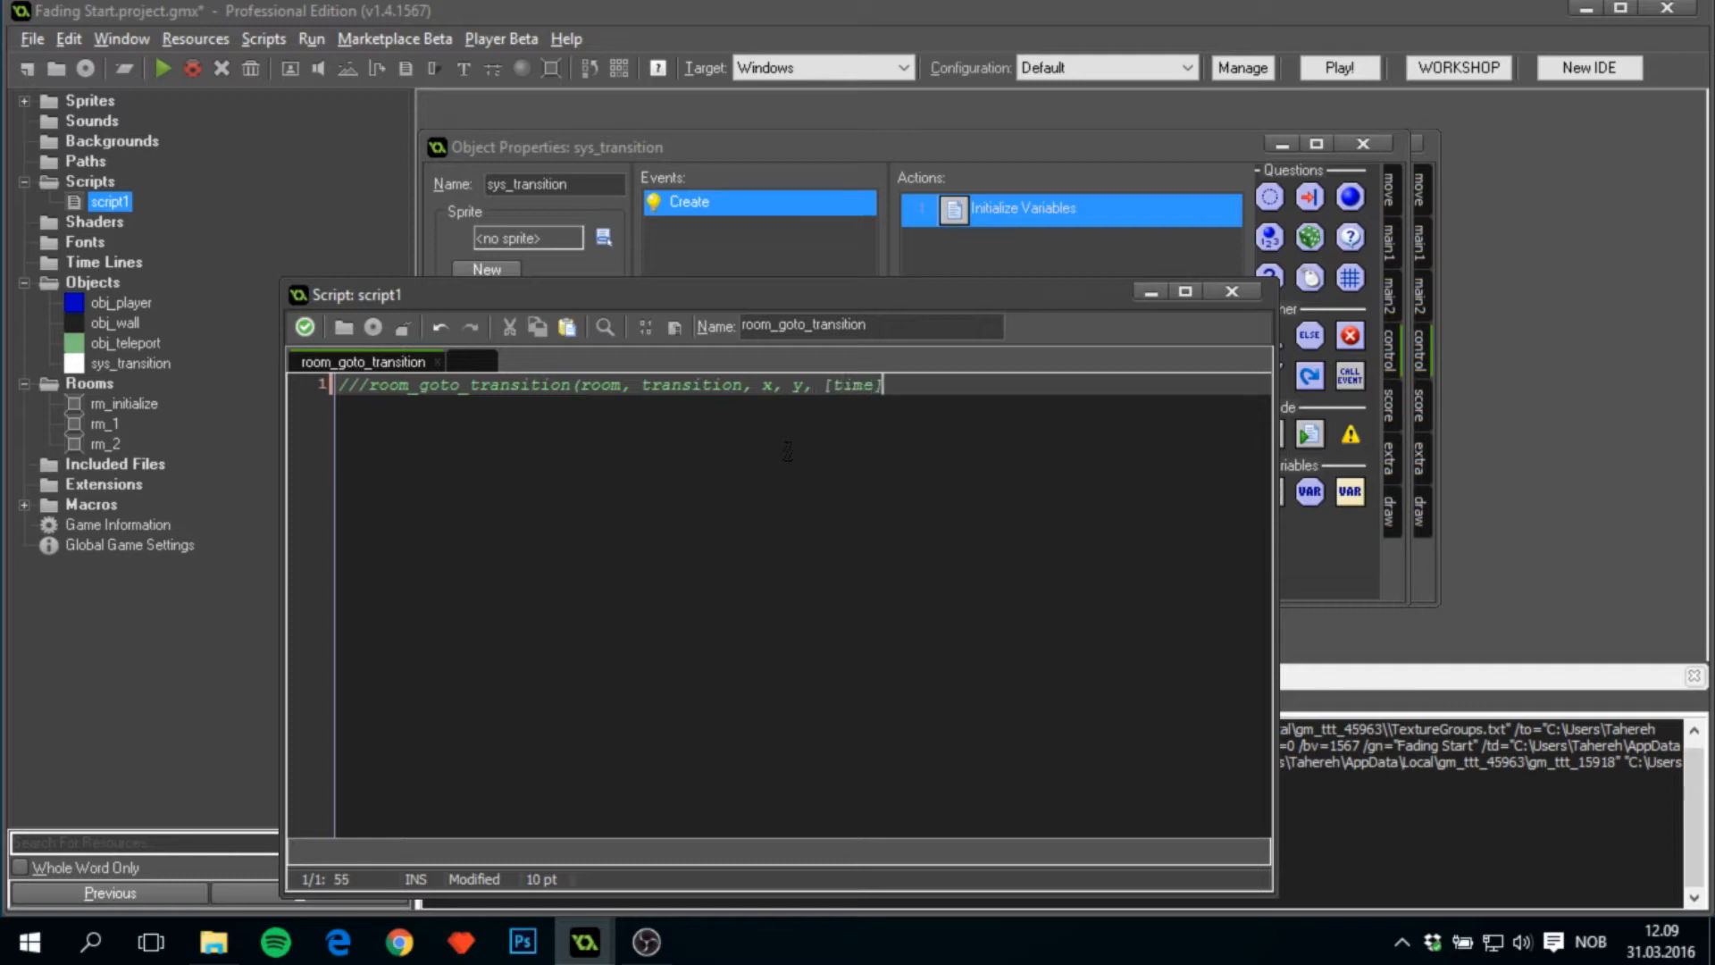
{"action": "type", "text": ");"}
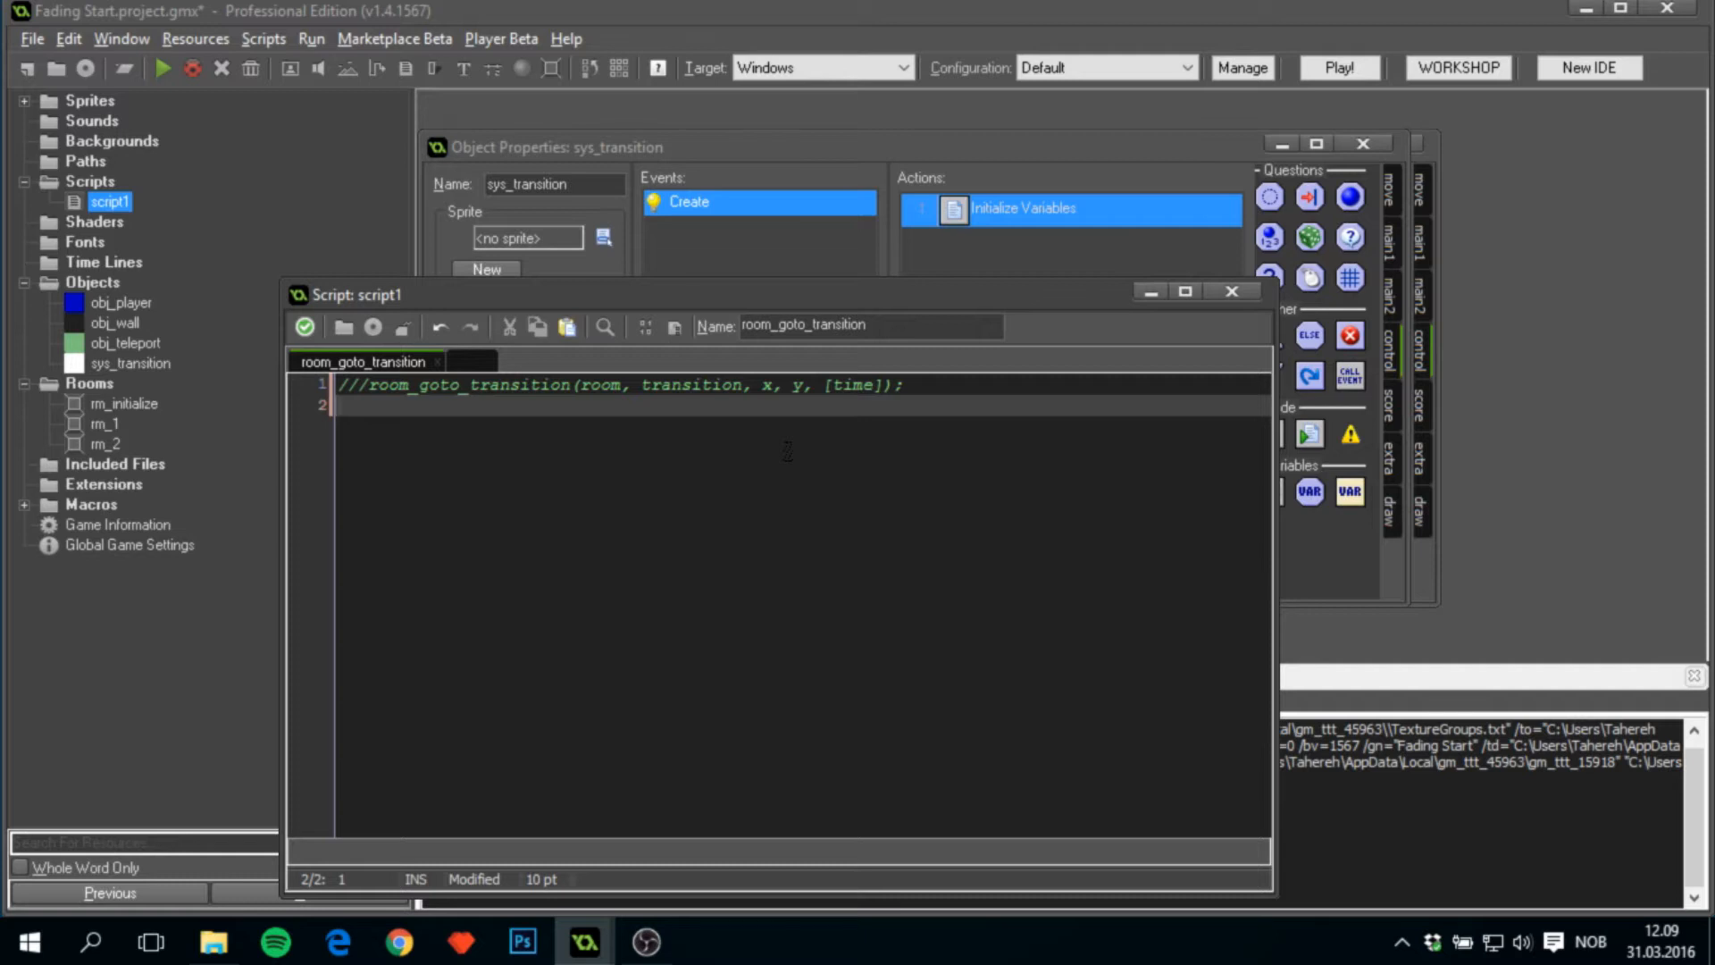
{"action": "type", "text": "with ("}
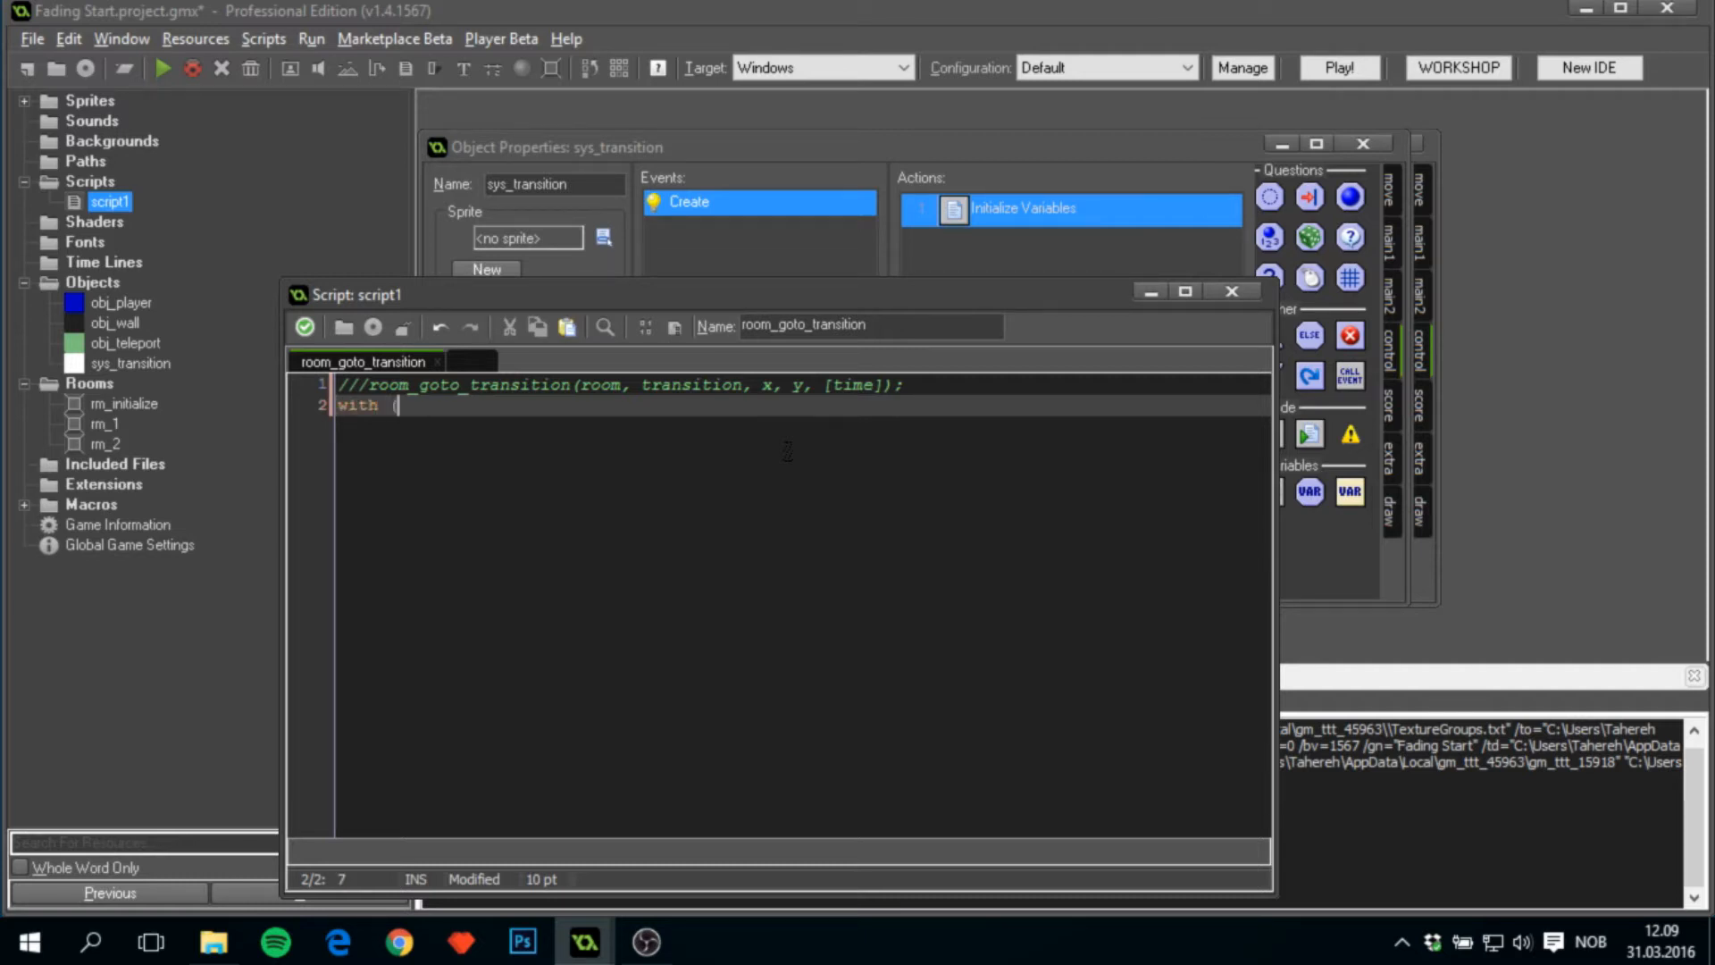
{"action": "type", "text": "instnace"}
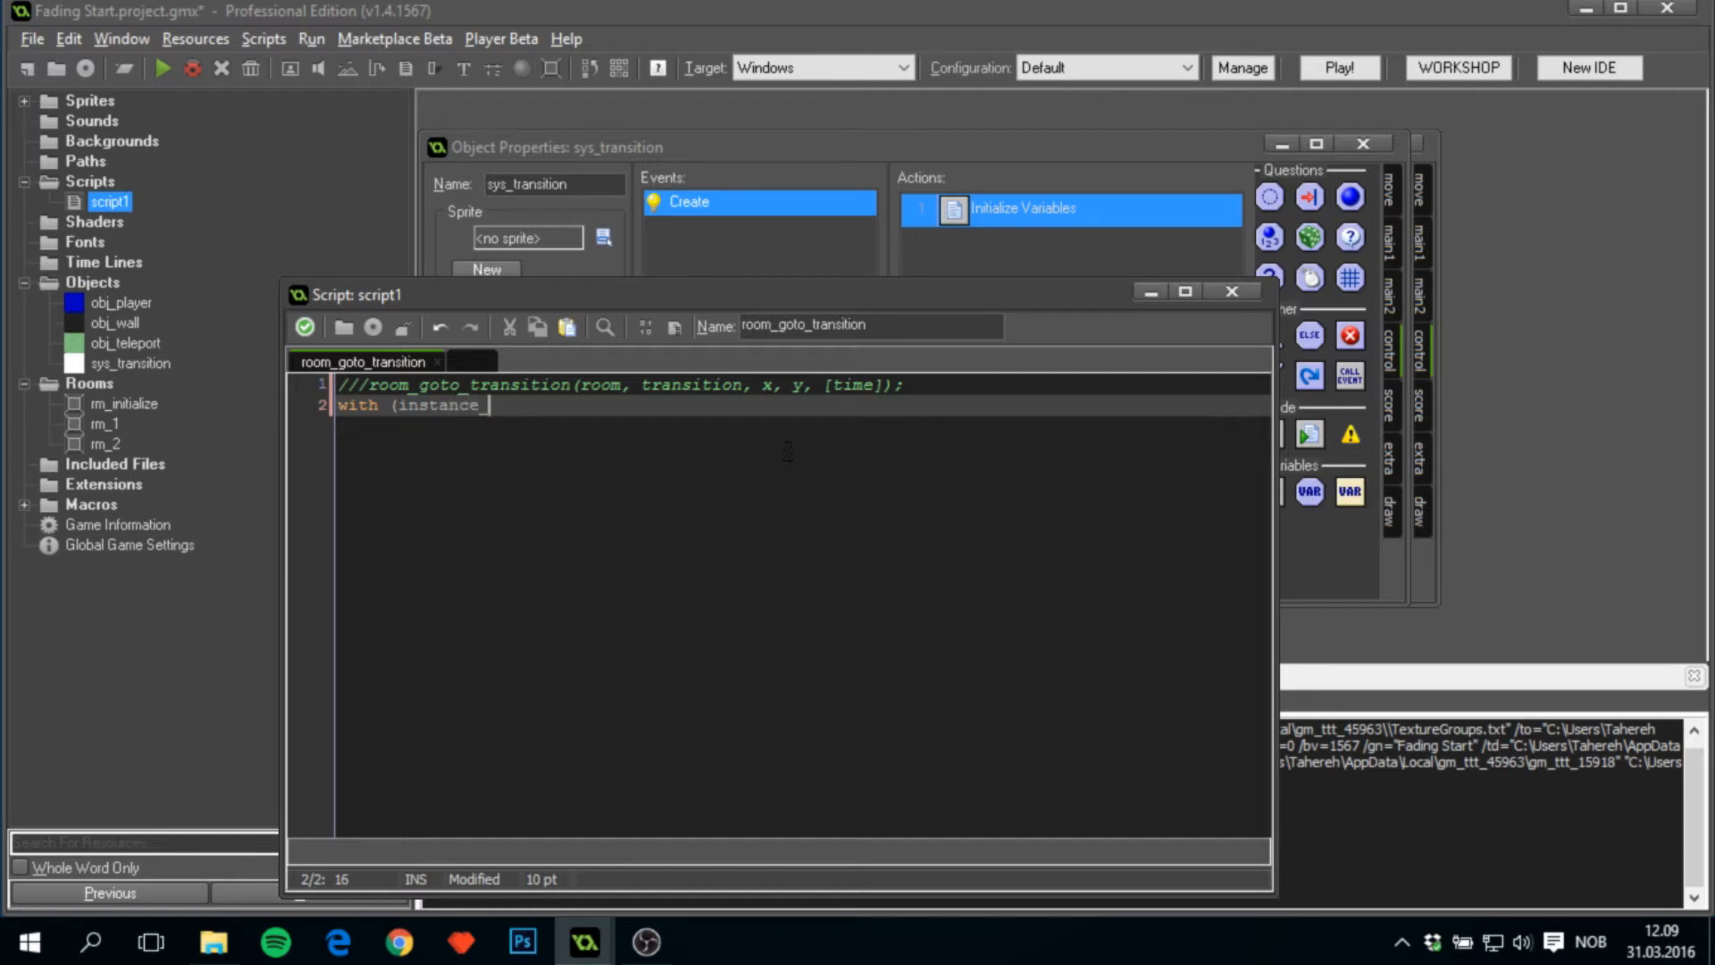
{"action": "type", "text": "_create(0, 0,"}
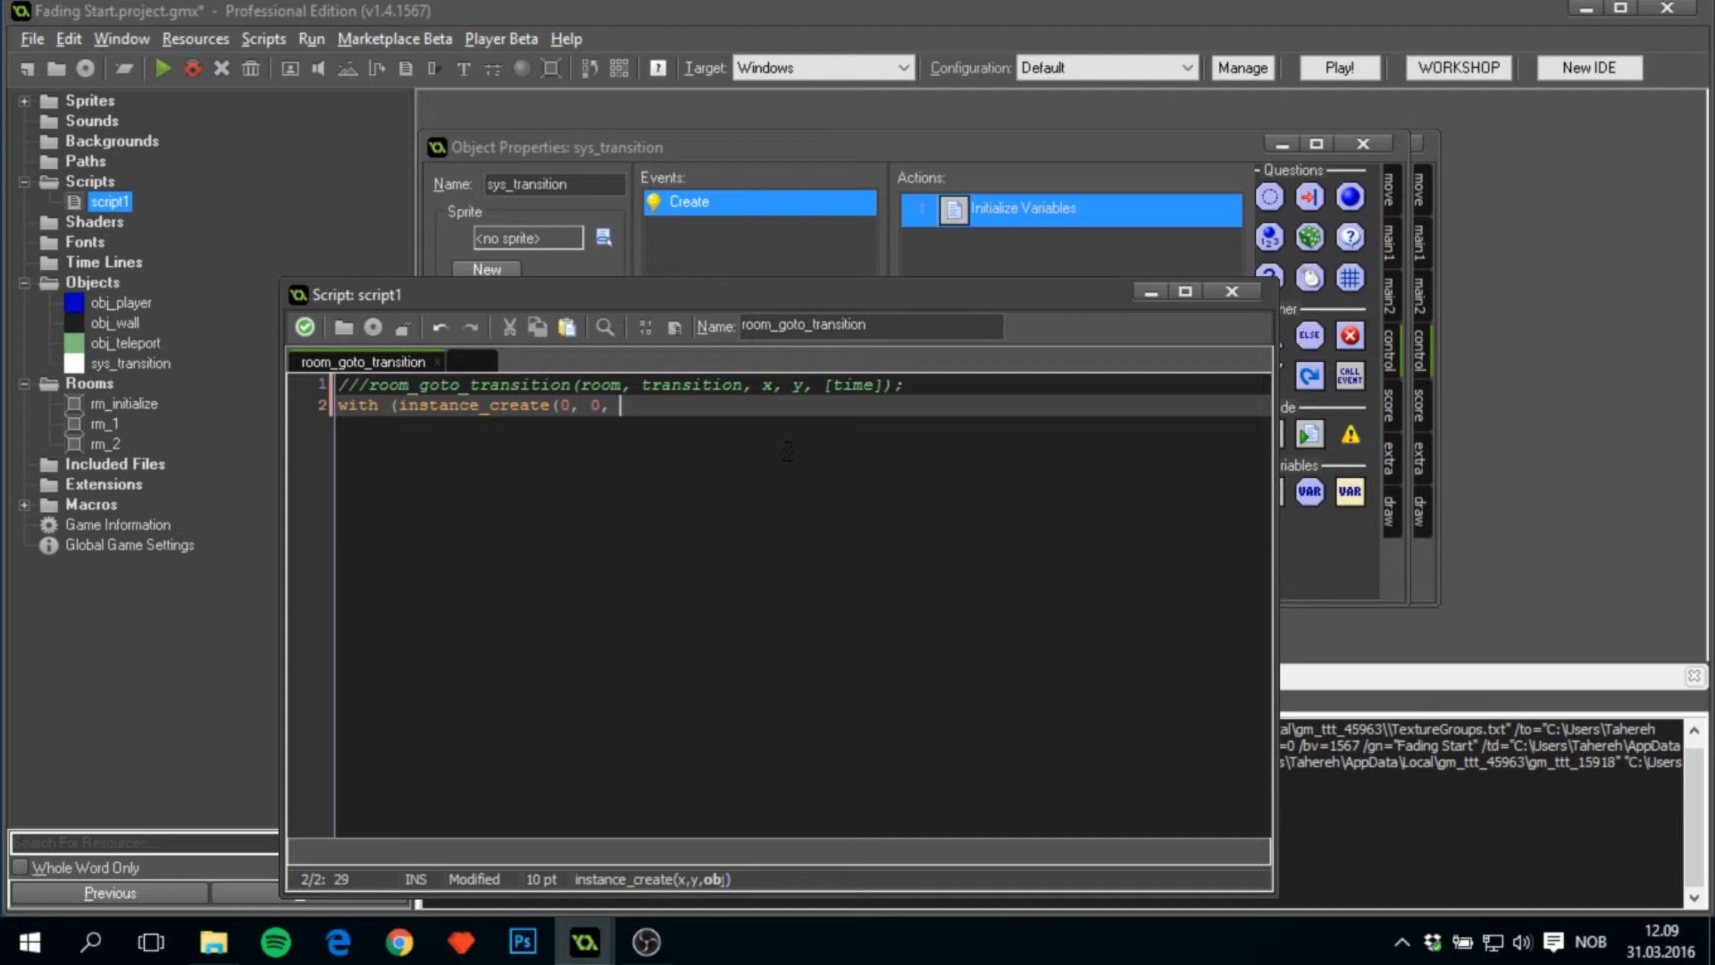
{"action": "type", "text": "ob"}
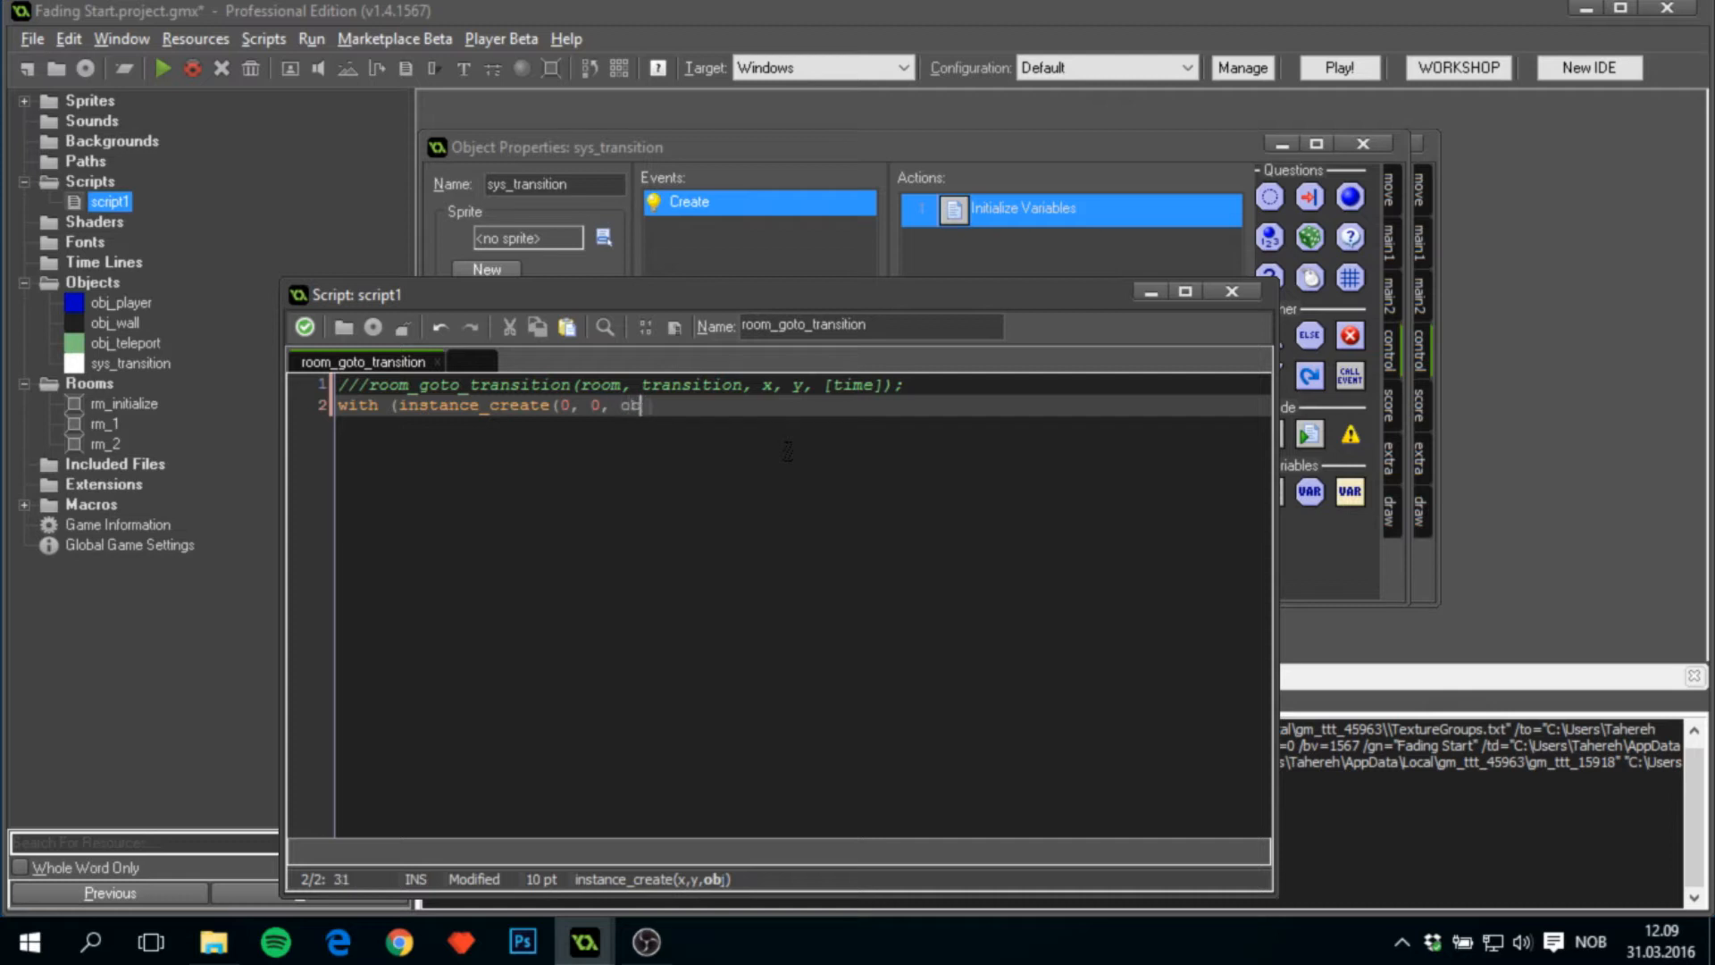
{"action": "type", "text": "sys_tr"}
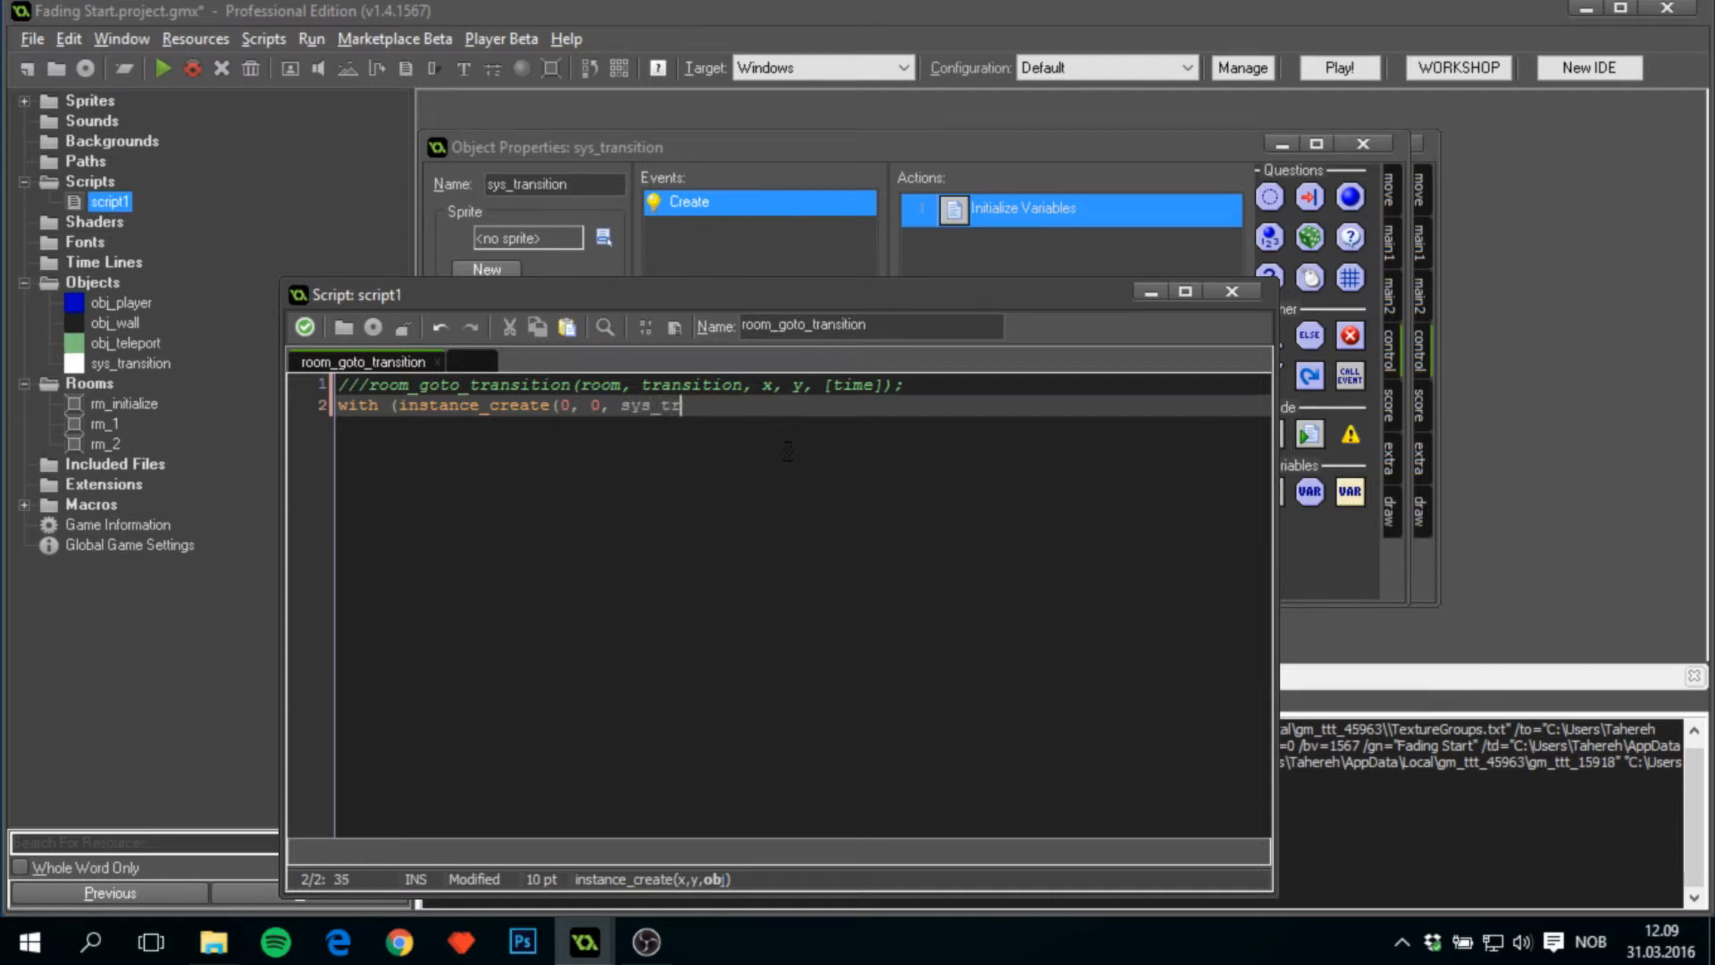
{"action": "type", "text": "ansition)) {"}
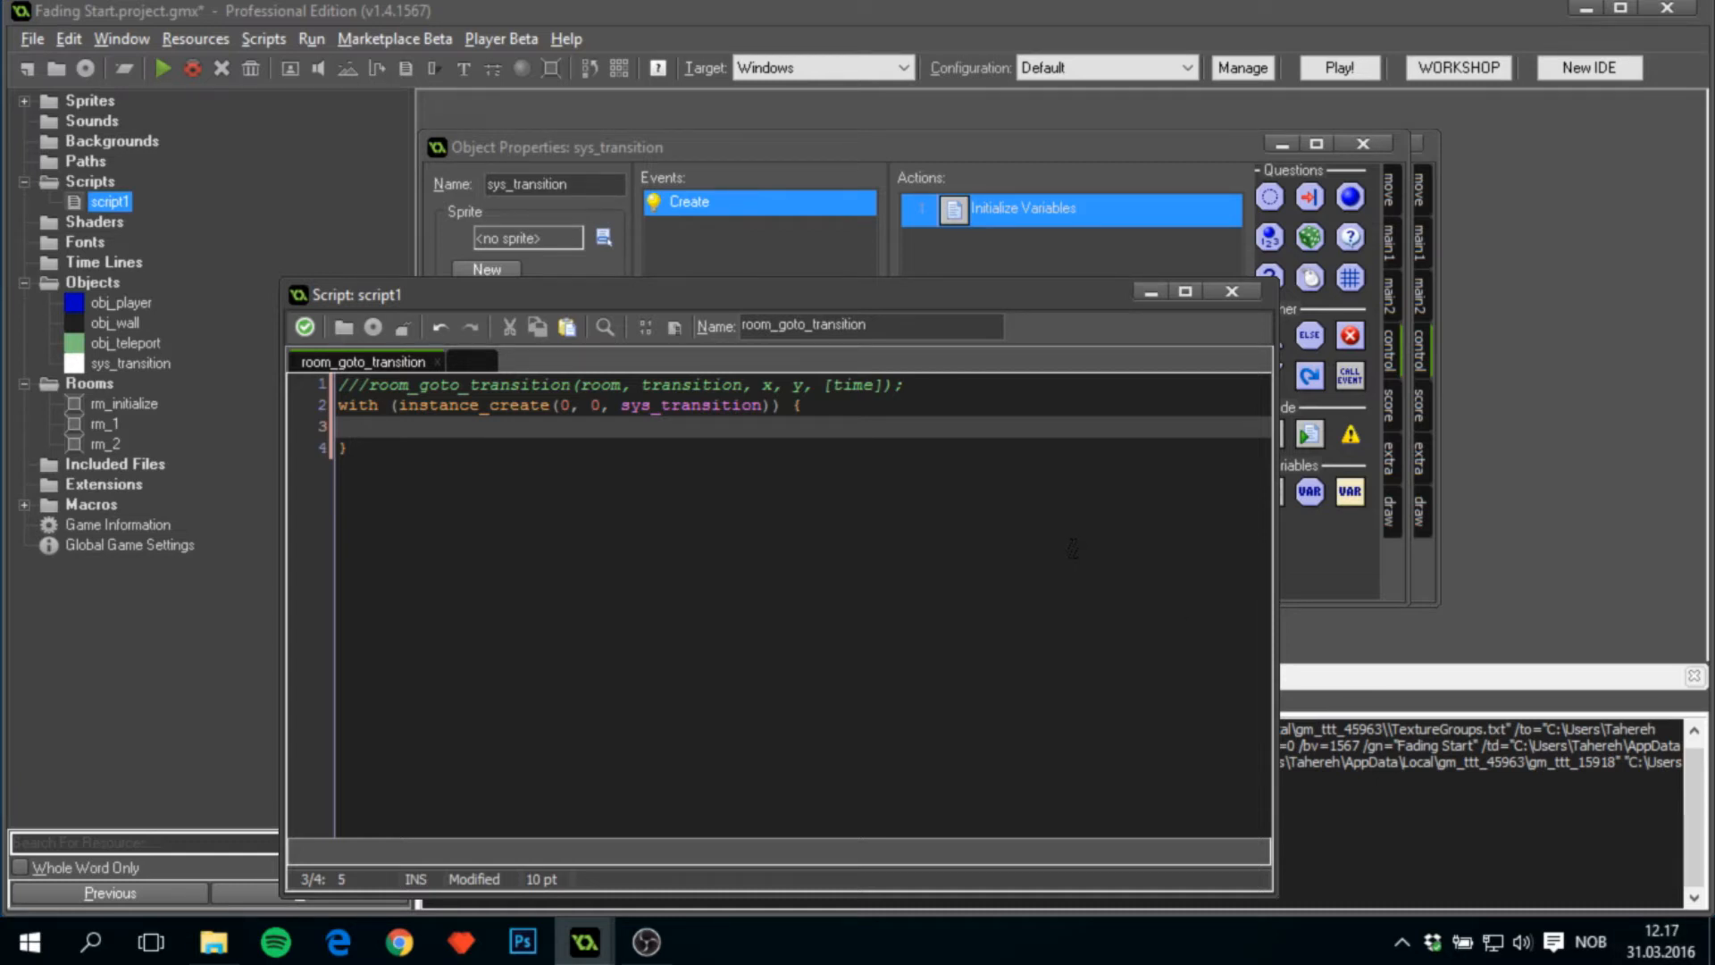
Assign next_room, kind, xx and yy from argument[0] through argument[3].
{"action": "type", "text": "next"}
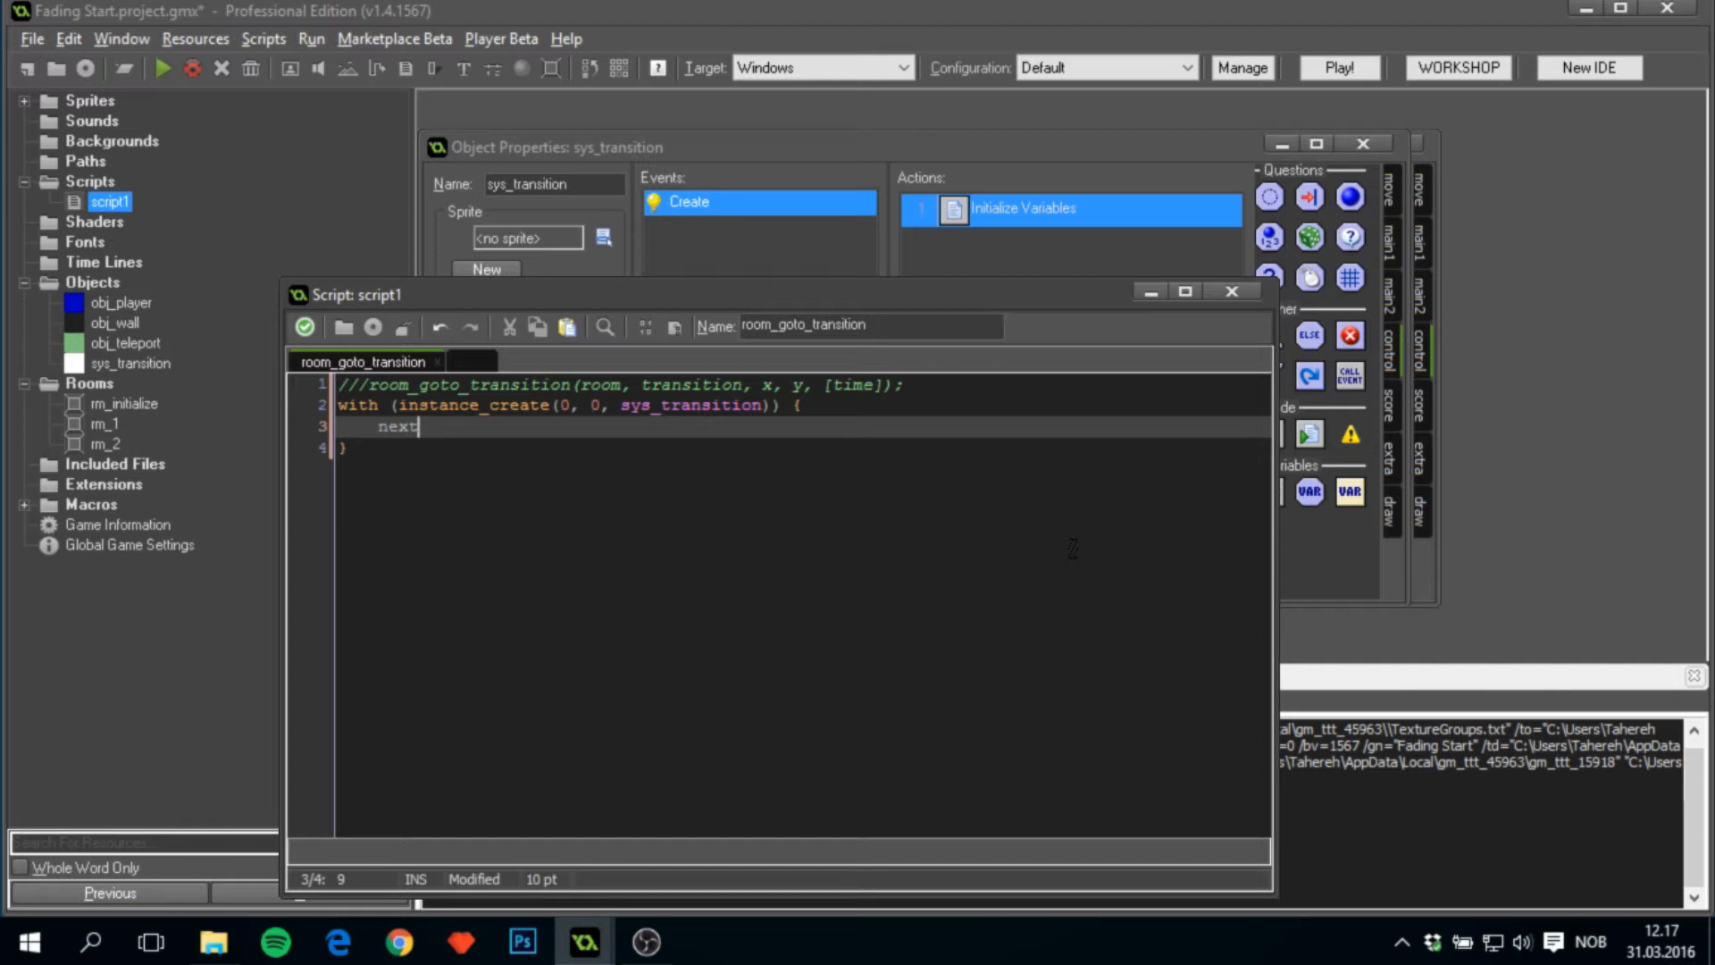
{"action": "type", "text": "_room ="}
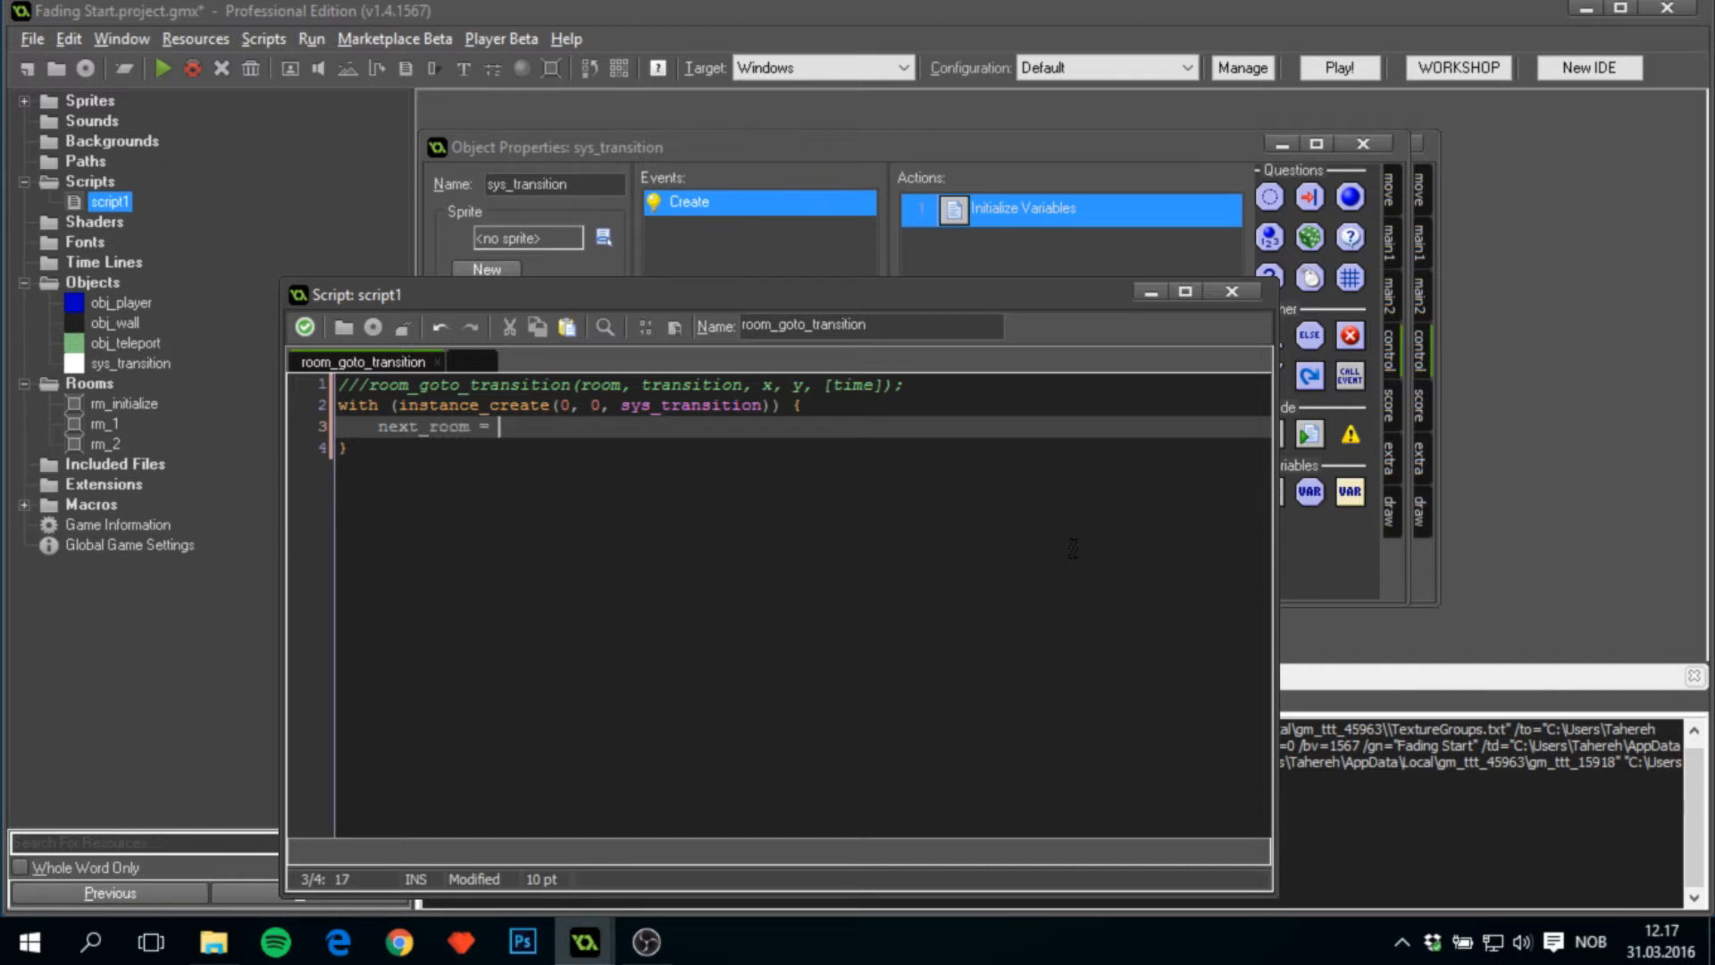
{"action": "type", "text": "arugme"}
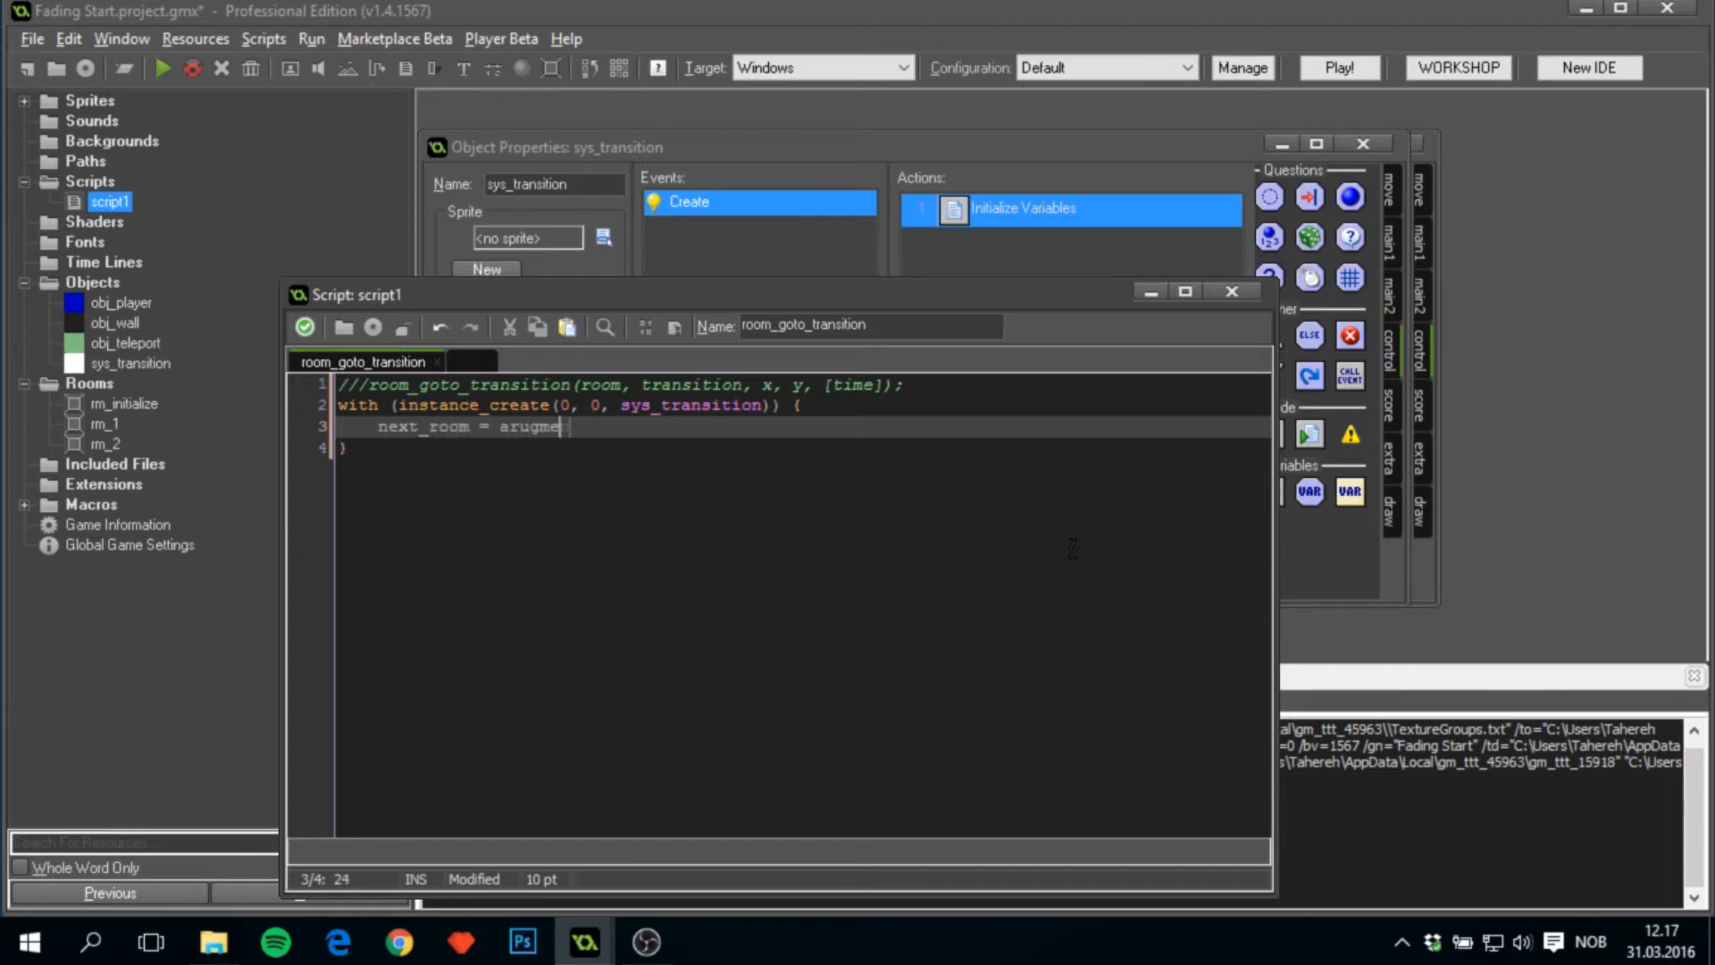
{"action": "type", "text": "t[0"}
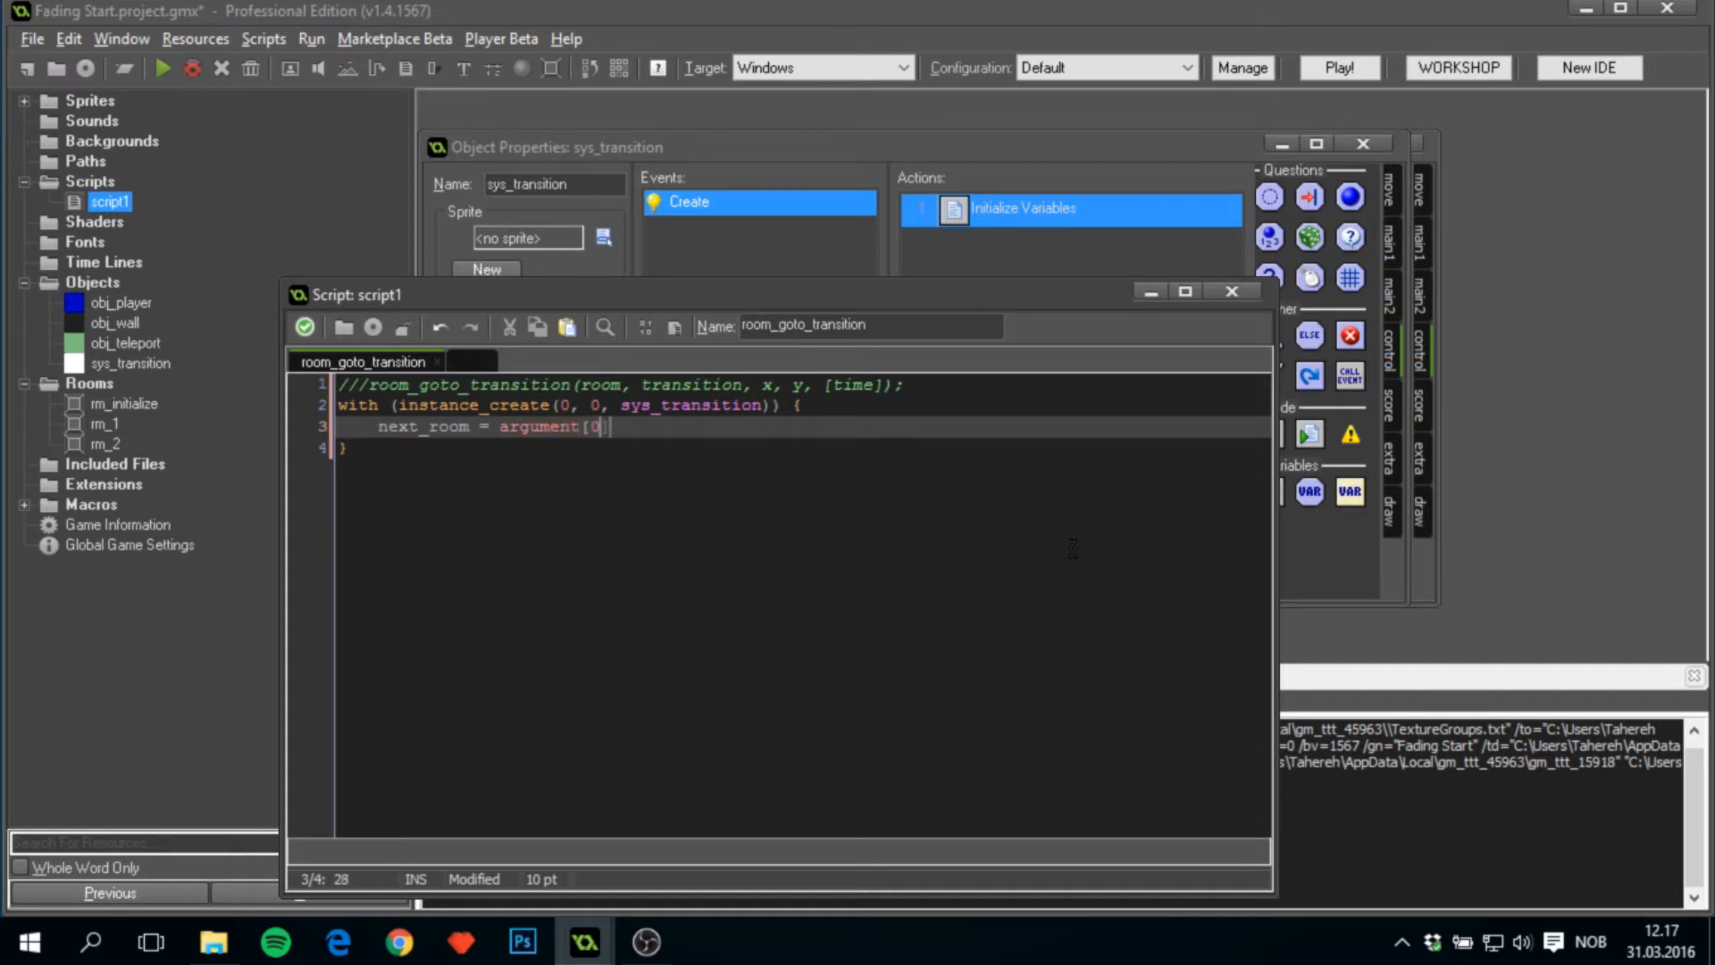
{"action": "key", "text": "Enter"}
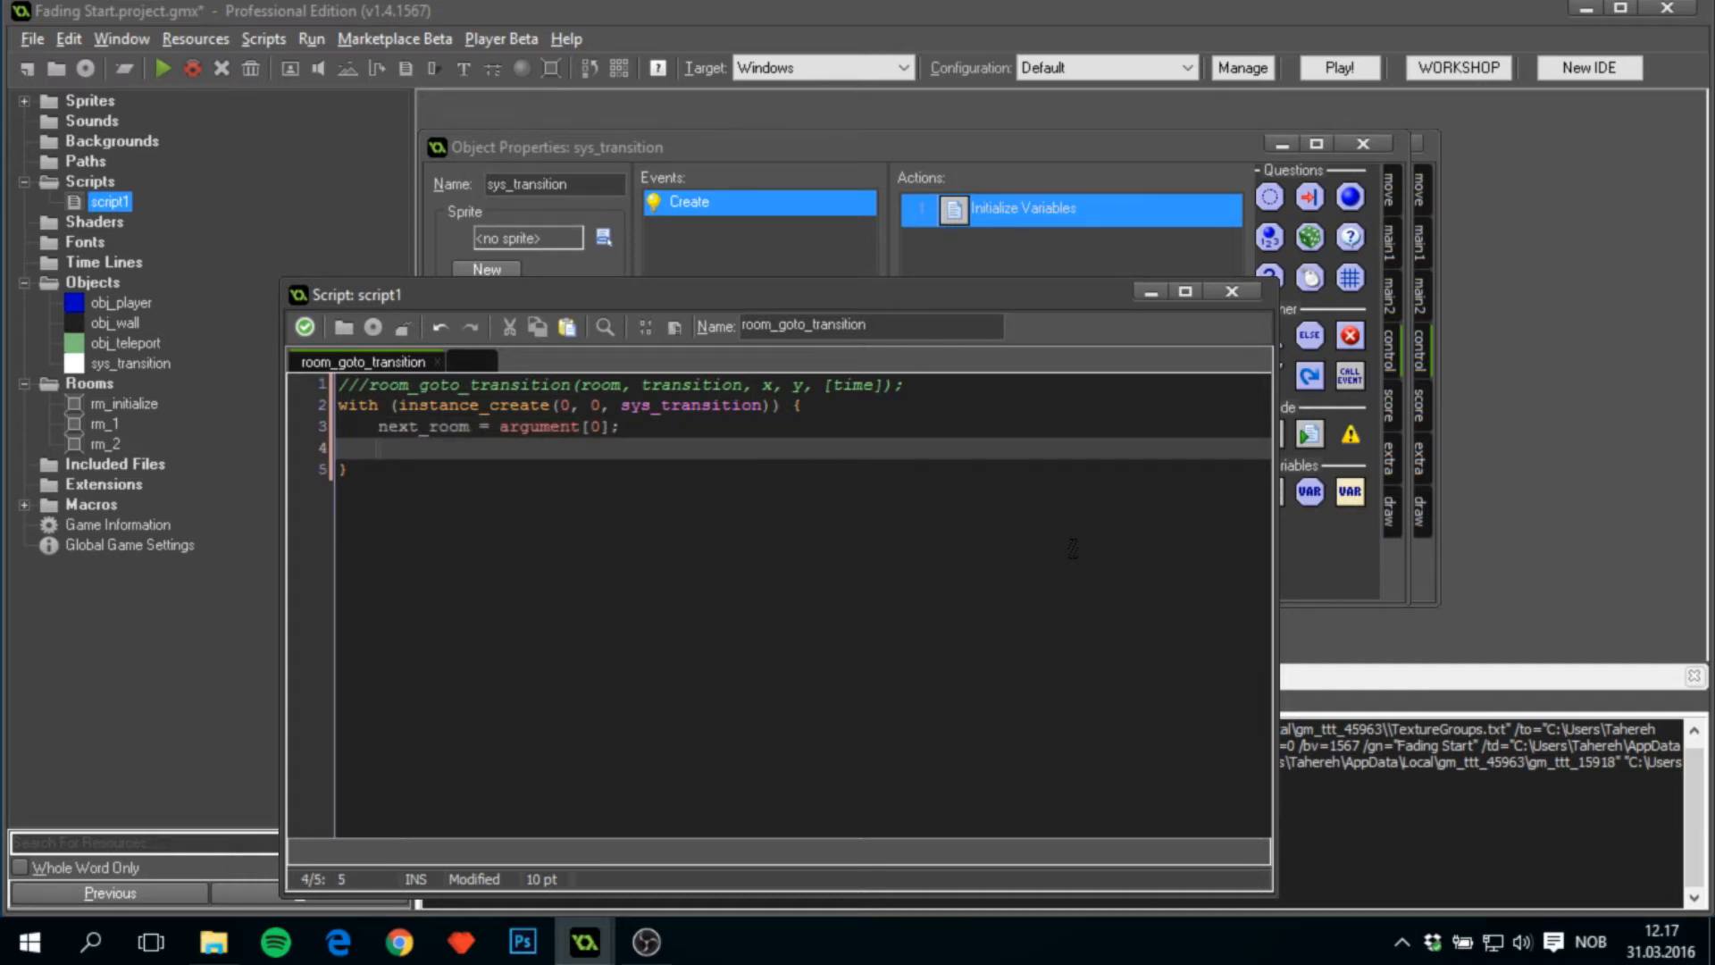
{"action": "type", "text": "kind = t"}
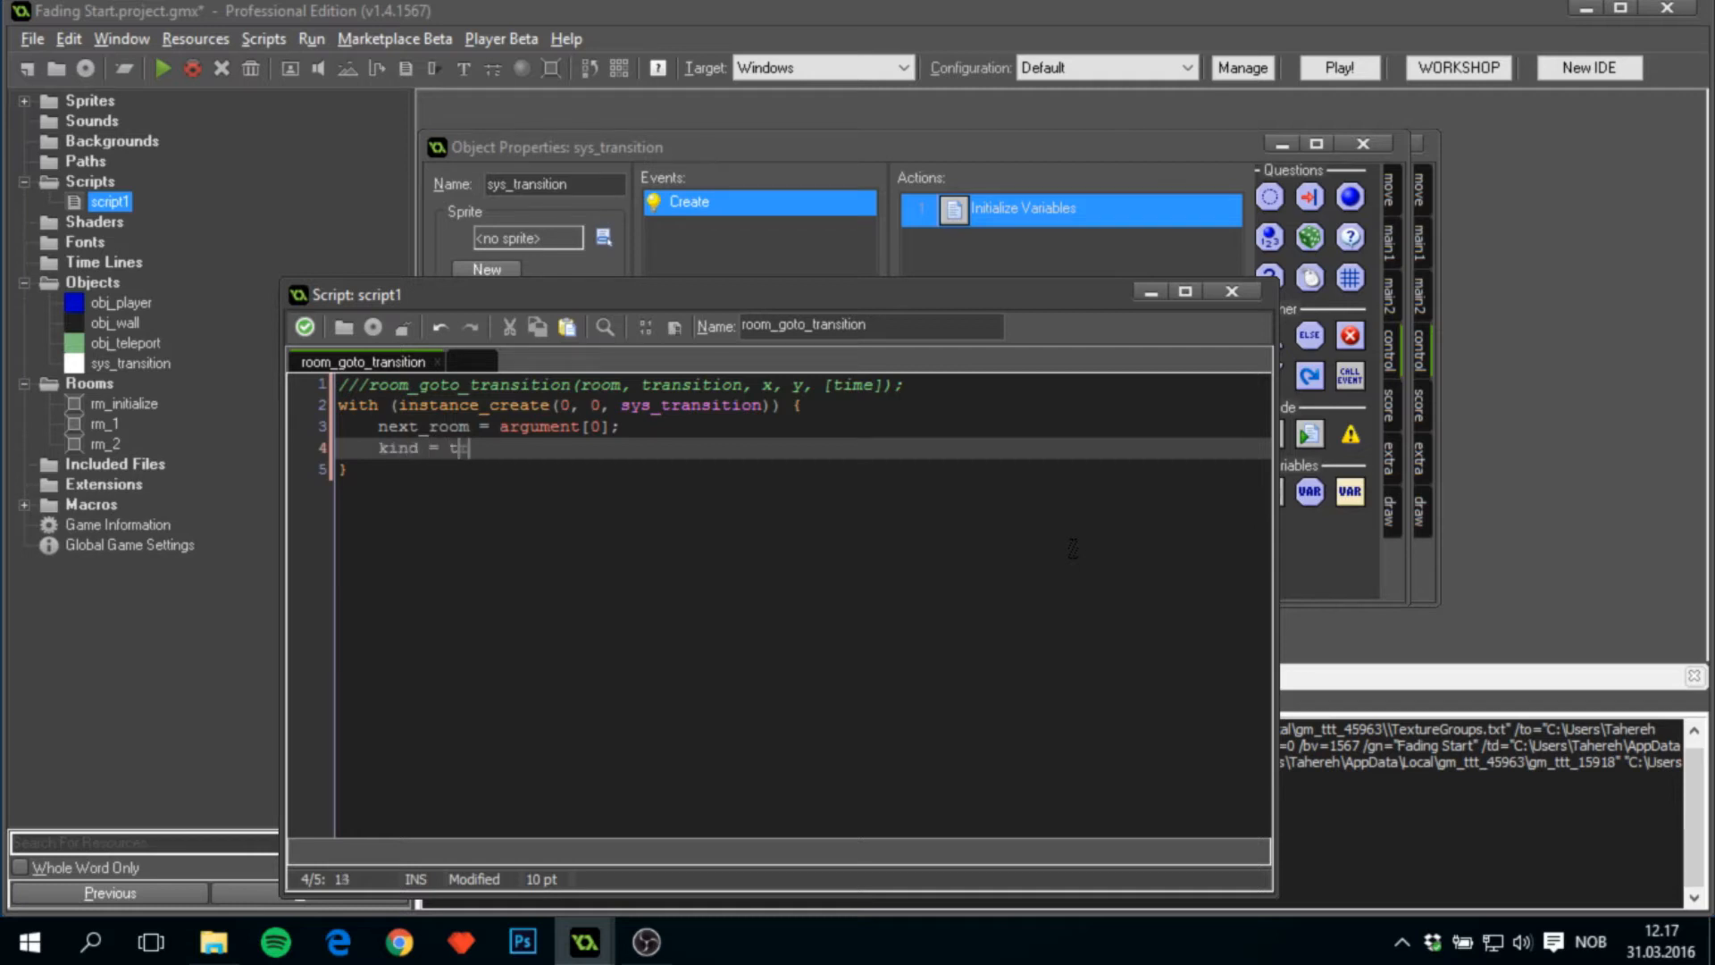
{"action": "type", "text": "arugment"}
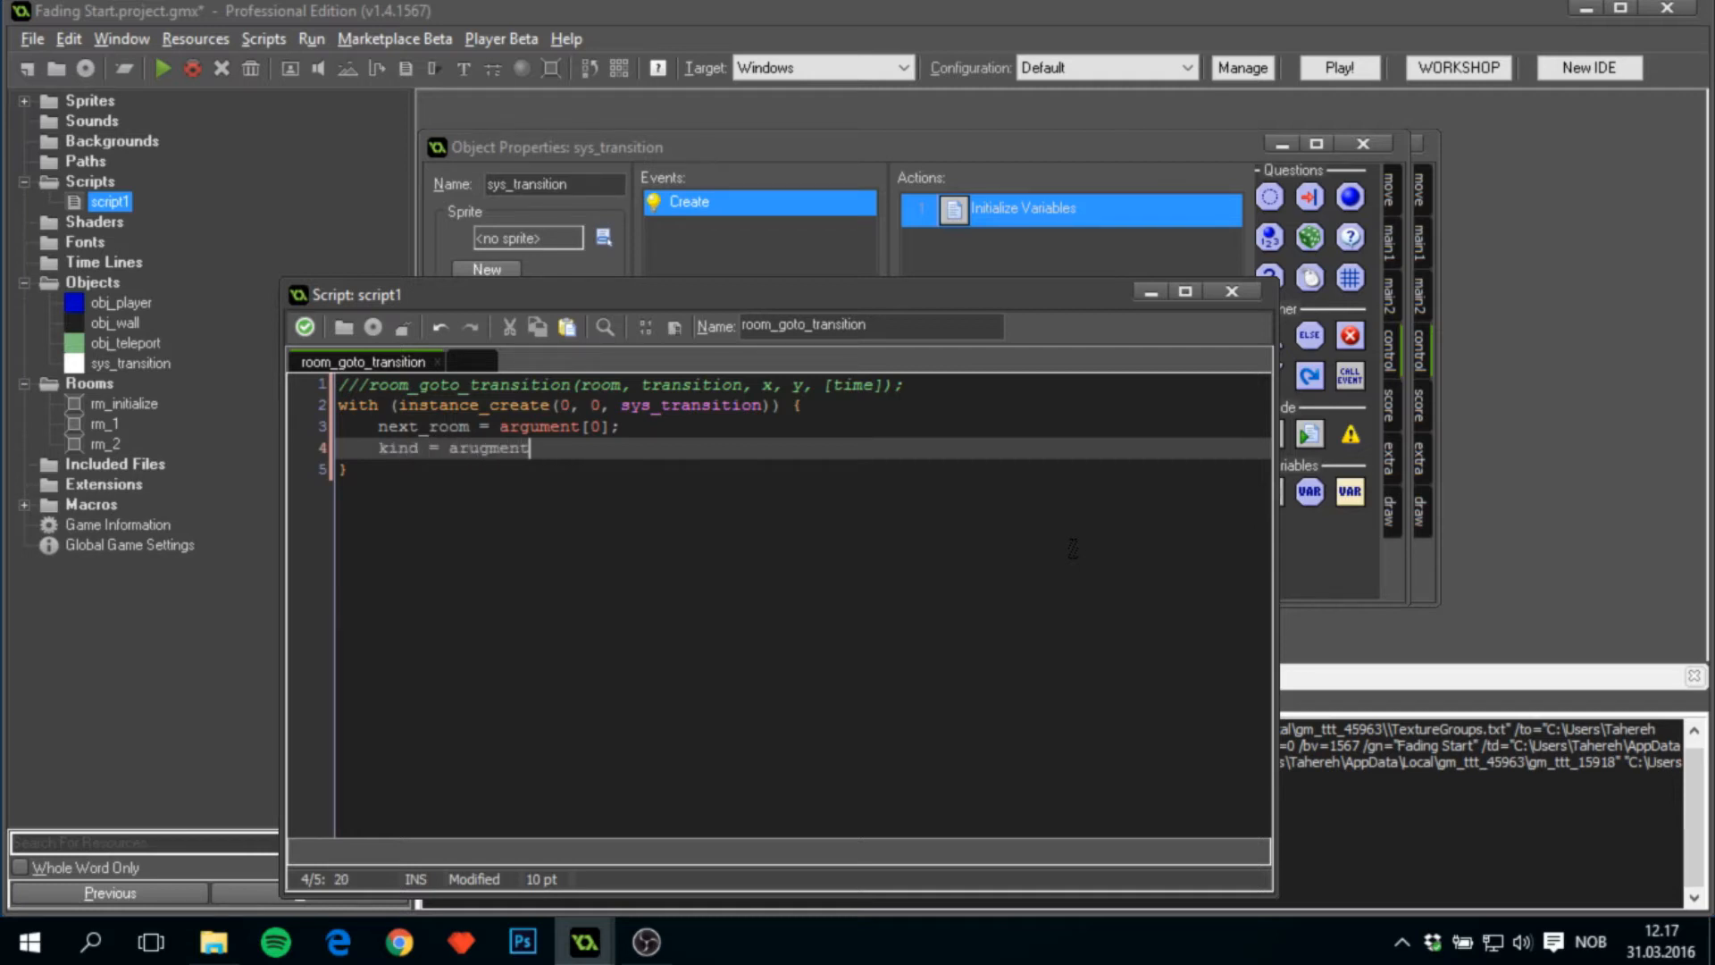
{"action": "type", "text": "[1];"}
{"action": "type", "text": "xx"}
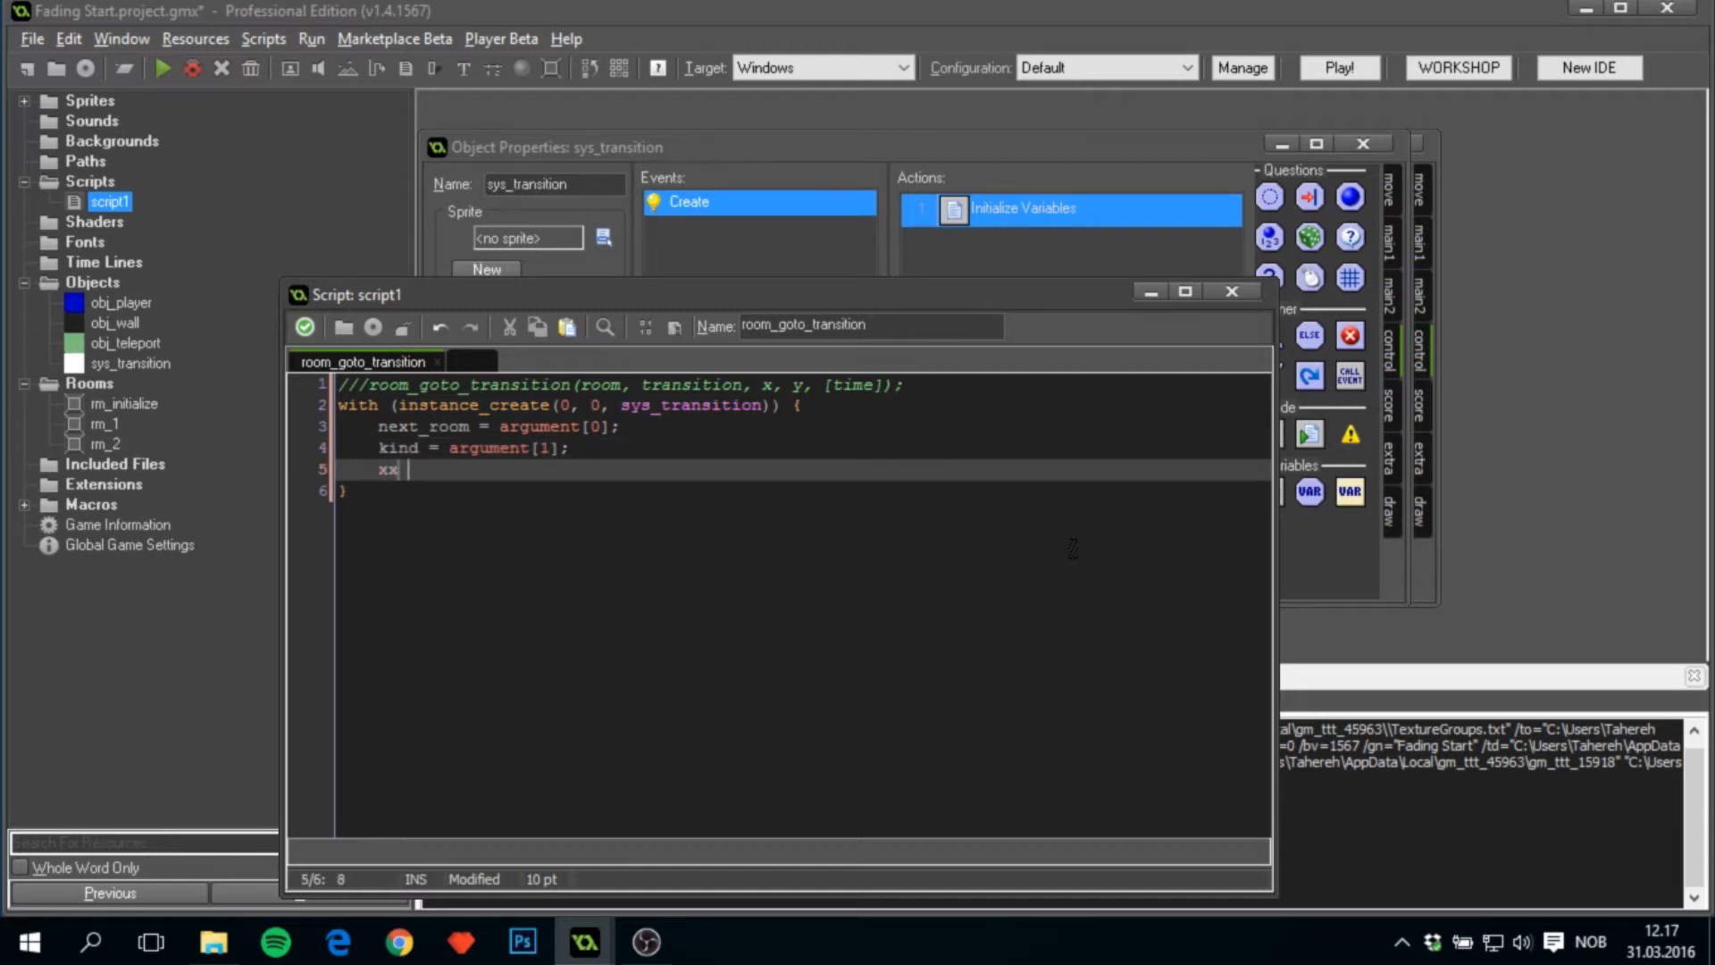
{"action": "type", "text": "= argument["}
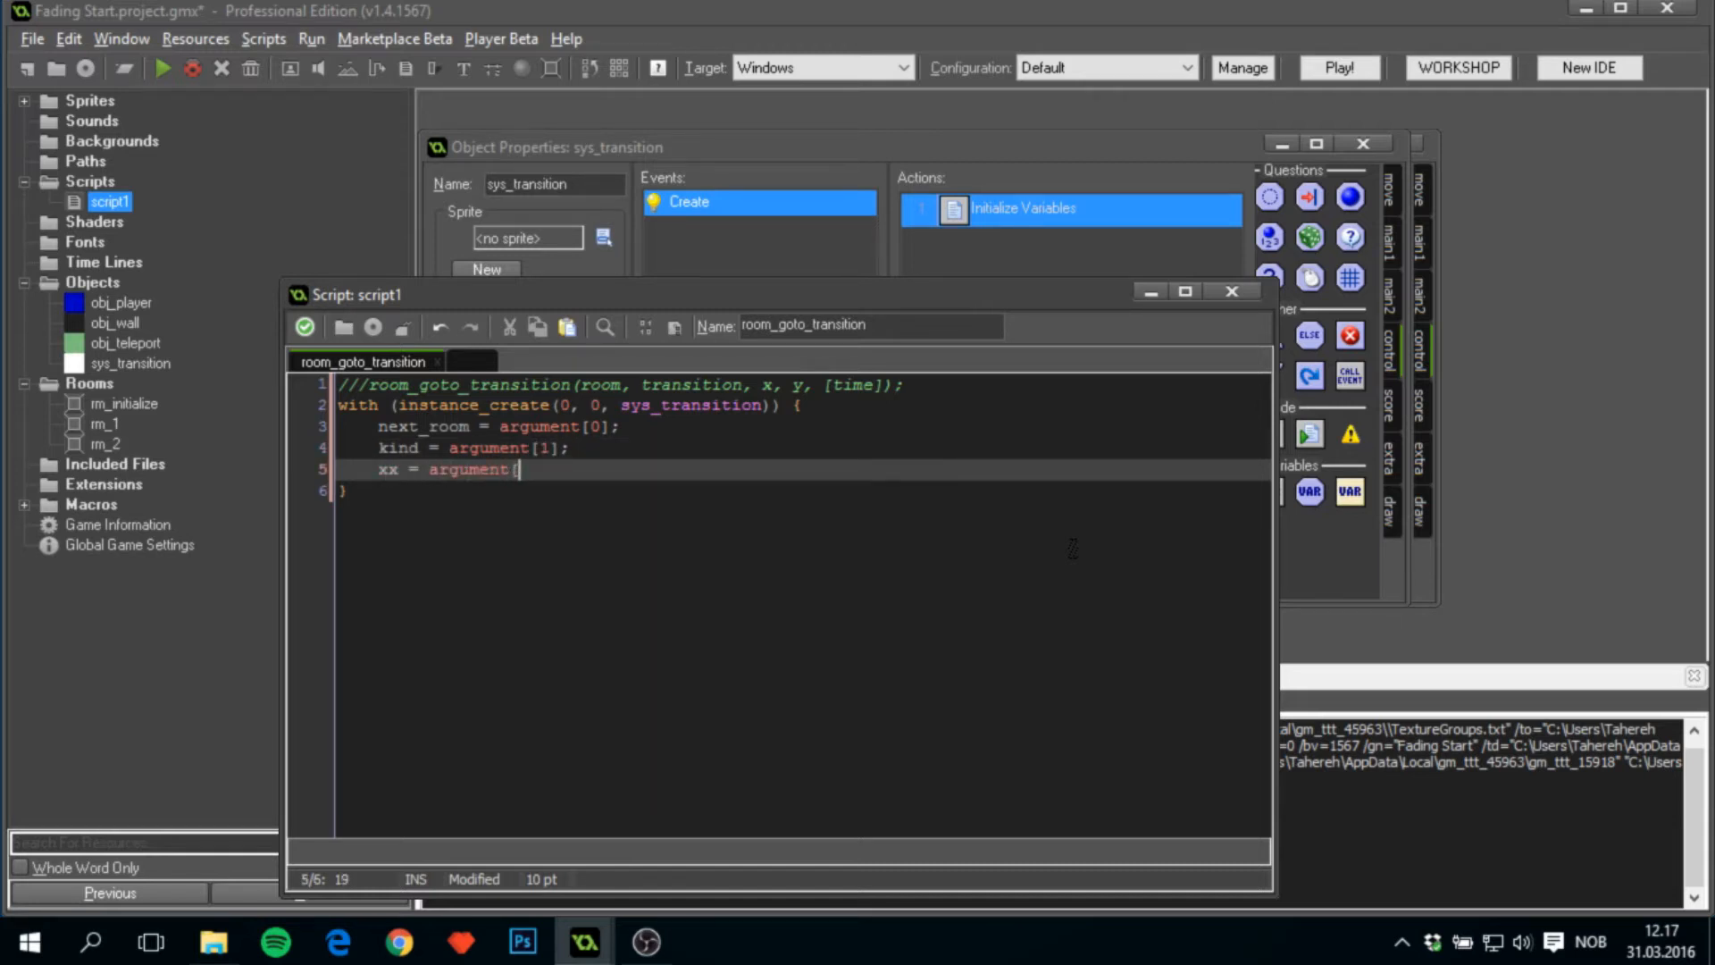
{"action": "type", "text": "2];"}
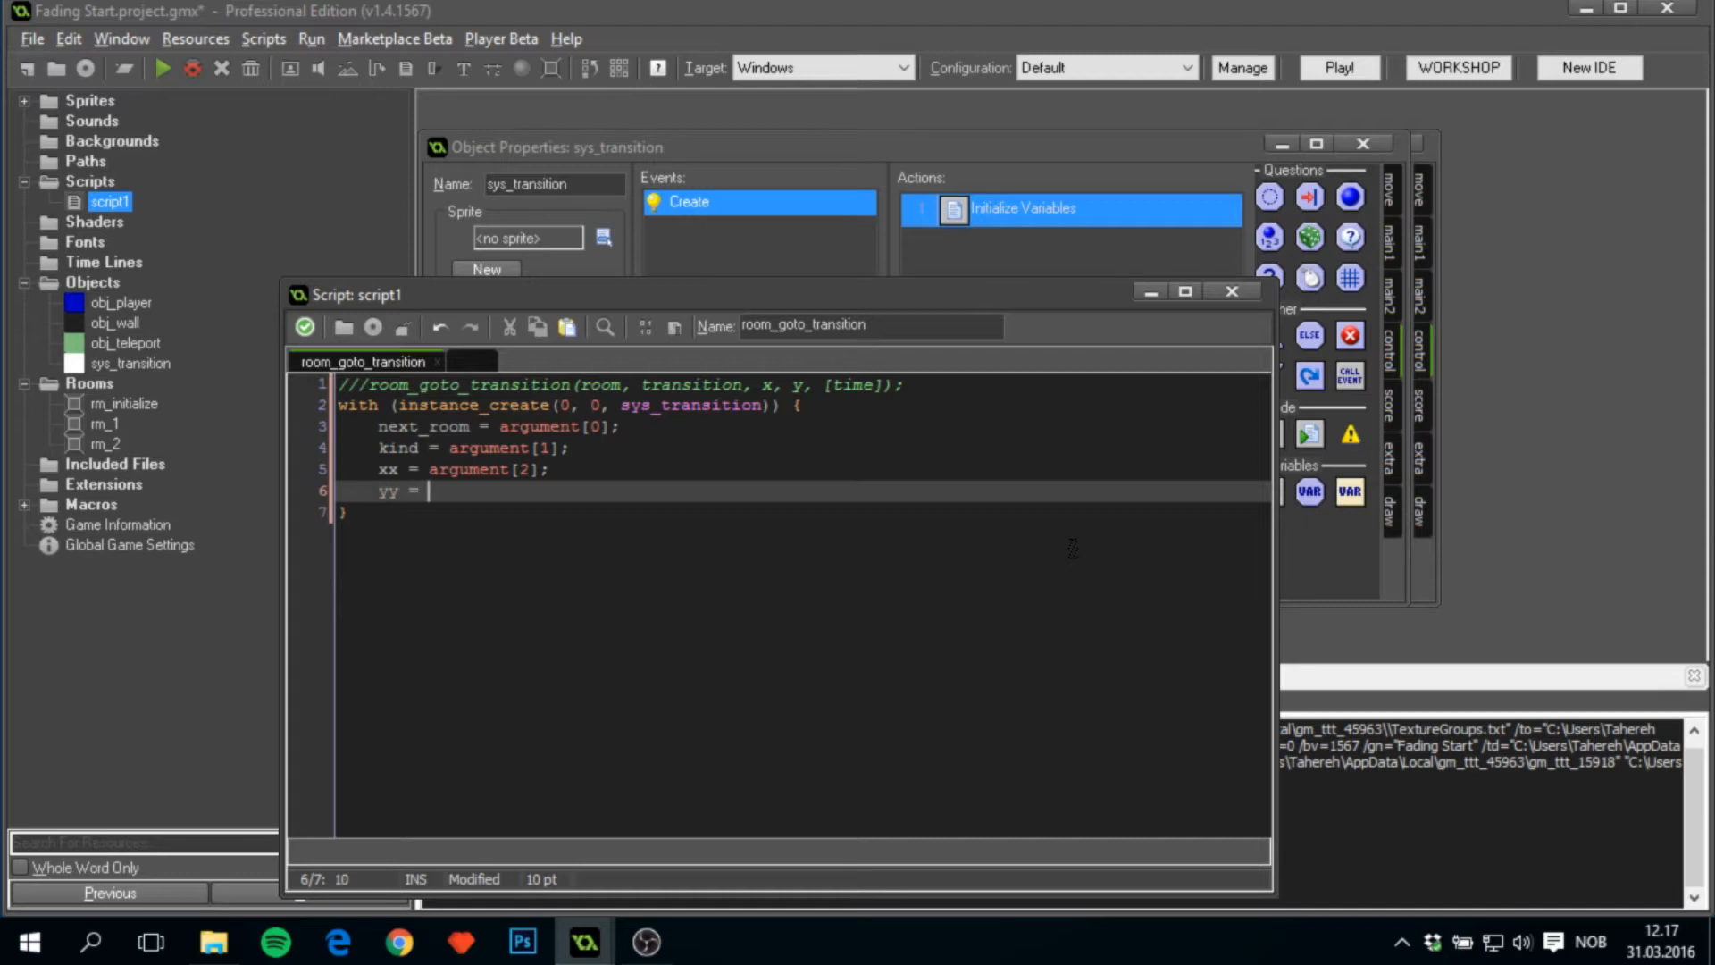
{"action": "type", "text": "argument[3]}"}
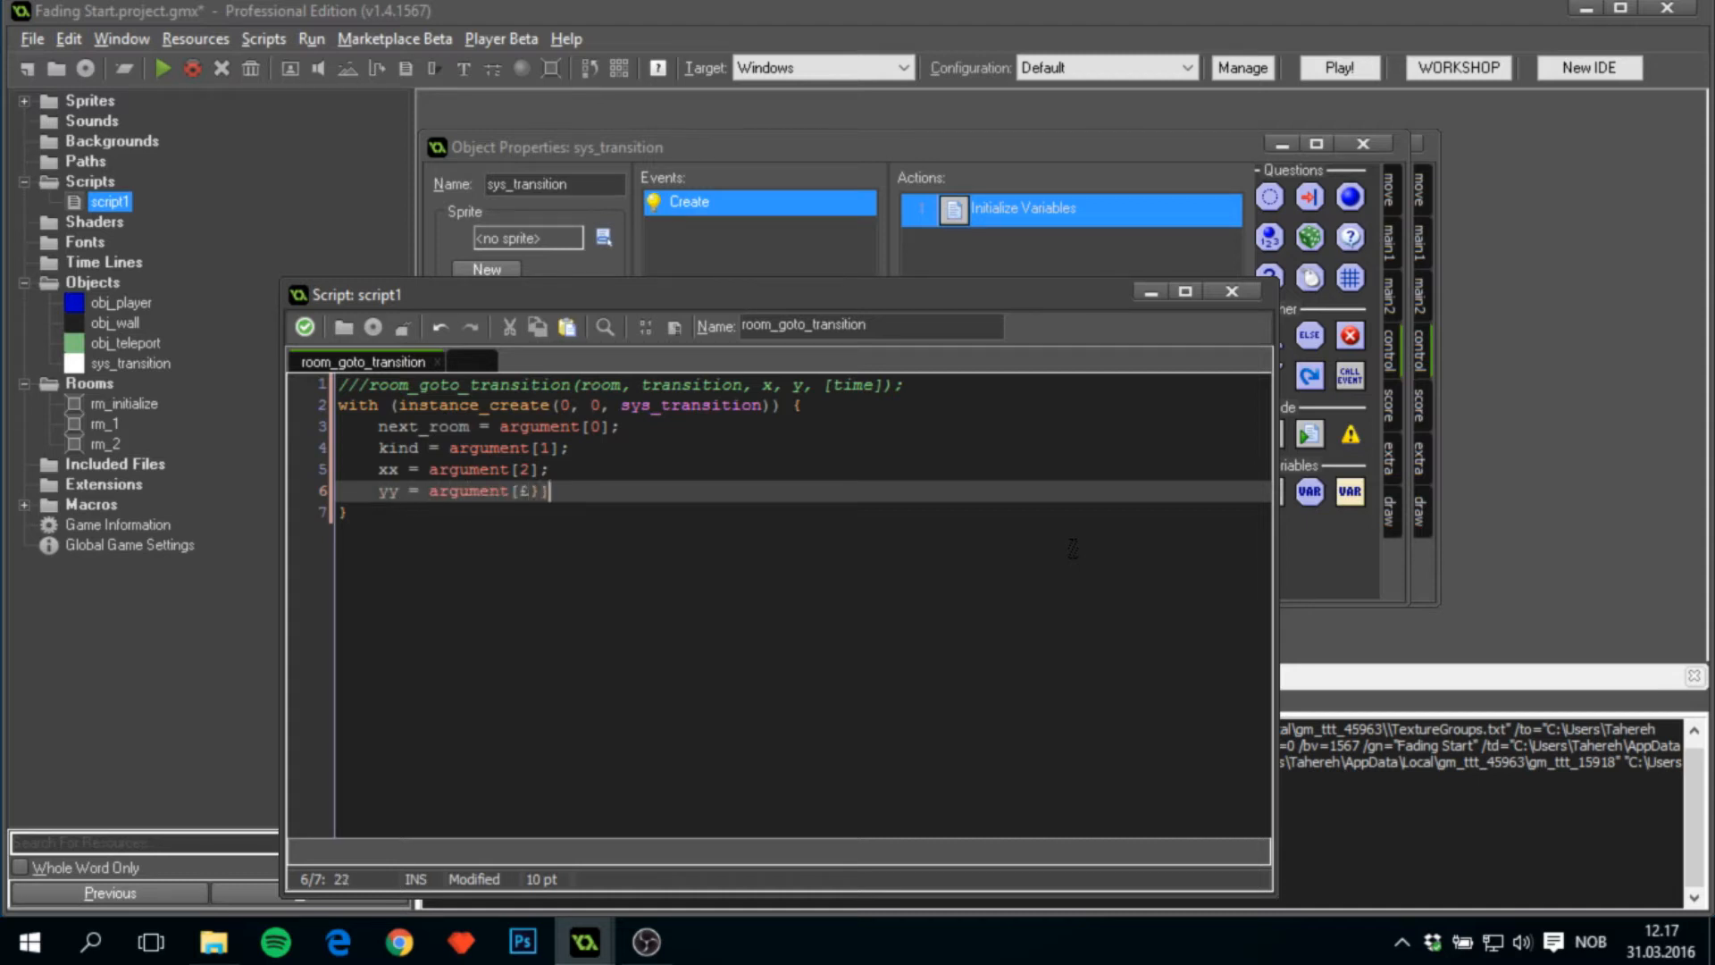
{"action": "key", "text": "enter"}
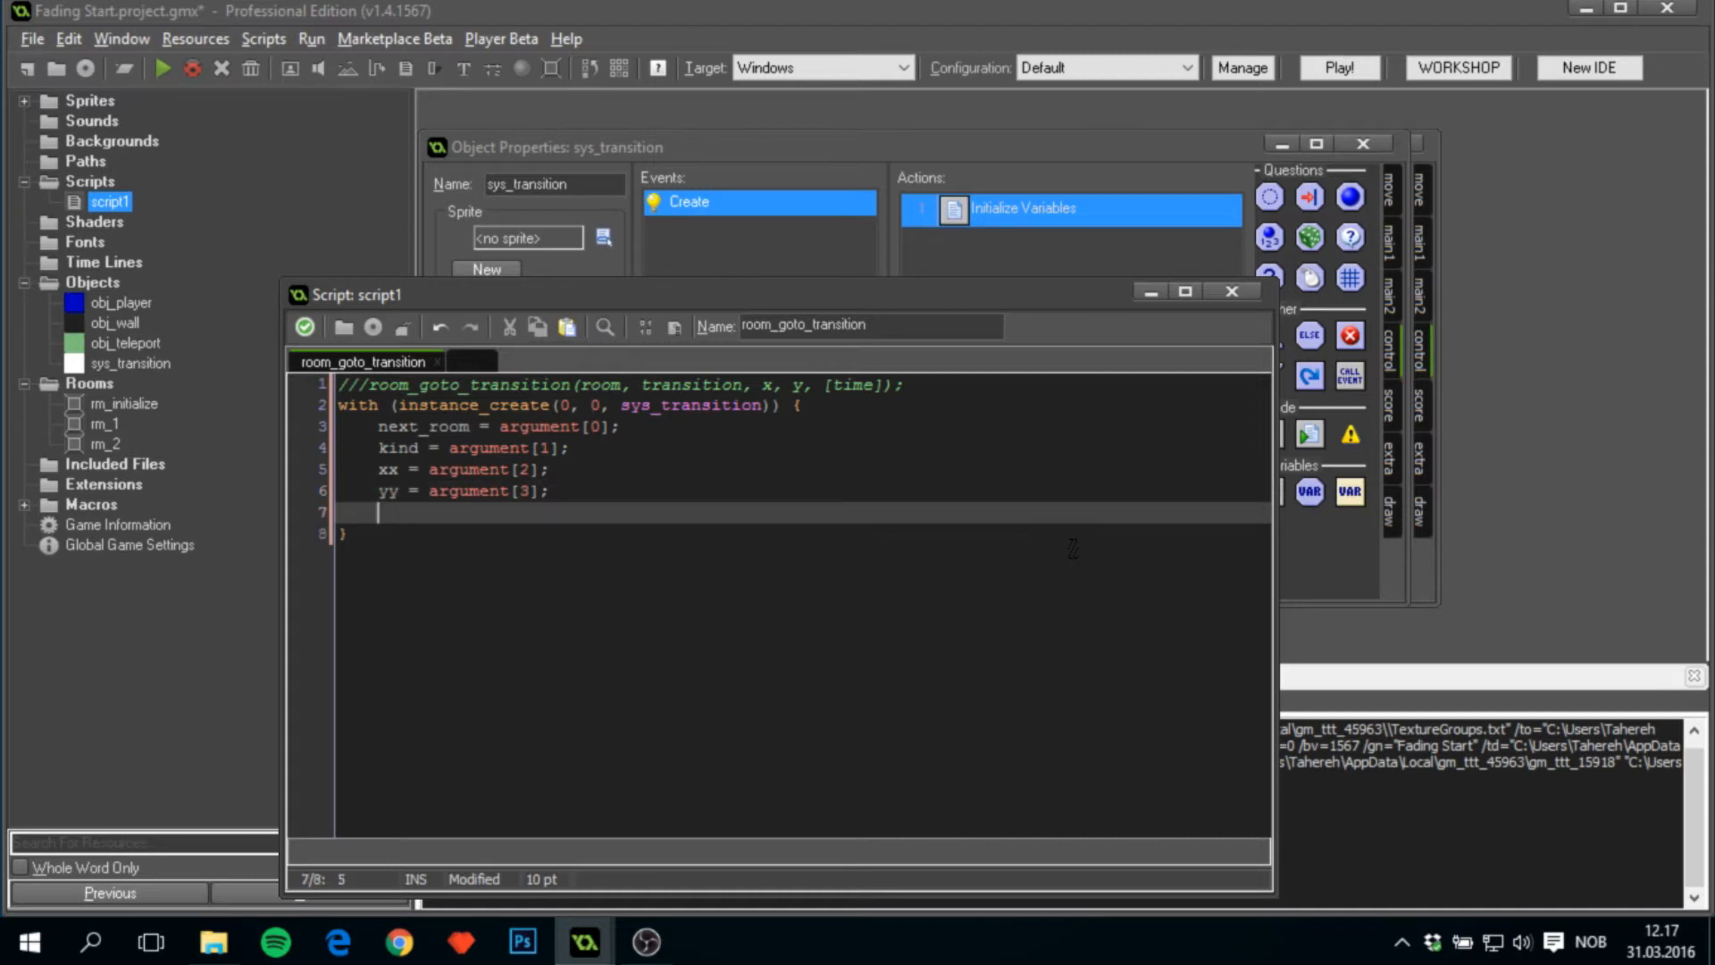
Set time = argument[4] when argument_count >= 5 and argument[4] > 0.
{"action": "type", "text": "if (arug"}
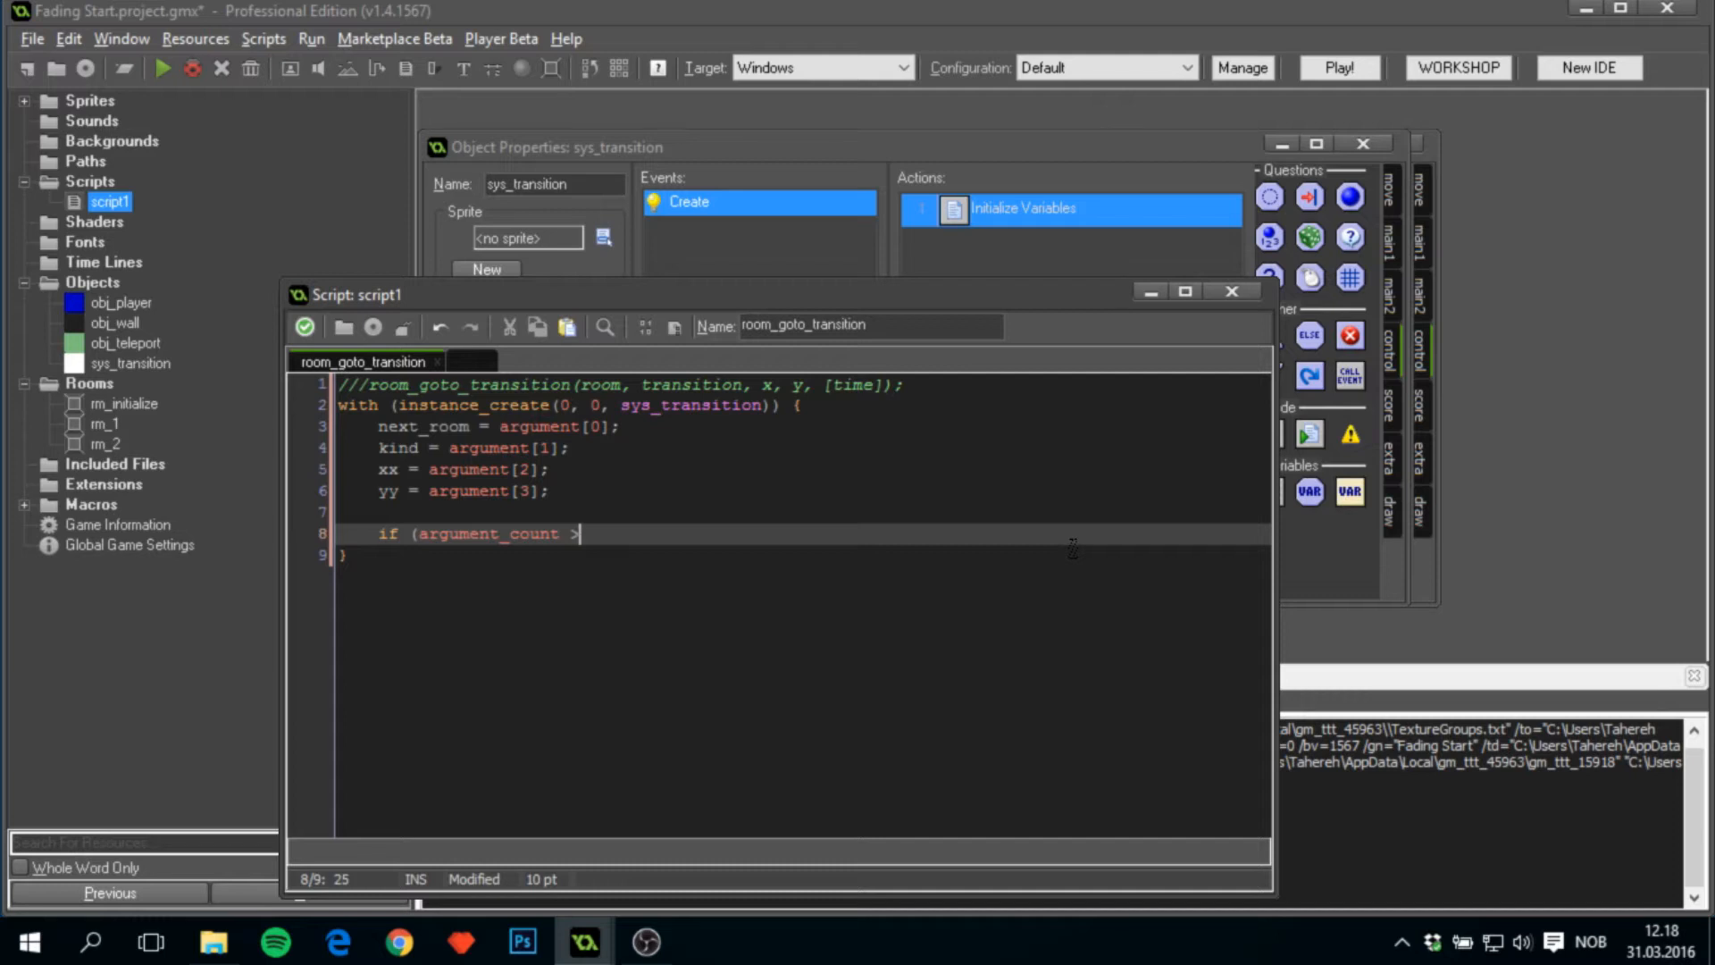
{"action": "type", "text": "= 5 && argument"}
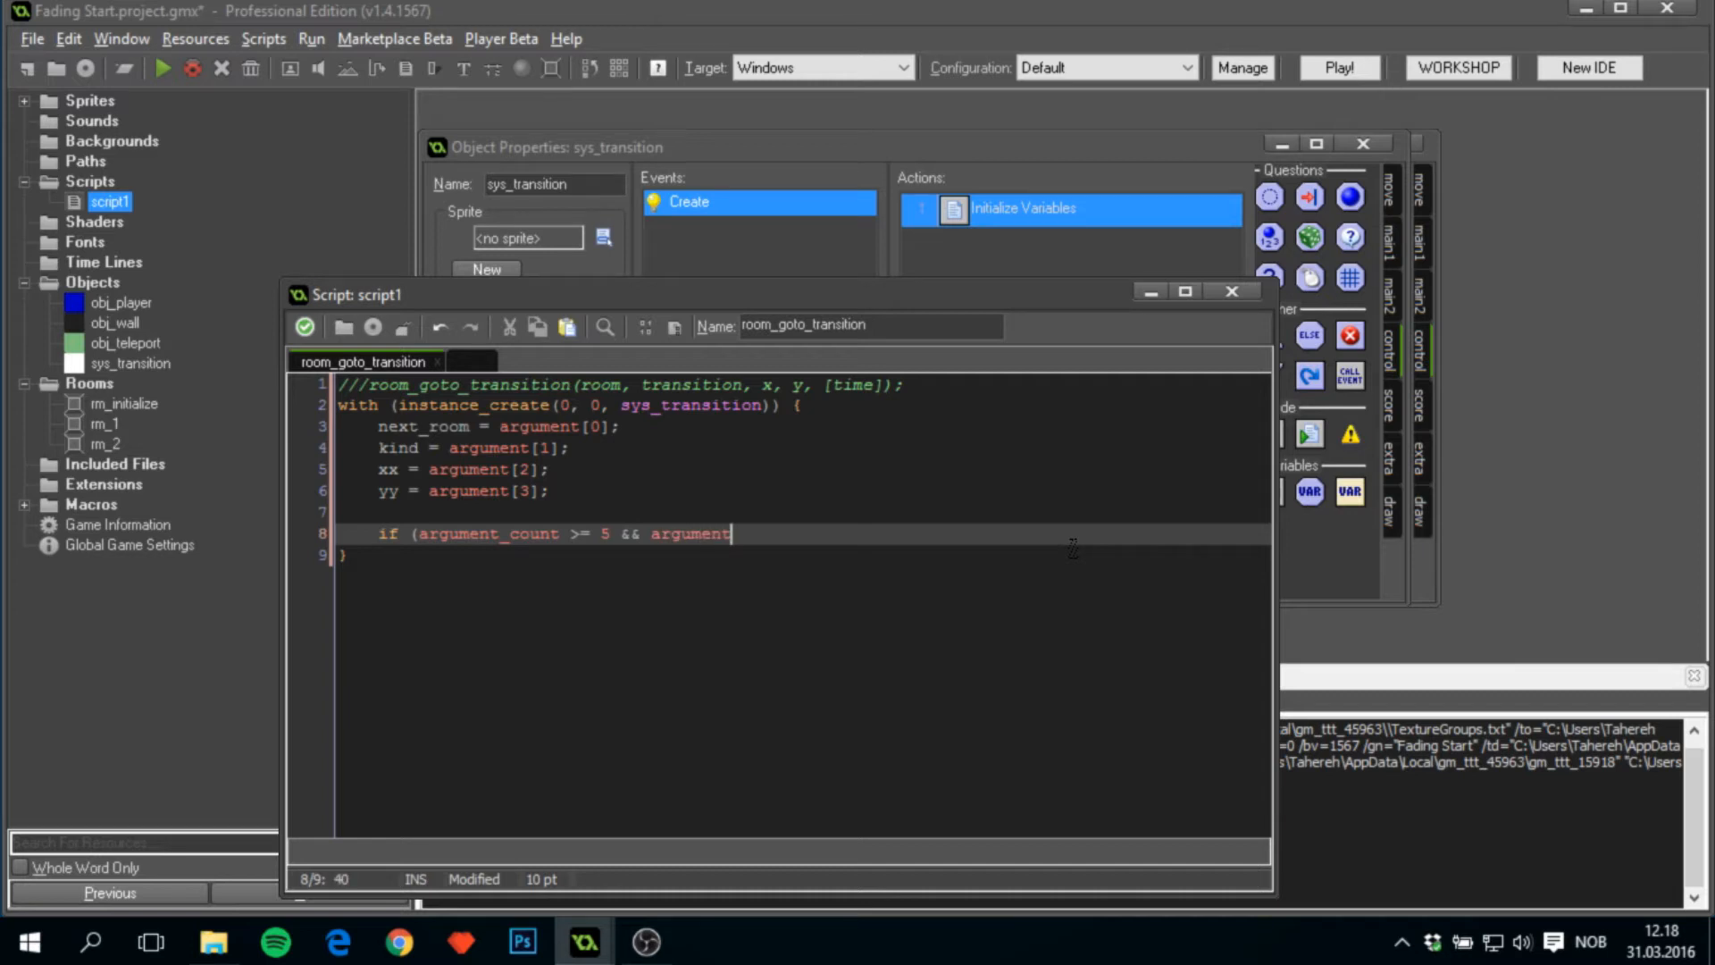
{"action": "type", "text": "[4]"}
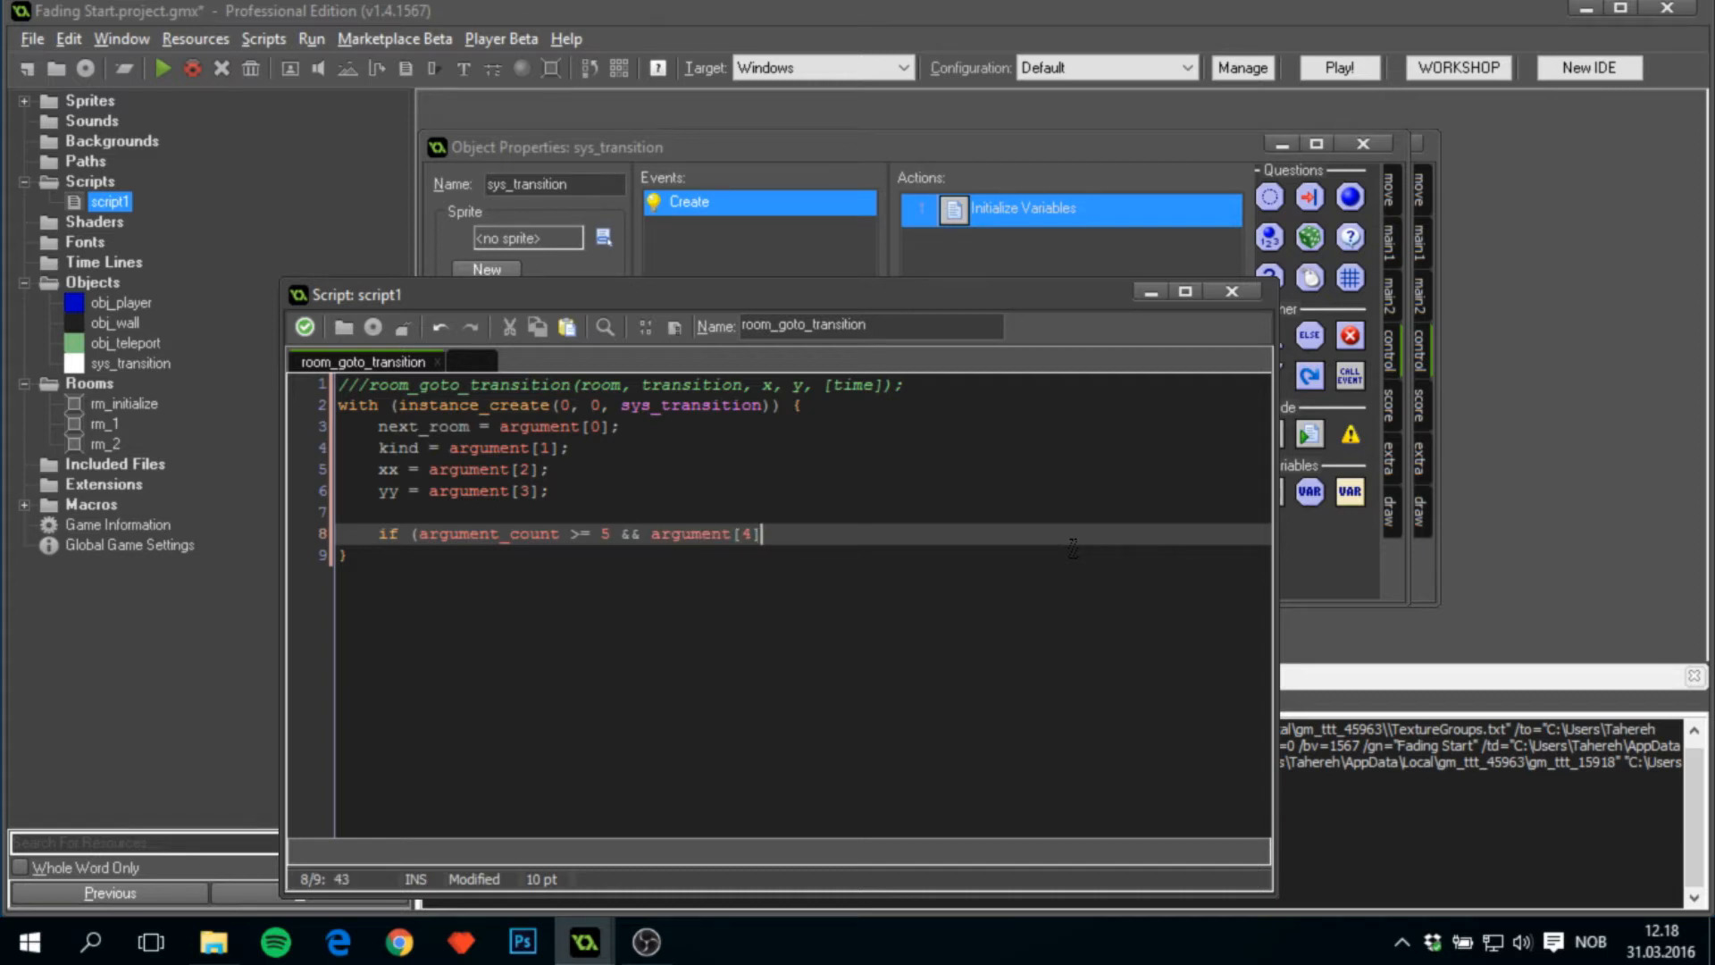
{"action": "type", "text": "> 0) {"}
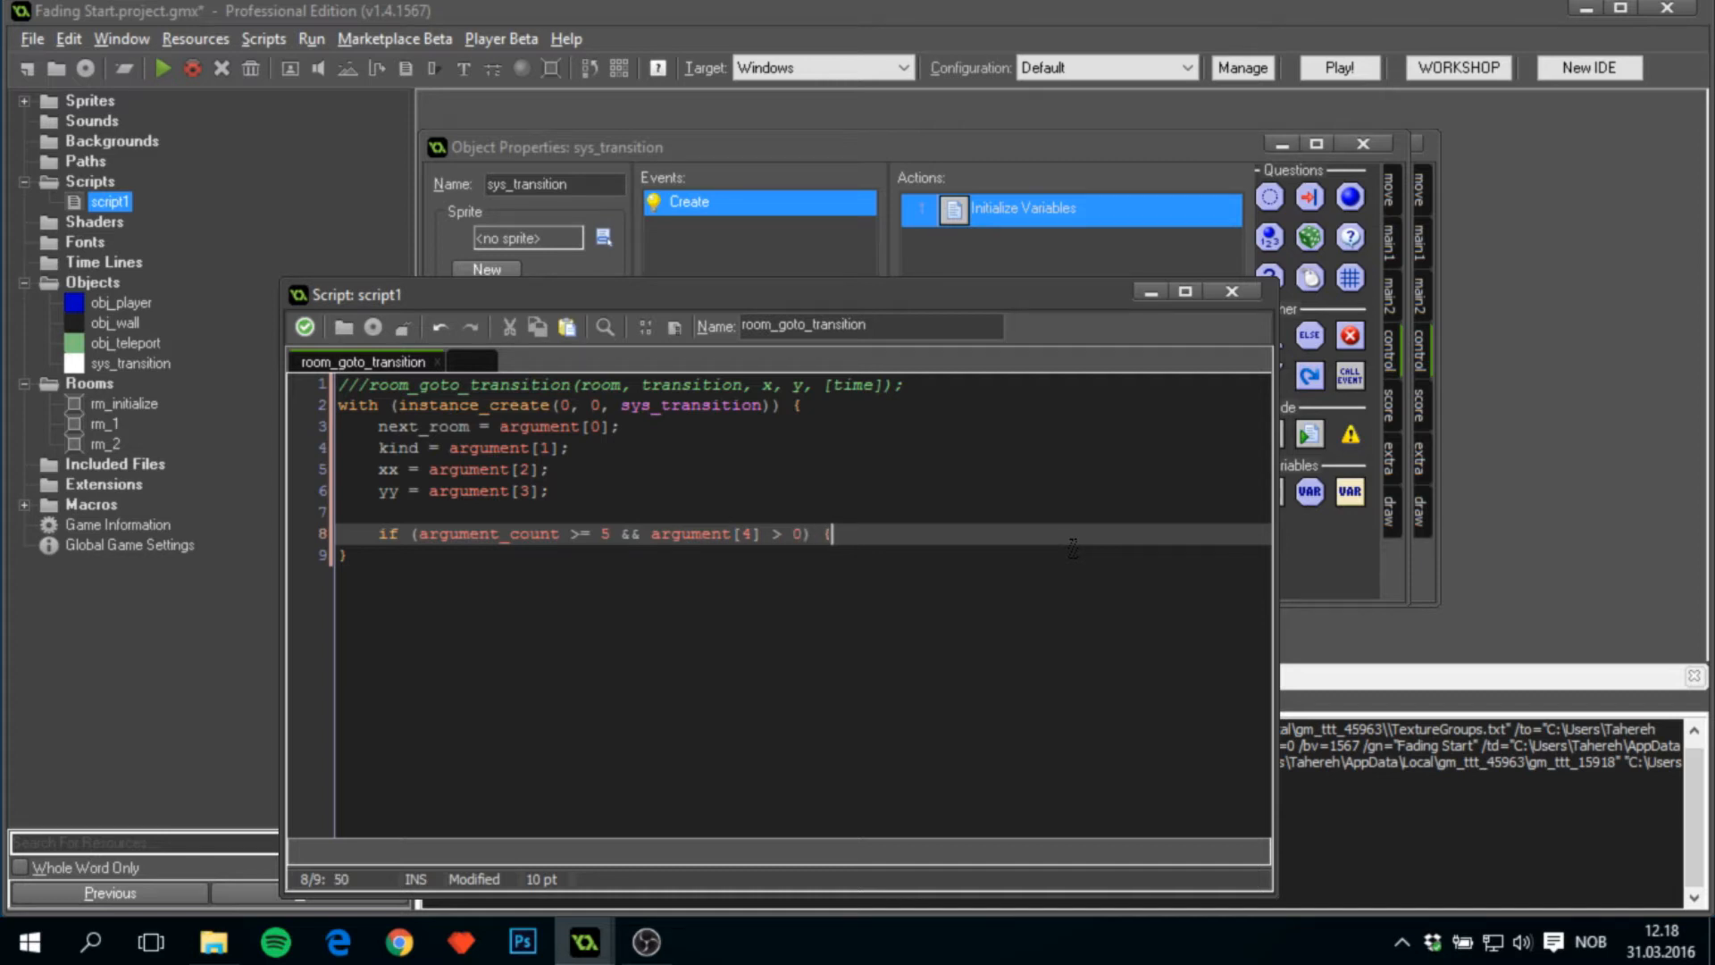
{"action": "key", "text": "Enter"}
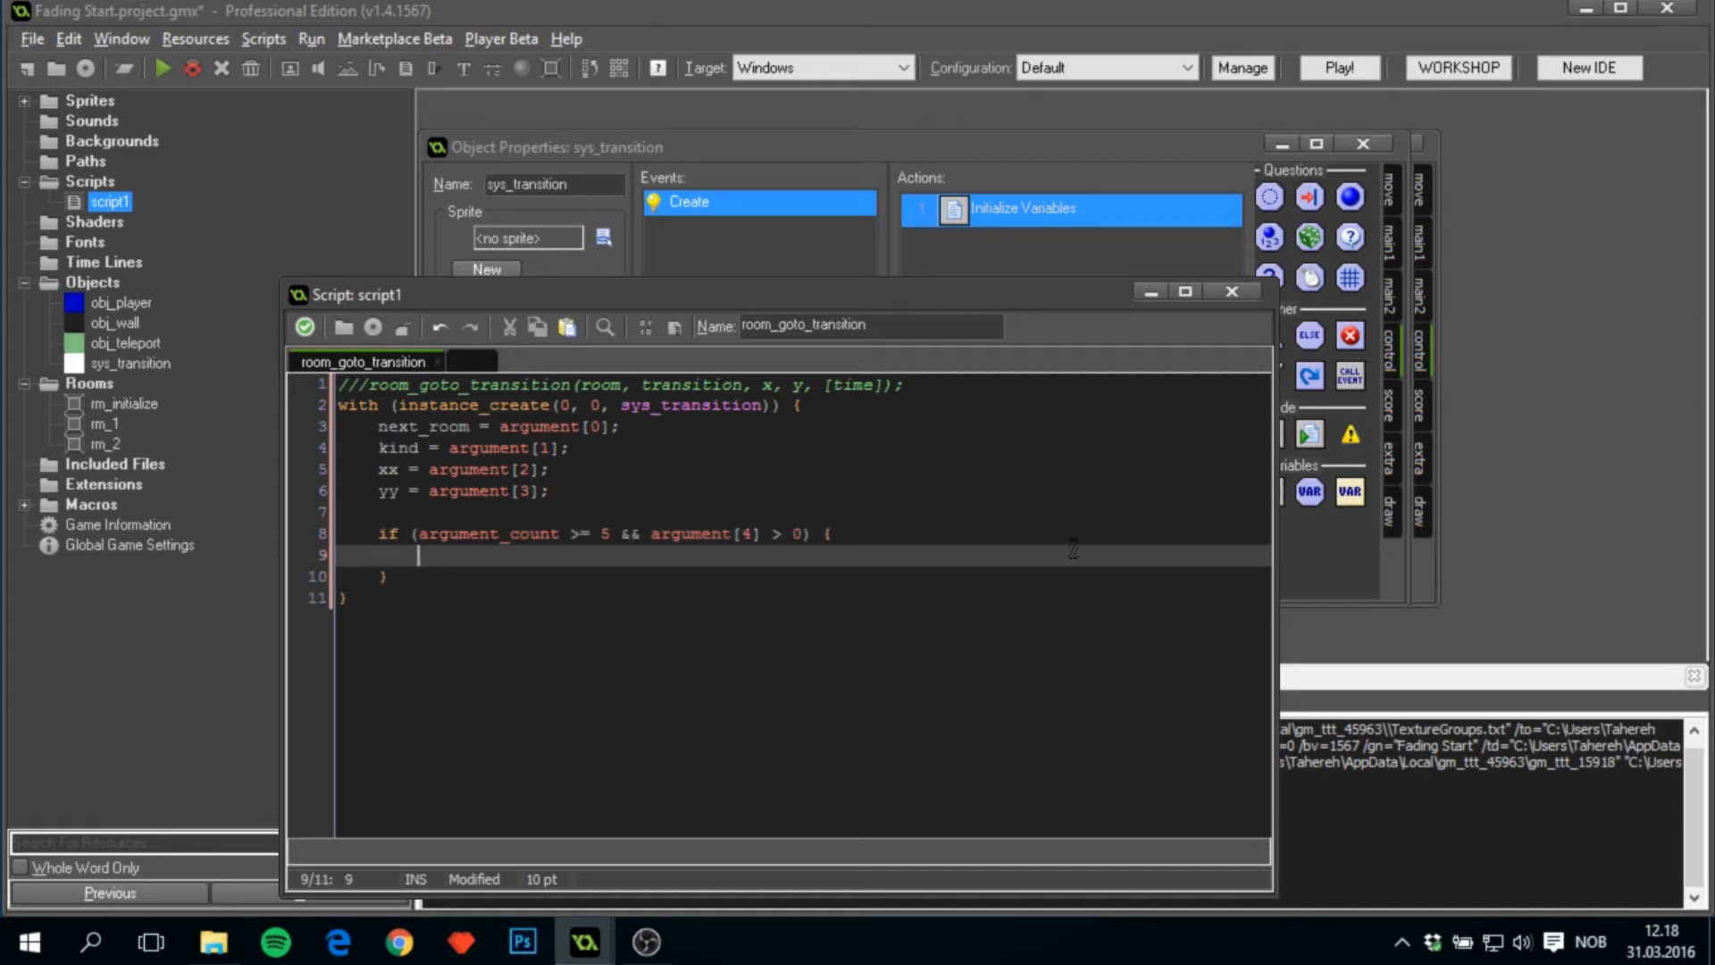
{"action": "type", "text": "time = arug"}
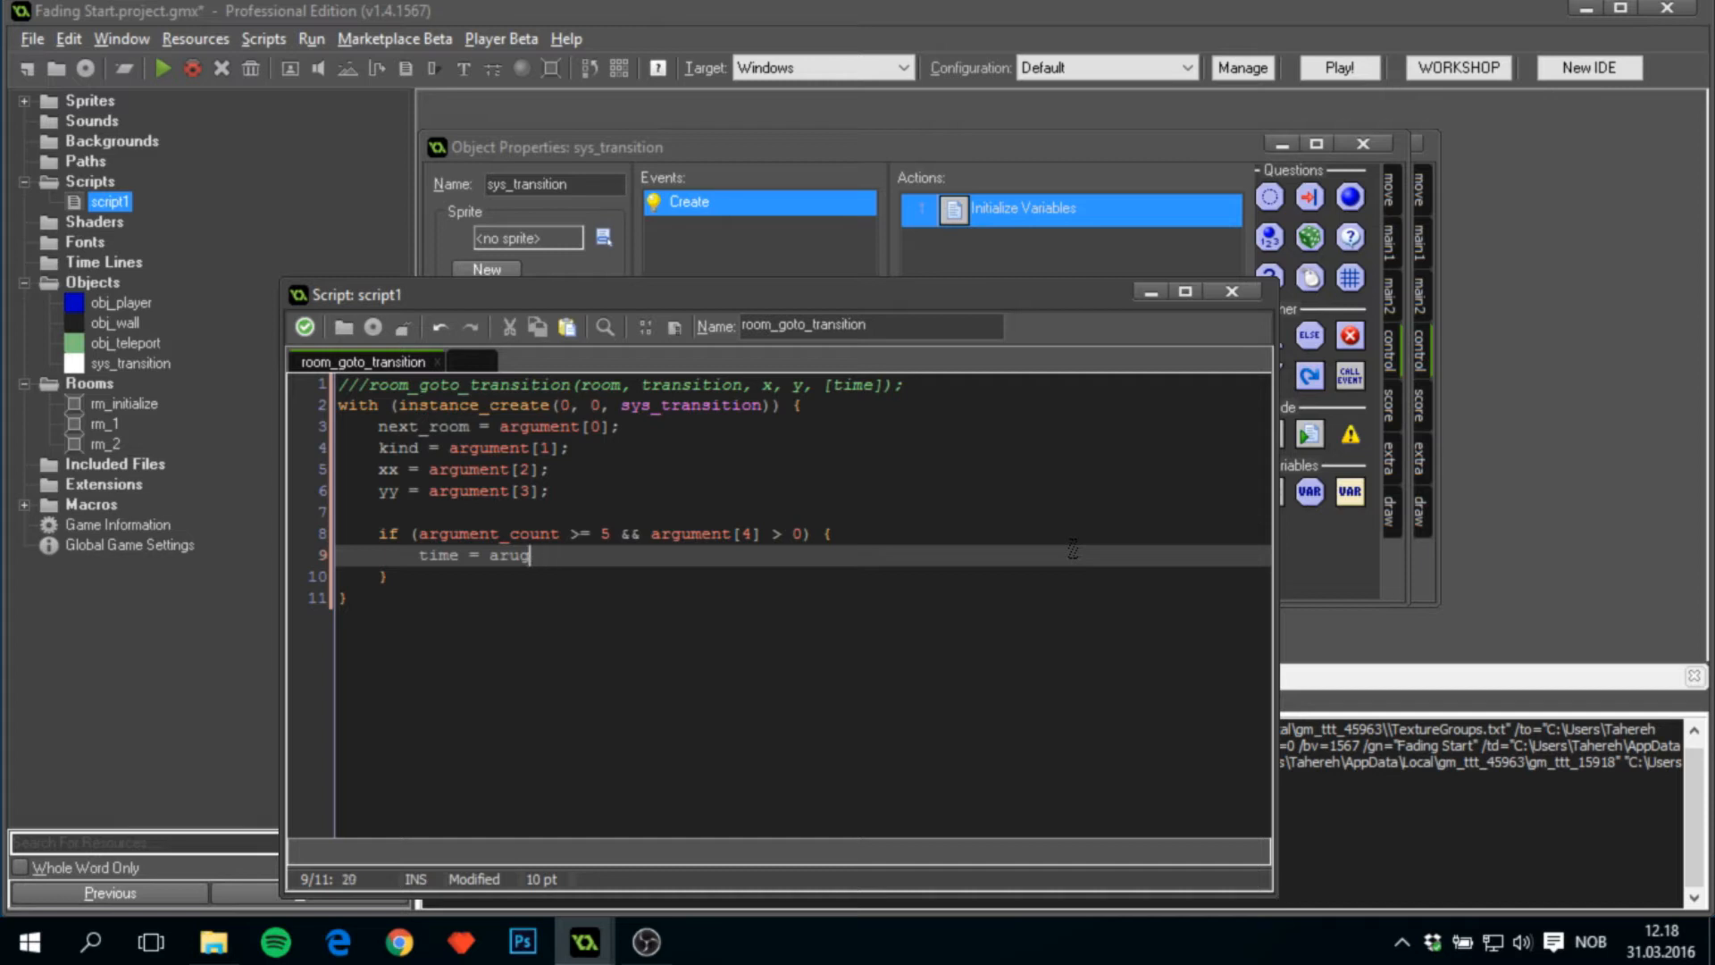
{"action": "type", "text": "ument[4]"}
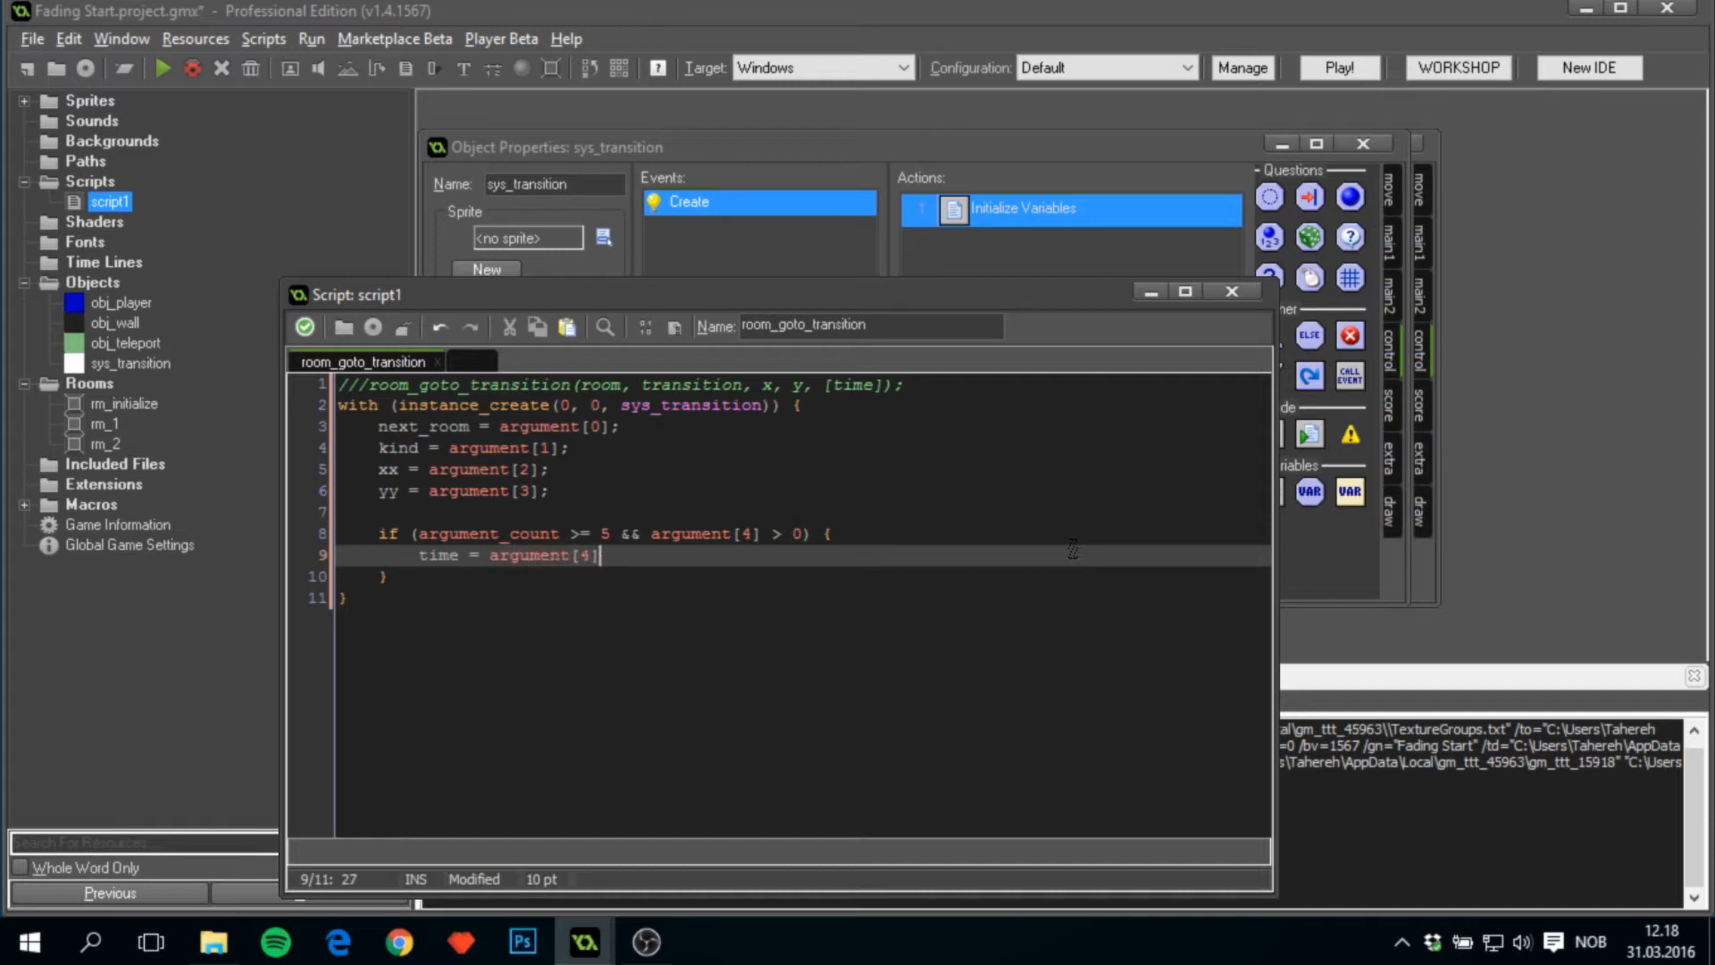
{"action": "type", "text": ";"}
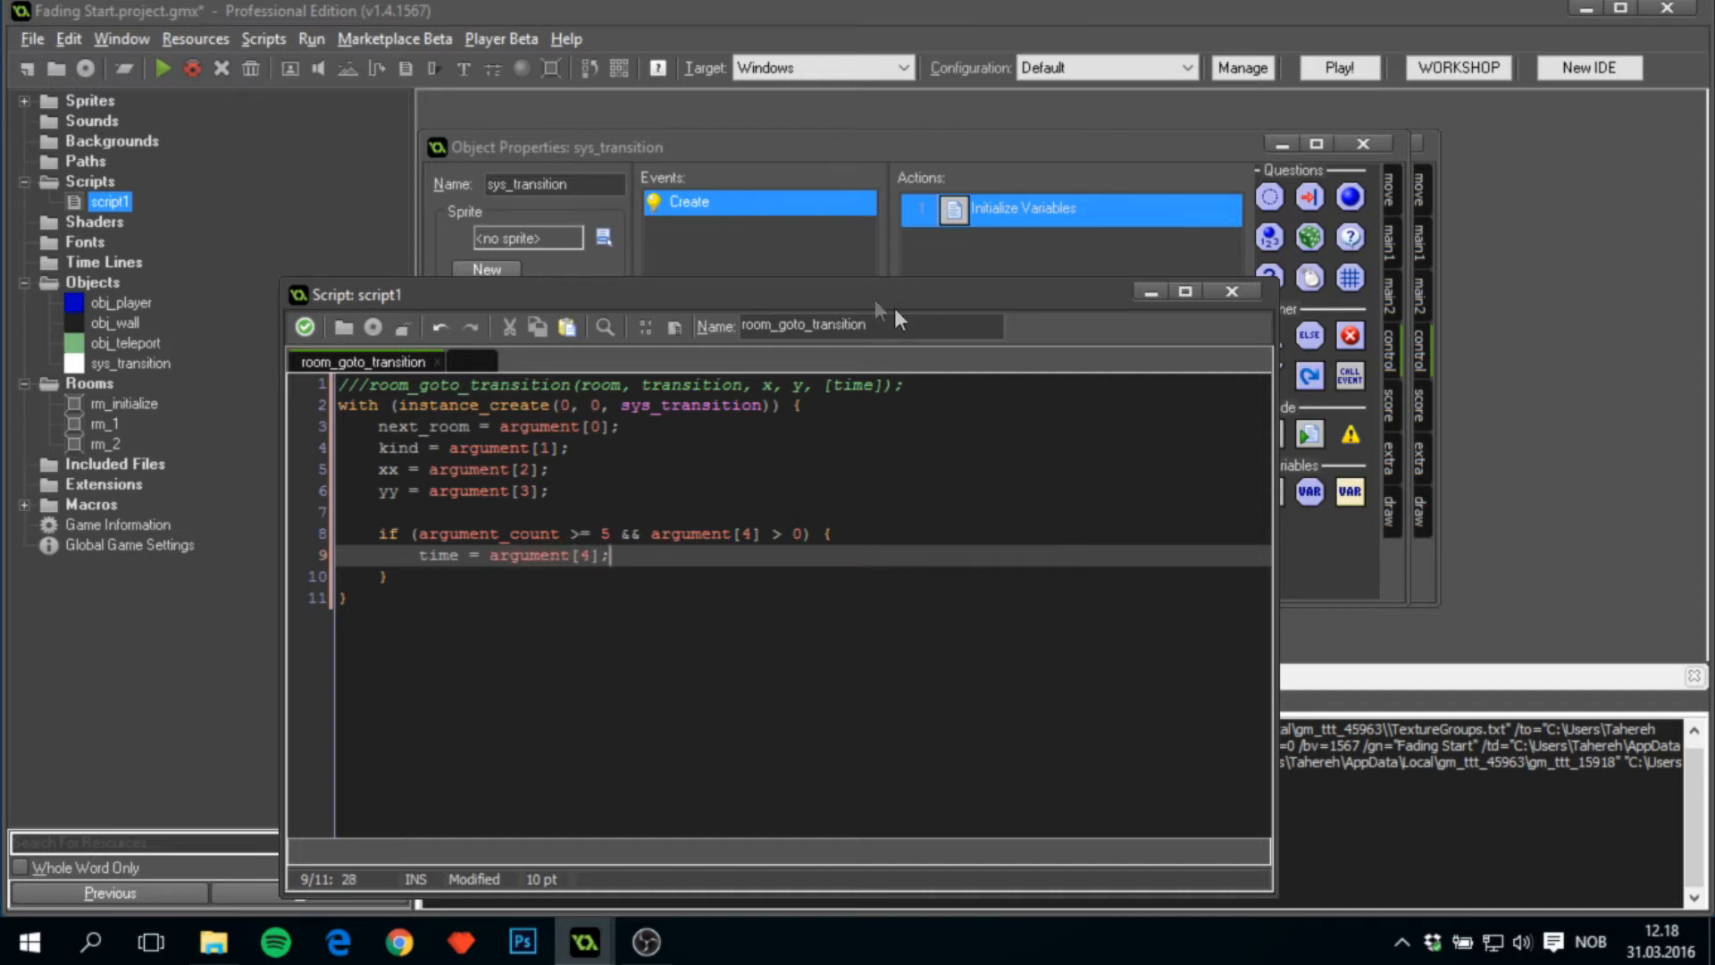
{"action": "left_click", "coordinate": [856, 384]}
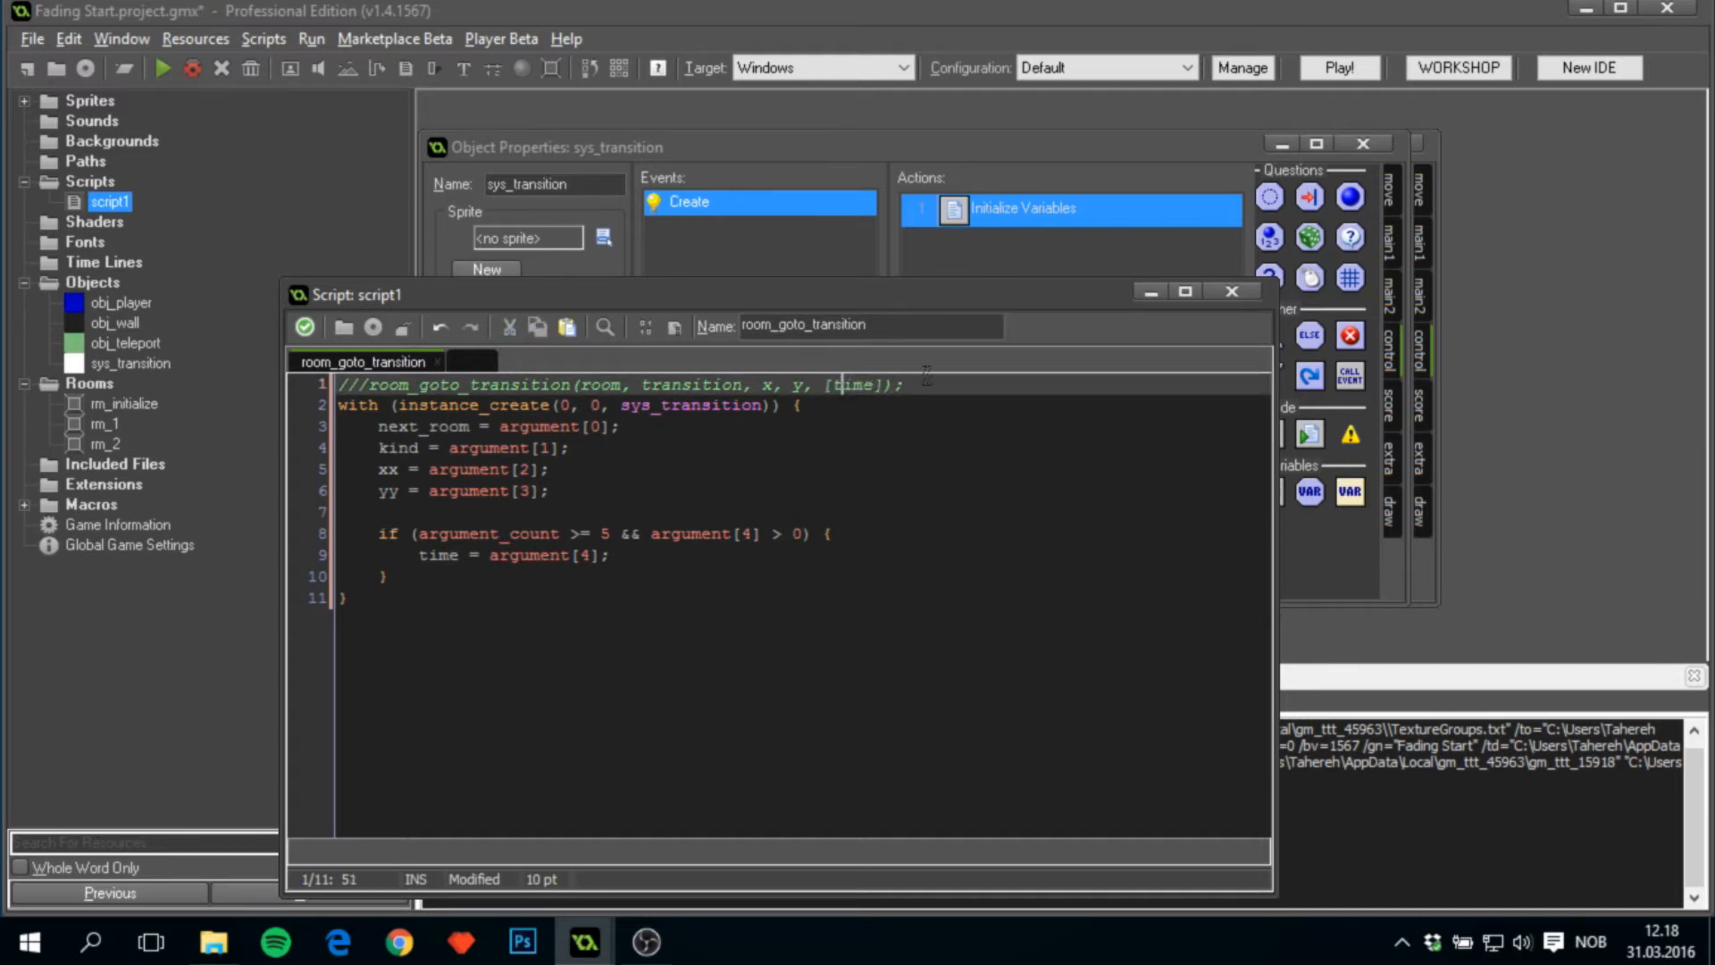
Close the transition script and open obj_teleport's Step event Trigger code.
{"action": "left_click", "coordinate": [580, 555]}
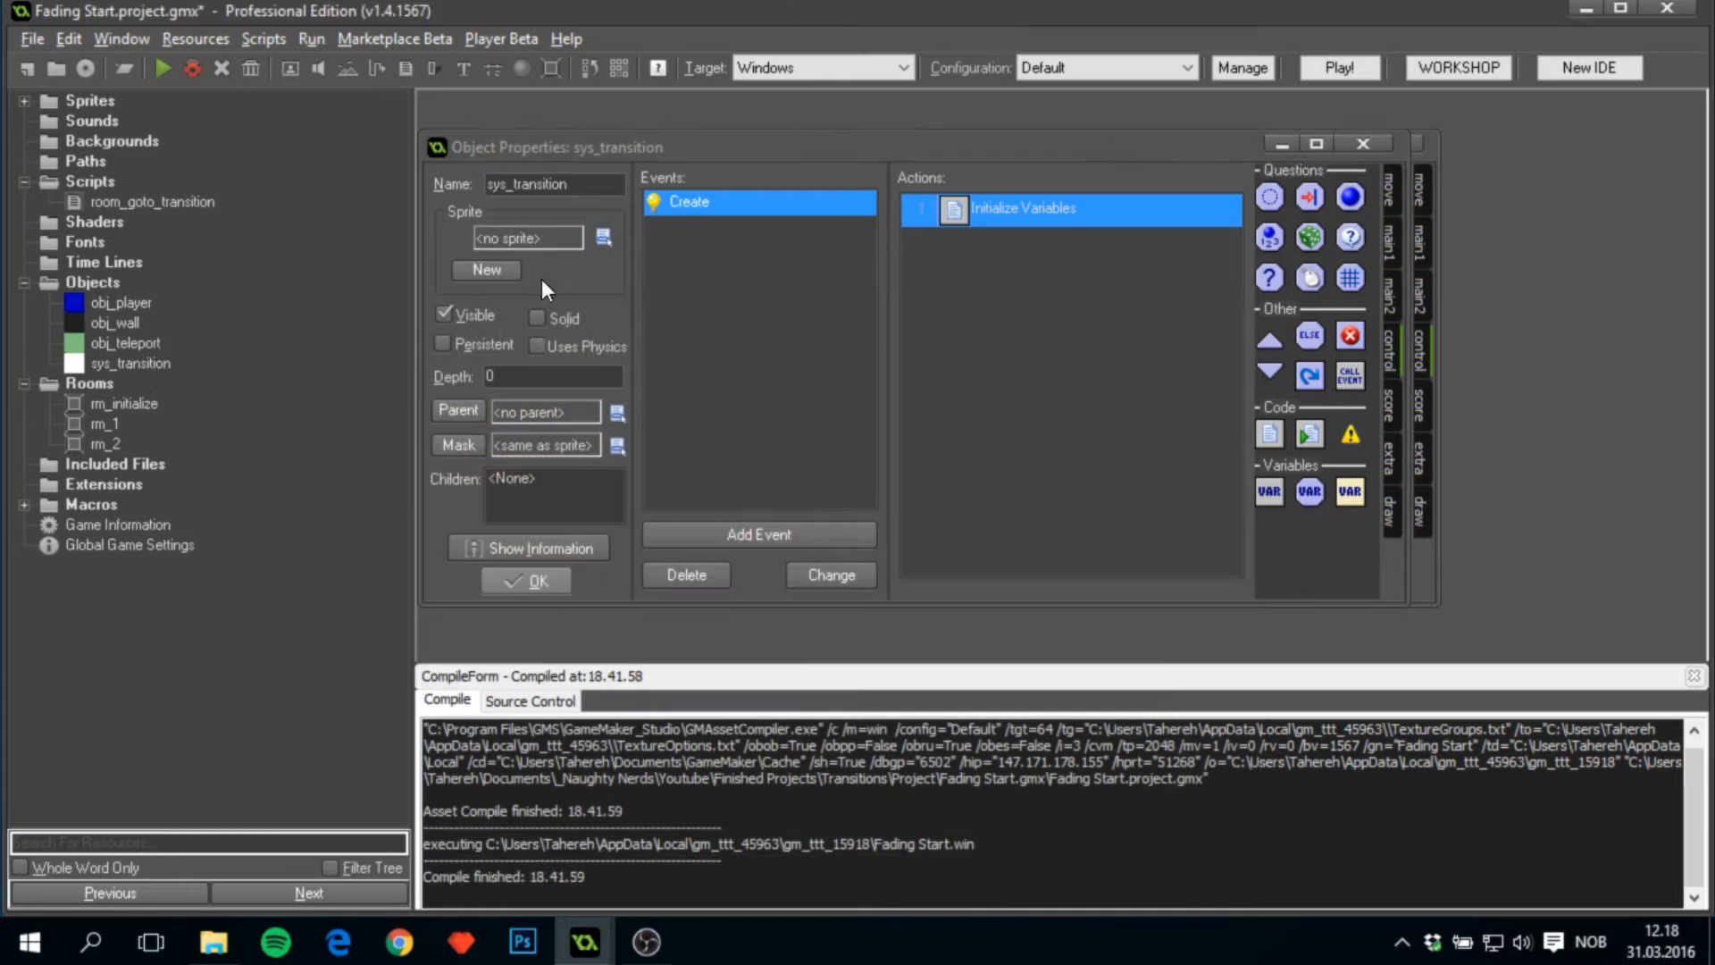
{"action": "double_click", "coordinate": [125, 343]}
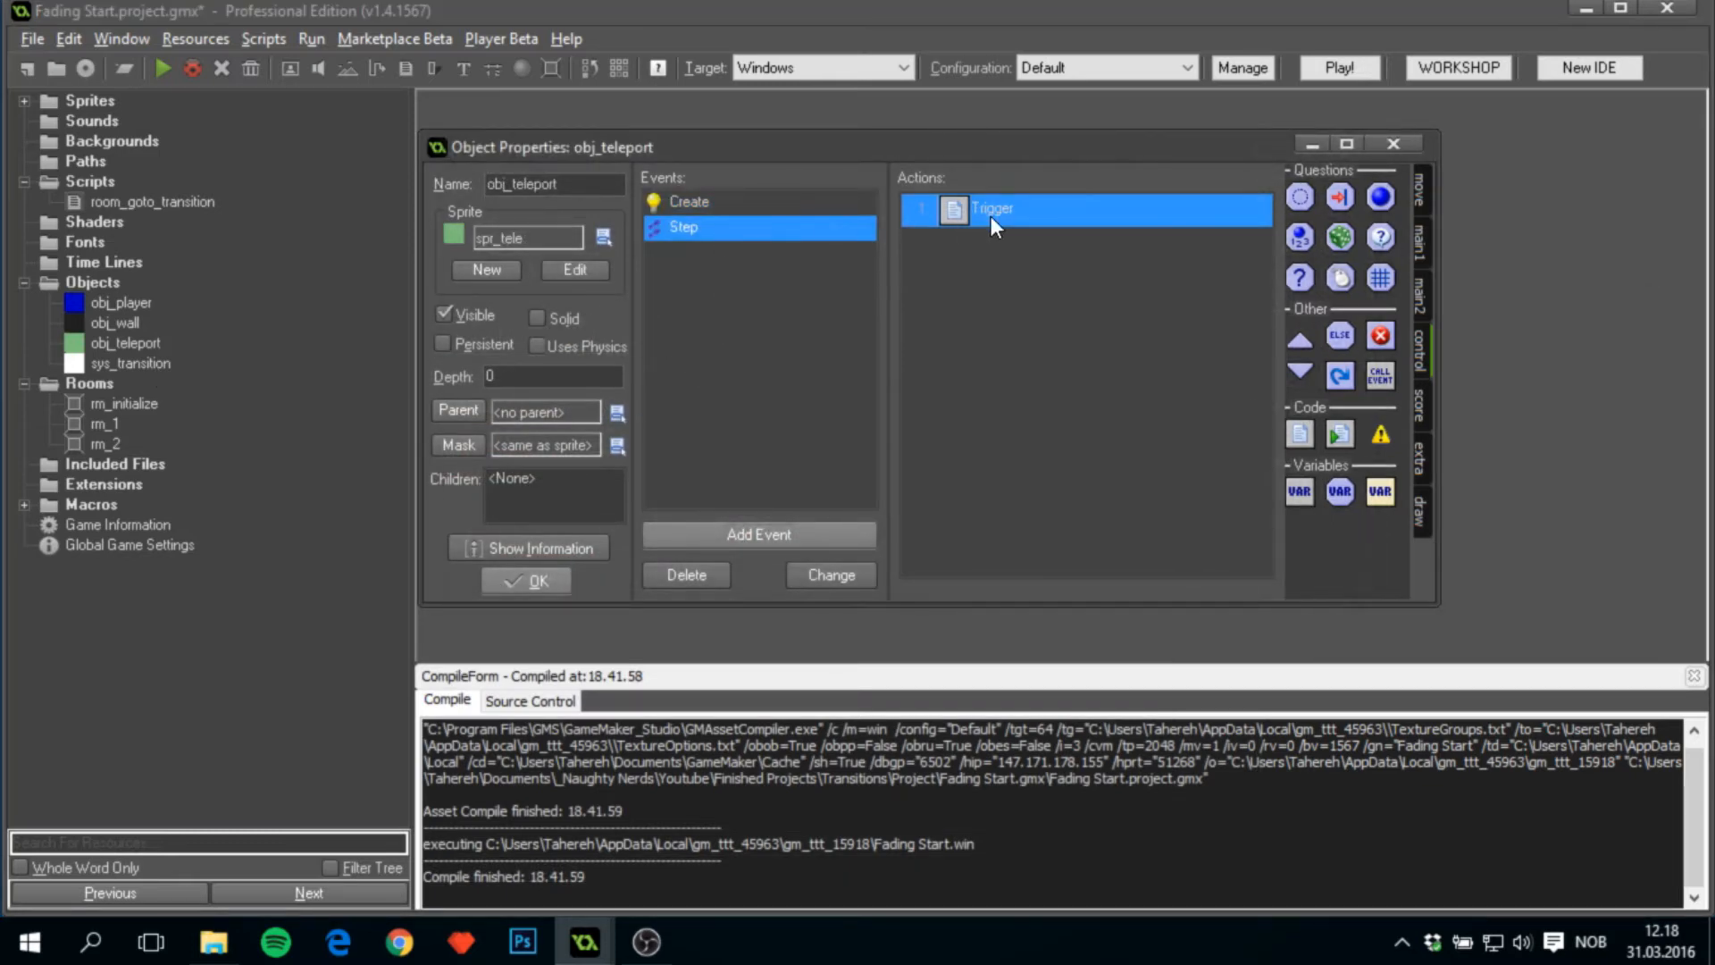
{"action": "double_click", "coordinate": [989, 209]}
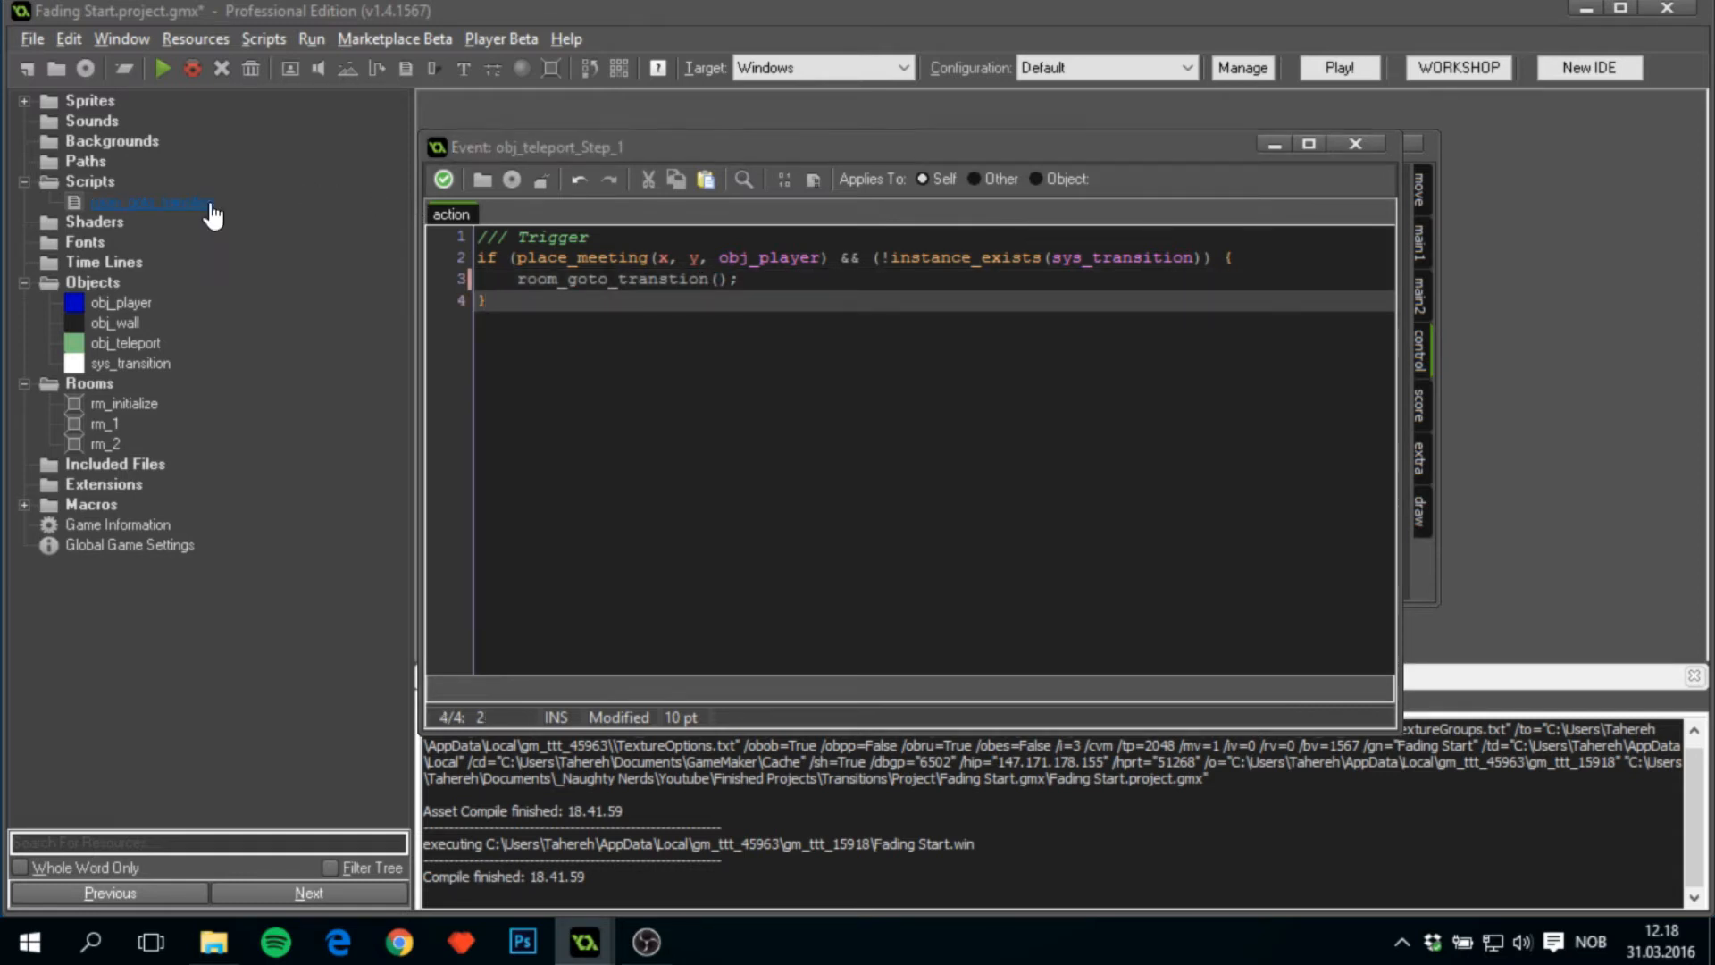
Pass next_room, kind, xx and yy as arguments to room_goto_transition.
{"action": "double_click", "coordinate": [150, 203]}
{"action": "type", "text": "i"}
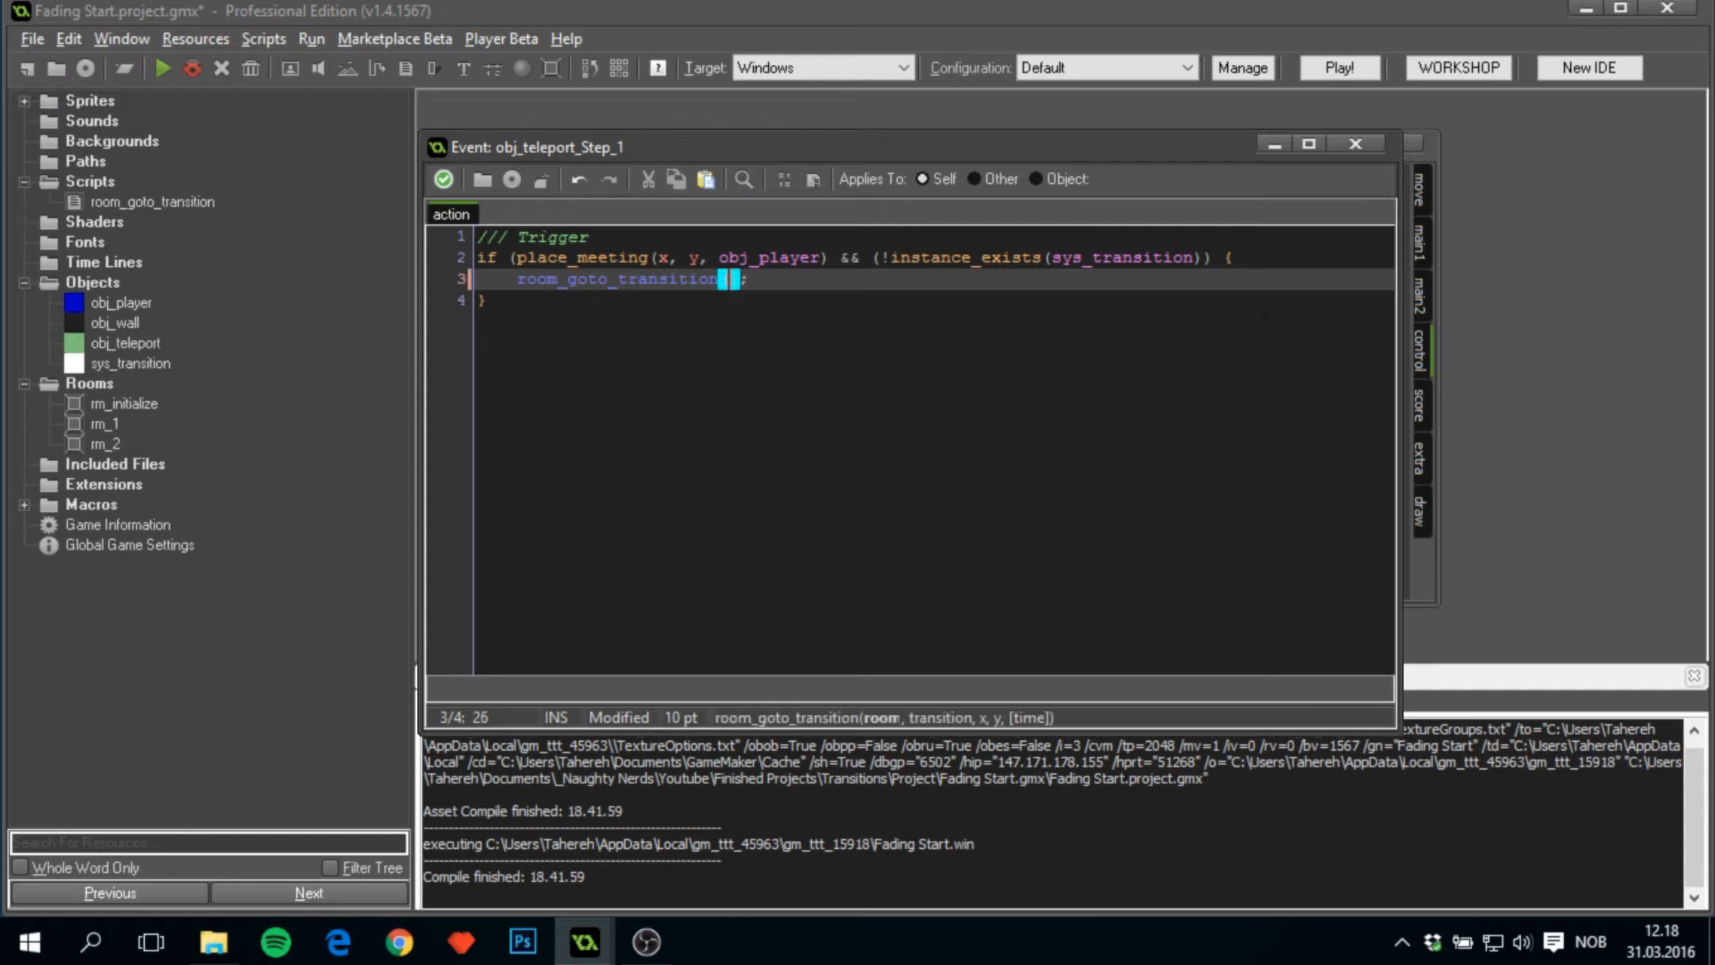
{"action": "type", "text": "net"}
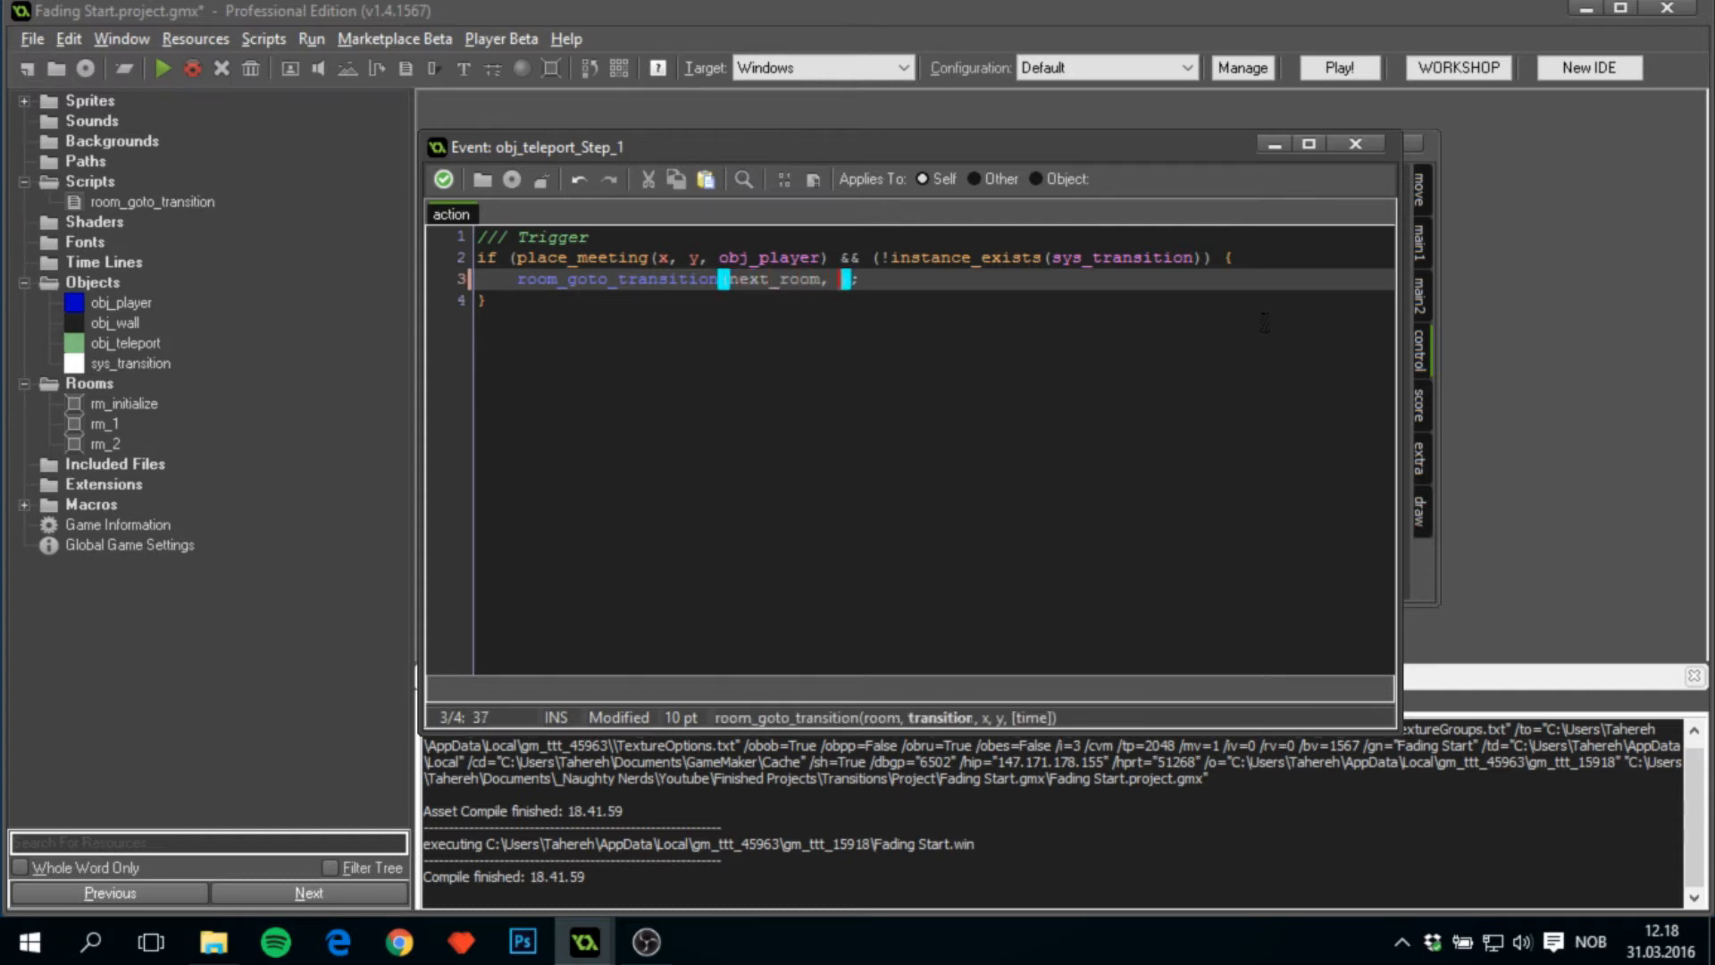
{"action": "type", "text": "kind,"}
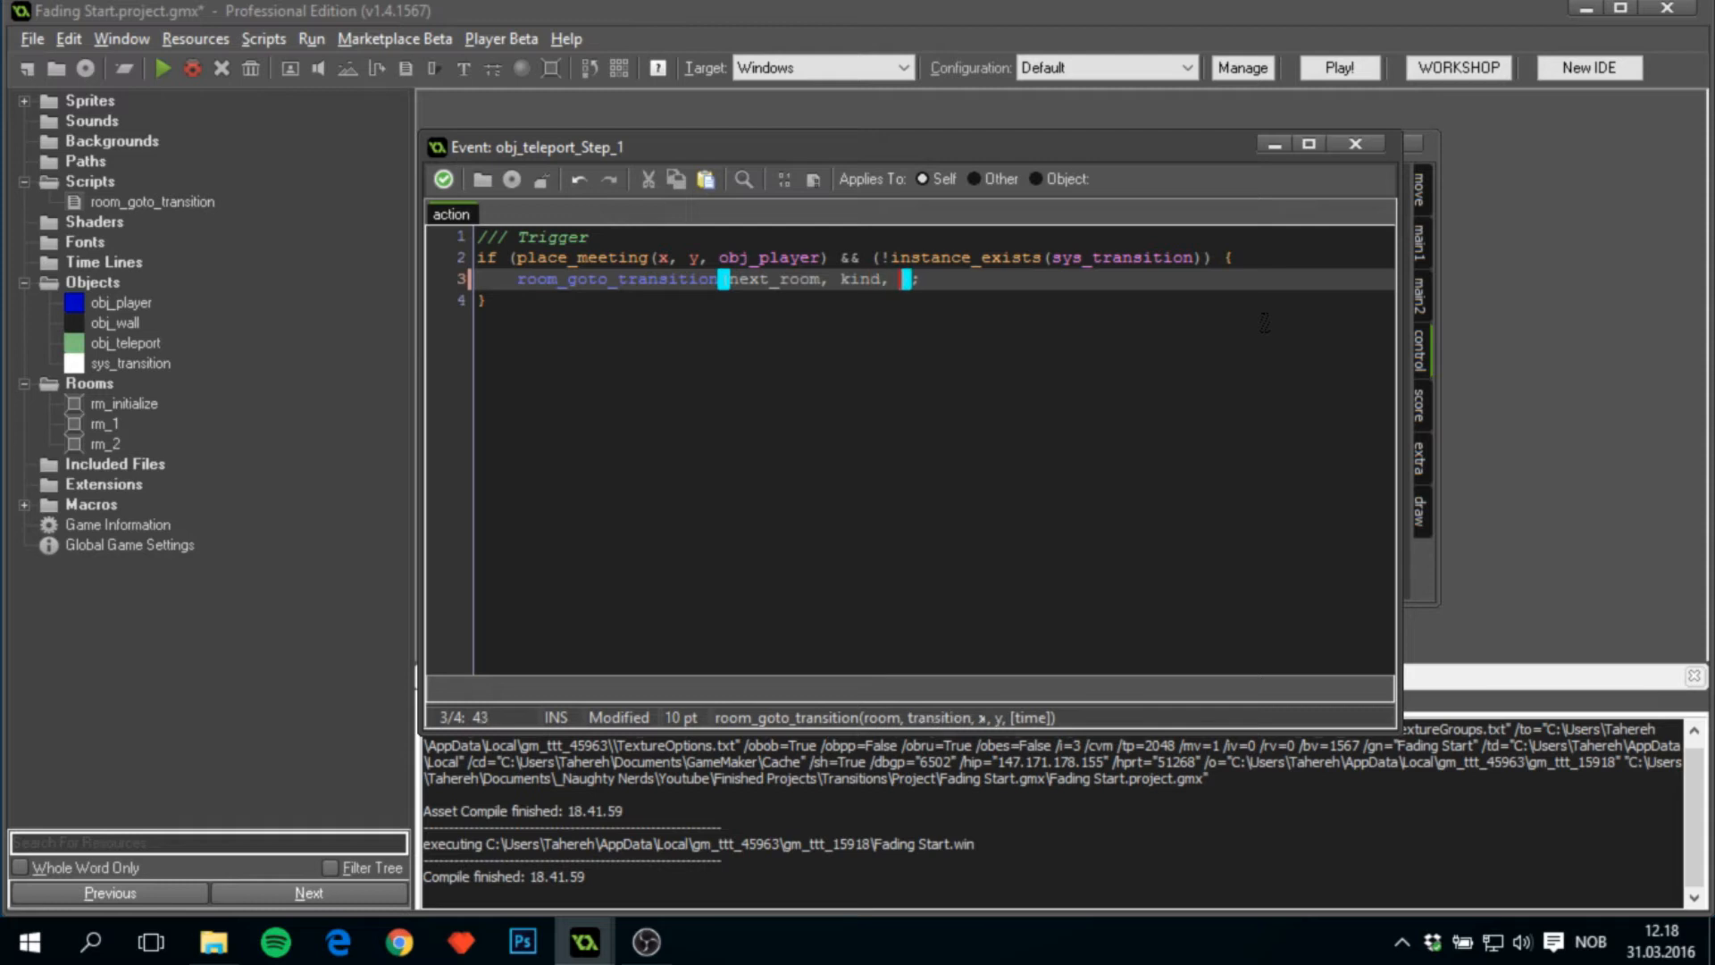
{"action": "type", "text": "xx, yy,"}
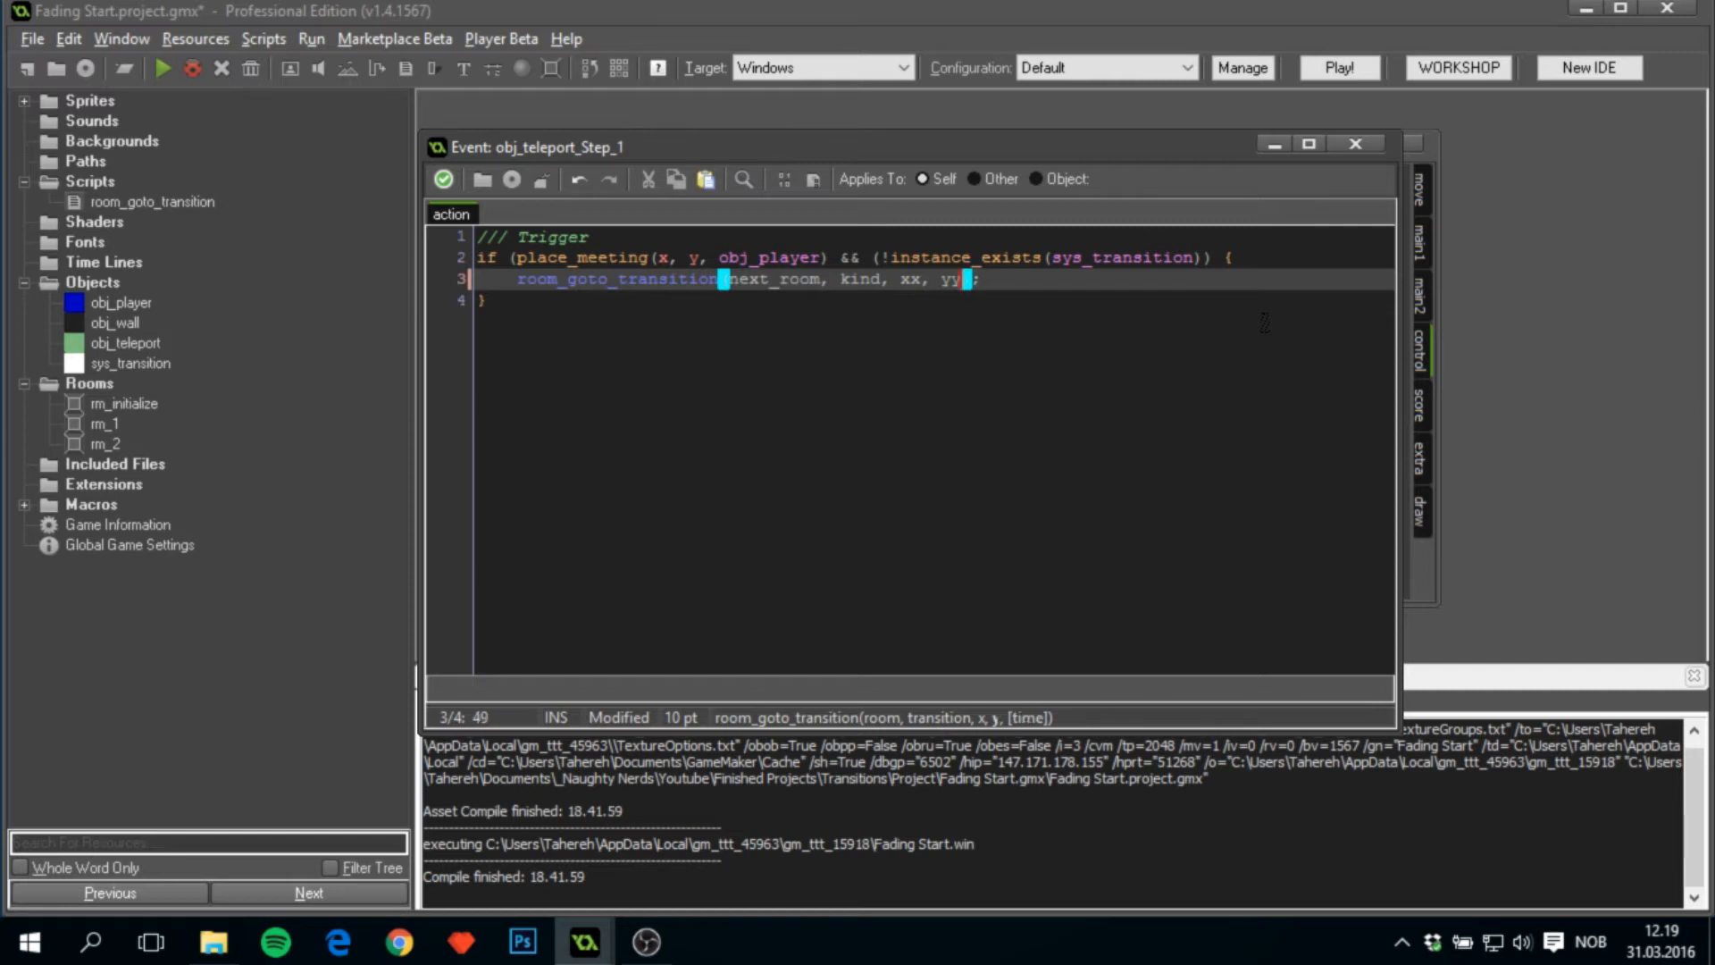
{"action": "mouse_move", "coordinate": [443, 180]}
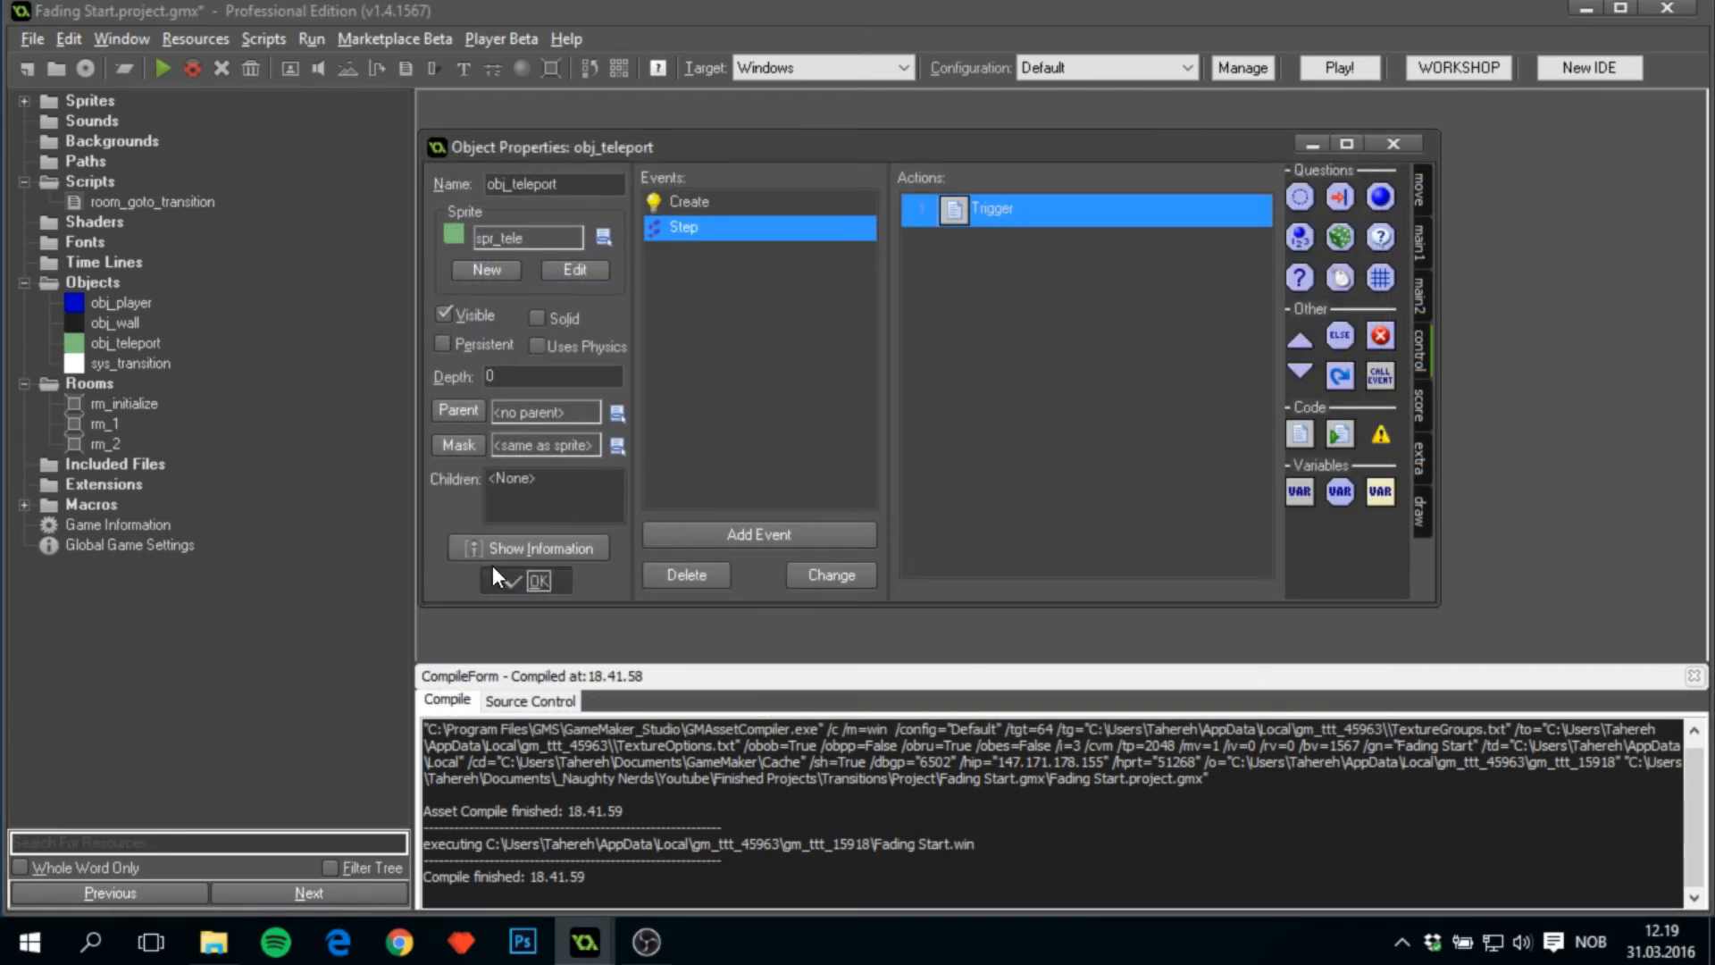
Add a Begin Step event to sys_transition.
{"action": "double_click", "coordinate": [129, 362]}
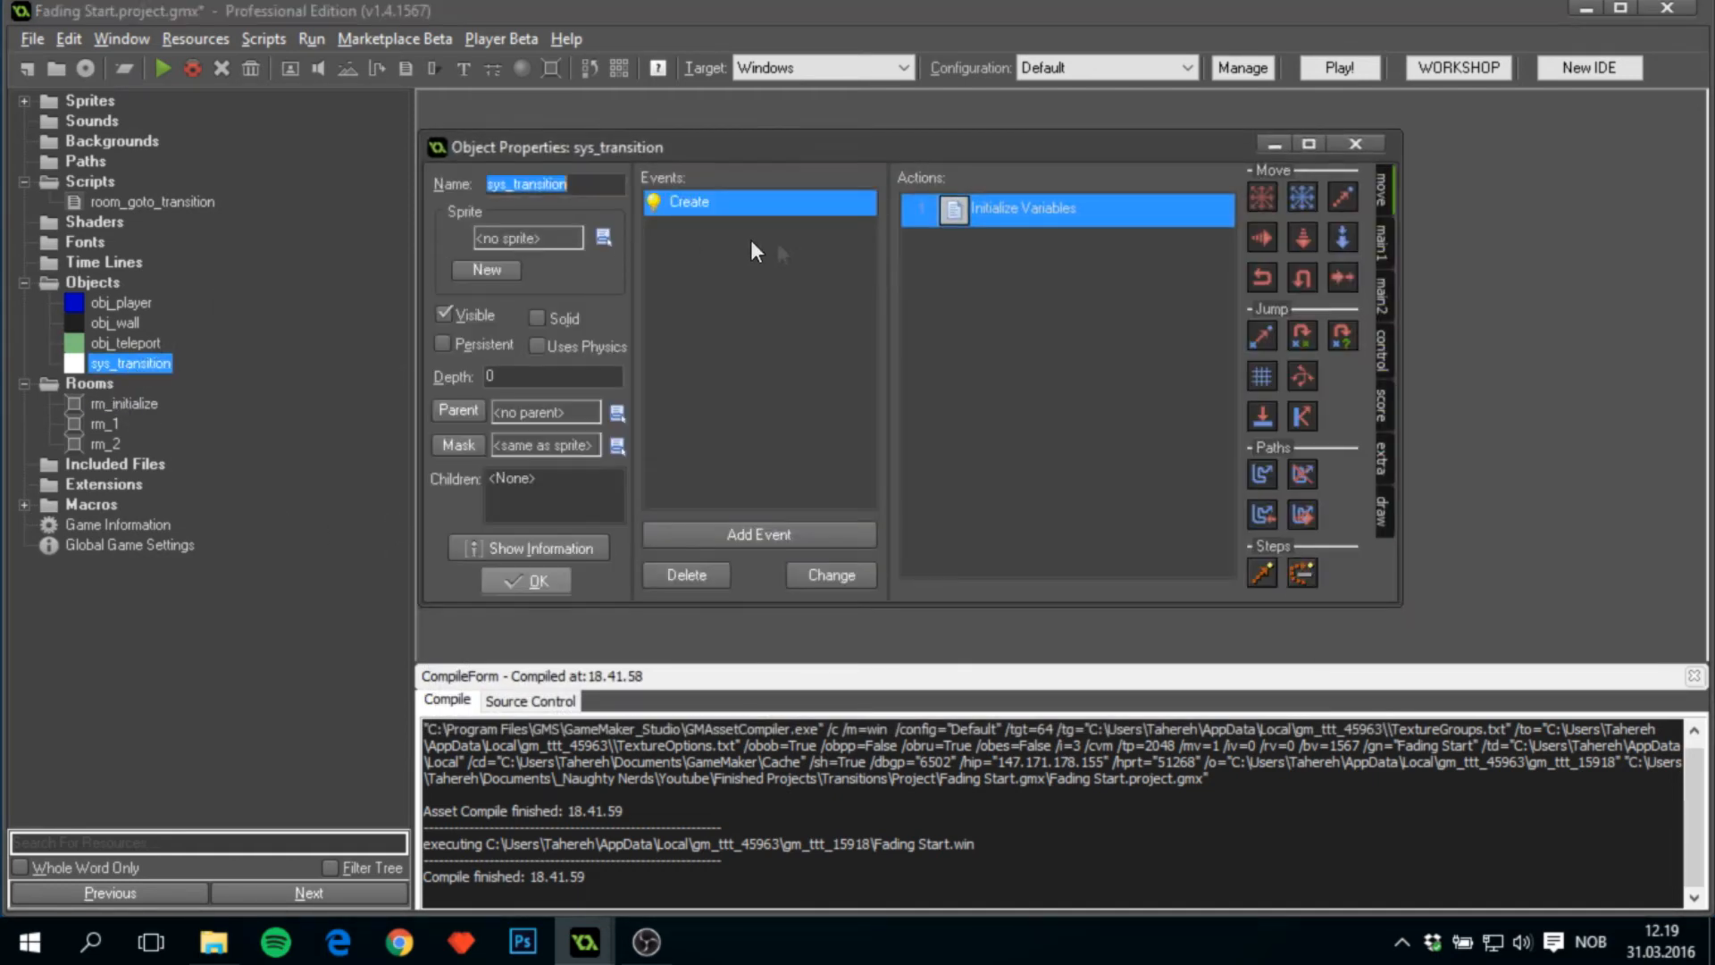
{"action": "left_click", "coordinate": [759, 535]}
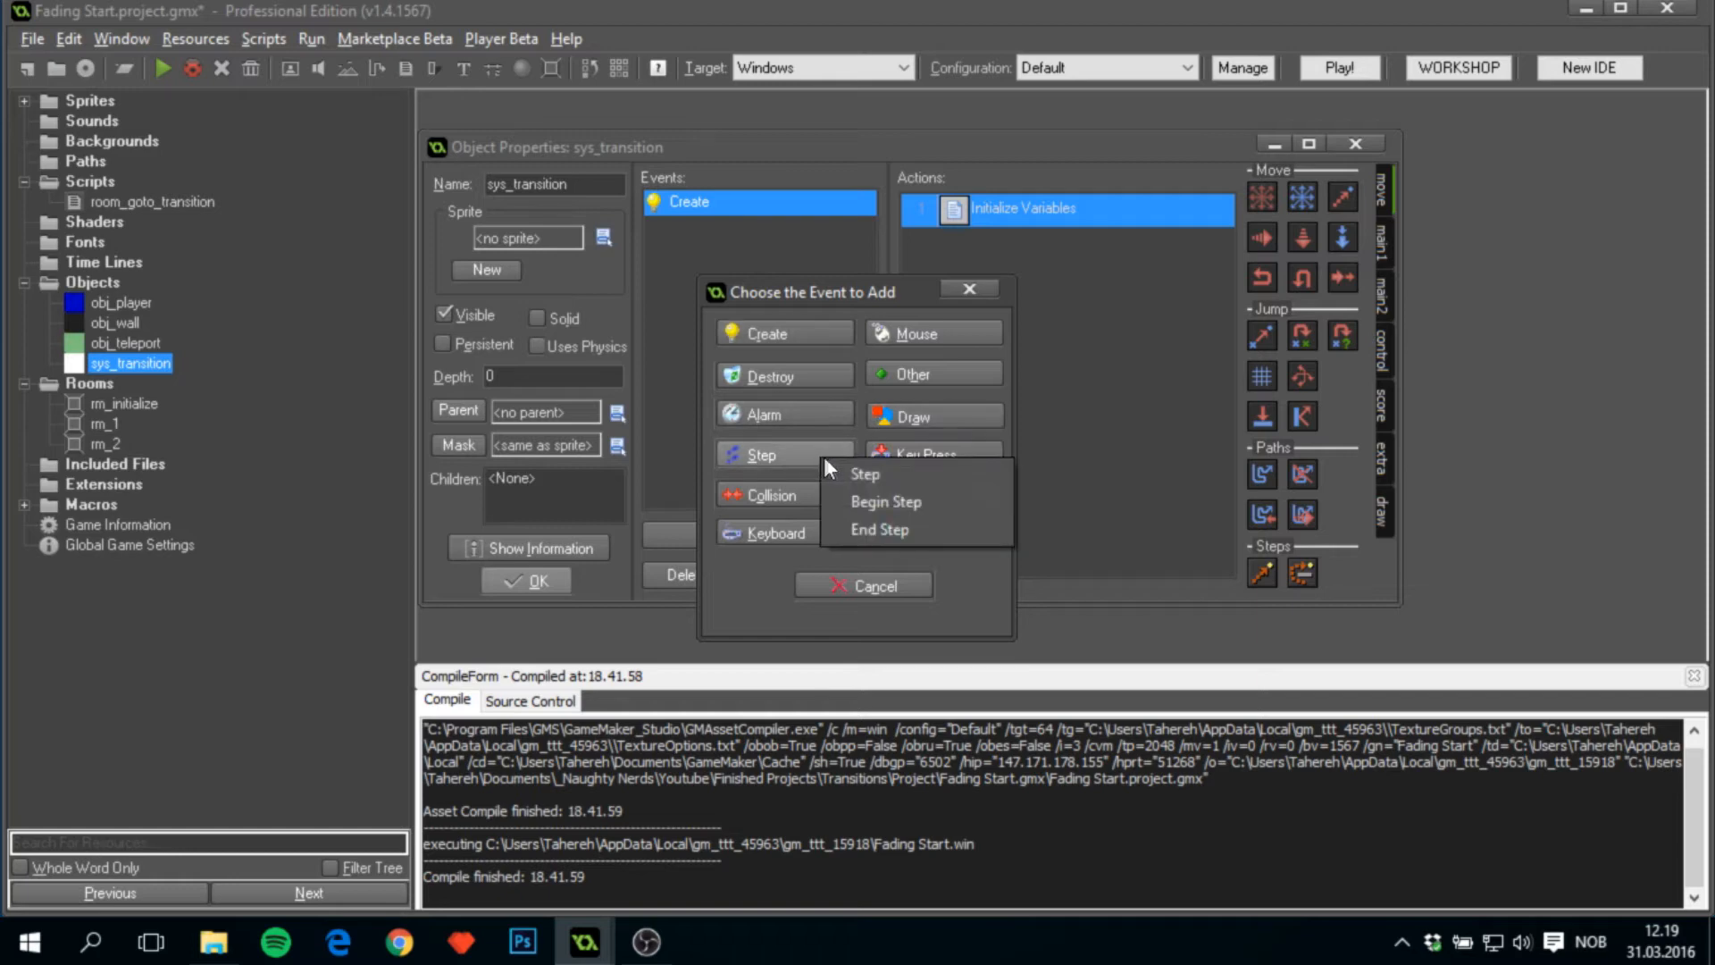
{"action": "left_click", "coordinate": [885, 501]}
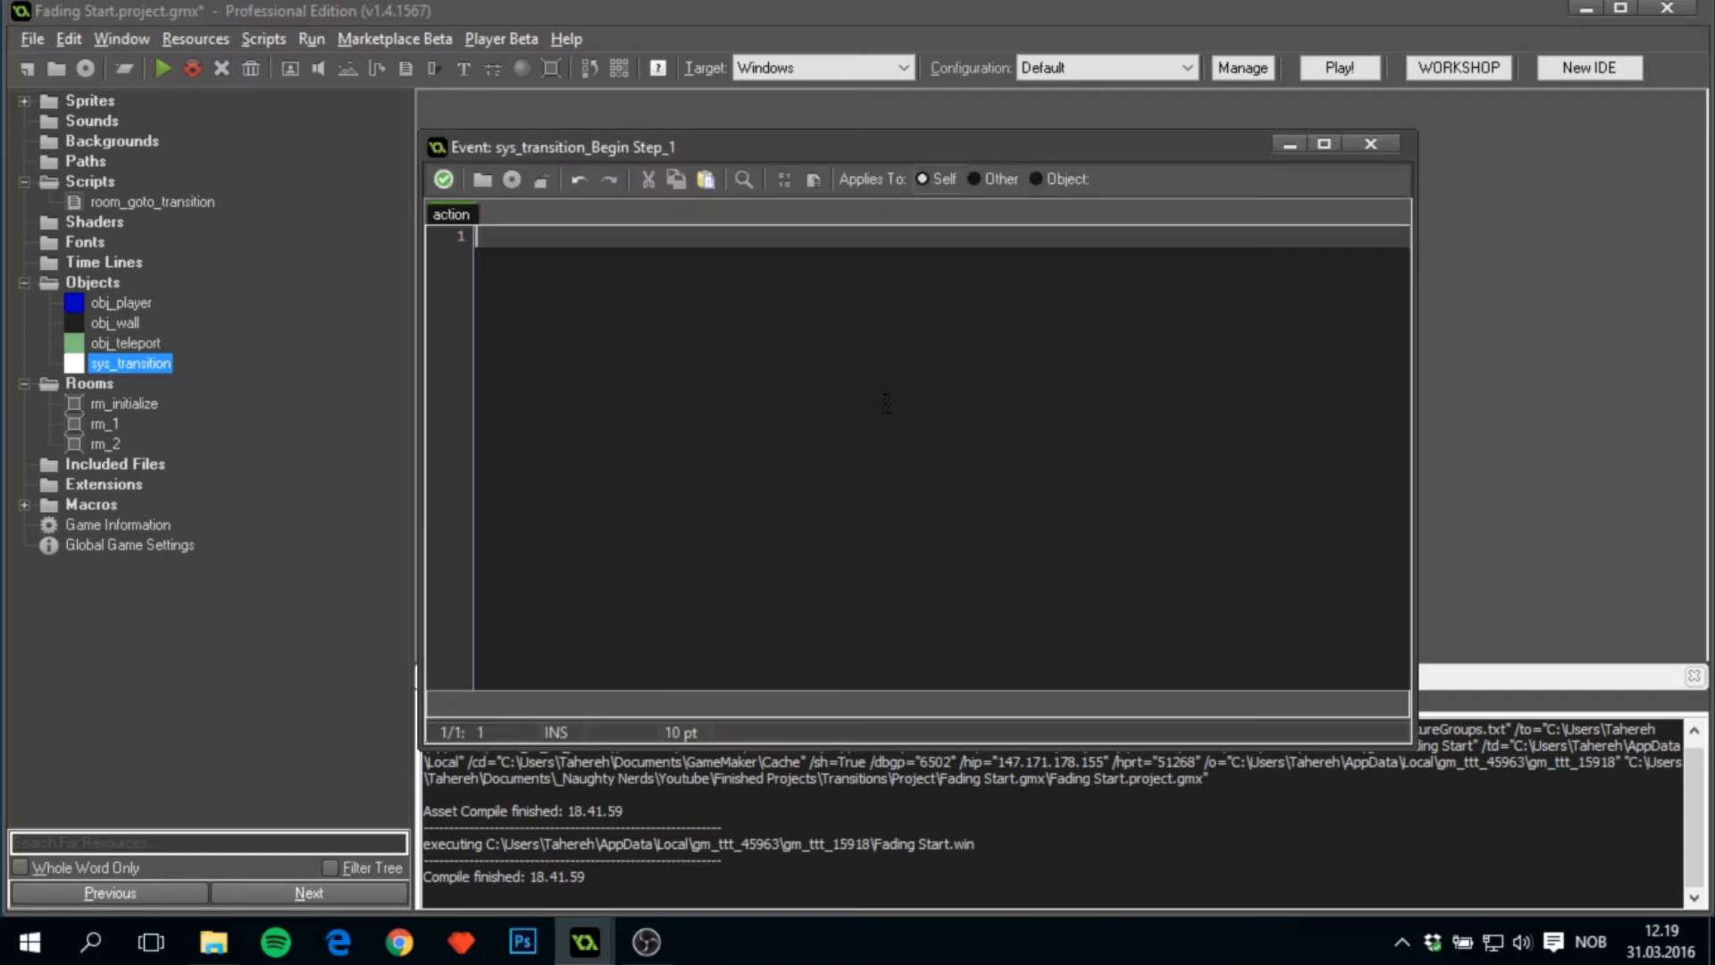
Enter step++ and destroy the instance when step exceeds time, then save.
{"action": "type", "text": "step"}
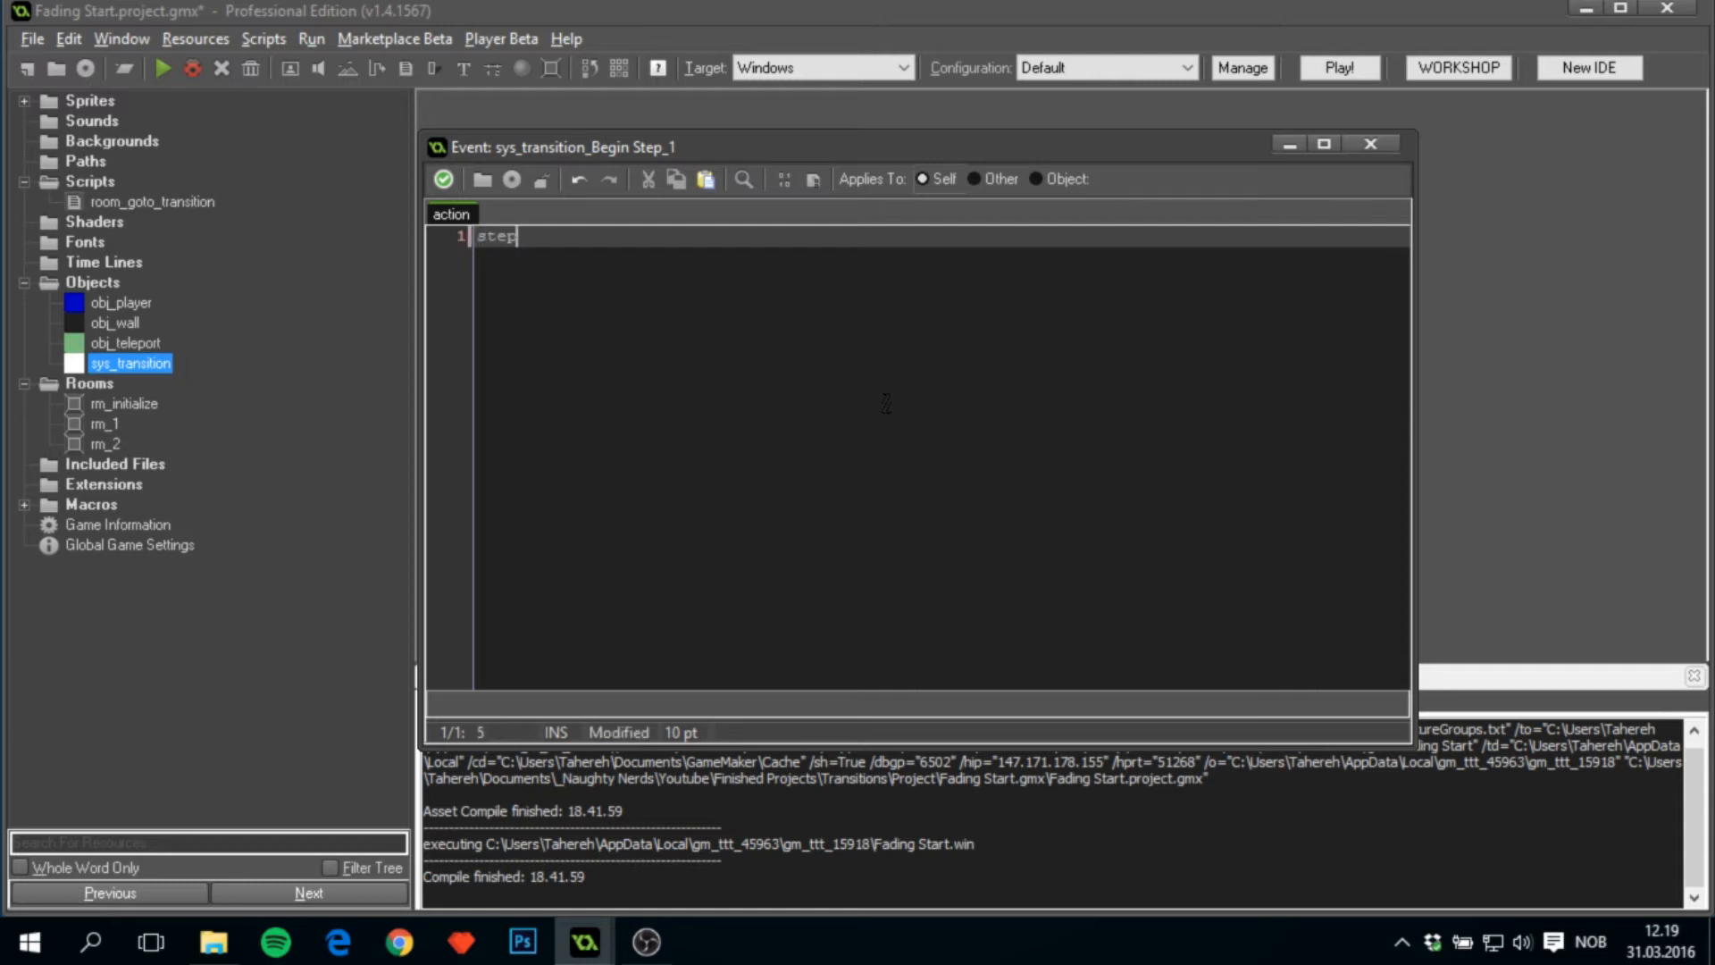
{"action": "type", "text": "++;"}
{"action": "type", "text": "if (step > time) { instance_"}
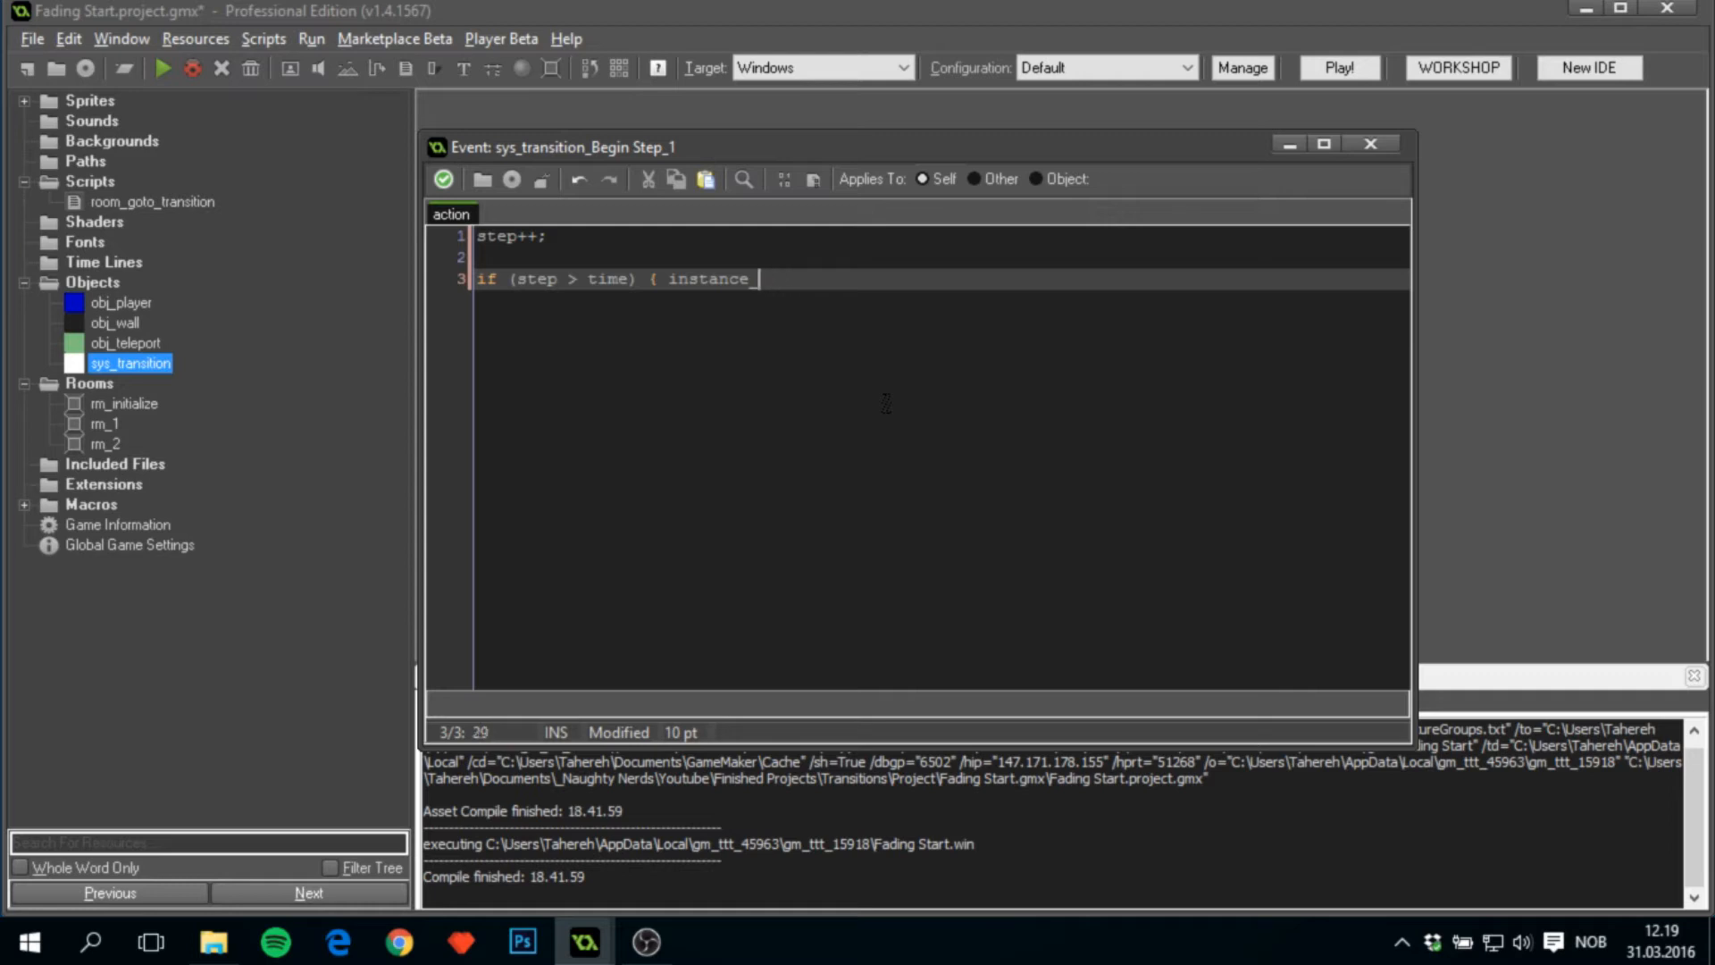
{"action": "type", "text": "destroy(); }"}
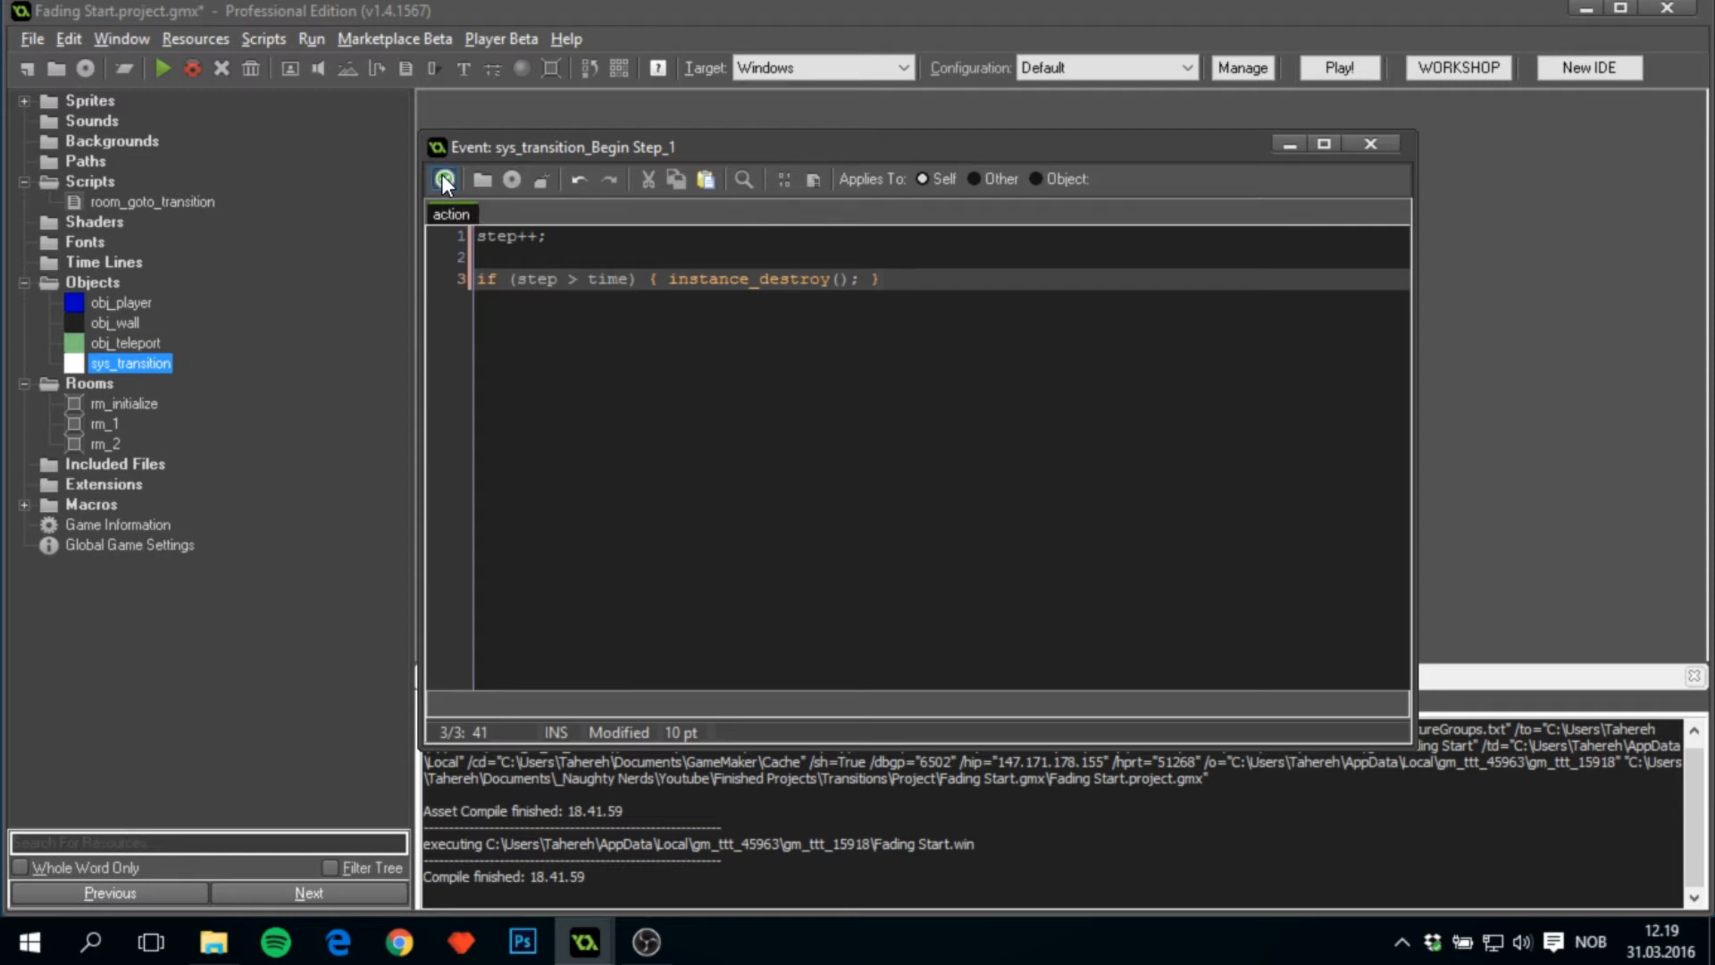
{"action": "left_click", "coordinate": [444, 180]}
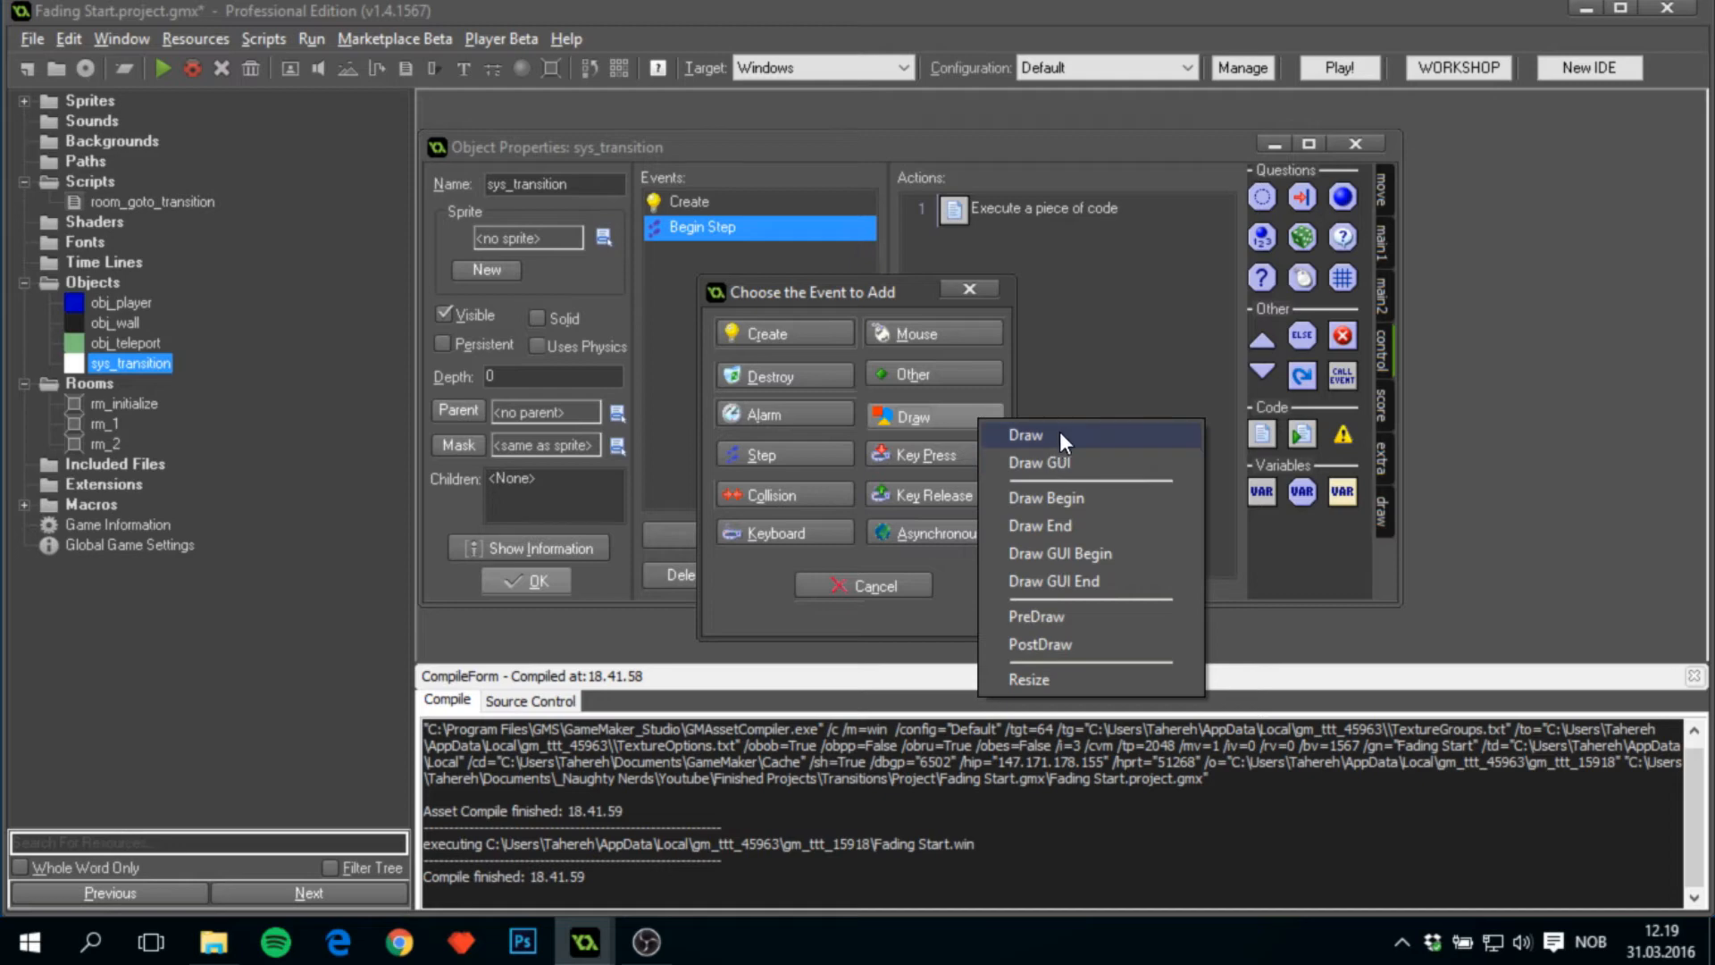
Add a Draw event whose code checks step against ceil(time/2).
{"action": "left_click", "coordinate": [1024, 434]}
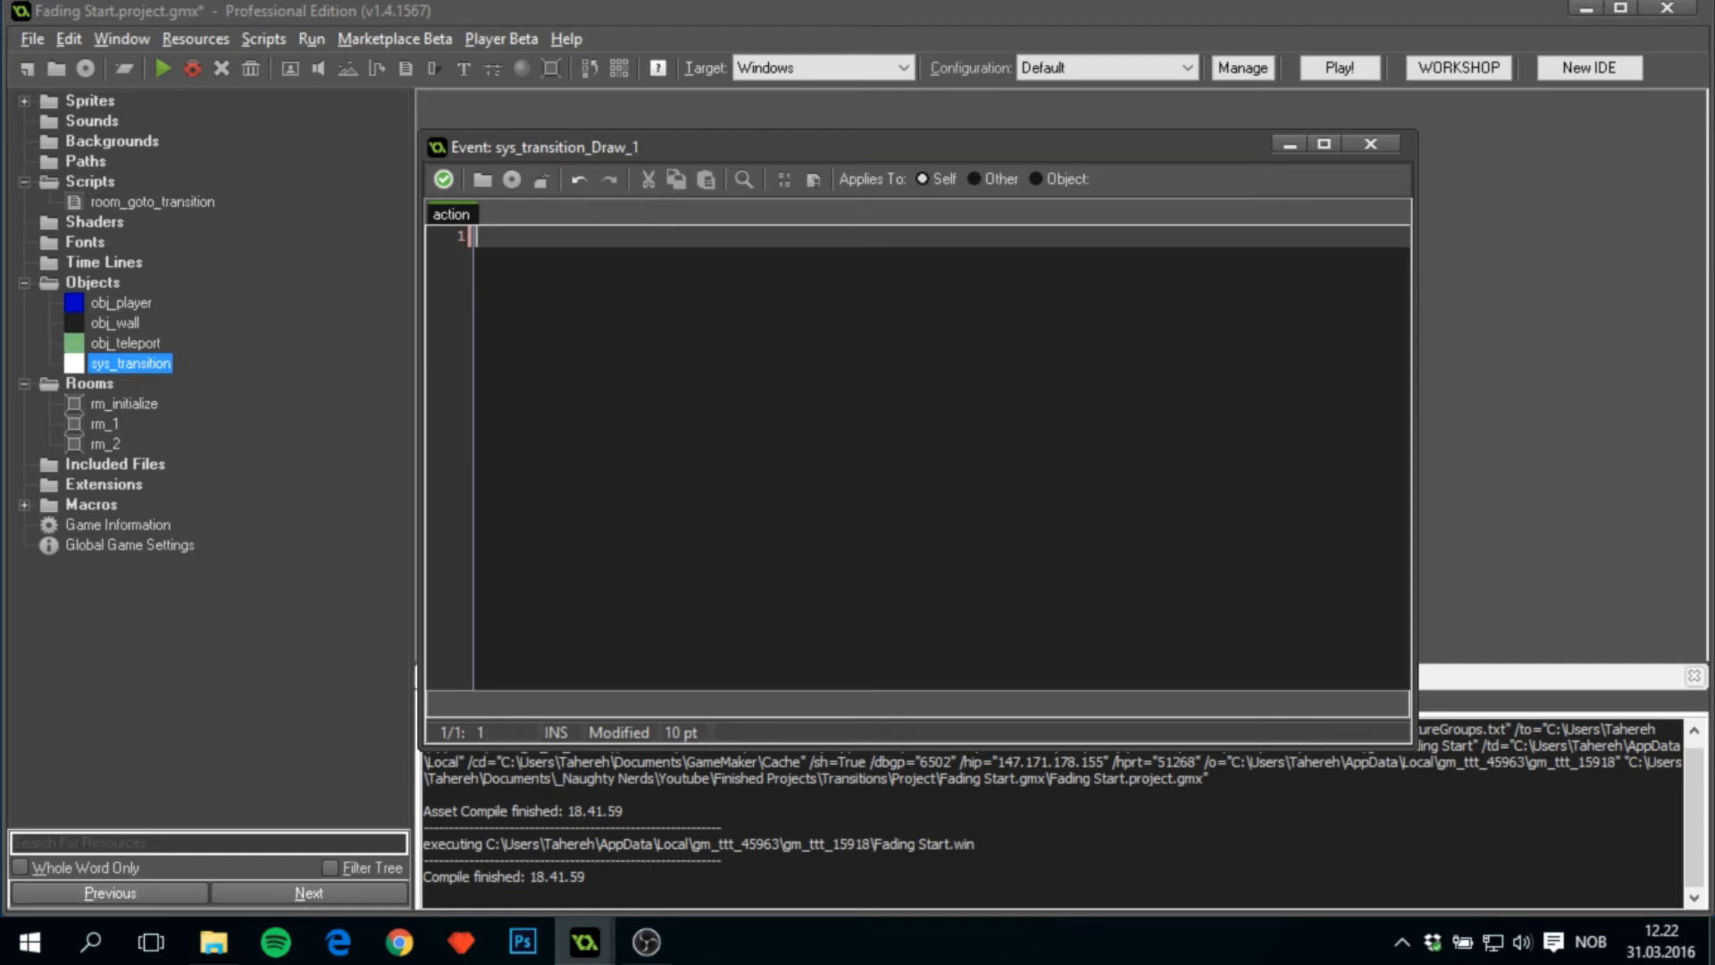
{"action": "left_click", "coordinate": [1339, 67]}
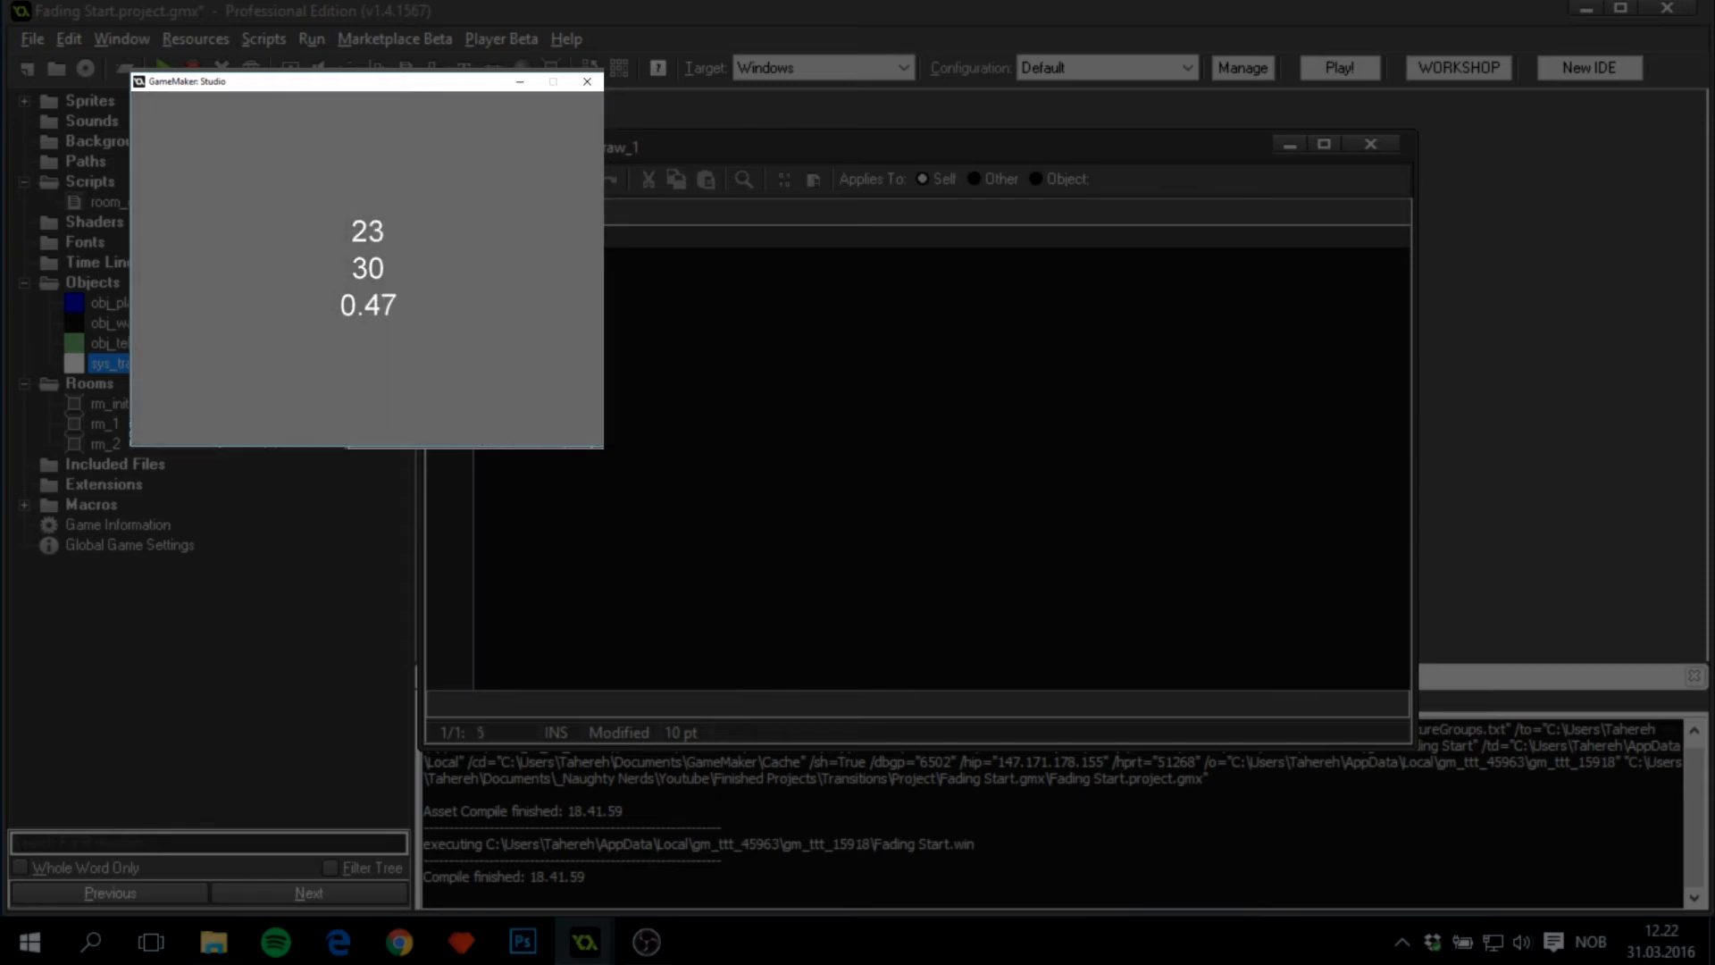
{"action": "left_click", "coordinate": [588, 81]}
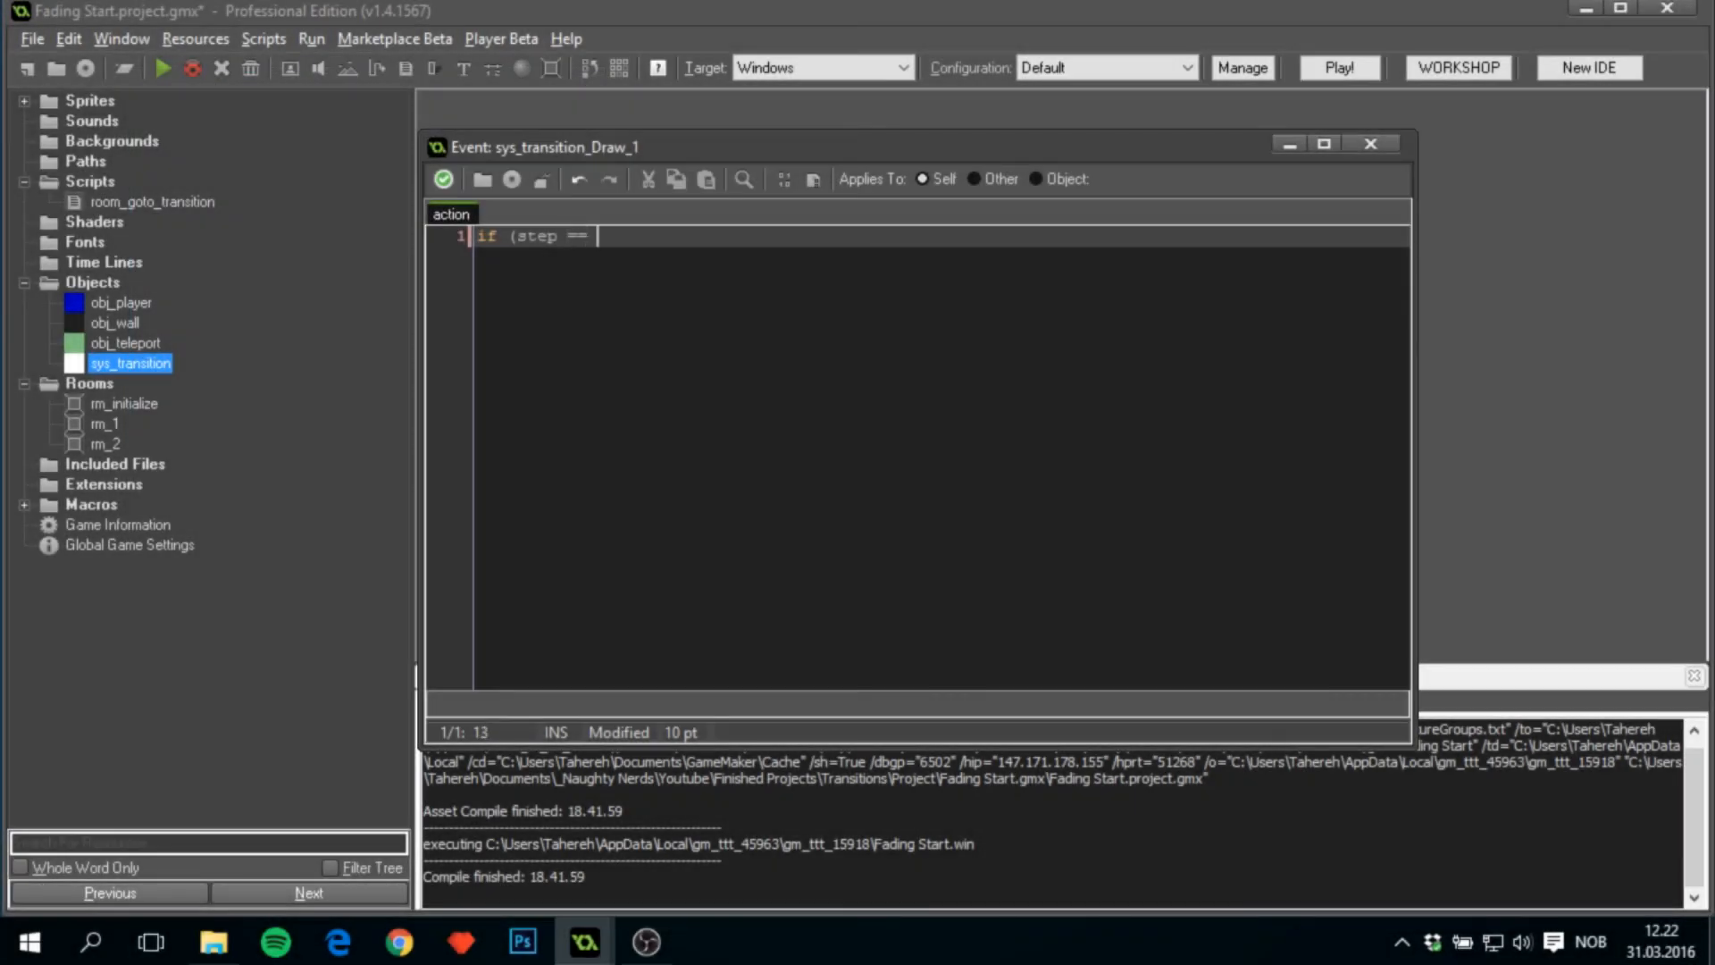
{"action": "type", "text": "ceil("}
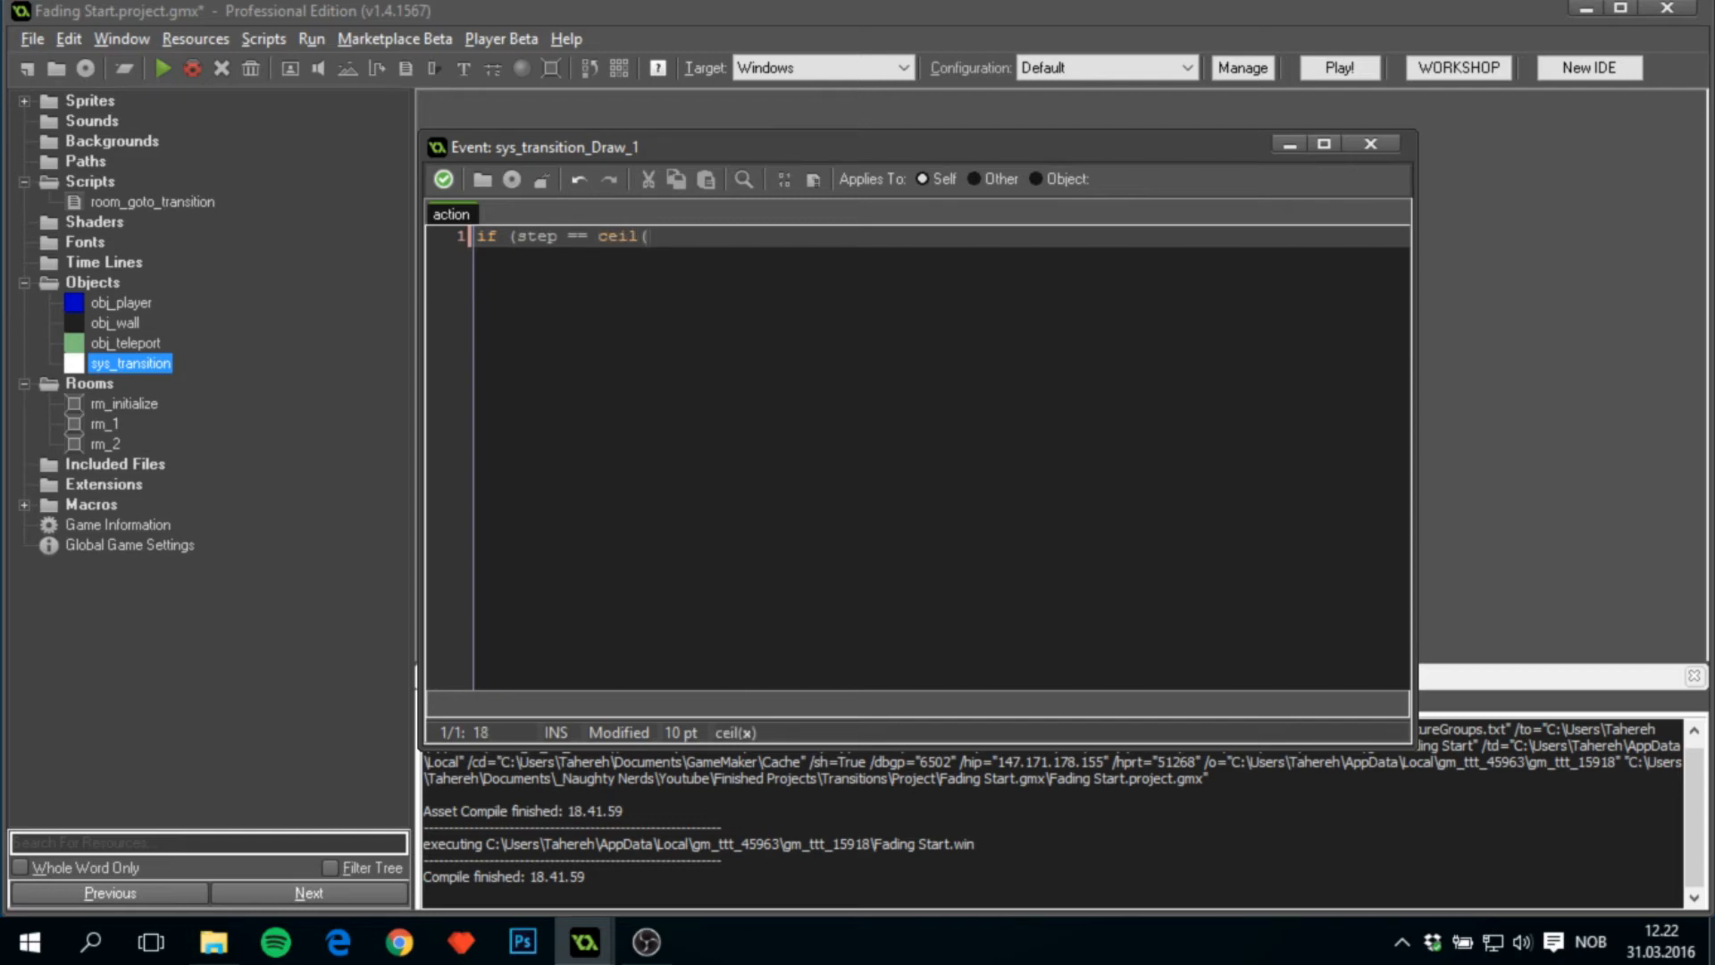
{"action": "type", "text": "time/2) {"}
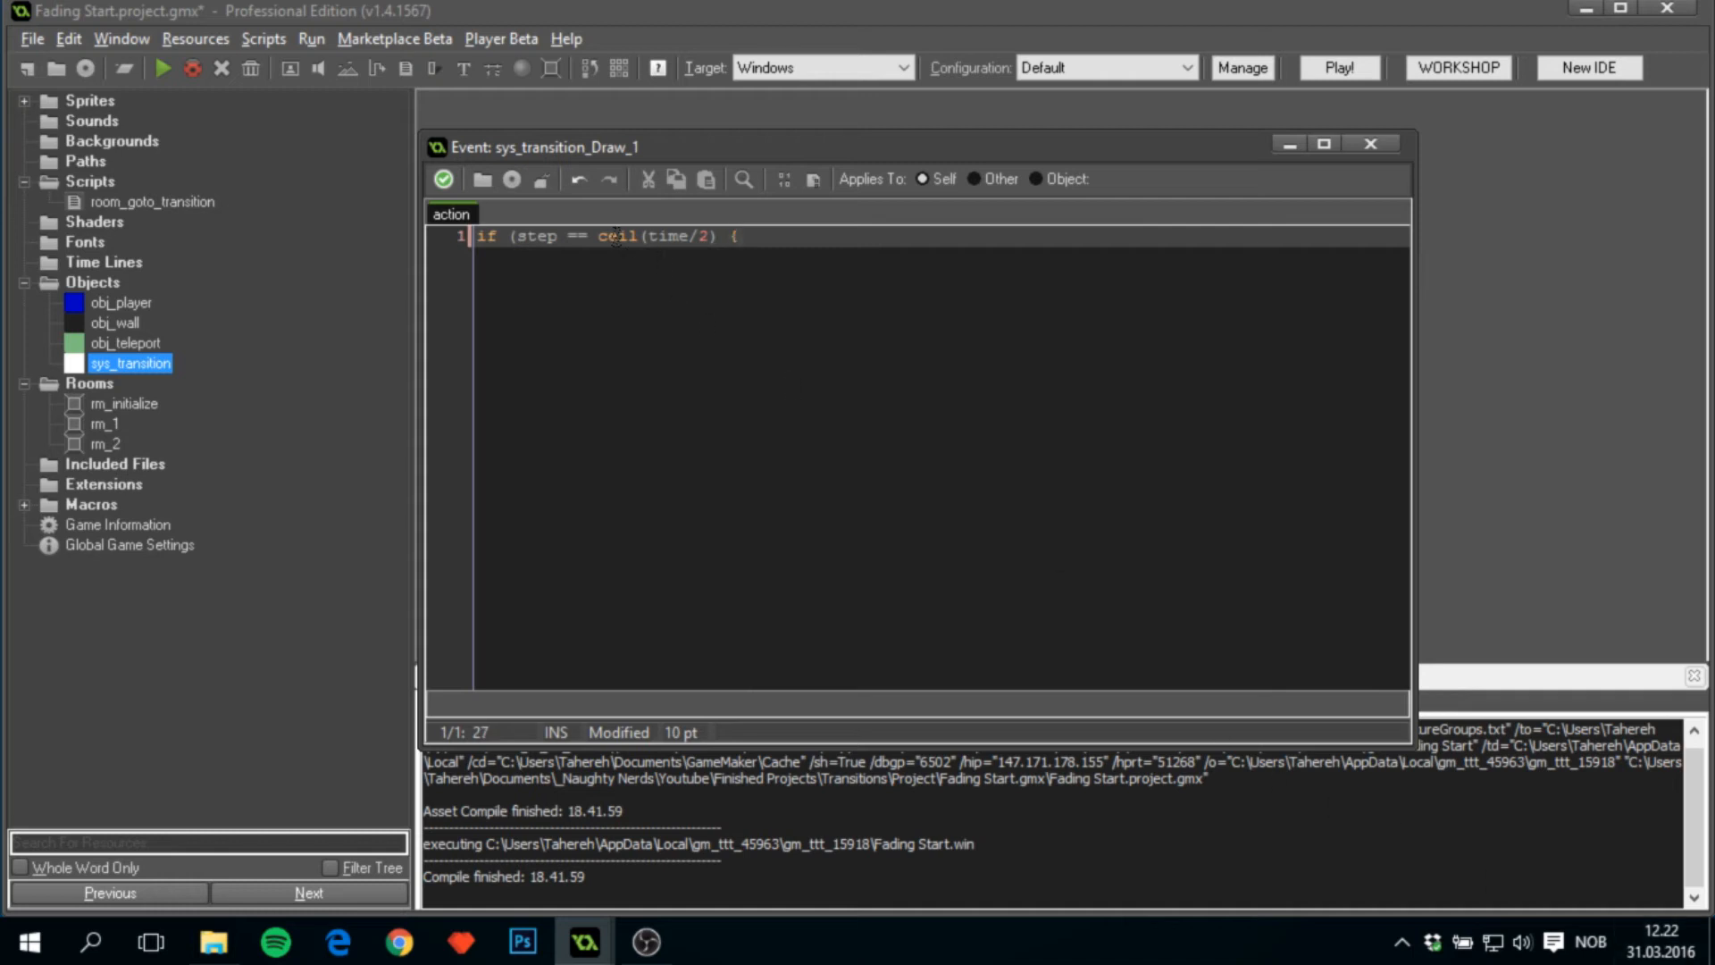
{"action": "left_click", "coordinate": [609, 236]}
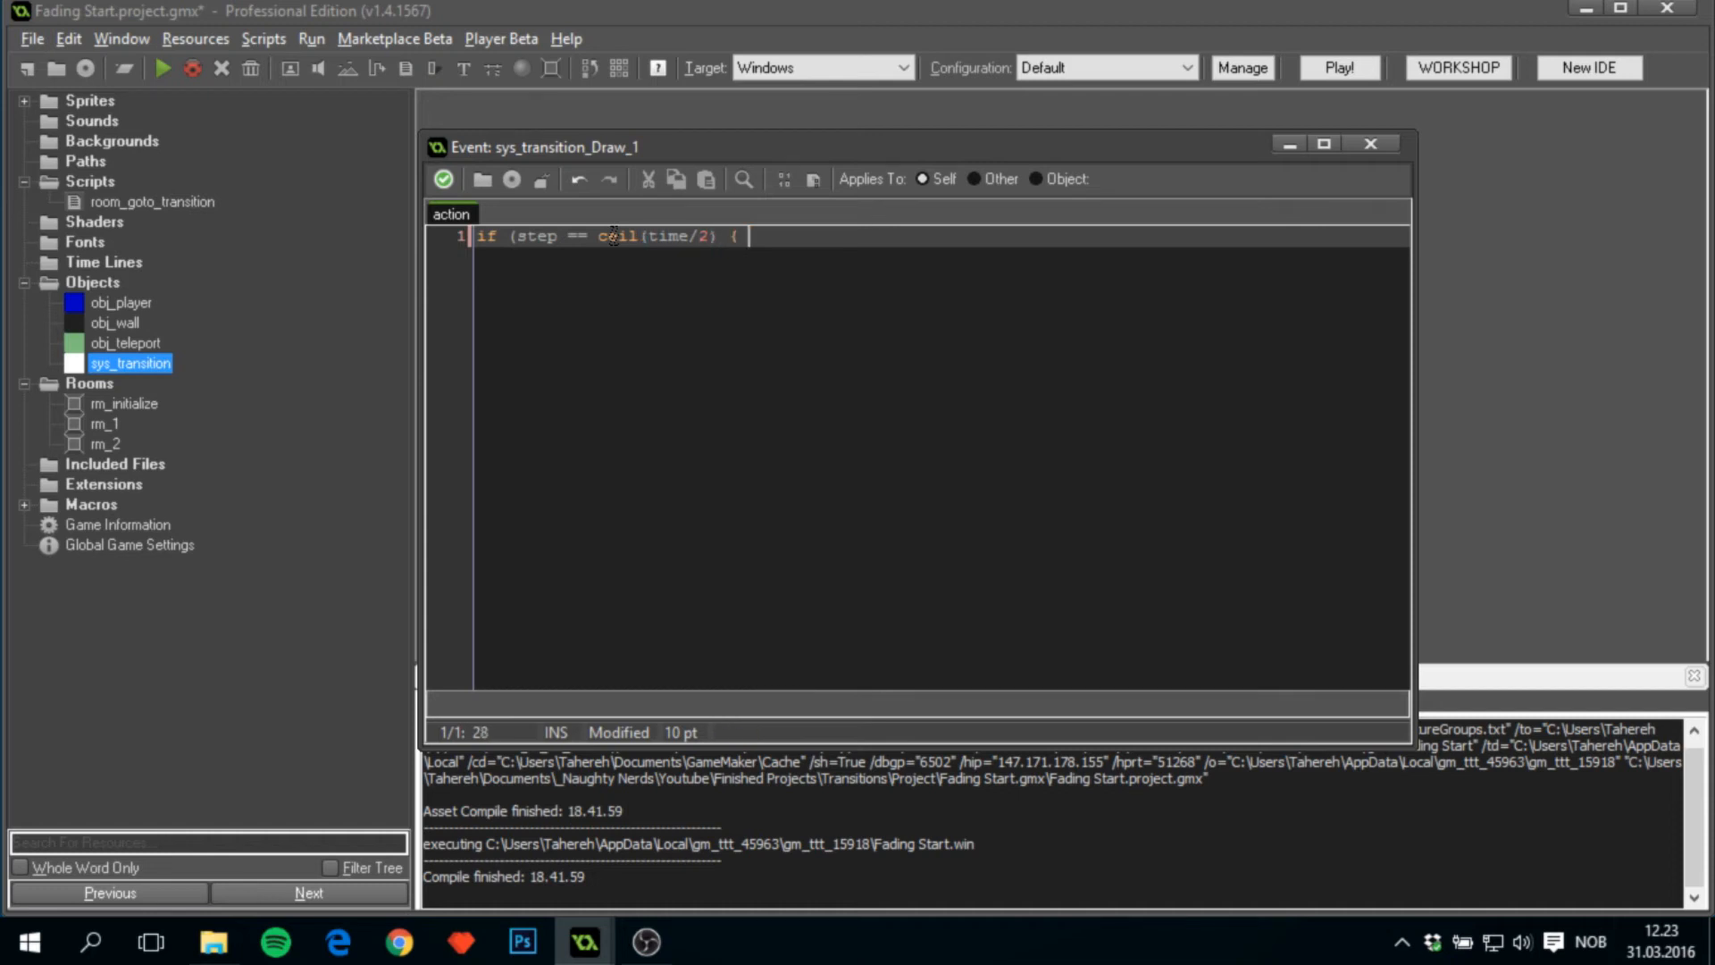
Inside the midpoint condition, call event_perform(ev_other, ev_user0).
{"action": "type", "text": "event_pe"}
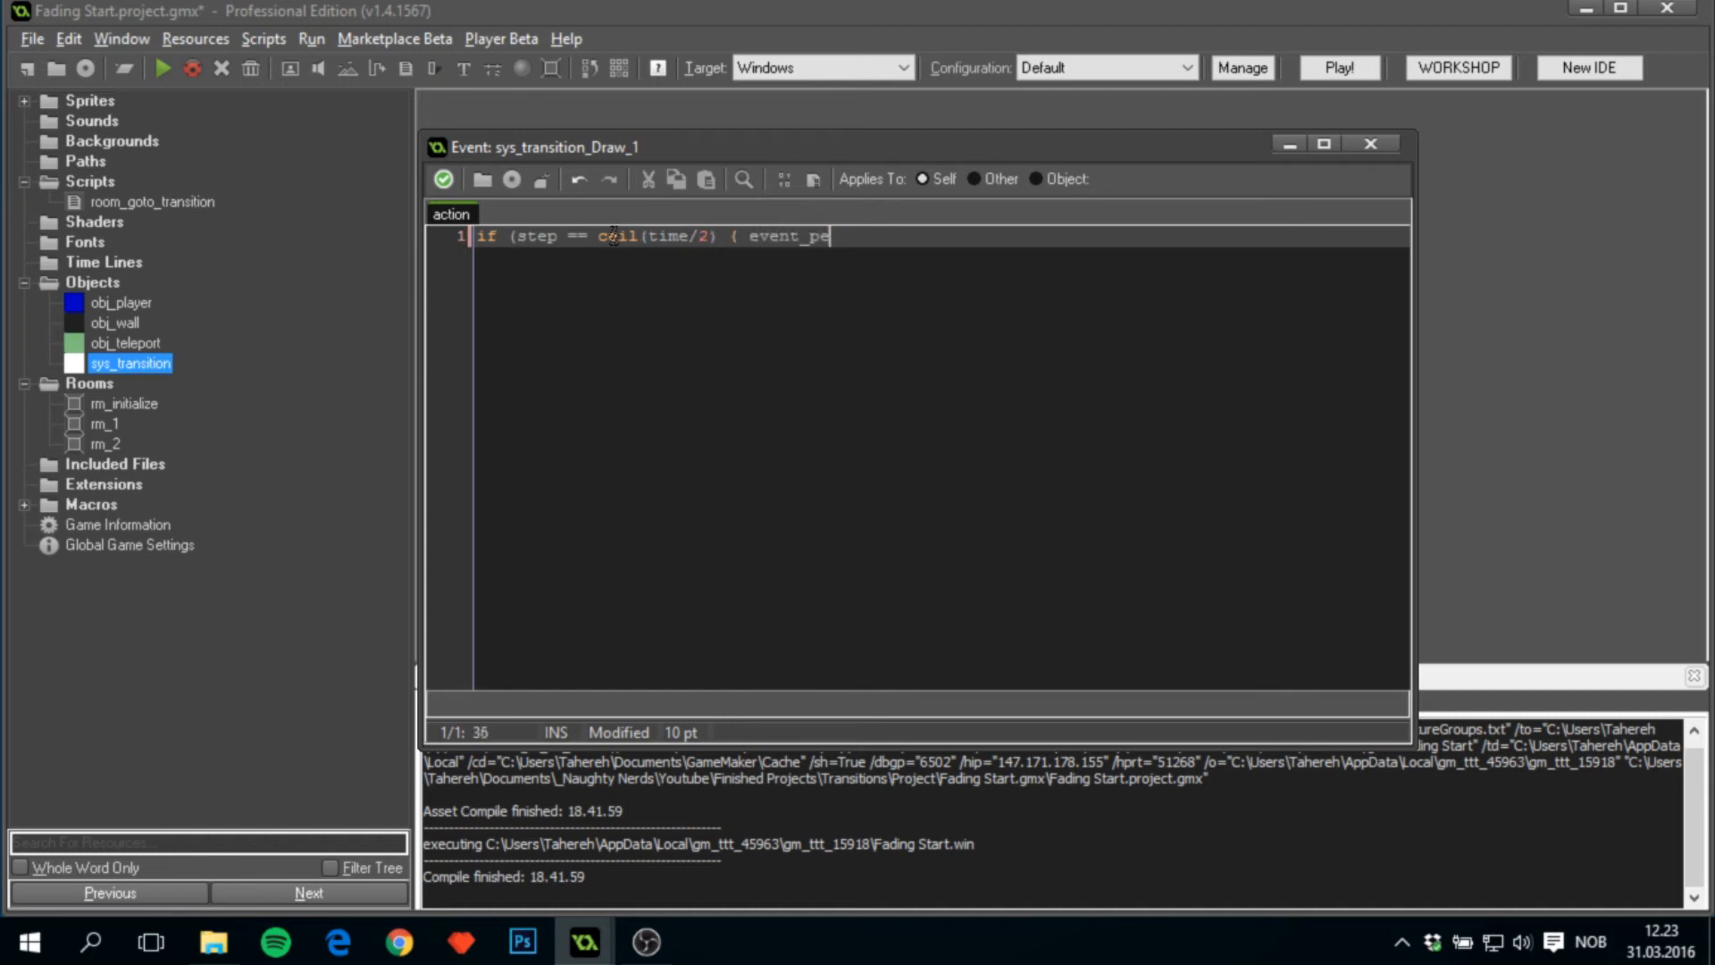
{"action": "type", "text": "rform"}
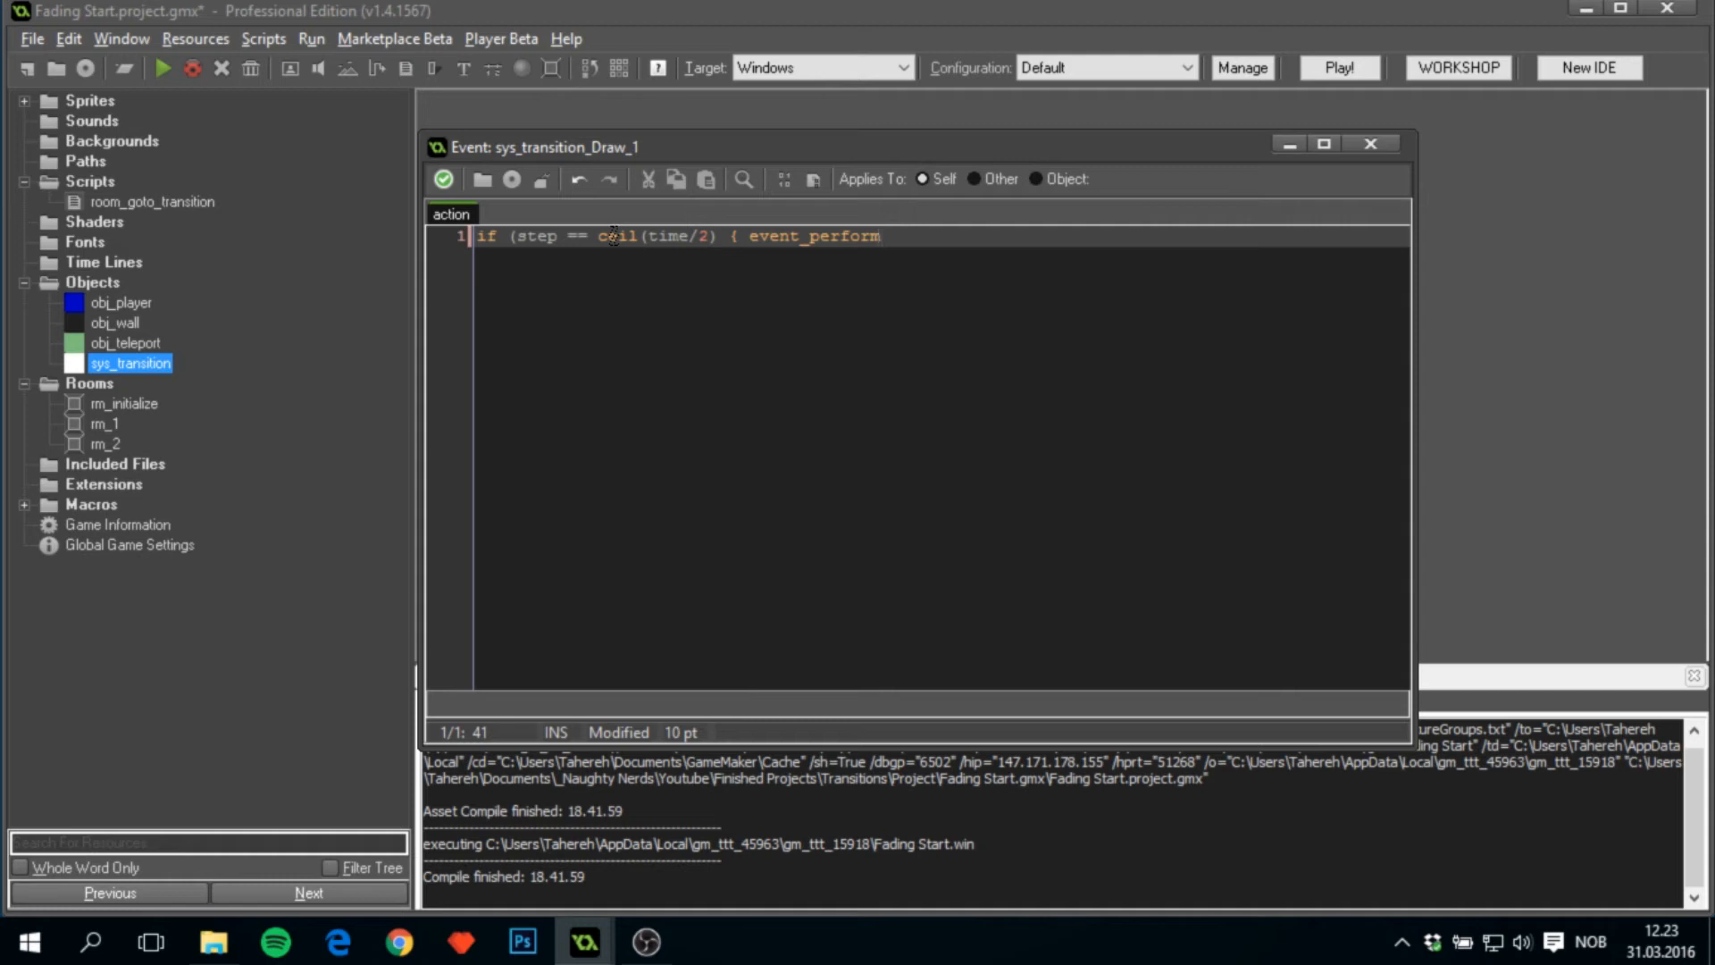
{"action": "type", "text": "("}
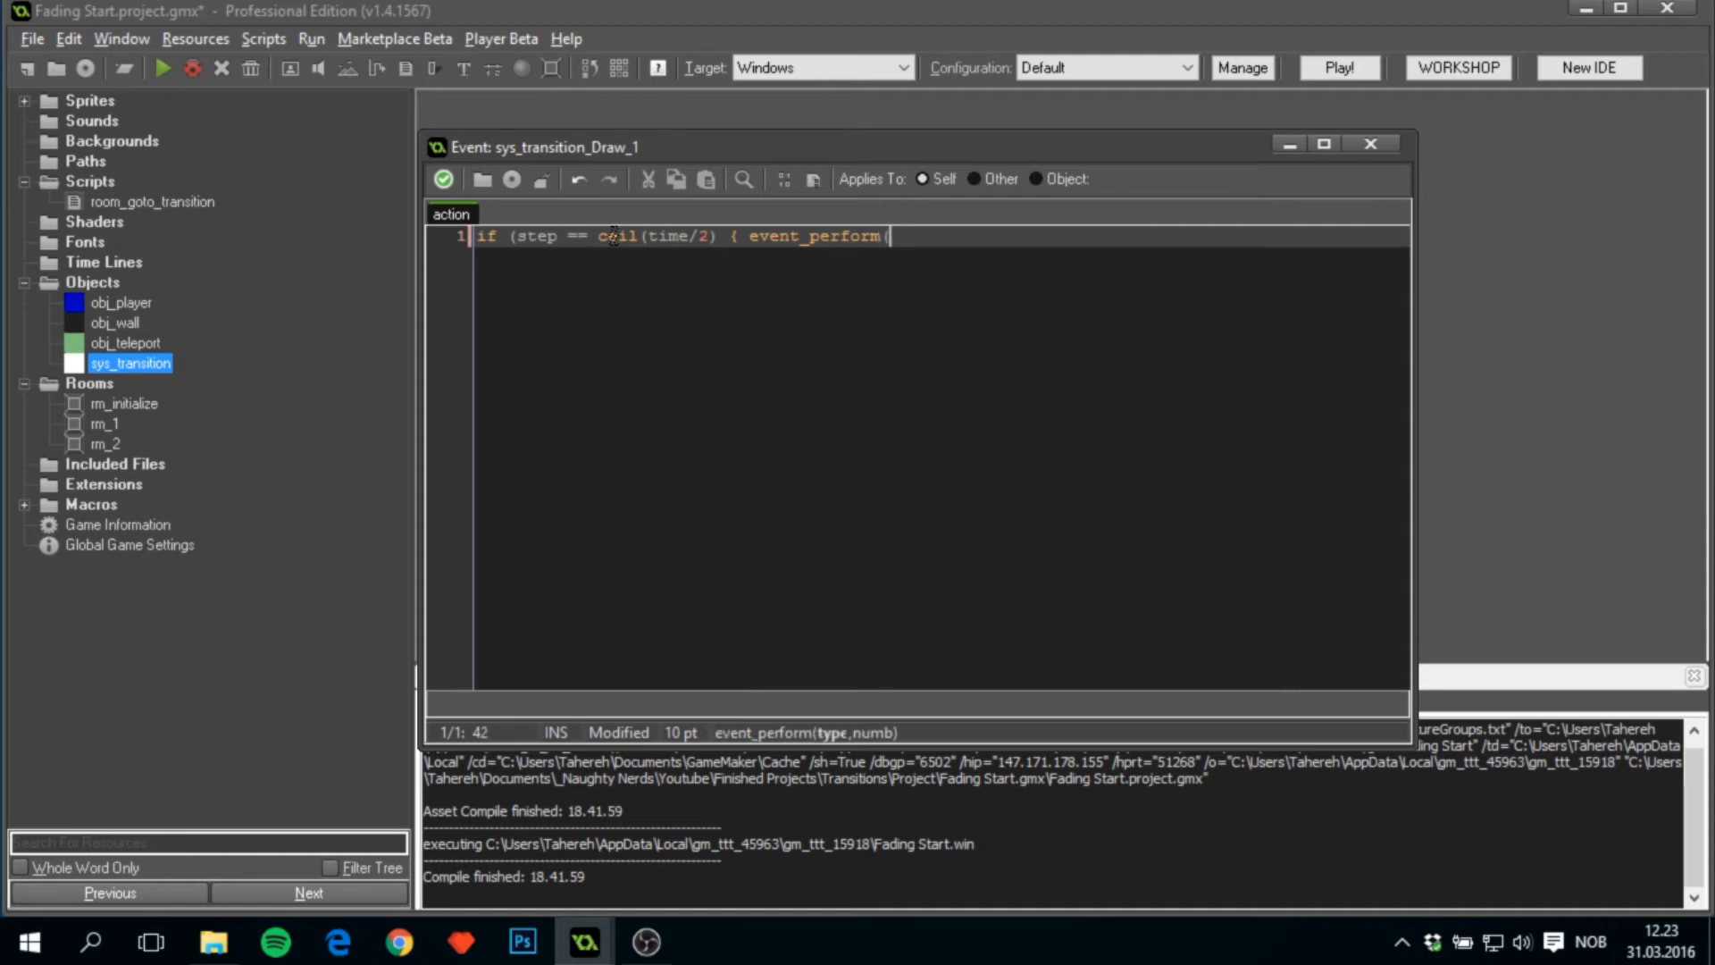
{"action": "type", "text": "ev_other,"}
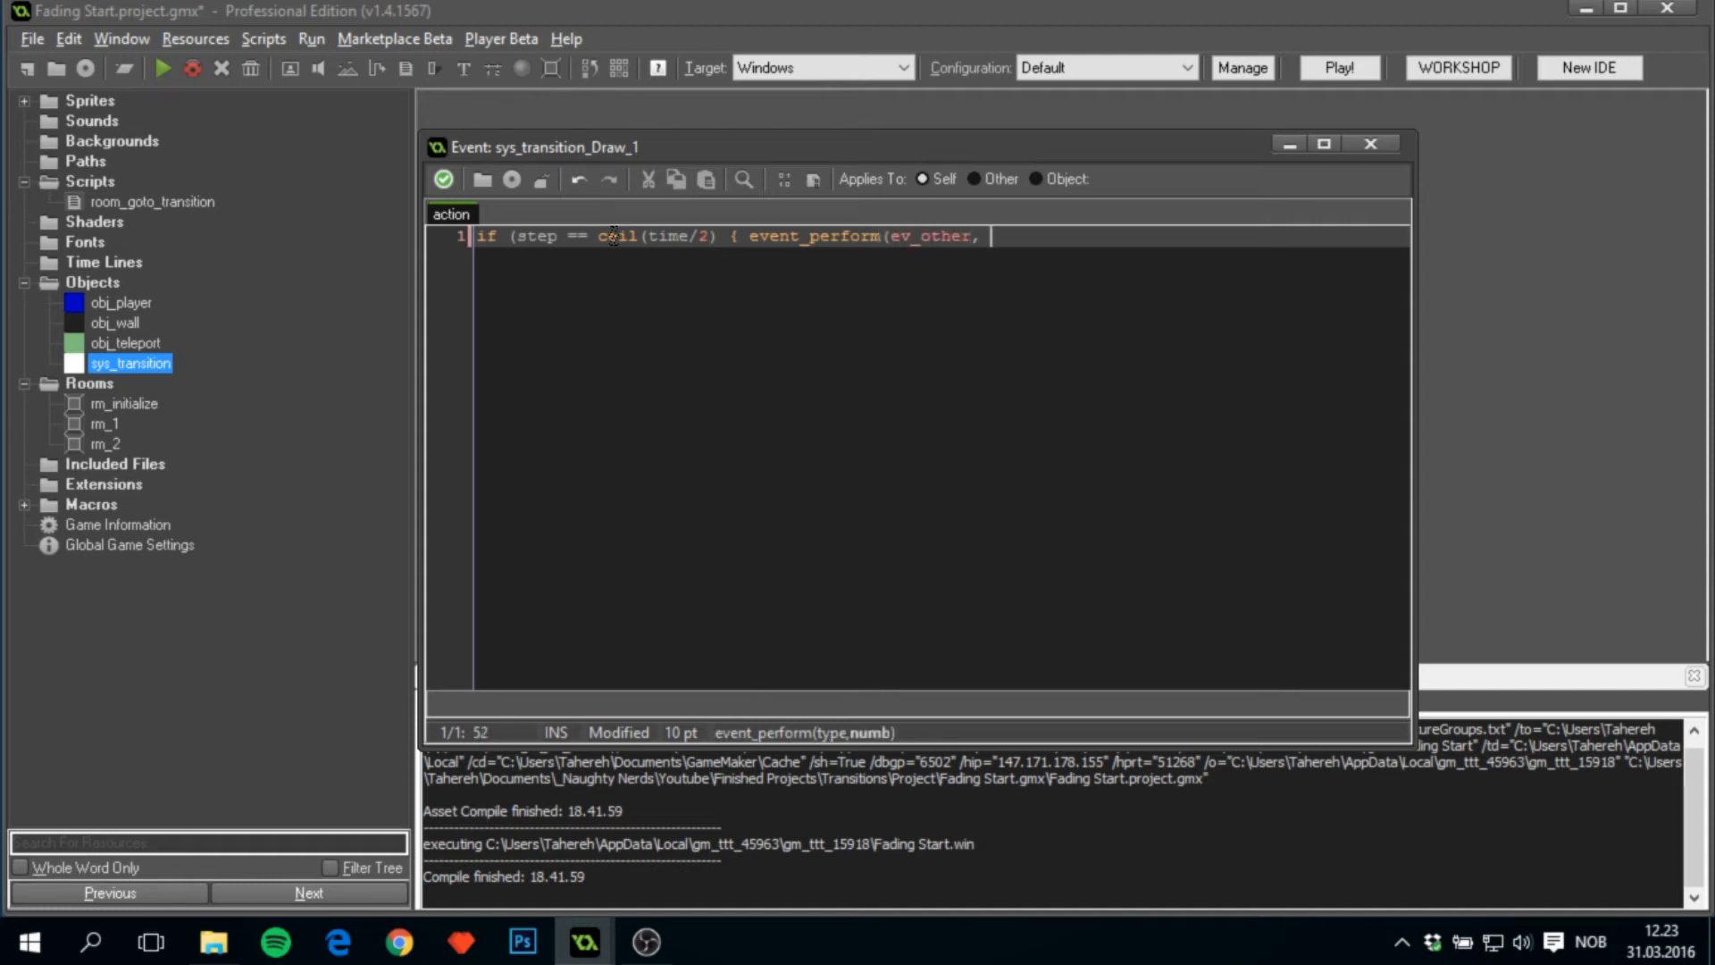
{"action": "type", "text": "ev_uv"}
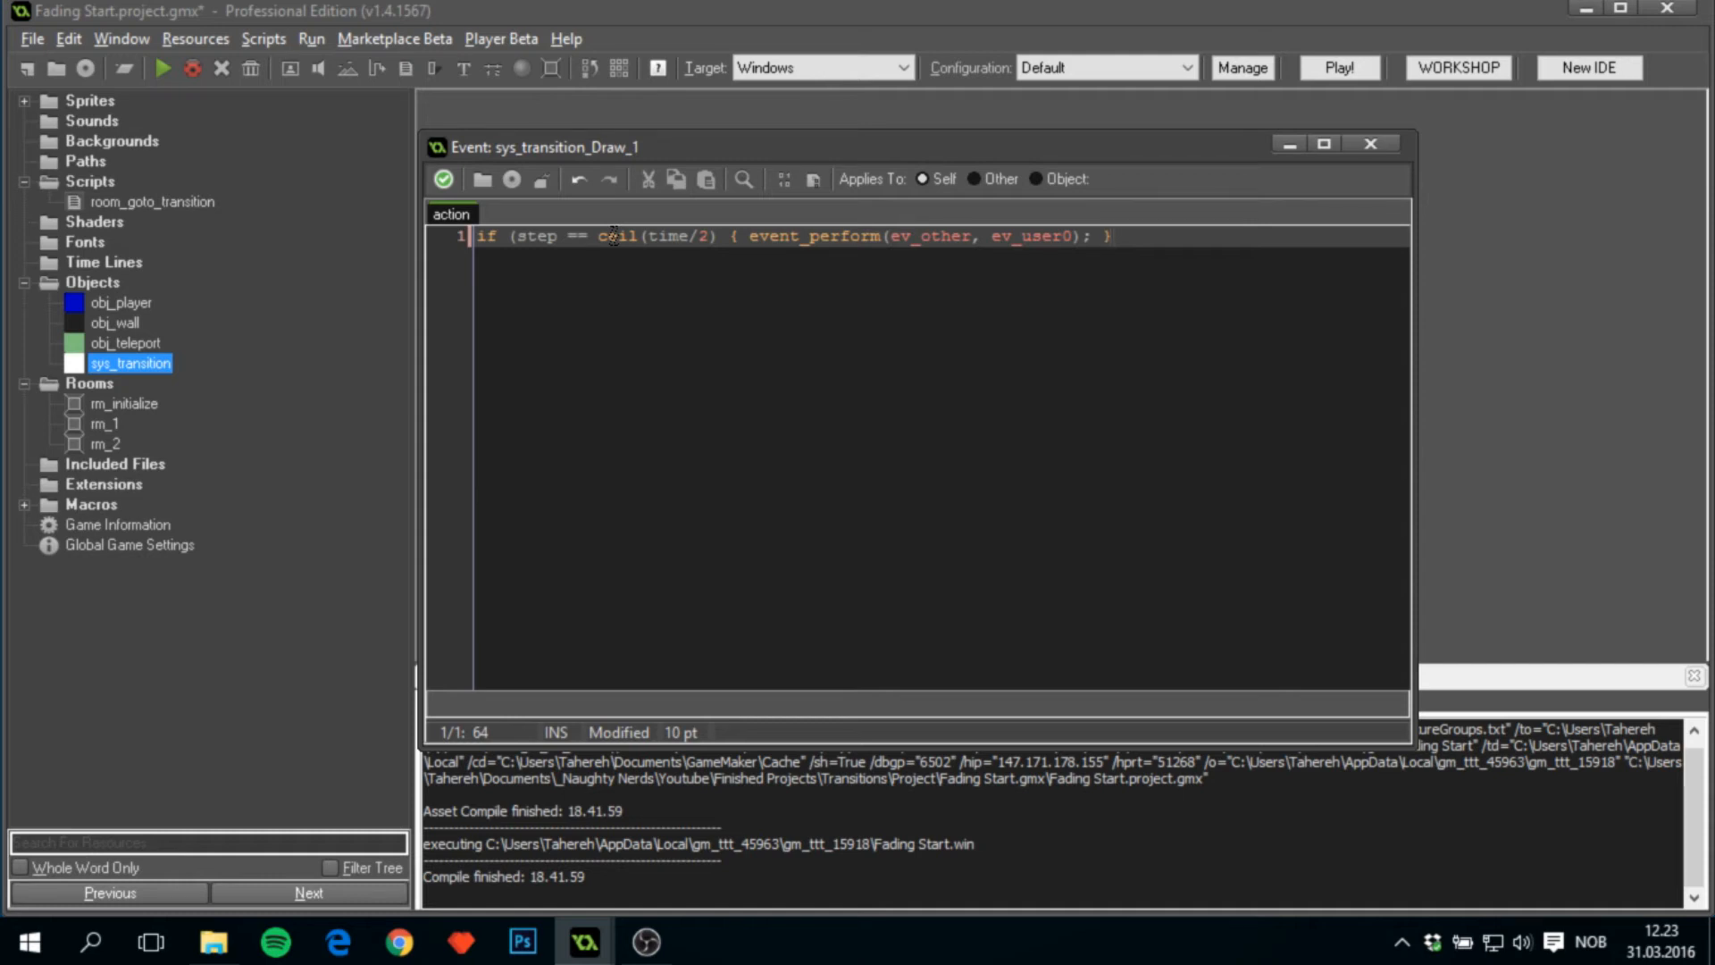
{"action": "key", "text": "Return"}
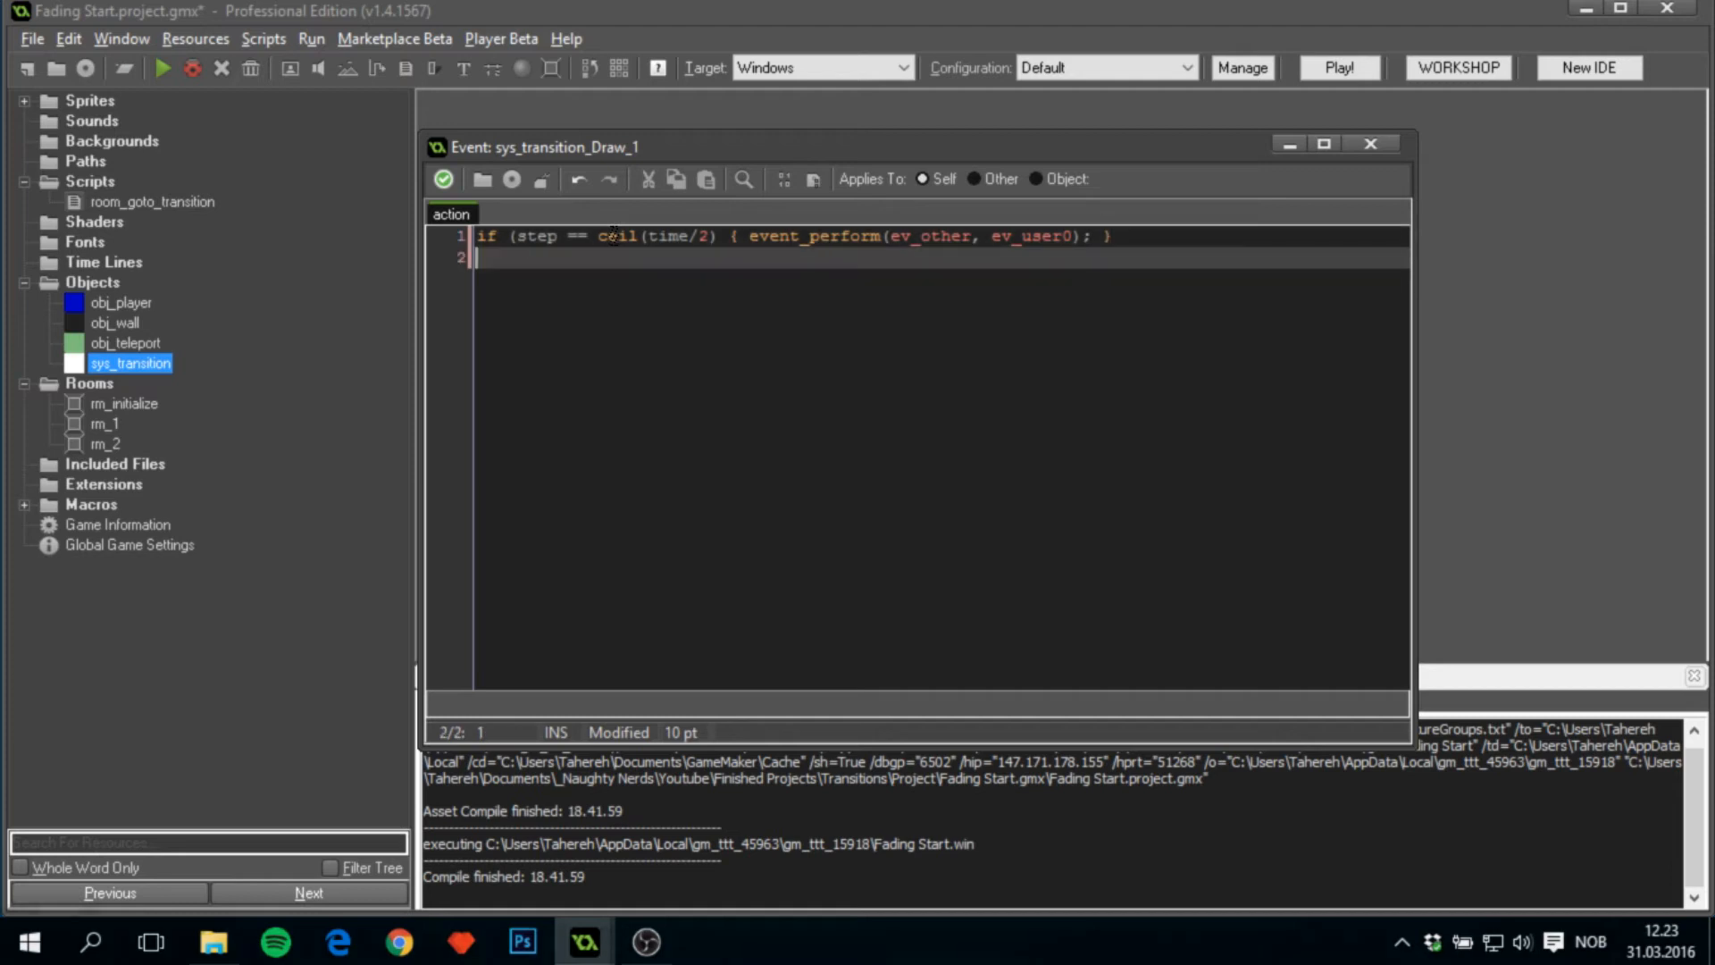
{"action": "key", "text": "Return"}
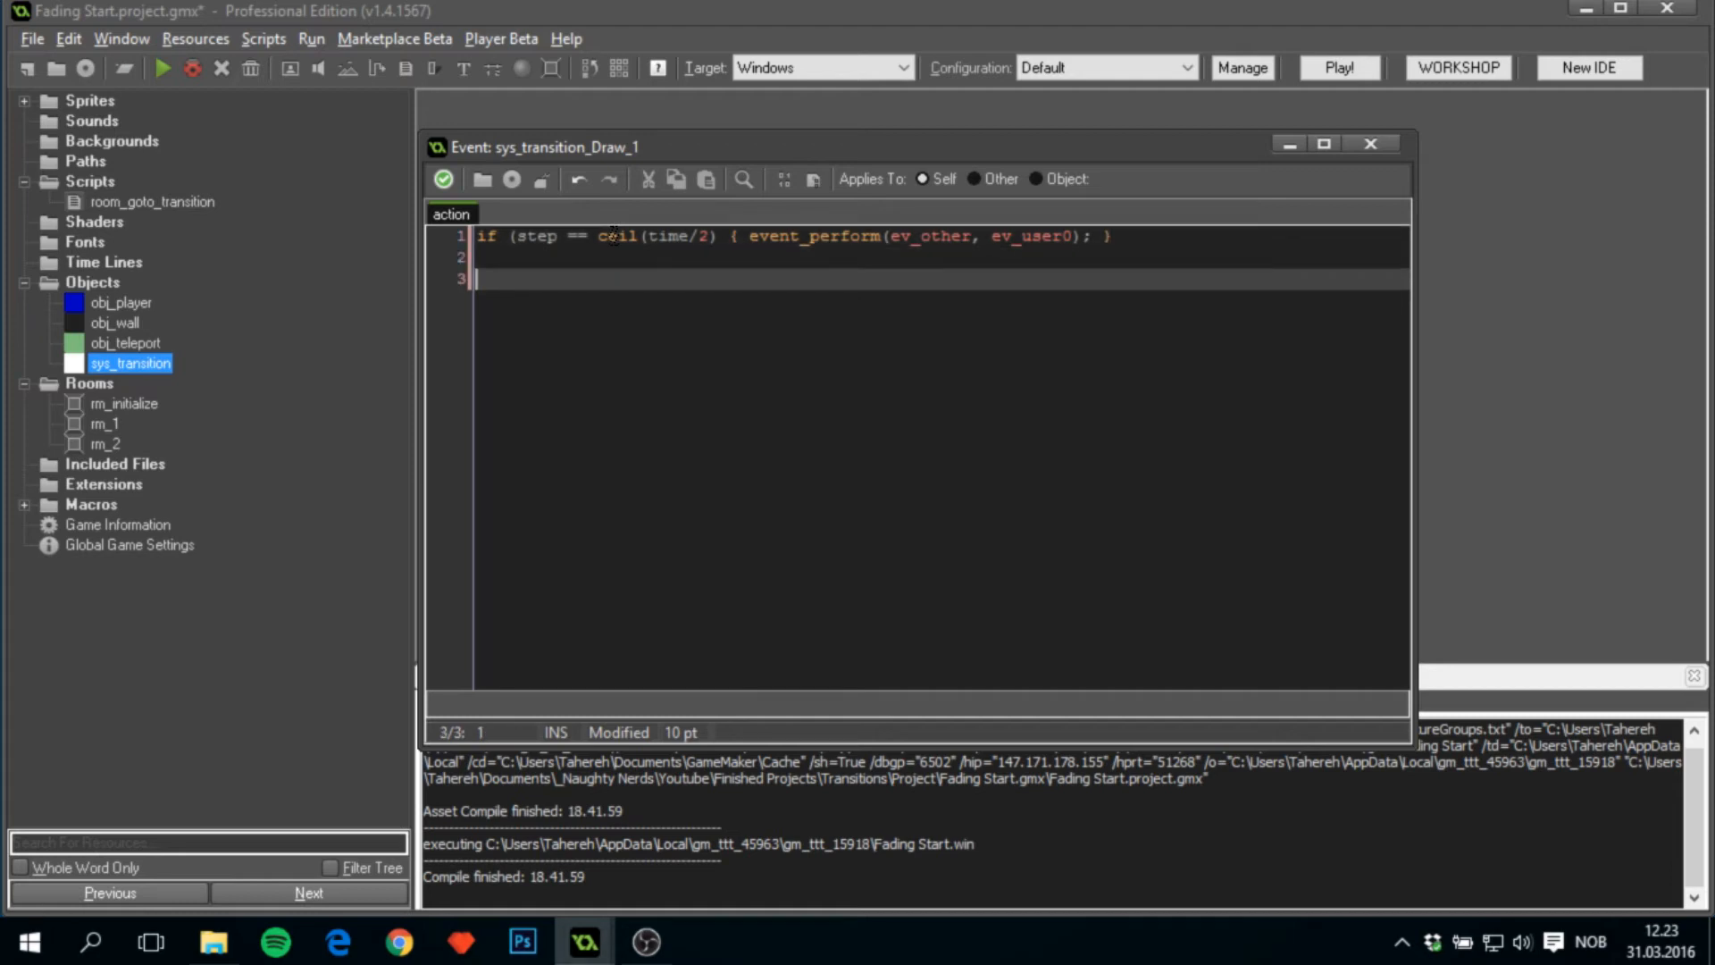
Set draw colour to c_black and alpha to 1 - abs(step - time/2) / (time/2).
{"action": "type", "text": "draw_set_"}
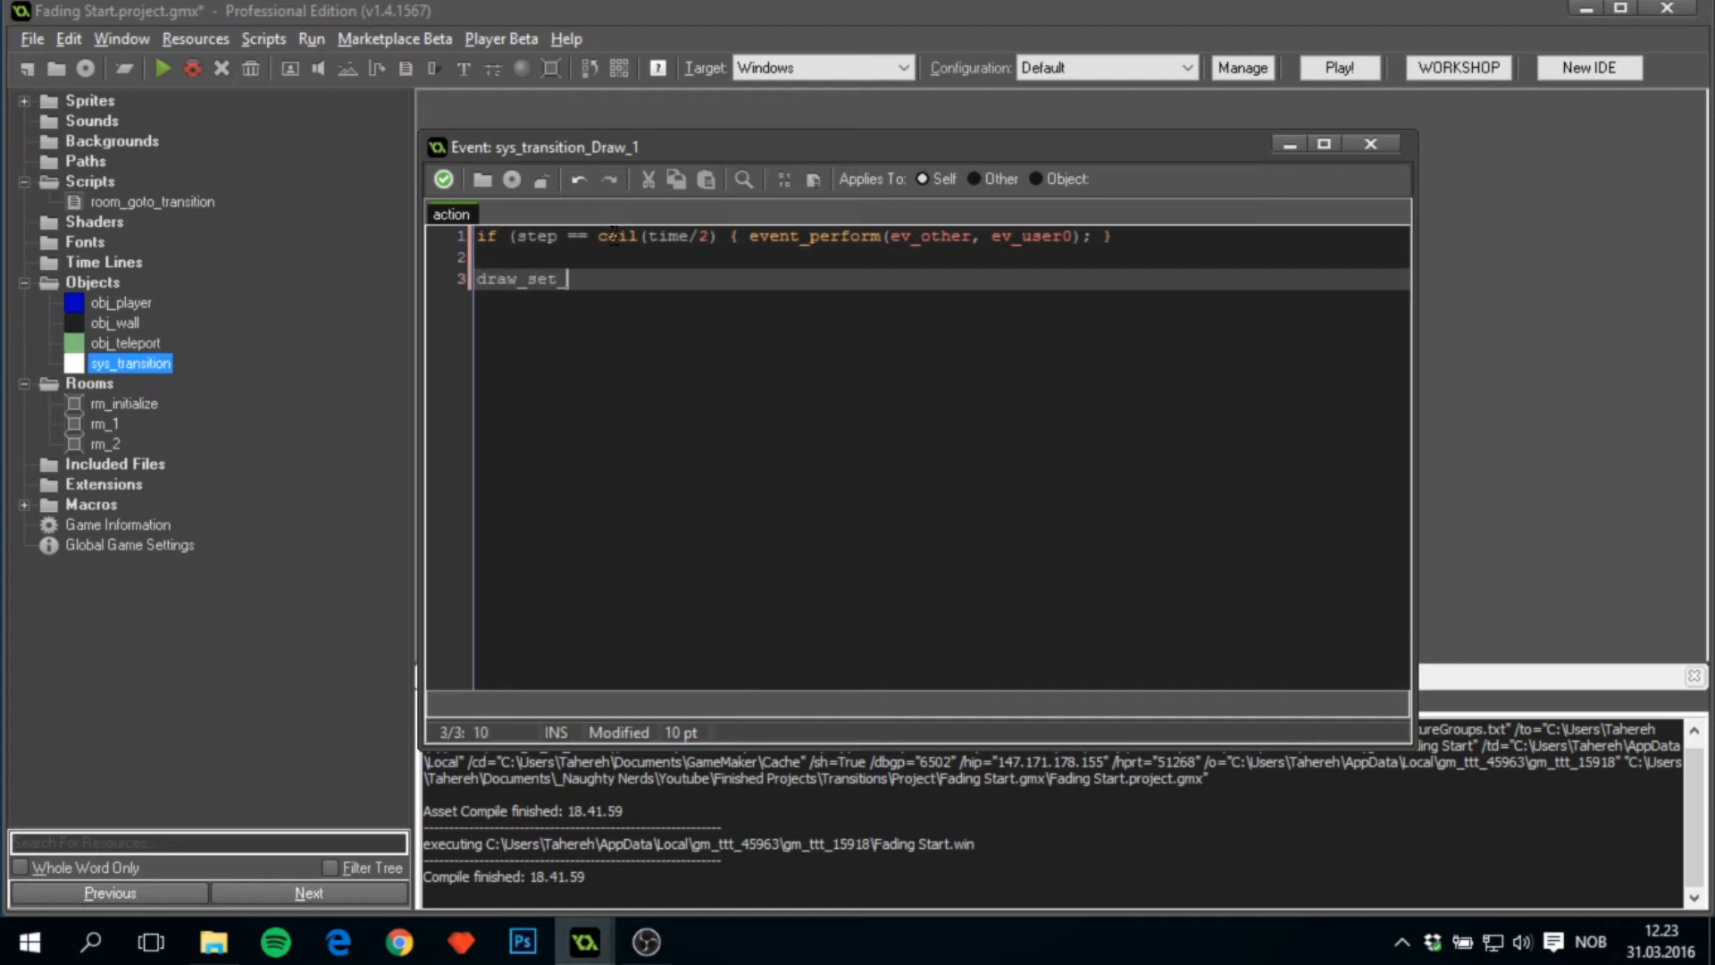
{"action": "type", "text": "color"}
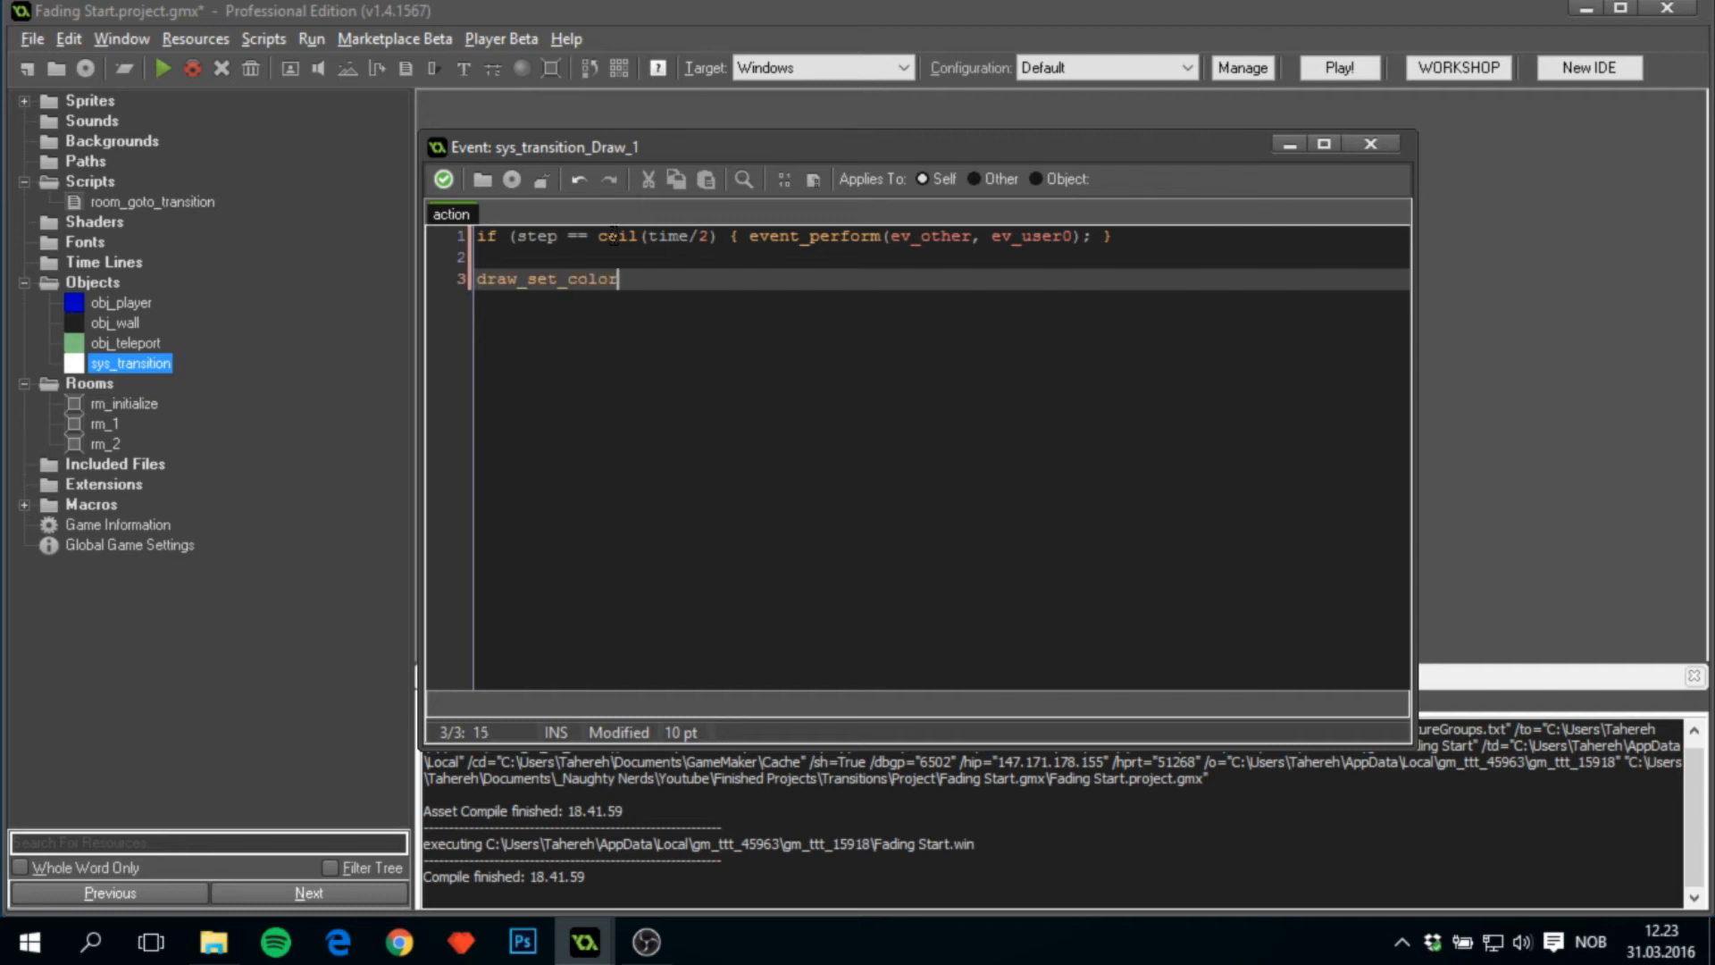
{"action": "type", "text": "(blac"}
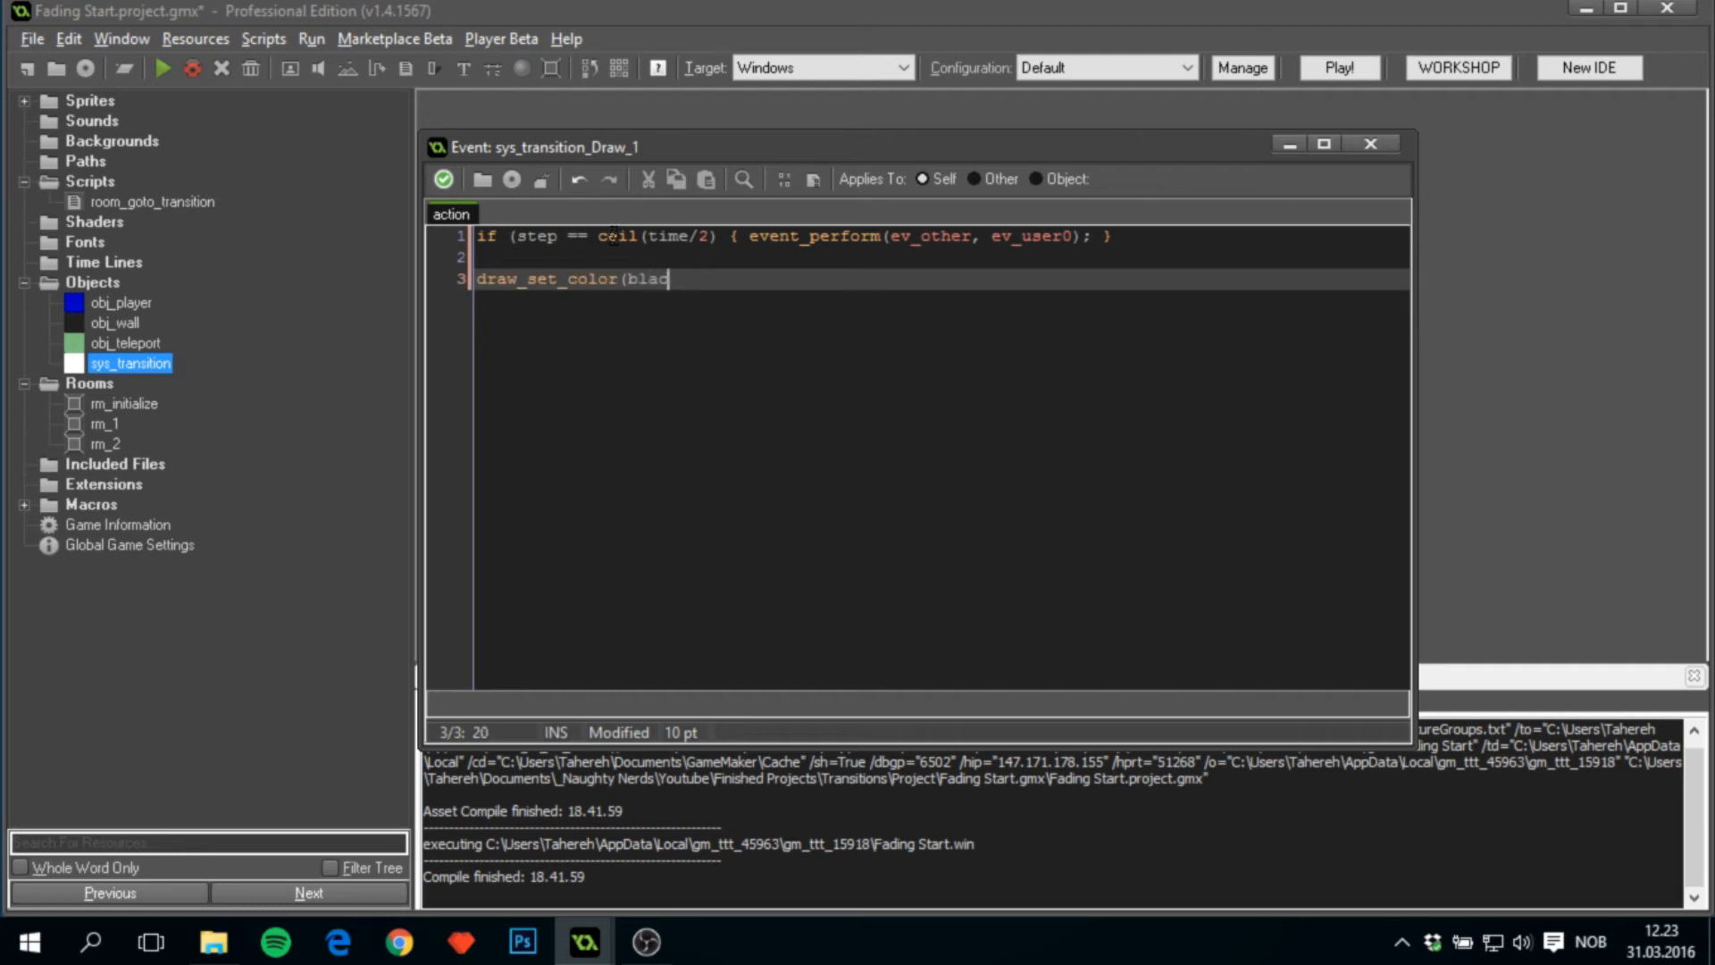
{"action": "type", "text": "c_black);"}
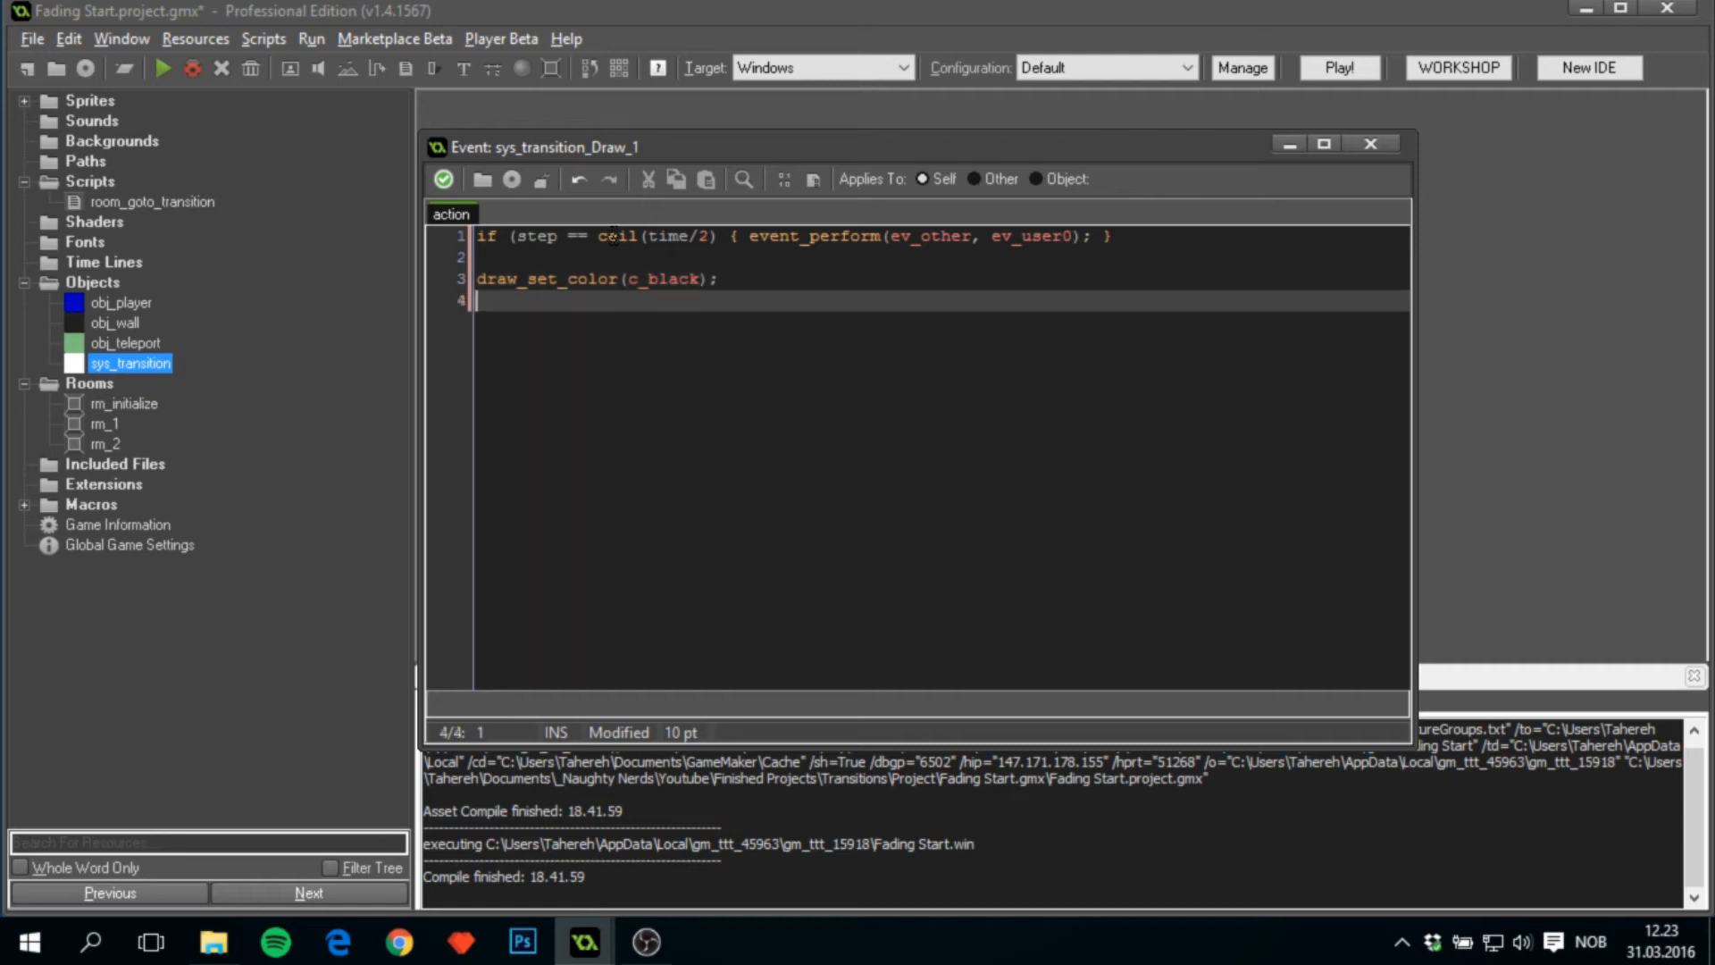
{"action": "type", "text": "draw_s"}
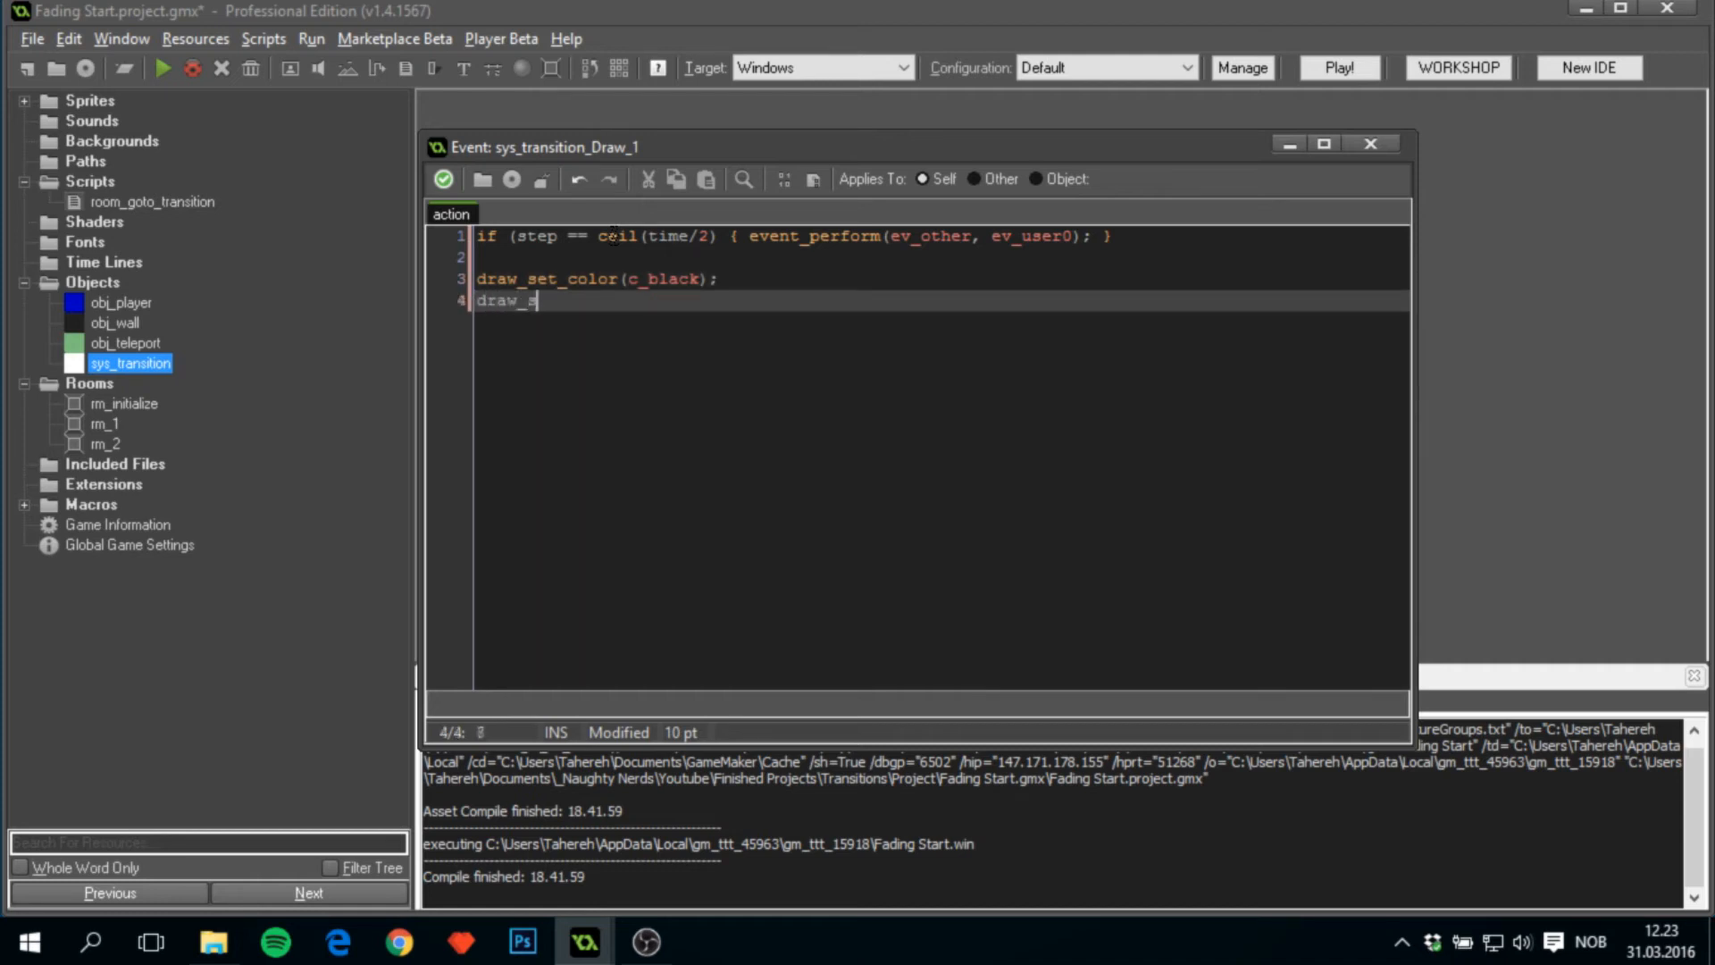
{"action": "type", "text": "et_alpha("}
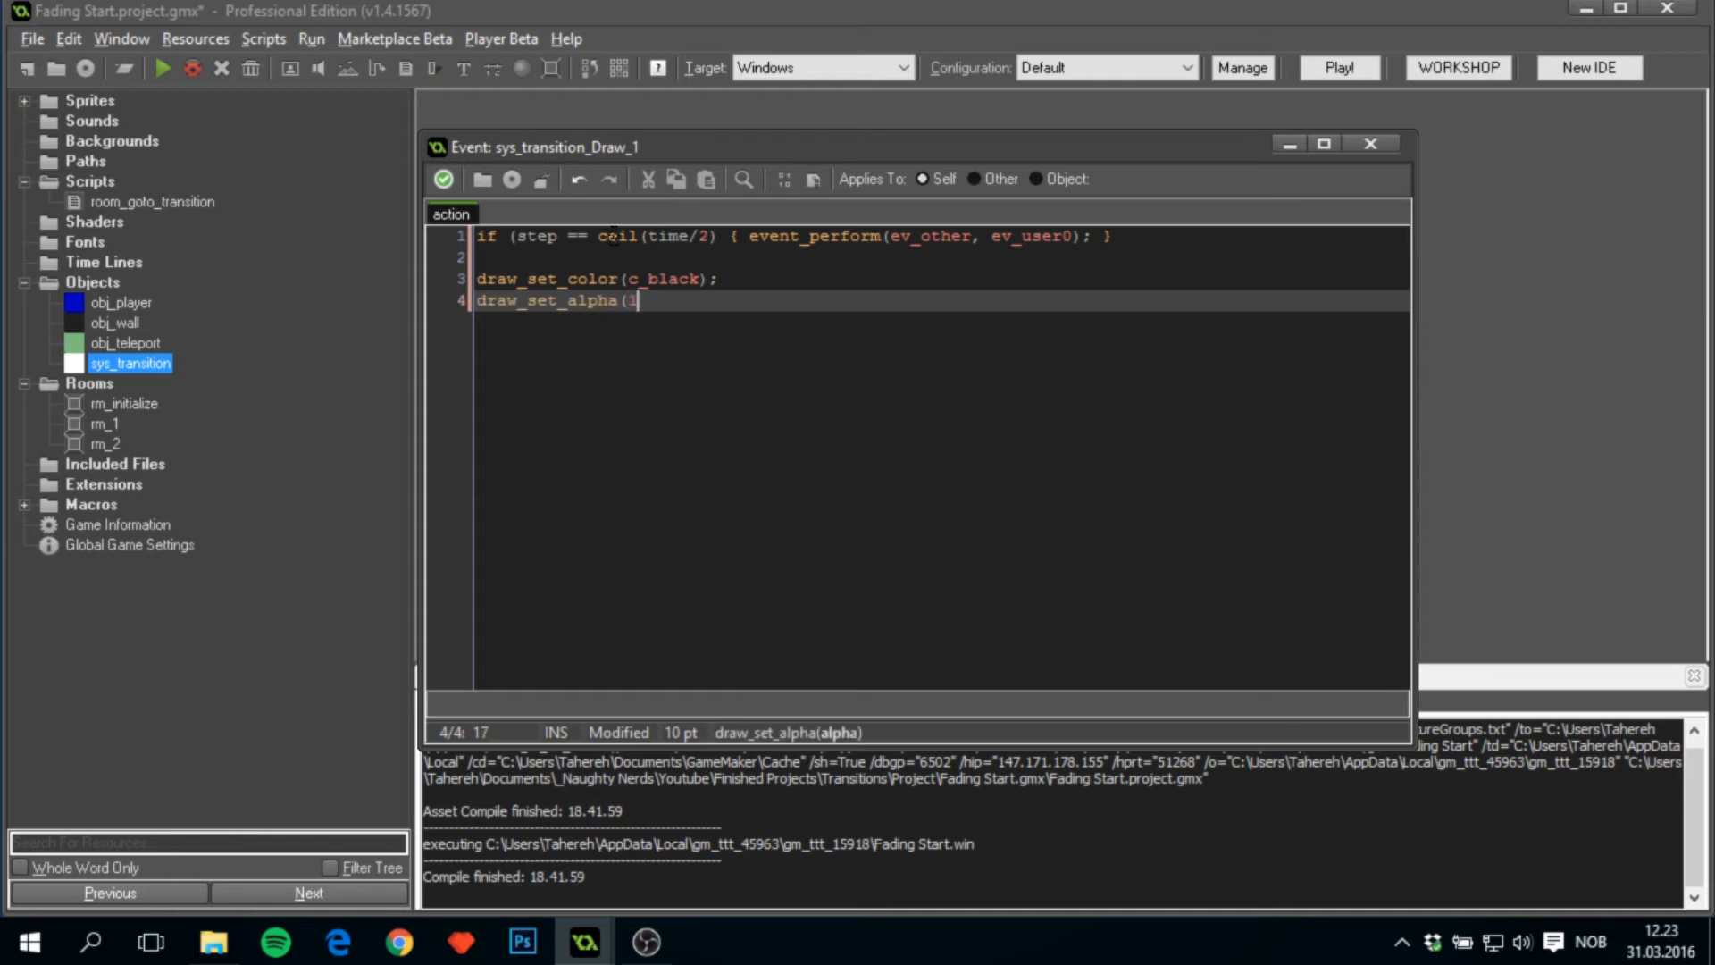
{"action": "type", "text": "1"}
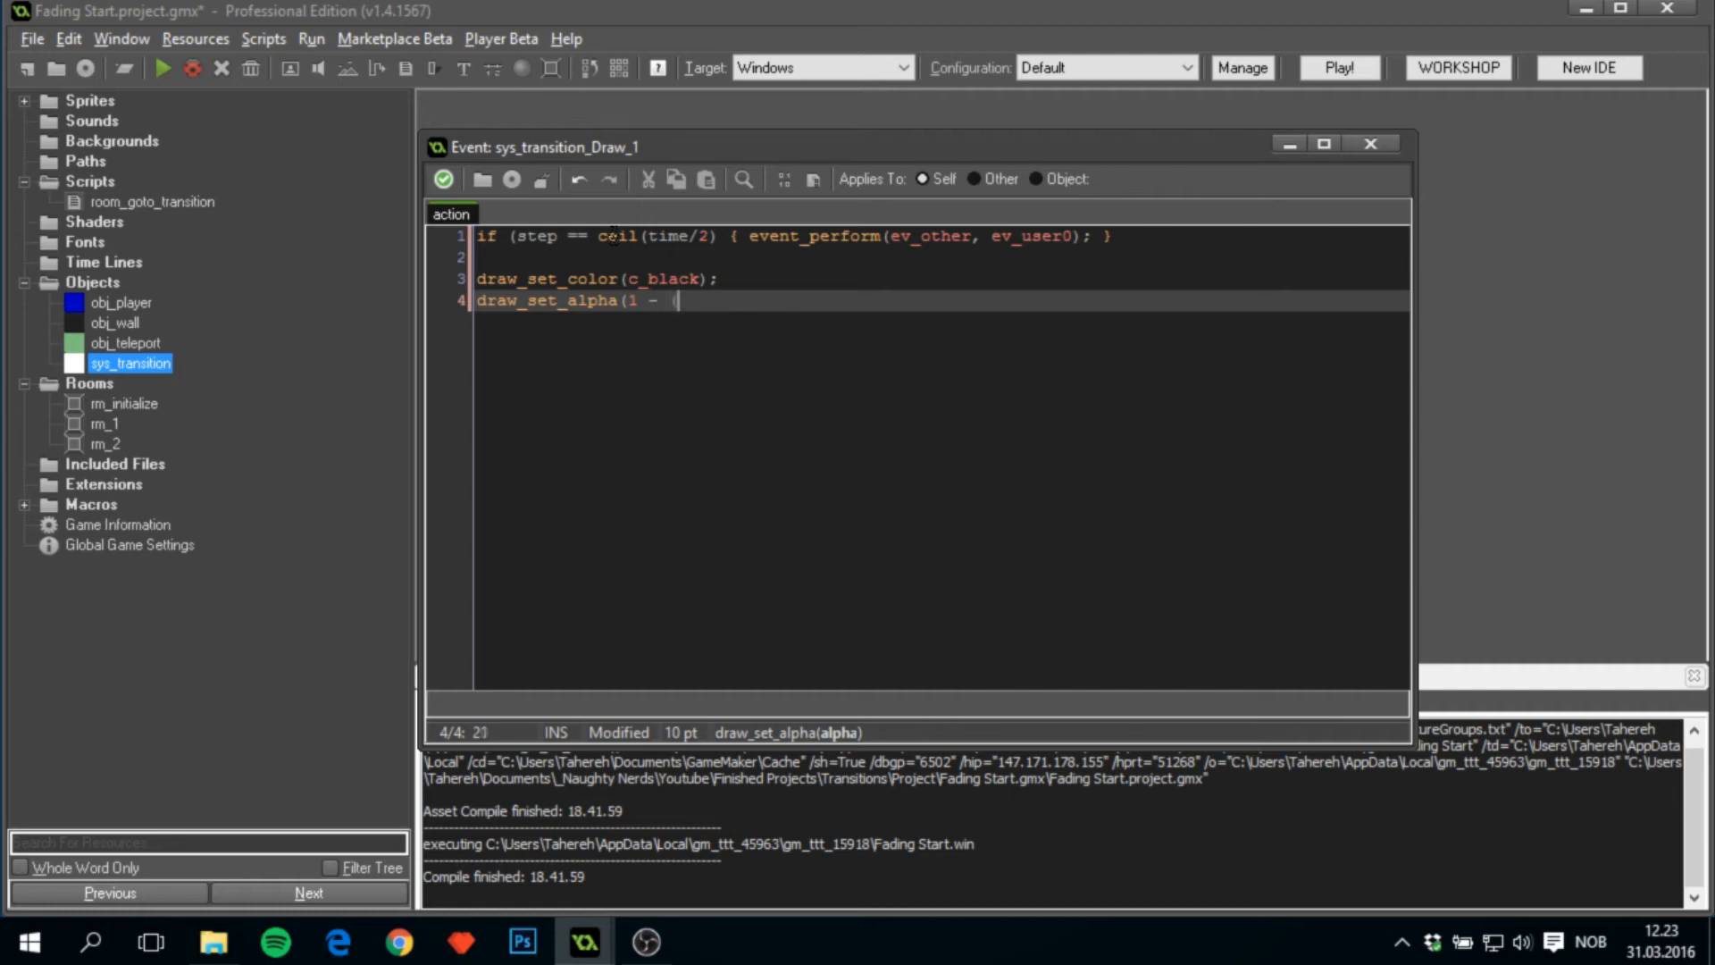
{"action": "type", "text": "(step -"}
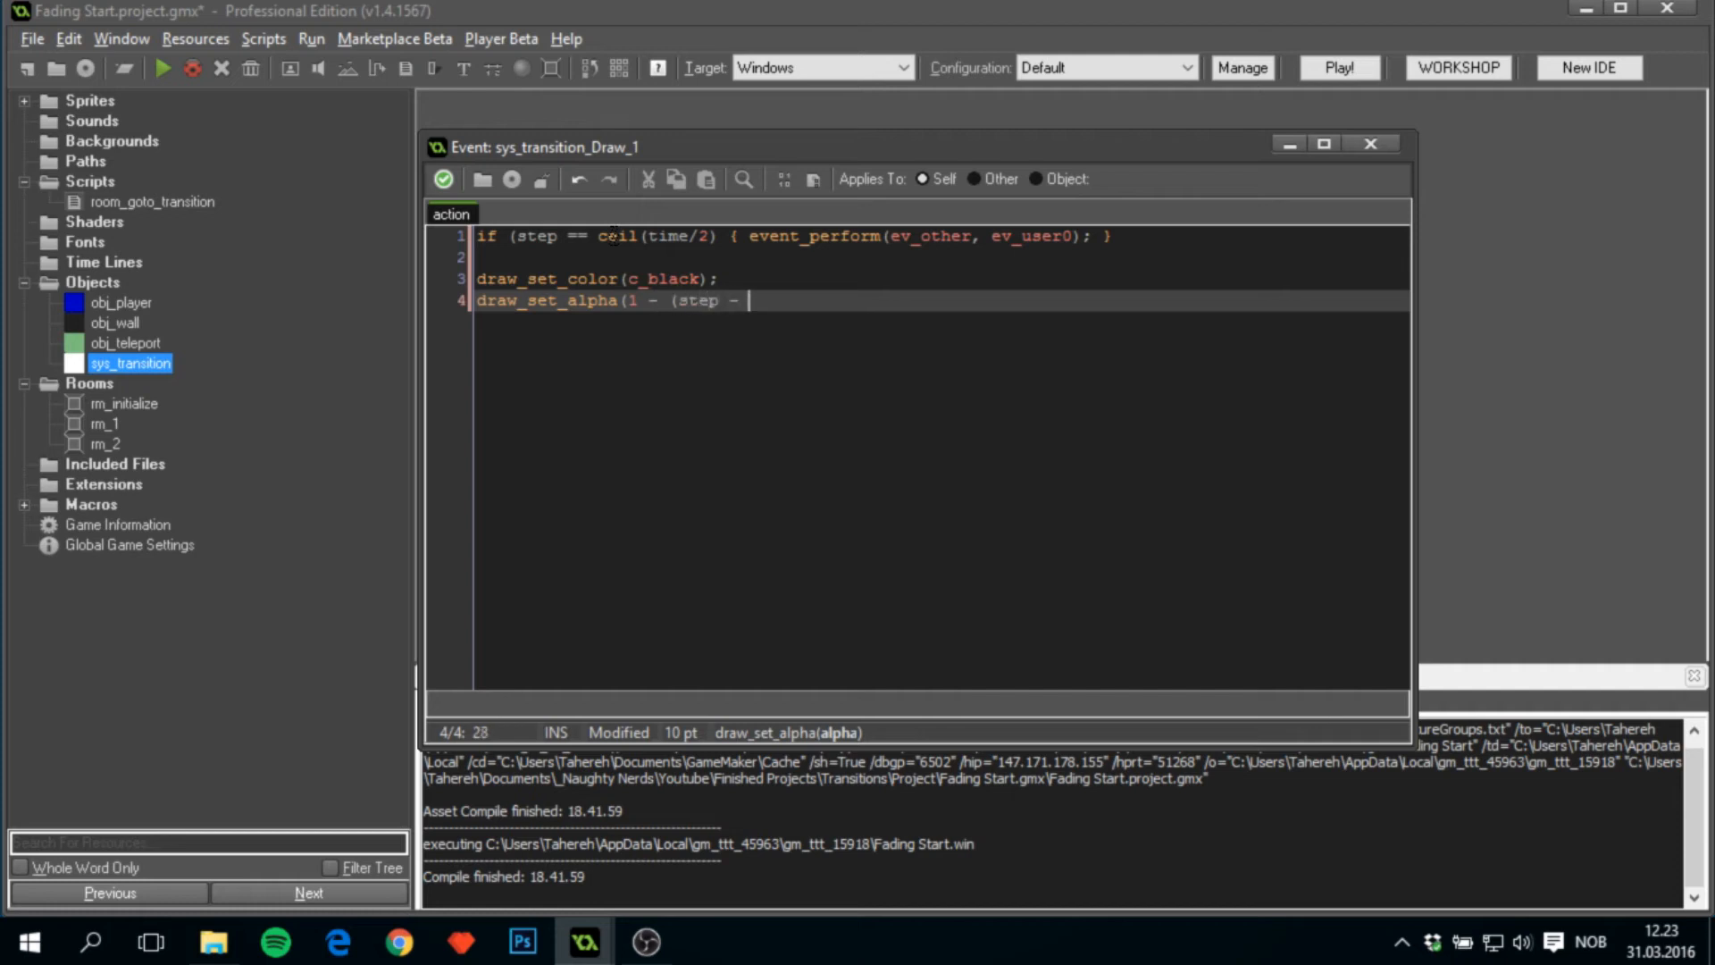
{"action": "type", "text": "time/2) / (time/2));"}
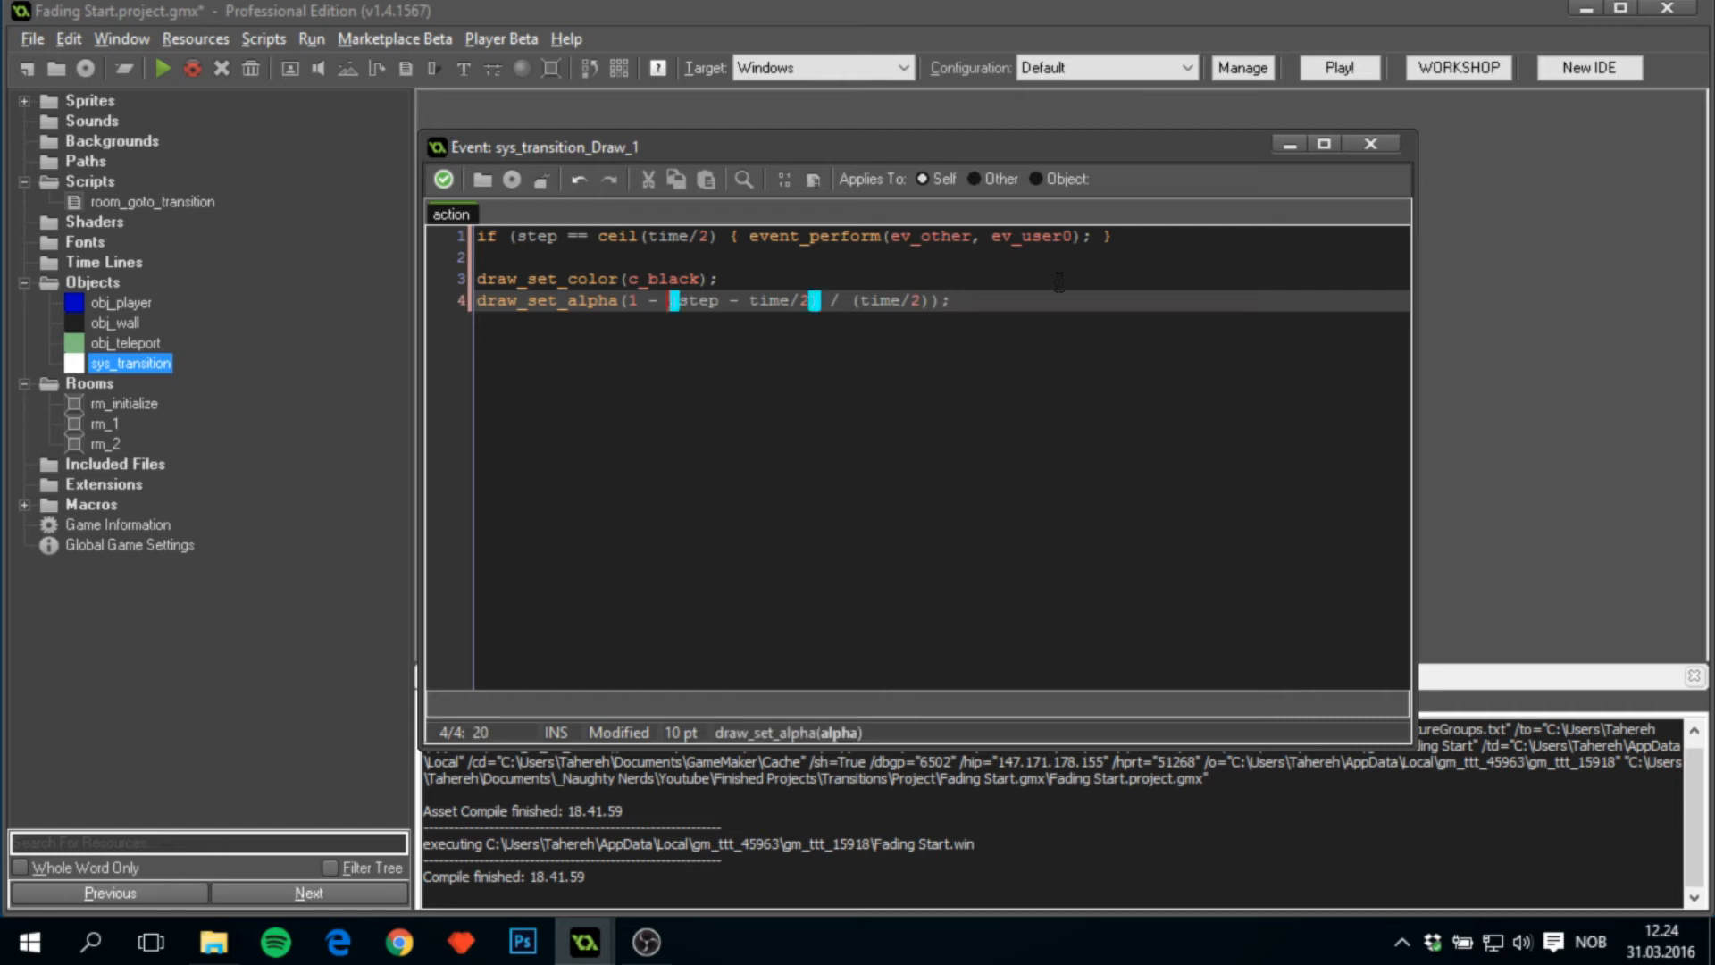
{"action": "type", "text": "abs"}
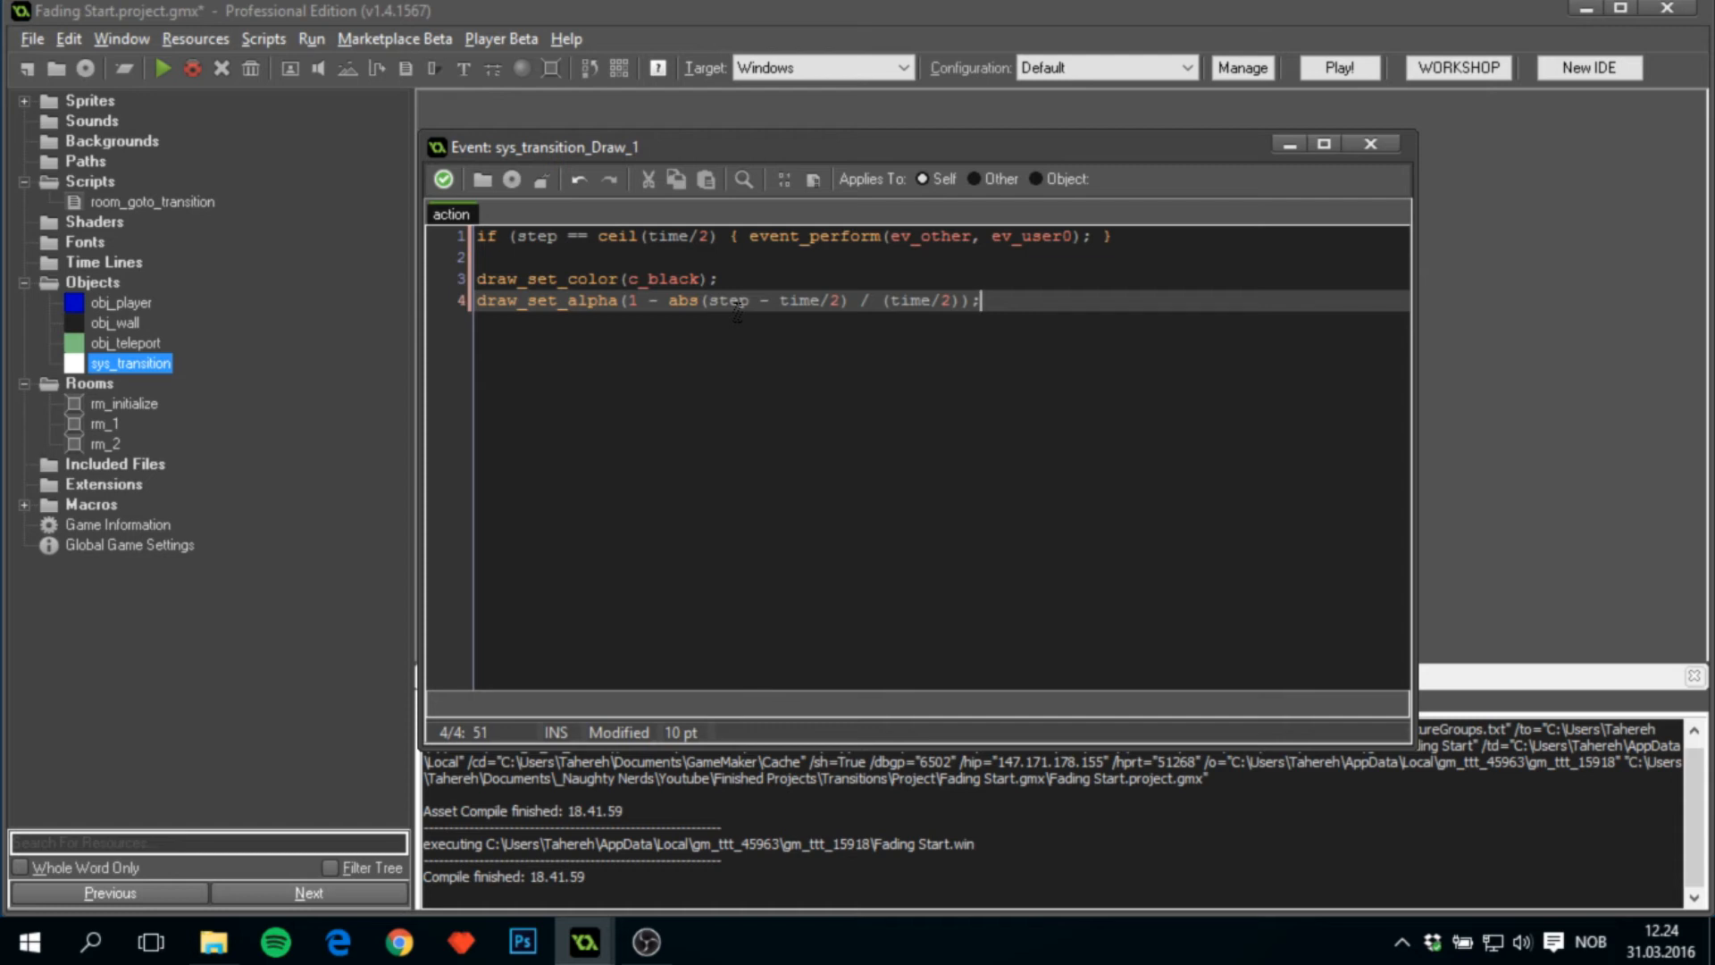
Declare var width, height and set width to view_xview[0] + view_wview[0].
{"action": "key", "text": "Enter"}
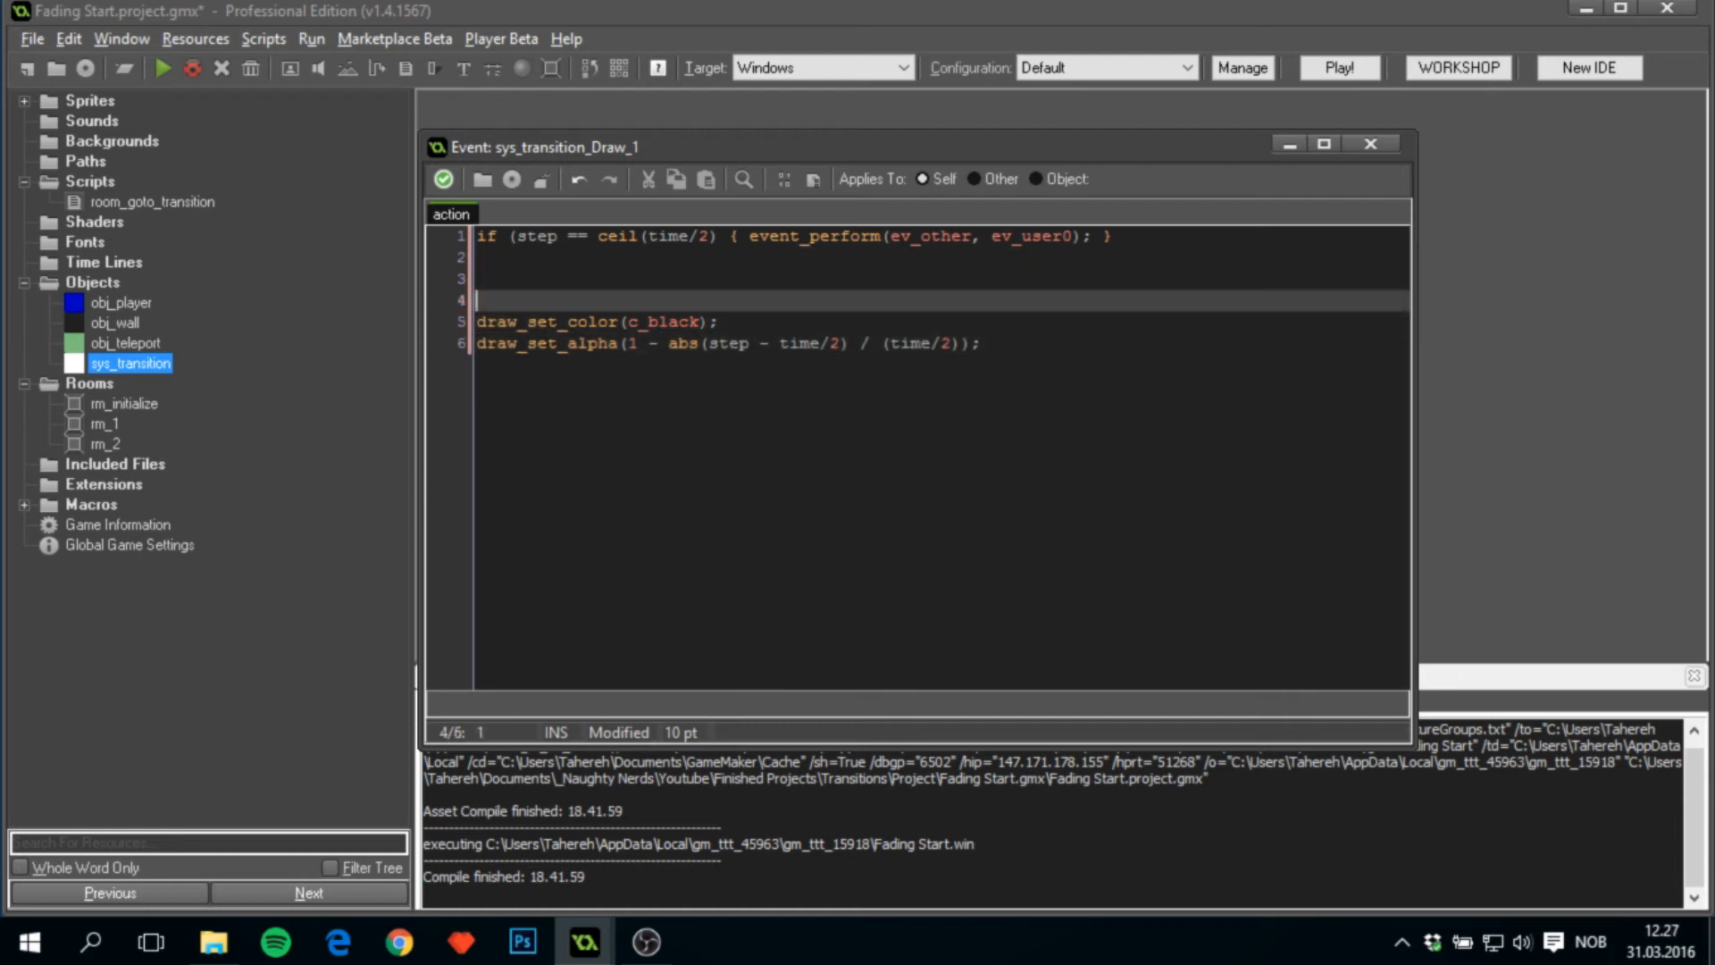
{"action": "type", "text": "var"}
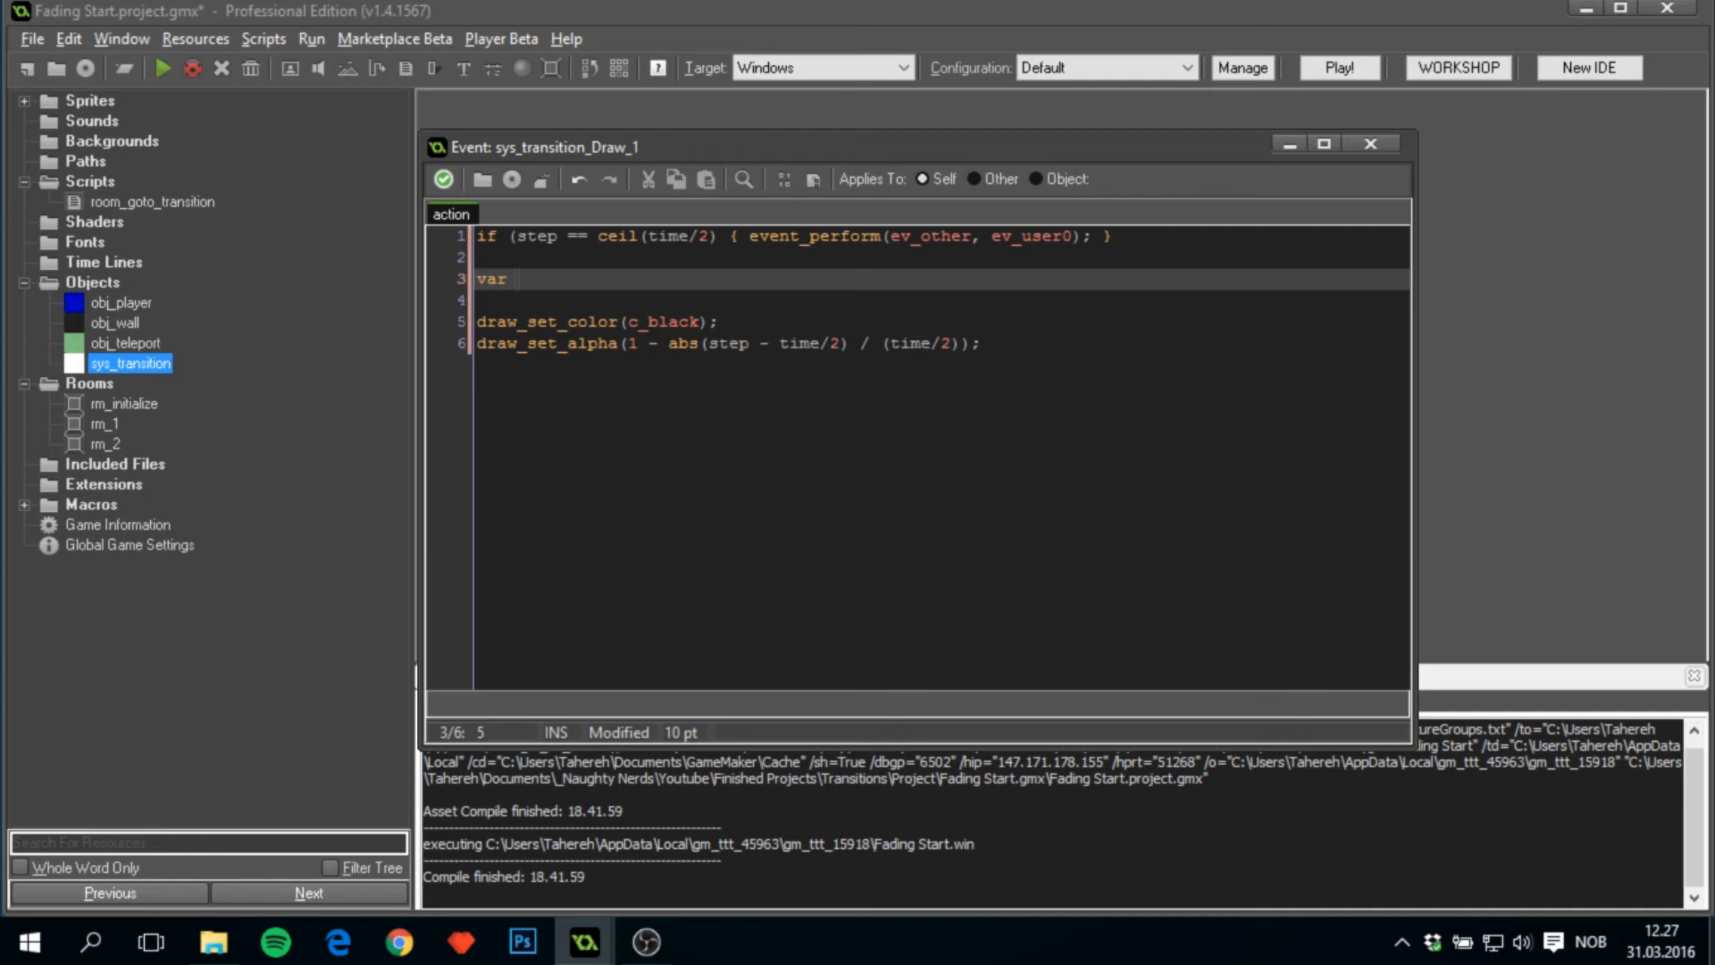
{"action": "type", "text": "width,"}
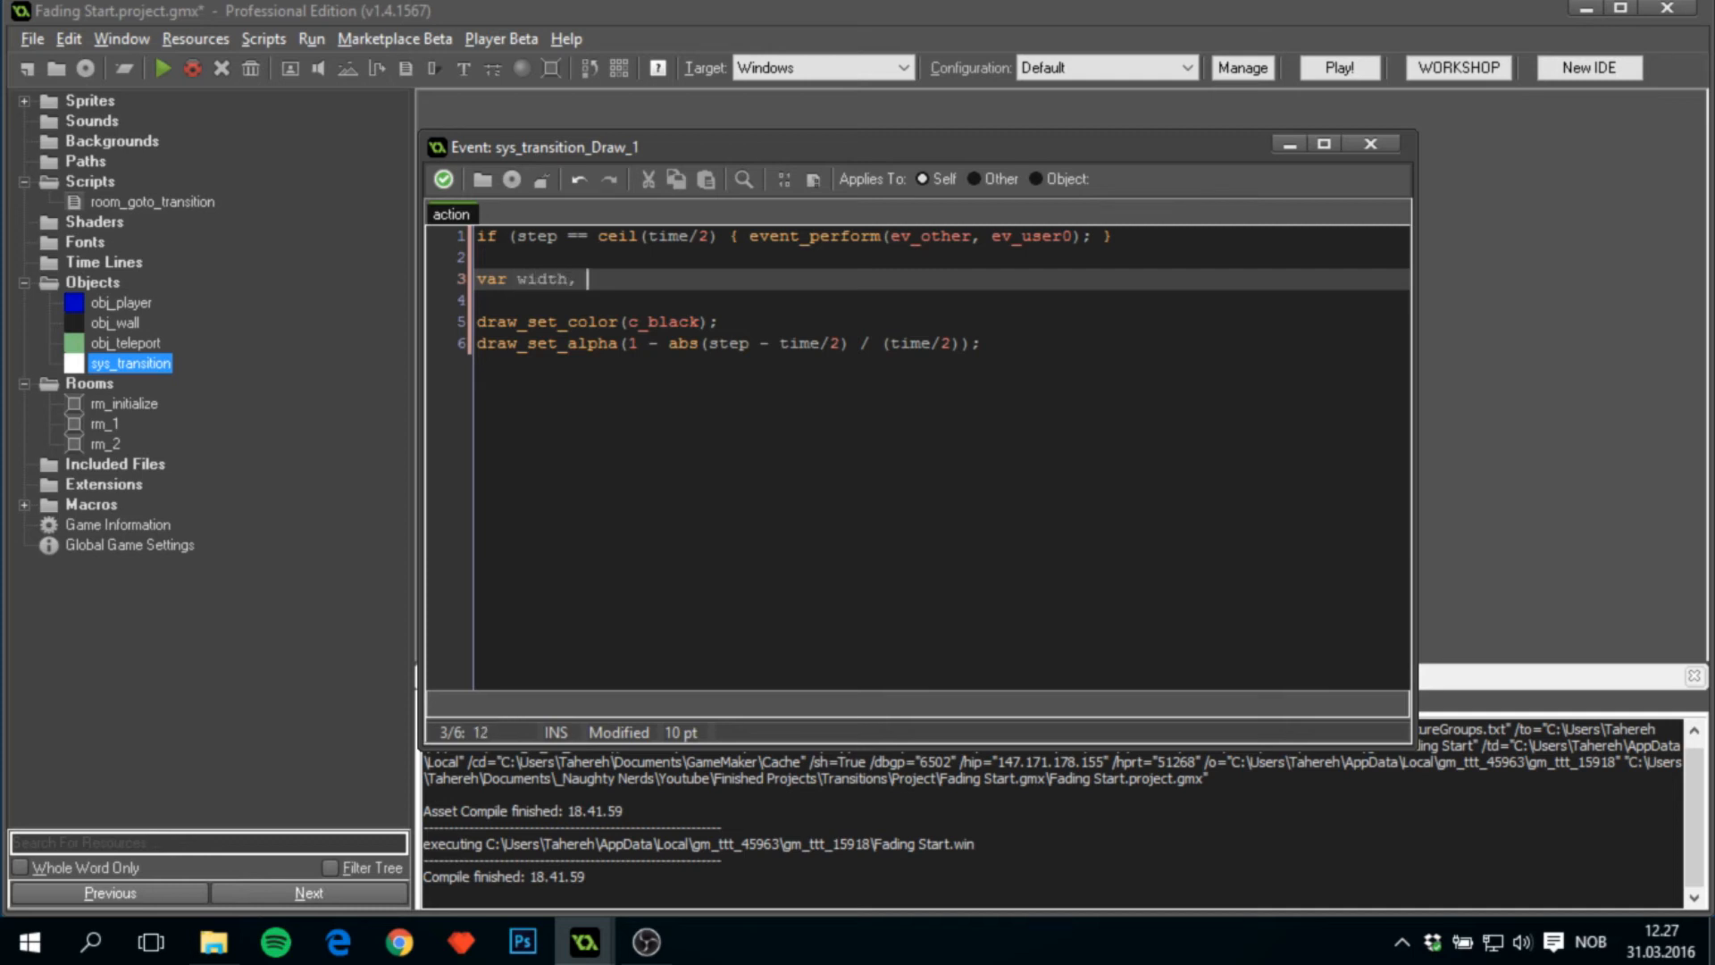
{"action": "type", "text": "height;"}
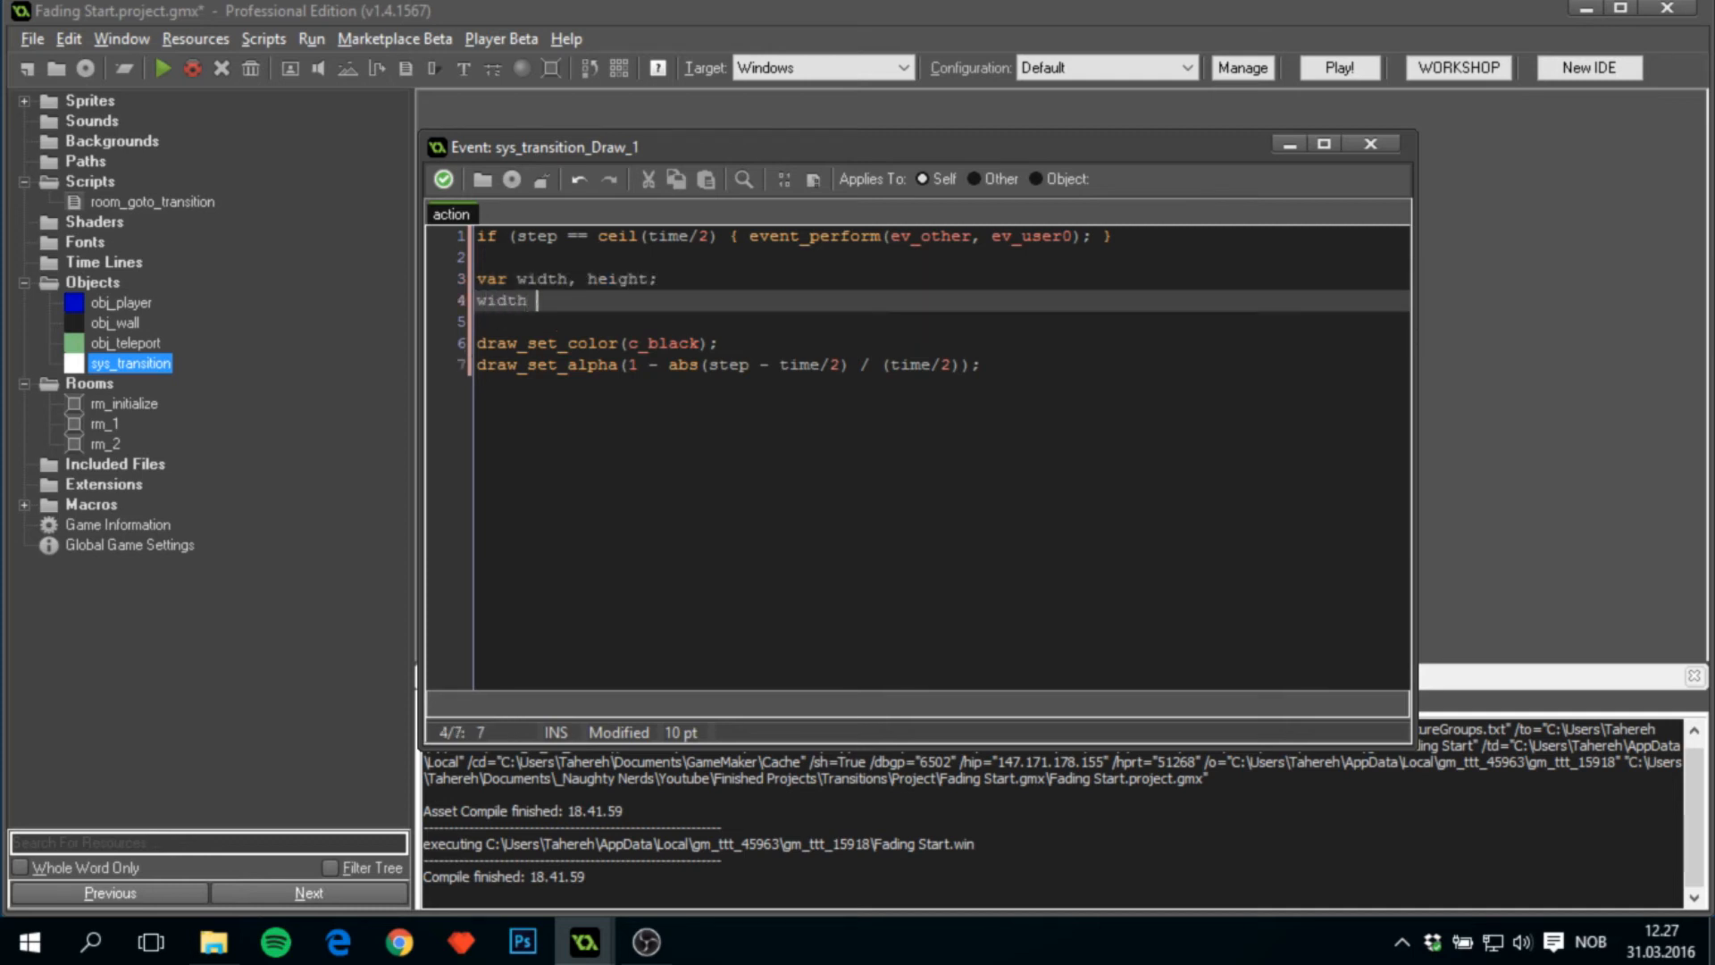
{"action": "type", "text": "= view"}
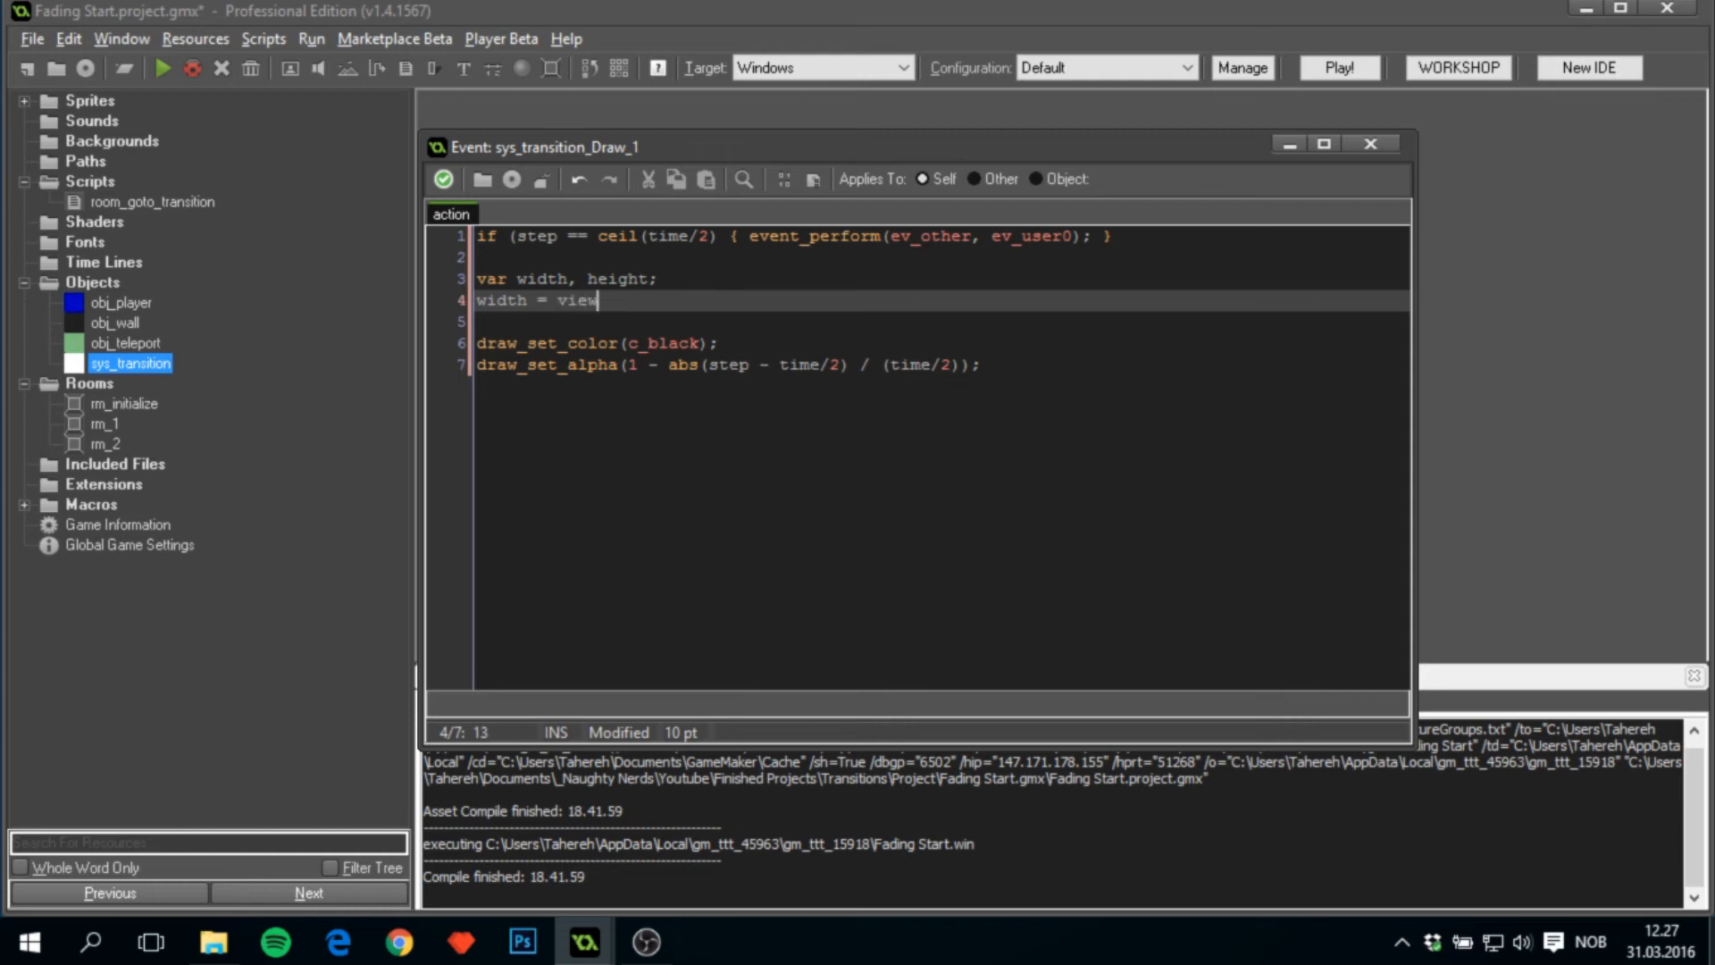
{"action": "type", "text": "_xview"}
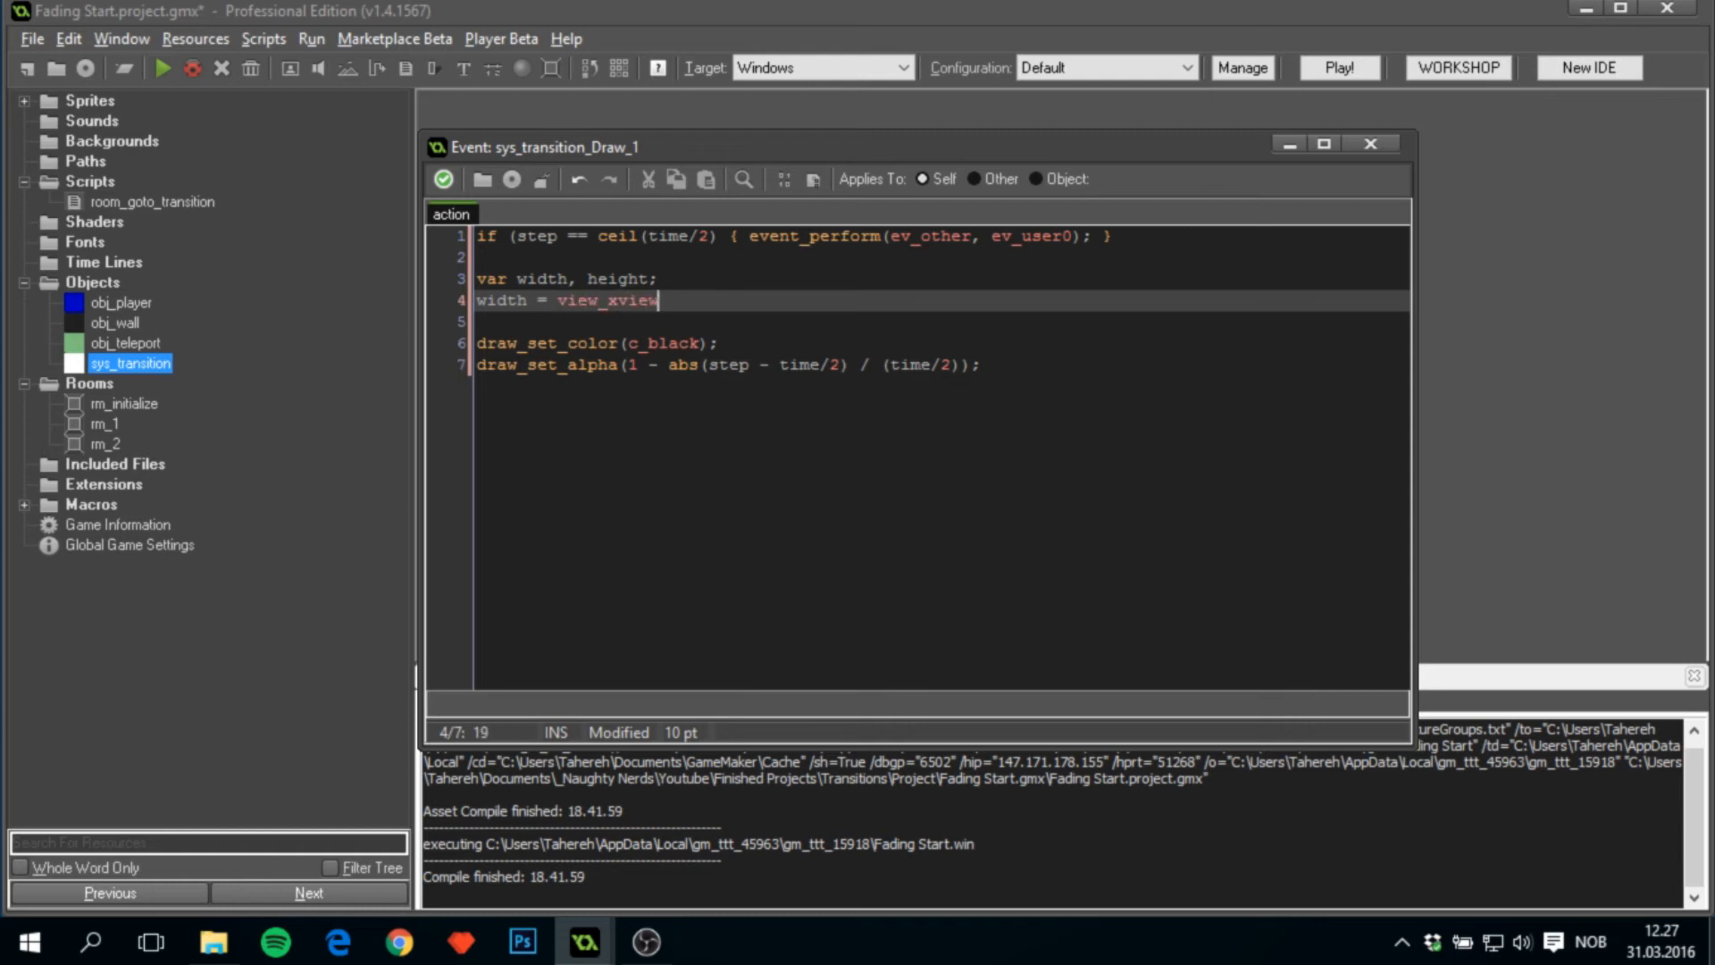
{"action": "type", "text": "+ view_wv"}
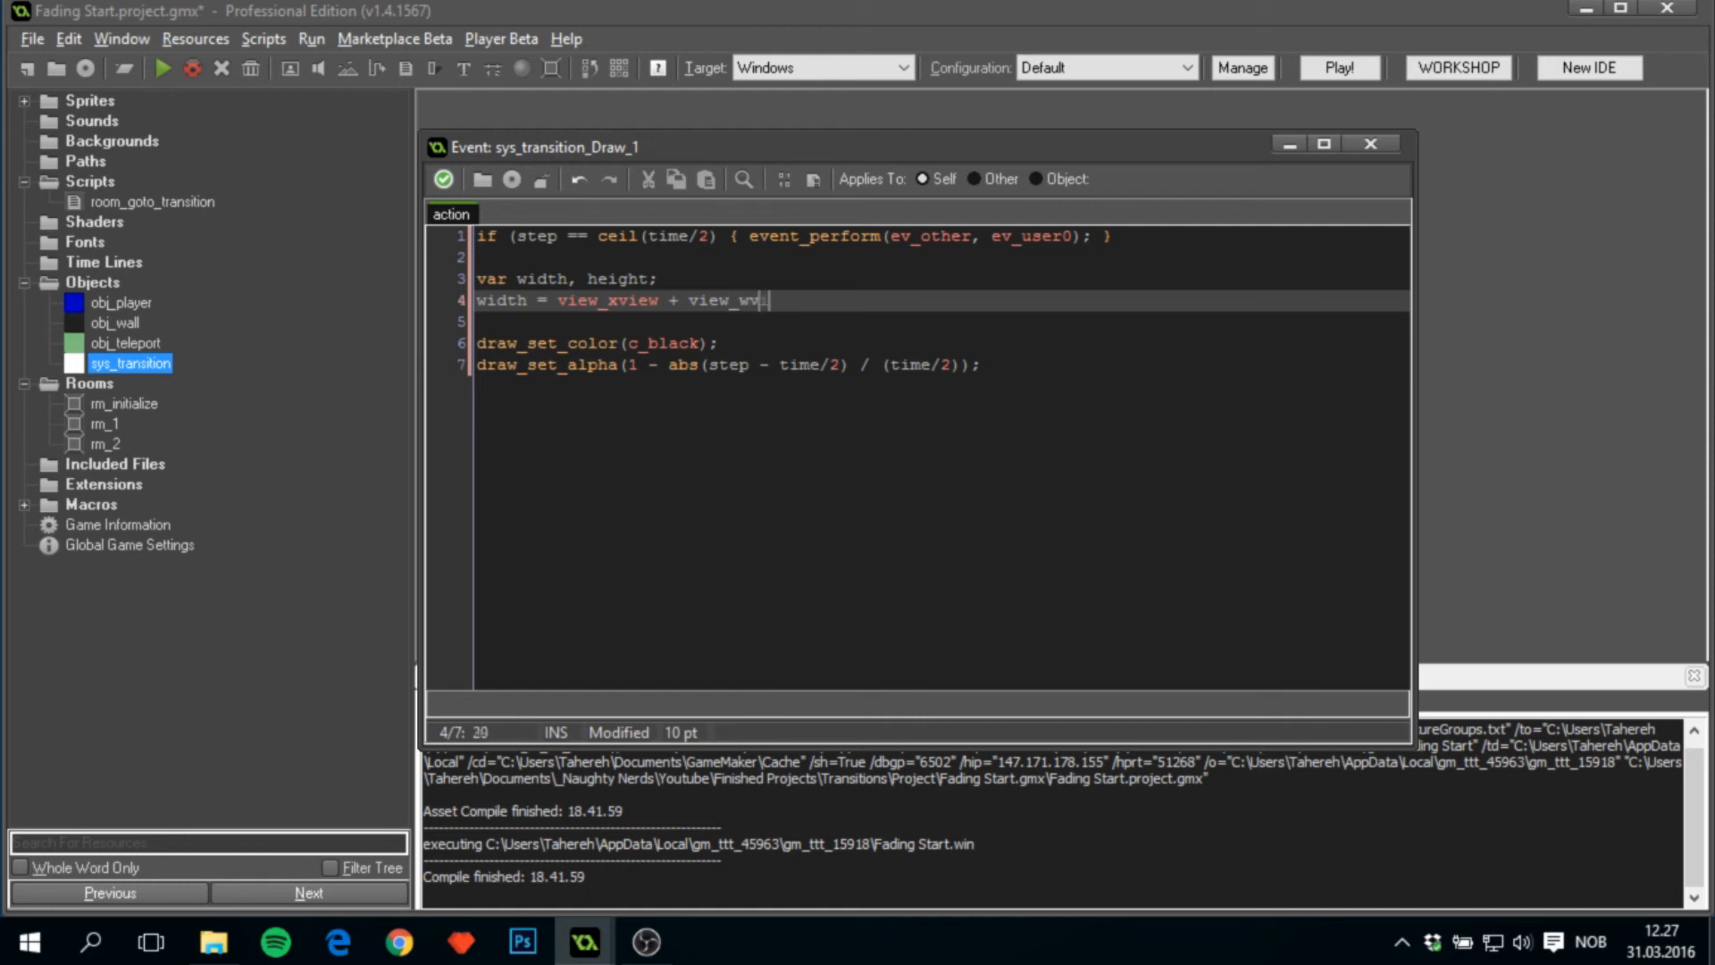
{"action": "type", "text": "ew[0];"}
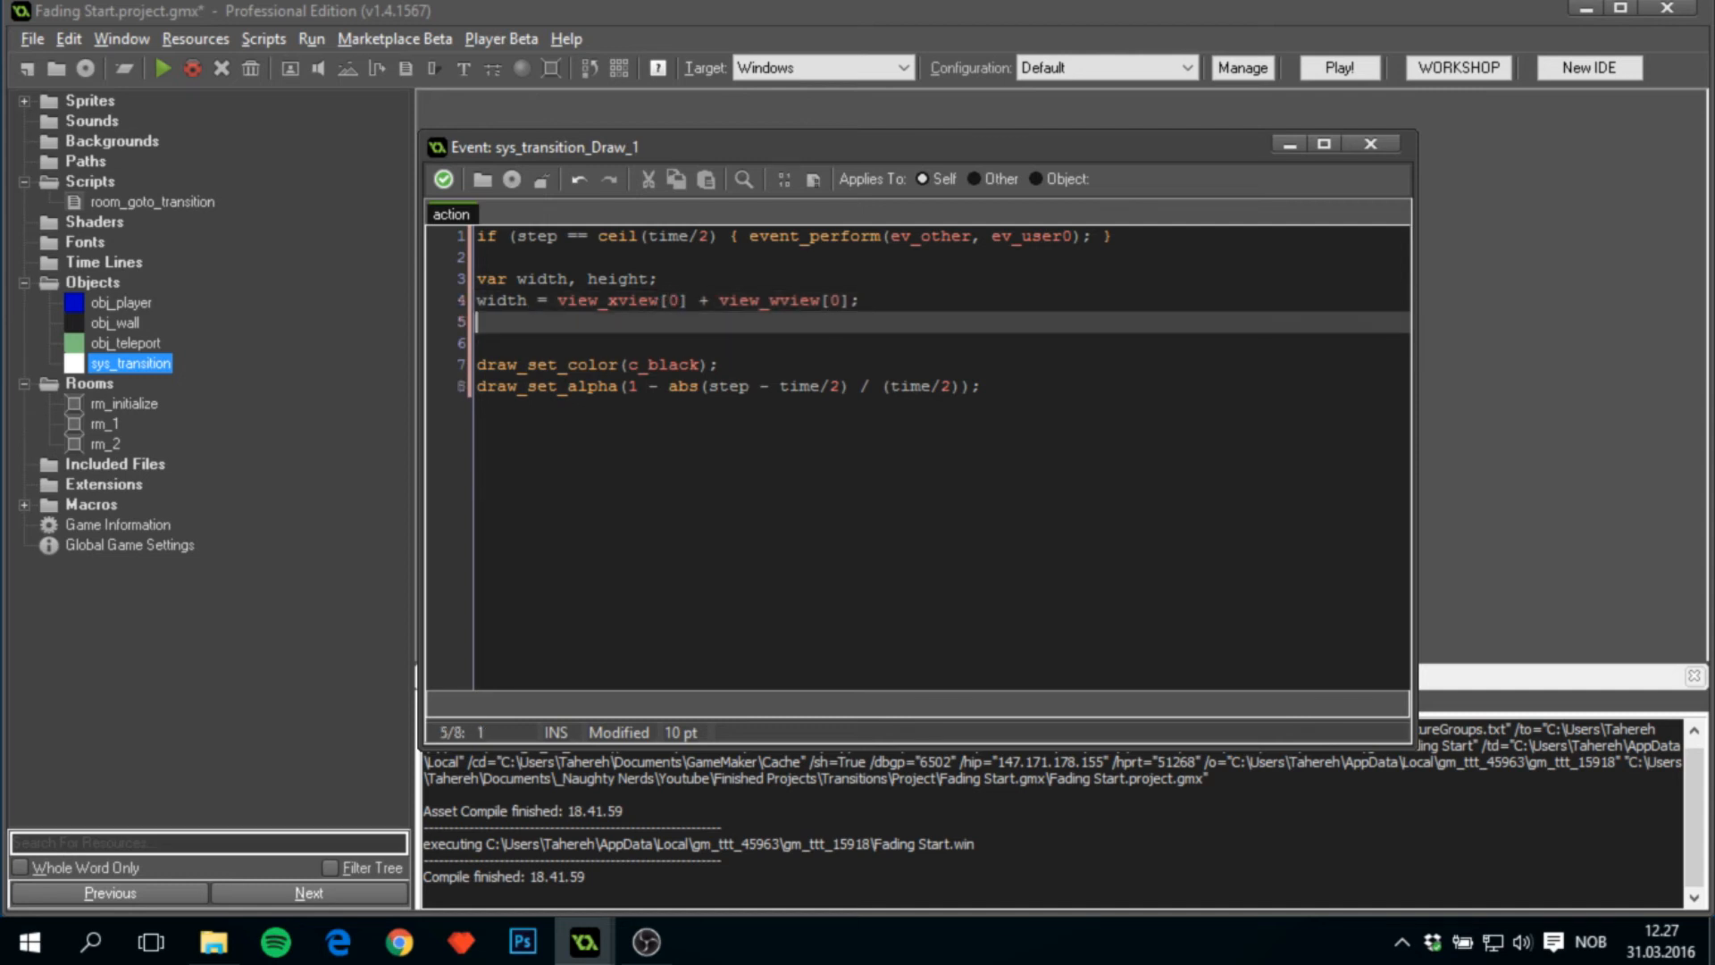
Set height to view 0's y position plus its height, and begin the rectangle call.
{"action": "type", "text": "height ="}
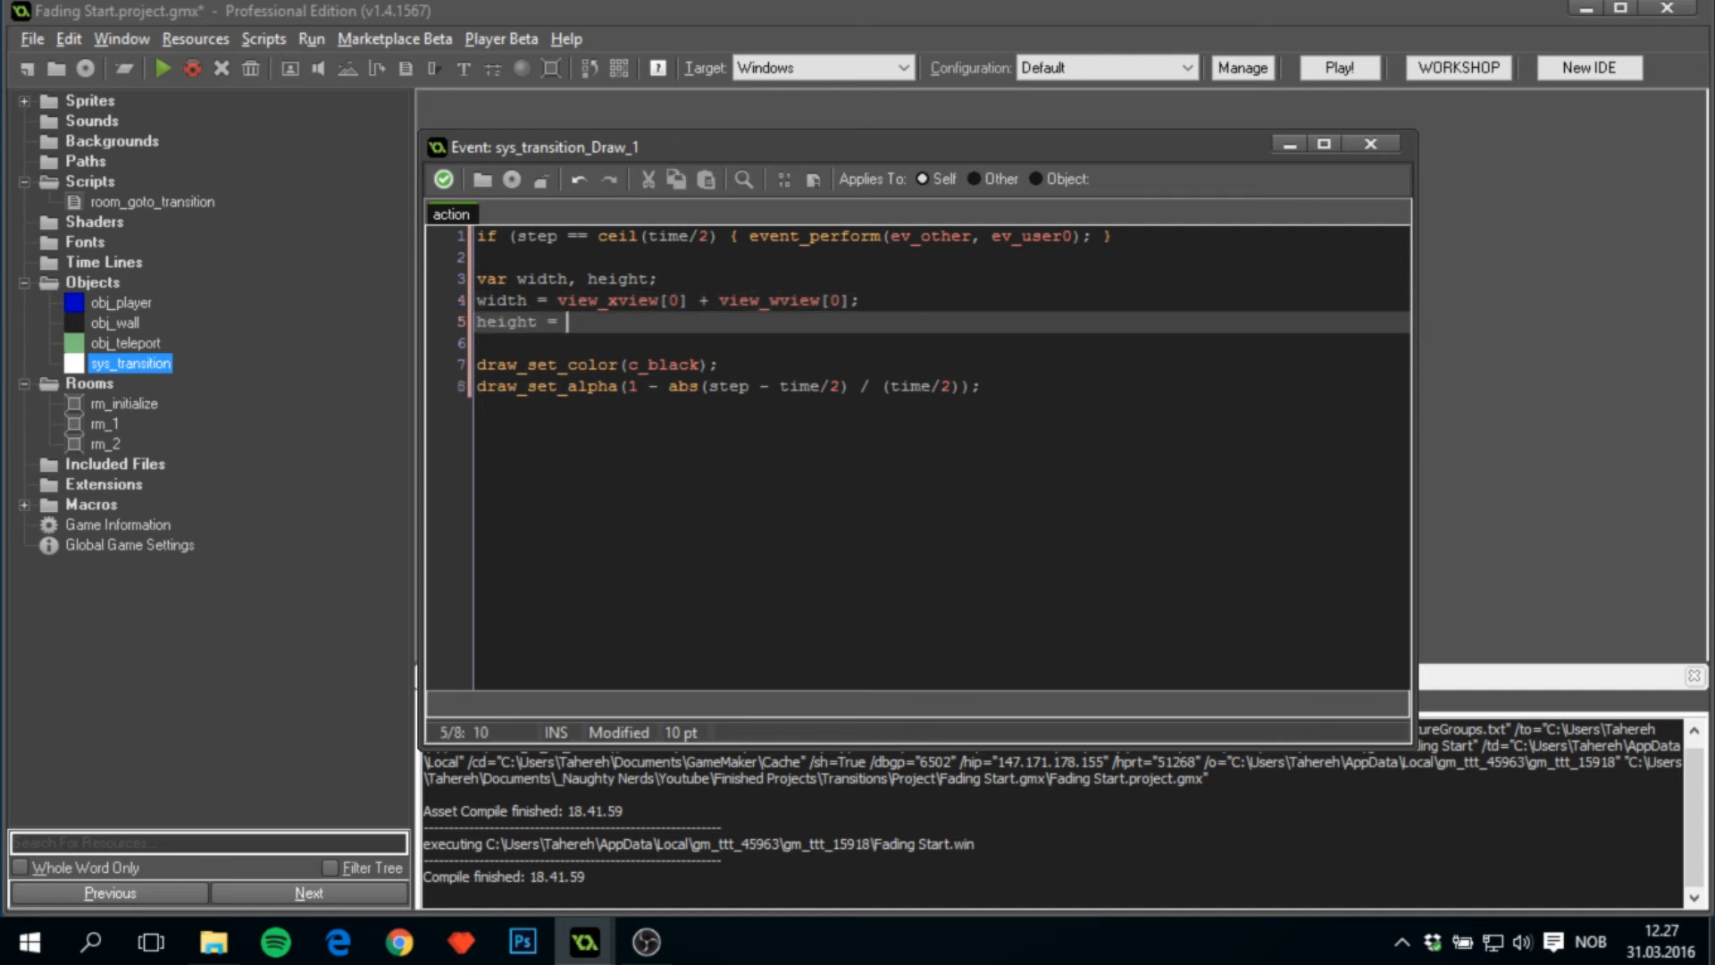
{"action": "type", "text": "view_yview[0] + view_hevi"}
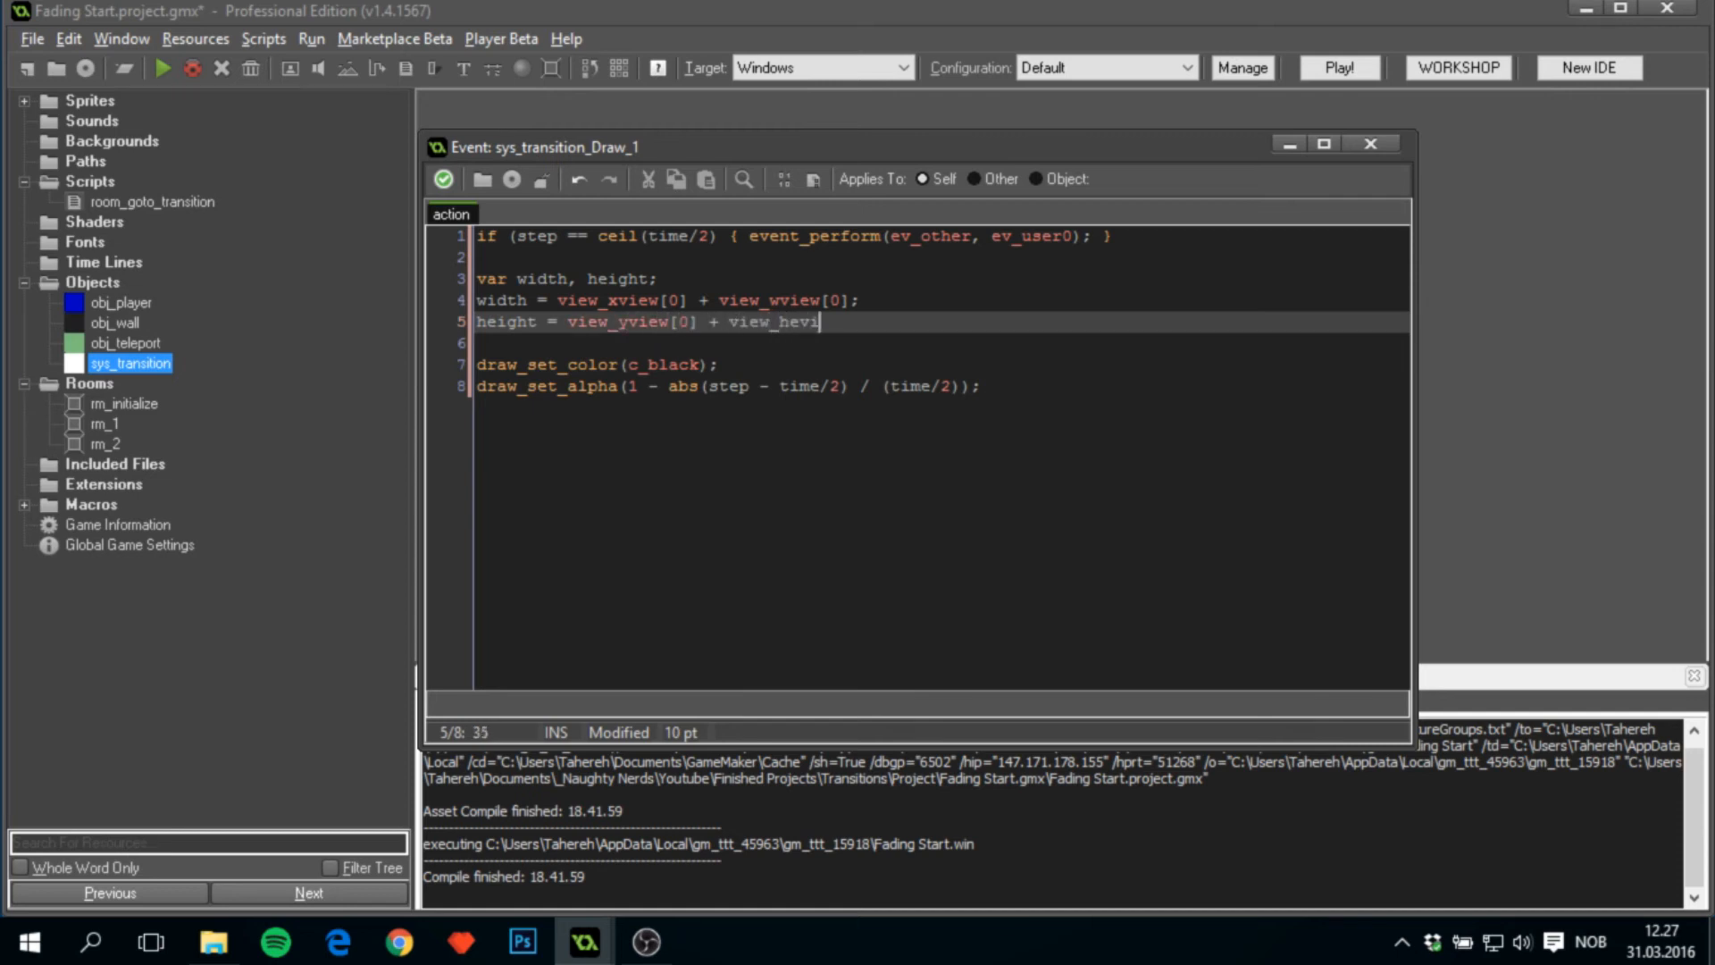
{"action": "type", "text": "w"}
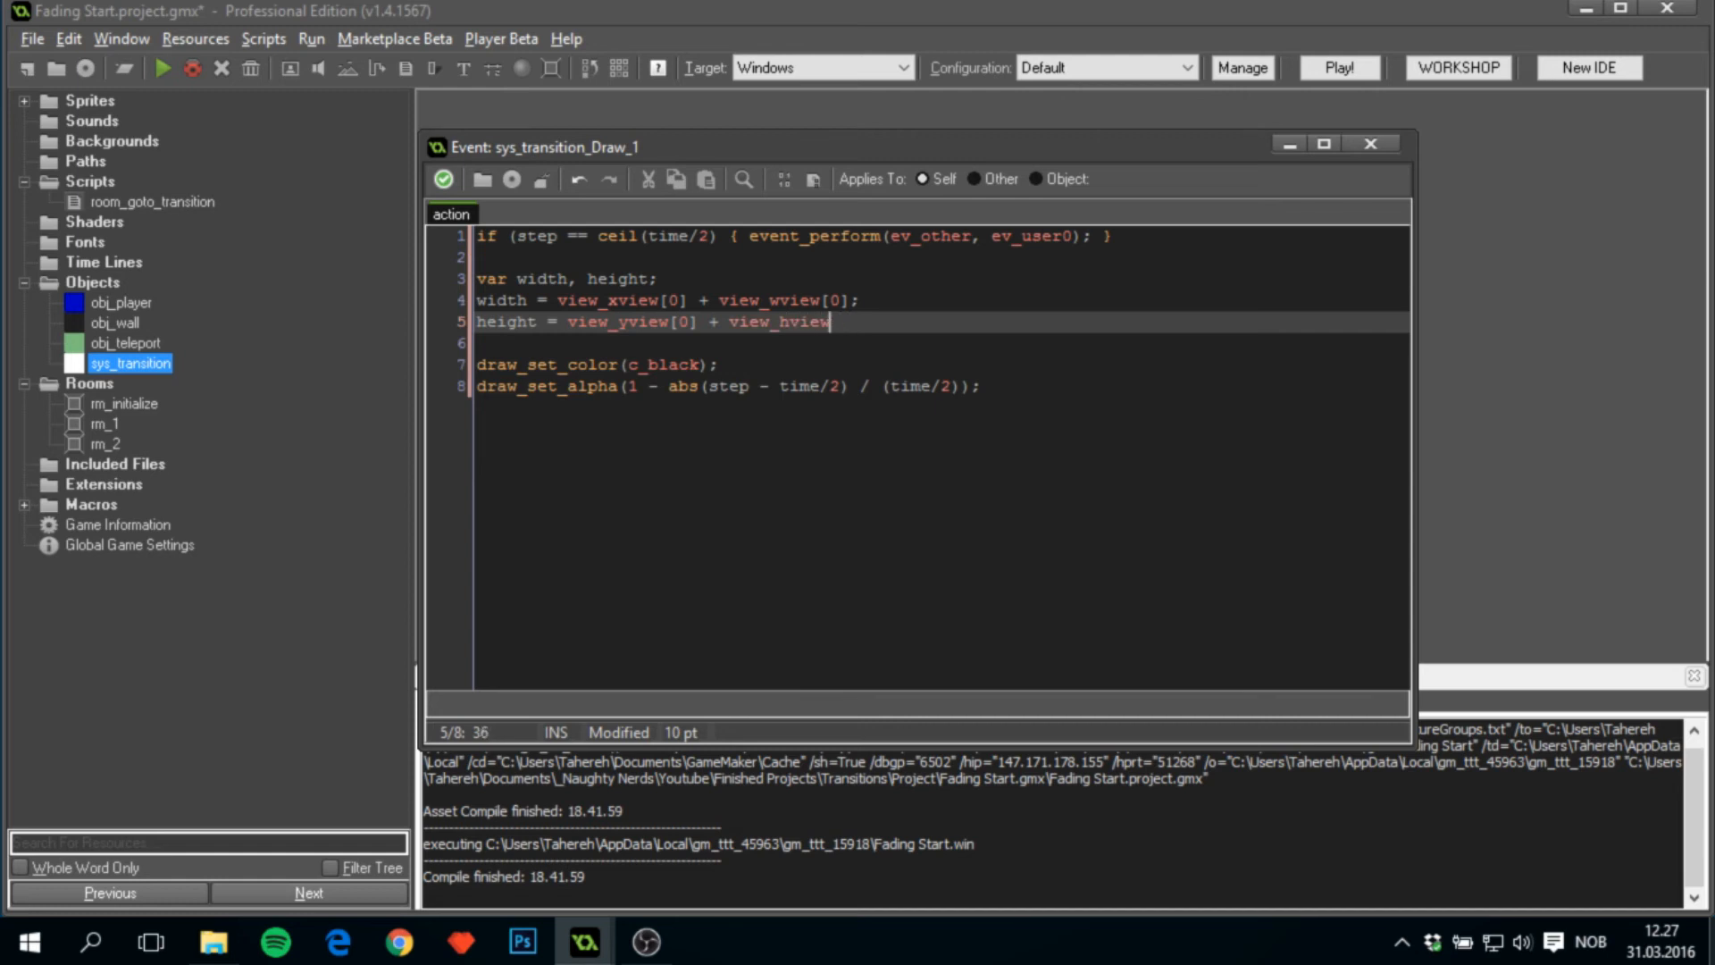
{"action": "type", "text": "[0];"}
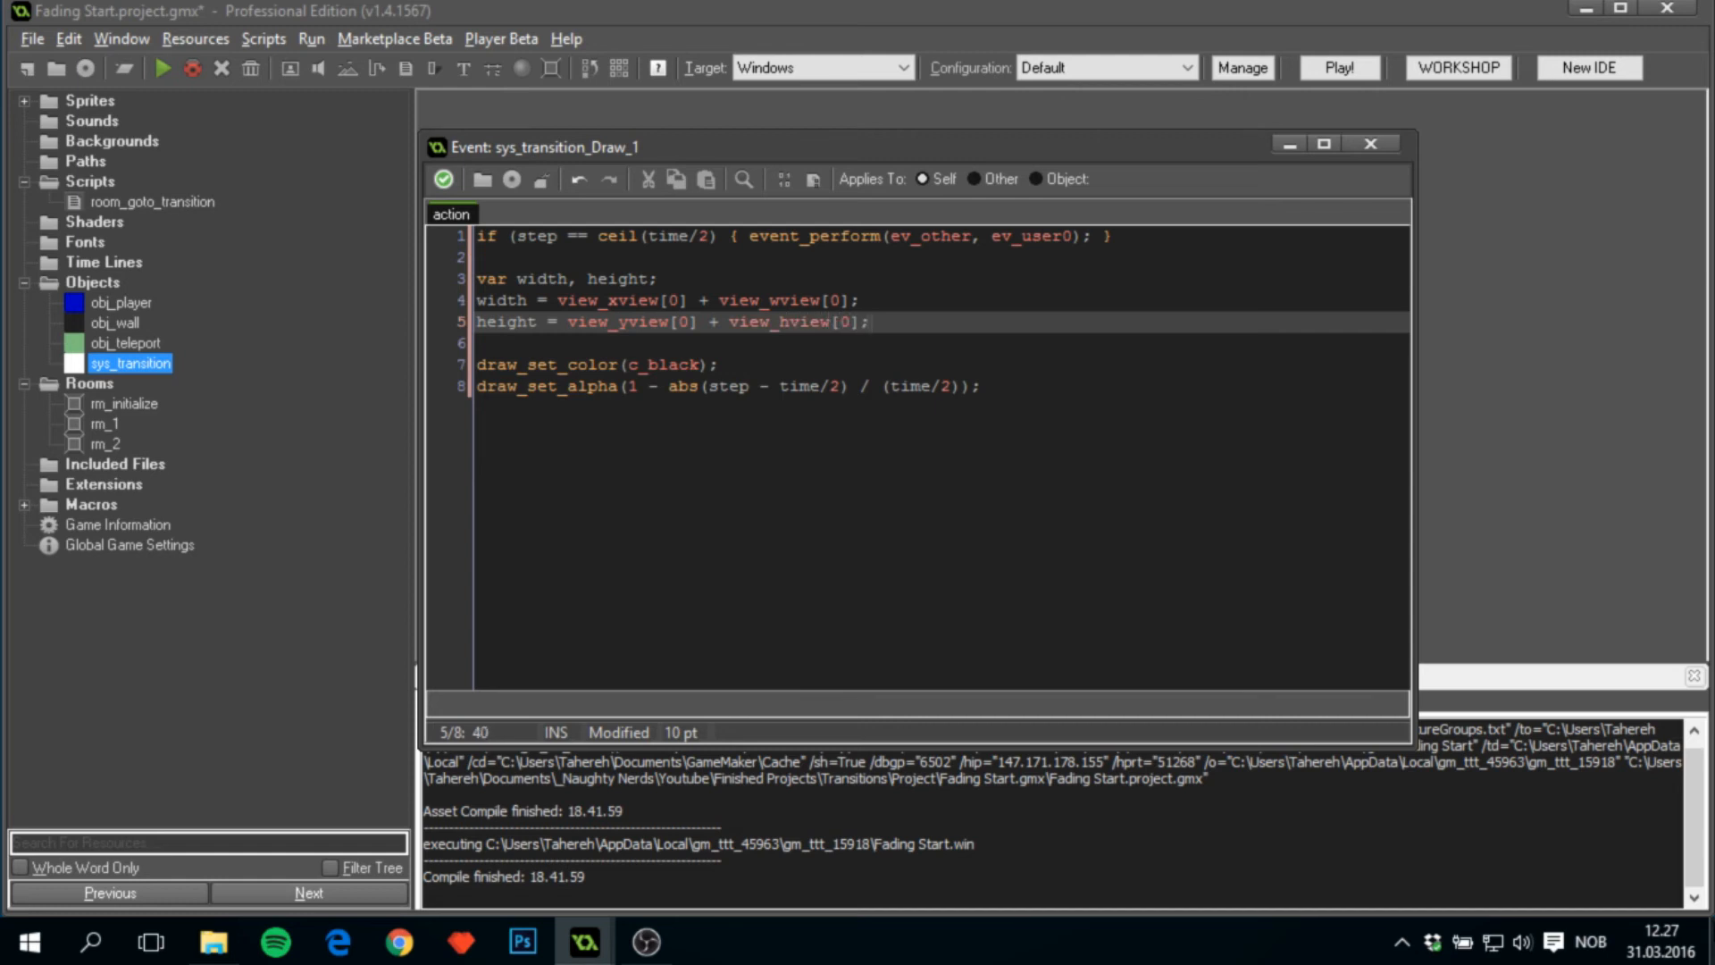
{"action": "type", "text": "draw"}
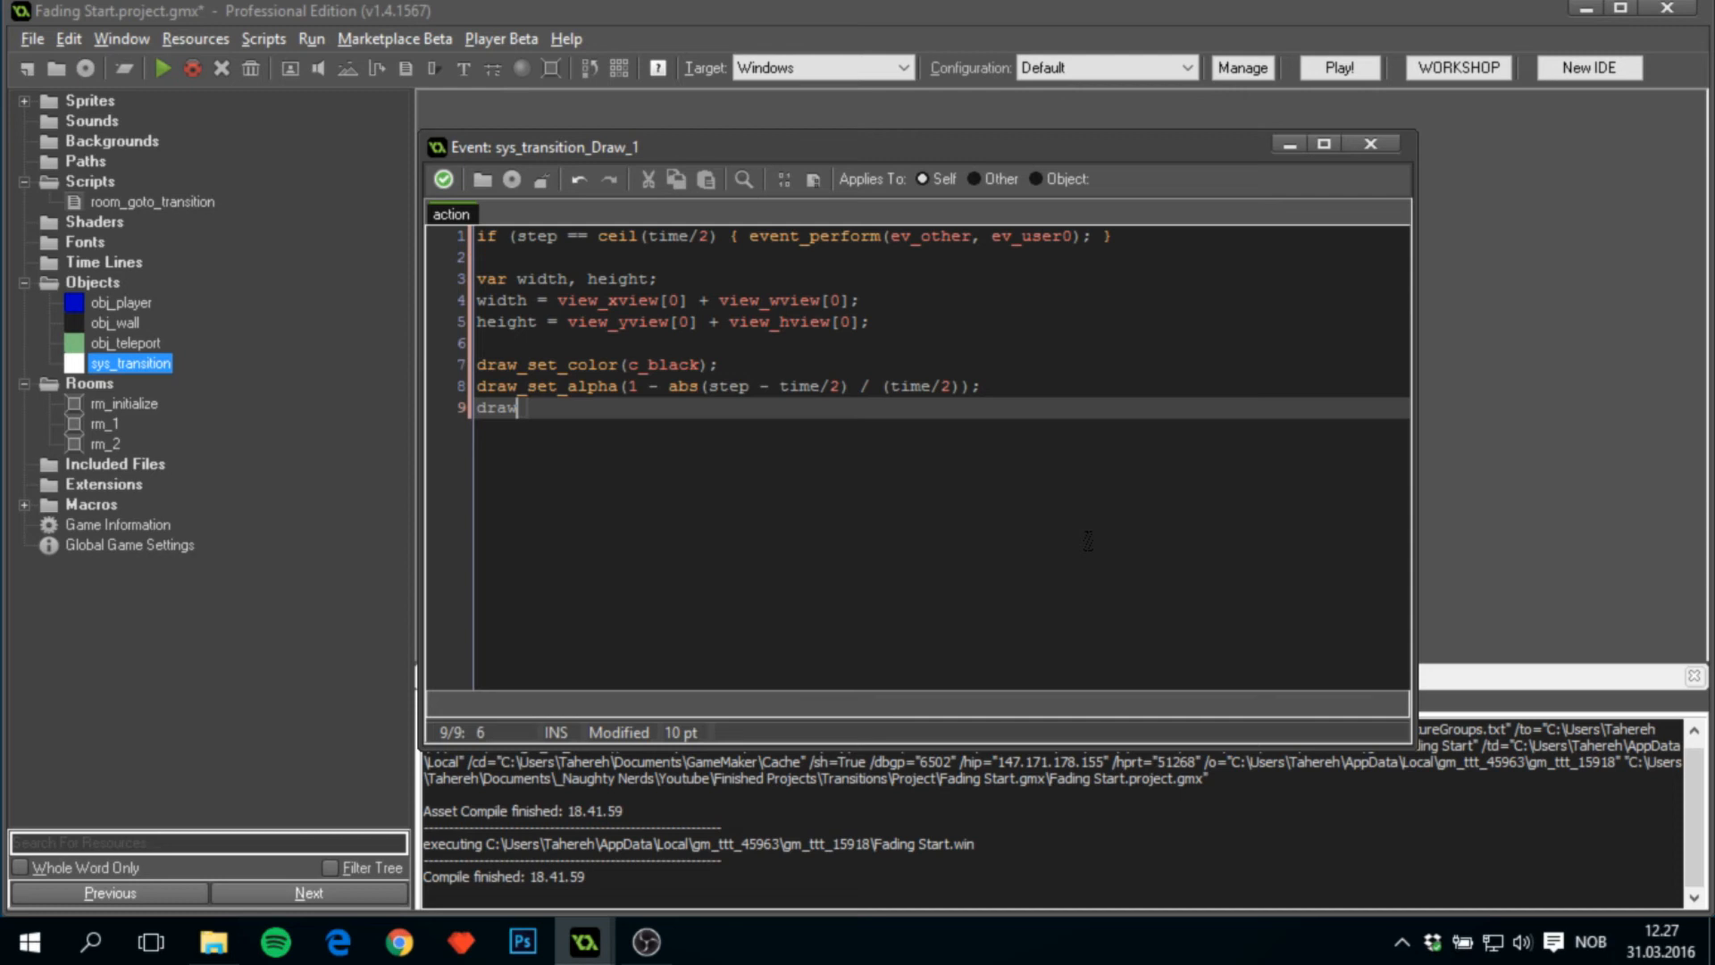
{"action": "type", "text": "_rectang"}
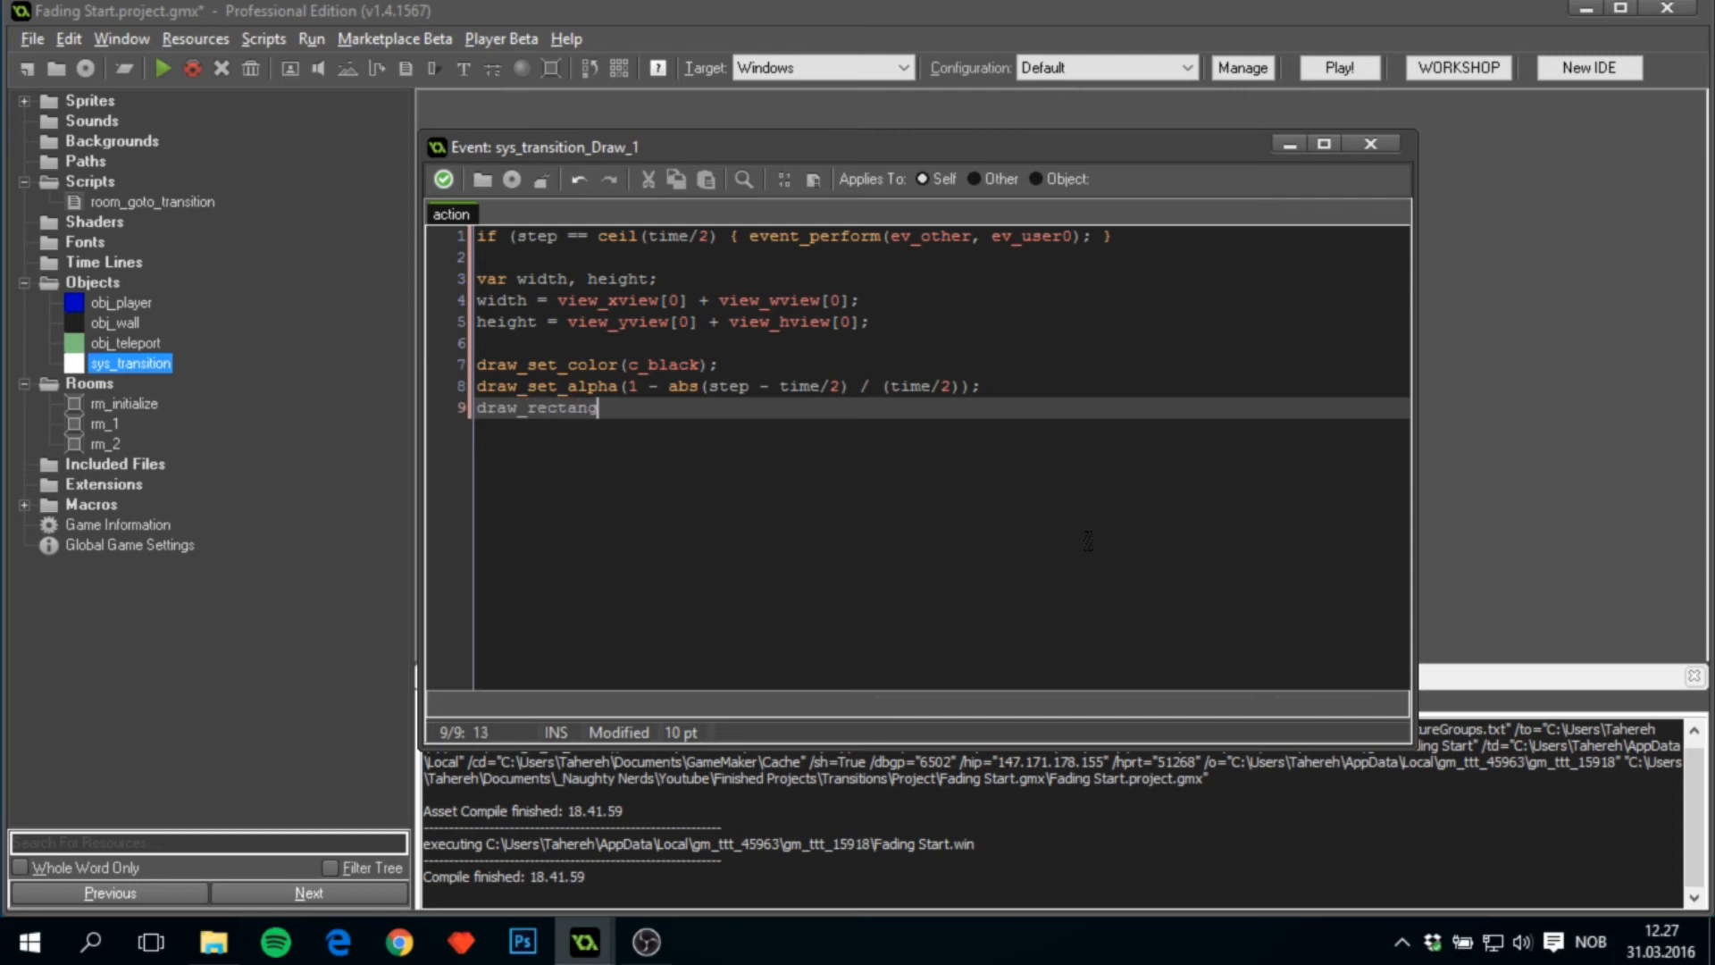
Draw a filled rectangle from view_xview[0], view_yview[0] to width, height.
{"action": "type", "text": "le("}
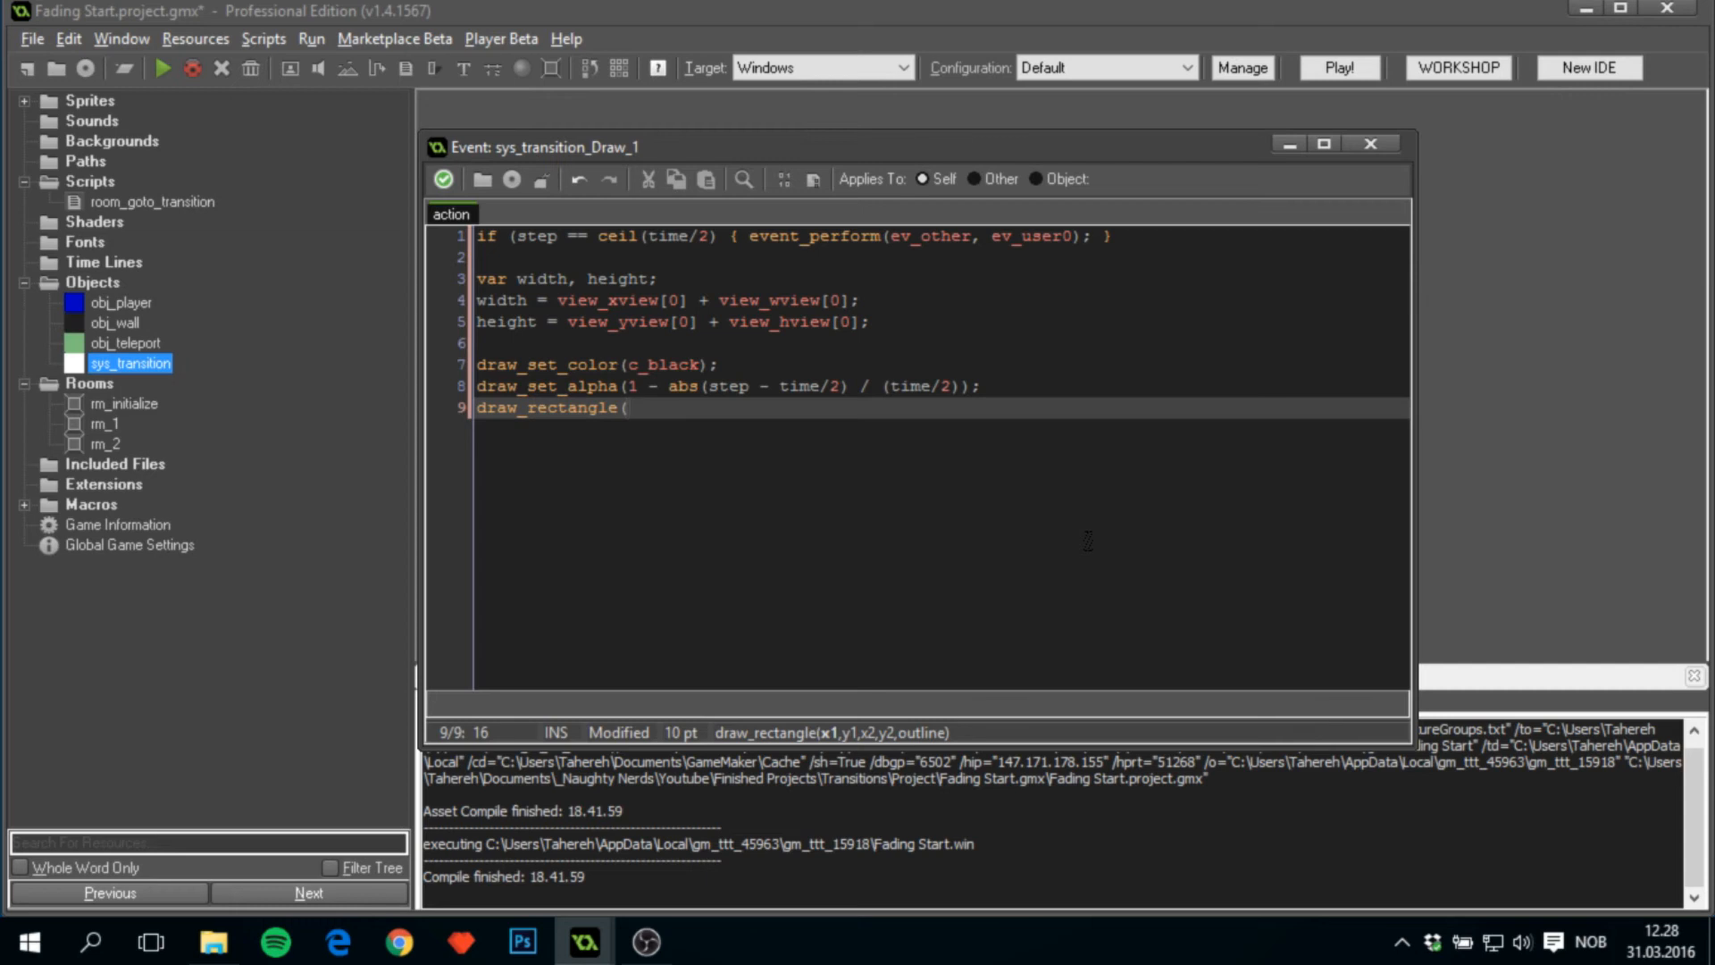
{"action": "type", "text": "view_c"}
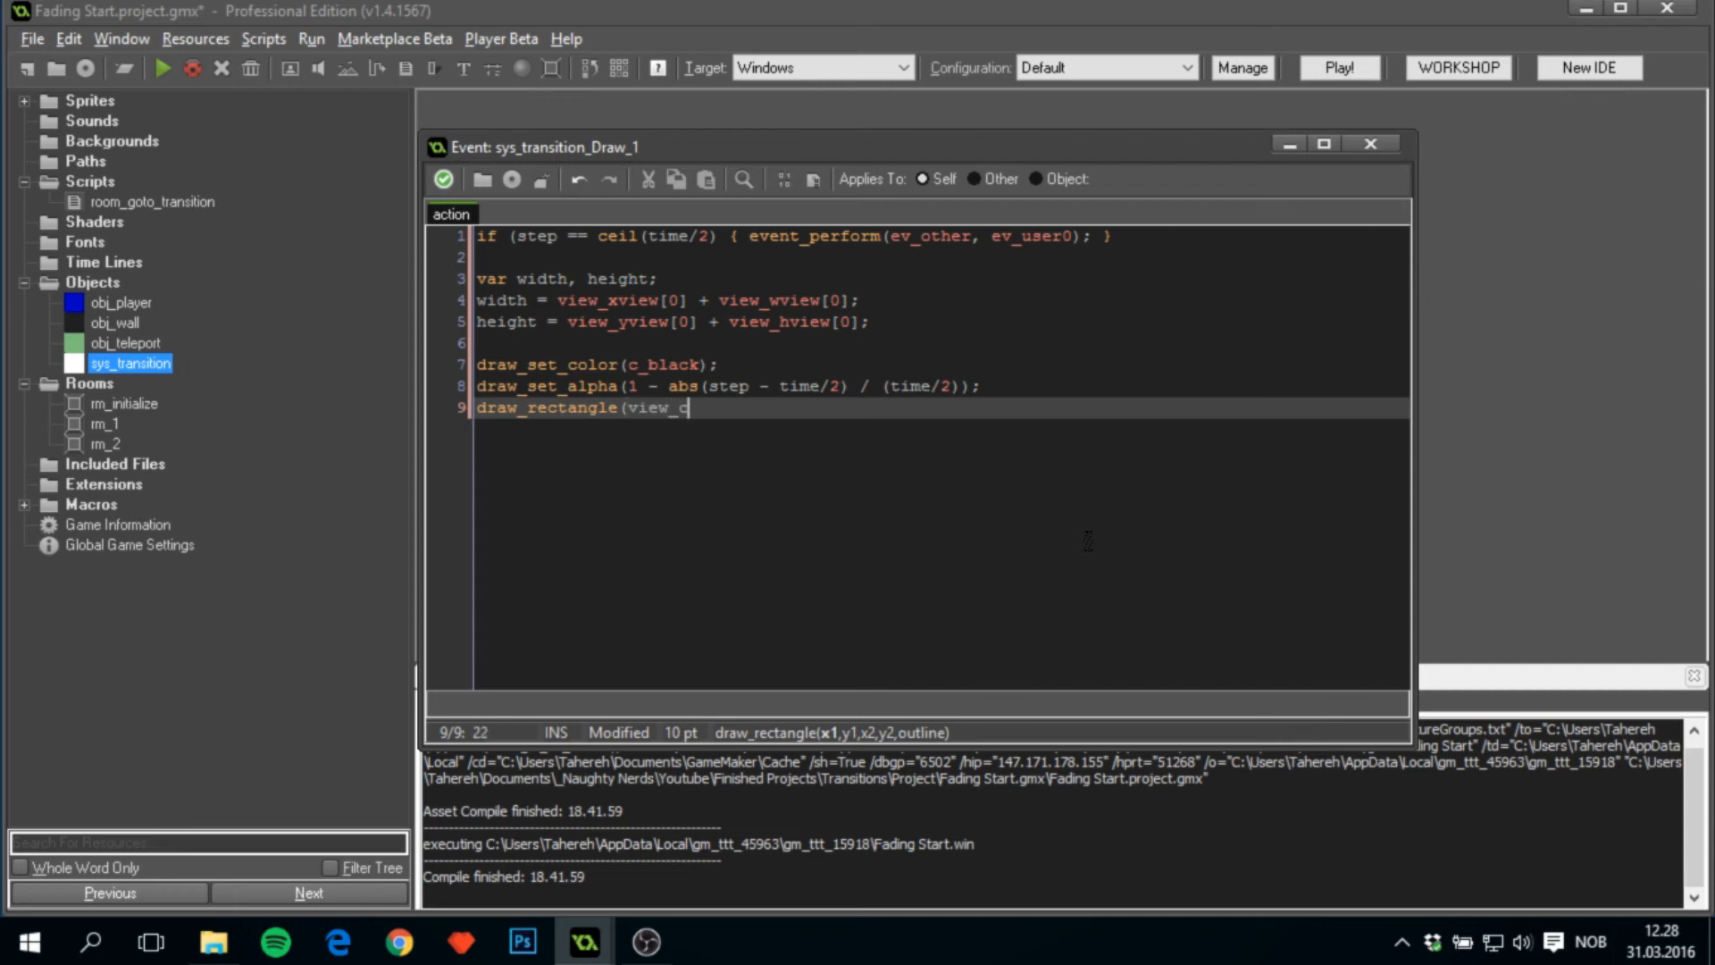
{"action": "key", "text": "Backspace"}
{"action": "type", "text": "xview[0], view_"}
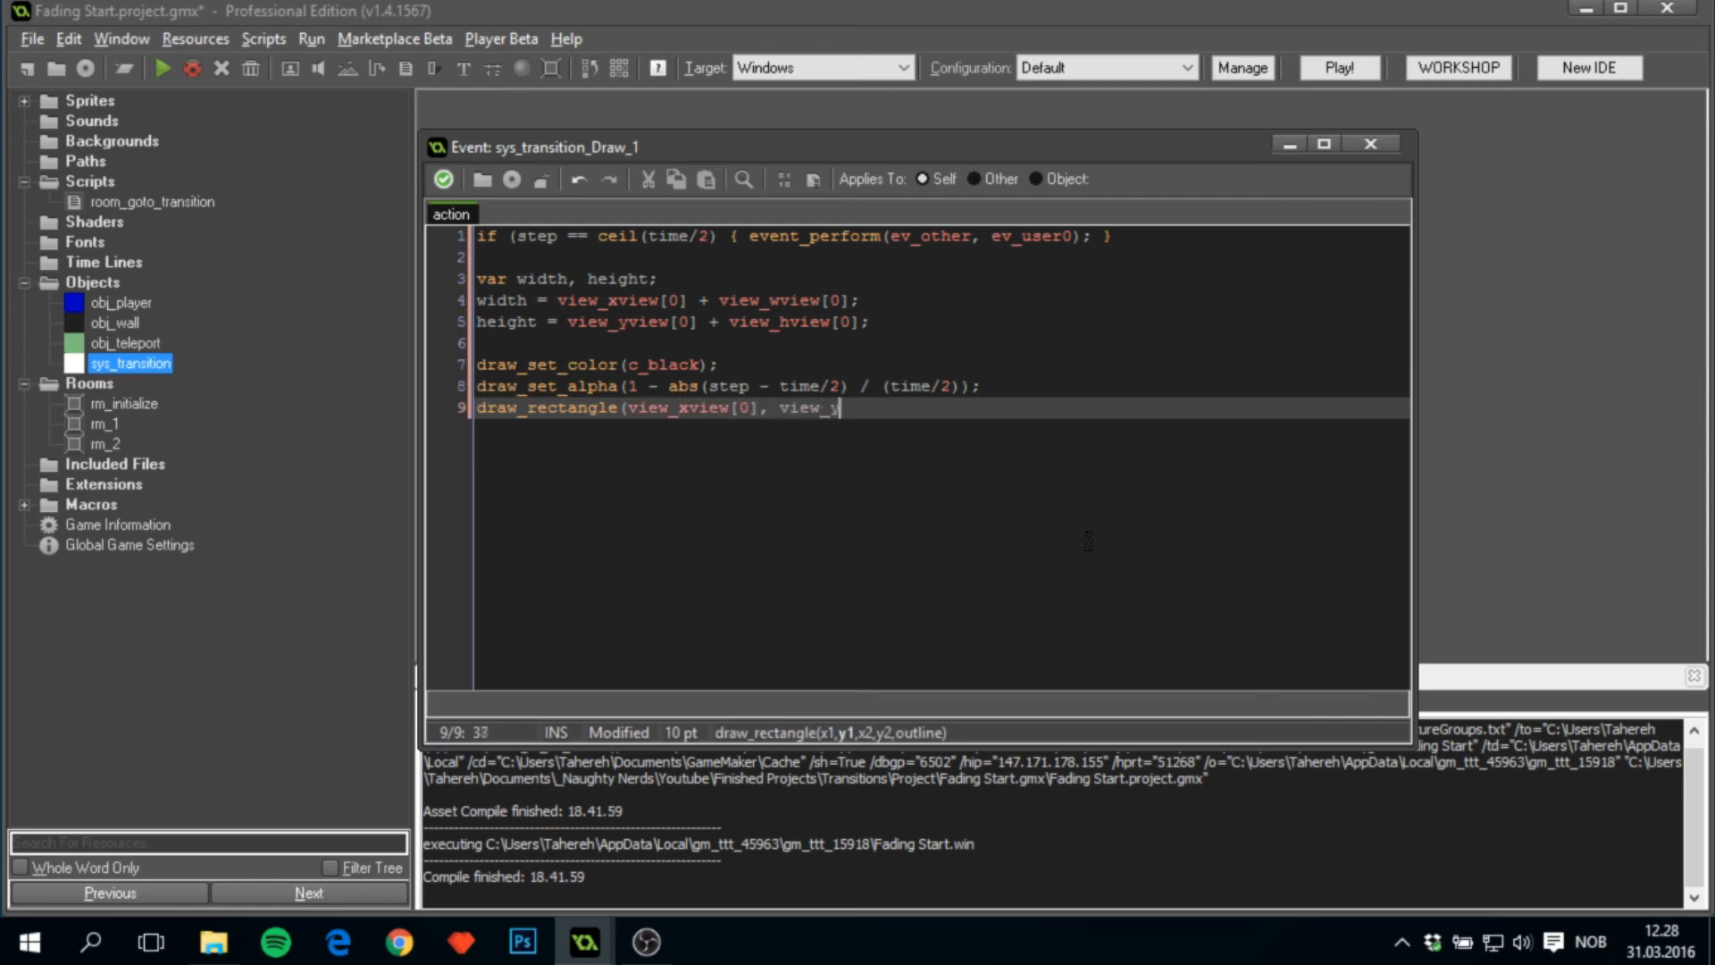
{"action": "type", "text": "yview[0],"}
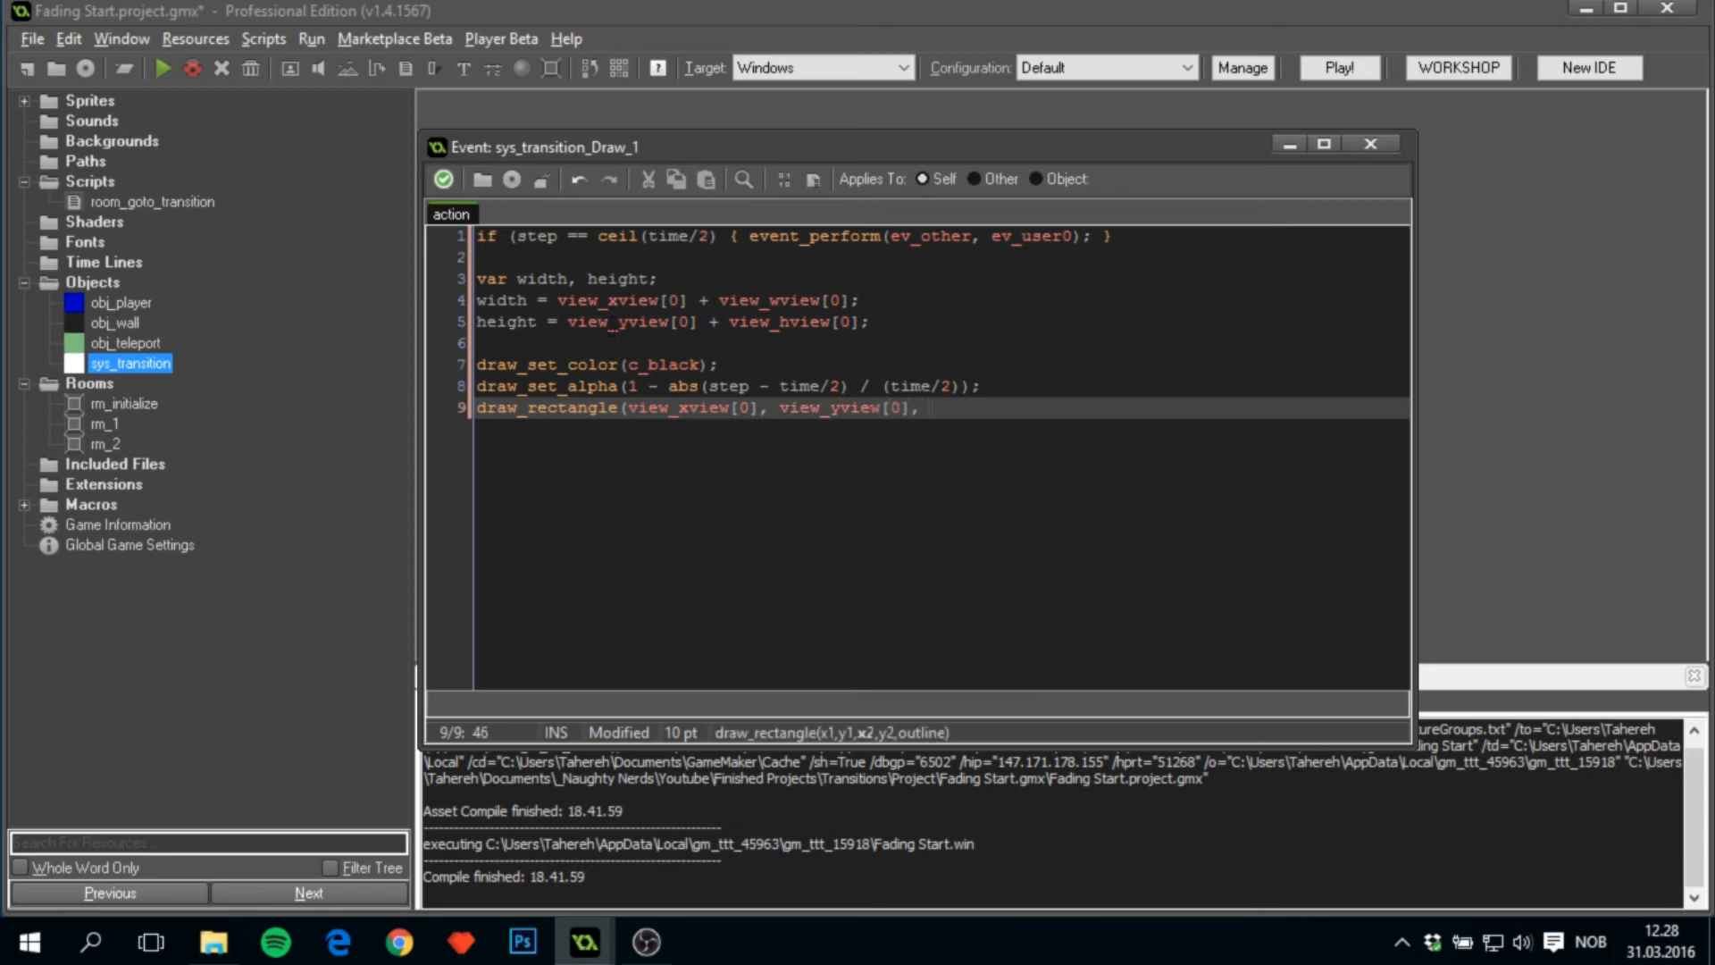
{"action": "left_click", "coordinate": [601, 301]}
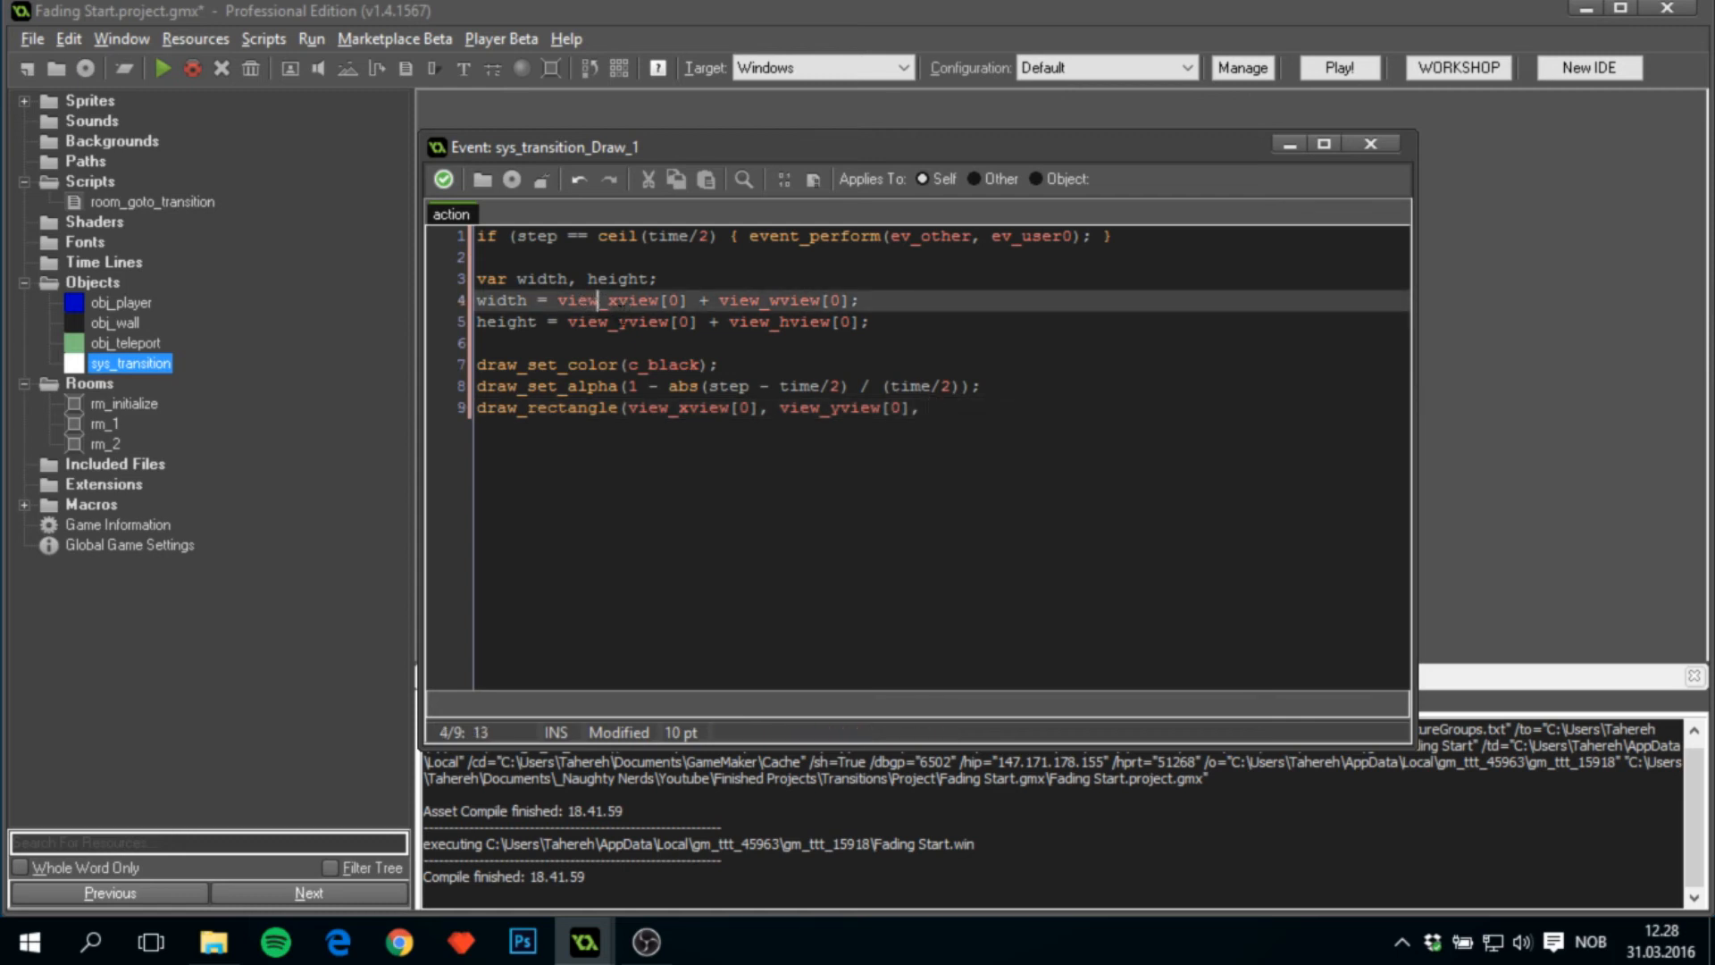
{"action": "left_click", "coordinate": [810, 322]}
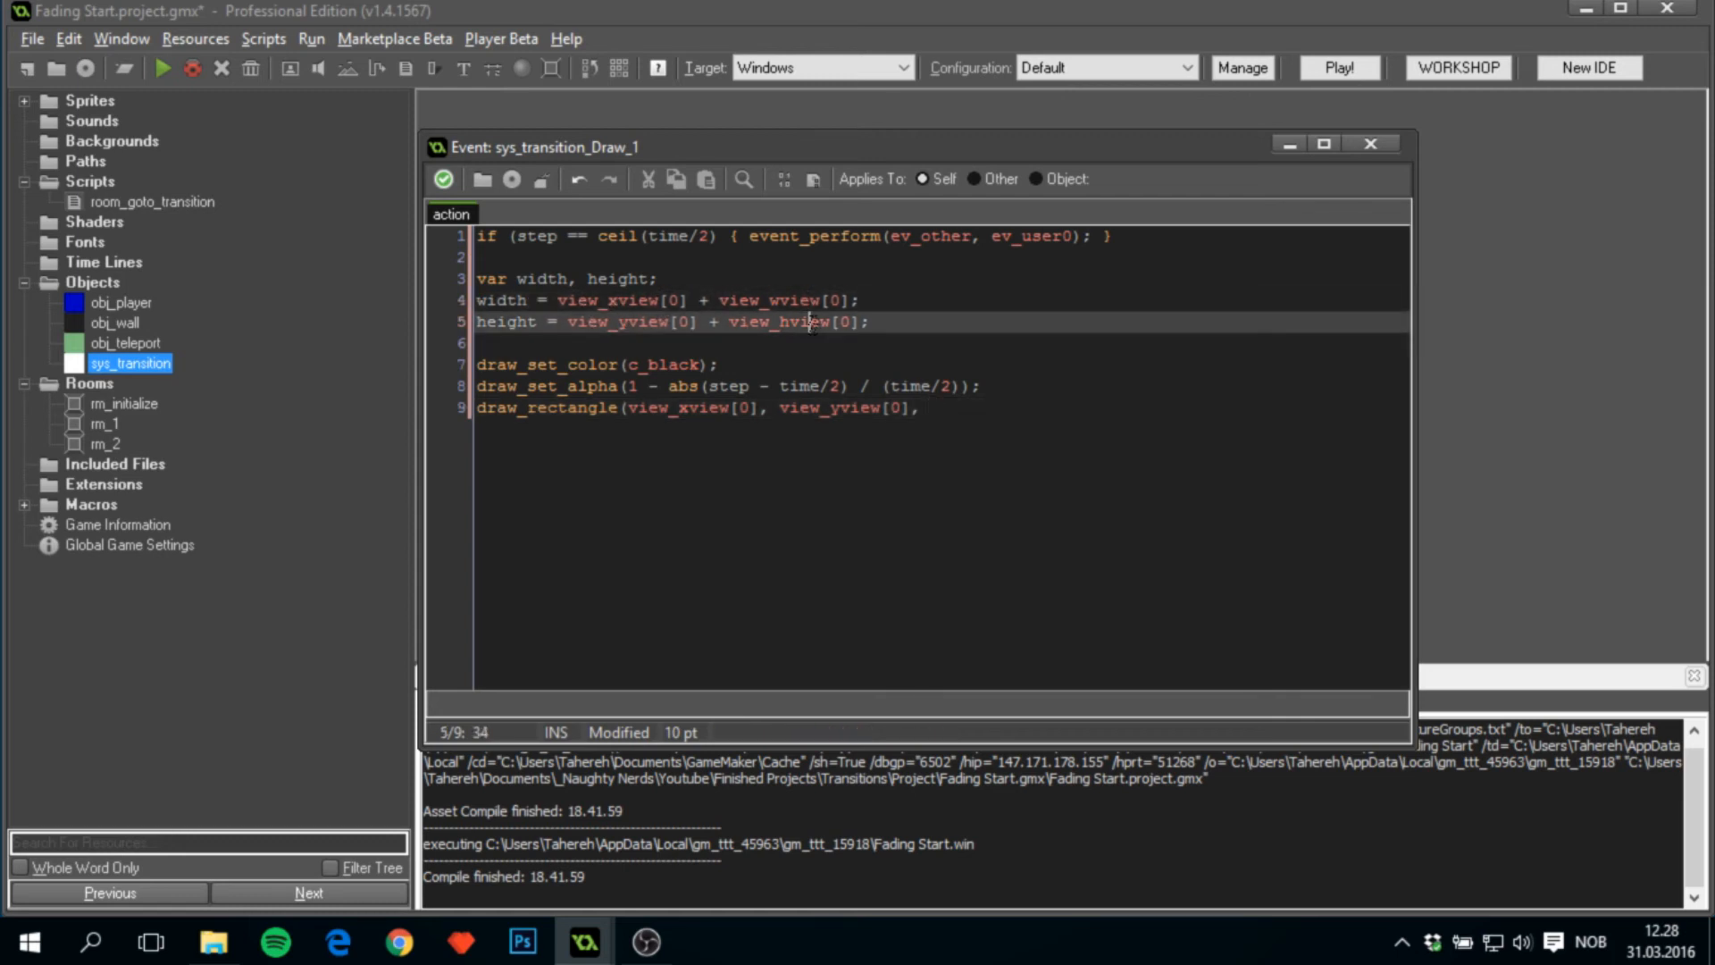
{"action": "left_click", "coordinate": [923, 408]}
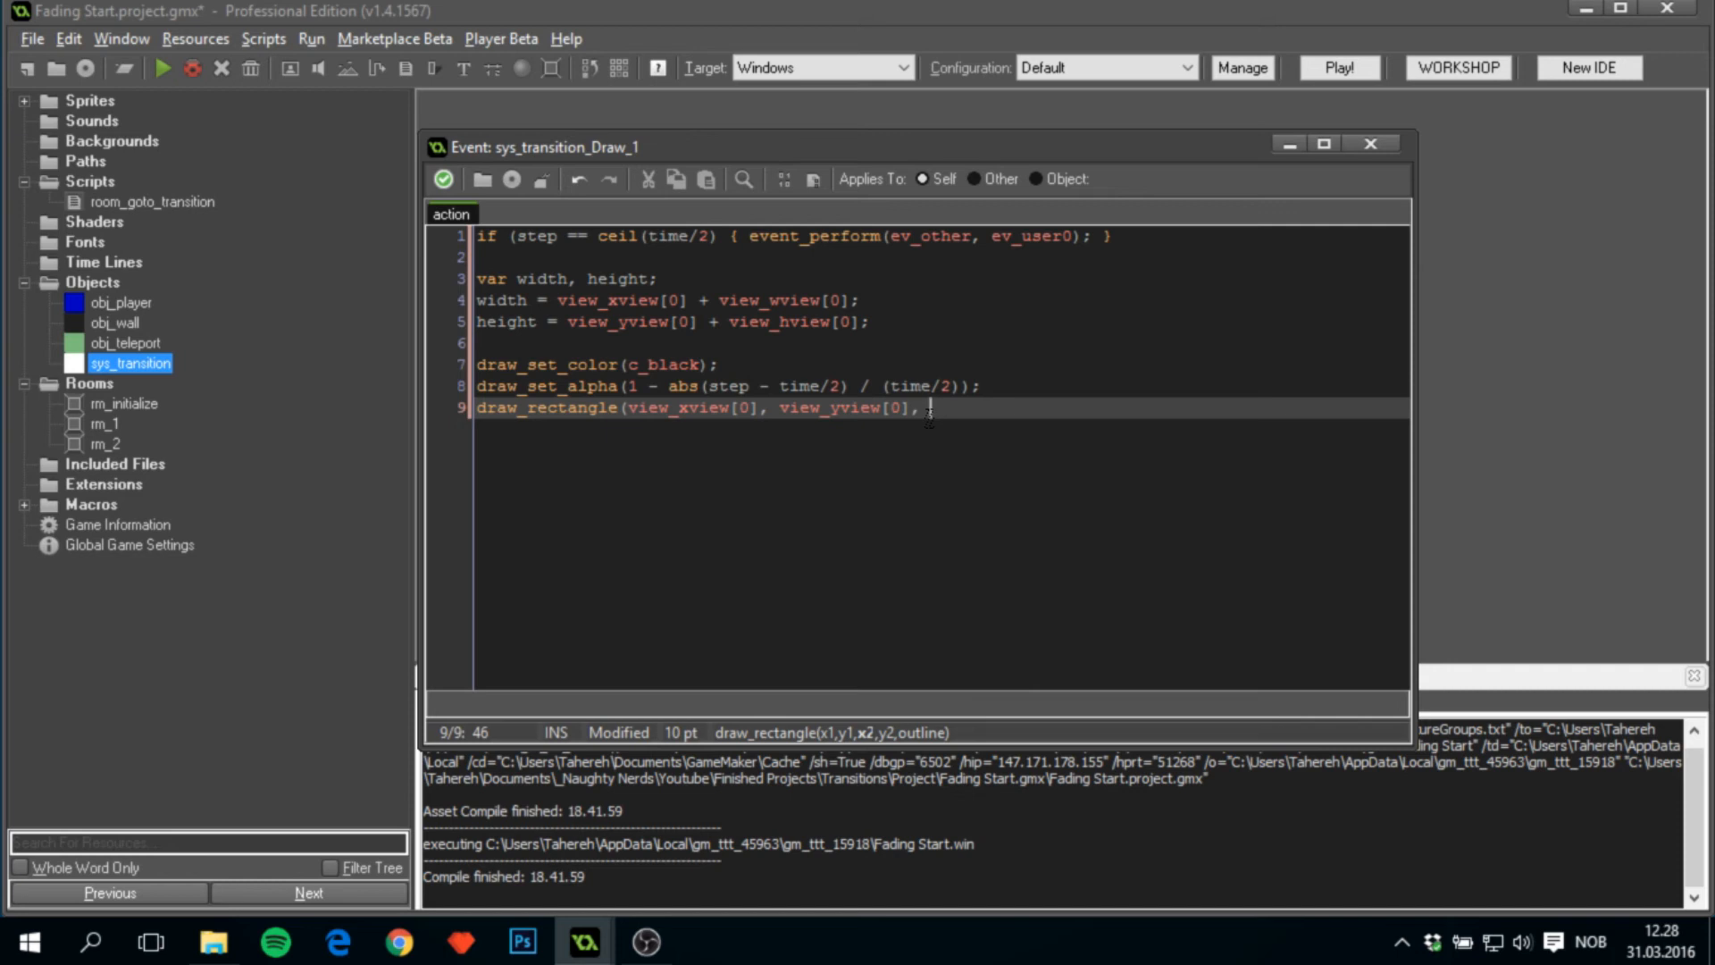
{"action": "type", "text": "width,"}
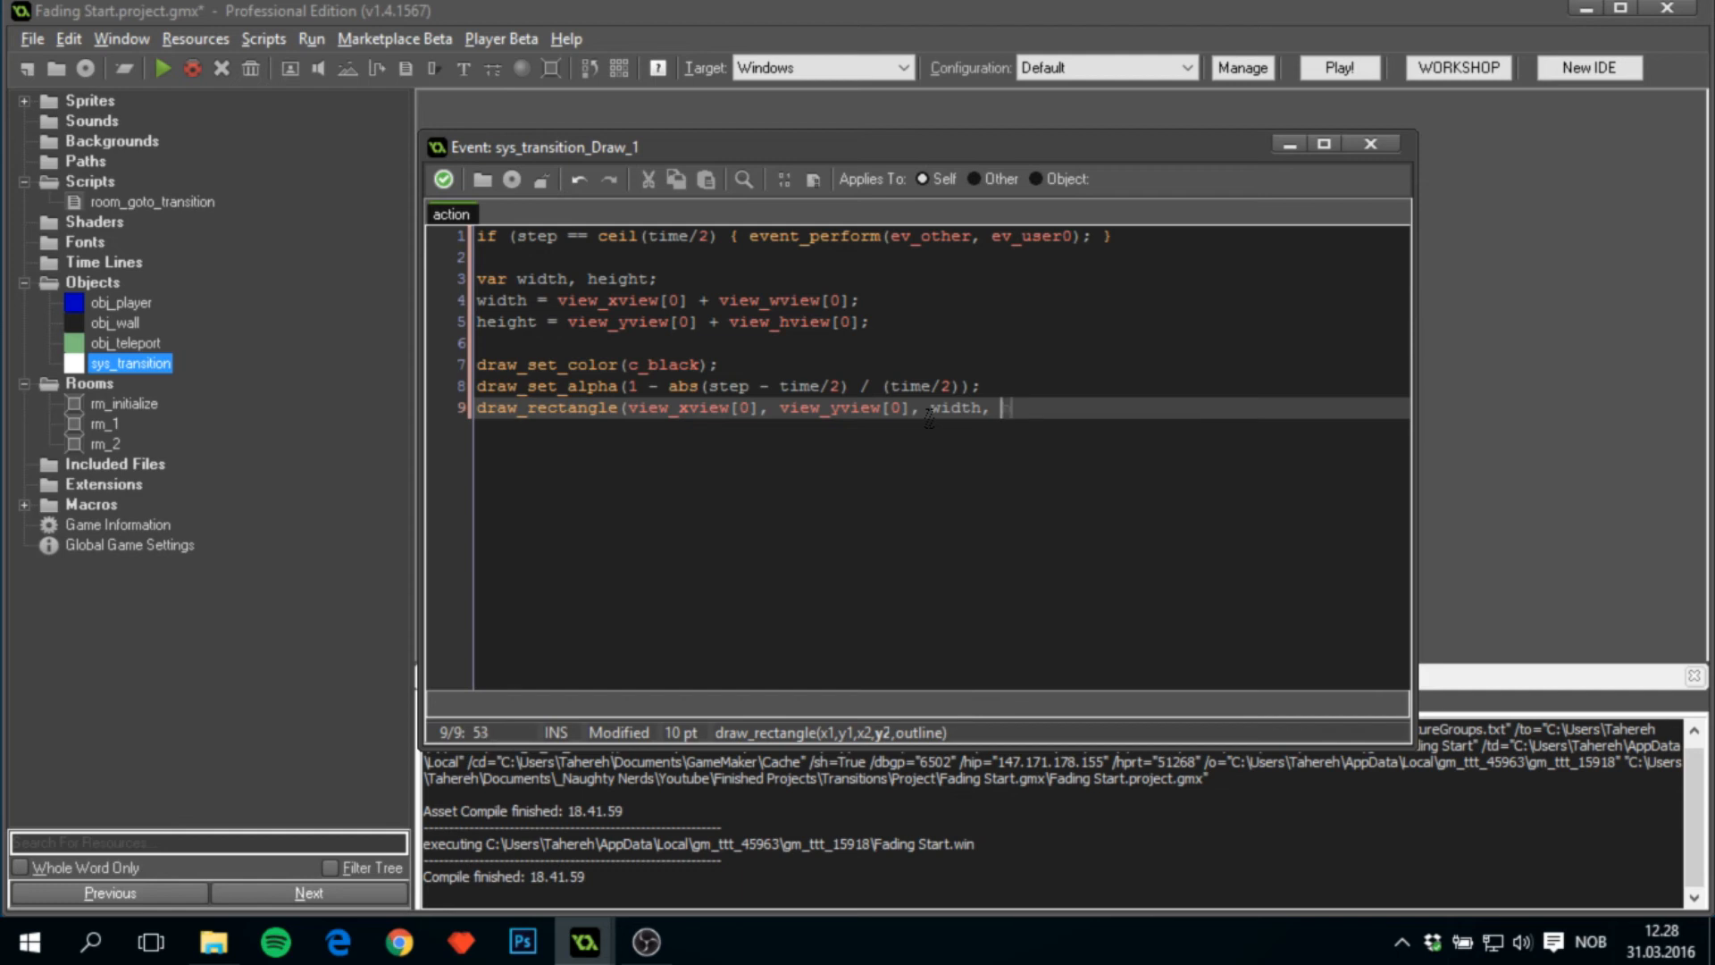
{"action": "type", "text": "height, false);"}
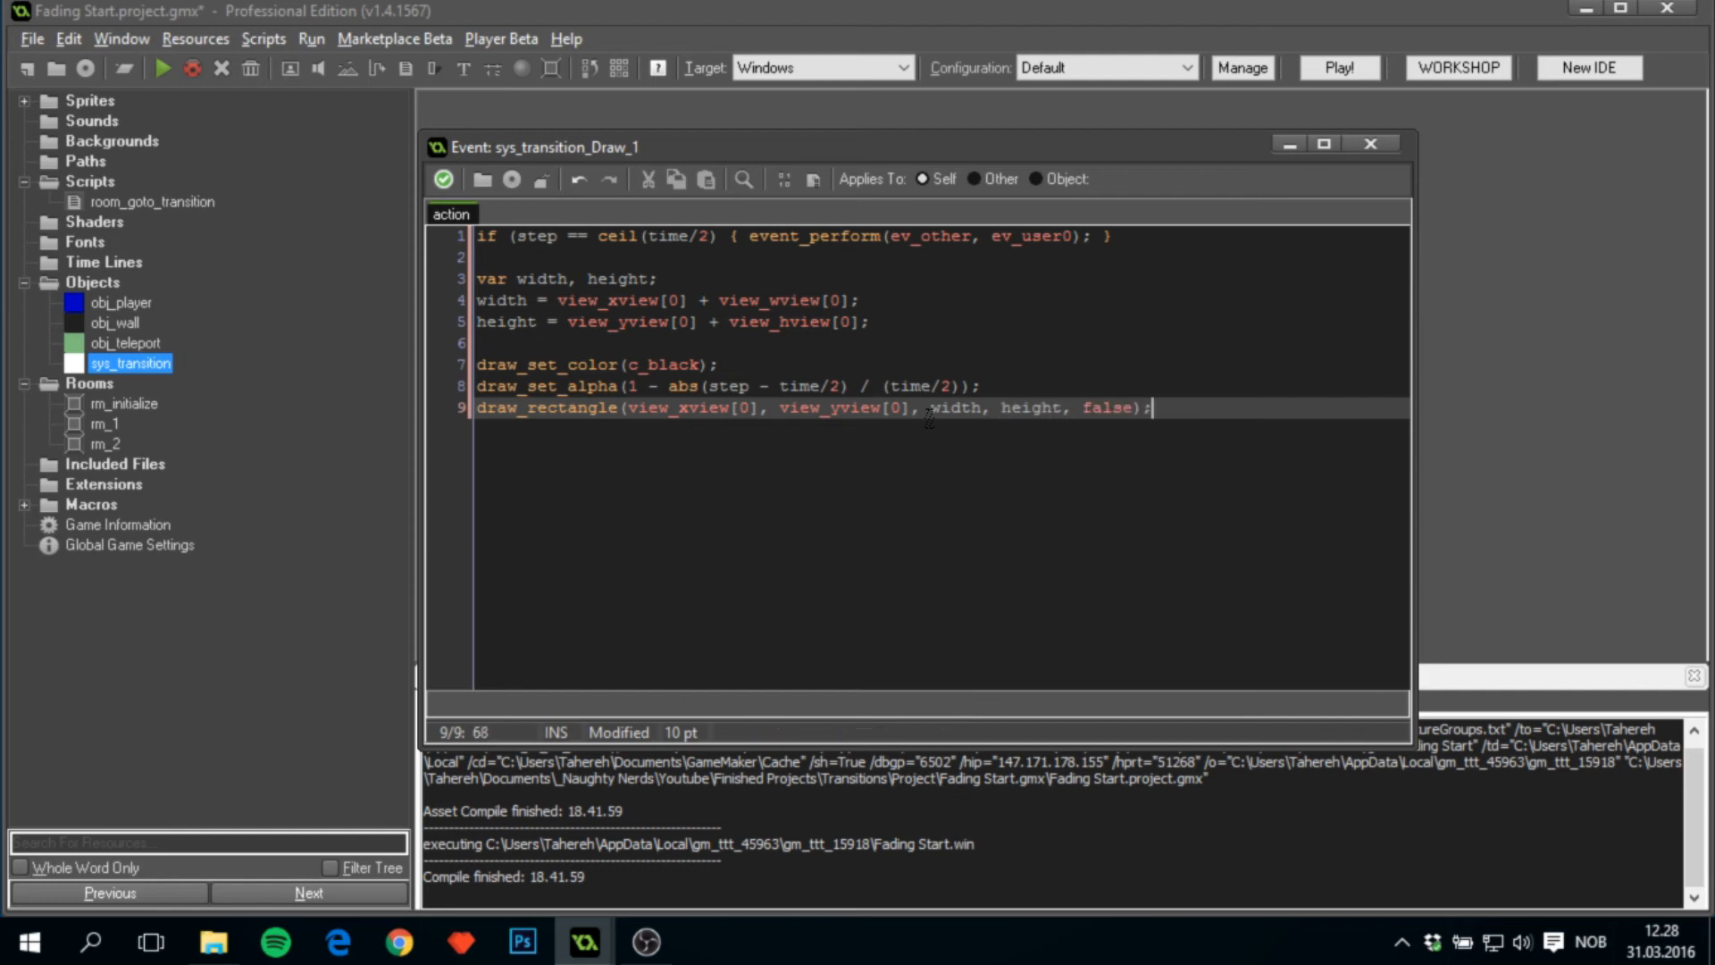
Reset alpha with draw_set_alpha(1) and save the Draw code.
{"action": "key", "text": "Return"}
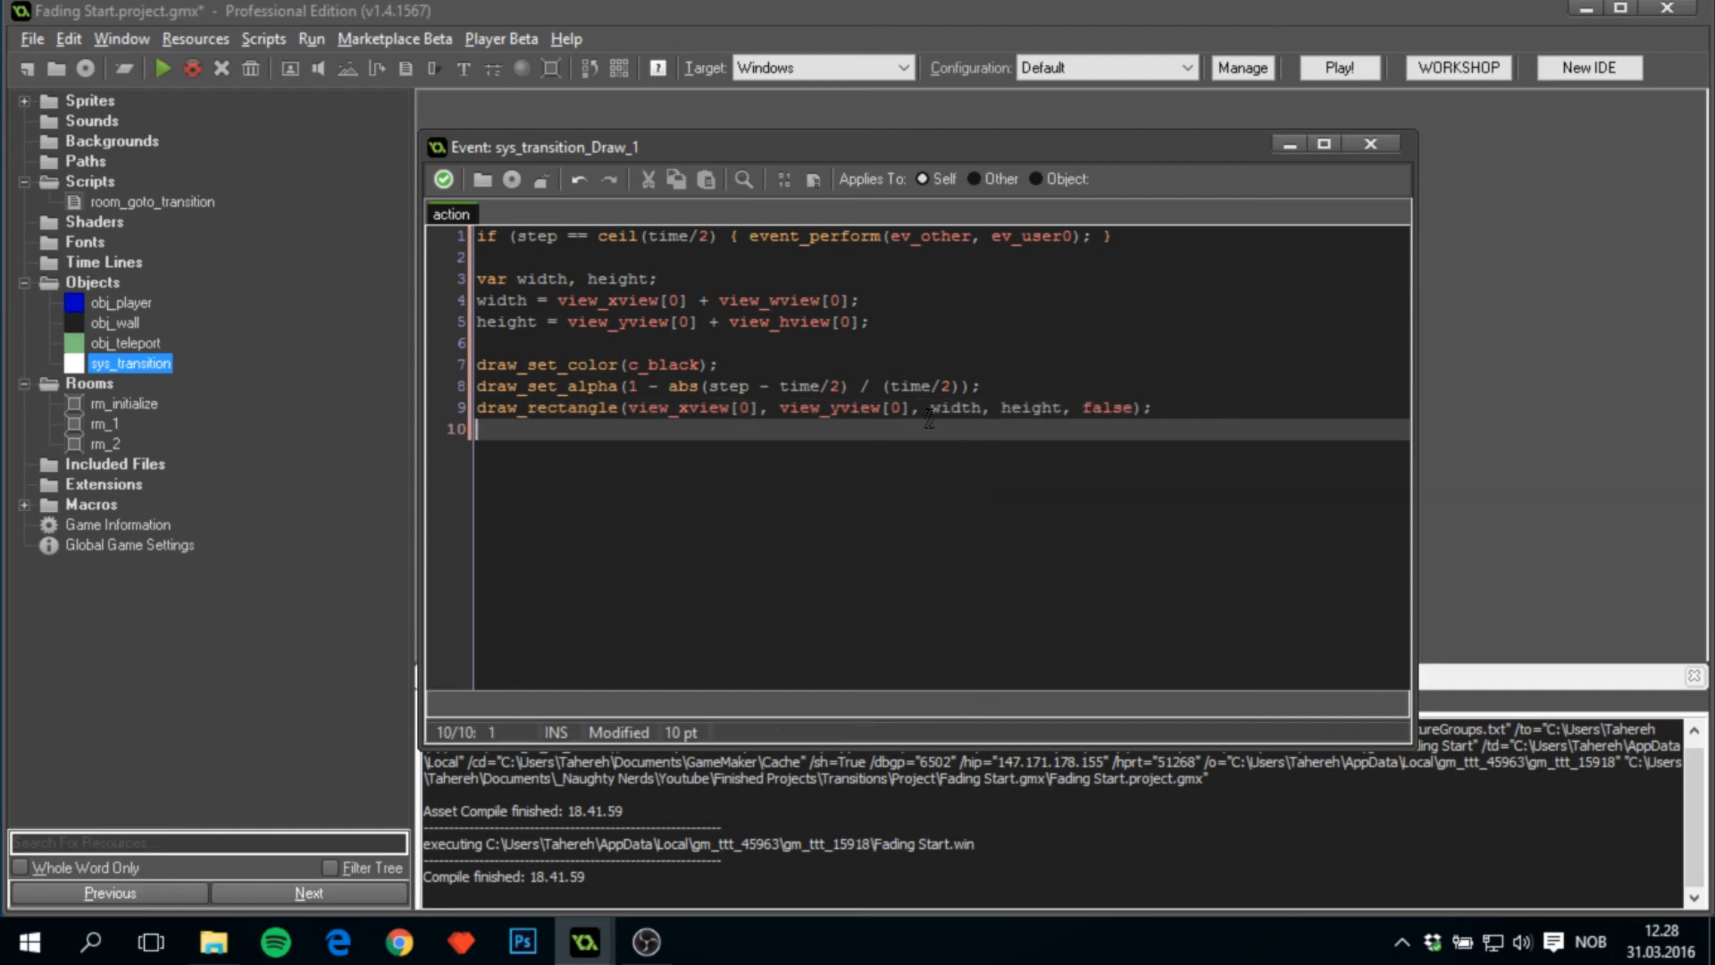
{"action": "type", "text": "draw_"}
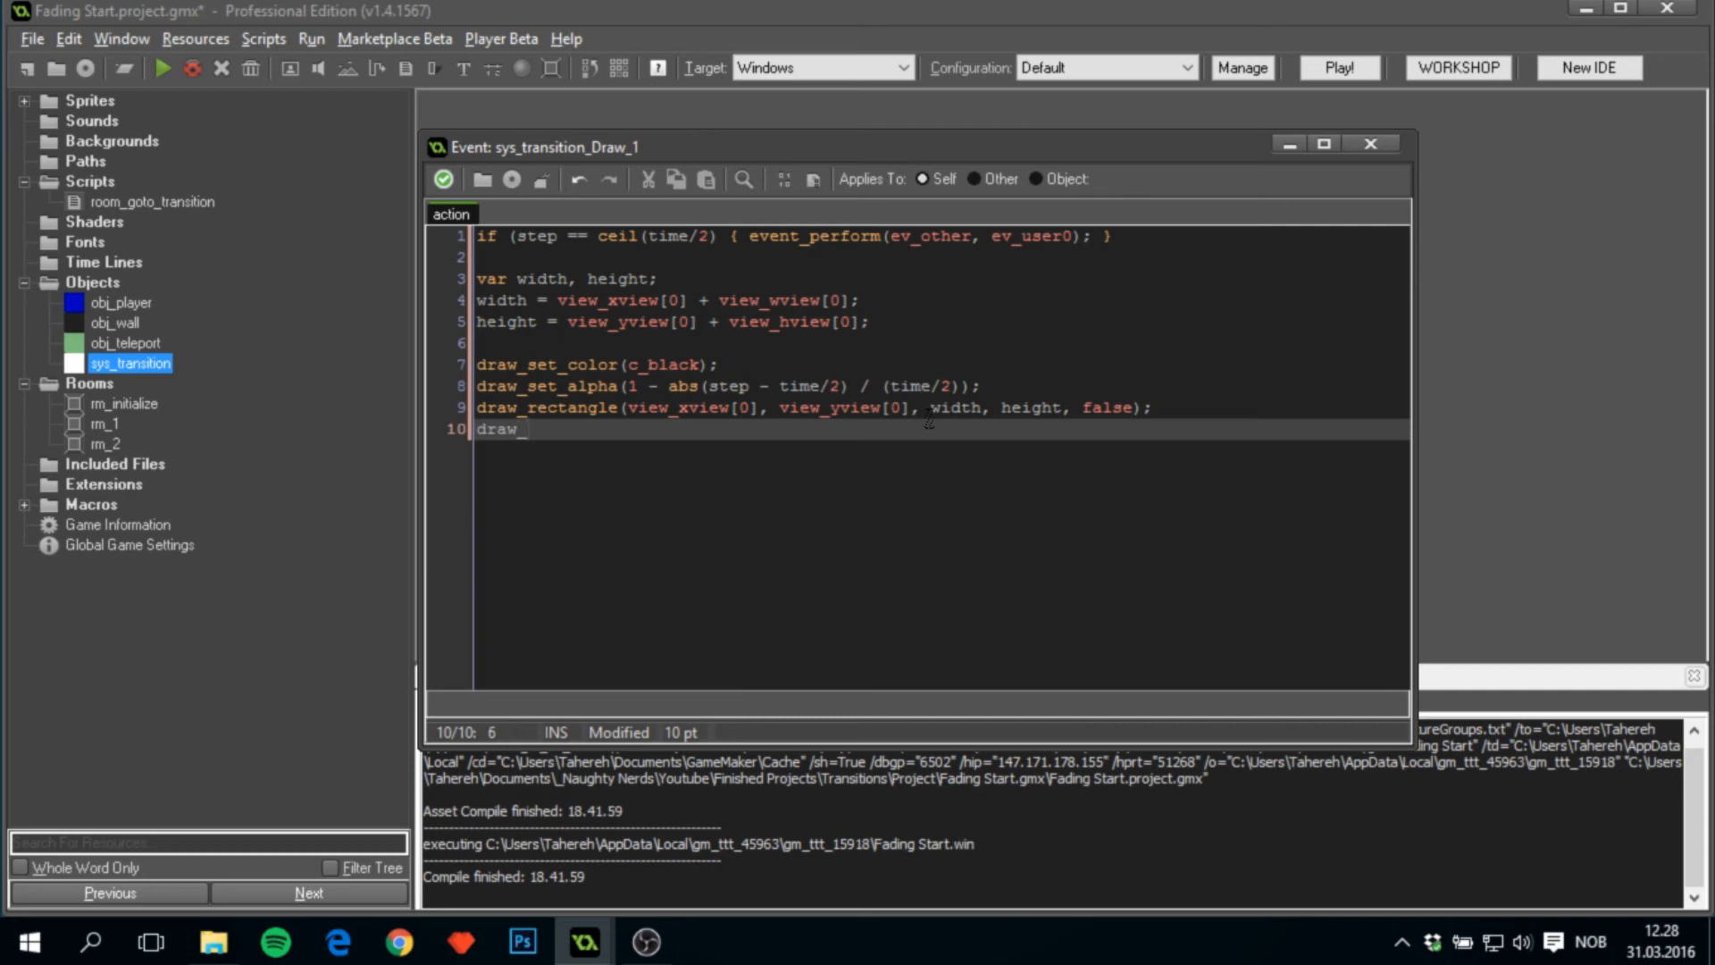
{"action": "type", "text": "set_alpha(1)"}
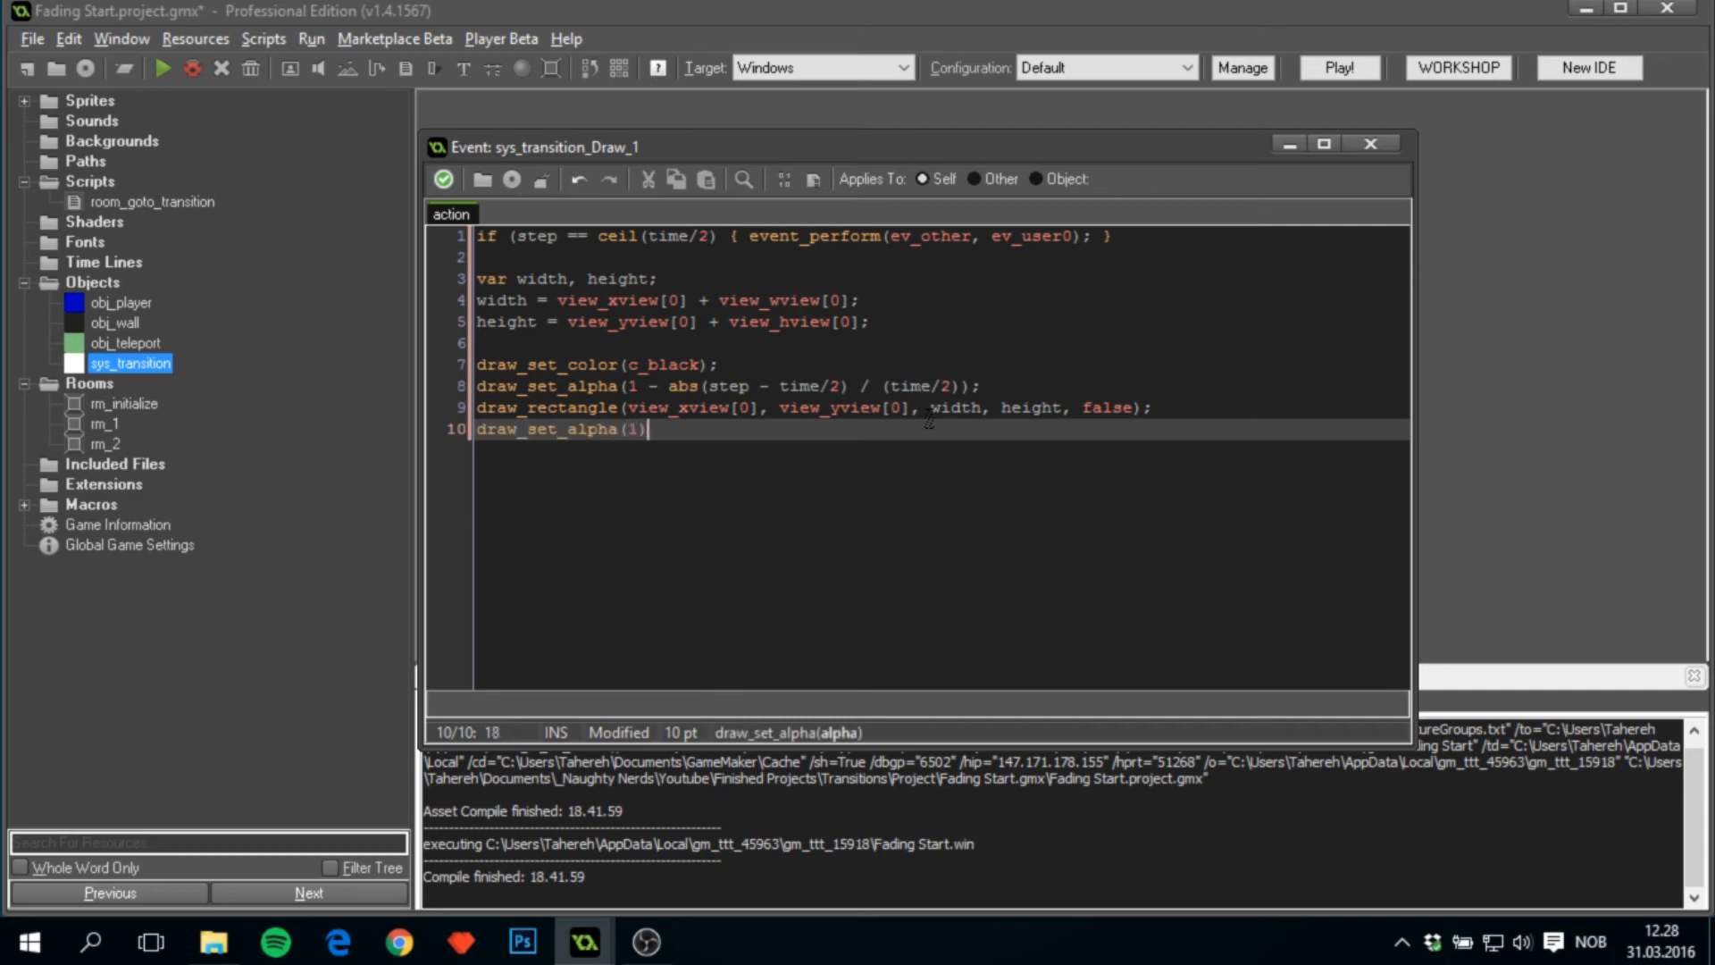
{"action": "type", "text": ";"}
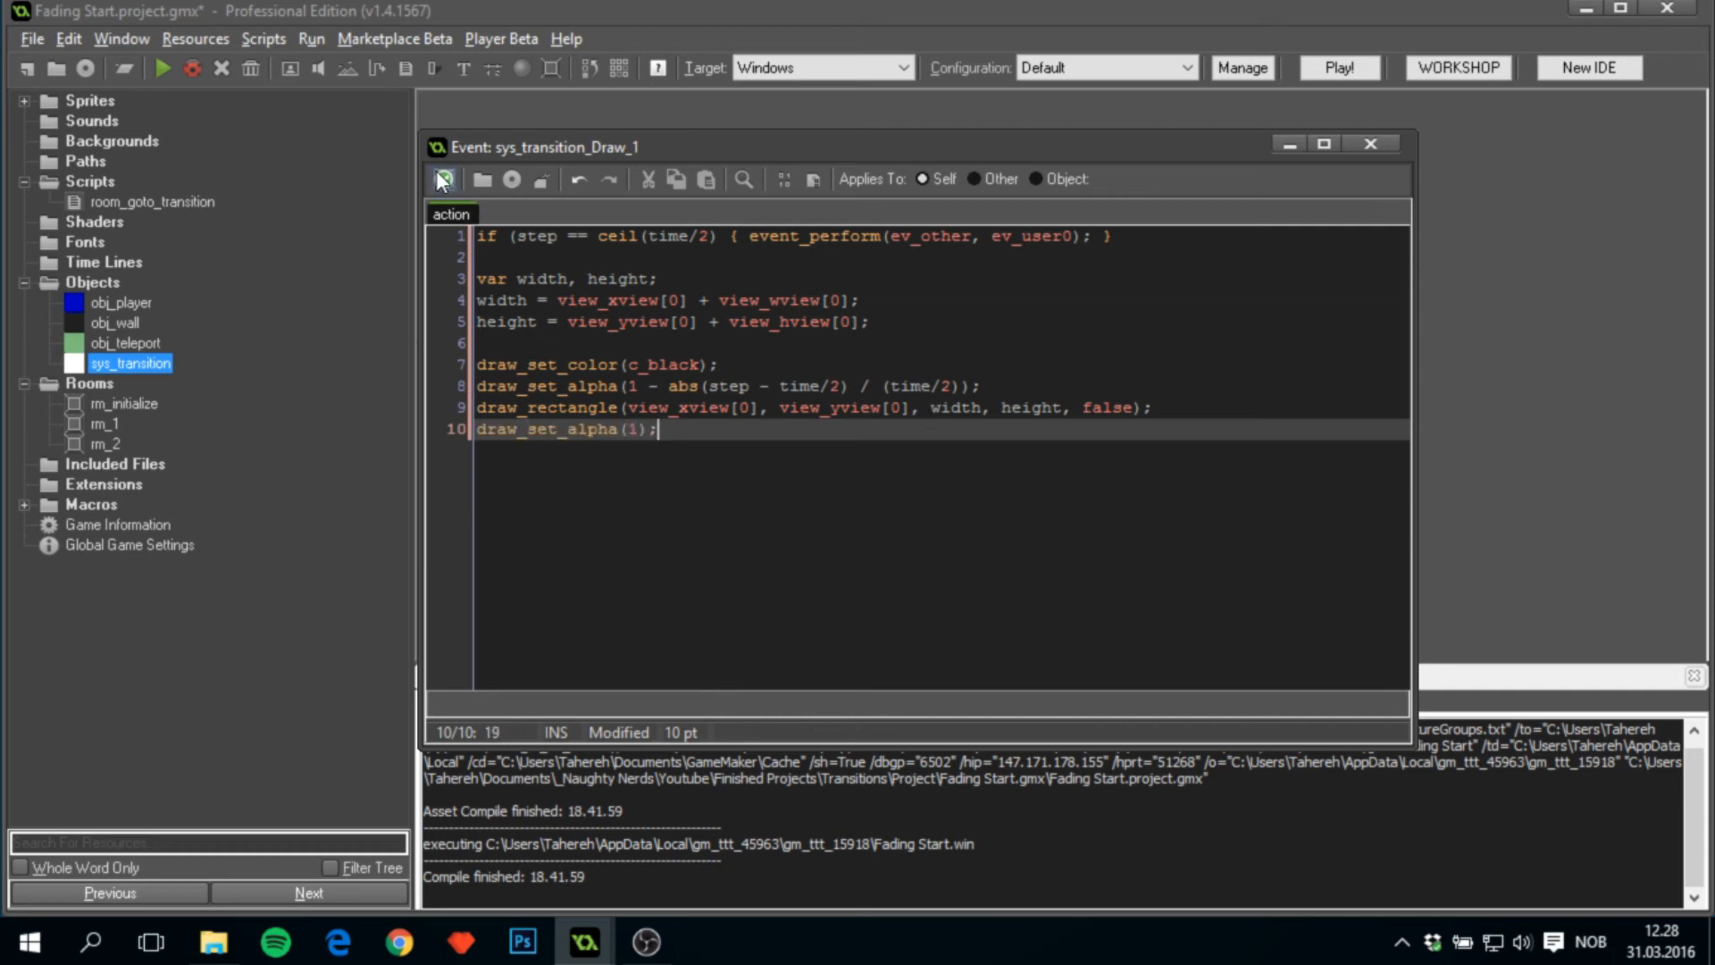
{"action": "left_click", "coordinate": [444, 179]}
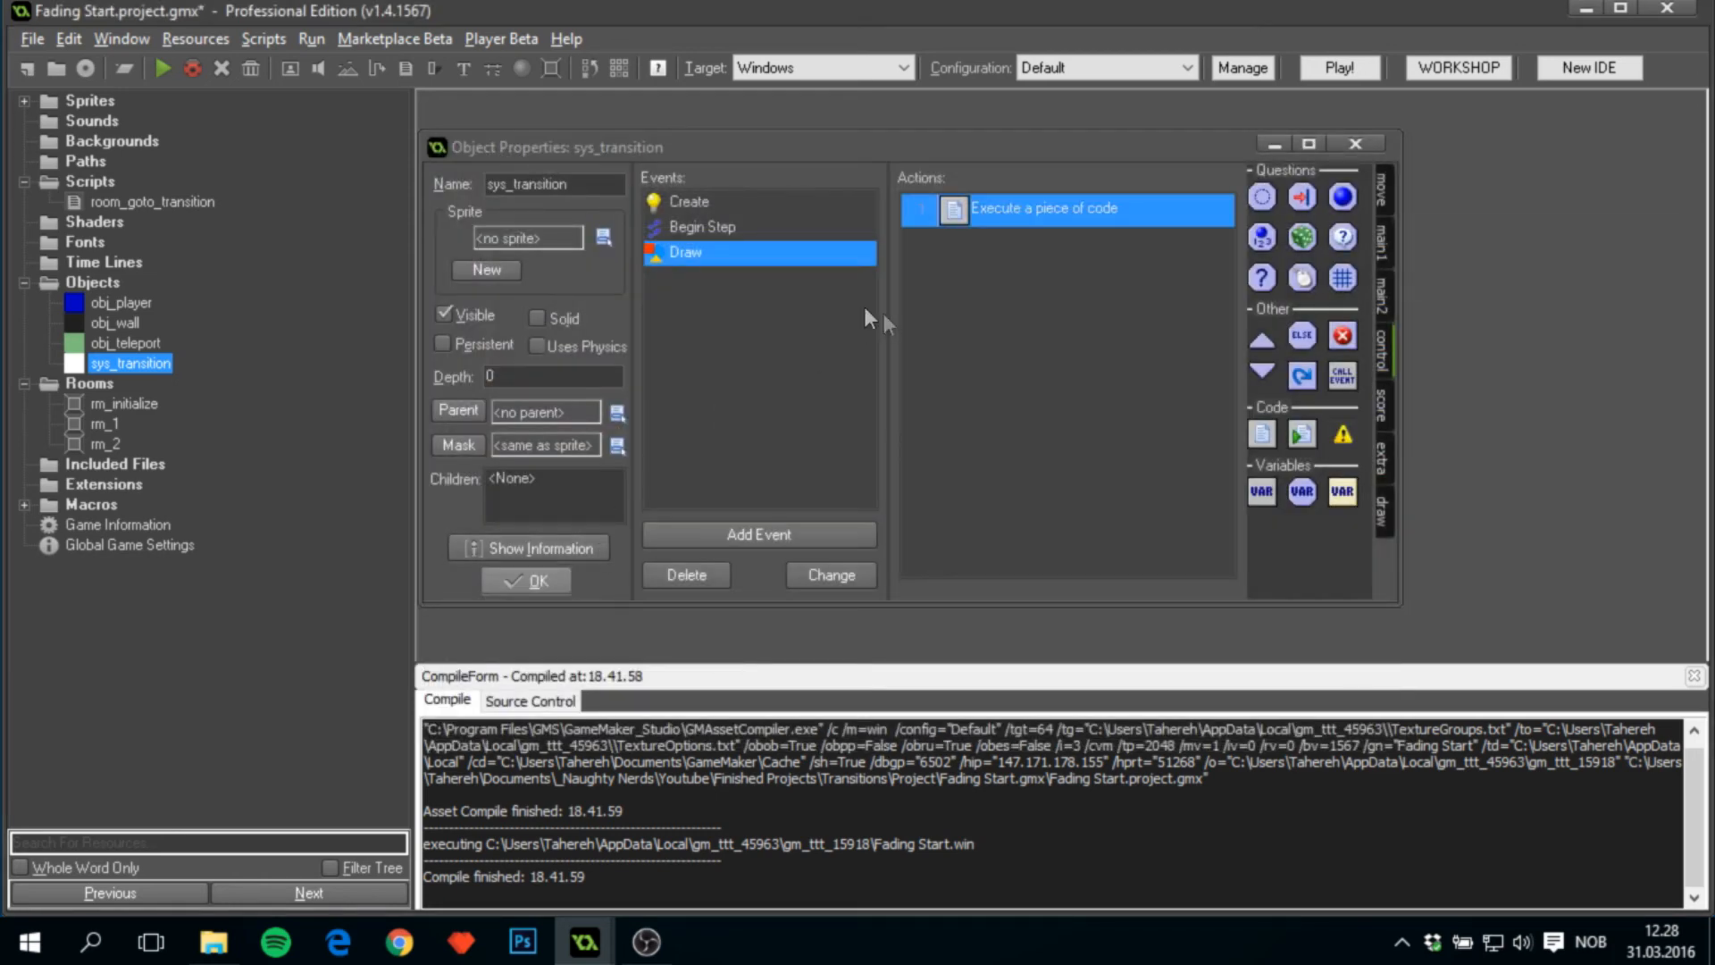
Add an Other > User Defined 0 event to sys_transition.
{"action": "left_click", "coordinate": [759, 535]}
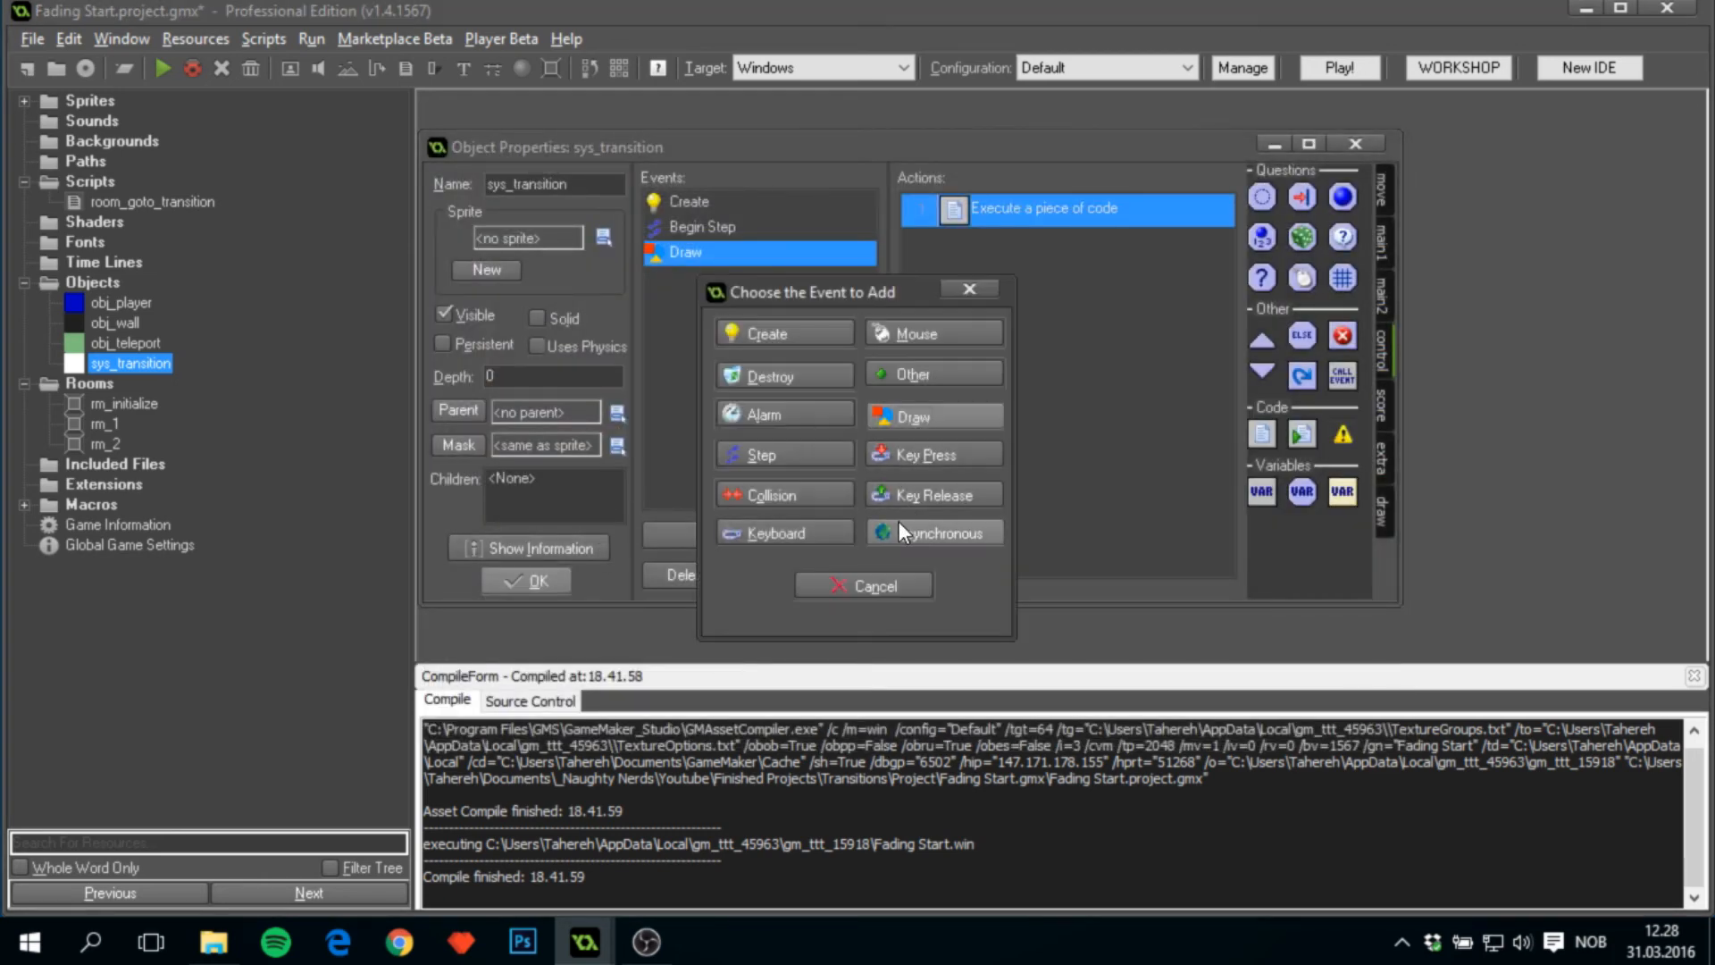
{"action": "mouse_move", "coordinate": [971, 544]}
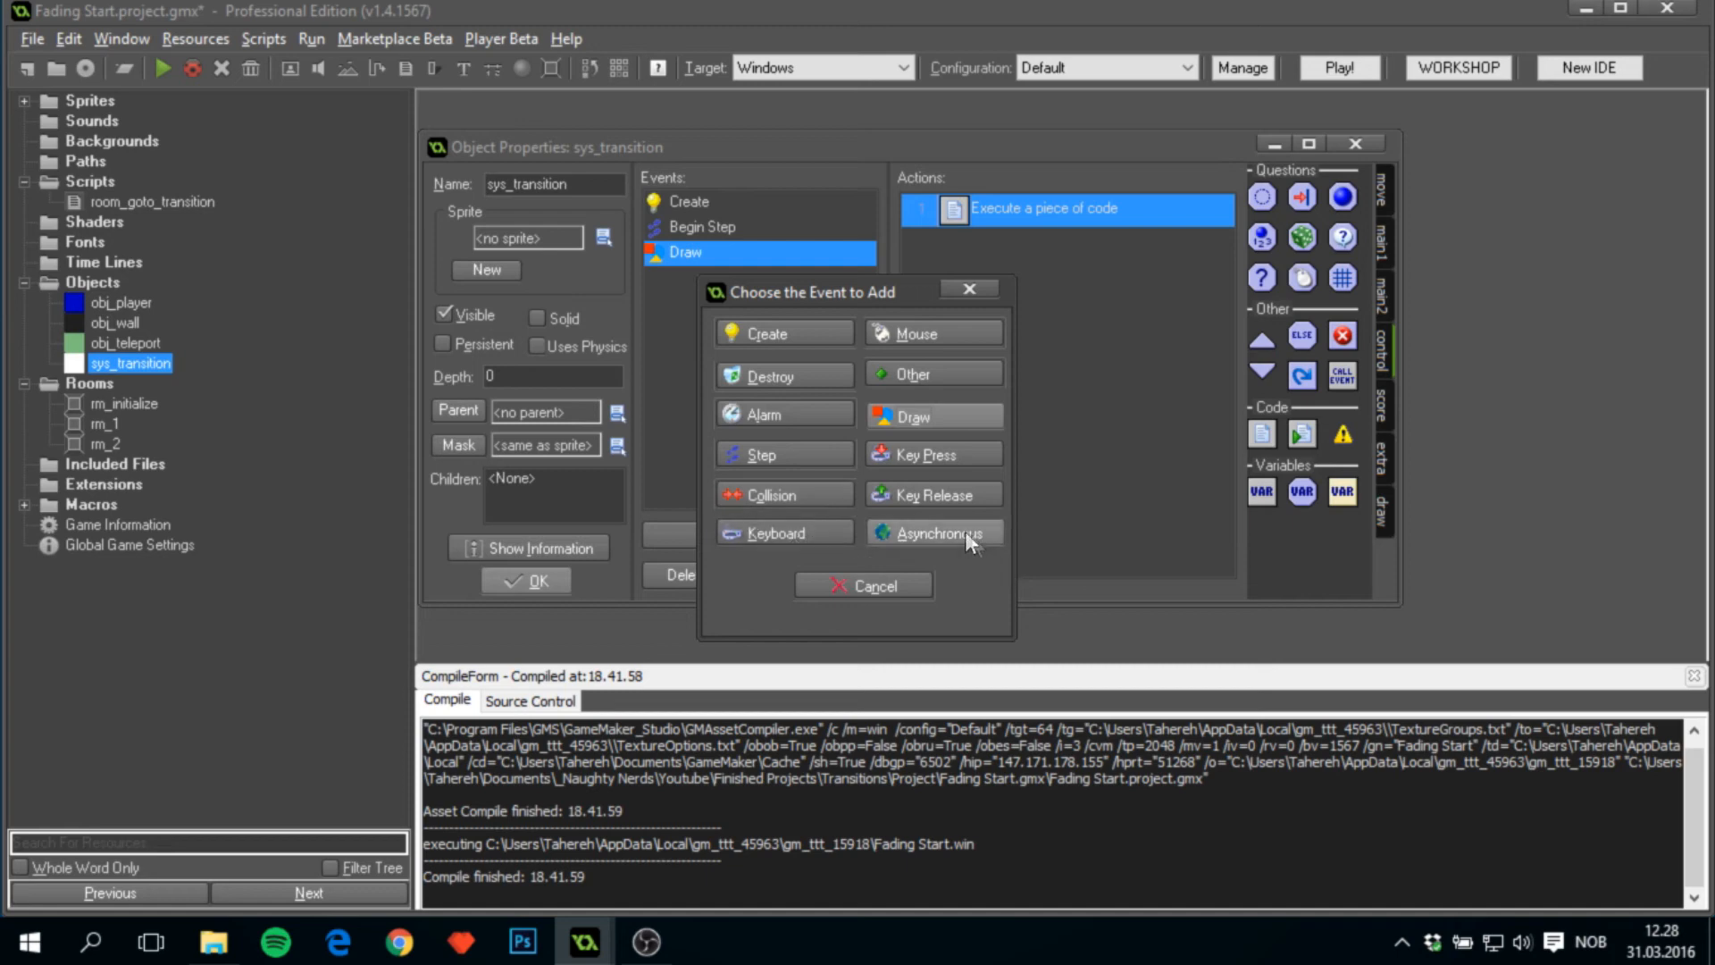
{"action": "left_click", "coordinate": [911, 374]}
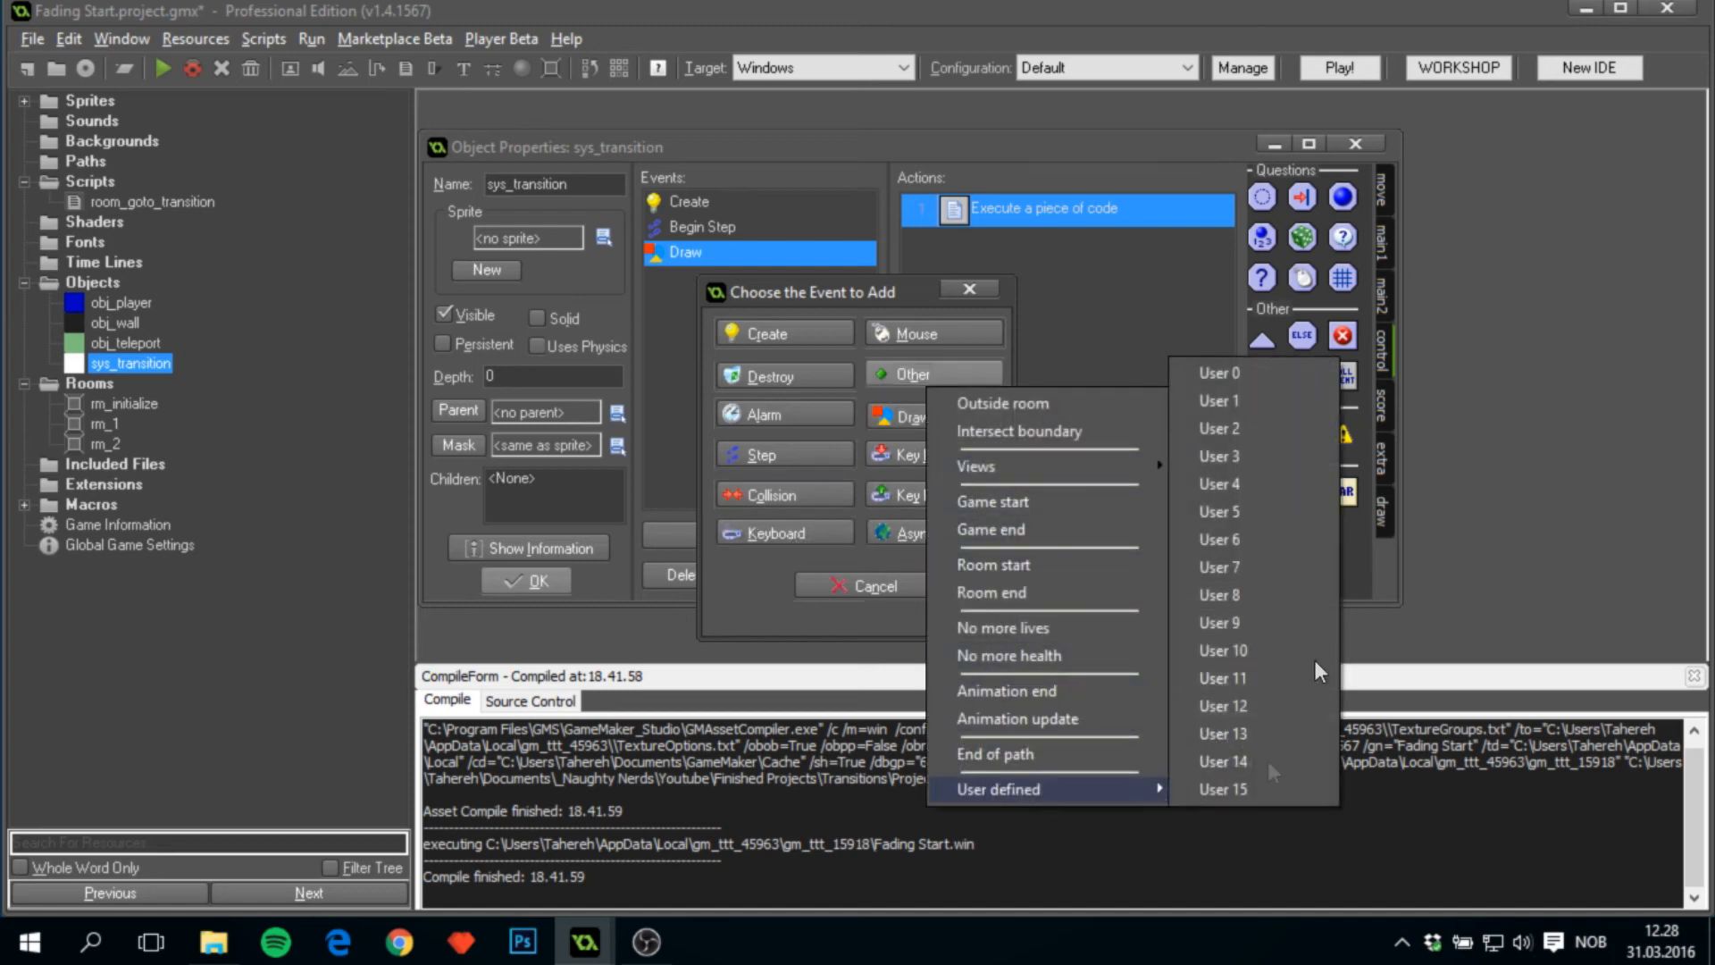
{"action": "left_click", "coordinate": [1219, 372]}
{"action": "type", "text": "room_"}
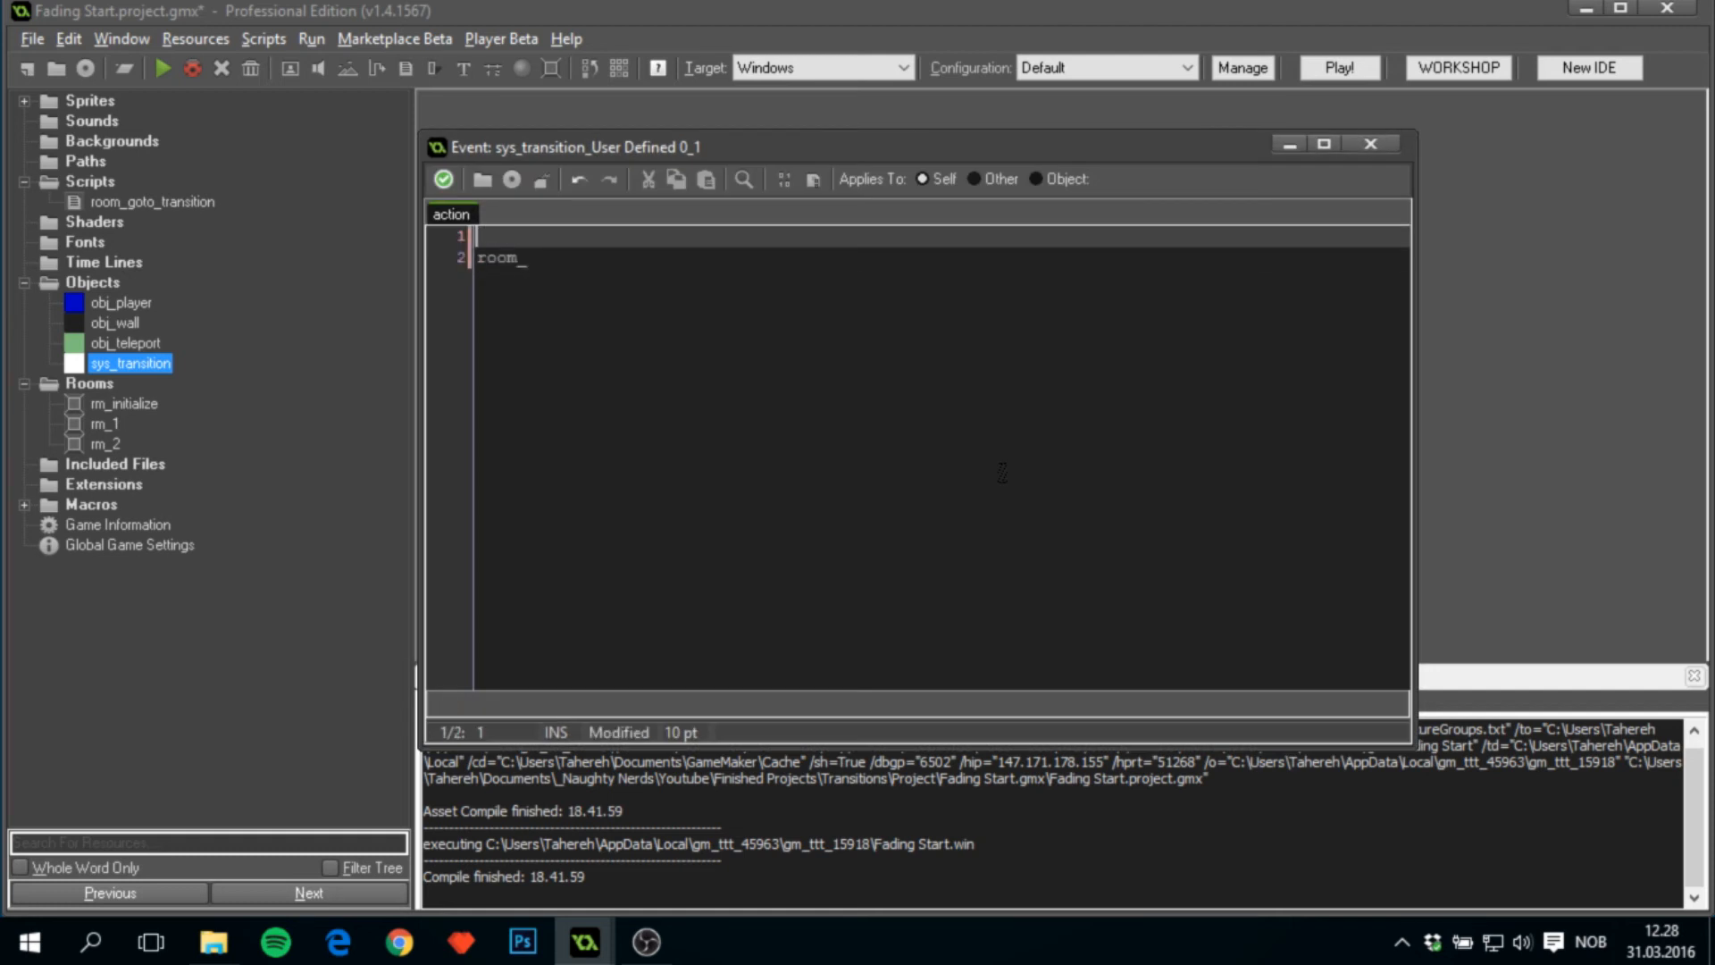
Add a 'Change room and position' comment, room_goto(next_room), and xx/yy != -1 checks.
{"action": "type", "text": "/// Change room"}
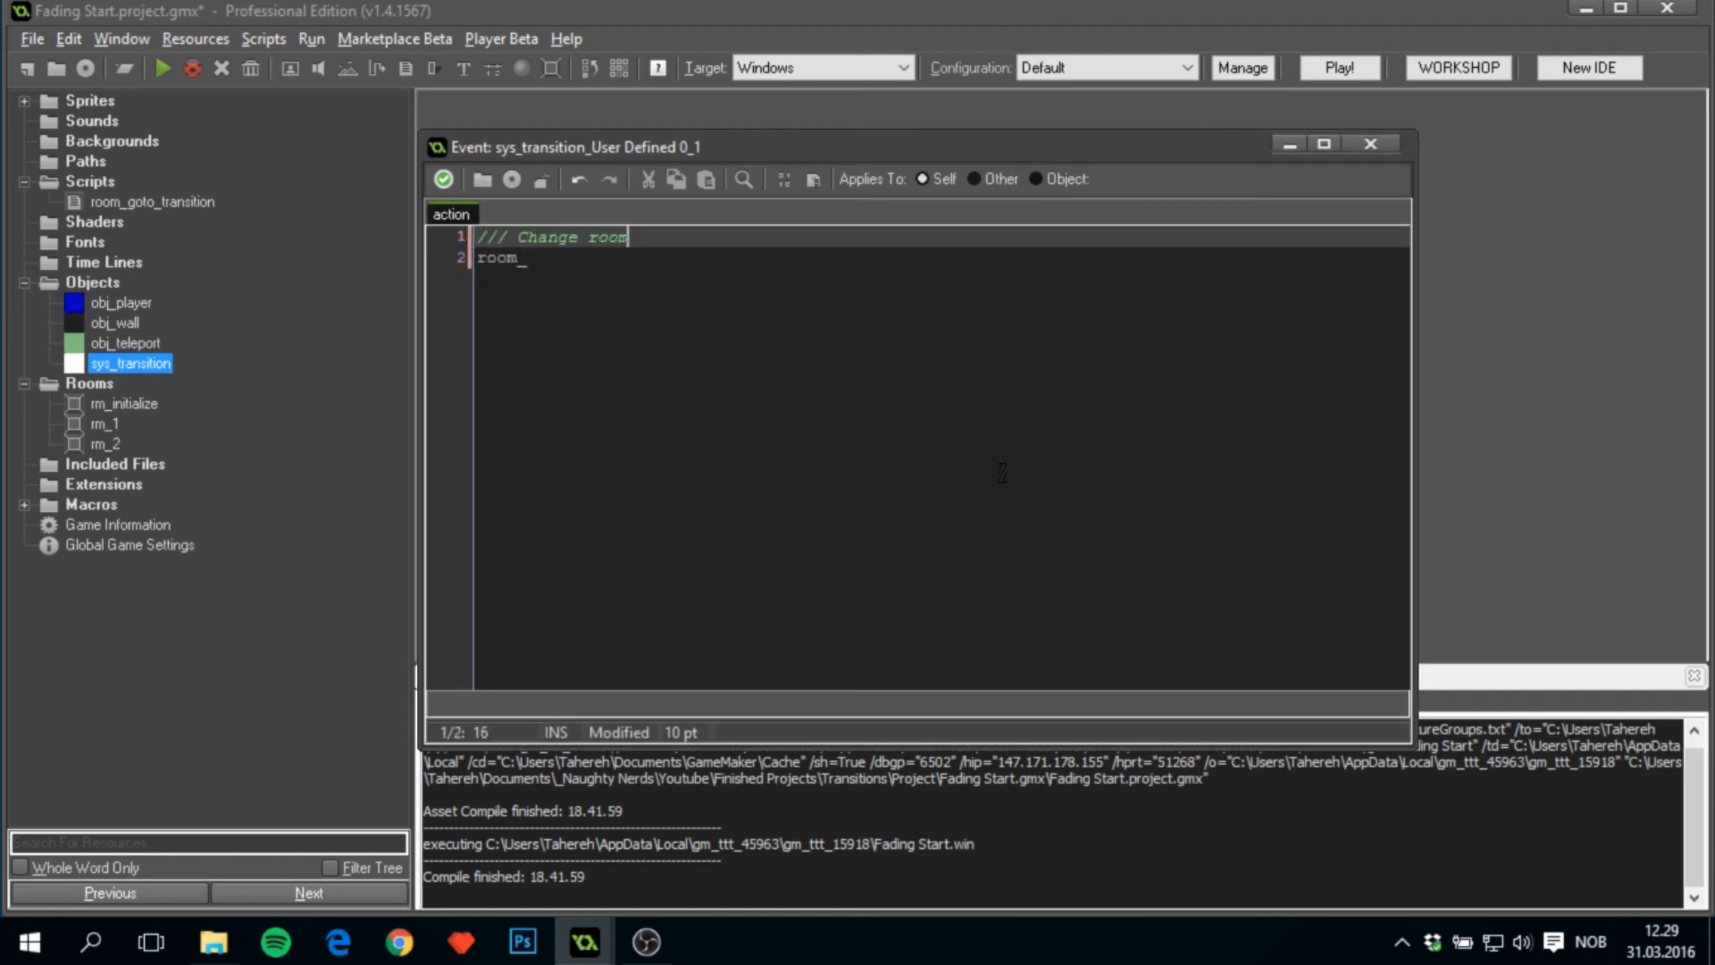
{"action": "type", "text": "and position"}
{"action": "left_click", "coordinate": [941, 257]}
{"action": "type", "text": "goto("}
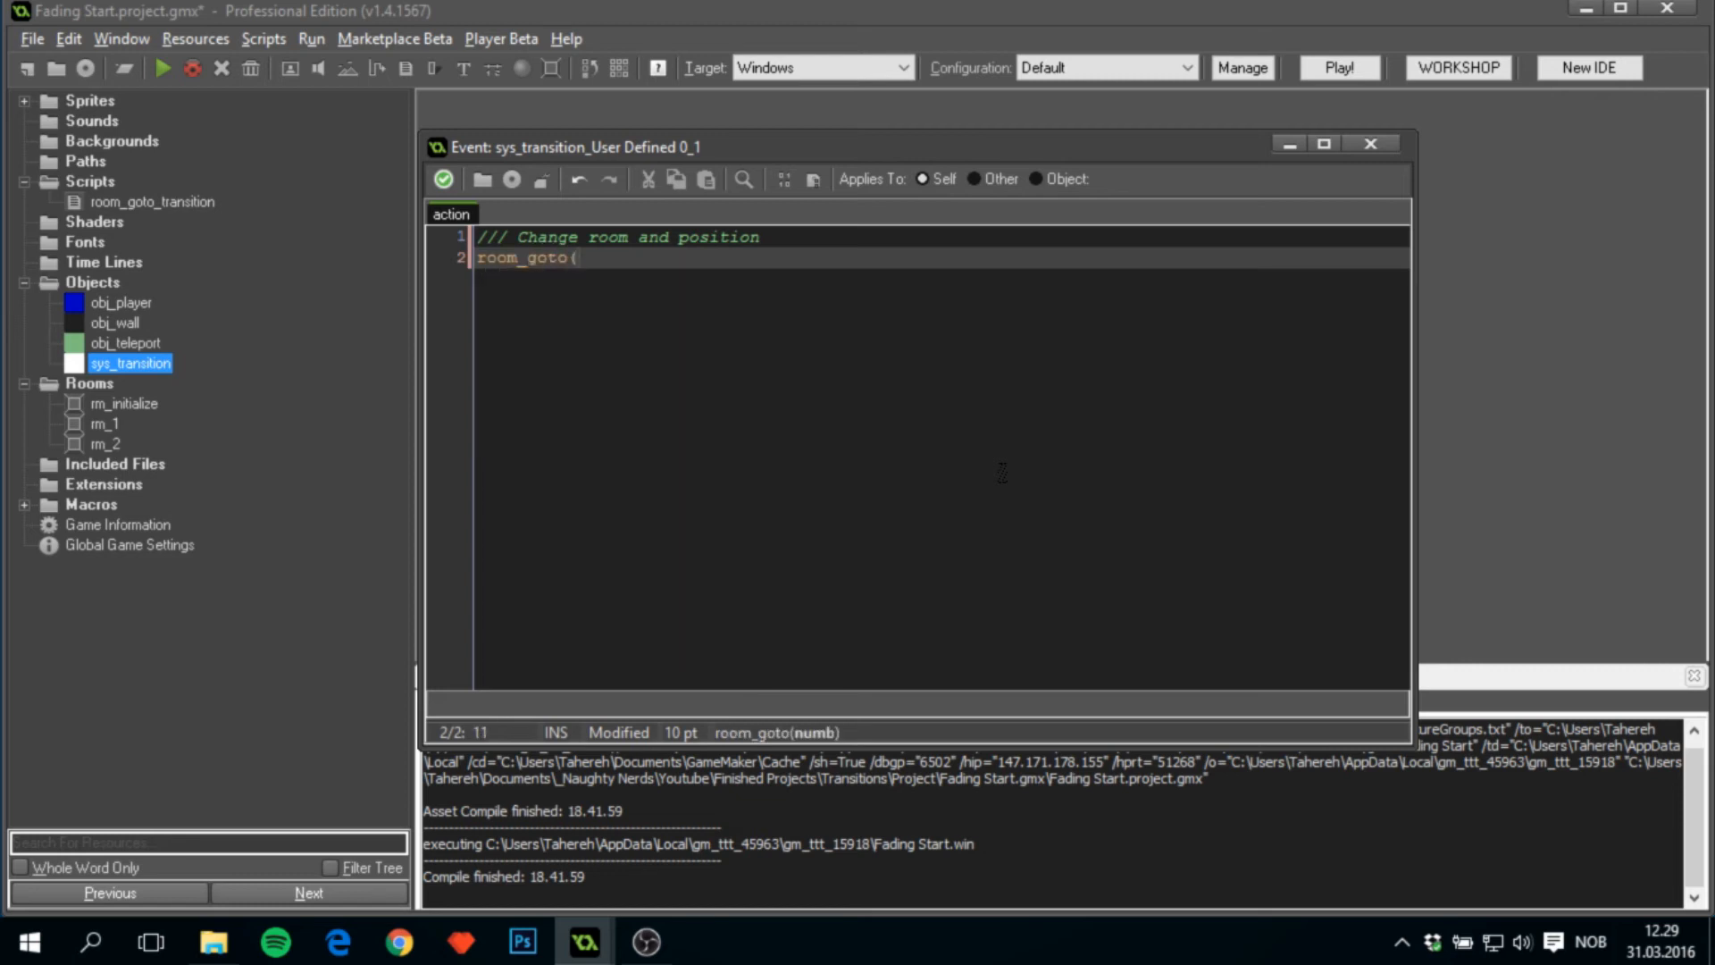
{"action": "type", "text": "next_room);"}
{"action": "type", "text": "if ("}
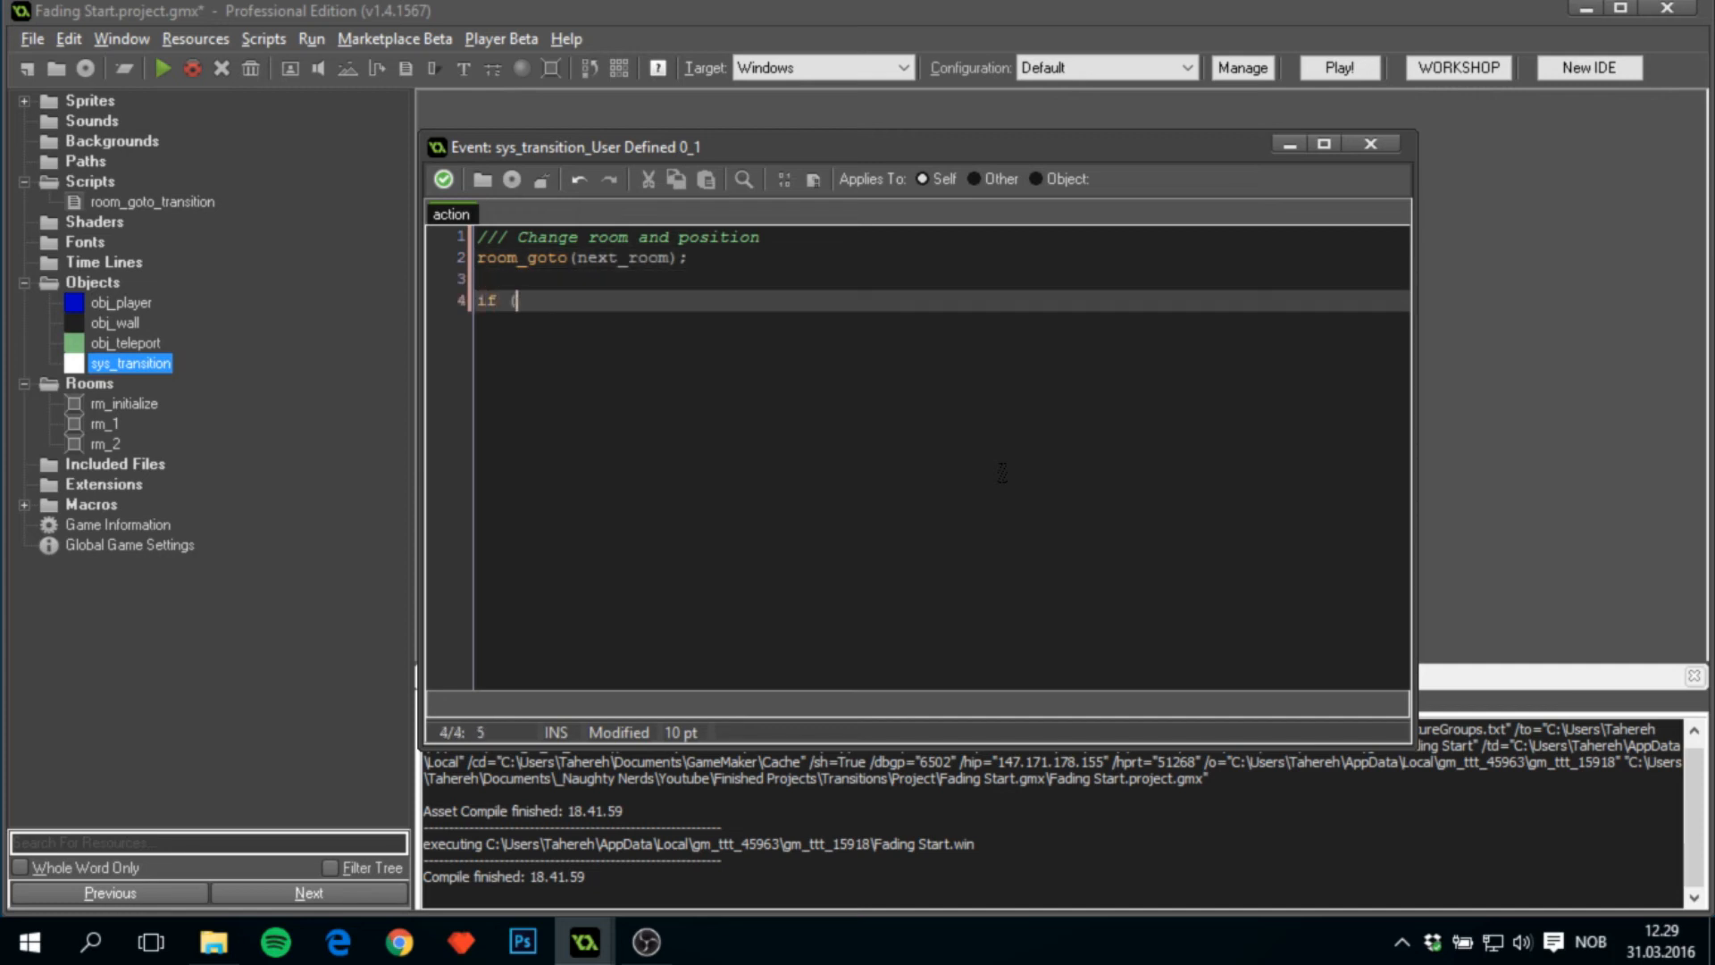
{"action": "type", "text": "xx != -1"}
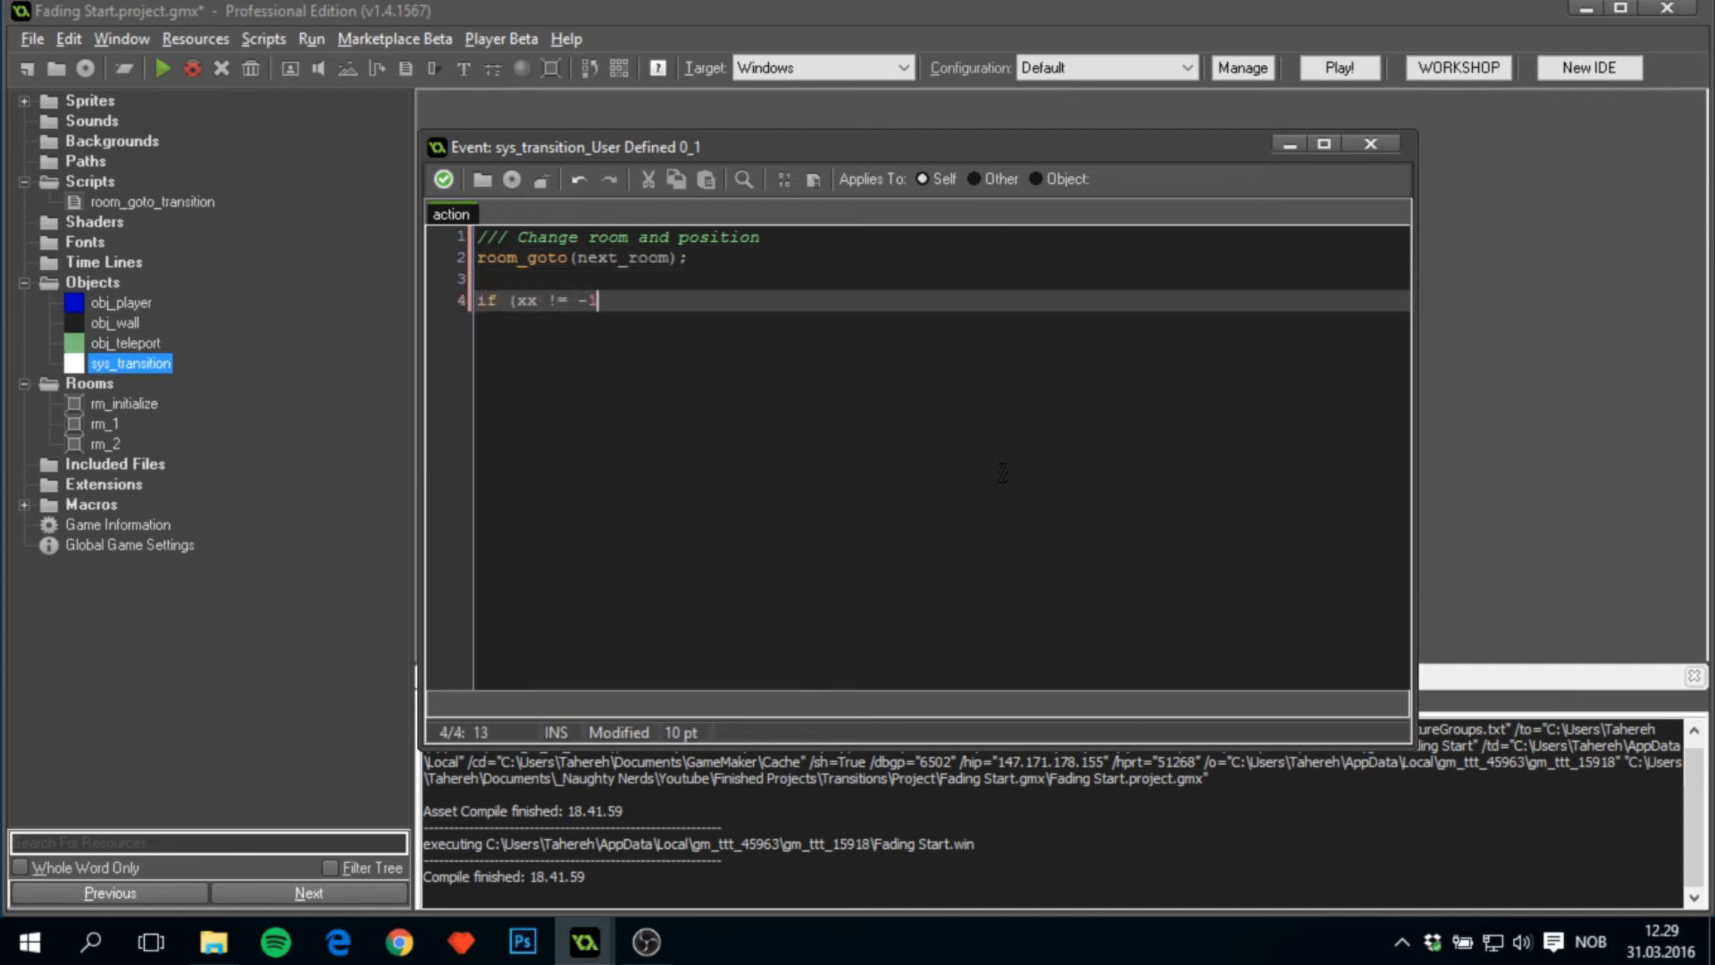
{"action": "type", "text": "1) { }"}
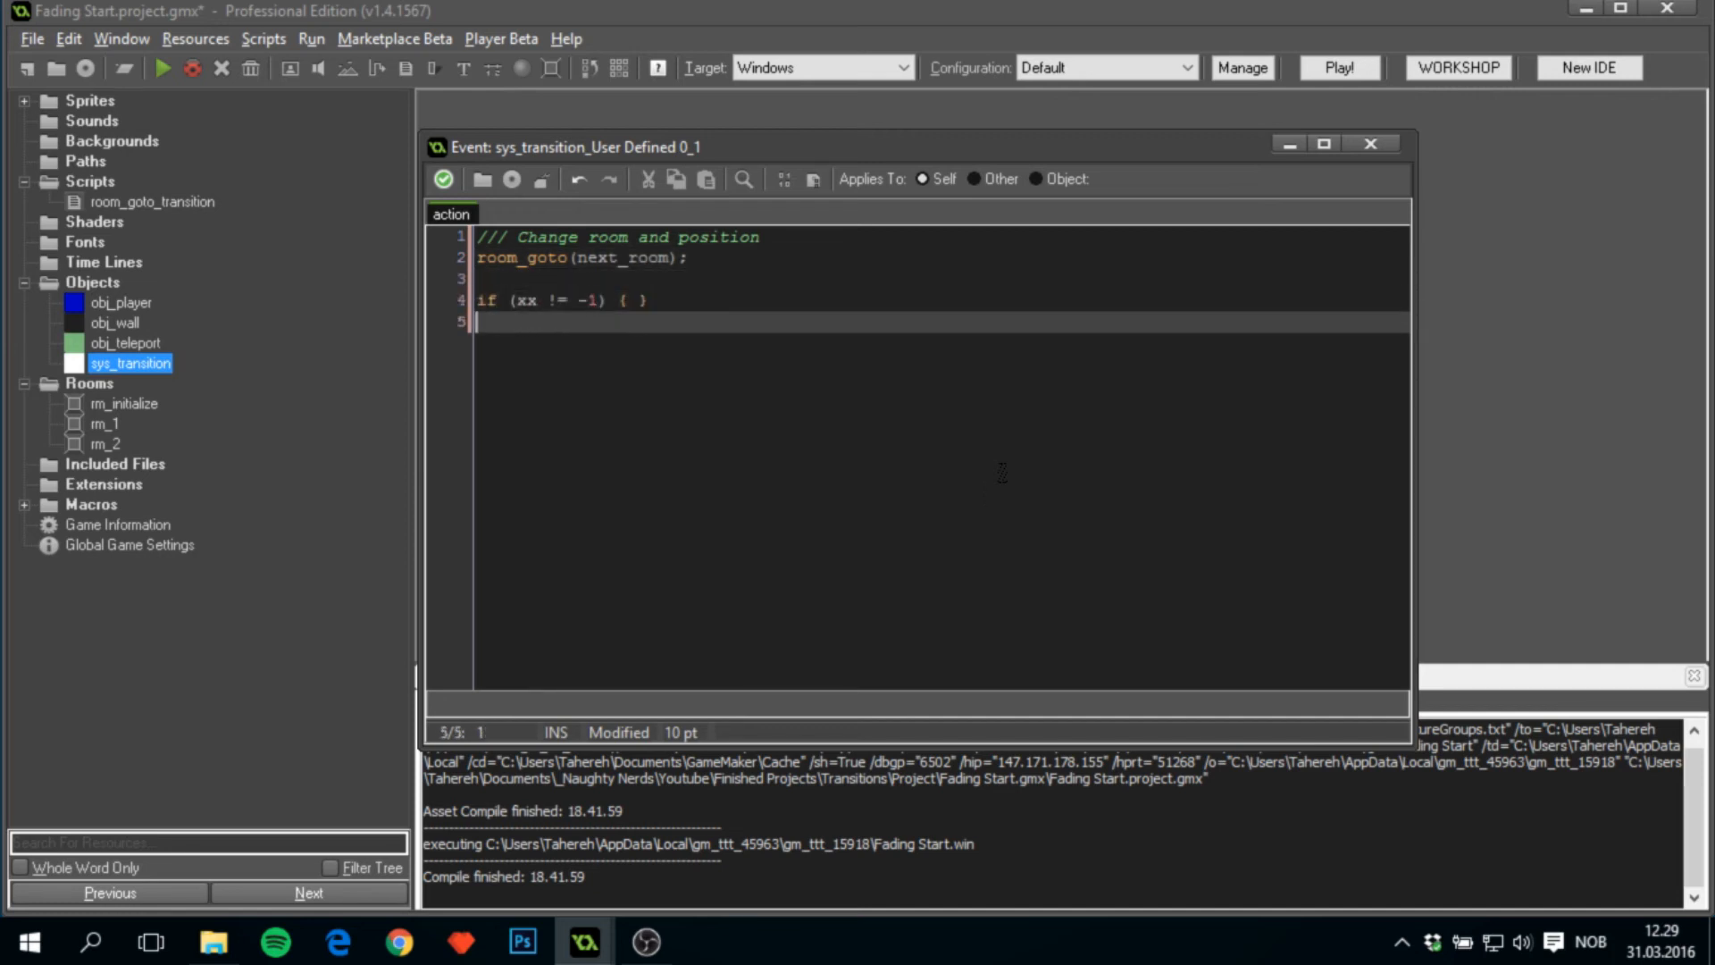
{"action": "type", "text": "if (yy"}
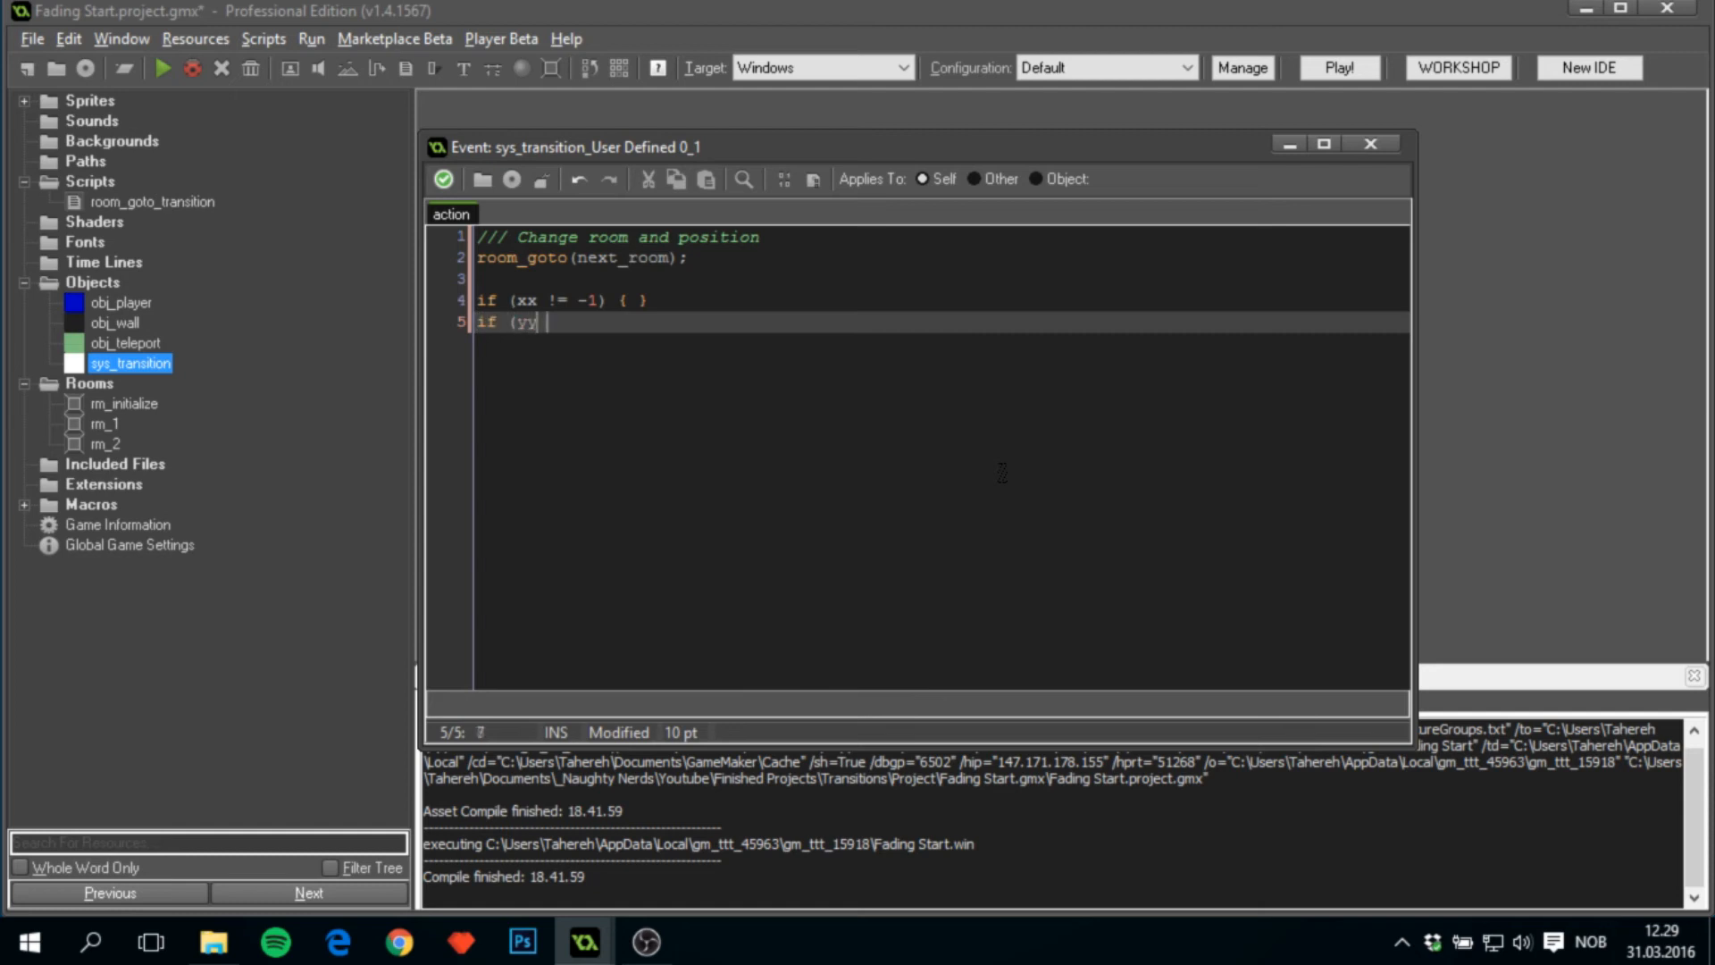
{"action": "type", "text": "!= -1) {"}
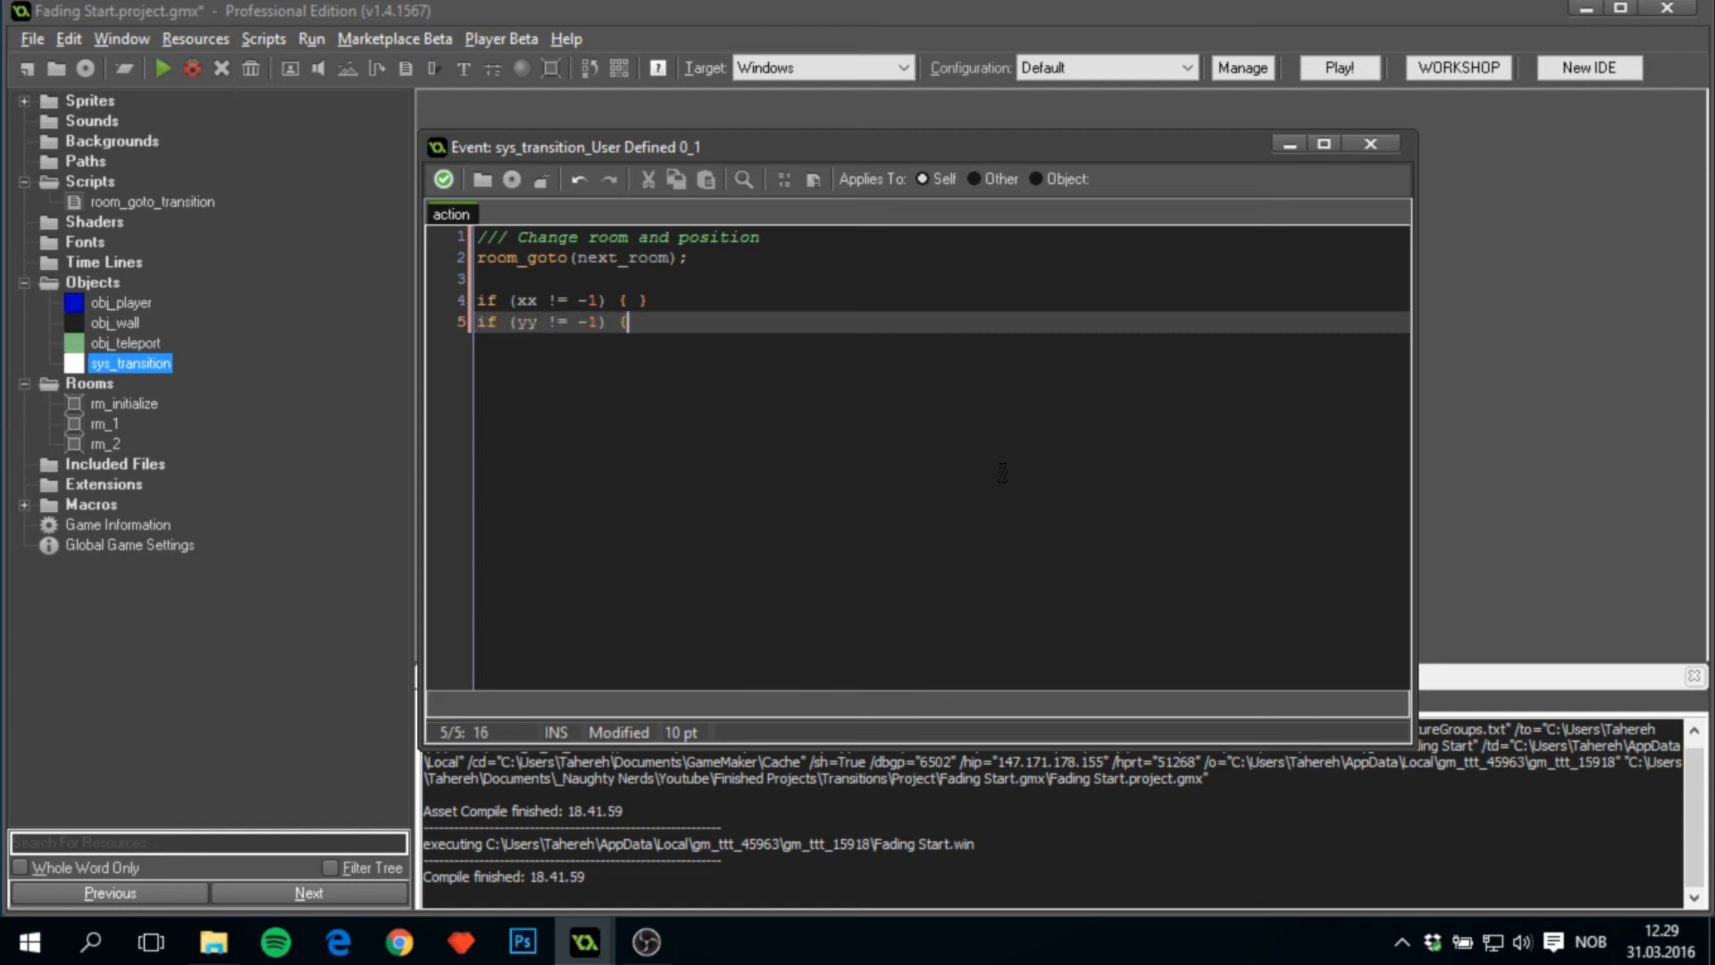
Set obj_player.x to xx and obj_player.y to yy, then save the code.
{"action": "type", "text": "obj_player.x ="}
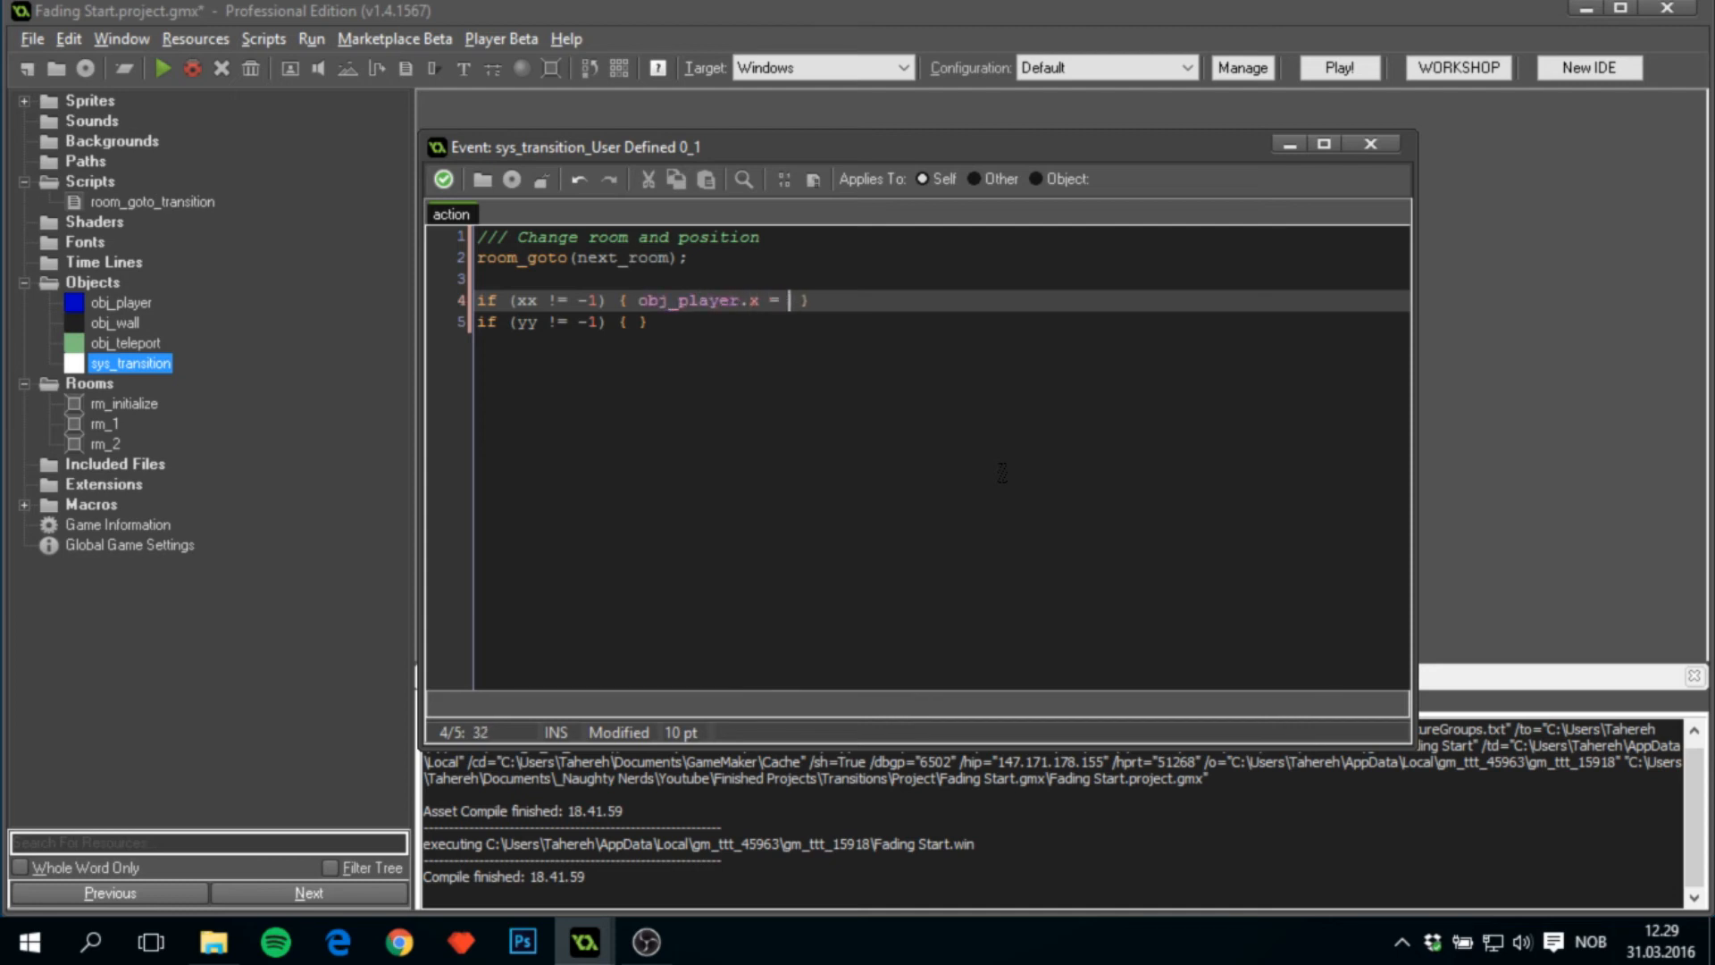
{"action": "type", "text": "xx;"}
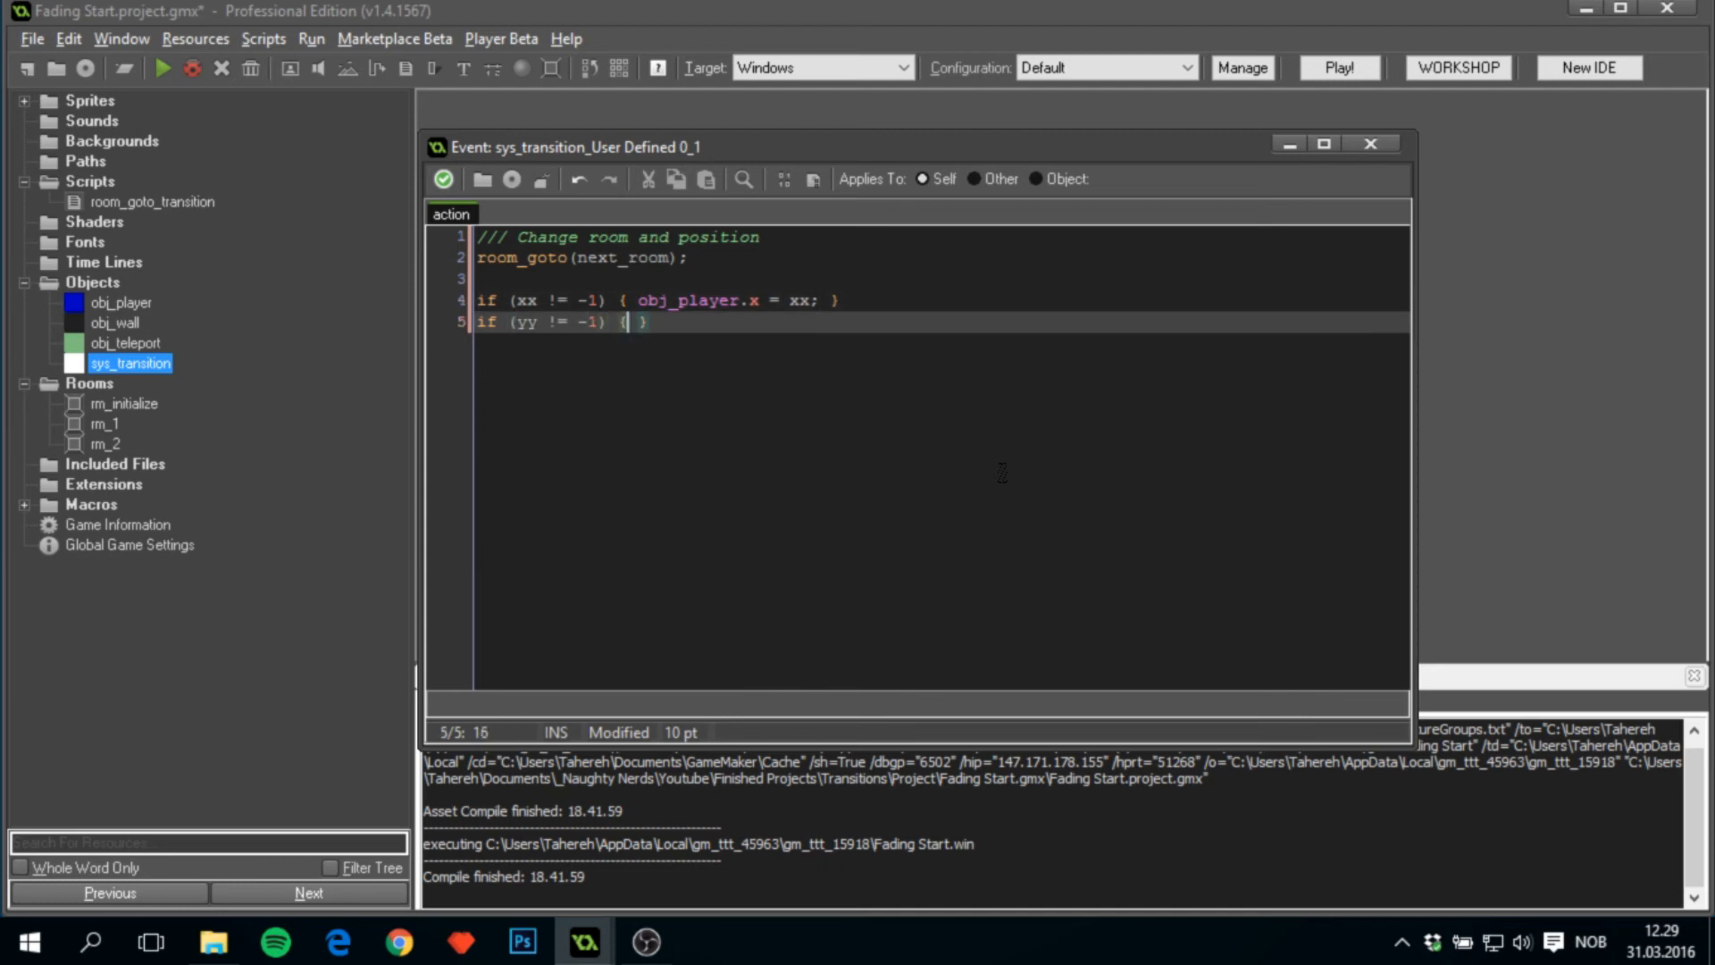
{"action": "type", "text": "obj_p"}
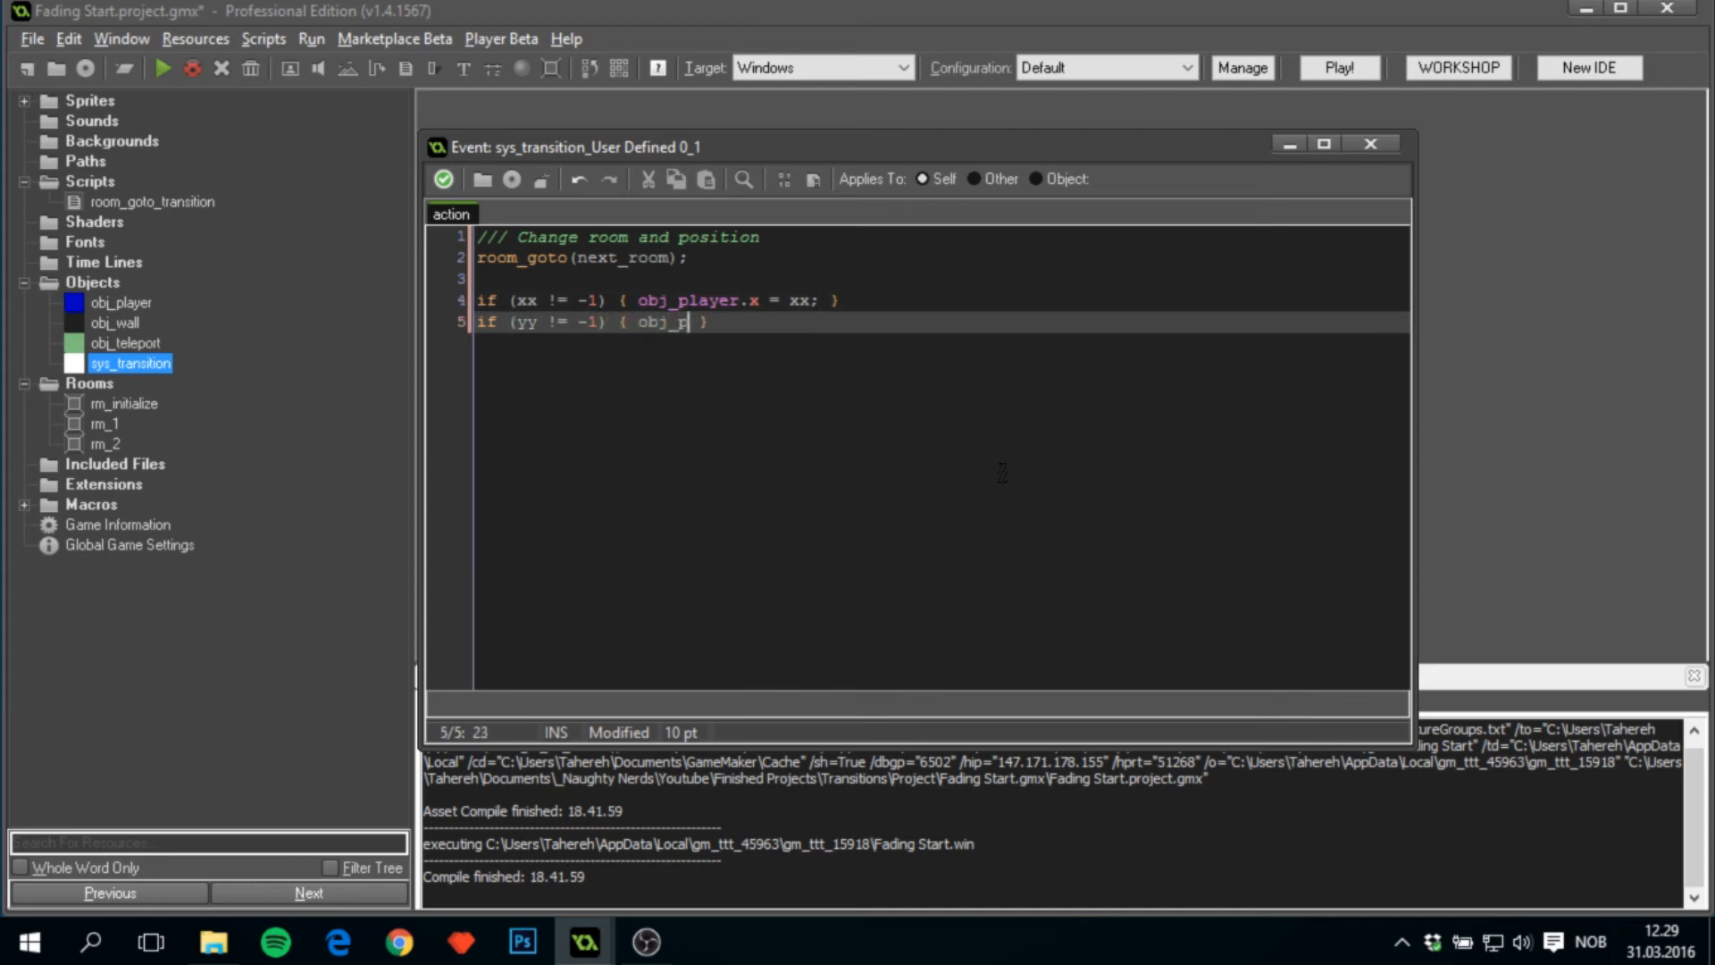
{"action": "type", "text": "layer.y = yy"}
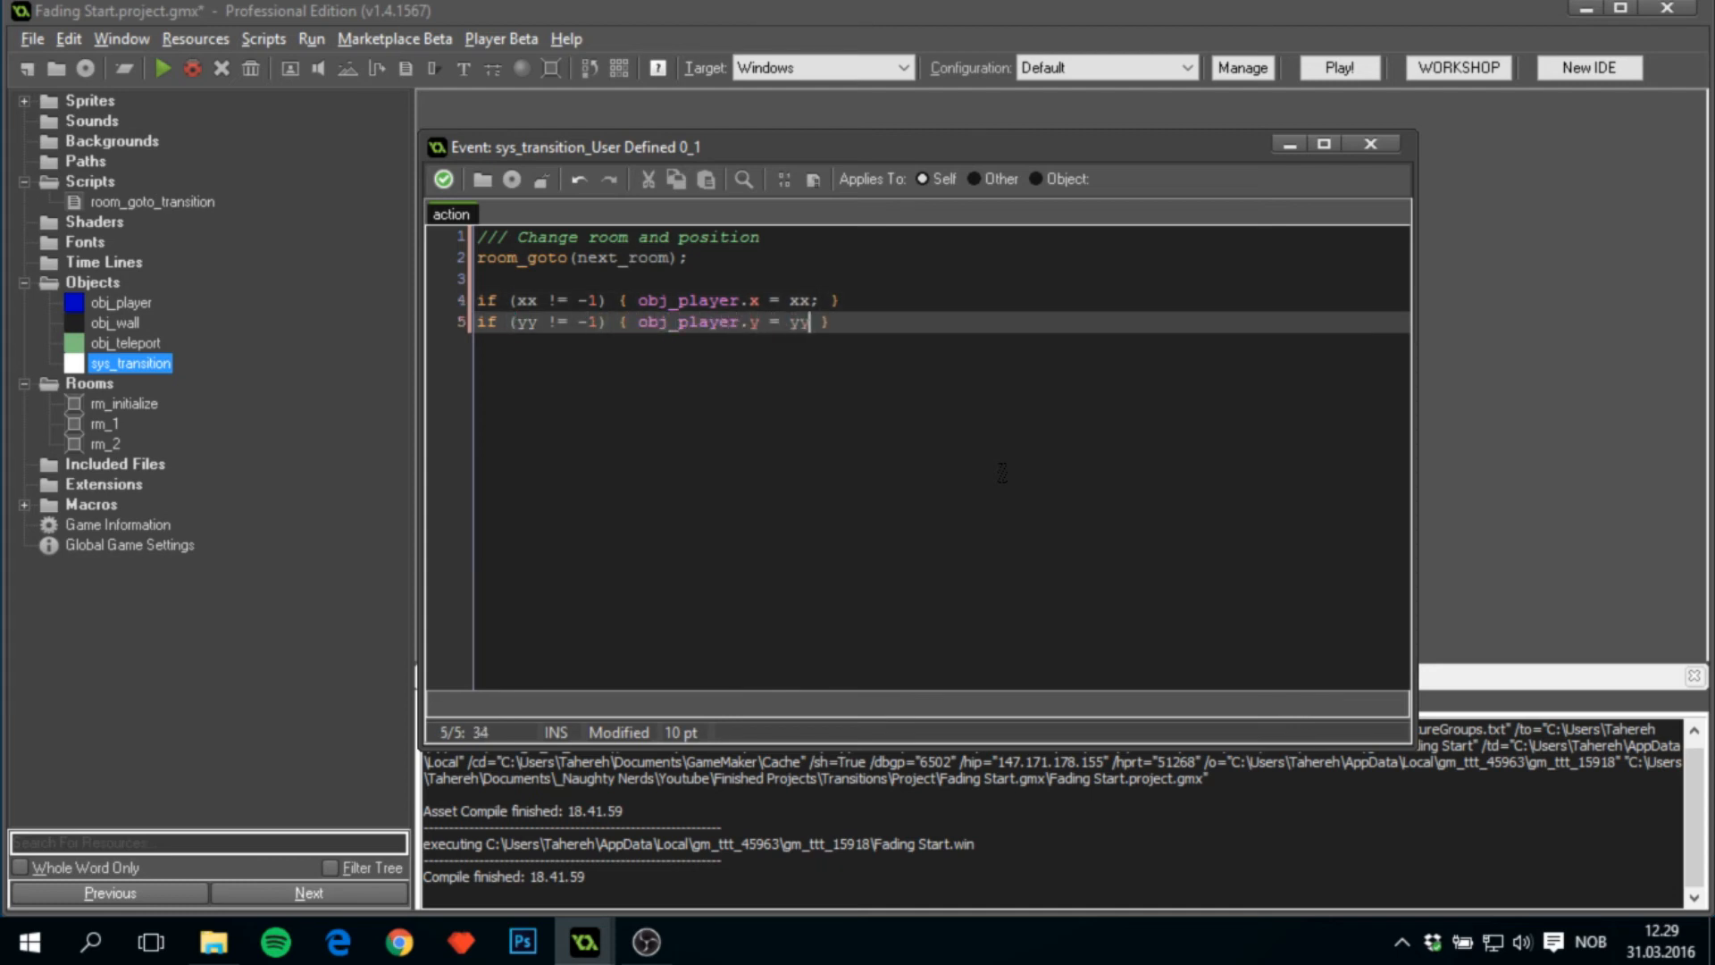
{"action": "type", "text": ";"}
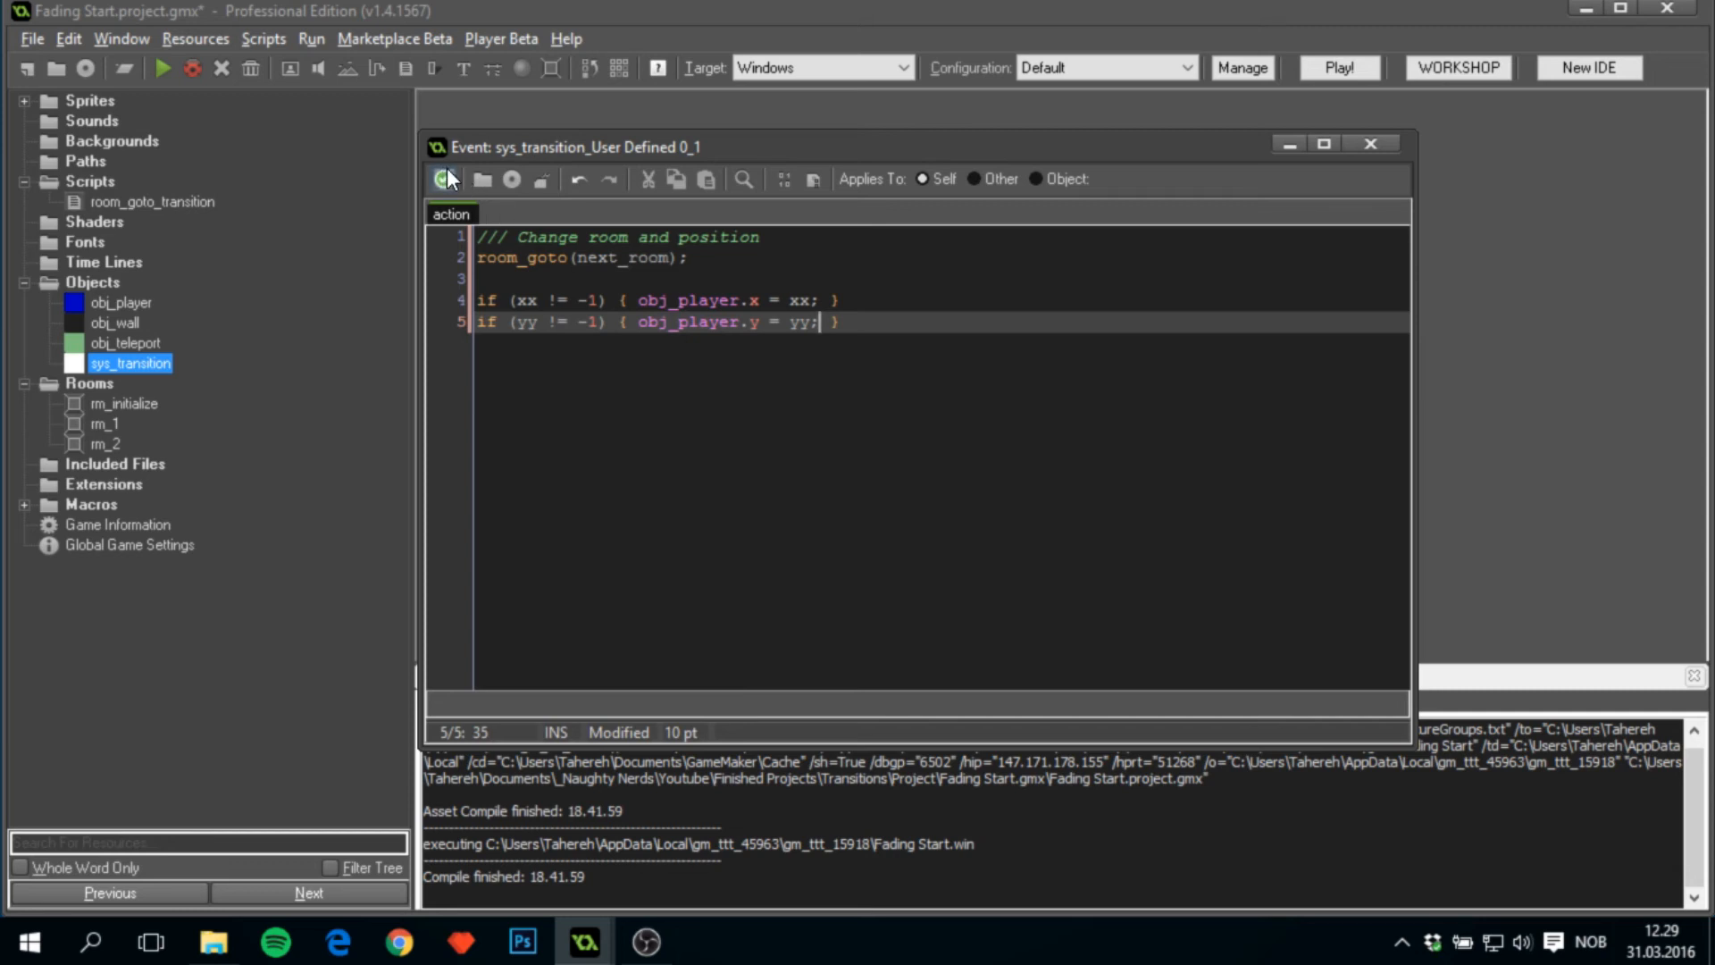
{"action": "left_click", "coordinate": [443, 180]}
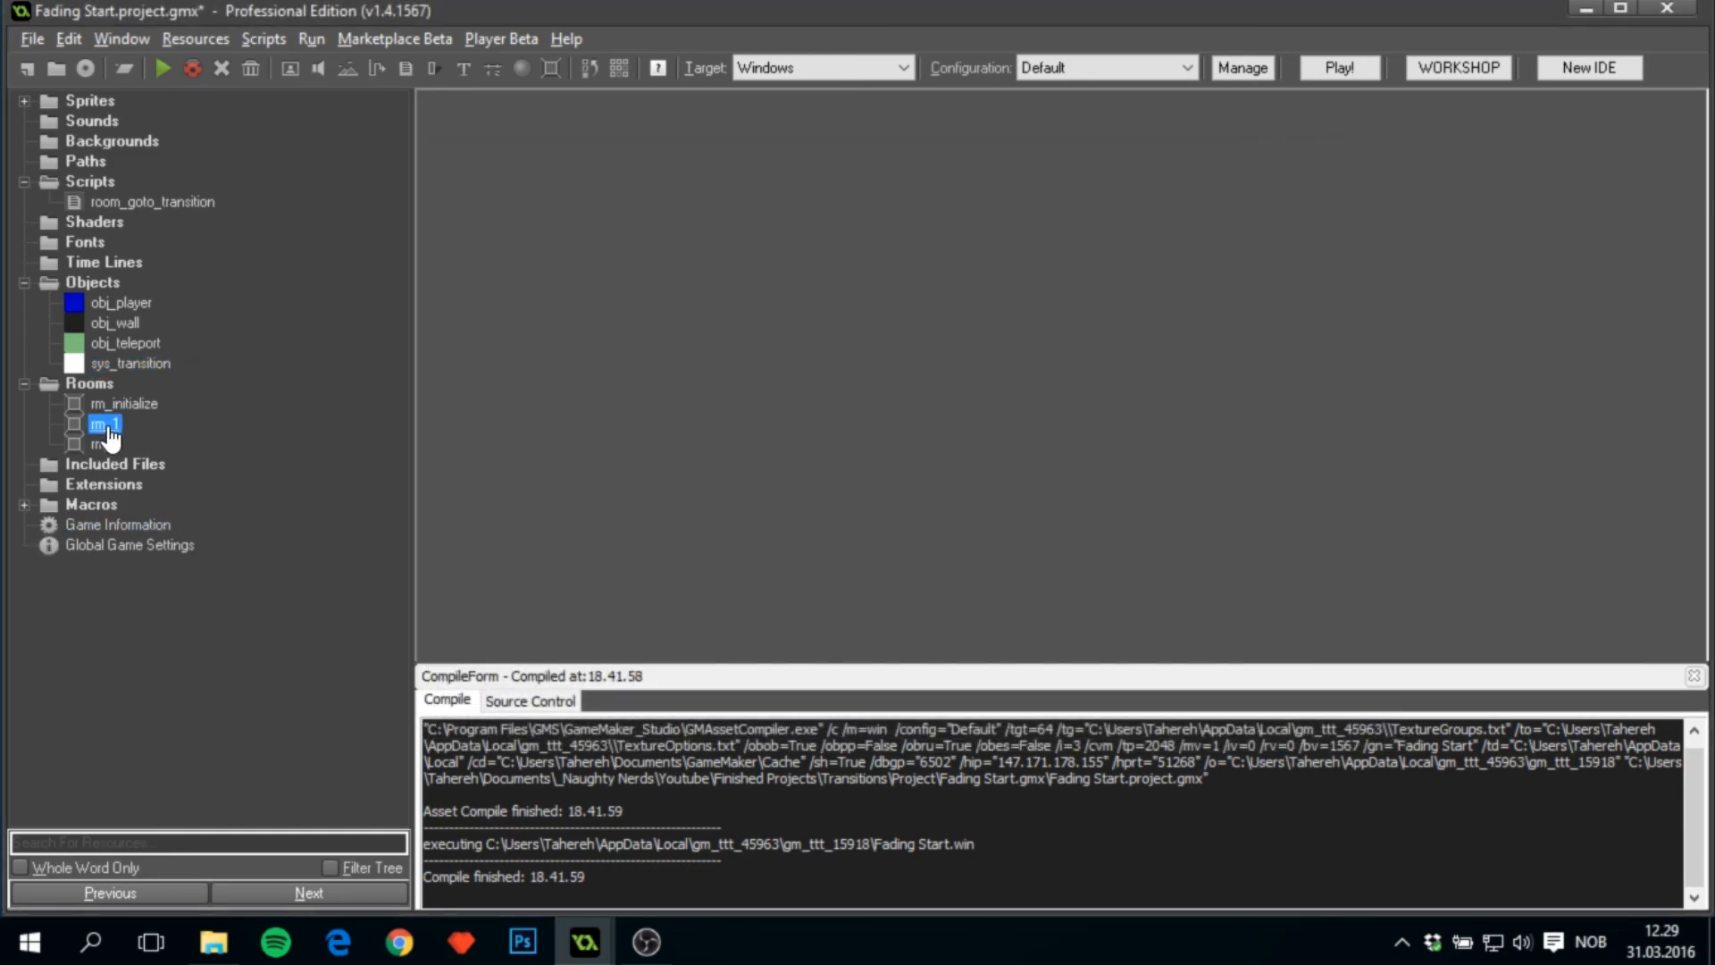
In rm_1, place obj_teleport walls scaled 15 vertically along the left and right edges.
{"action": "double_click", "coordinate": [105, 424]}
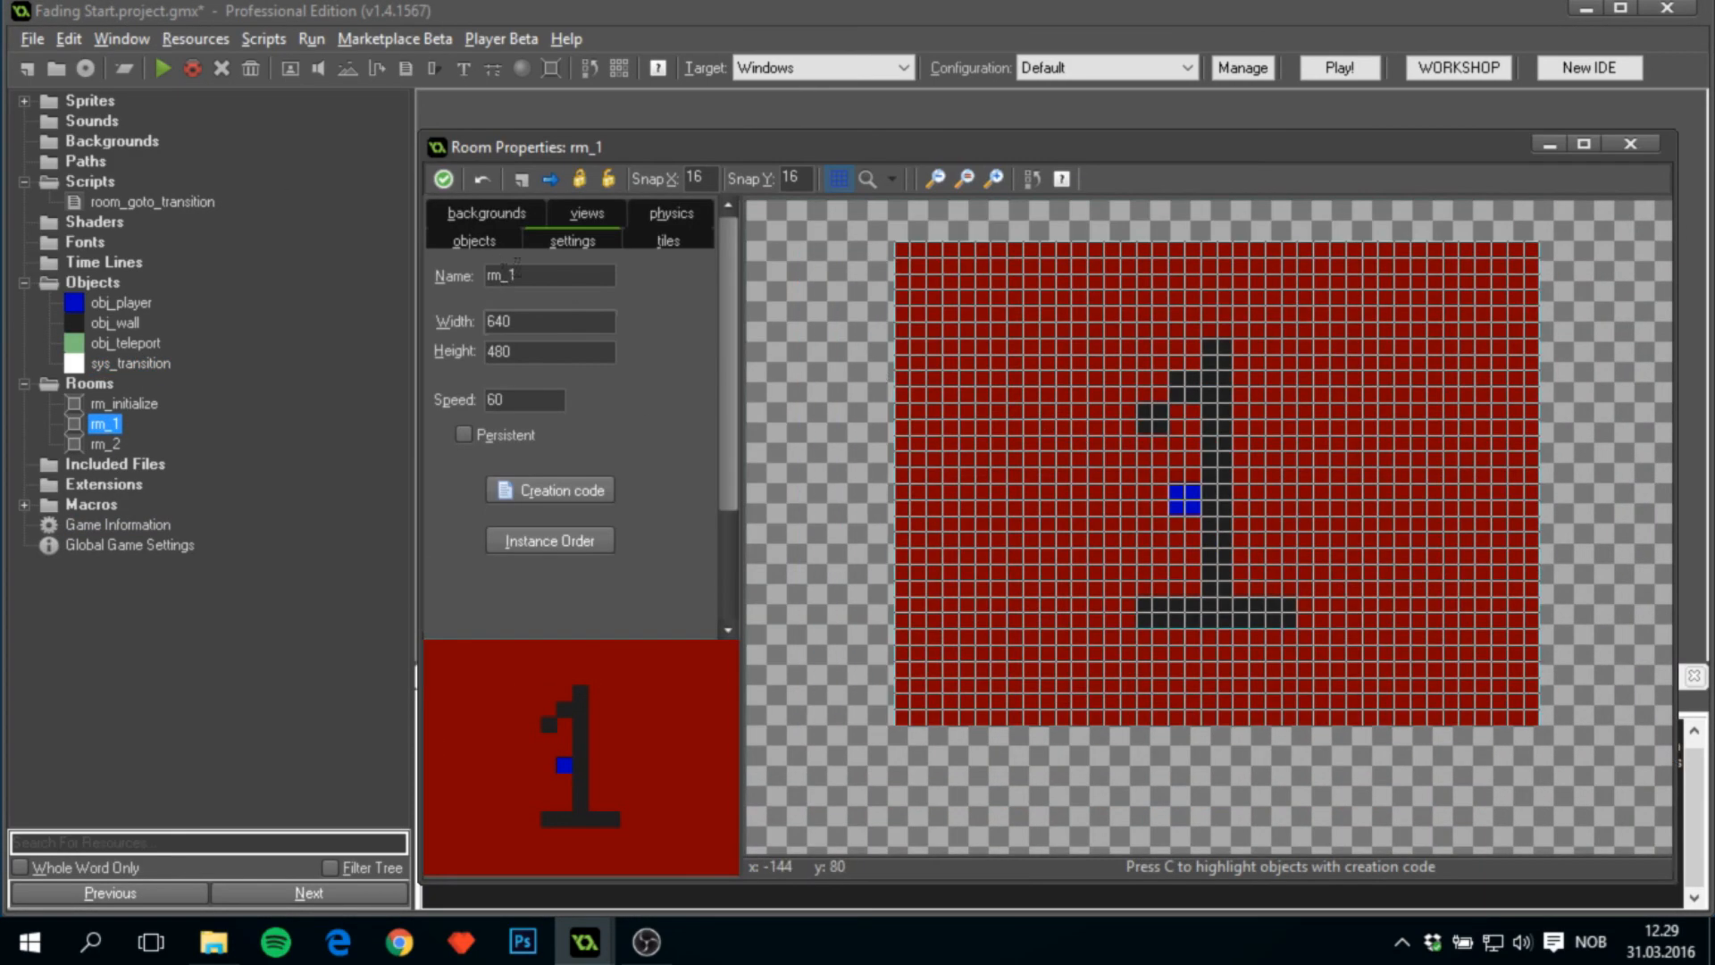
{"action": "left_click", "coordinate": [473, 240]}
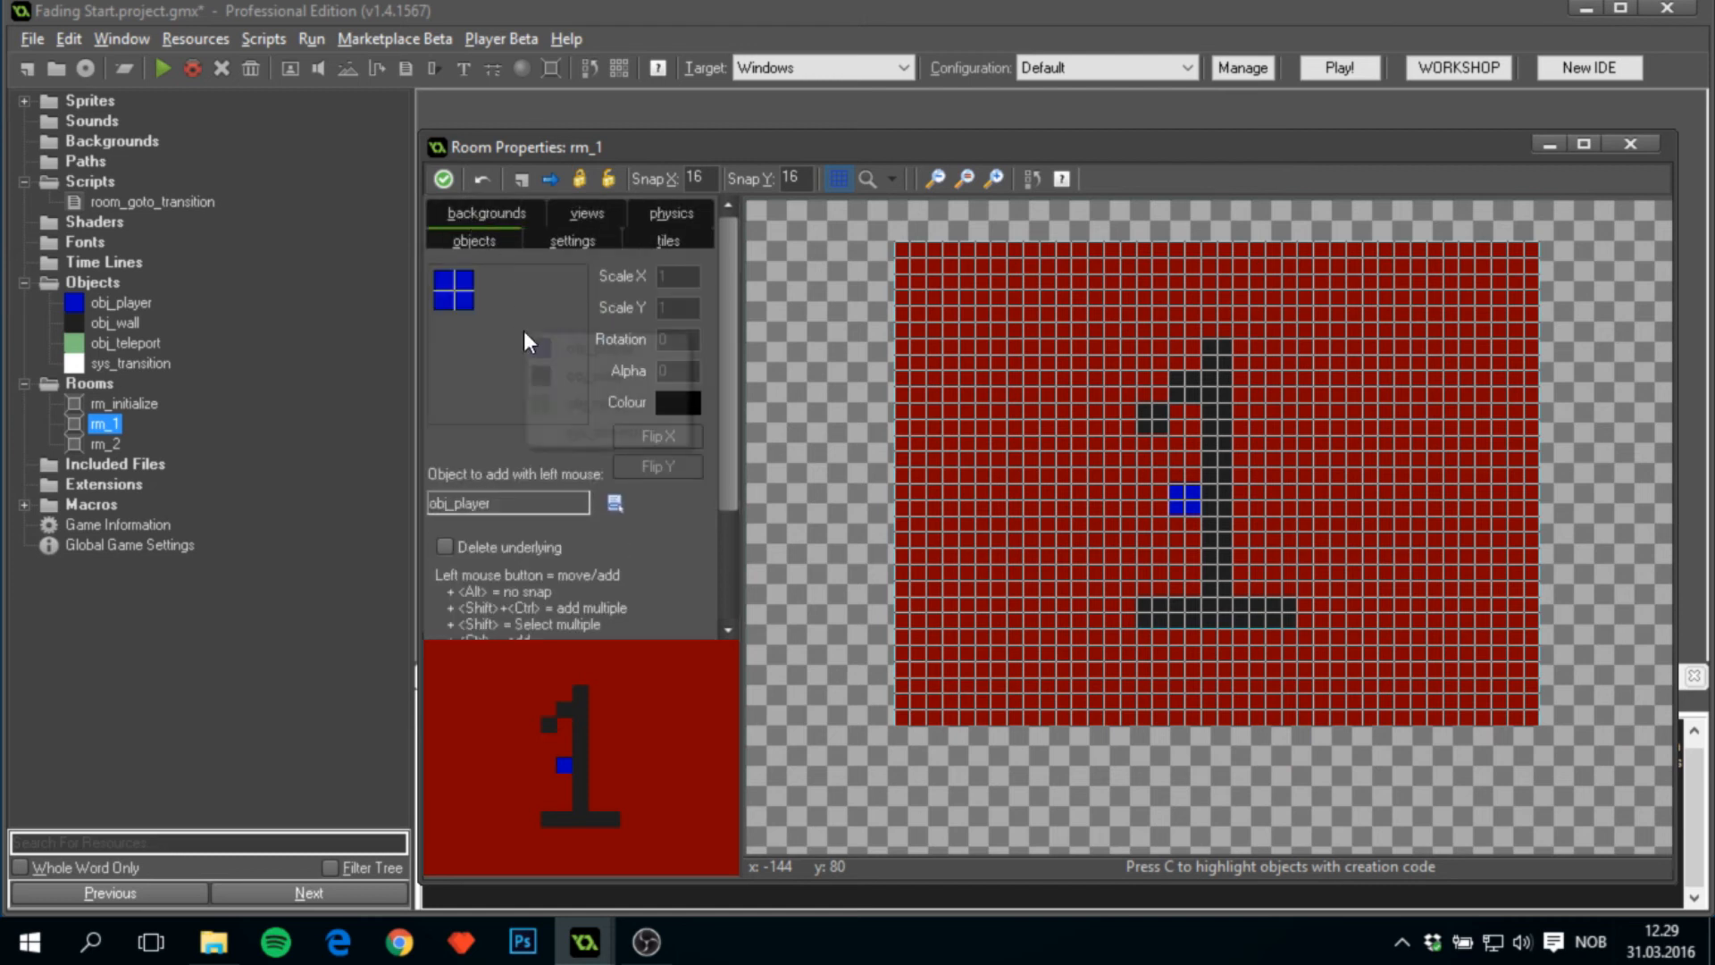
{"action": "left_click", "coordinate": [876, 468]}
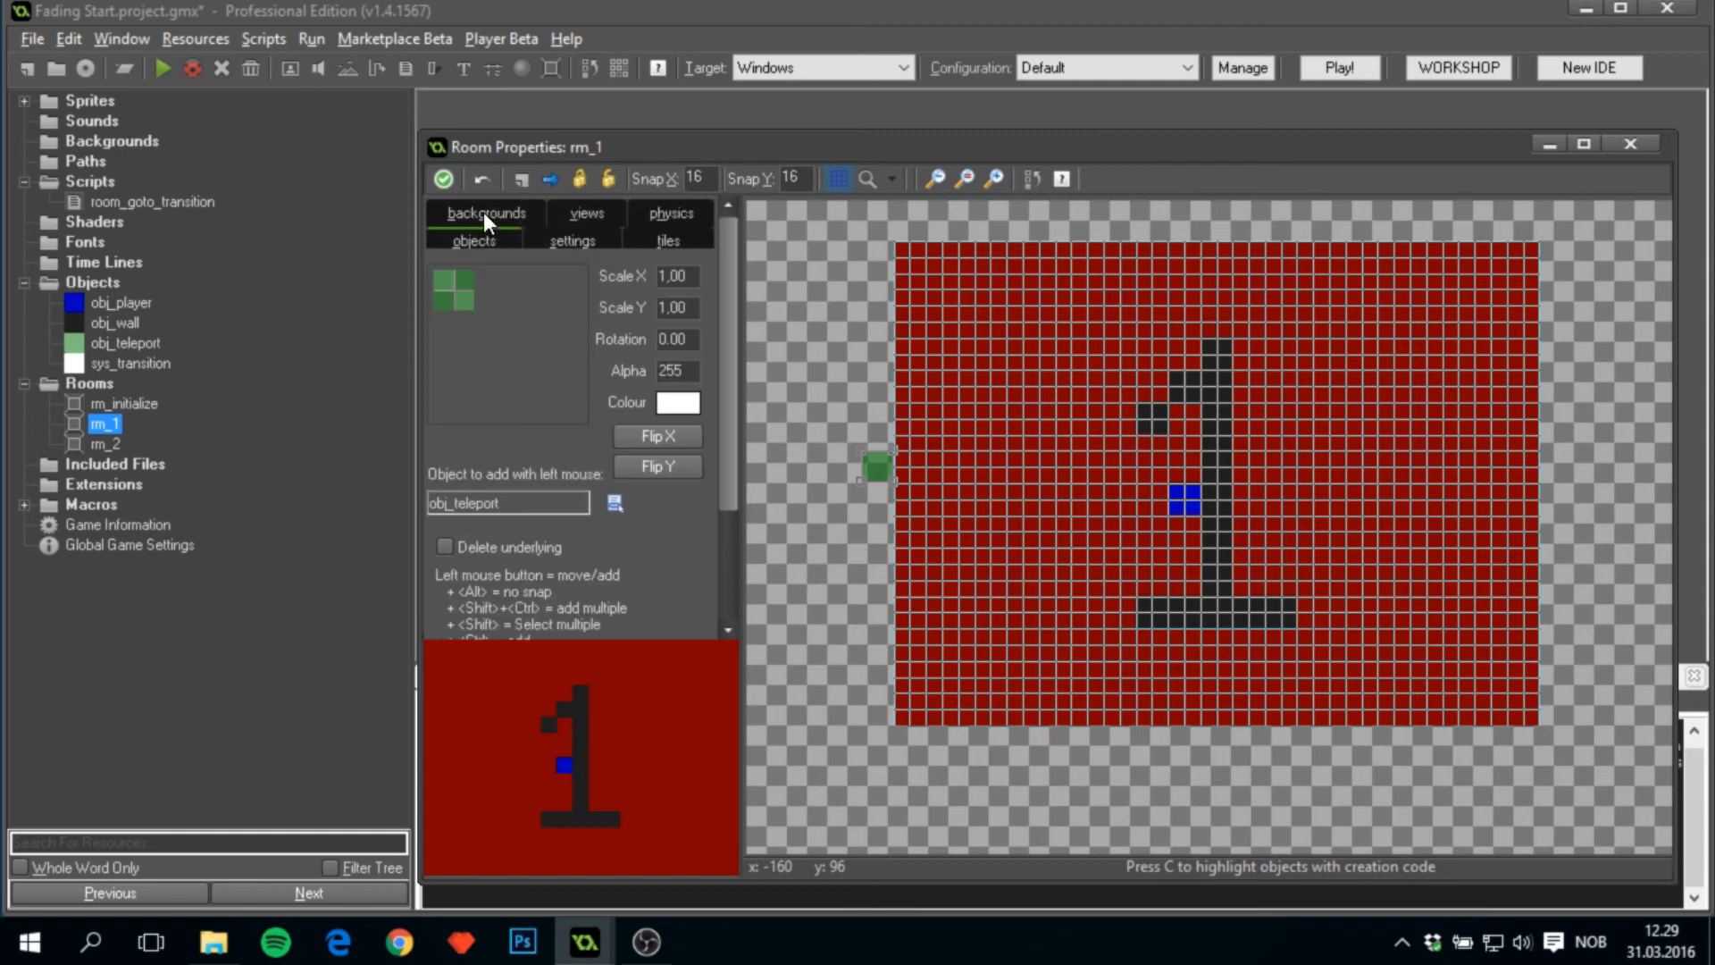
{"action": "mouse_move", "coordinate": [697, 333]}
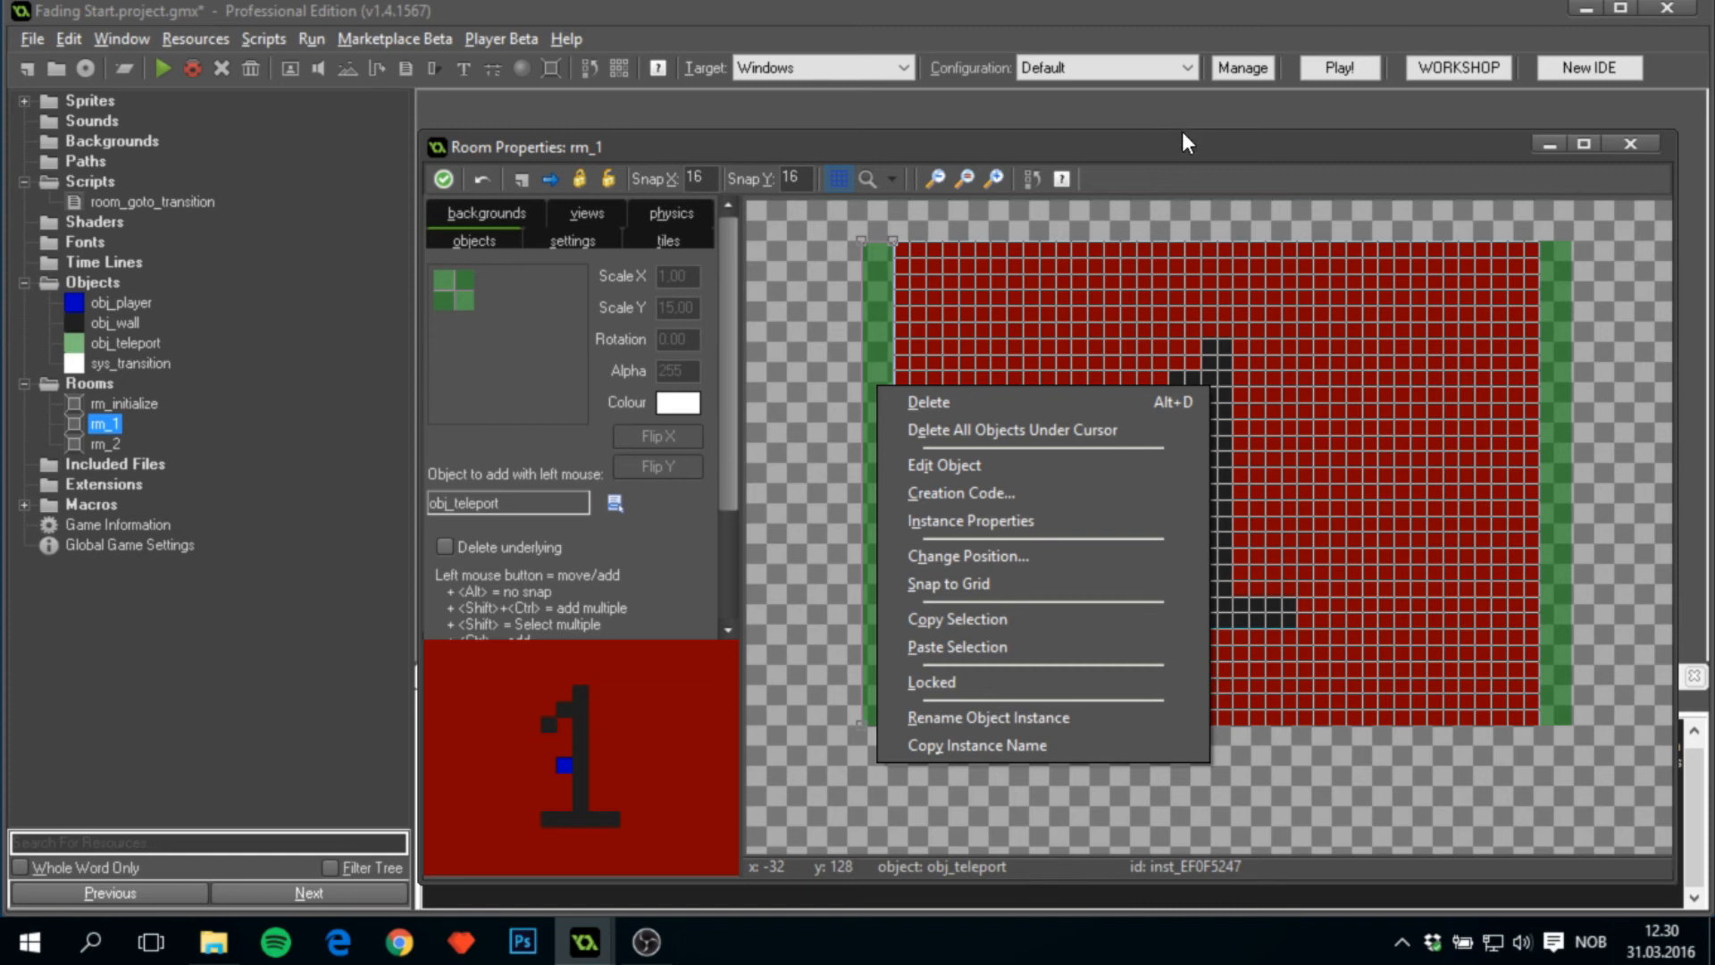
{"action": "left_click", "coordinate": [881, 430]}
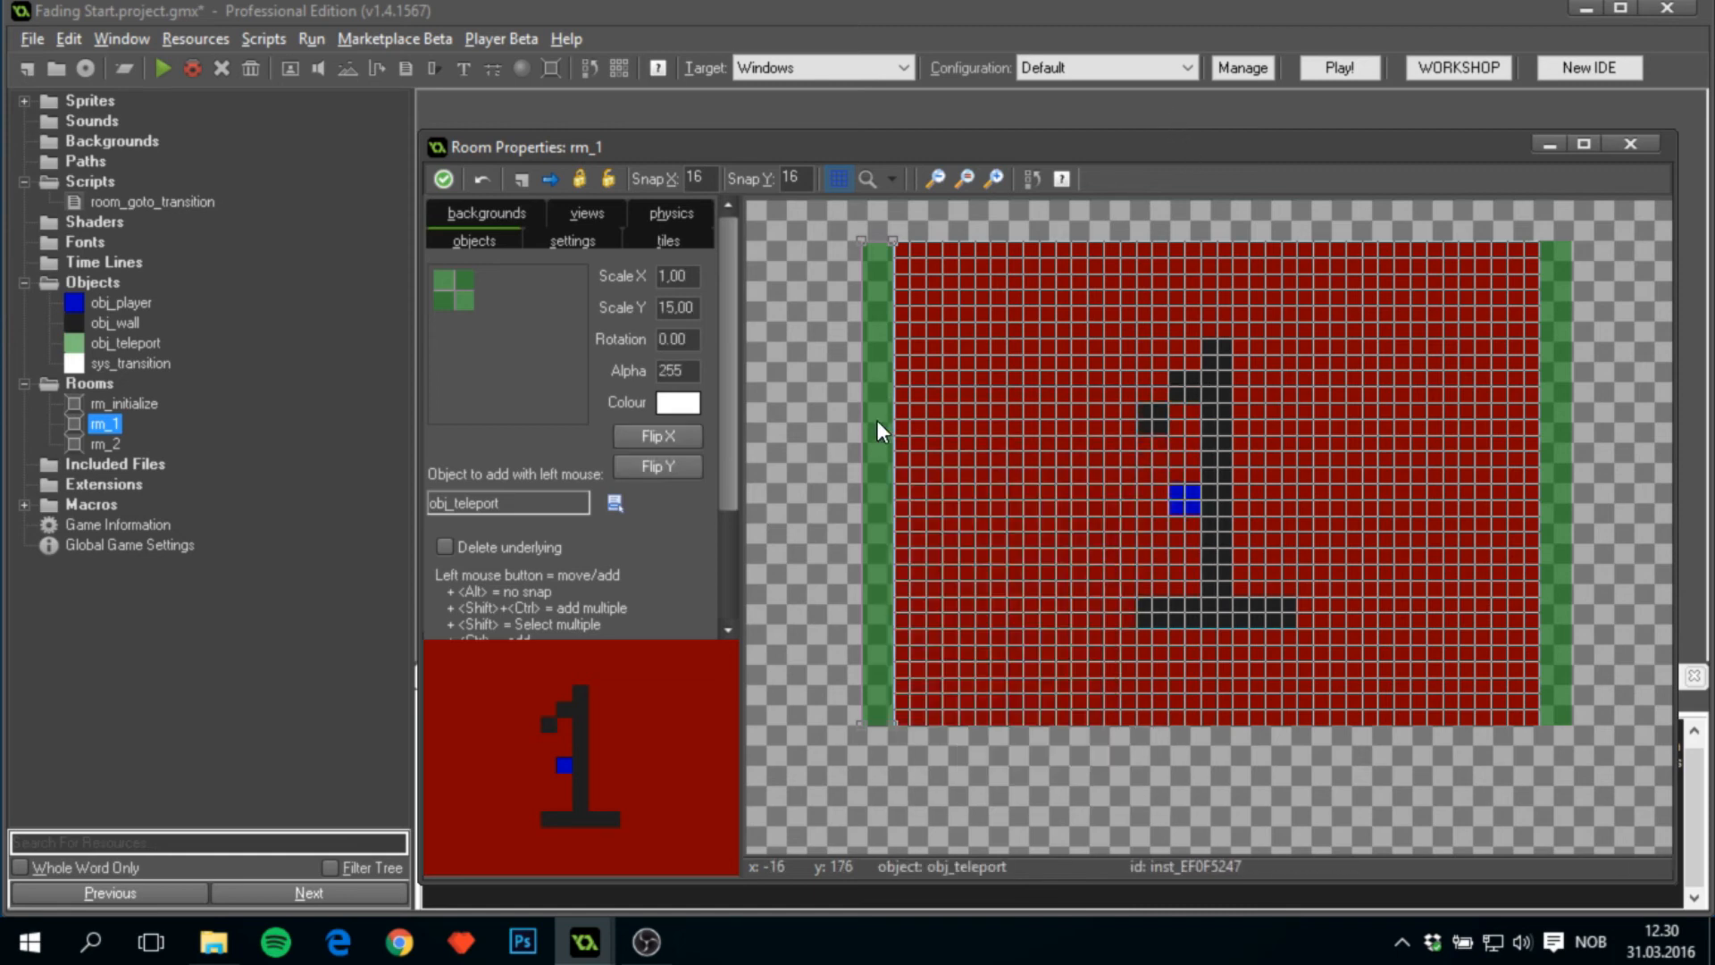
{"action": "mouse_move", "coordinate": [913, 439]}
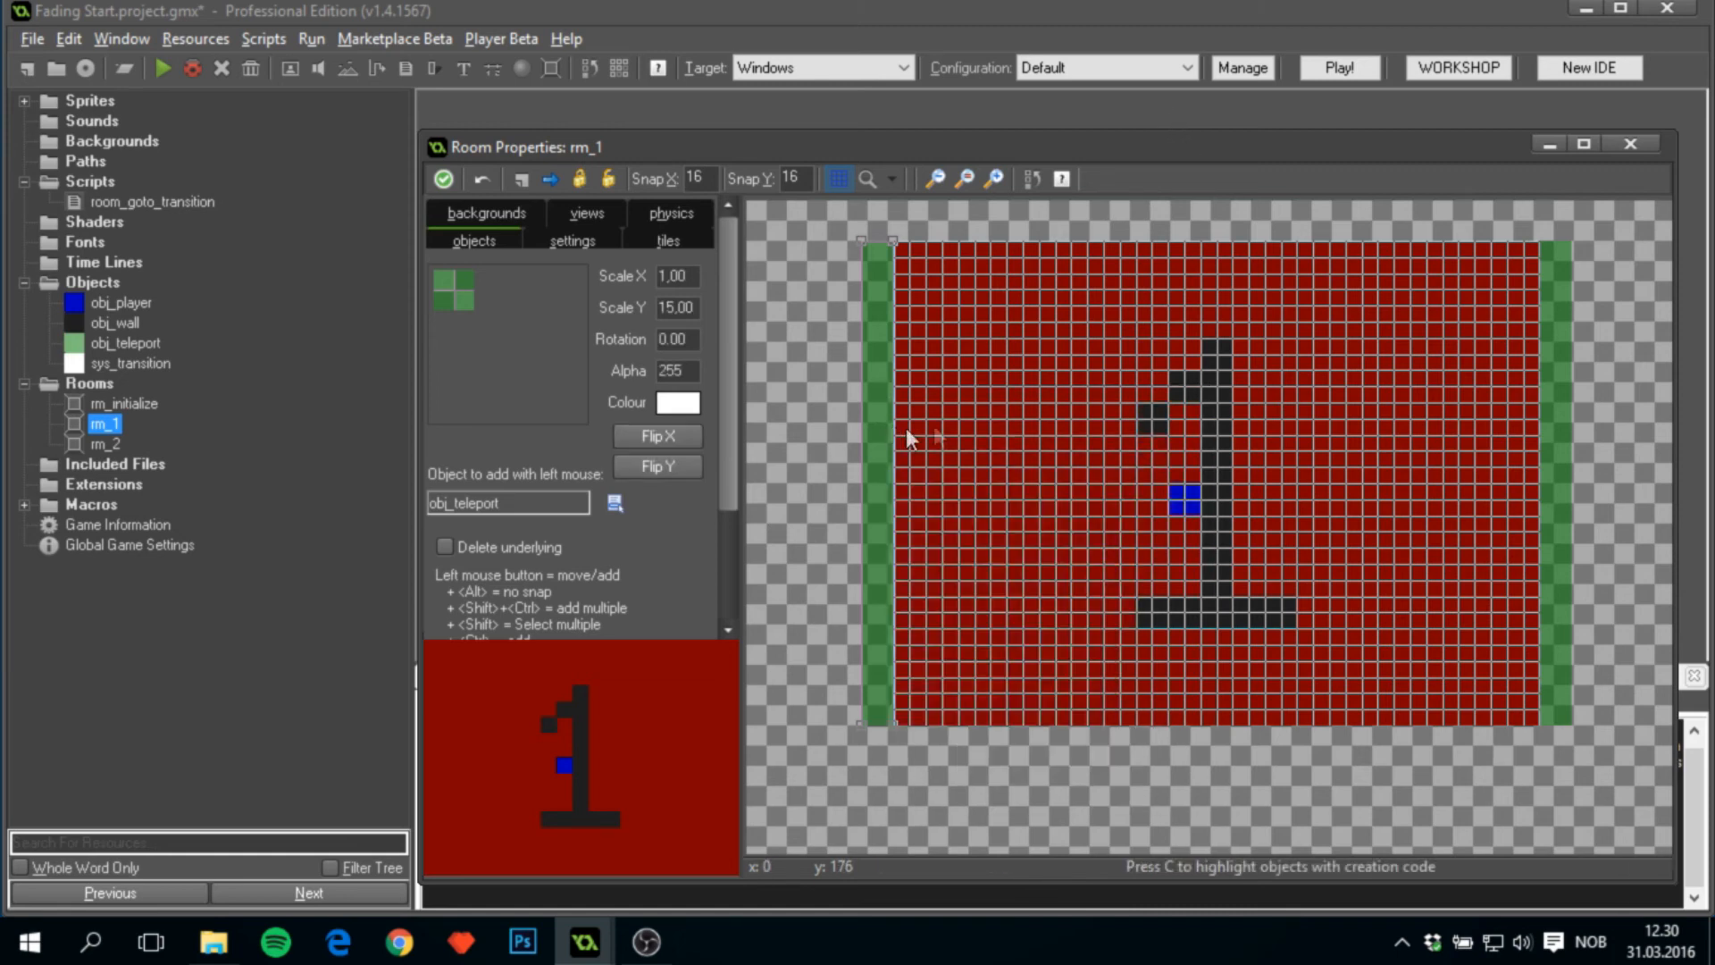
{"action": "mouse_move", "coordinate": [1543, 448]}
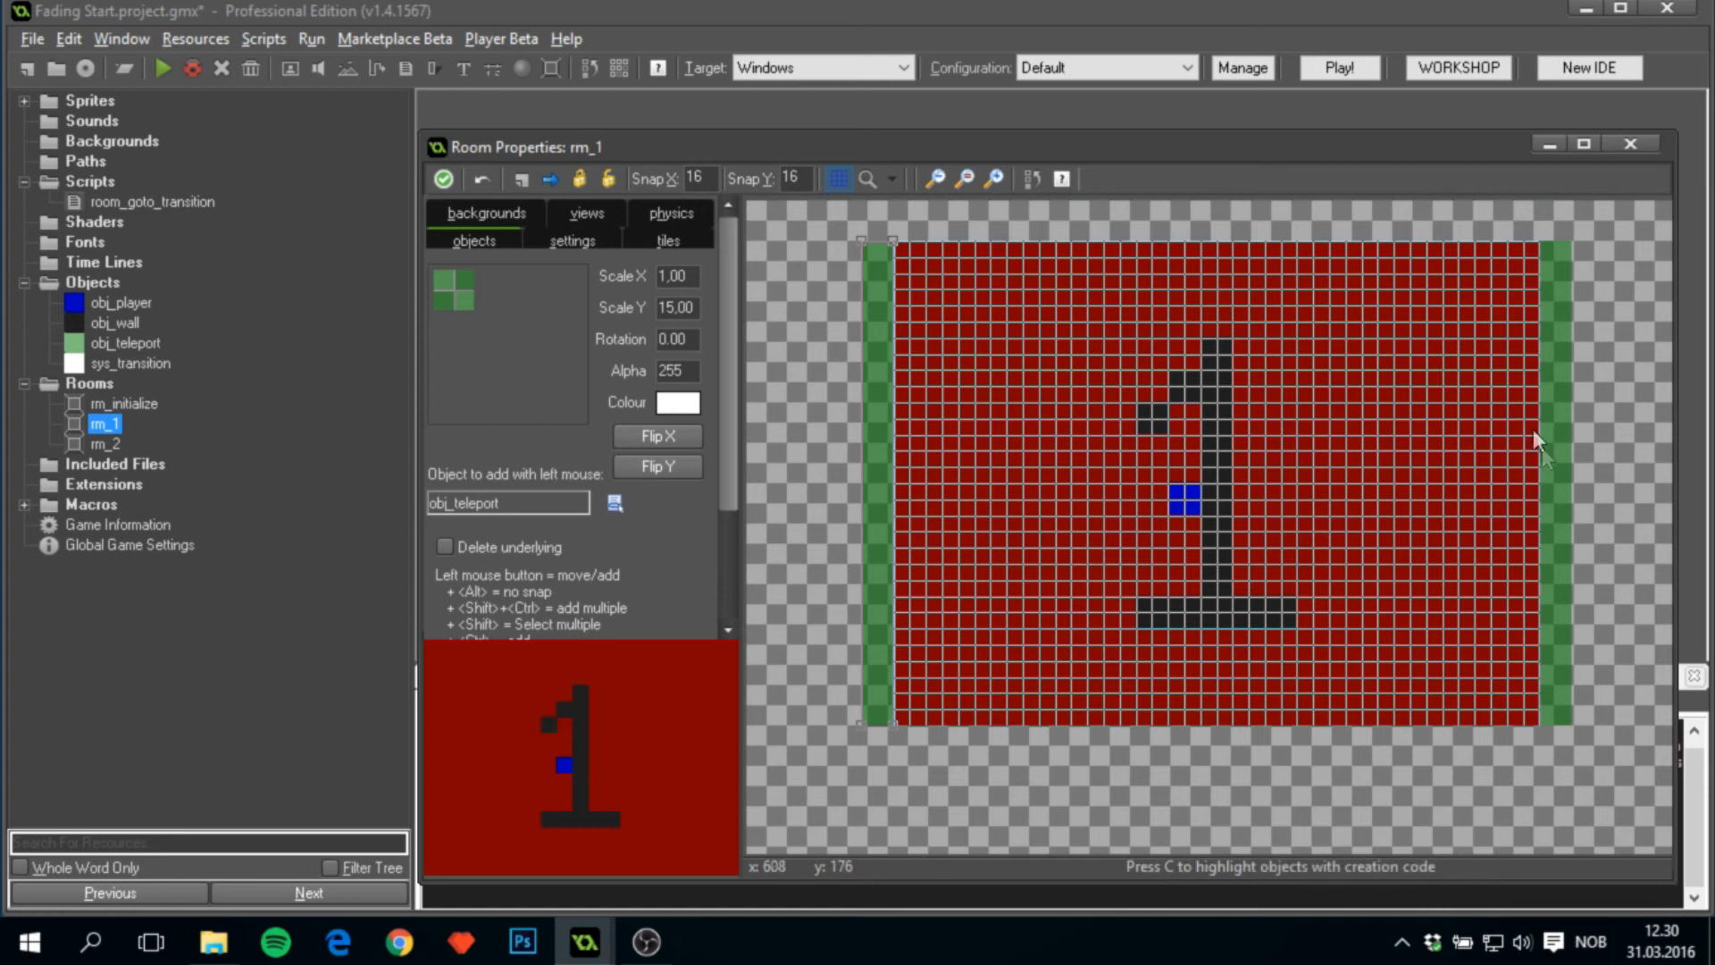
{"action": "mouse_move", "coordinate": [920, 492]}
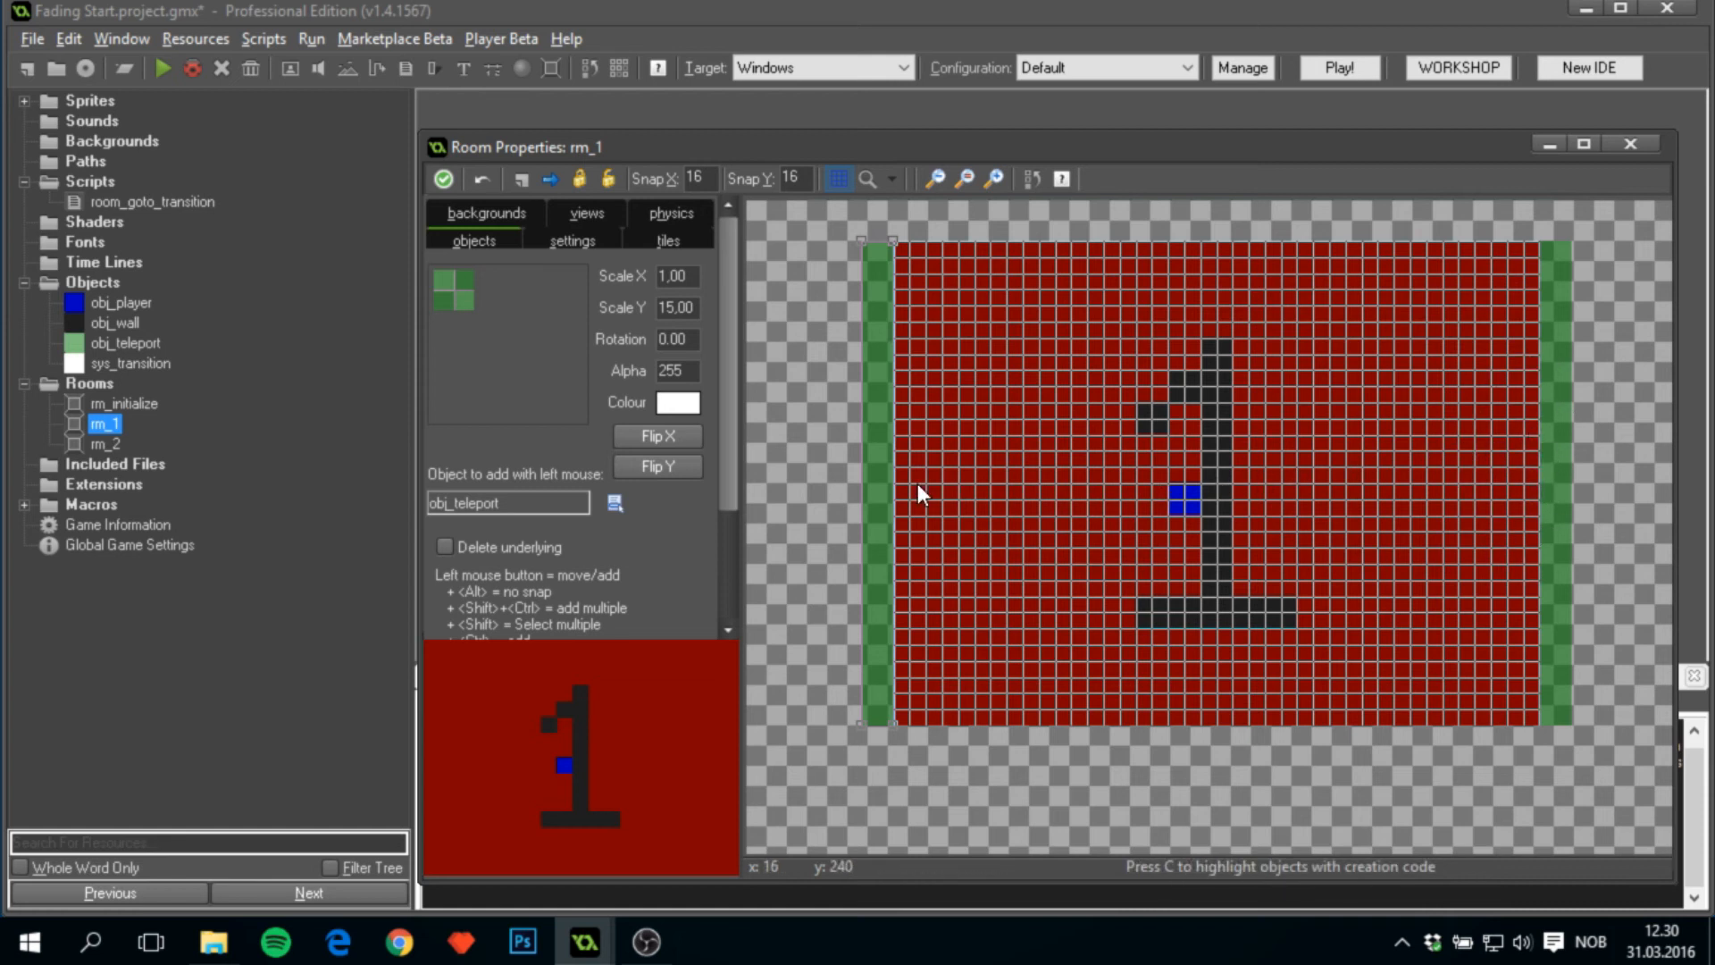
{"action": "mouse_move", "coordinate": [1350, 476]}
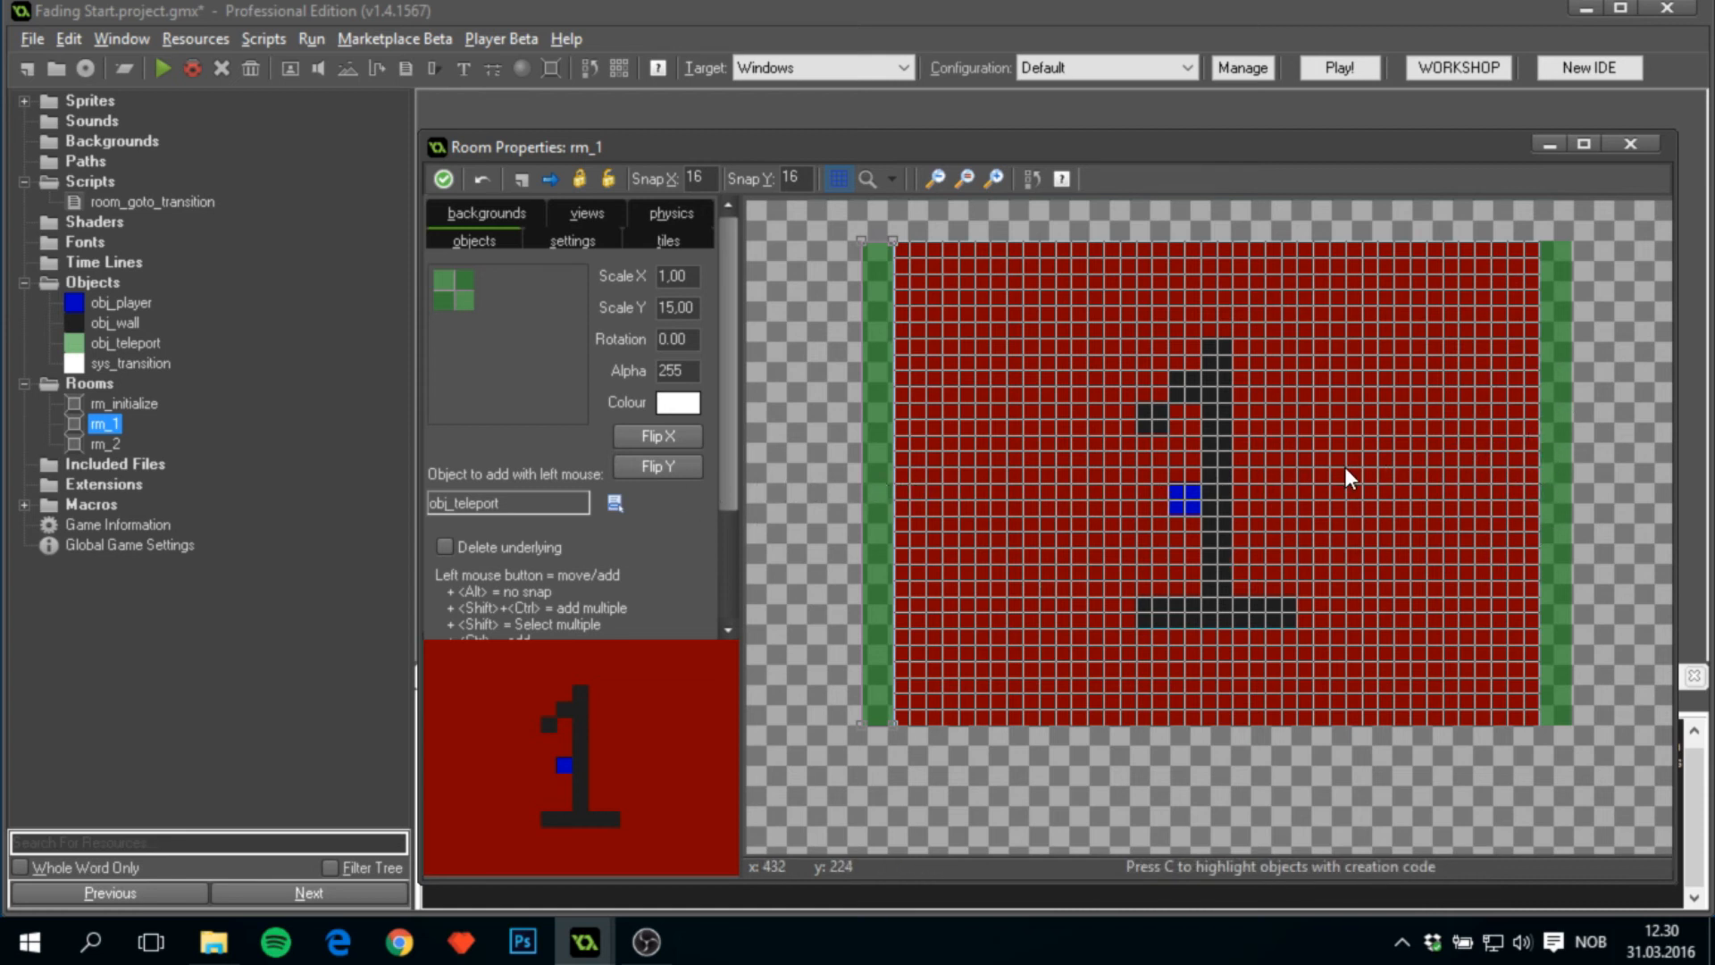
{"action": "right_click", "coordinate": [1187, 504]}
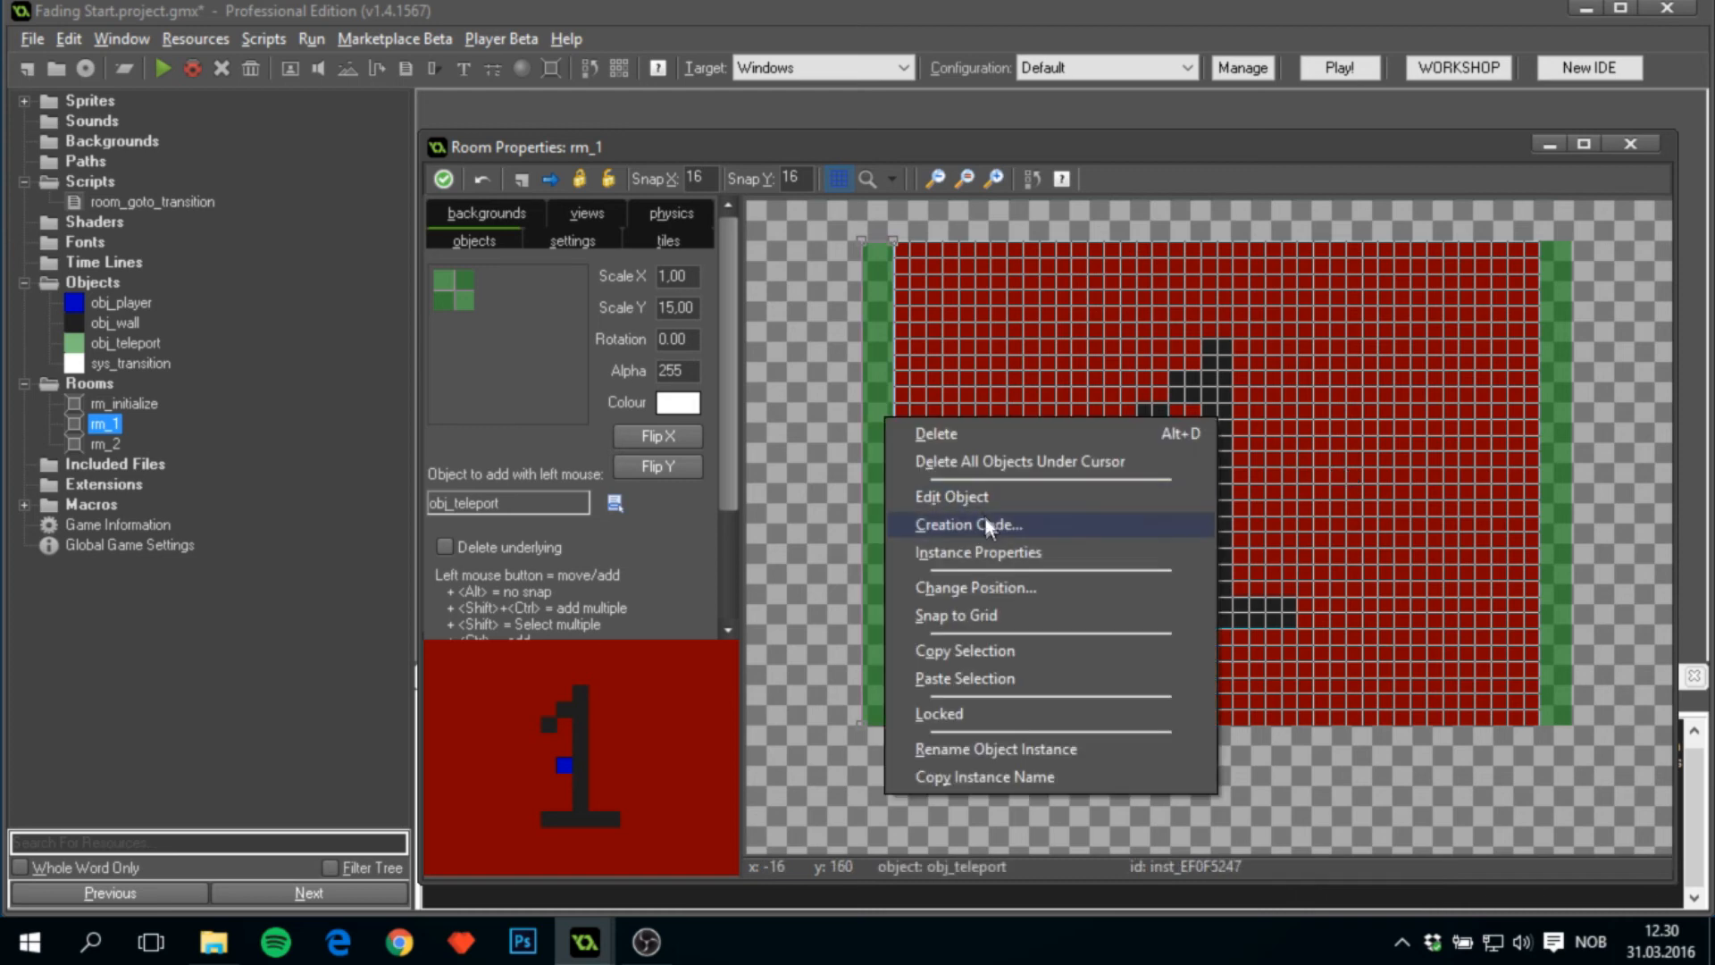
Send both rm_1 teleport walls to rm_2, left with xx = room_width - 16, right with xx = 16.
{"action": "left_click", "coordinate": [966, 525]}
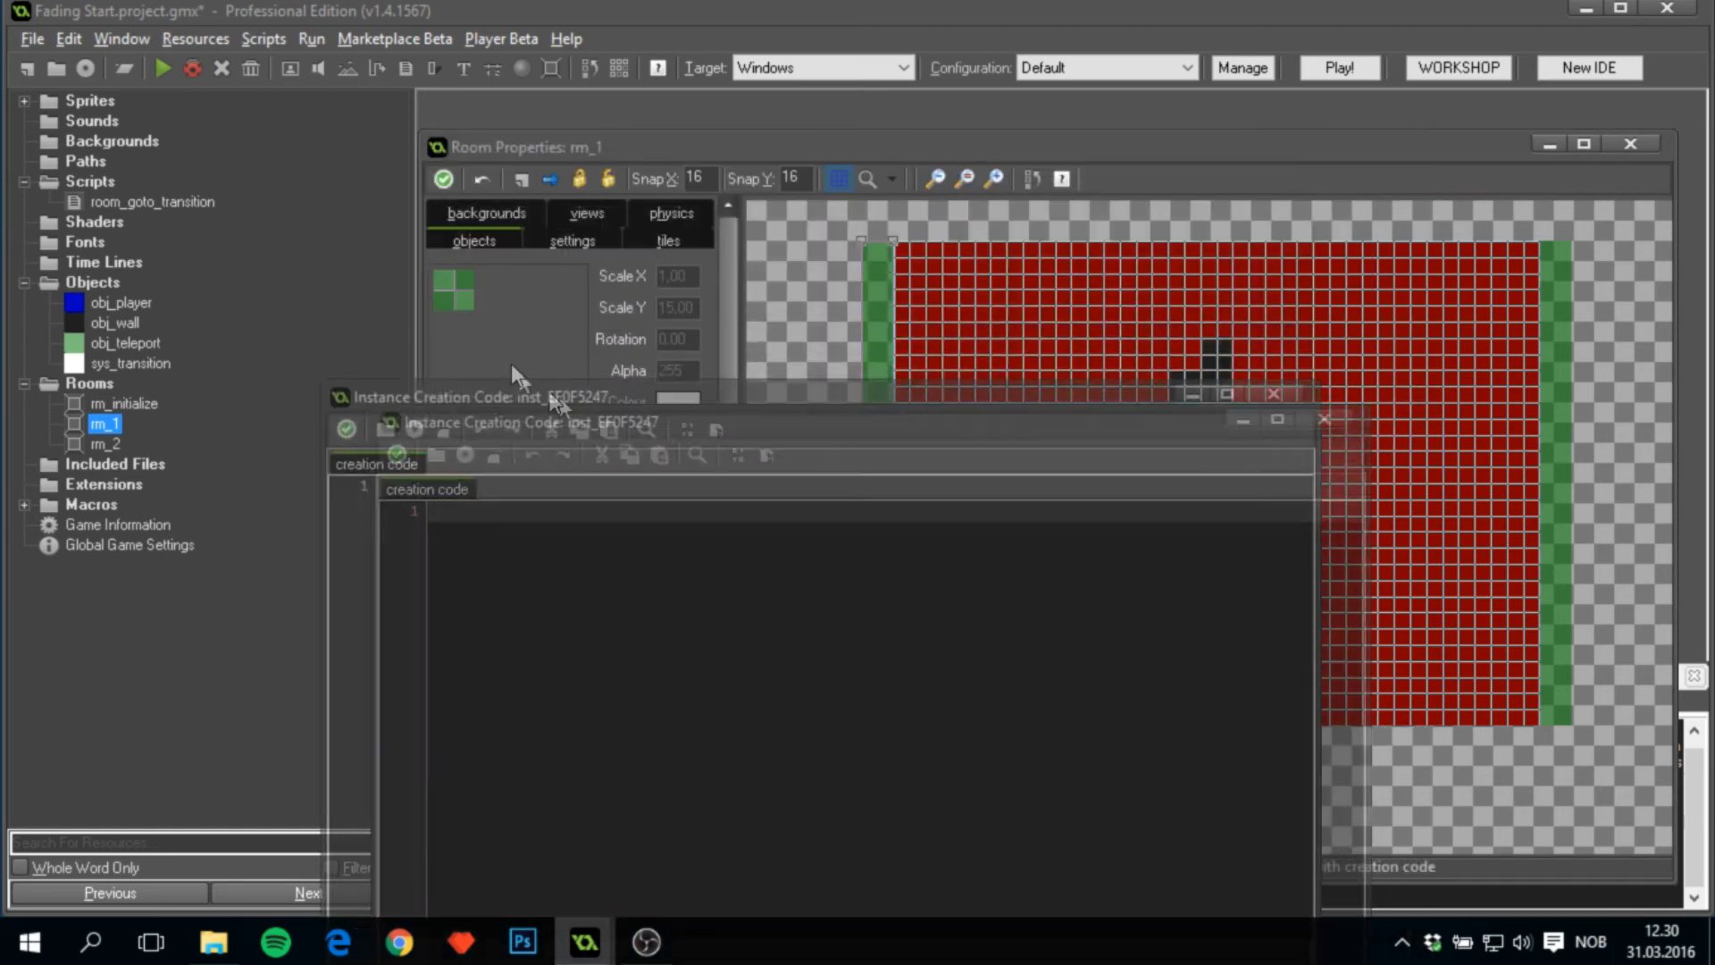
{"action": "type", "text": "next_room = rm_2;"}
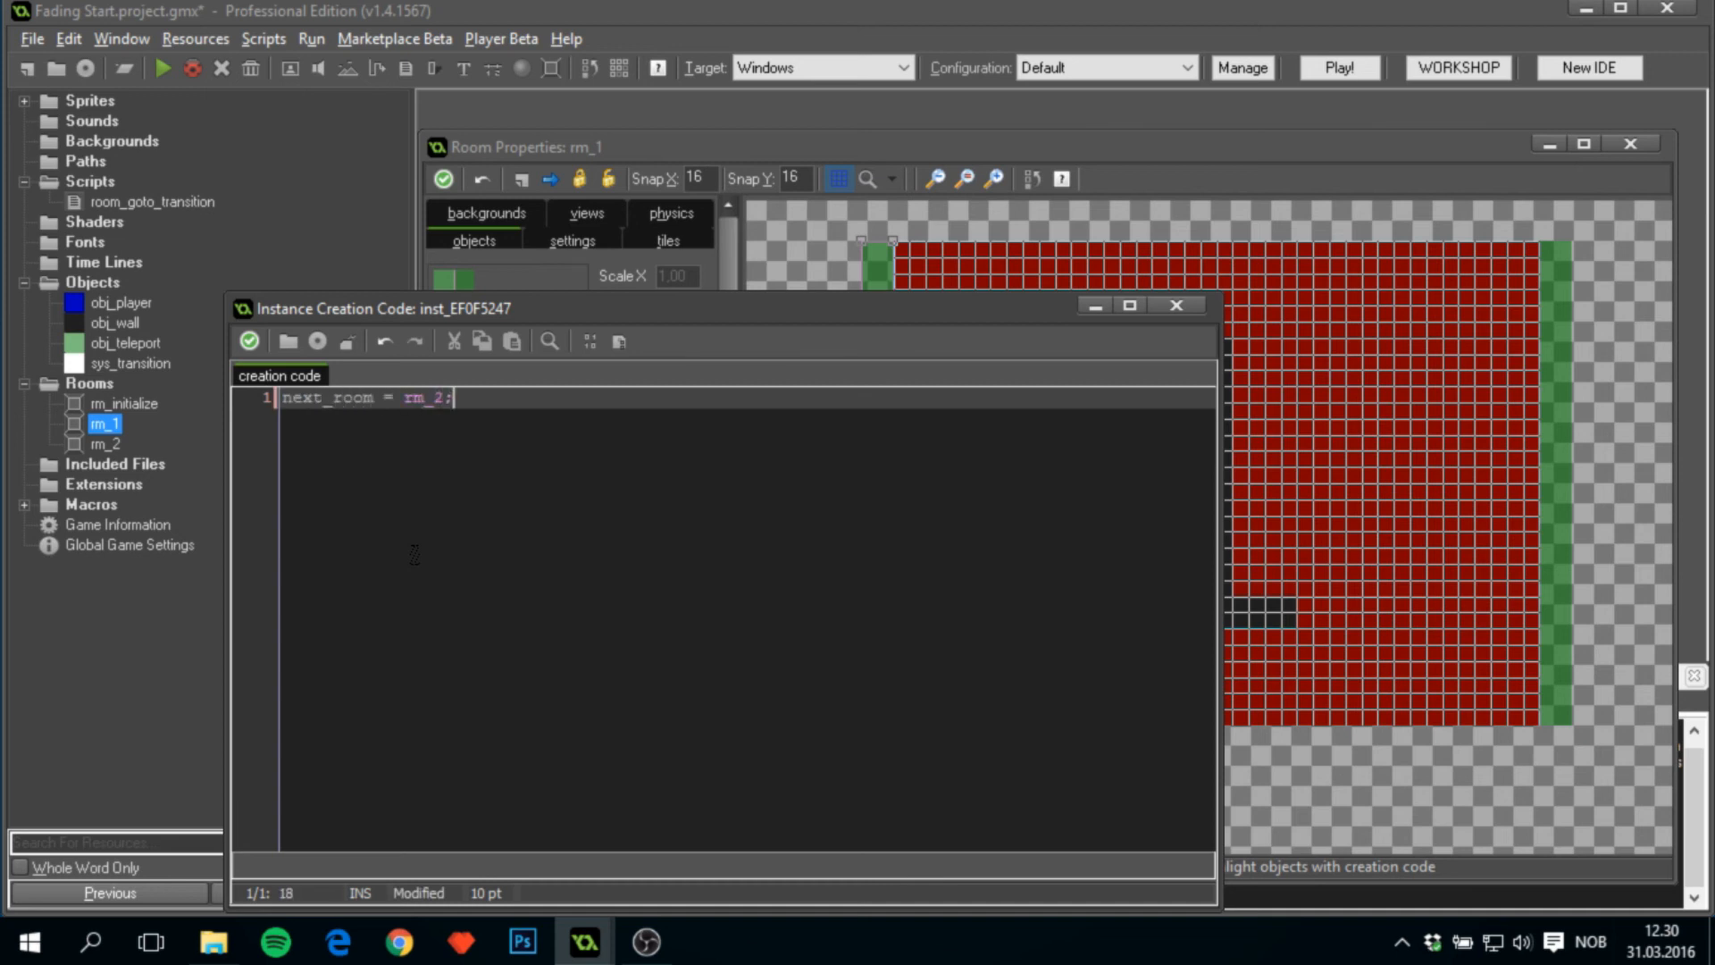
{"action": "key", "text": "Return"}
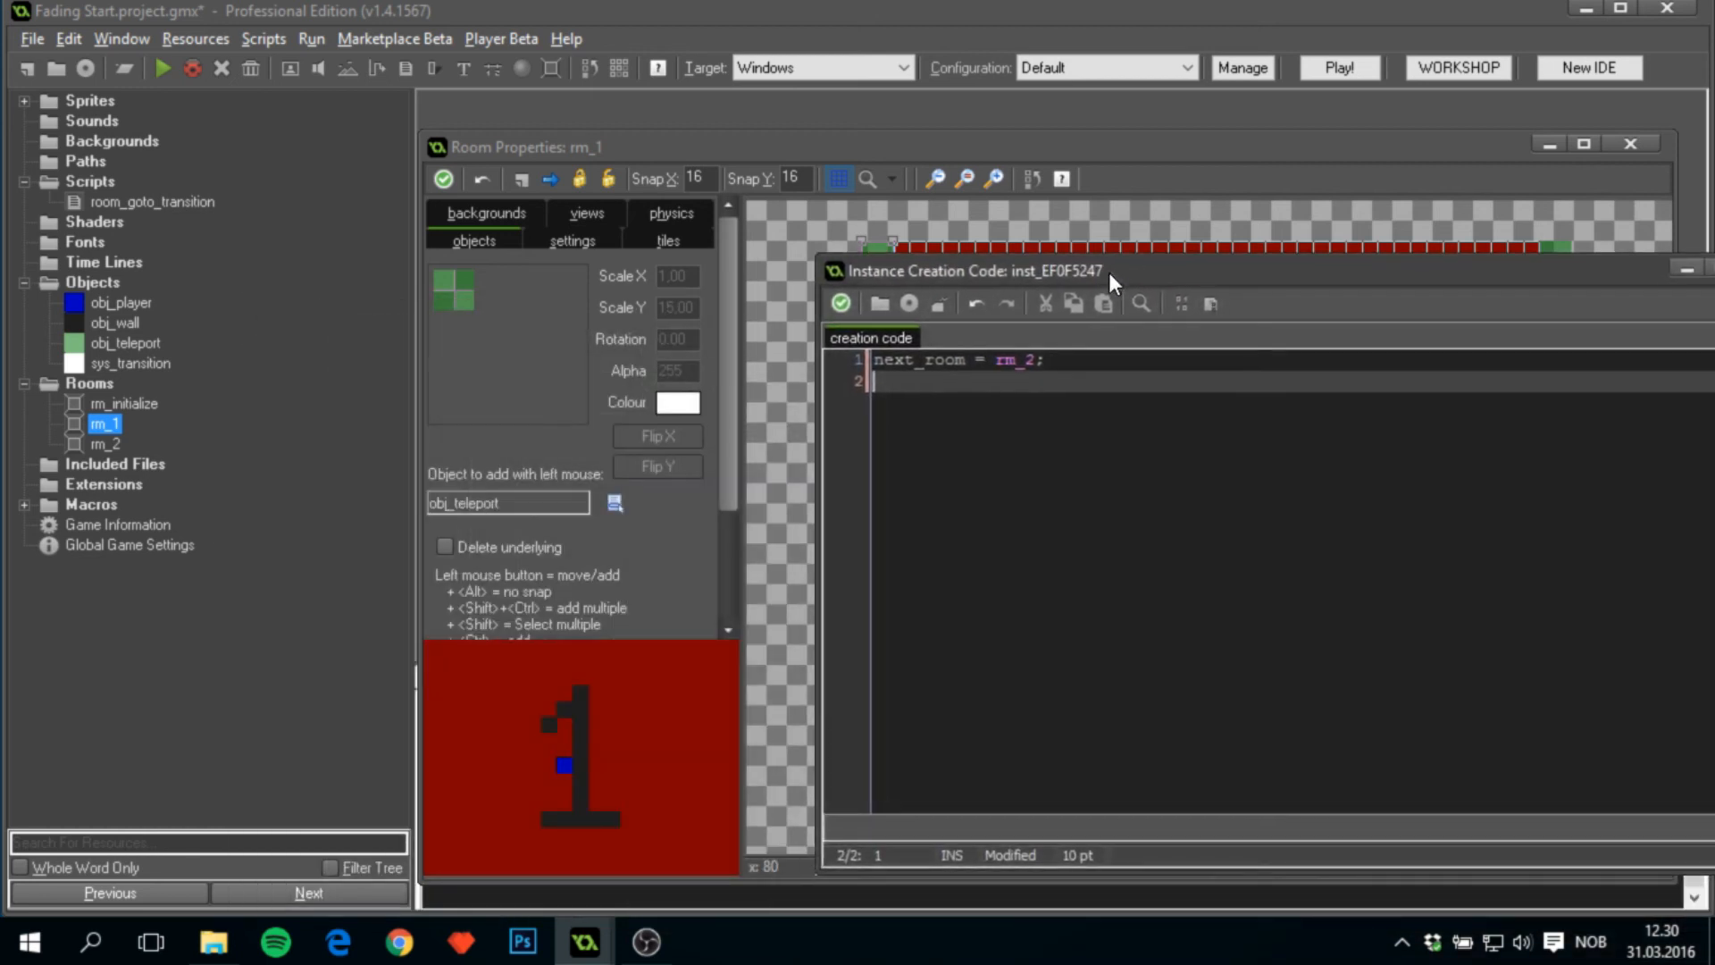
{"action": "type", "text": "xx ="}
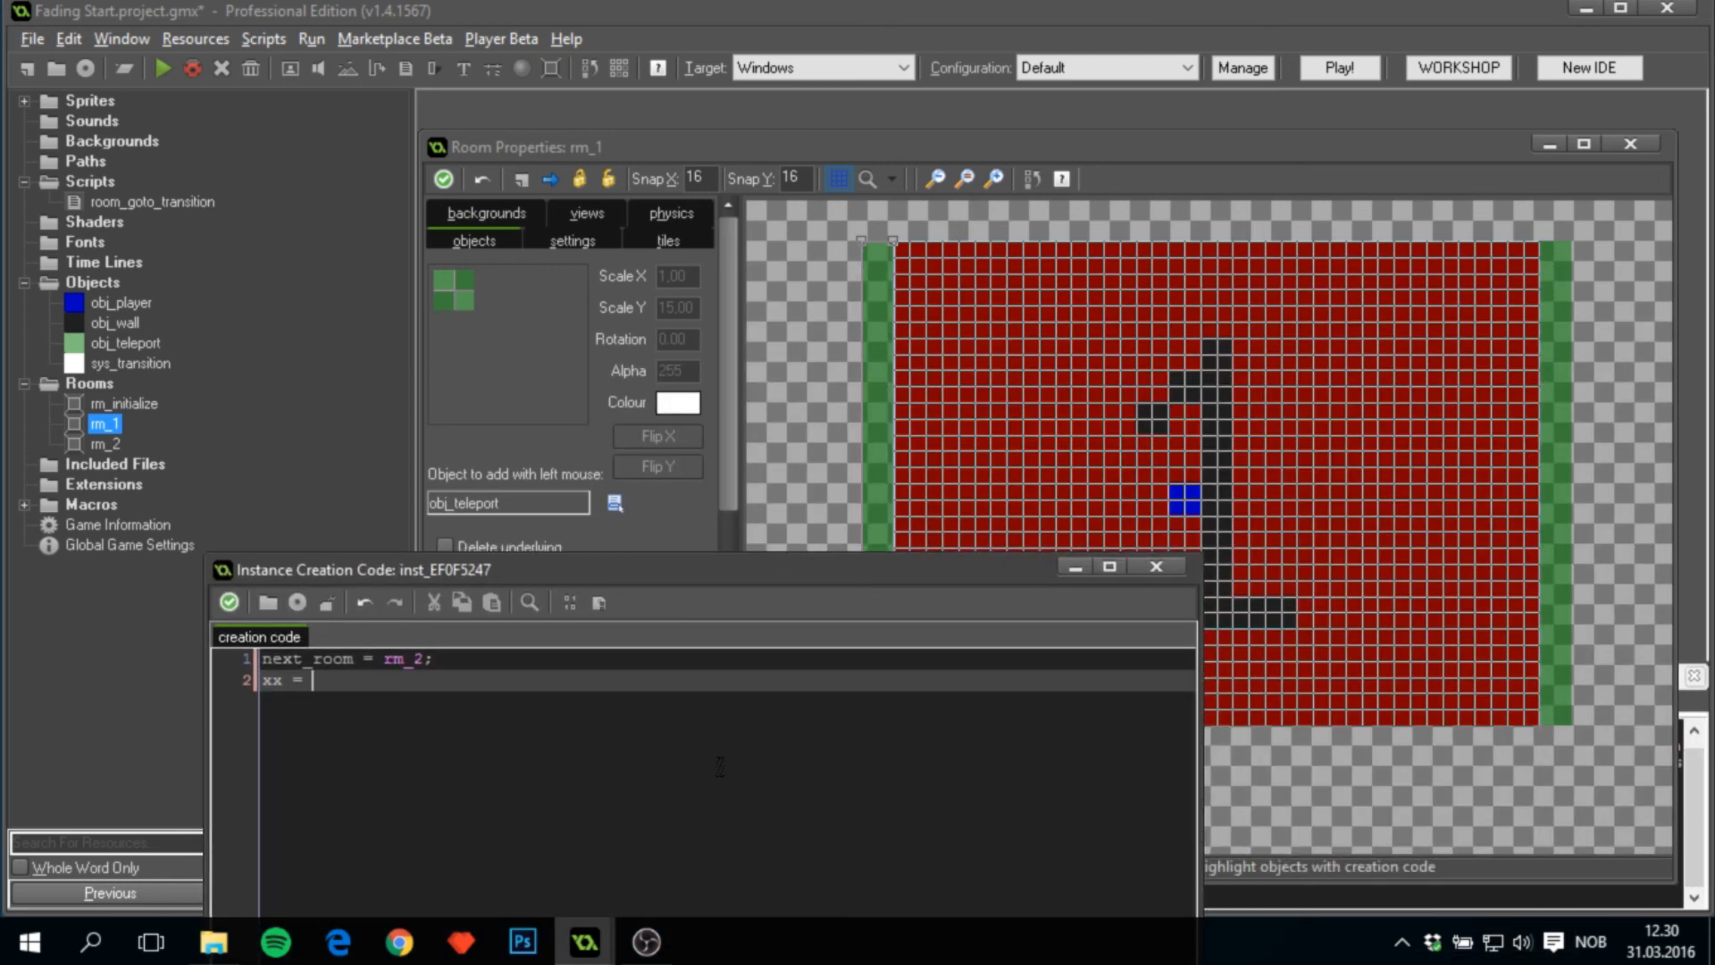
{"action": "type", "text": "room_wid"}
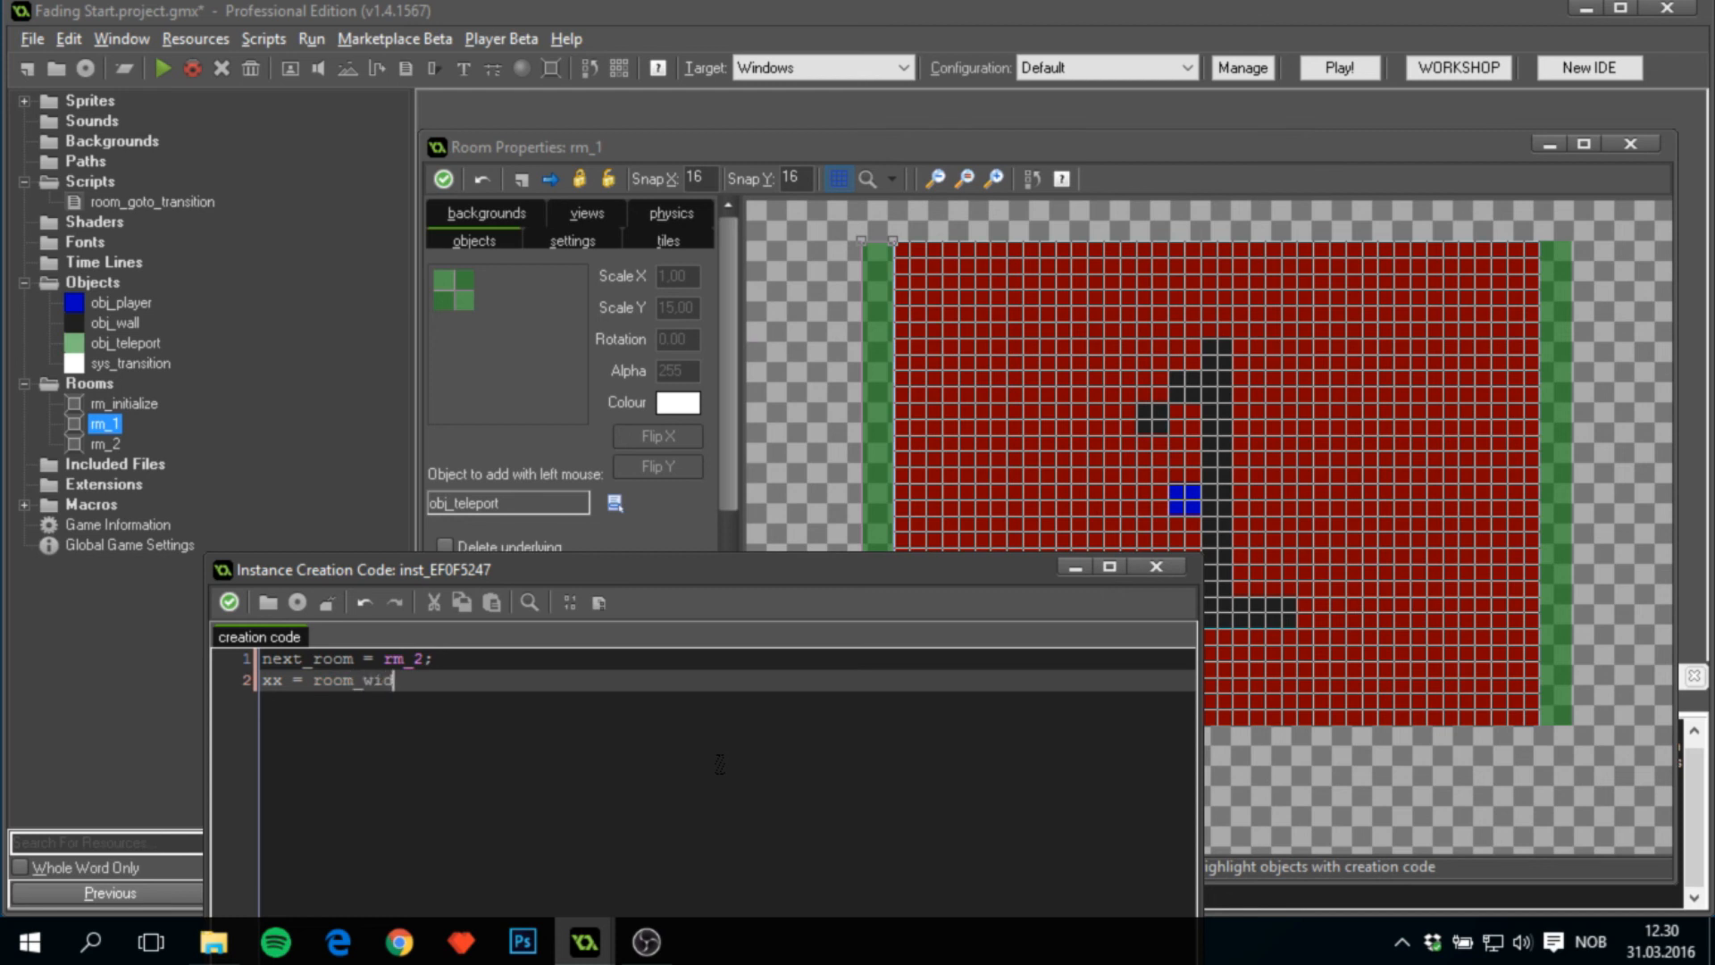
{"action": "type", "text": "th - 16;"}
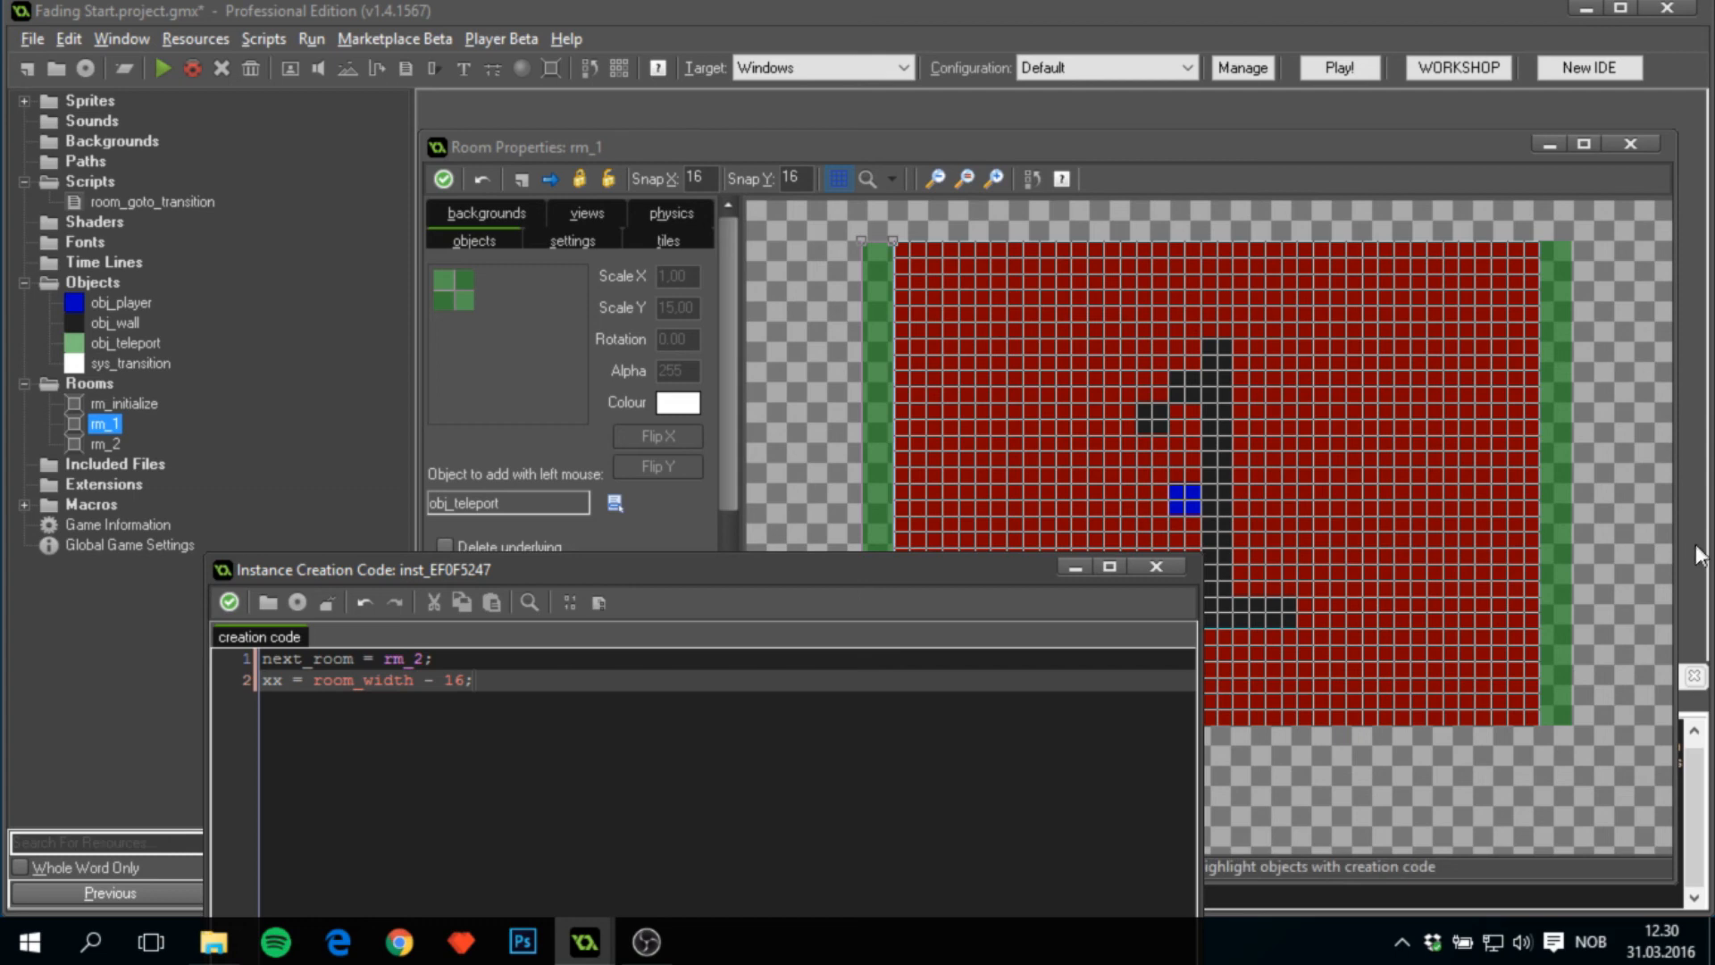
{"action": "mouse_move", "coordinate": [360, 607]}
{"action": "type", "text": "next_room = rm"}
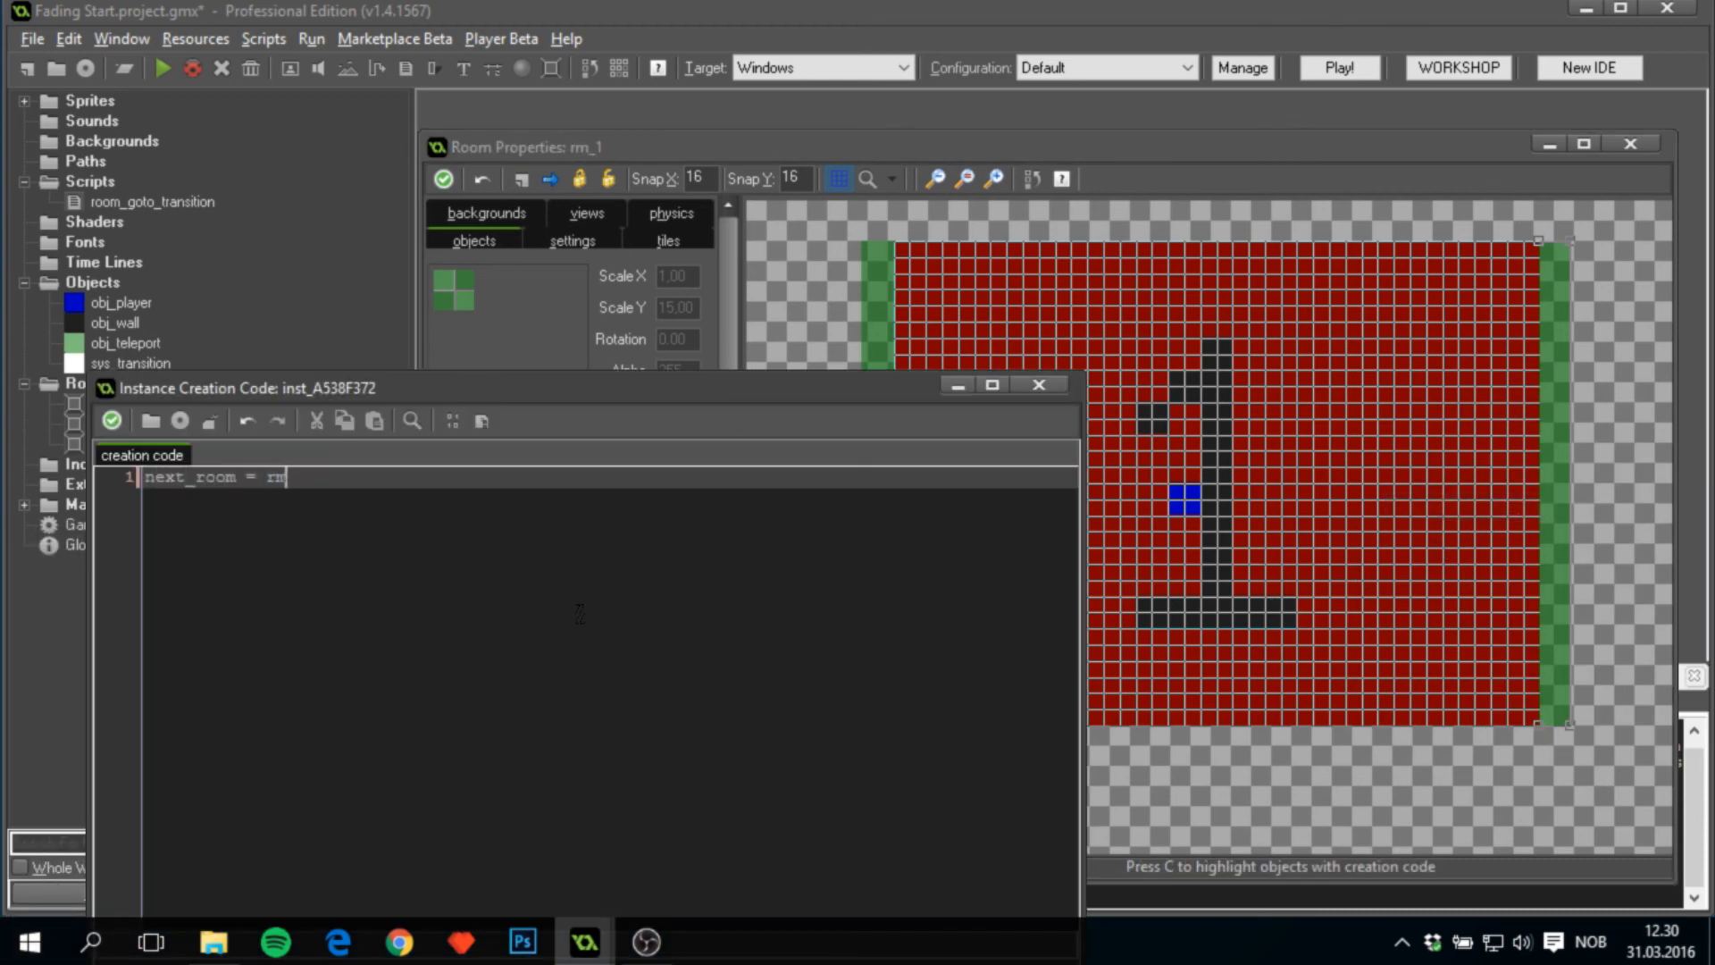
{"action": "type", "text": "_2;"}
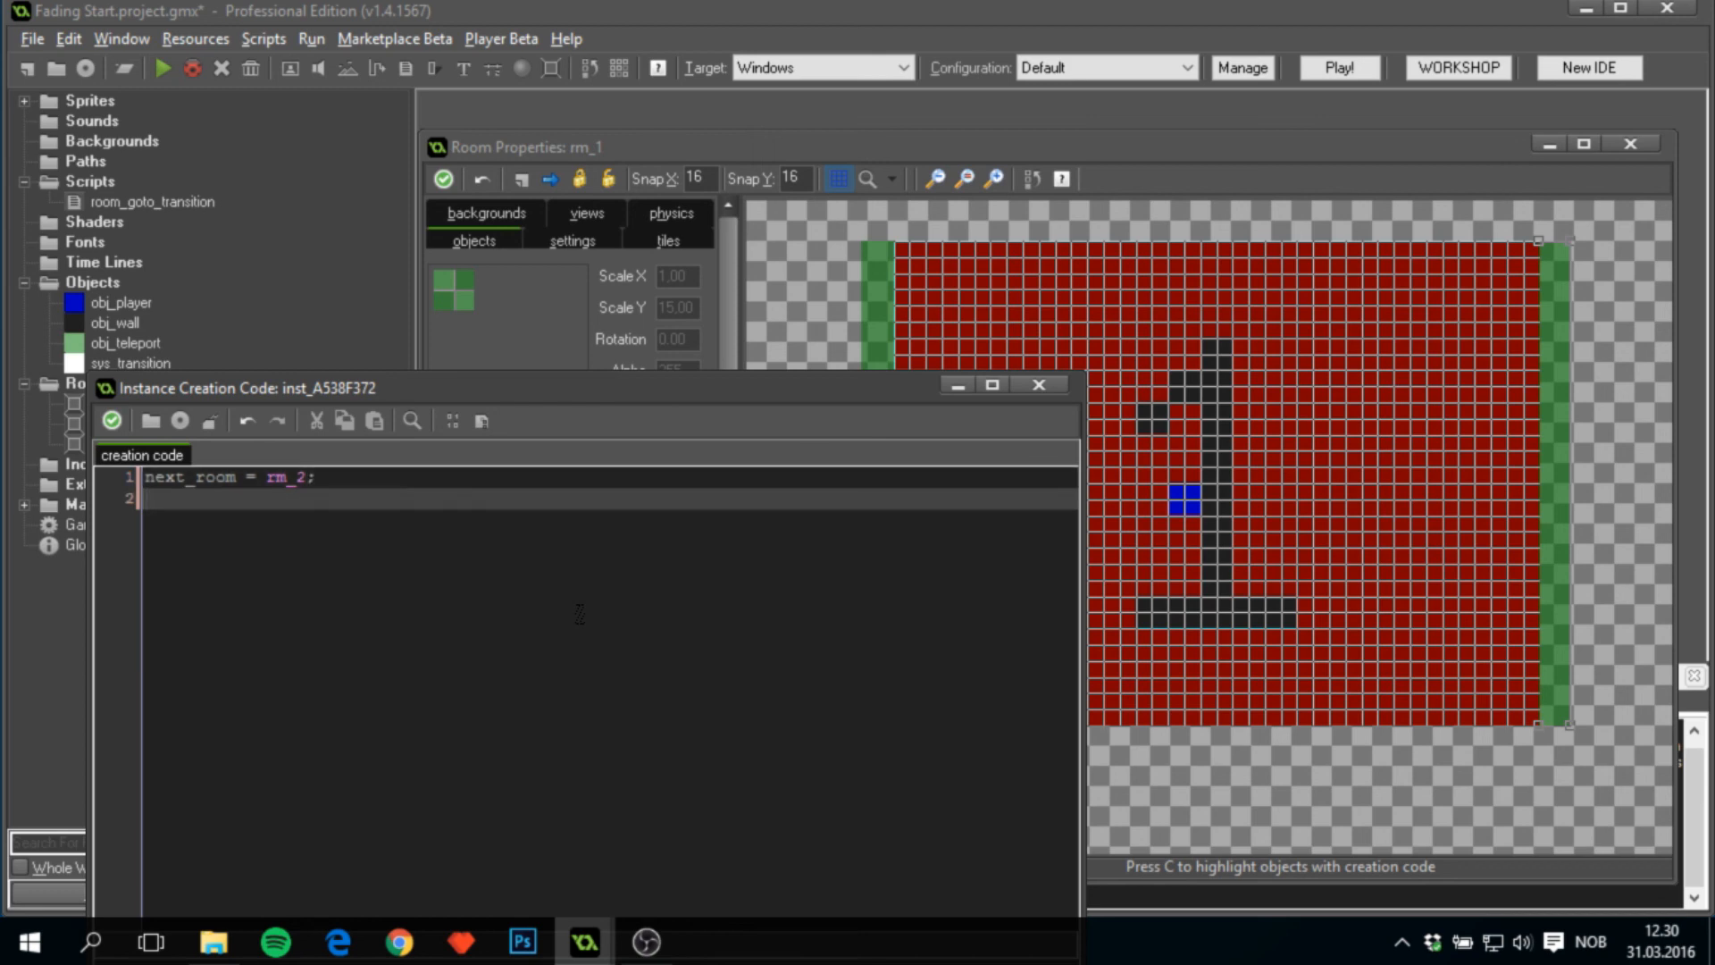
{"action": "type", "text": "xx = 16;"}
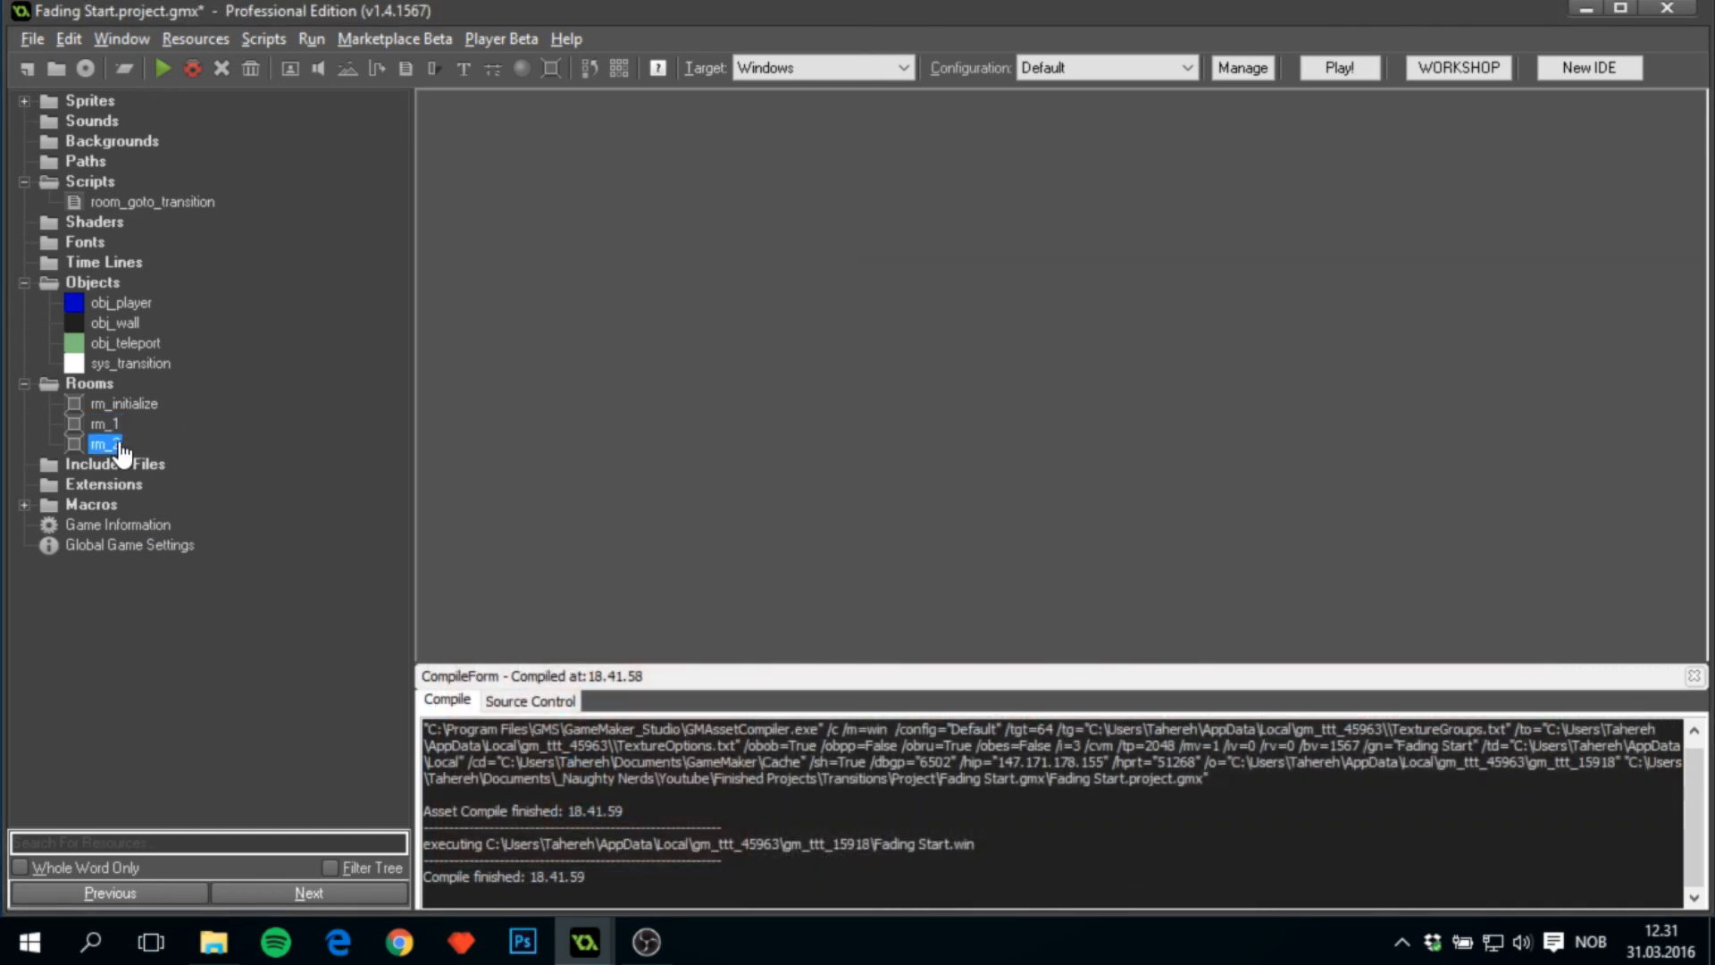
Open room rm_2 and select obj_teleport for placing the side walls.
{"action": "double_click", "coordinate": [106, 443]}
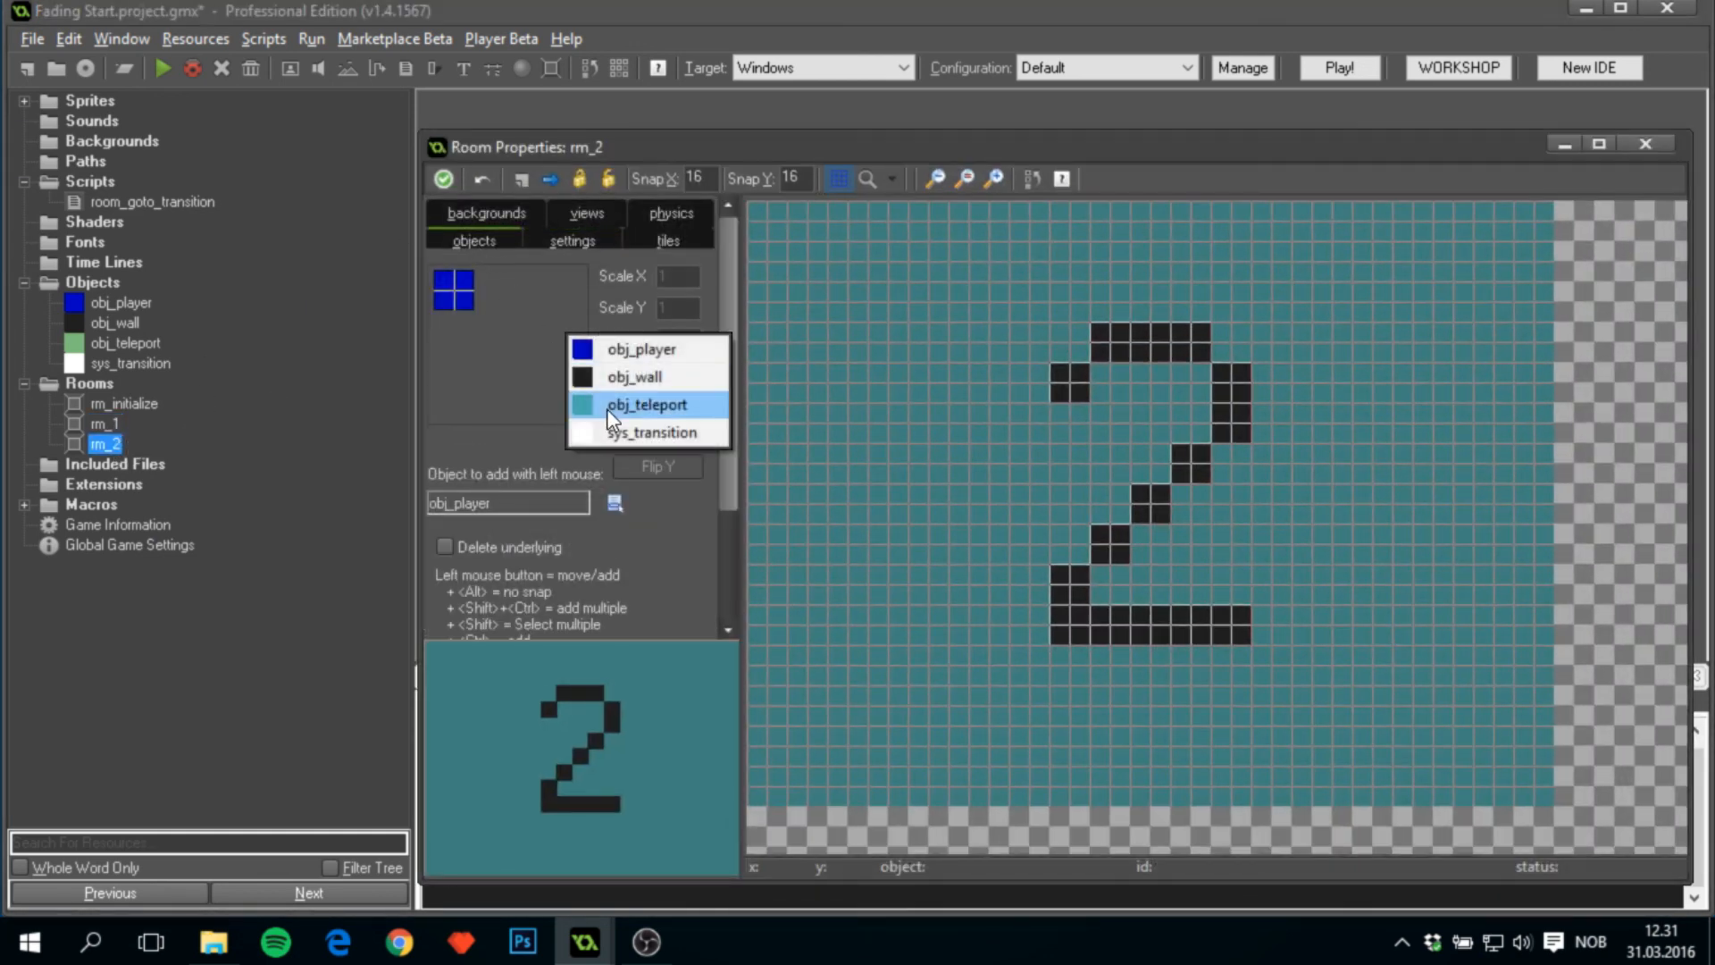
{"action": "left_click", "coordinate": [647, 404]}
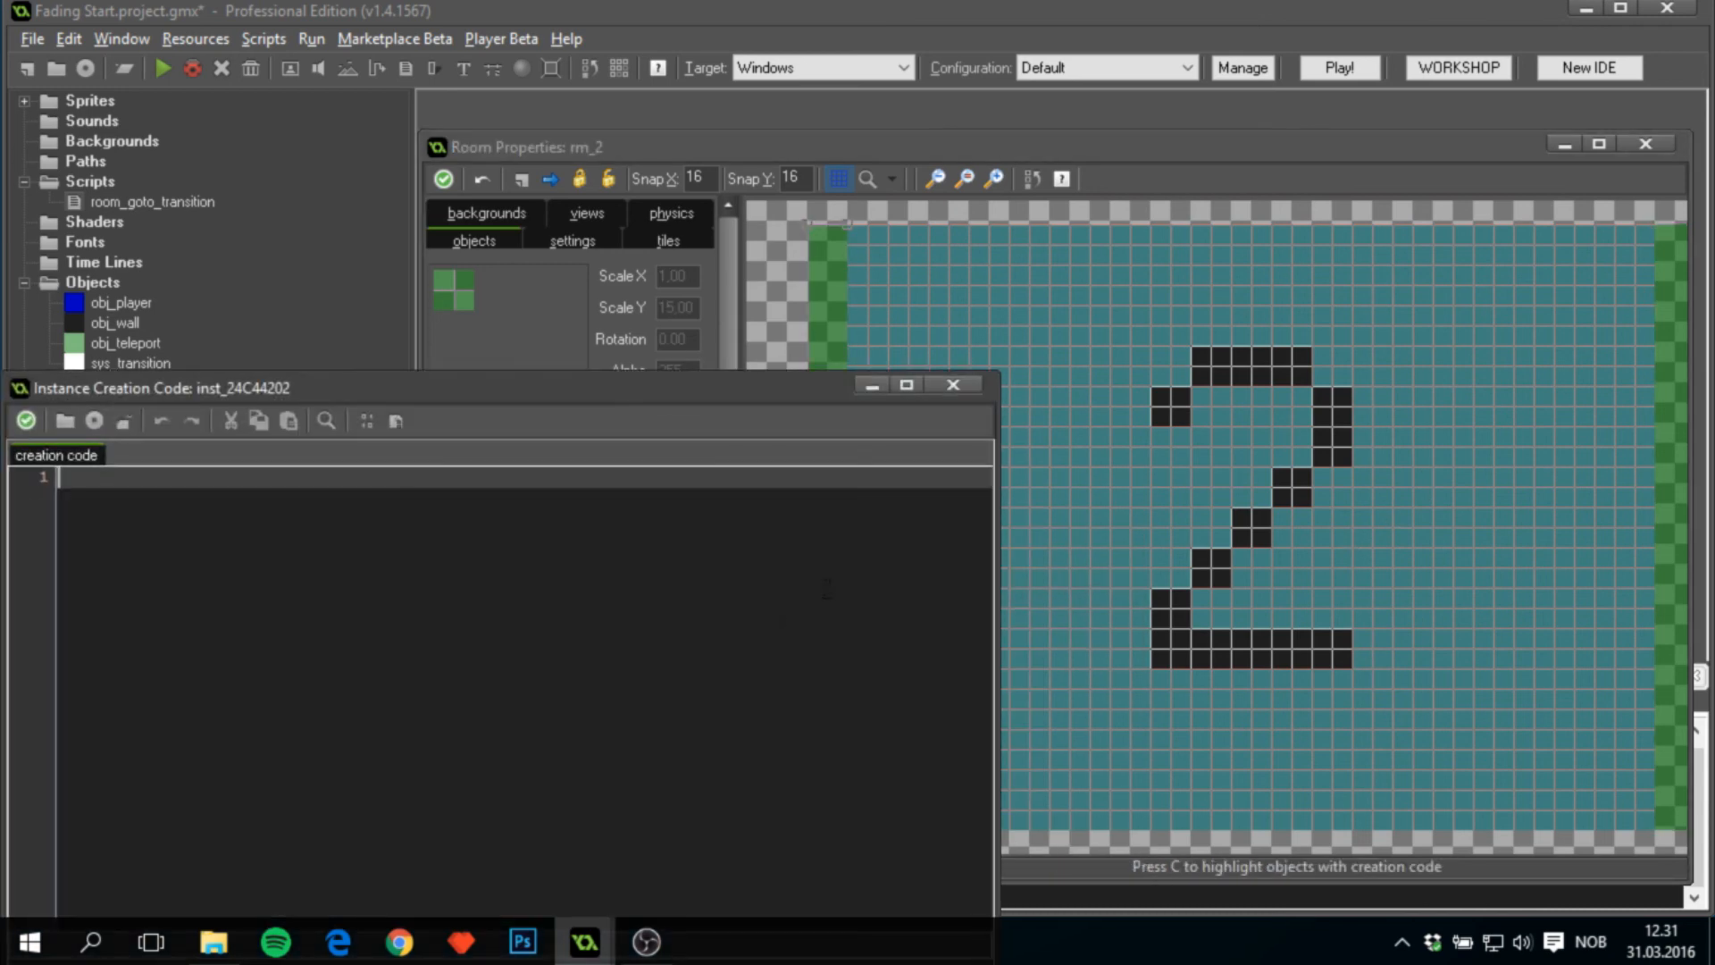
Give the rm_2 teleport walls creation code with next_room = rm_1 and their xx positions.
{"action": "type", "text": "next_rrom"}
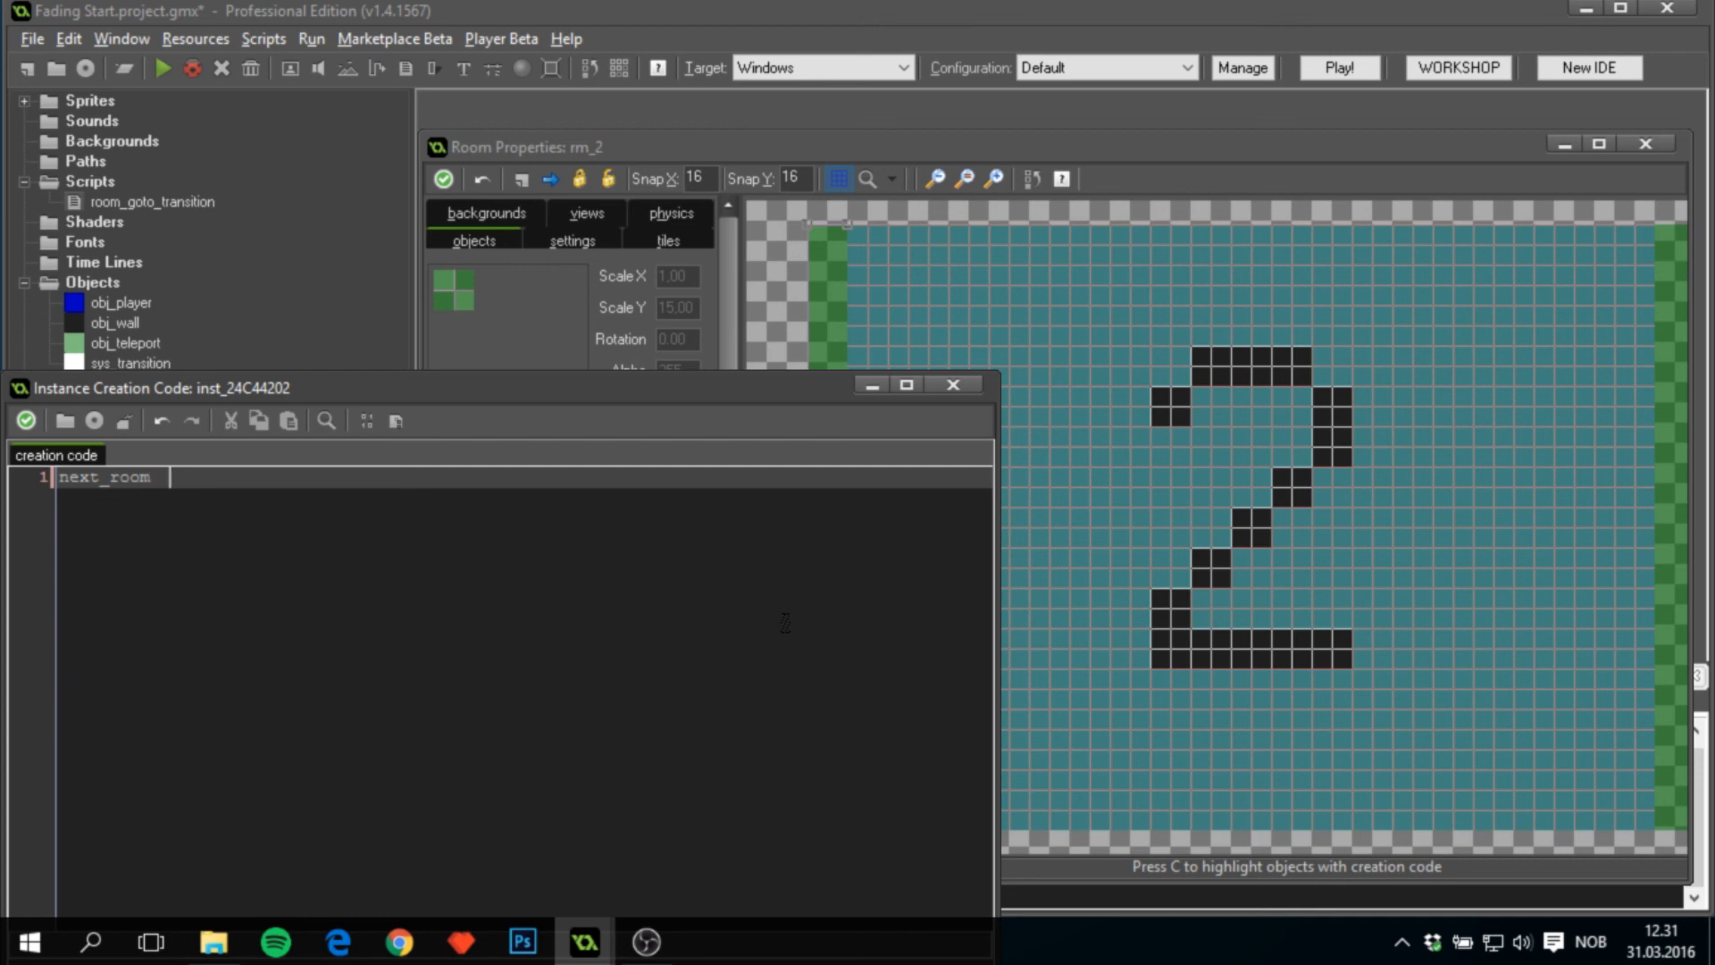
{"action": "type", "text": "= rm_1;"}
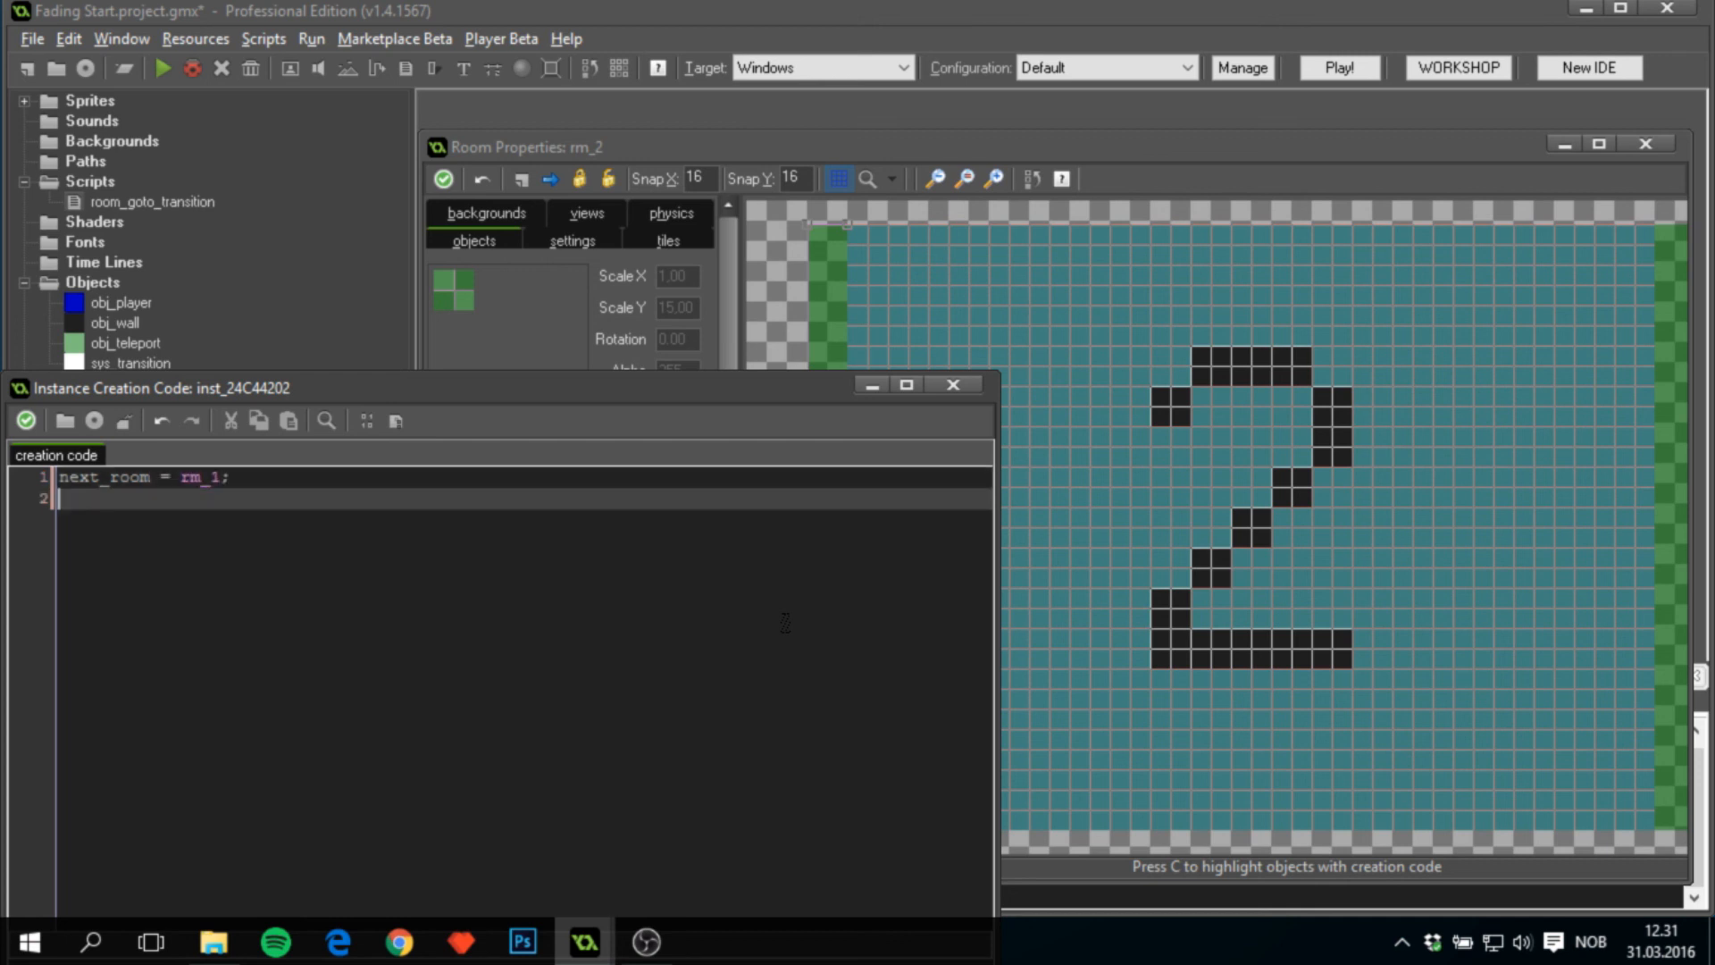
{"action": "type", "text": "xx ="}
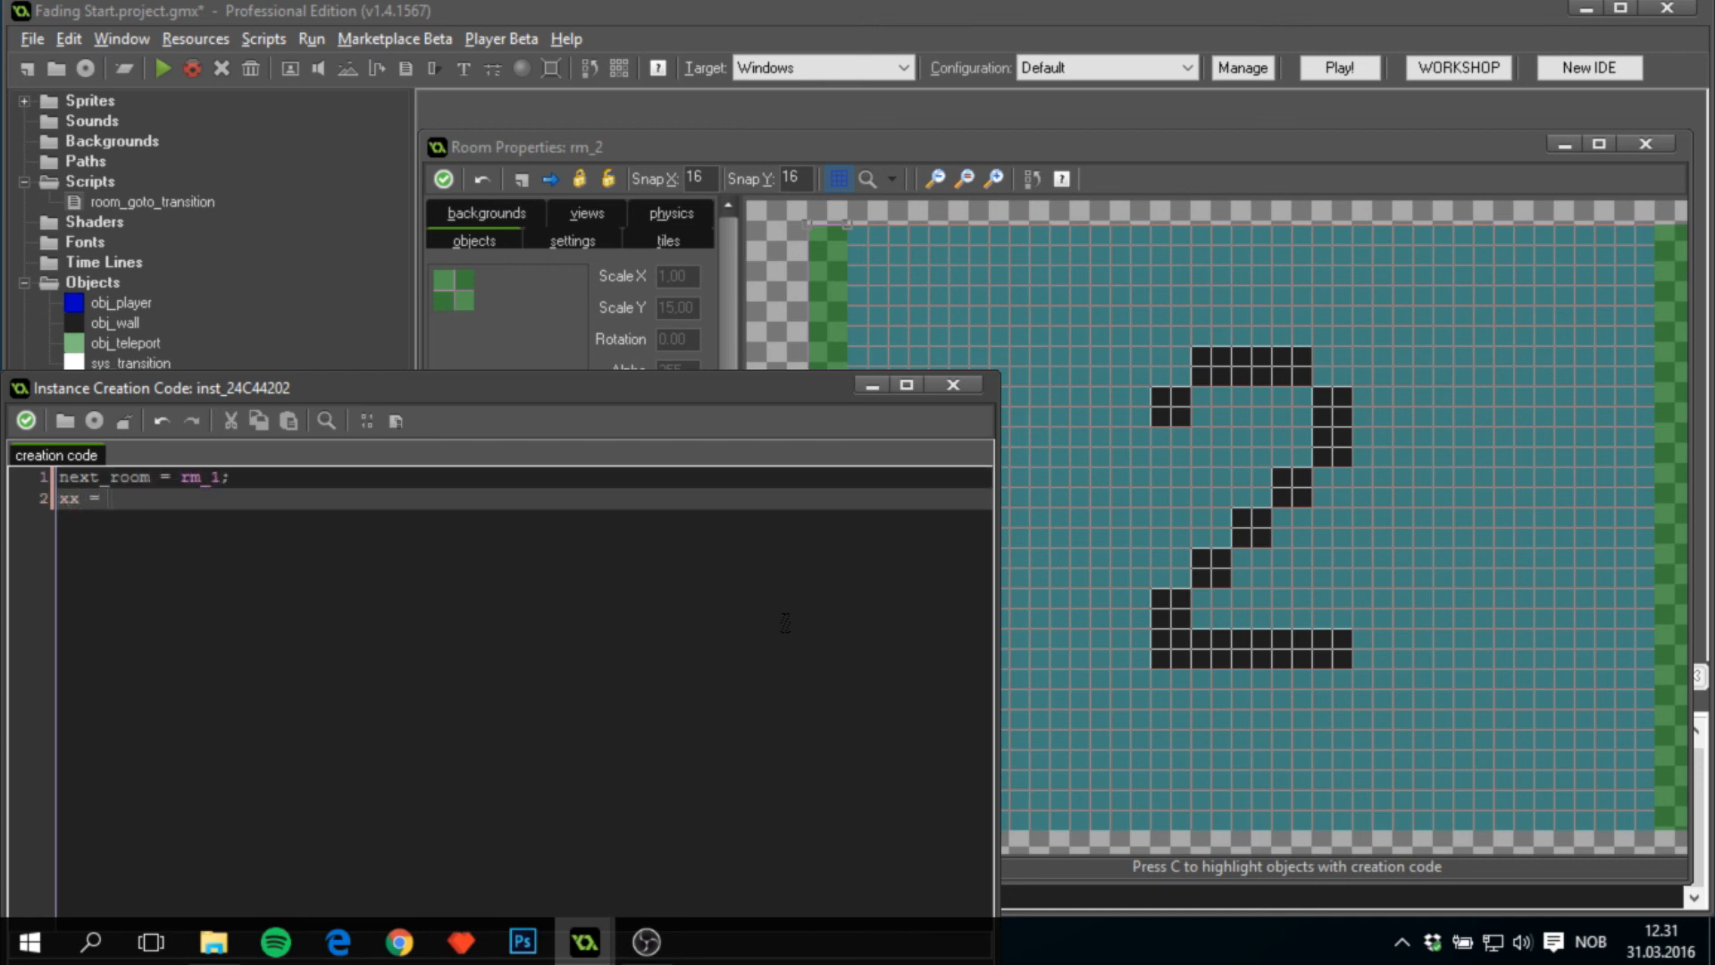
{"action": "type", "text": "room_width -1"}
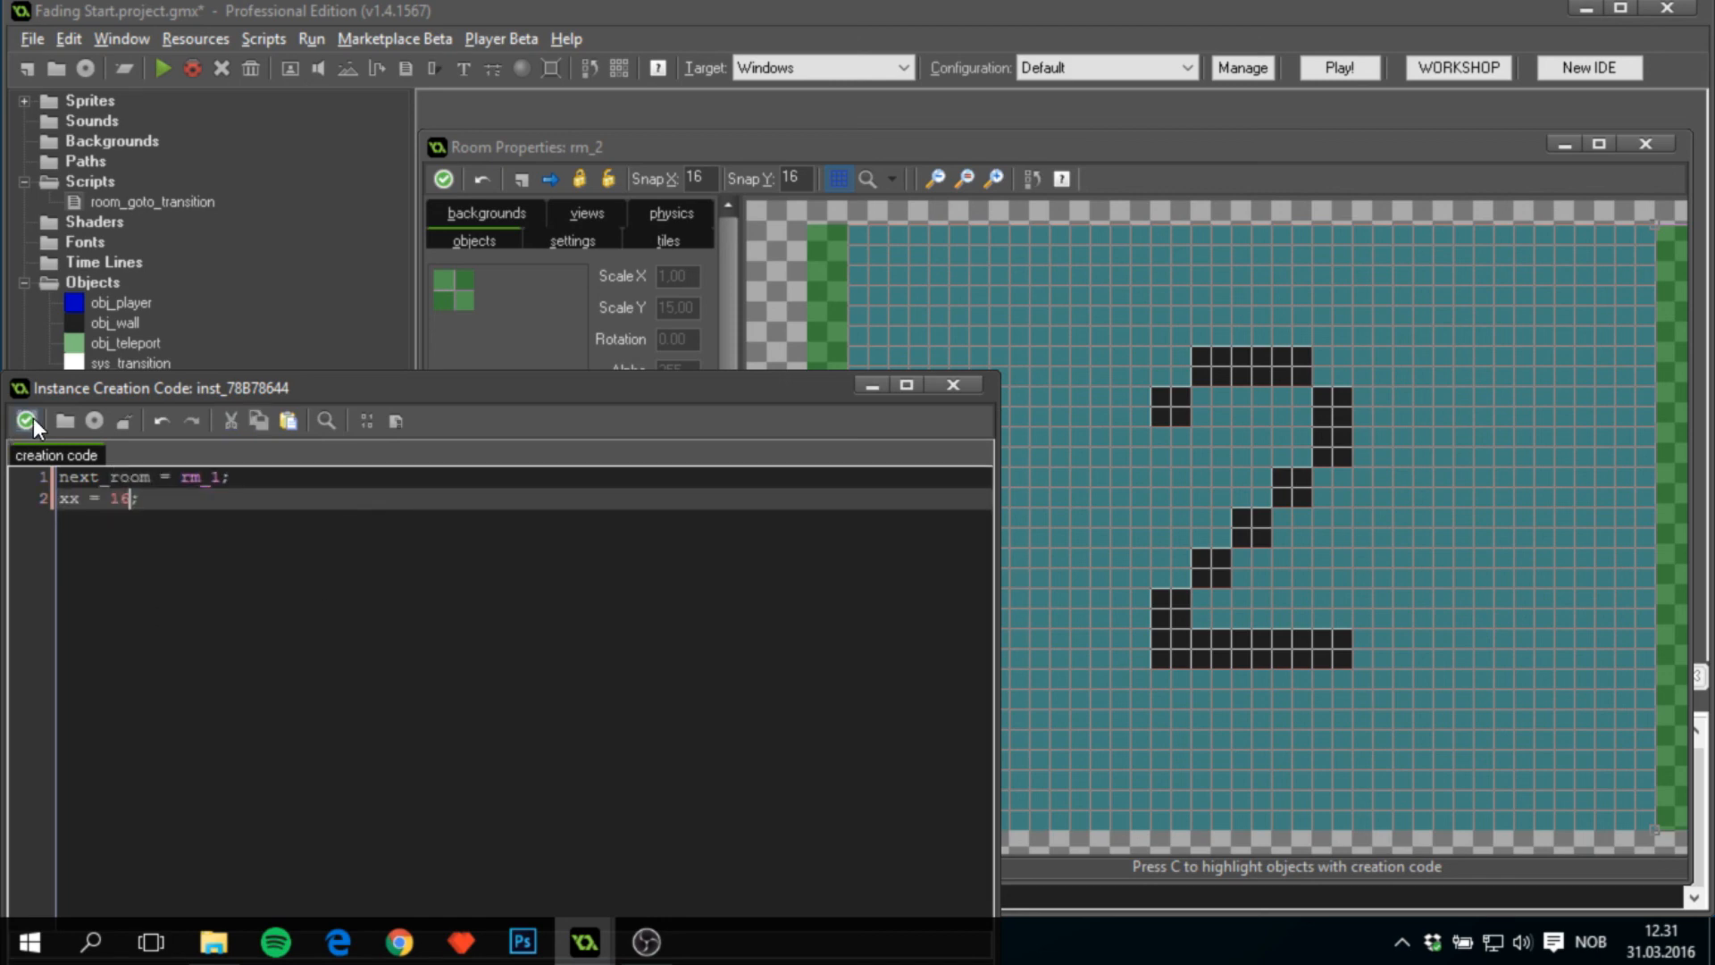
{"action": "left_click", "coordinate": [1339, 67]}
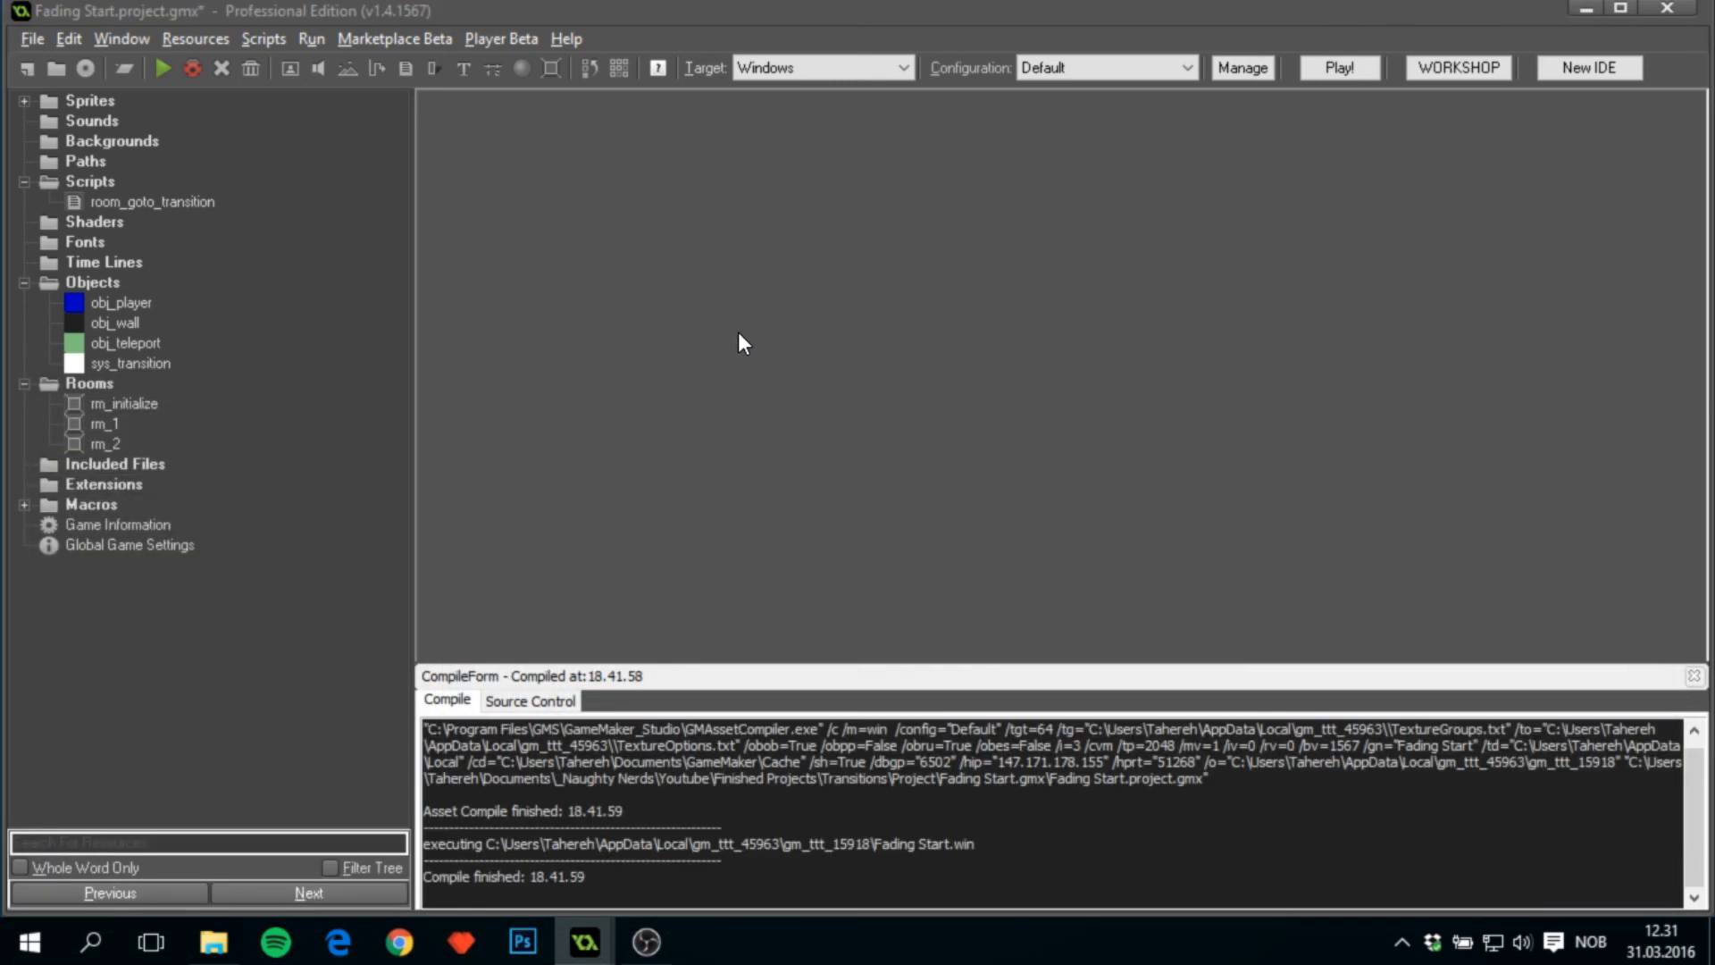
Run the game, review sys_transition's properties, and minimize GameMaker to see room 1.
{"action": "left_click", "coordinate": [1339, 67]}
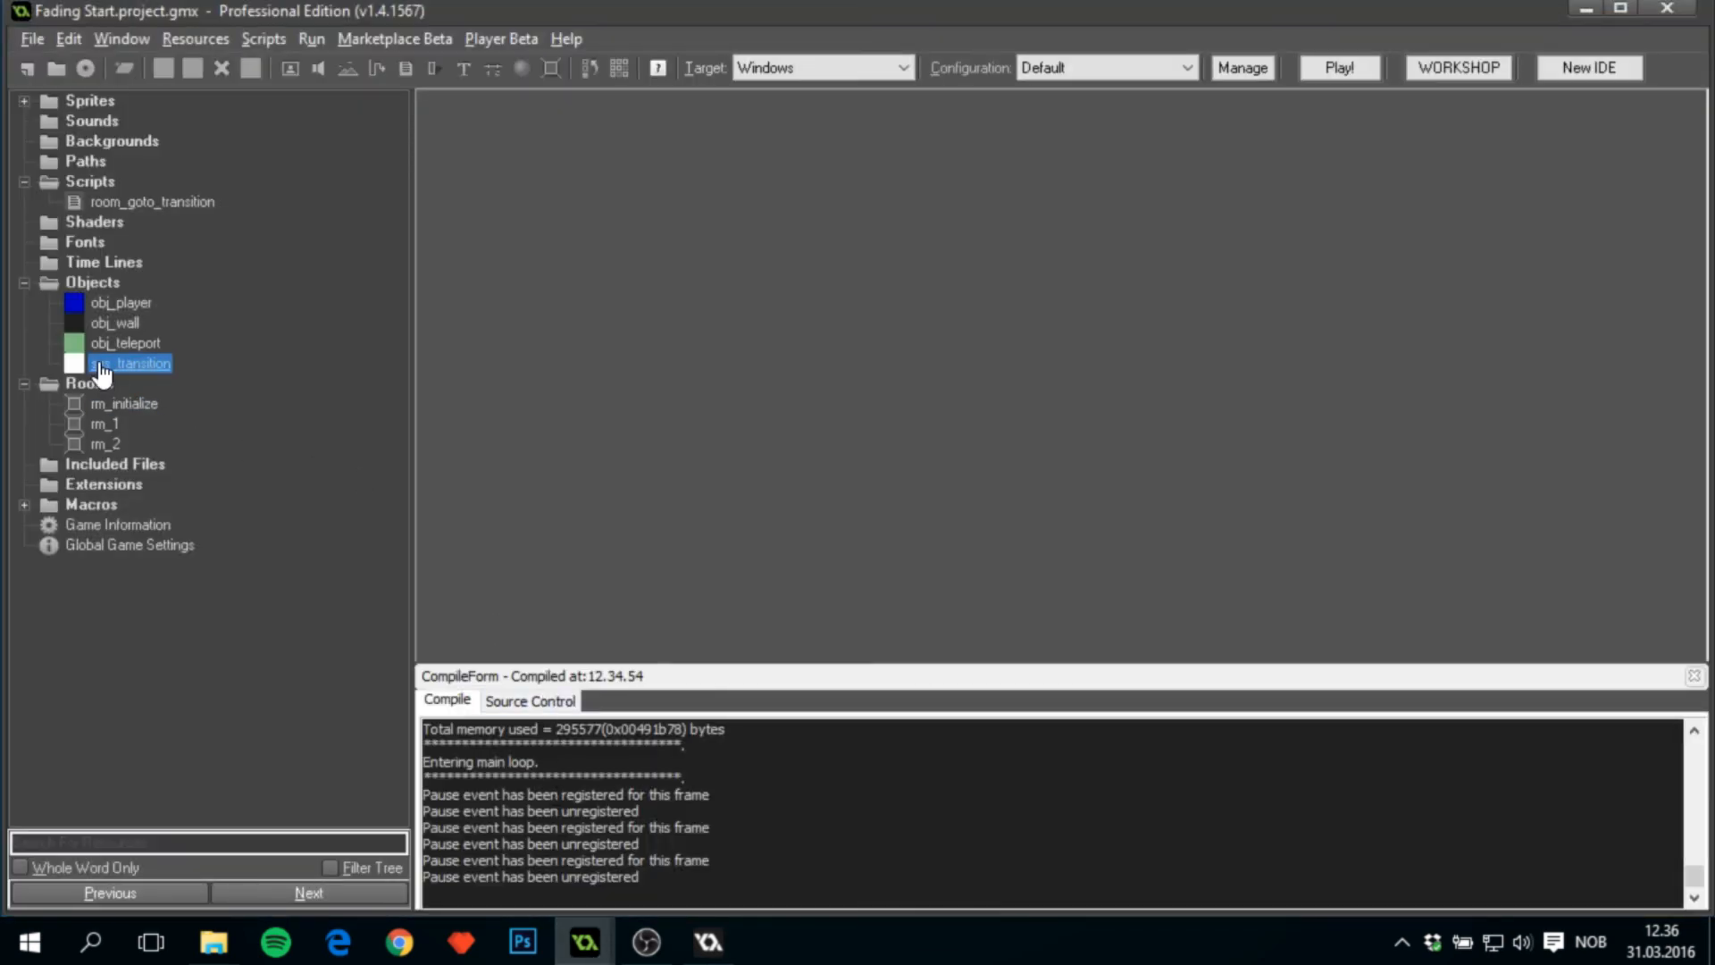
{"action": "double_click", "coordinate": [129, 363]}
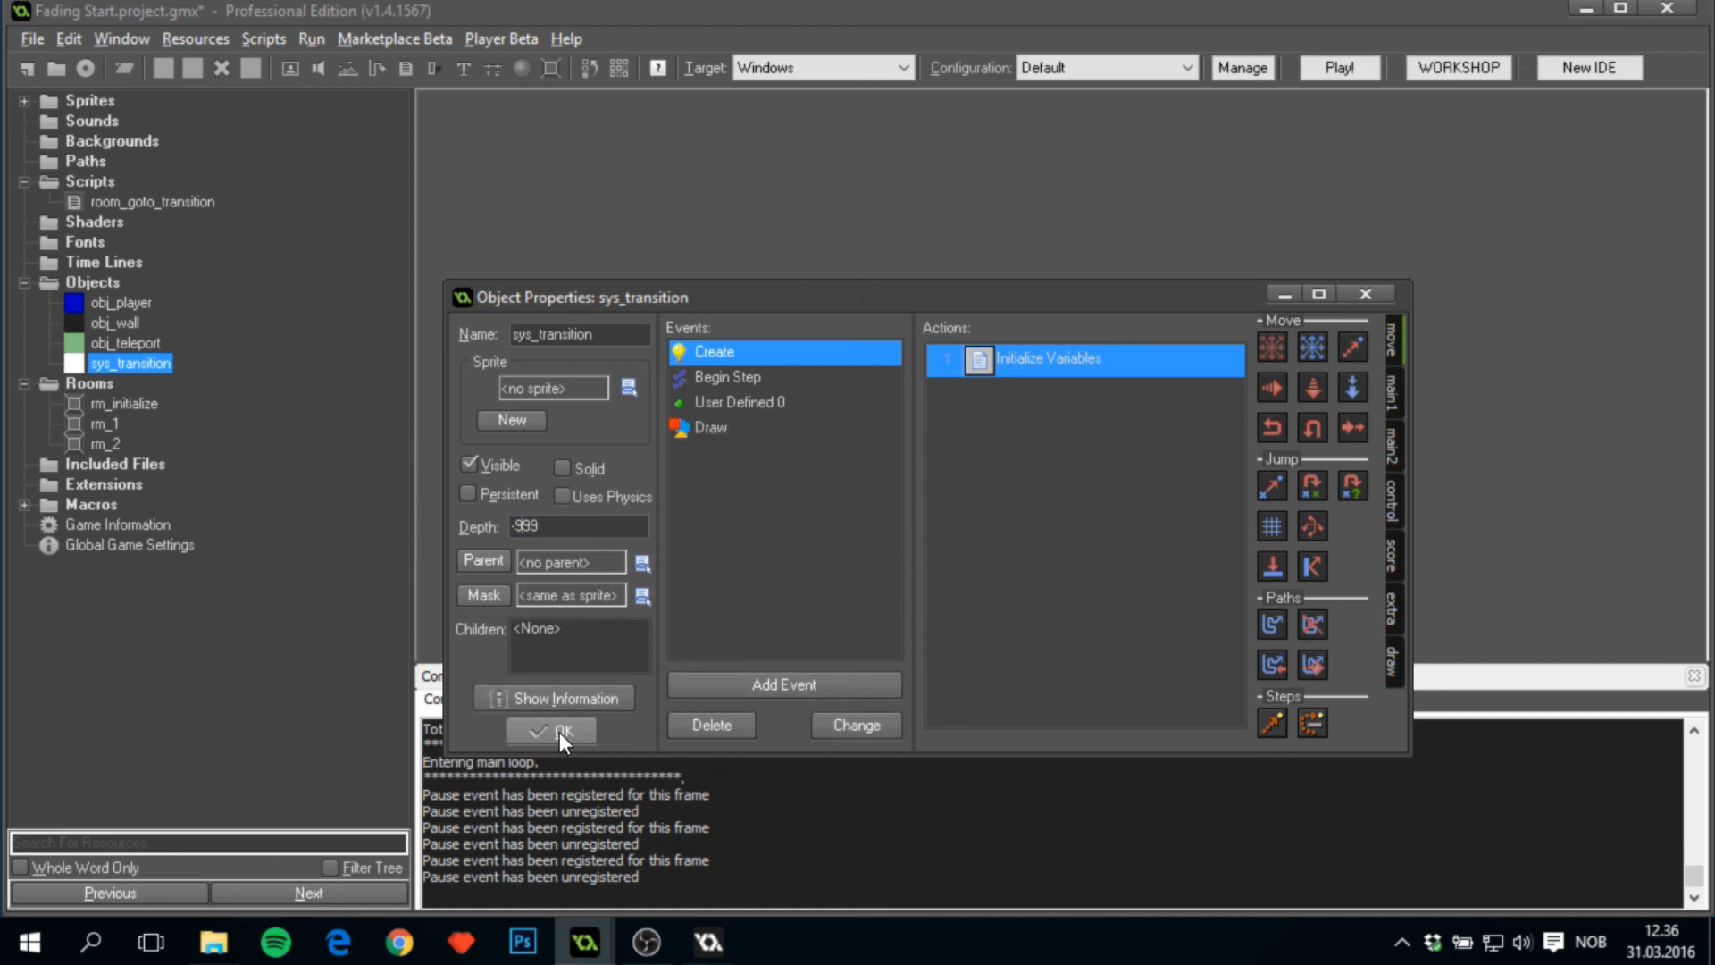
{"action": "left_click", "coordinate": [552, 730]}
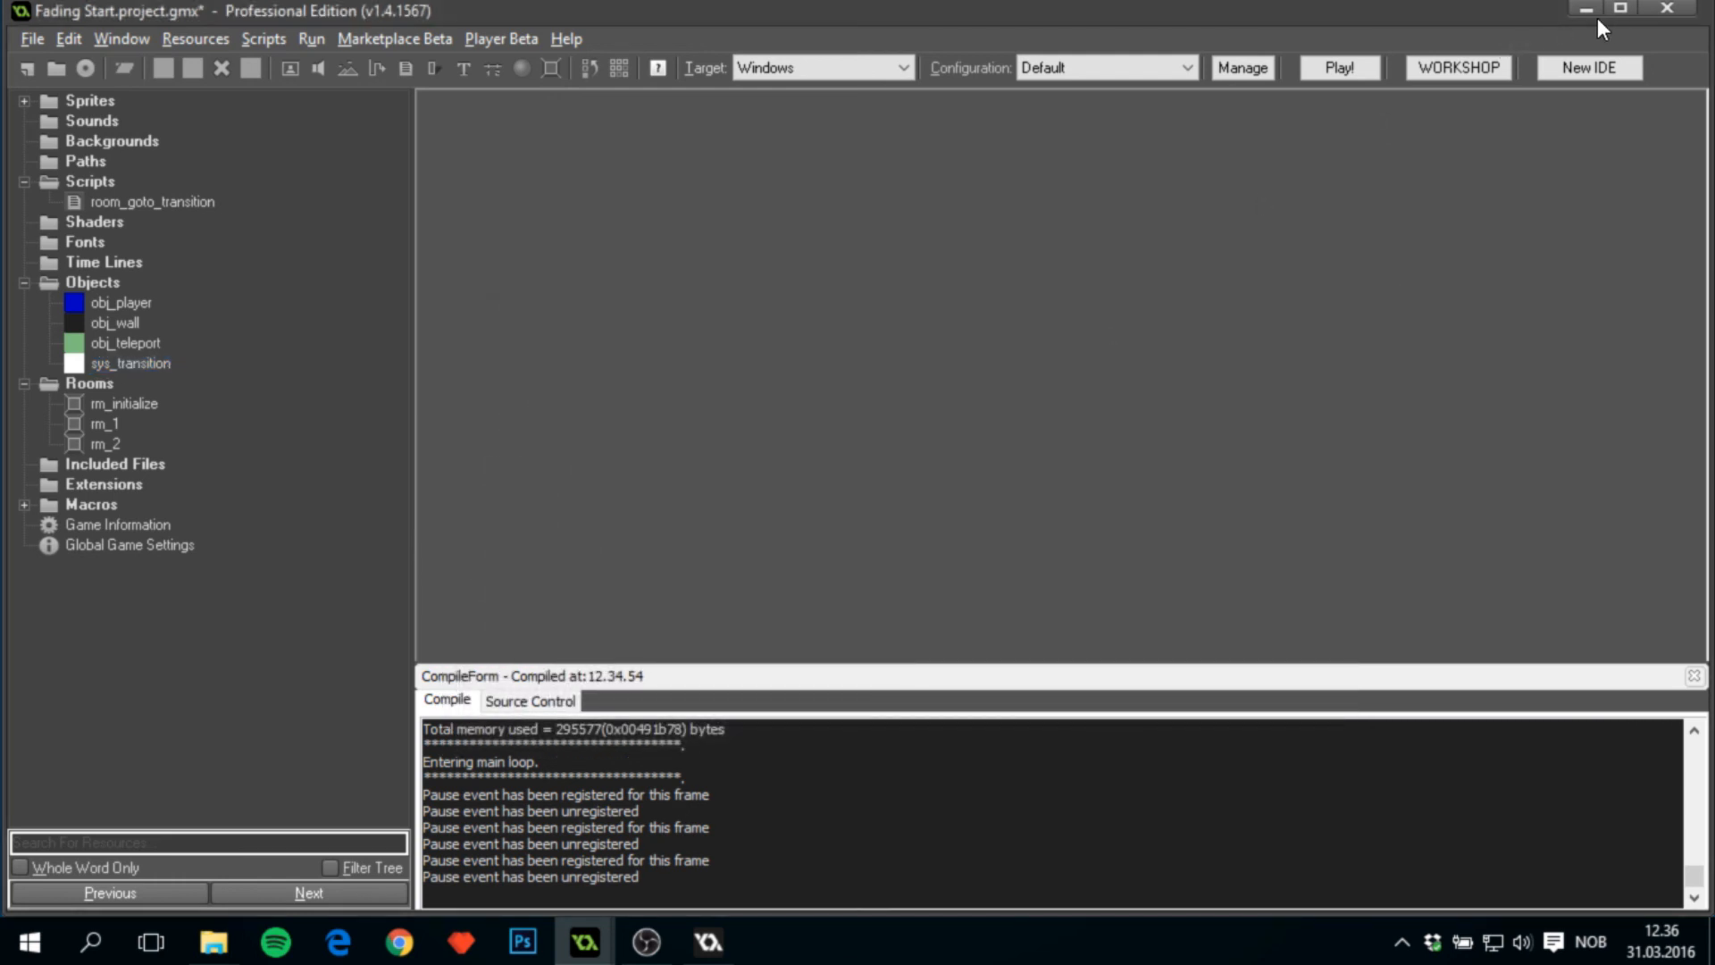
{"action": "mouse_move", "coordinate": [1585, 10]}
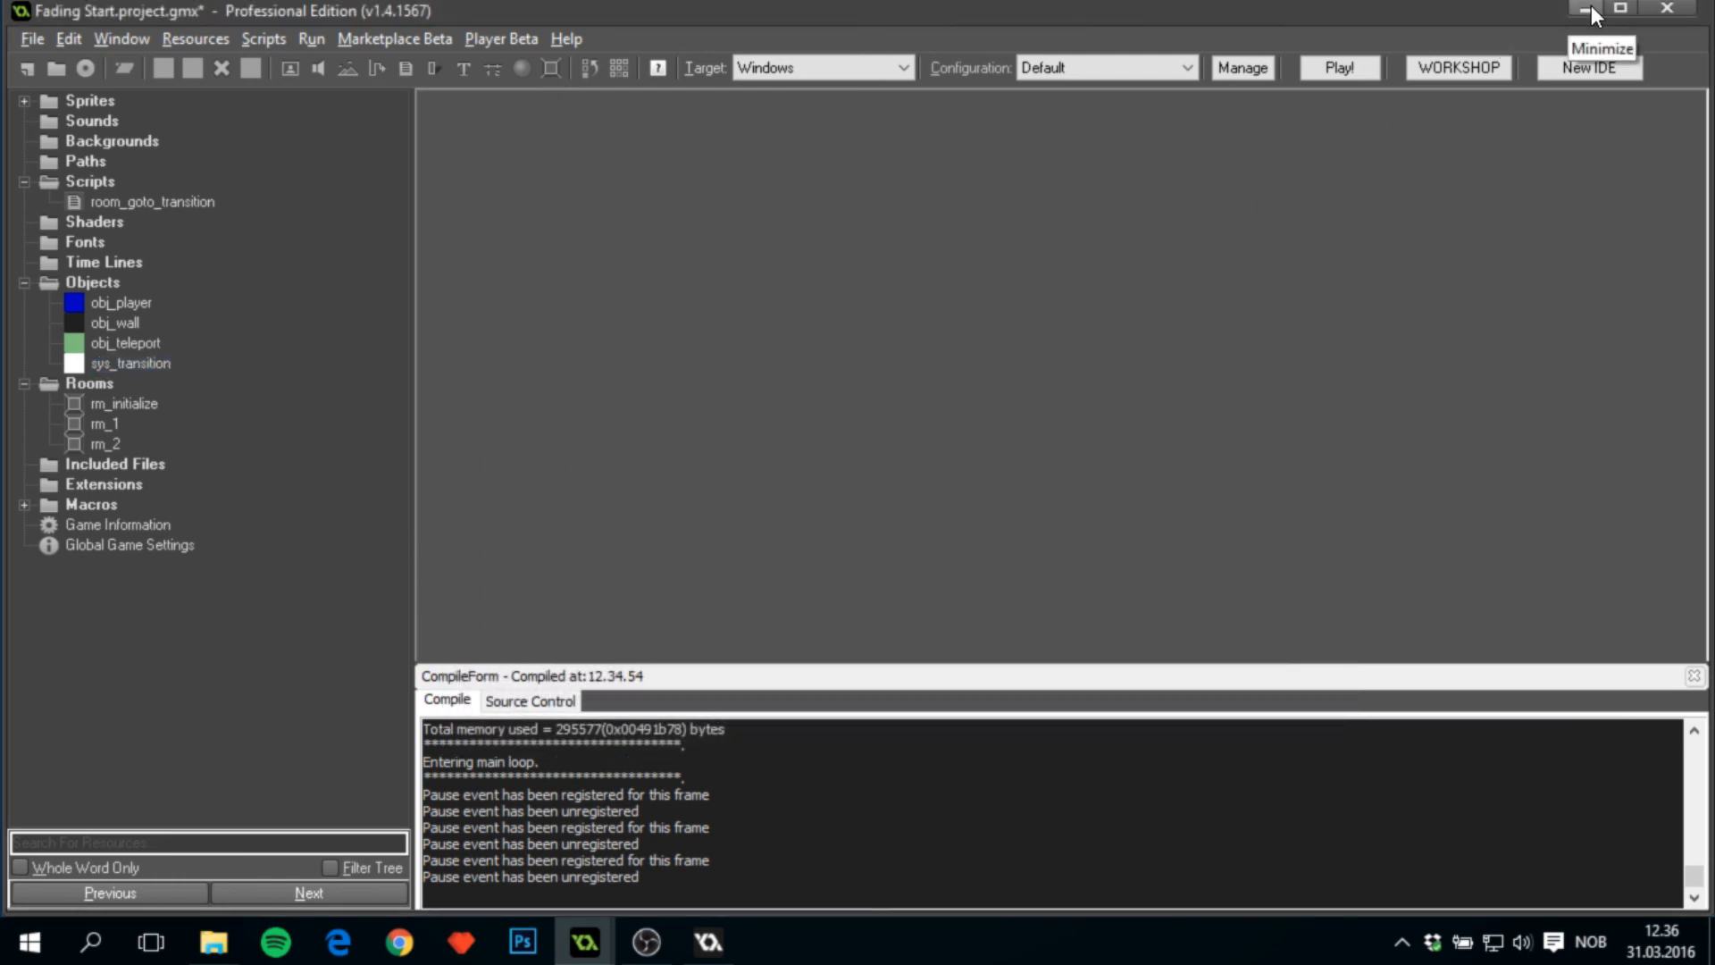
{"action": "left_click", "coordinate": [1591, 9]}
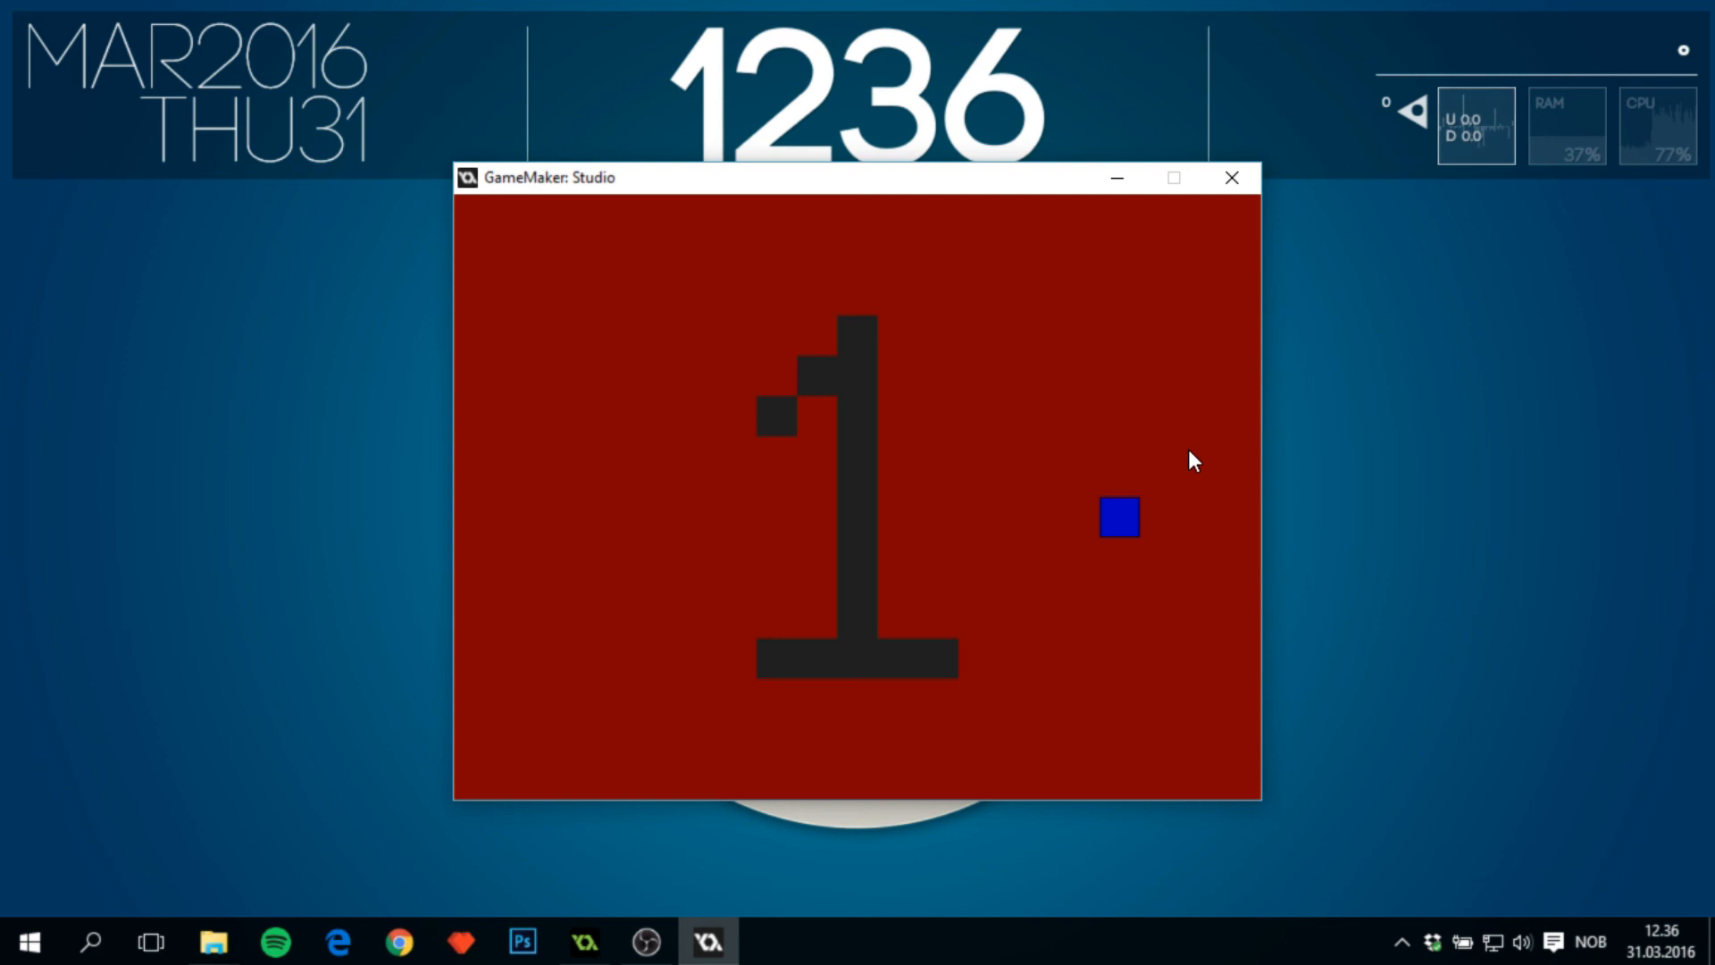